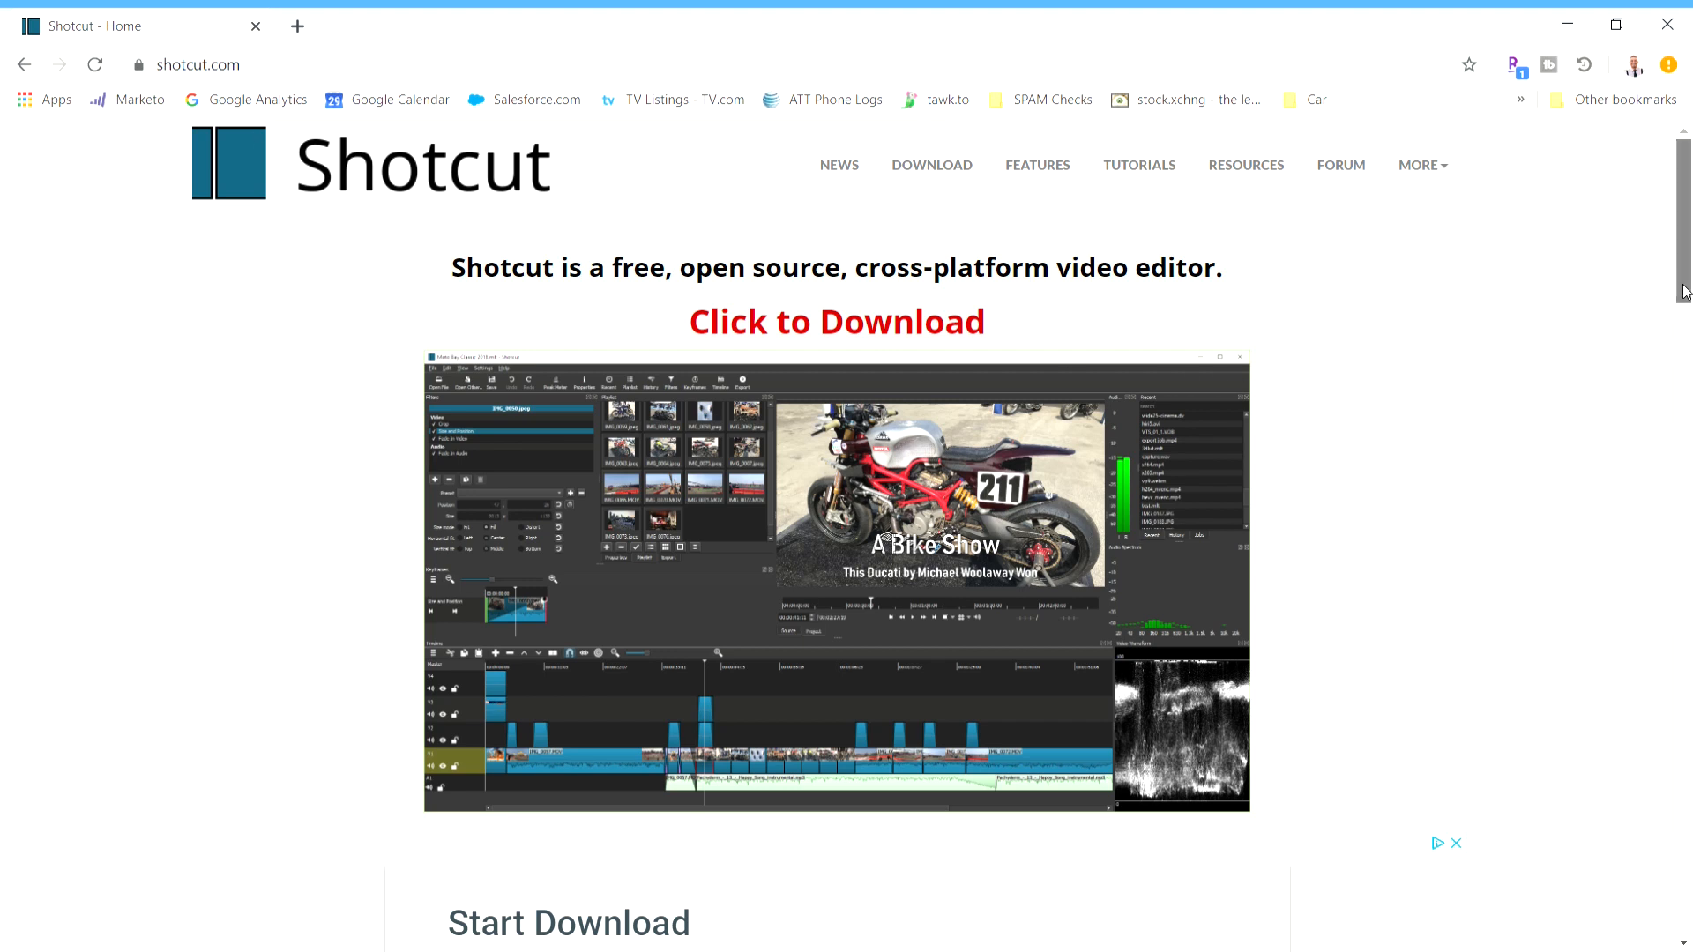
# Scroll down through the shotcut.com homepage to look over its content
pyautogui.scroll(-3)
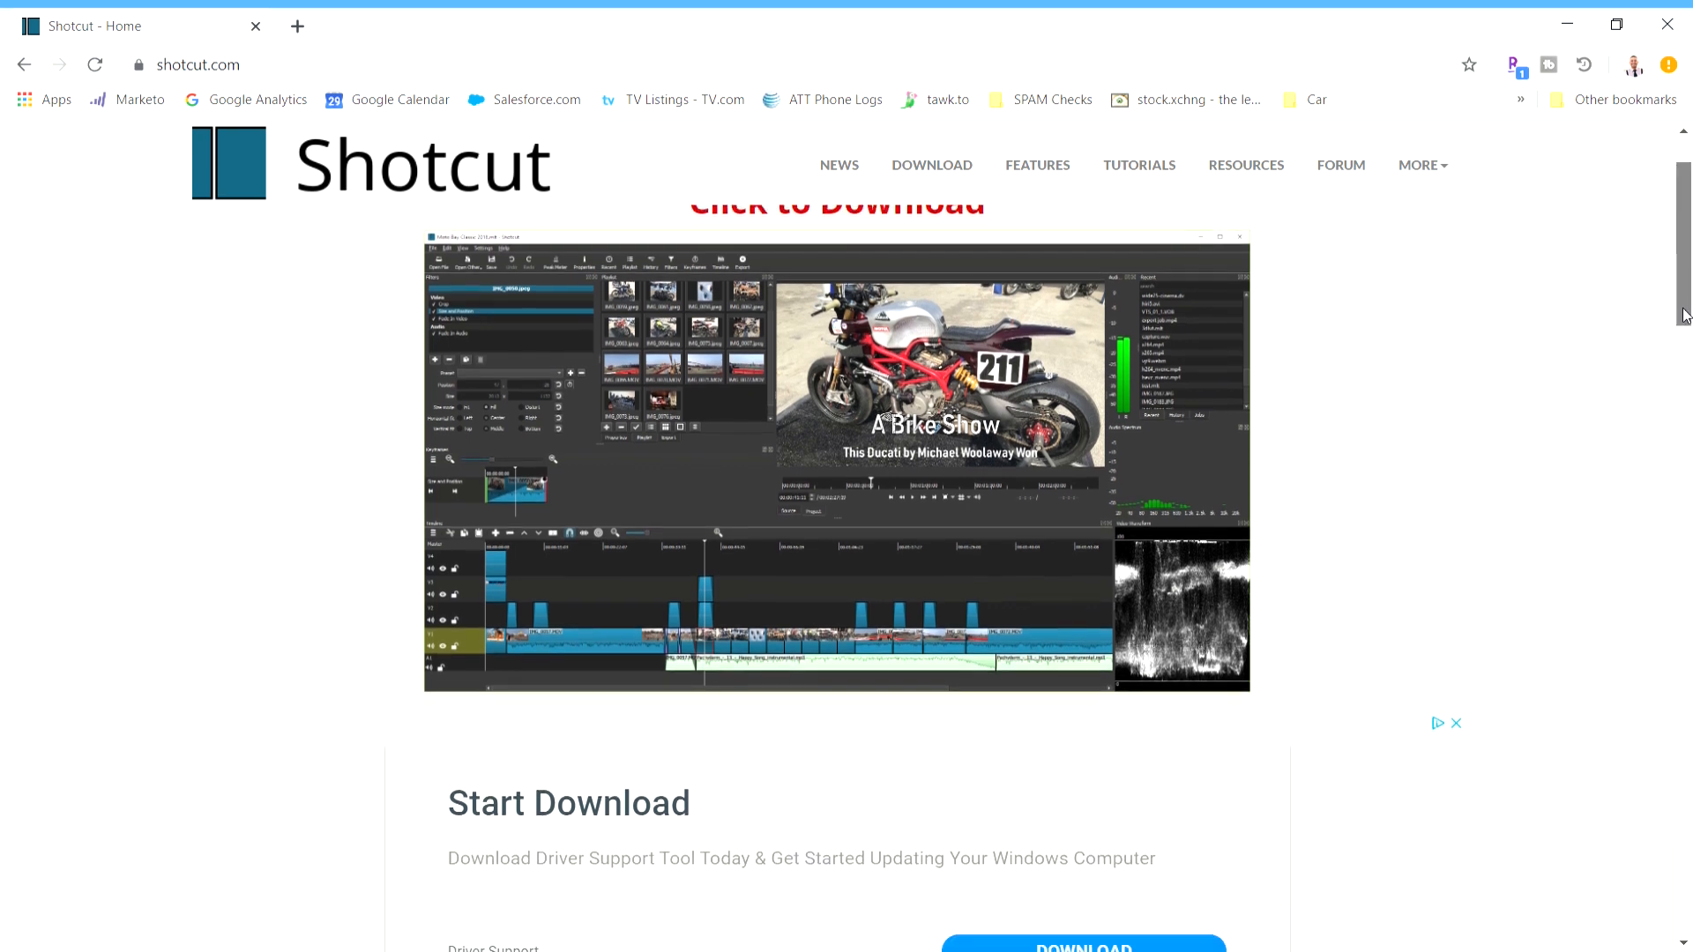
pyautogui.scroll(-3)
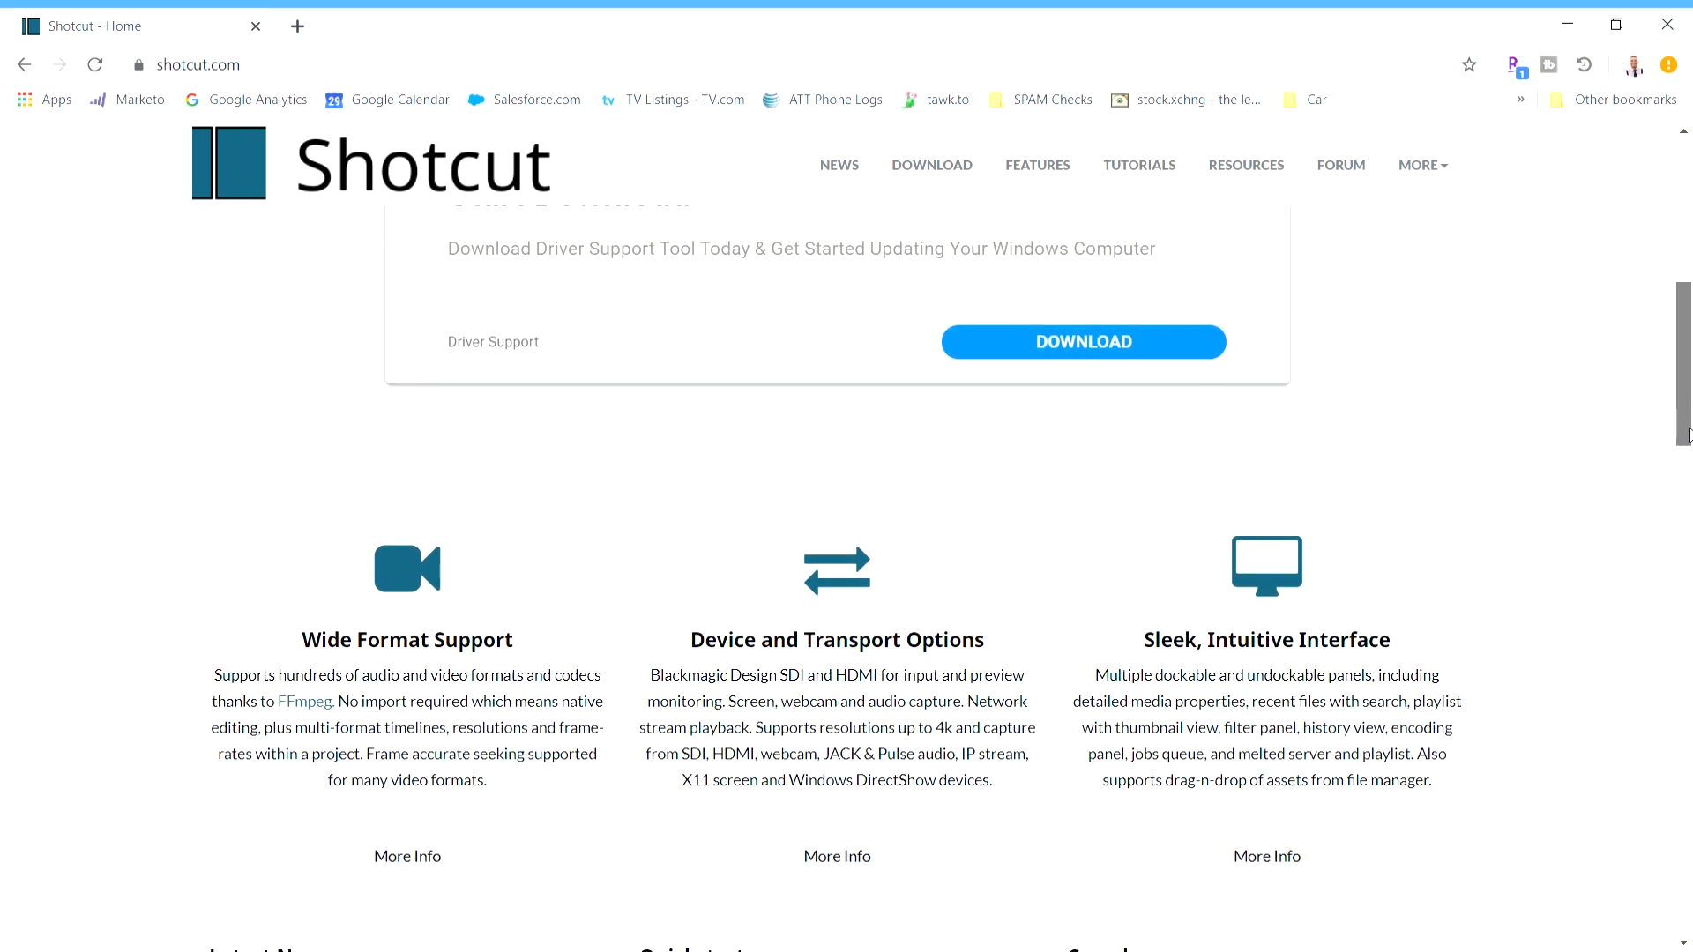
pyautogui.scroll(-3)
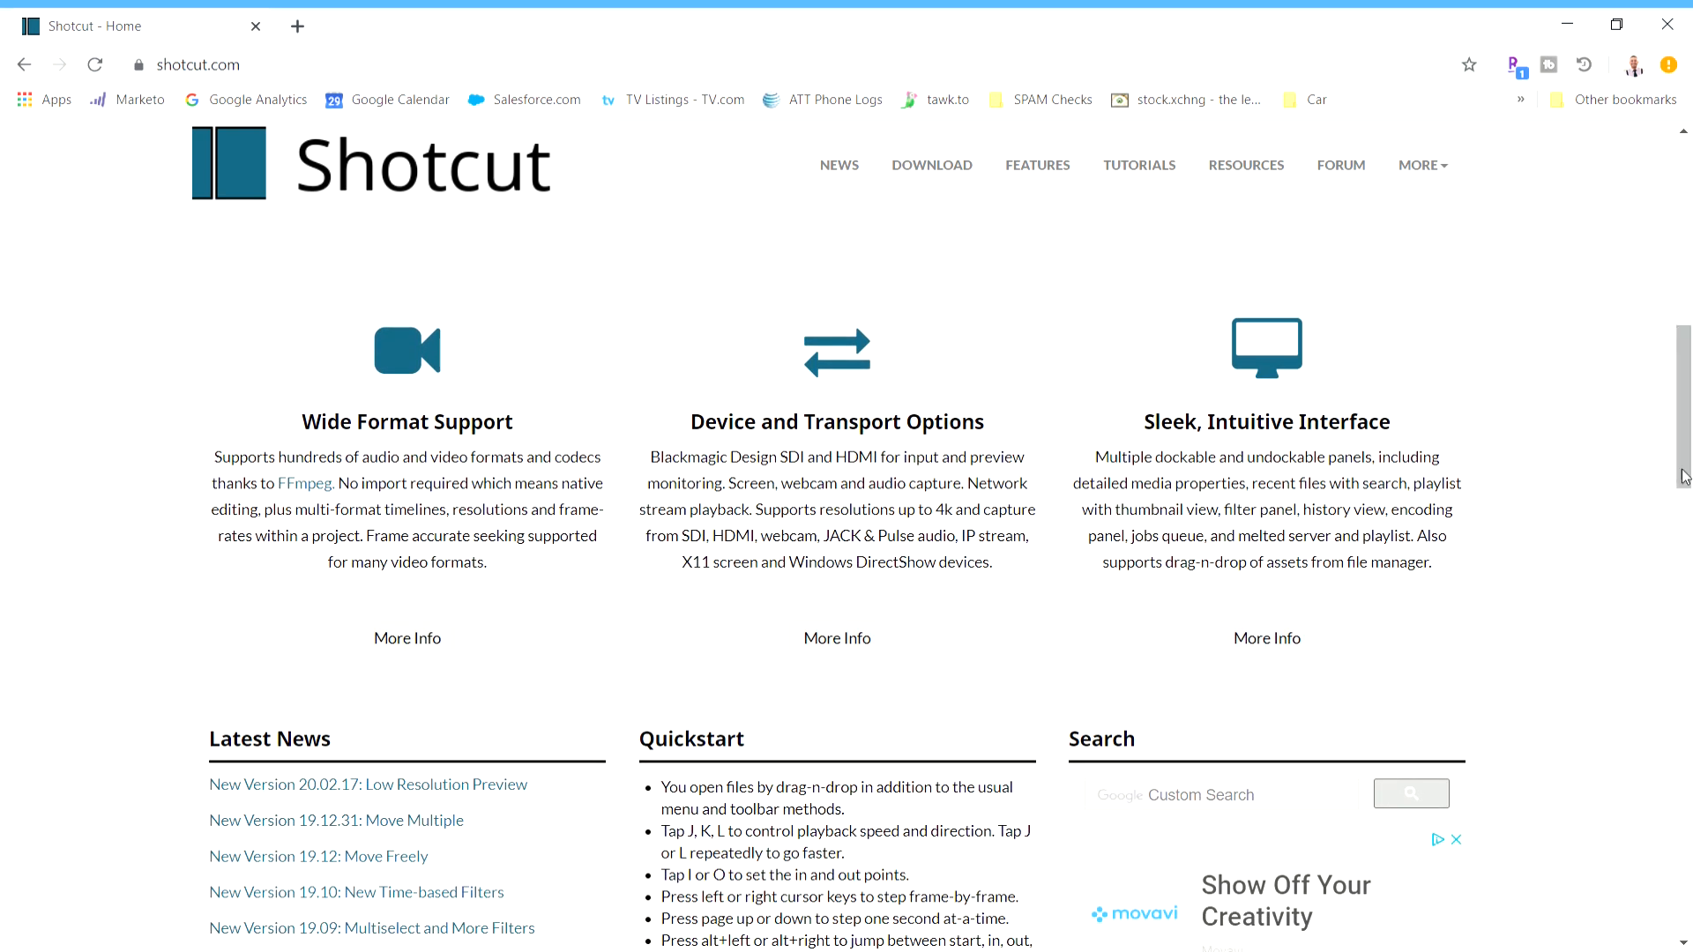
pyautogui.scroll(-3)
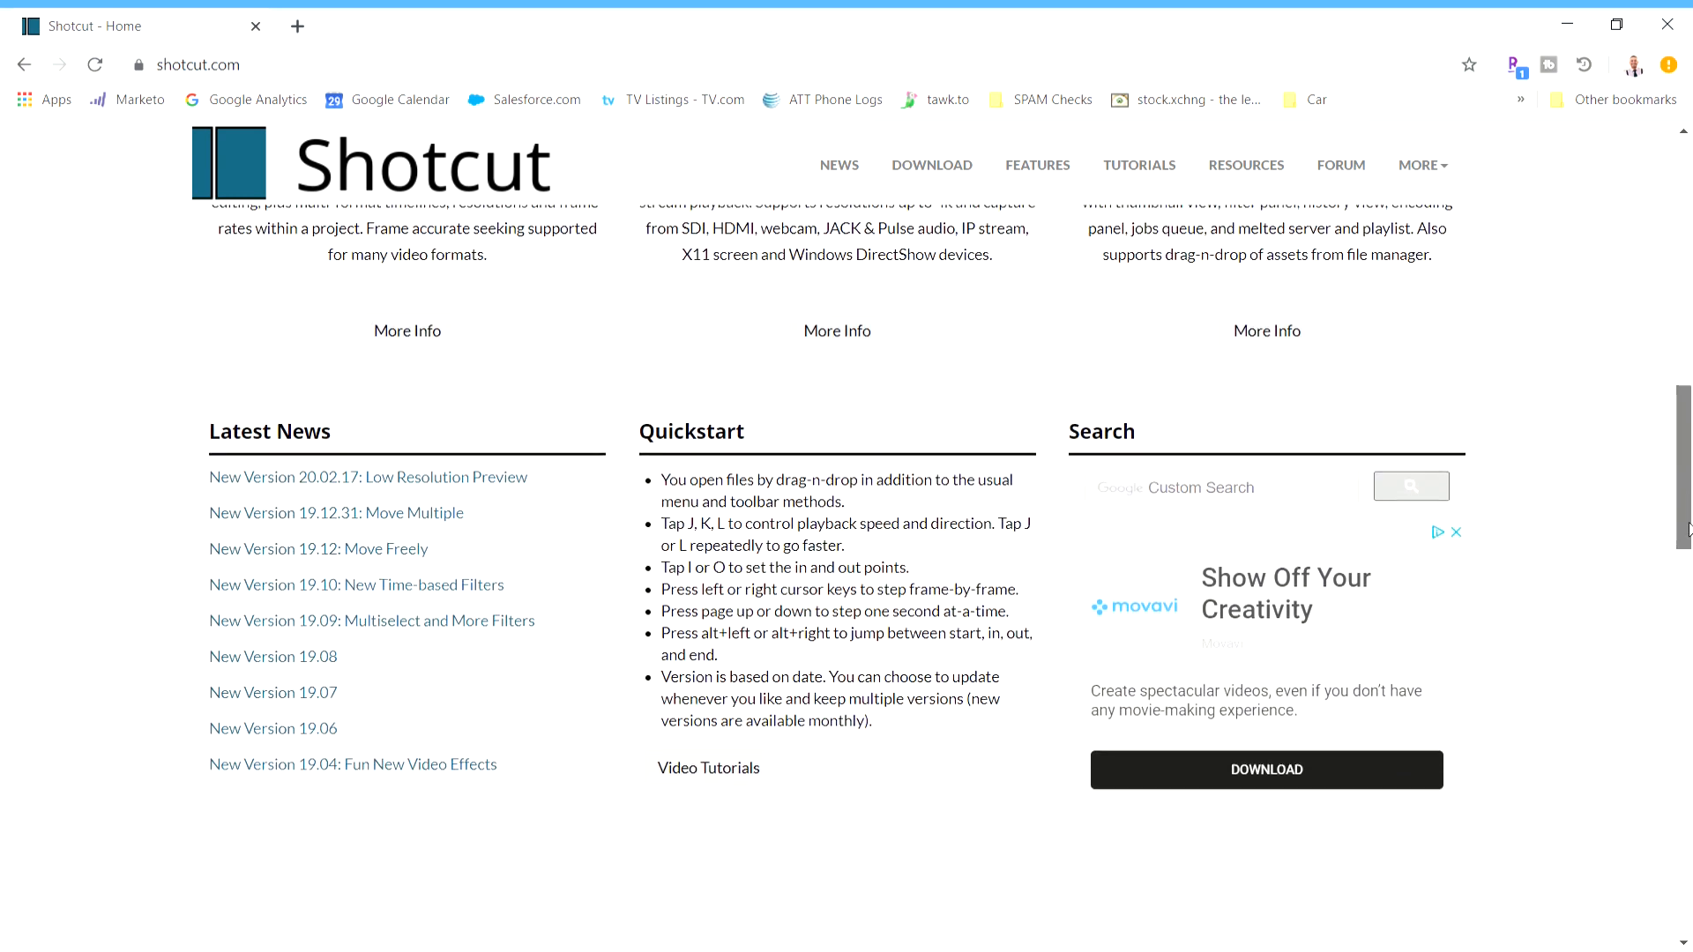
pyautogui.scroll(-3)
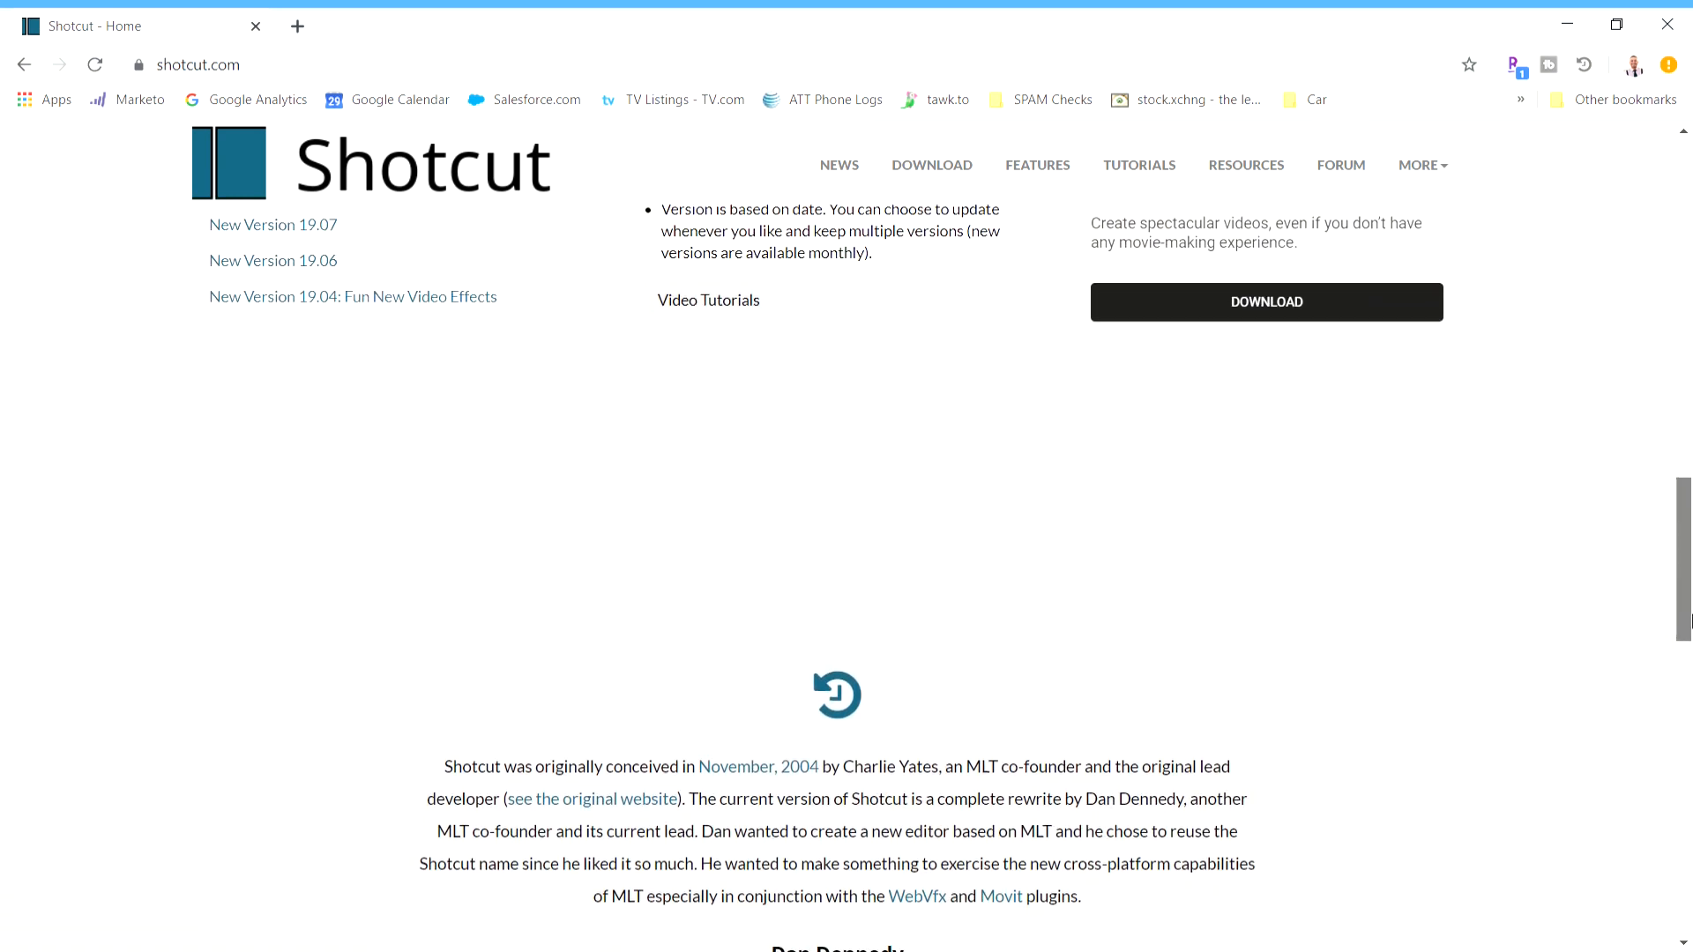
pyautogui.scroll(-3)
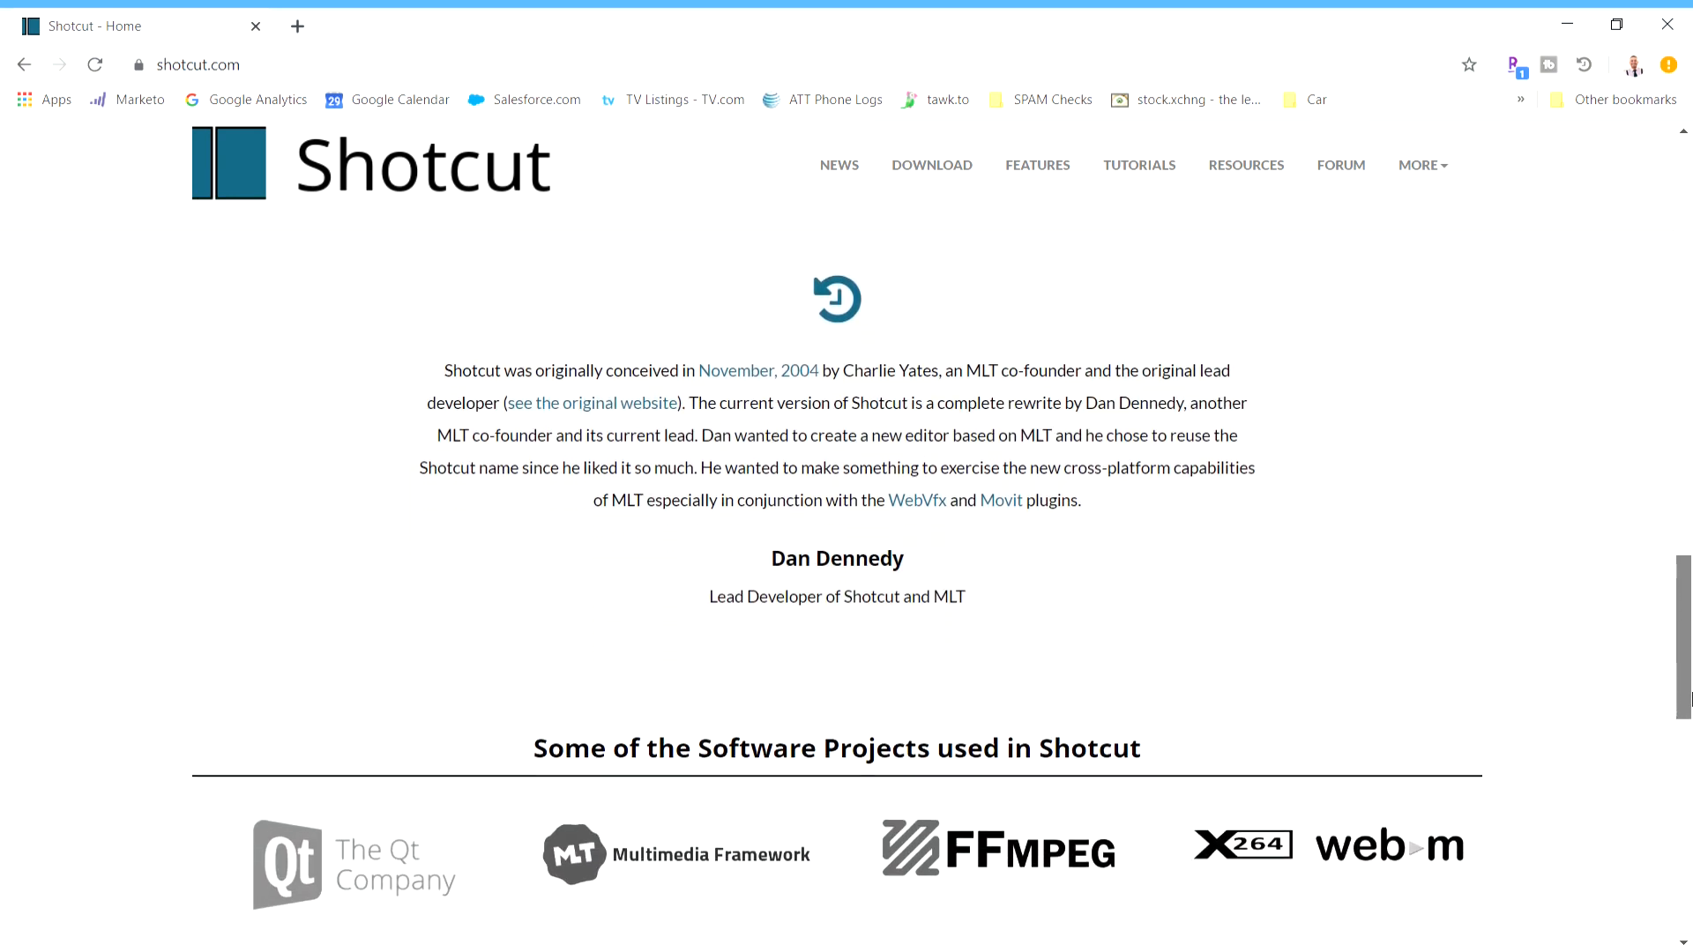
pyautogui.scroll(-3)
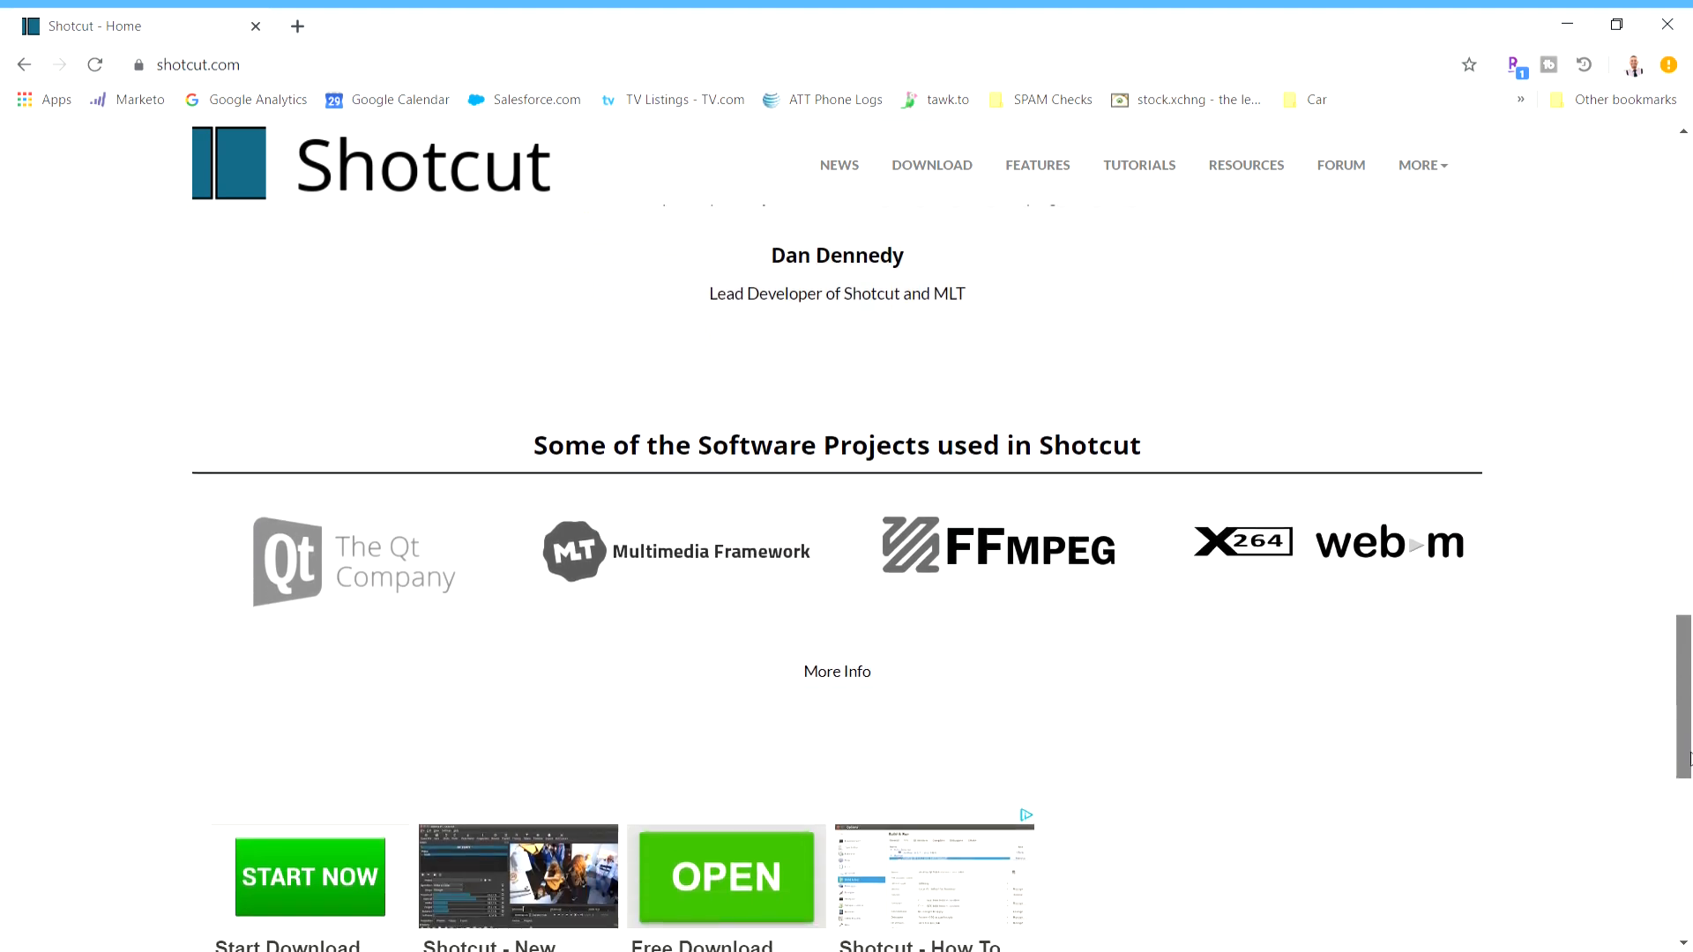
pyautogui.scroll(-3)
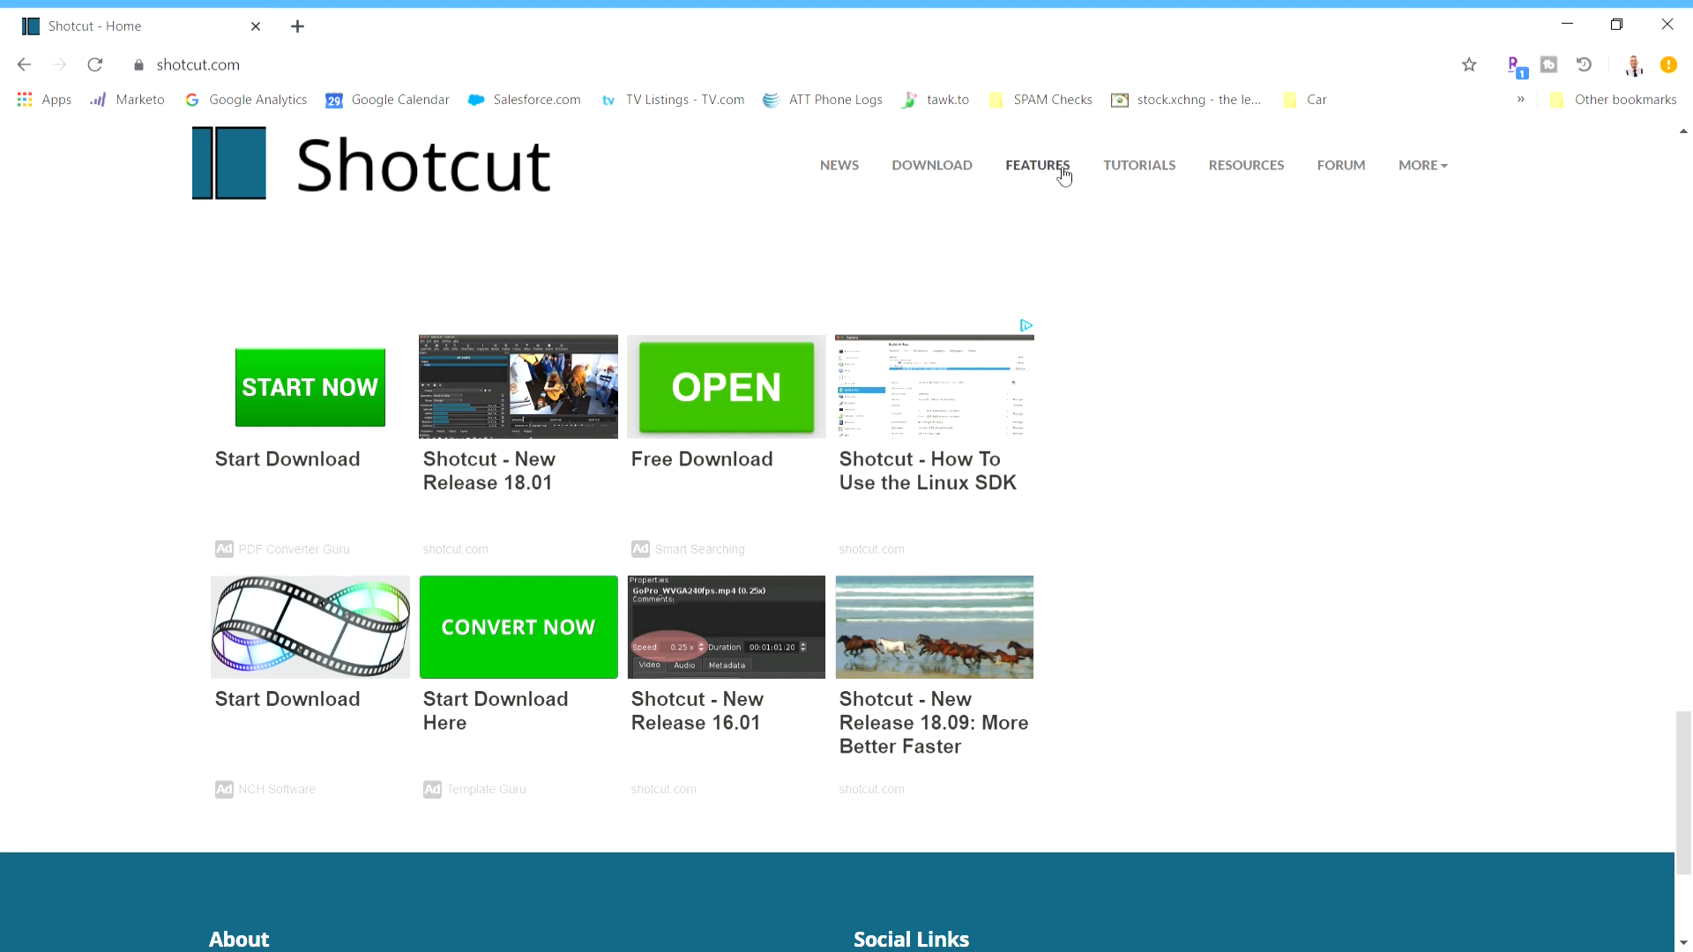
# Go to the Features page from the top navigation and scroll through the feature list
pyautogui.click(1036, 165)
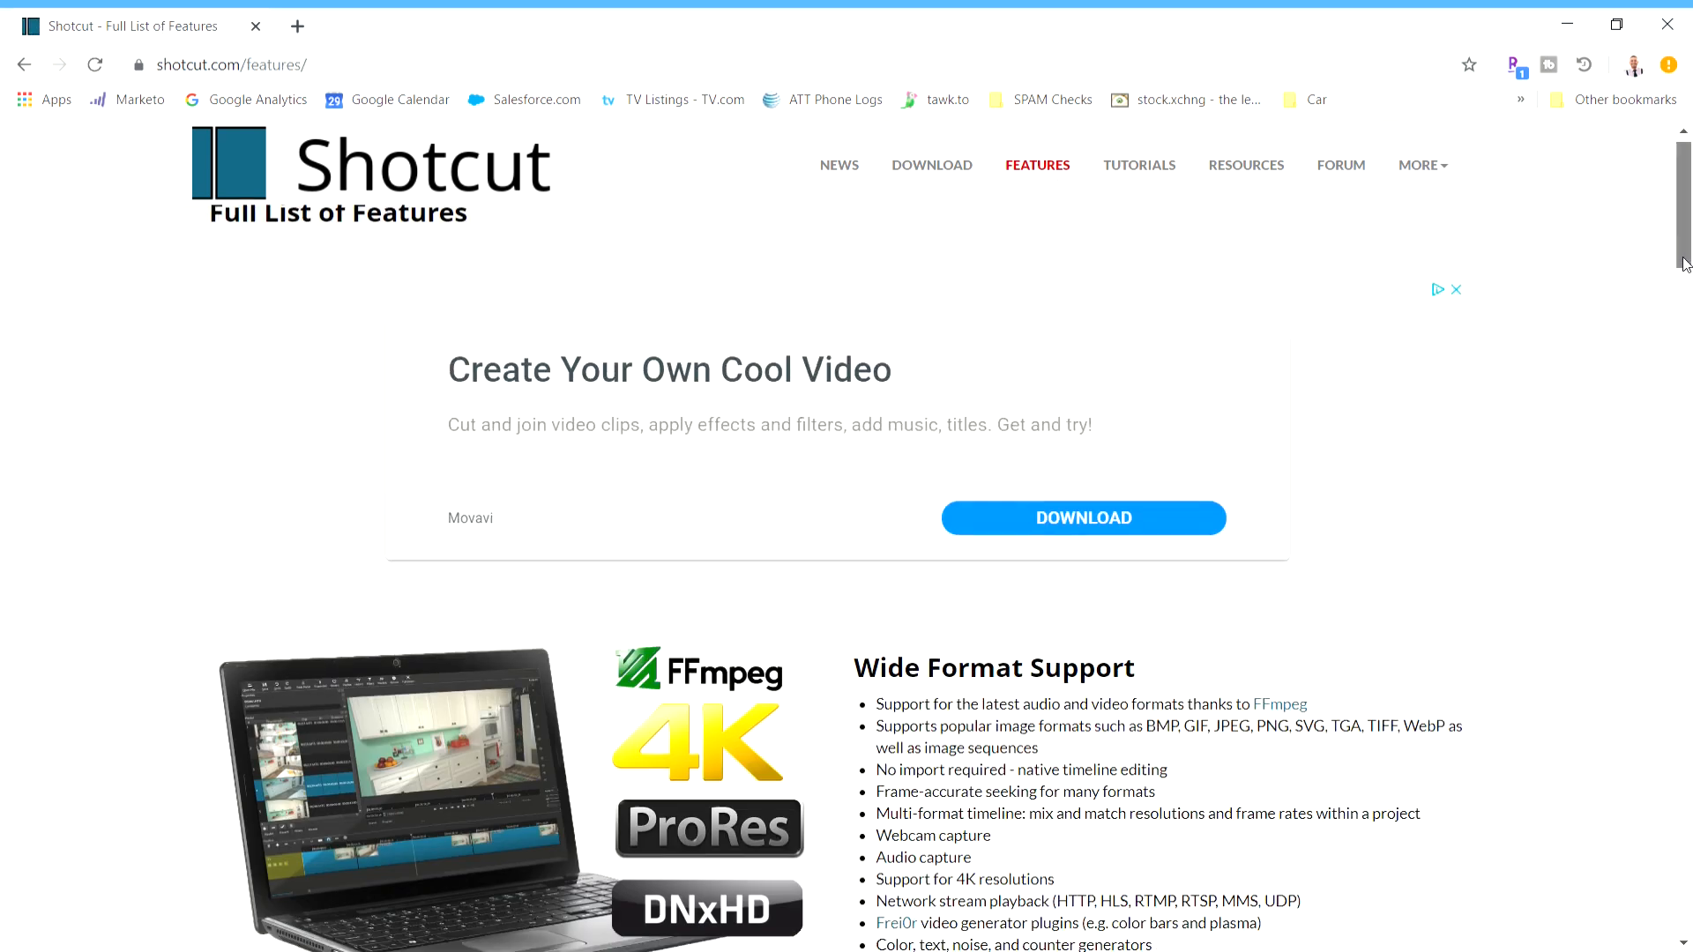
pyautogui.scroll(-3)
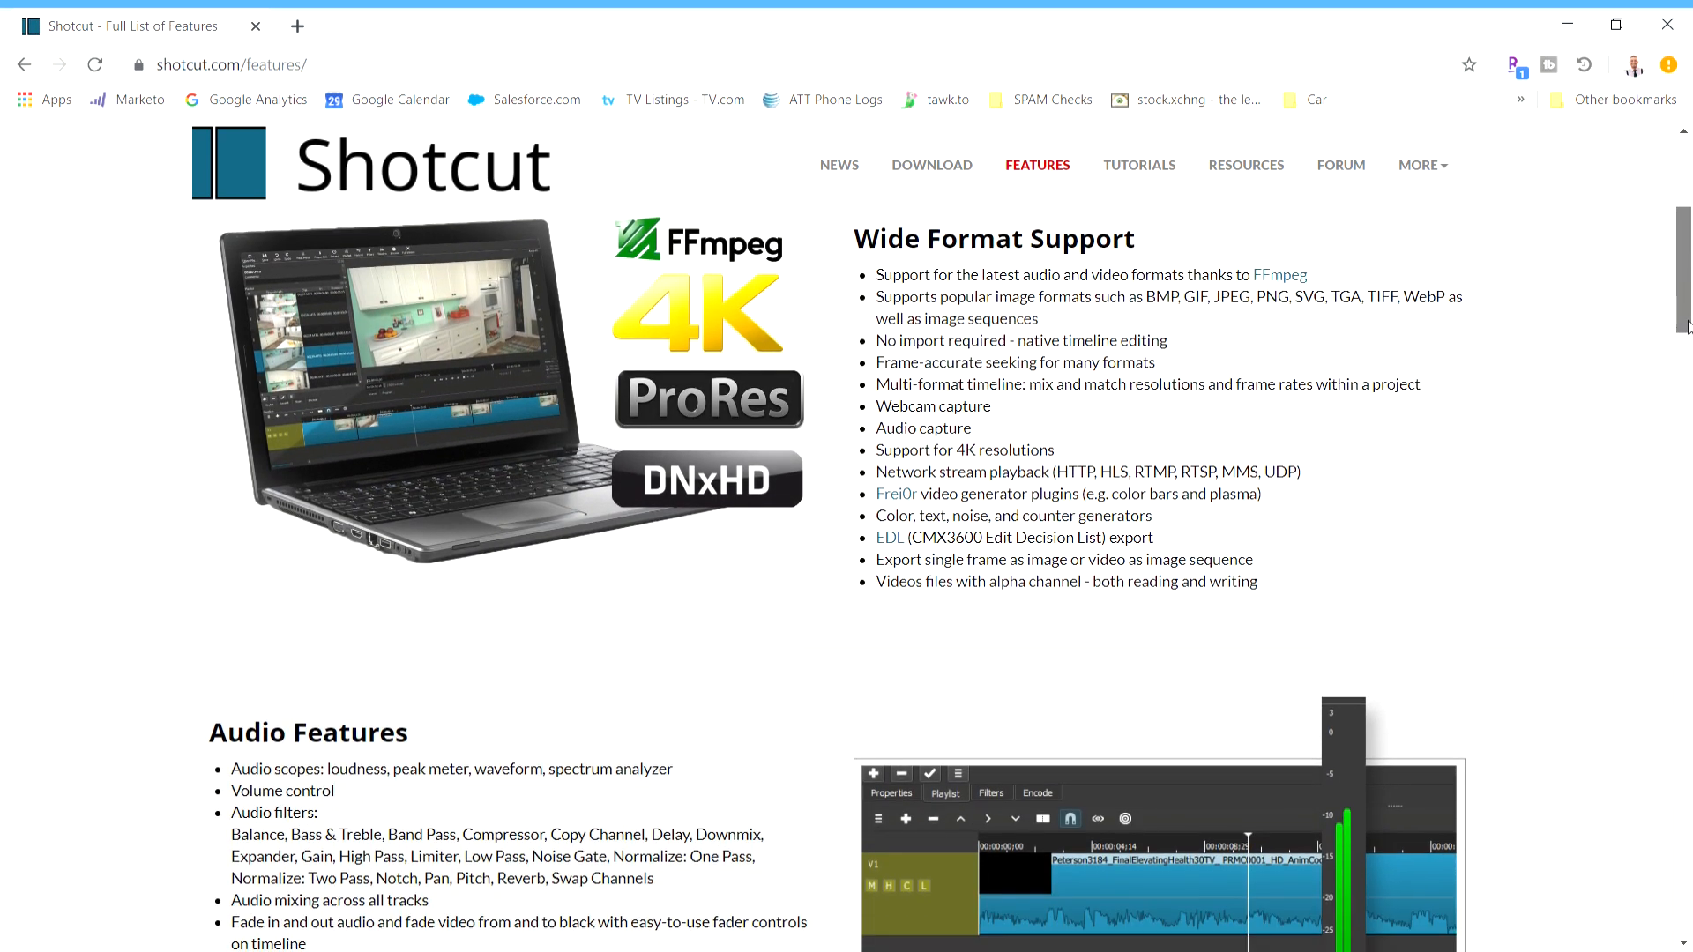
pyautogui.scroll(-3)
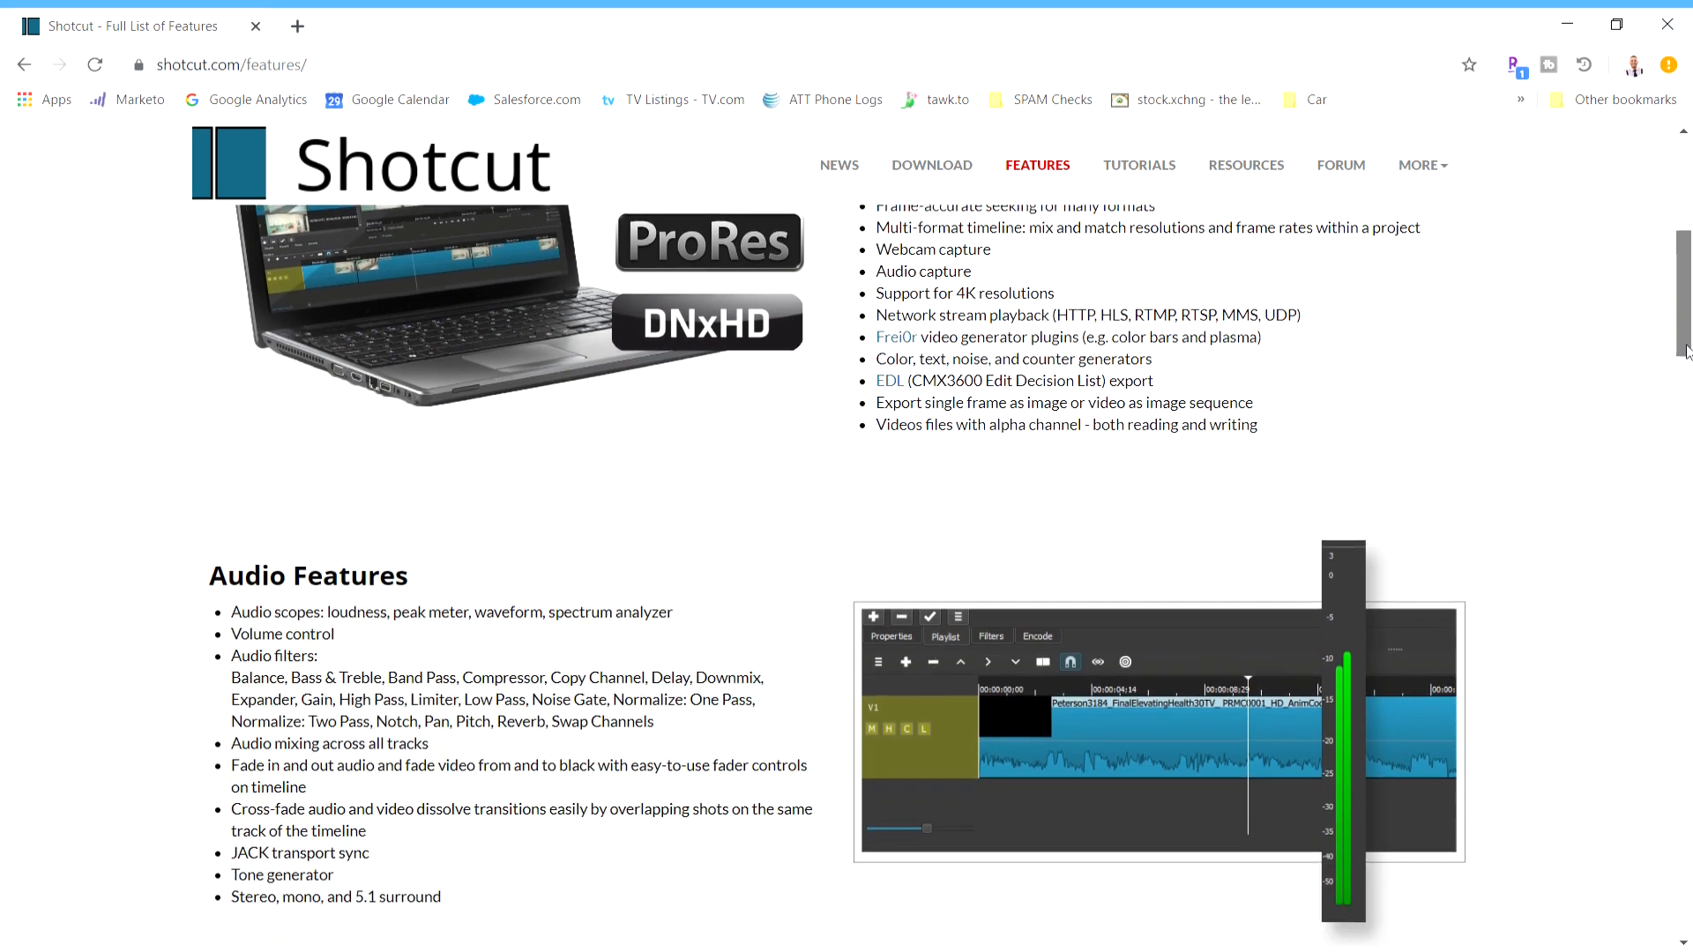
pyautogui.scroll(-3)
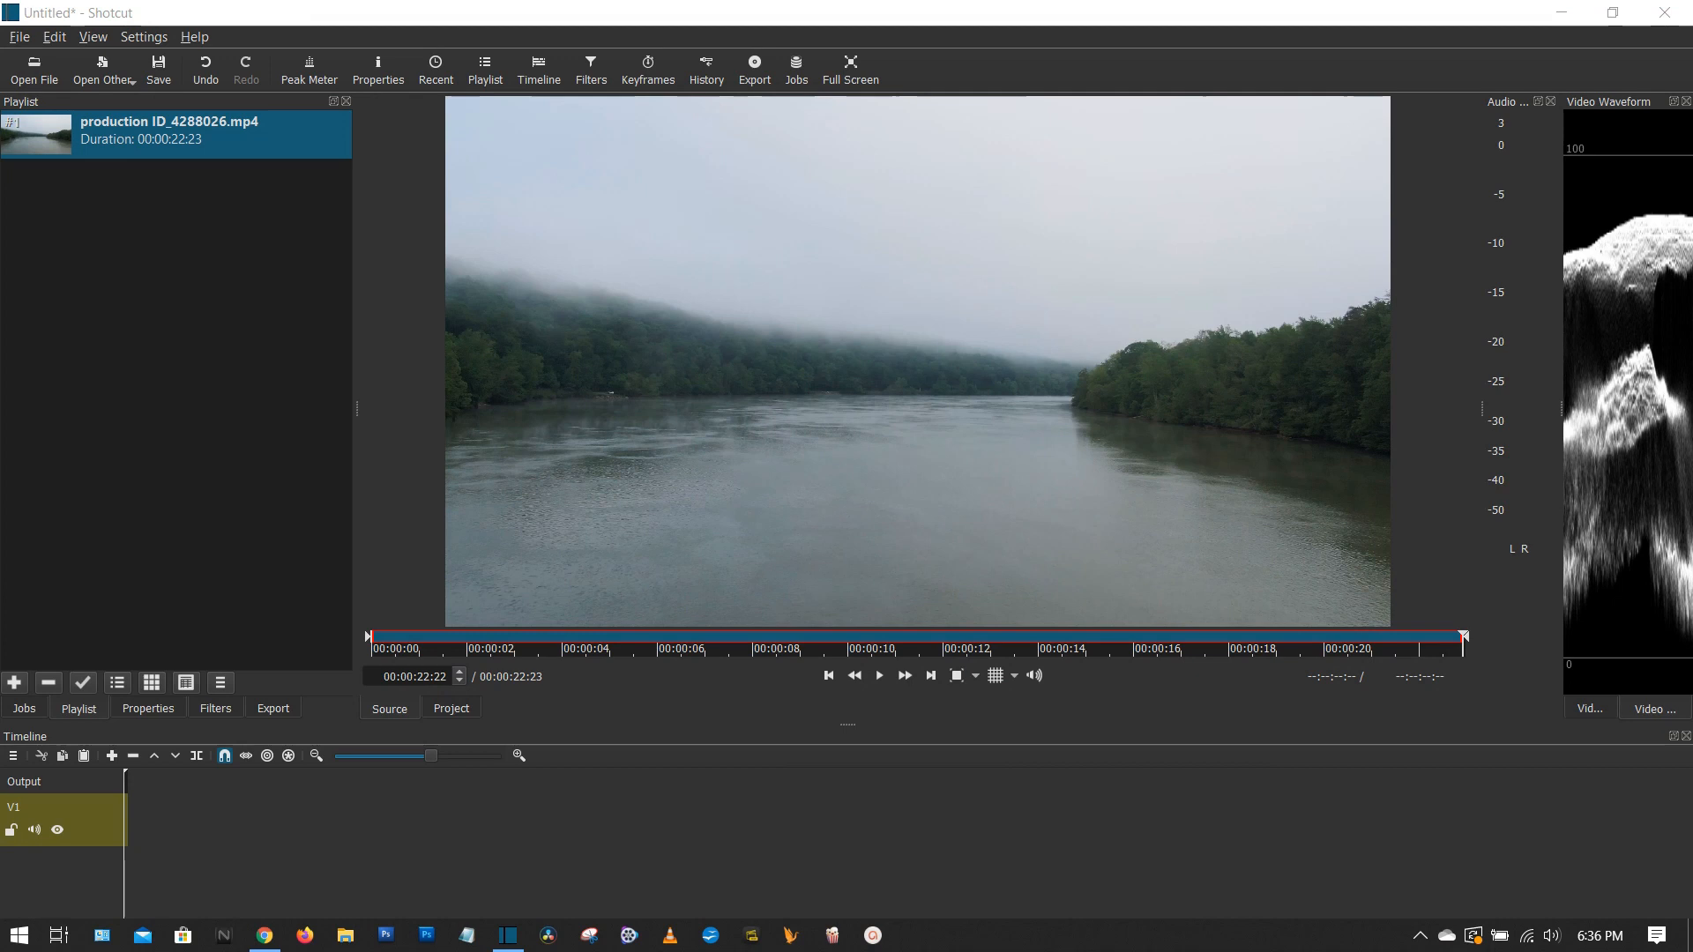
pyautogui.moveTo(977, 344)
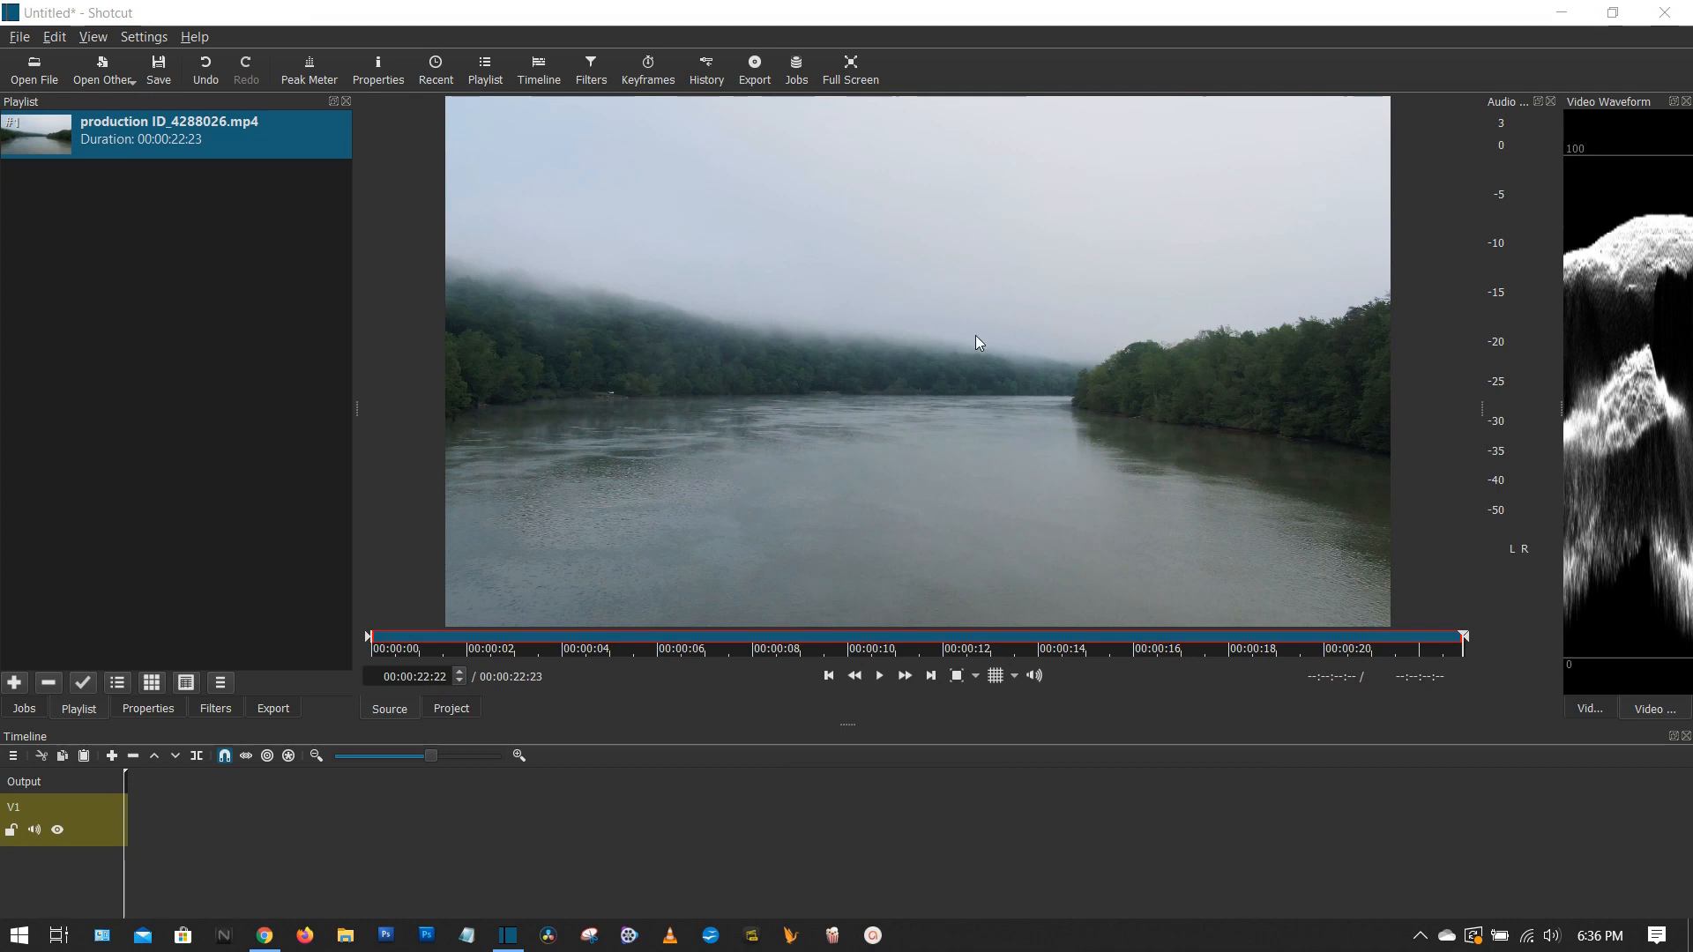
pyautogui.moveTo(1009, 89)
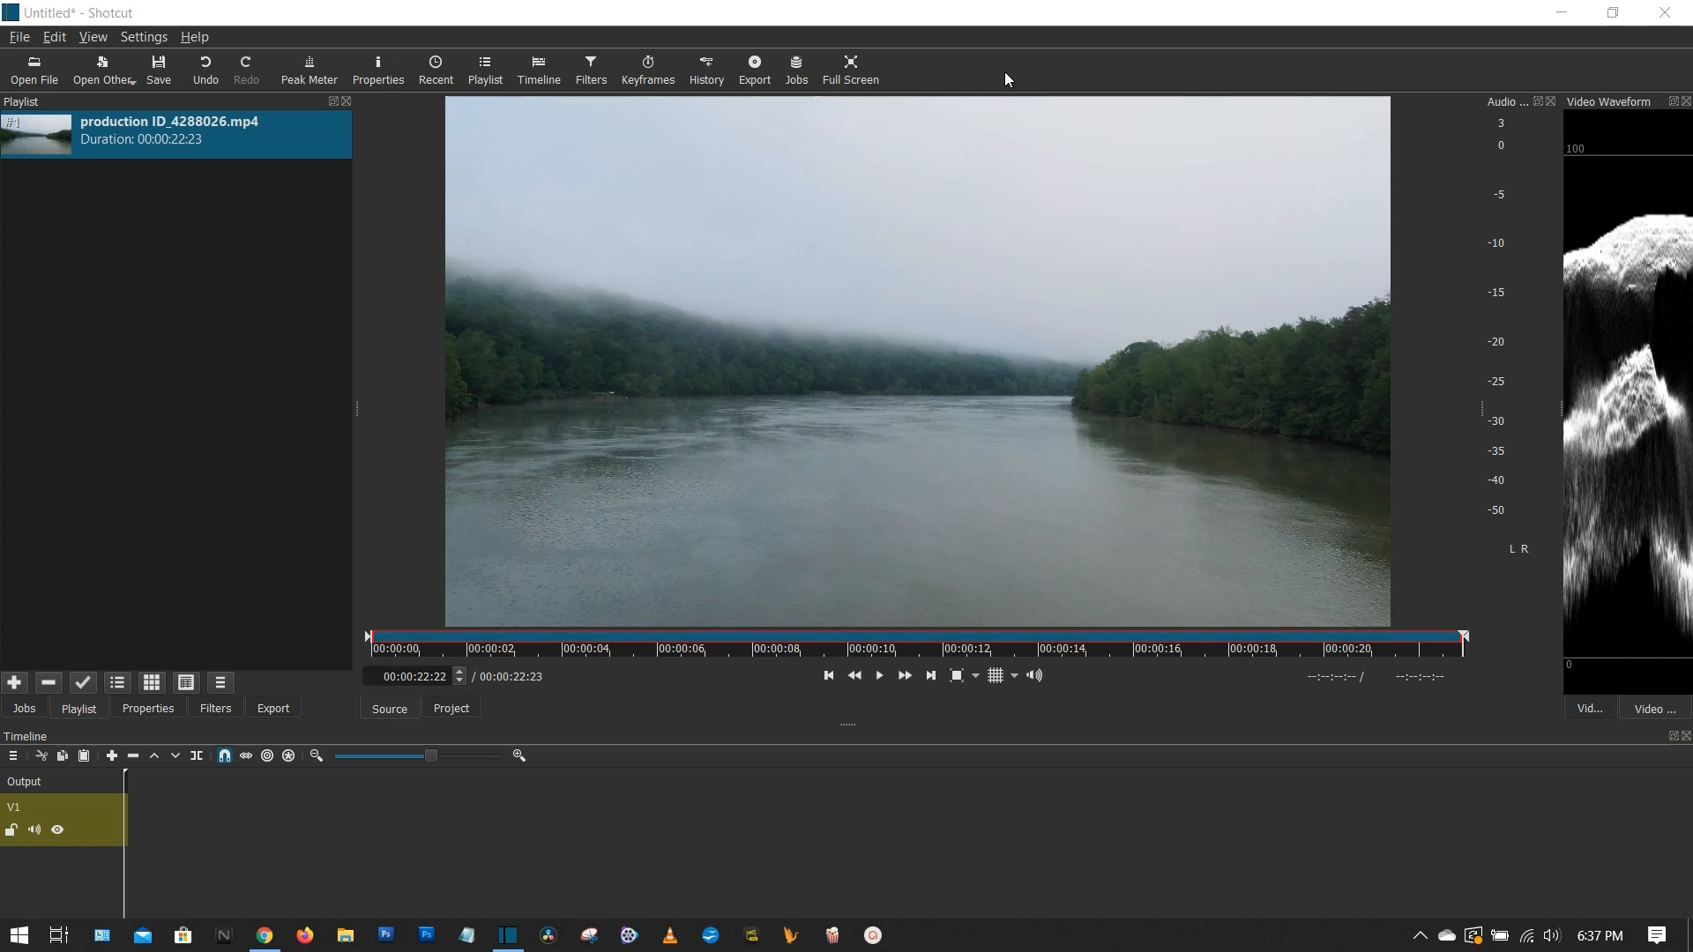
pyautogui.moveTo(1074, 264)
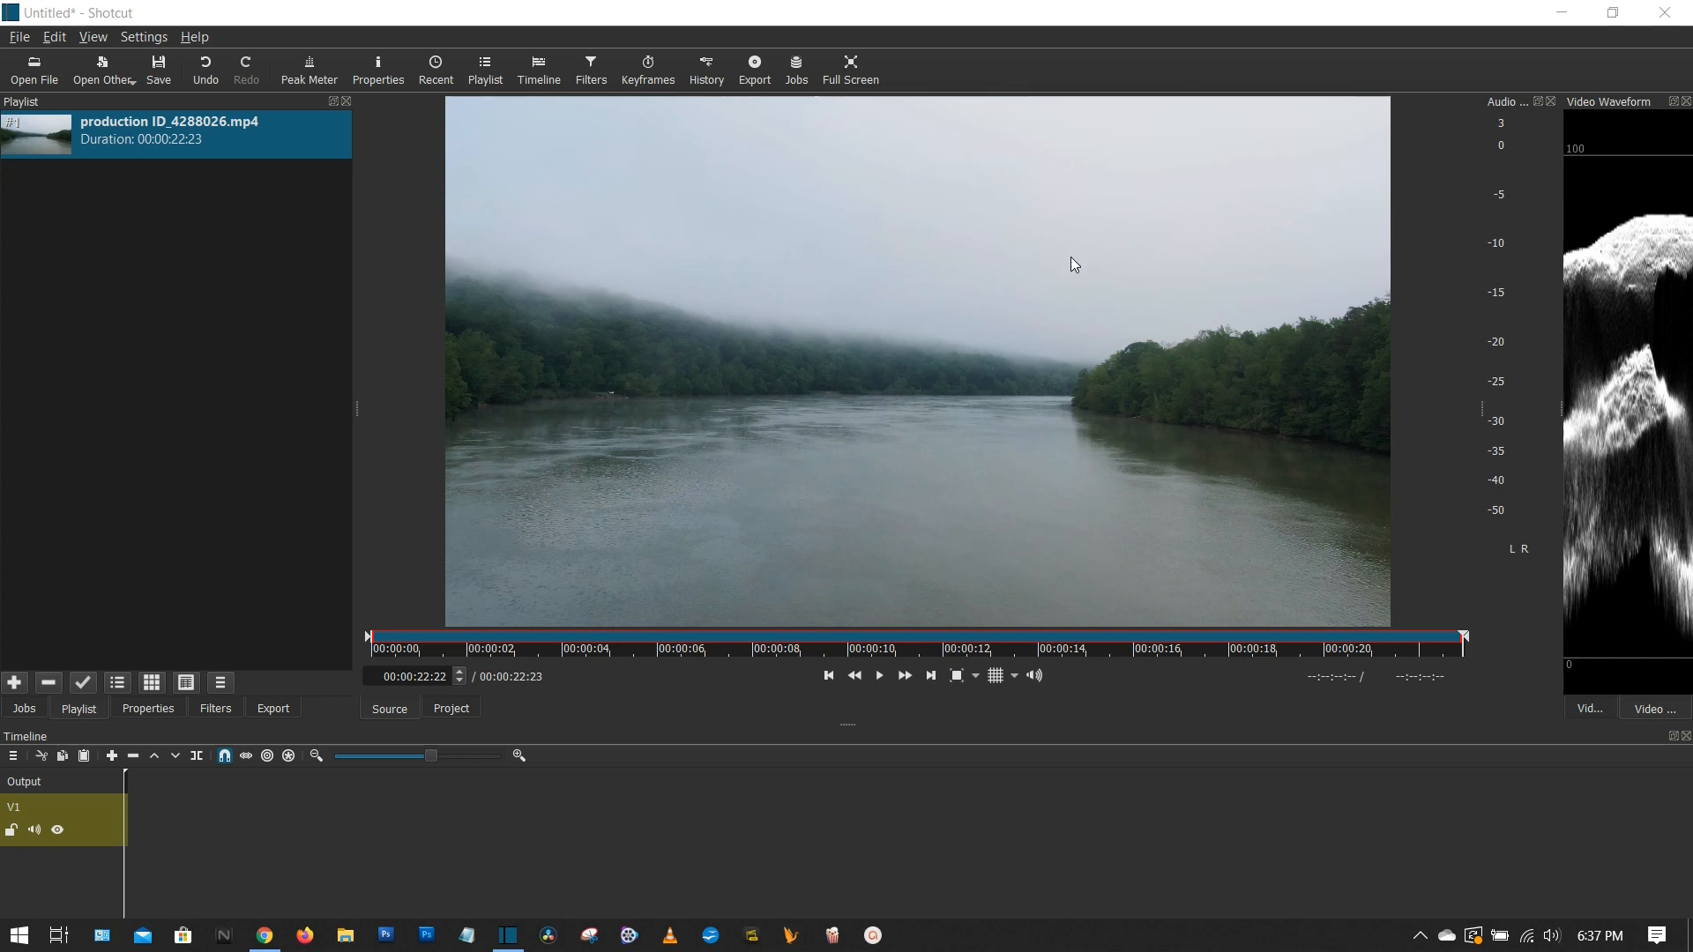
pyautogui.moveTo(795, 162)
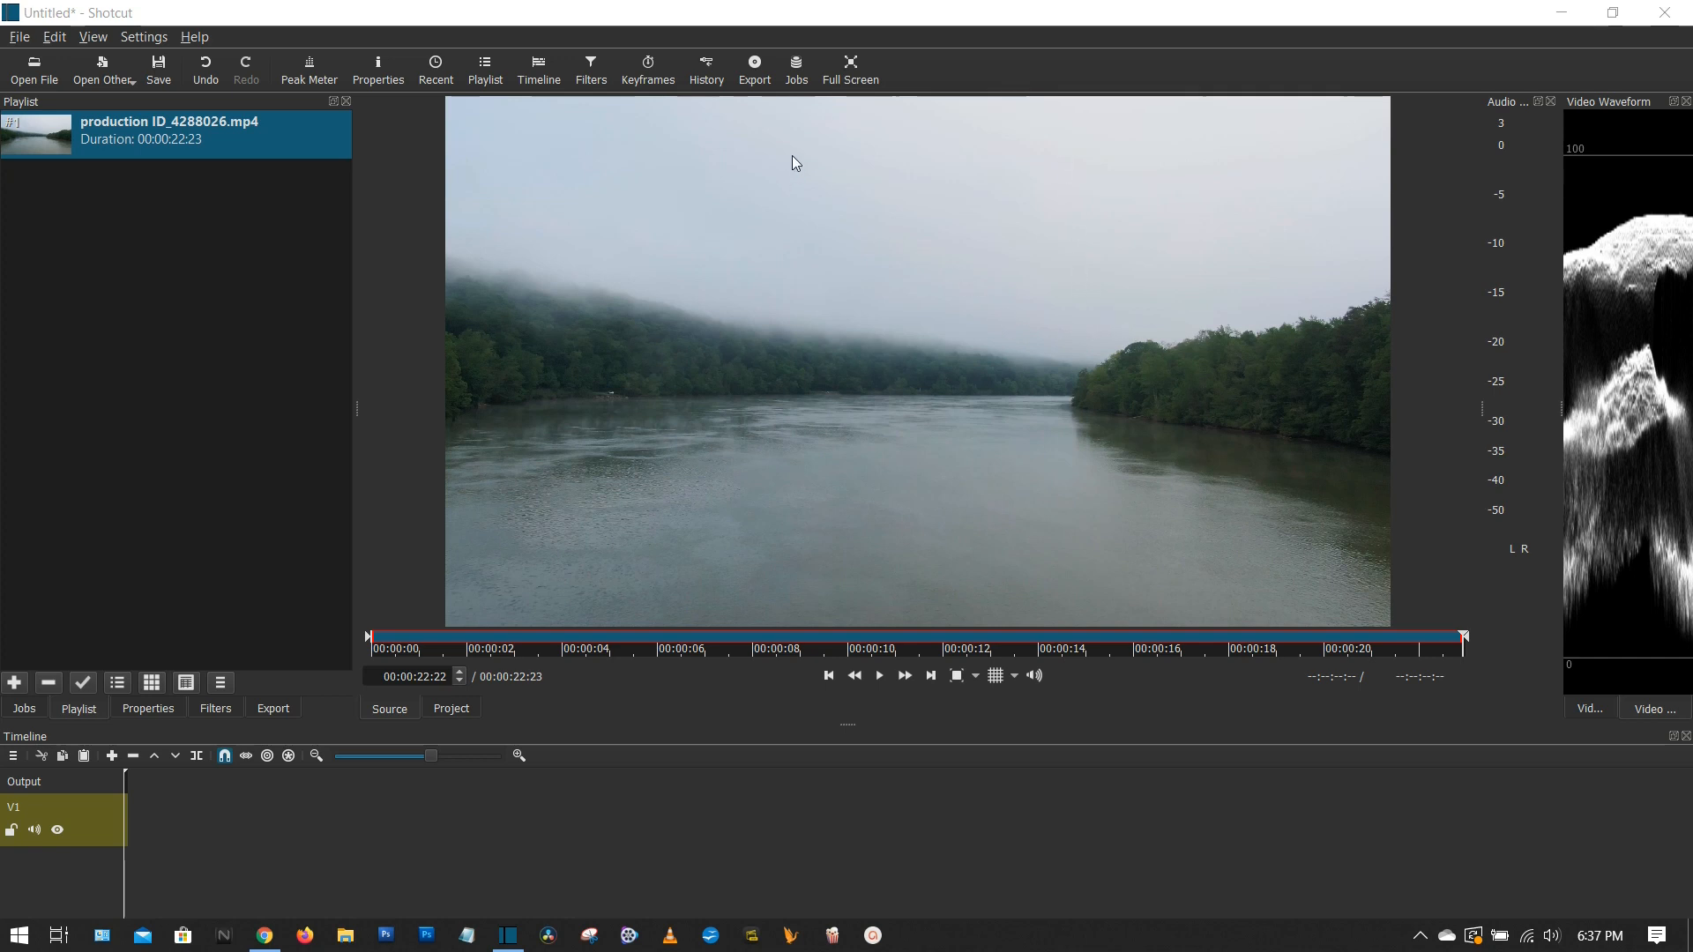
pyautogui.moveTo(942, 76)
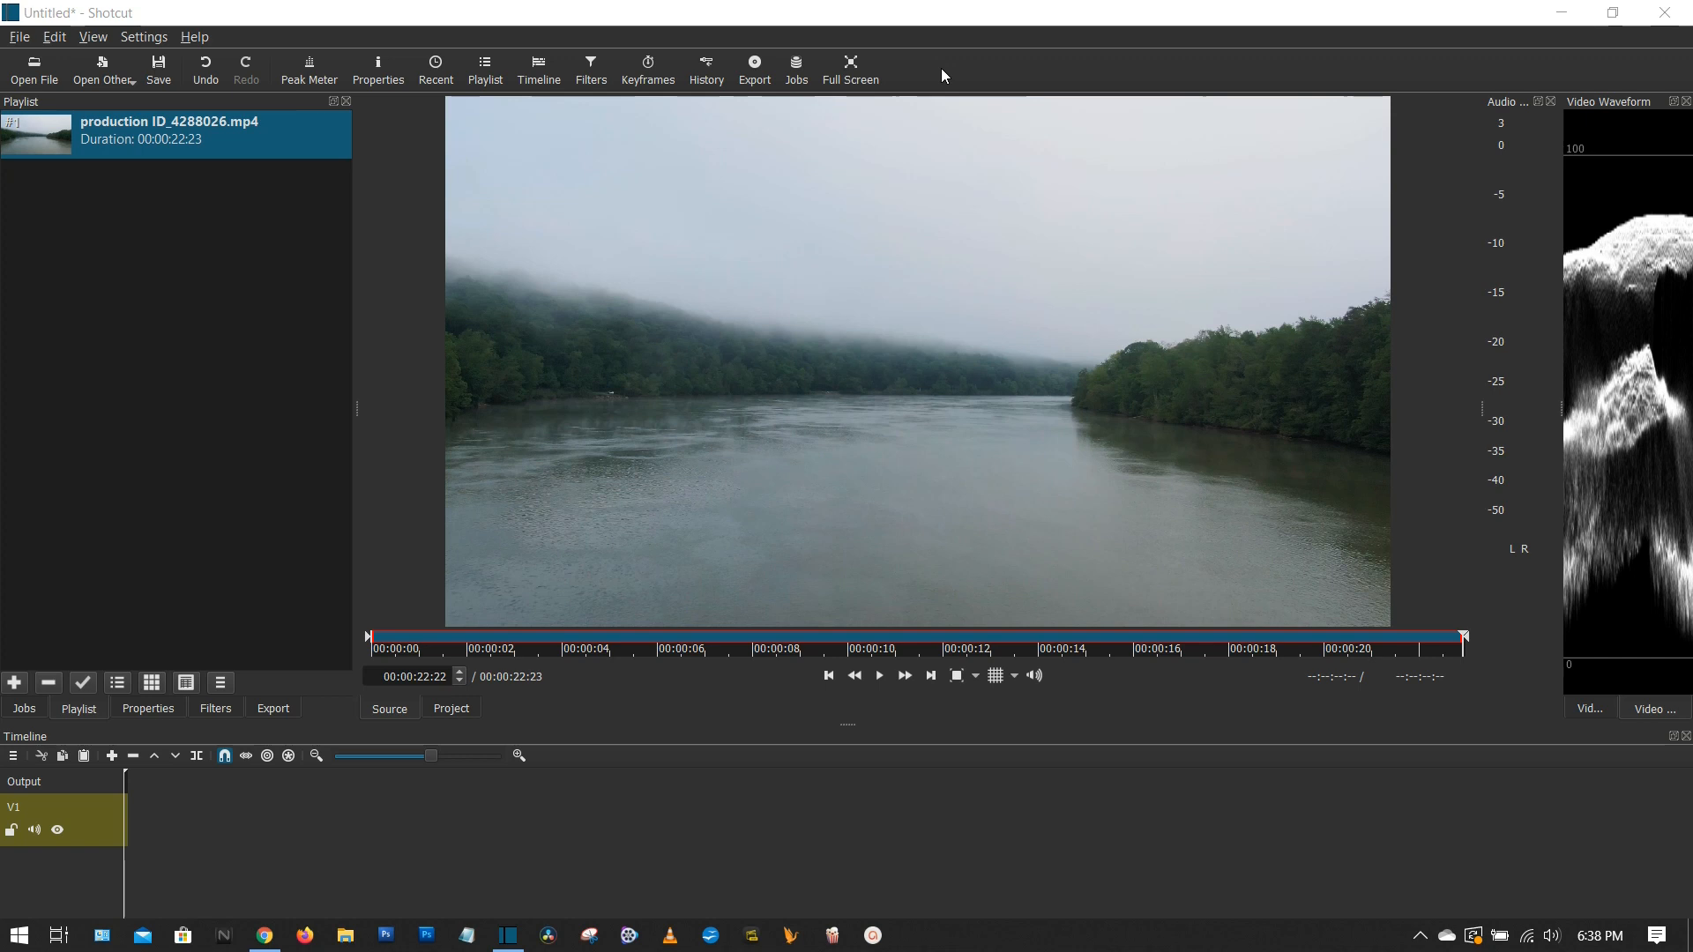
pyautogui.moveTo(1061, 74)
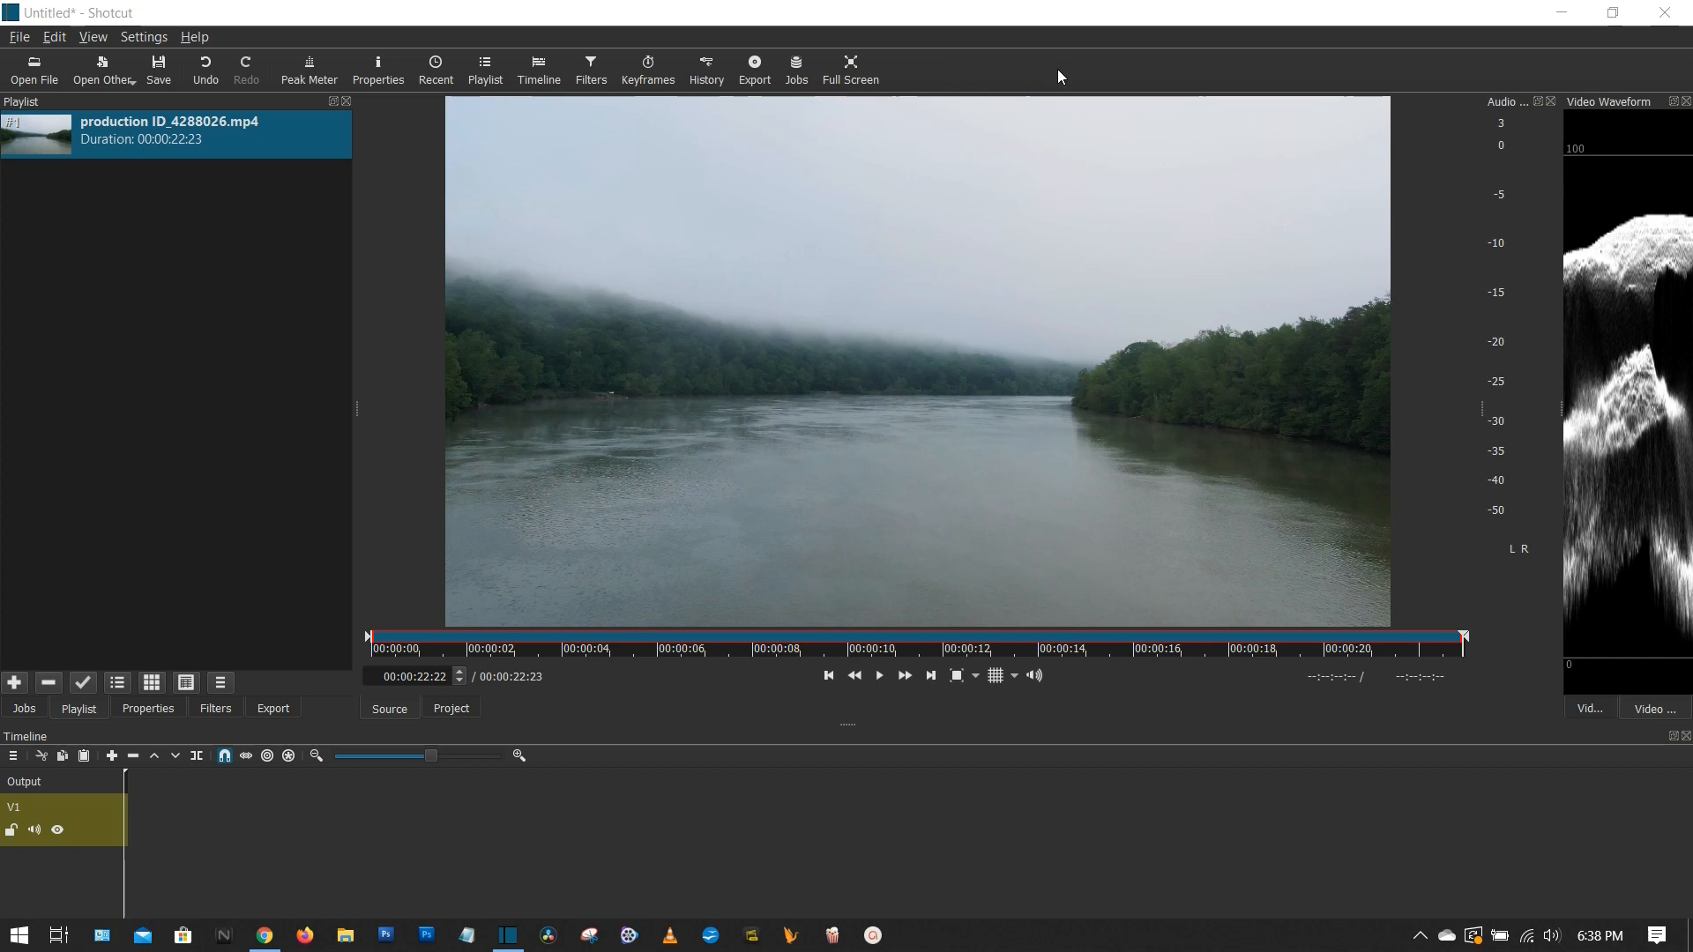
pyautogui.click(194, 35)
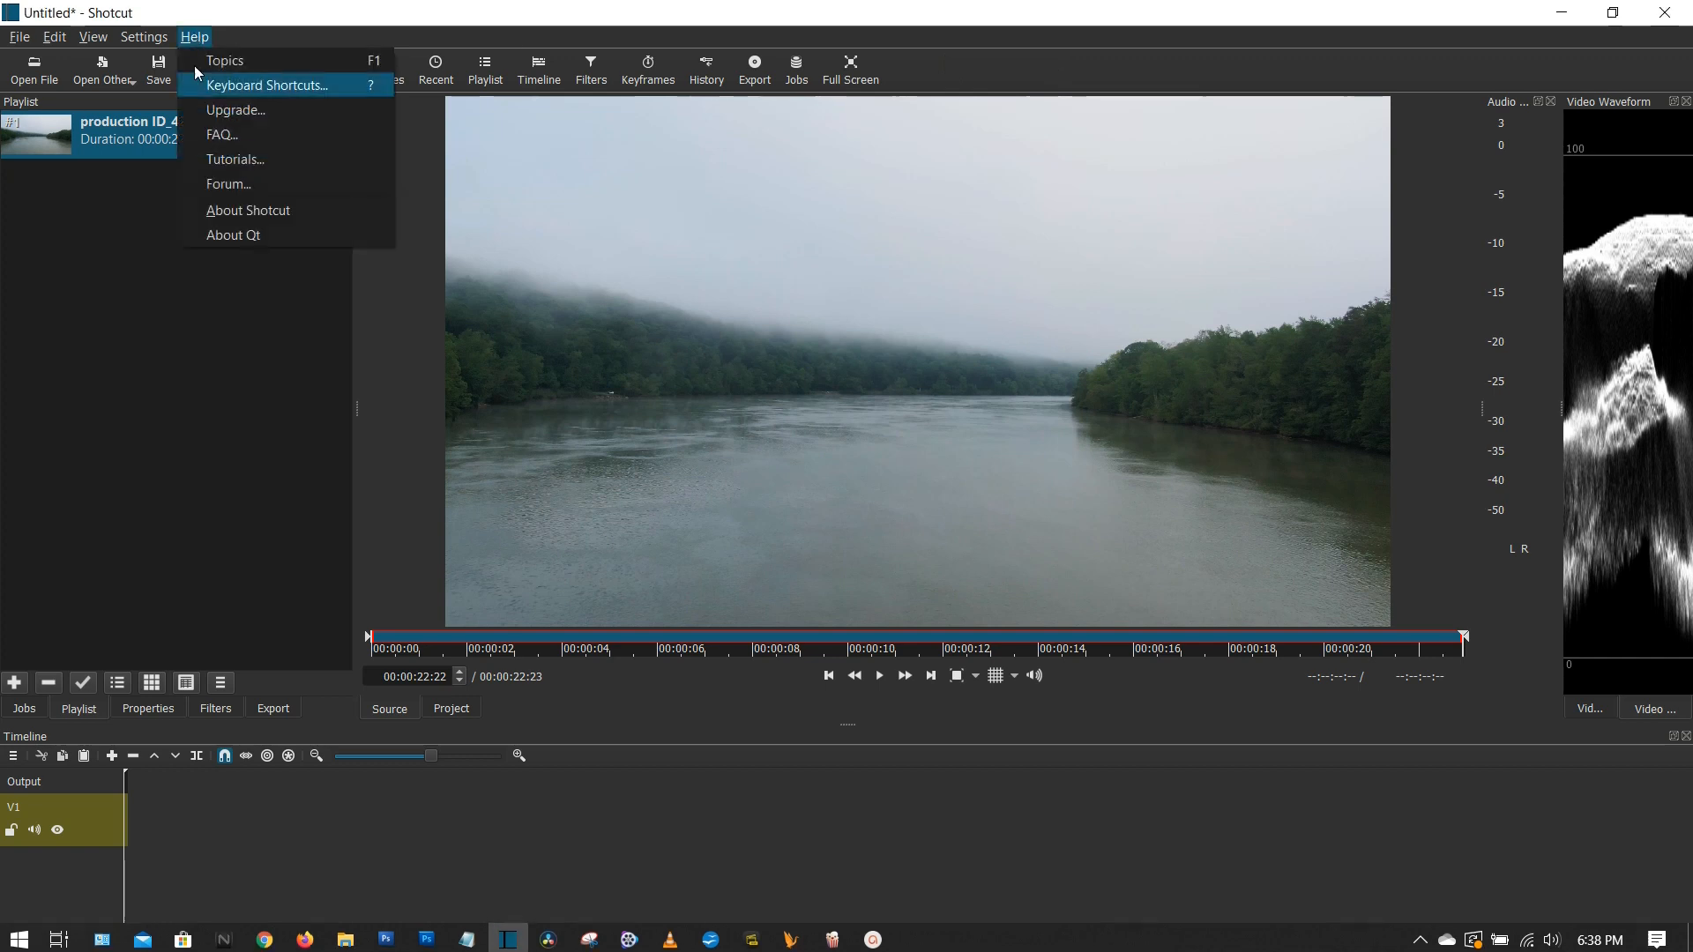
pyautogui.click(249, 209)
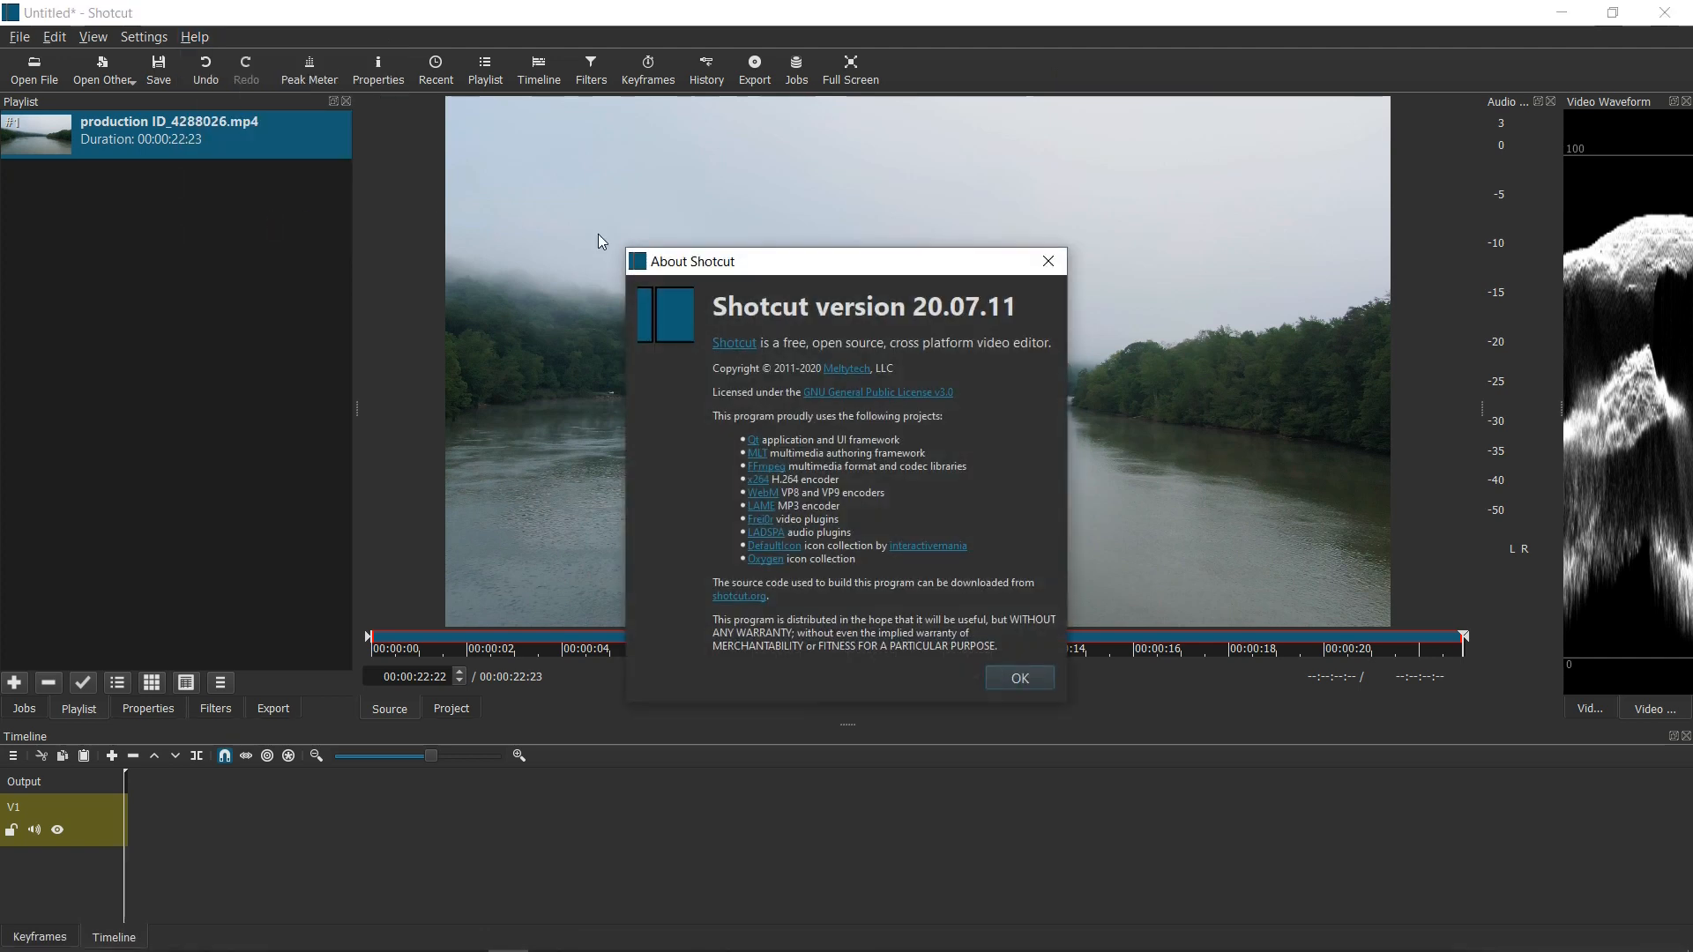
pyautogui.moveTo(845, 270)
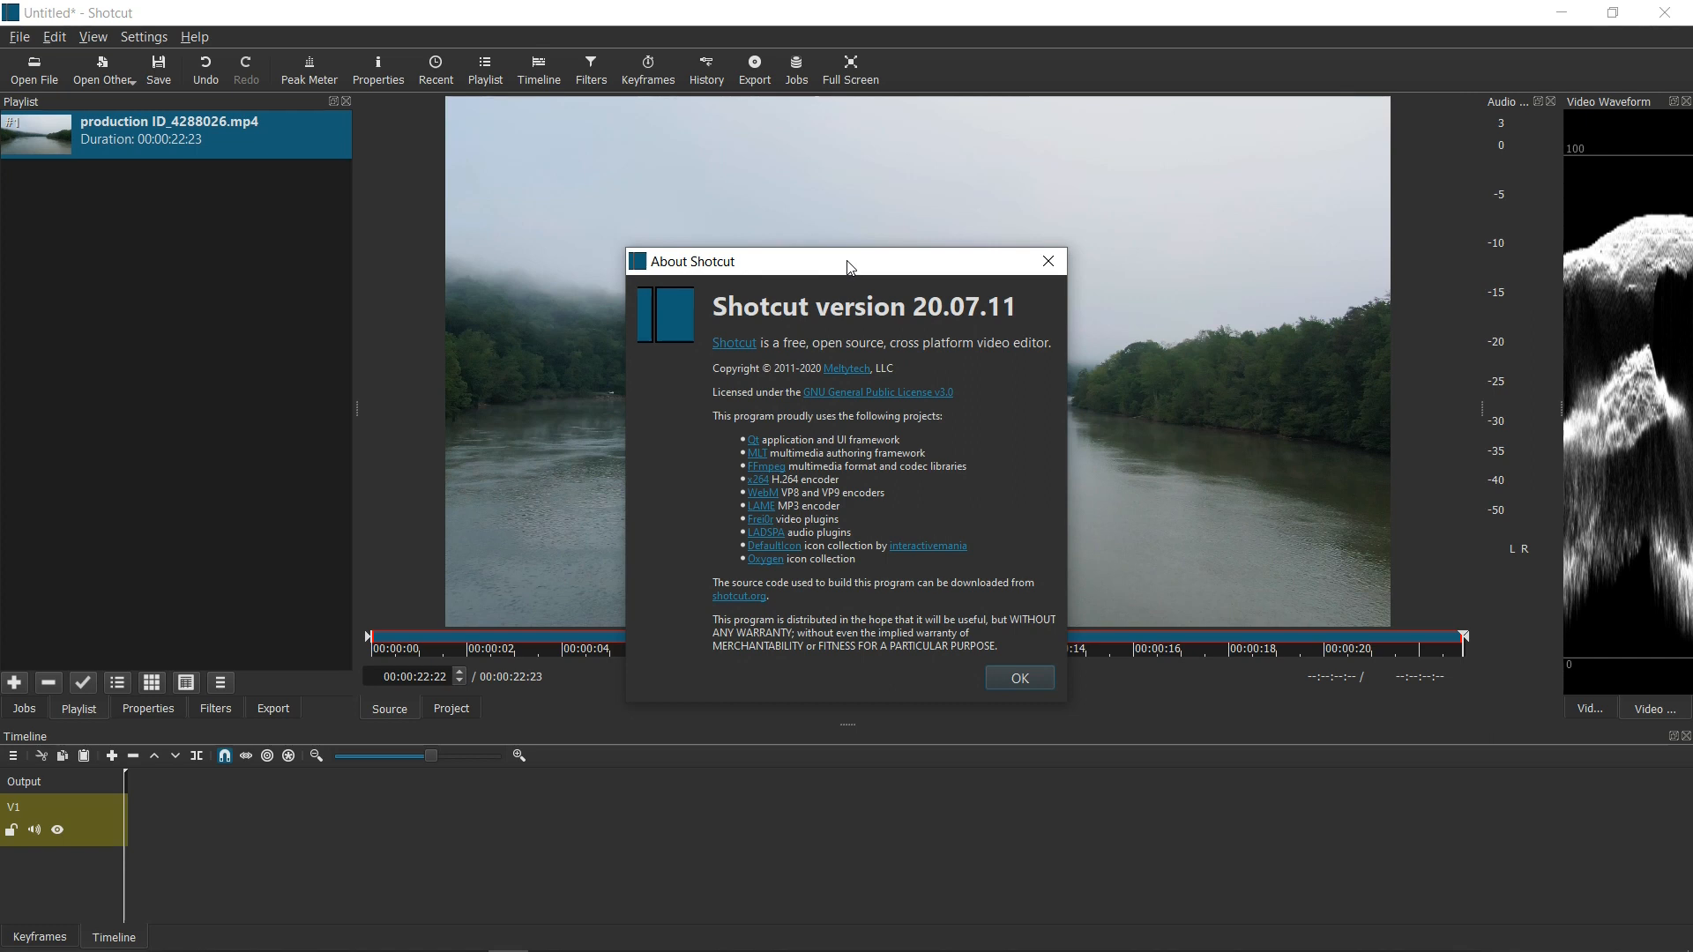
pyautogui.click(1016, 677)
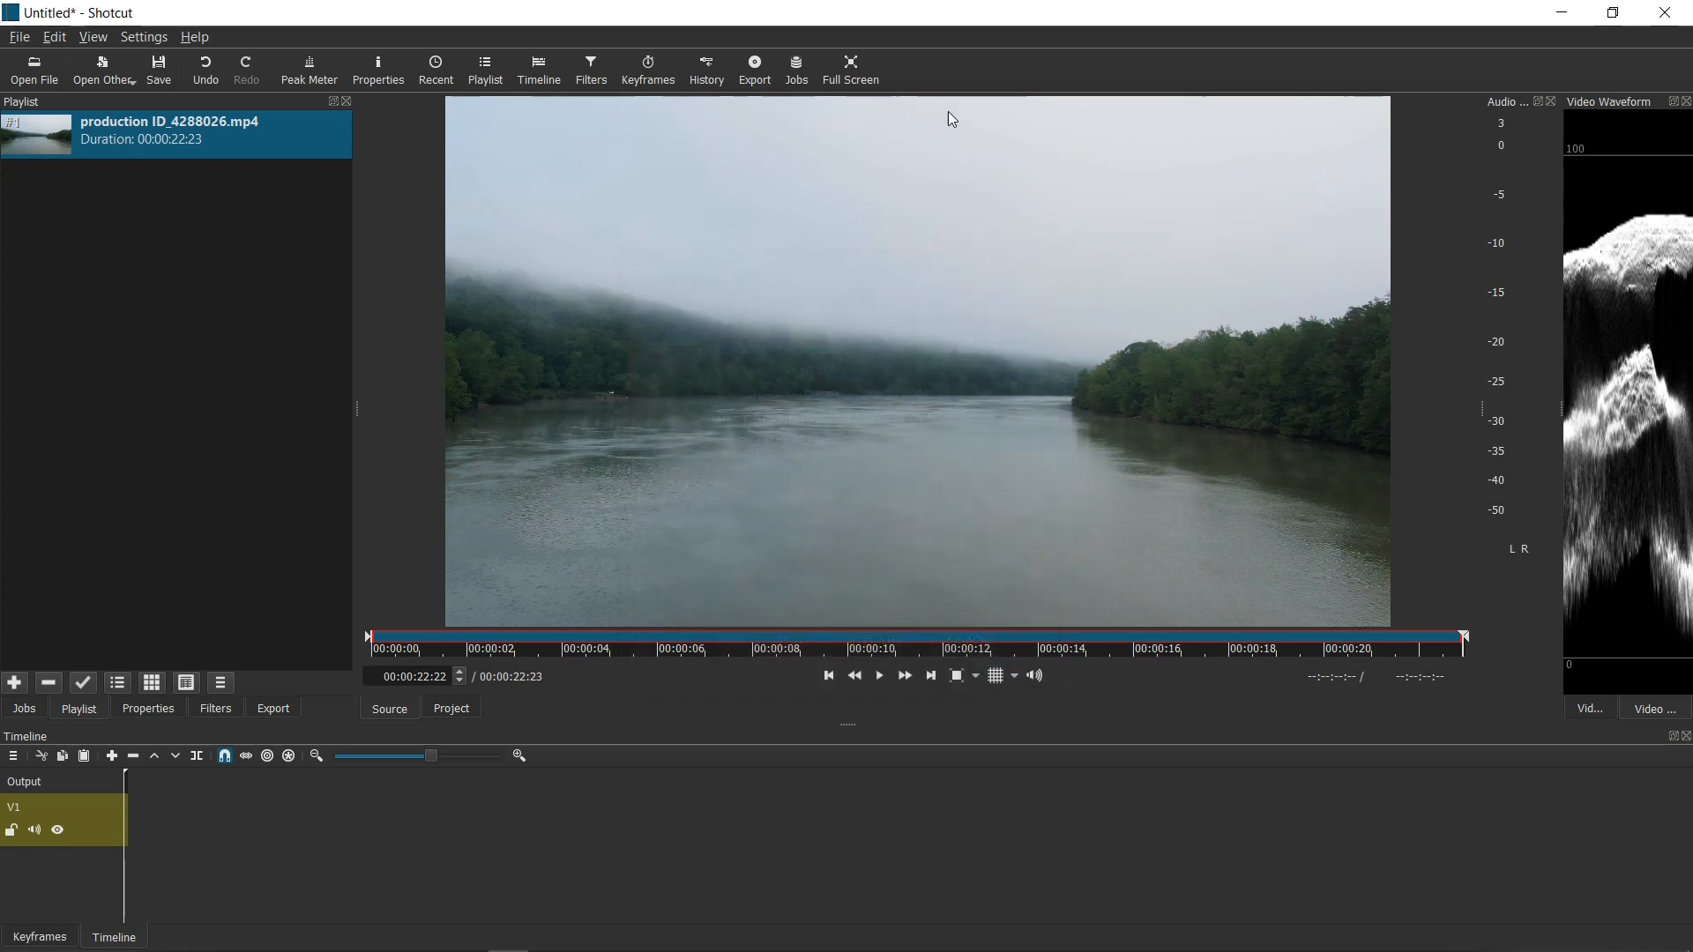
pyautogui.moveTo(941, 65)
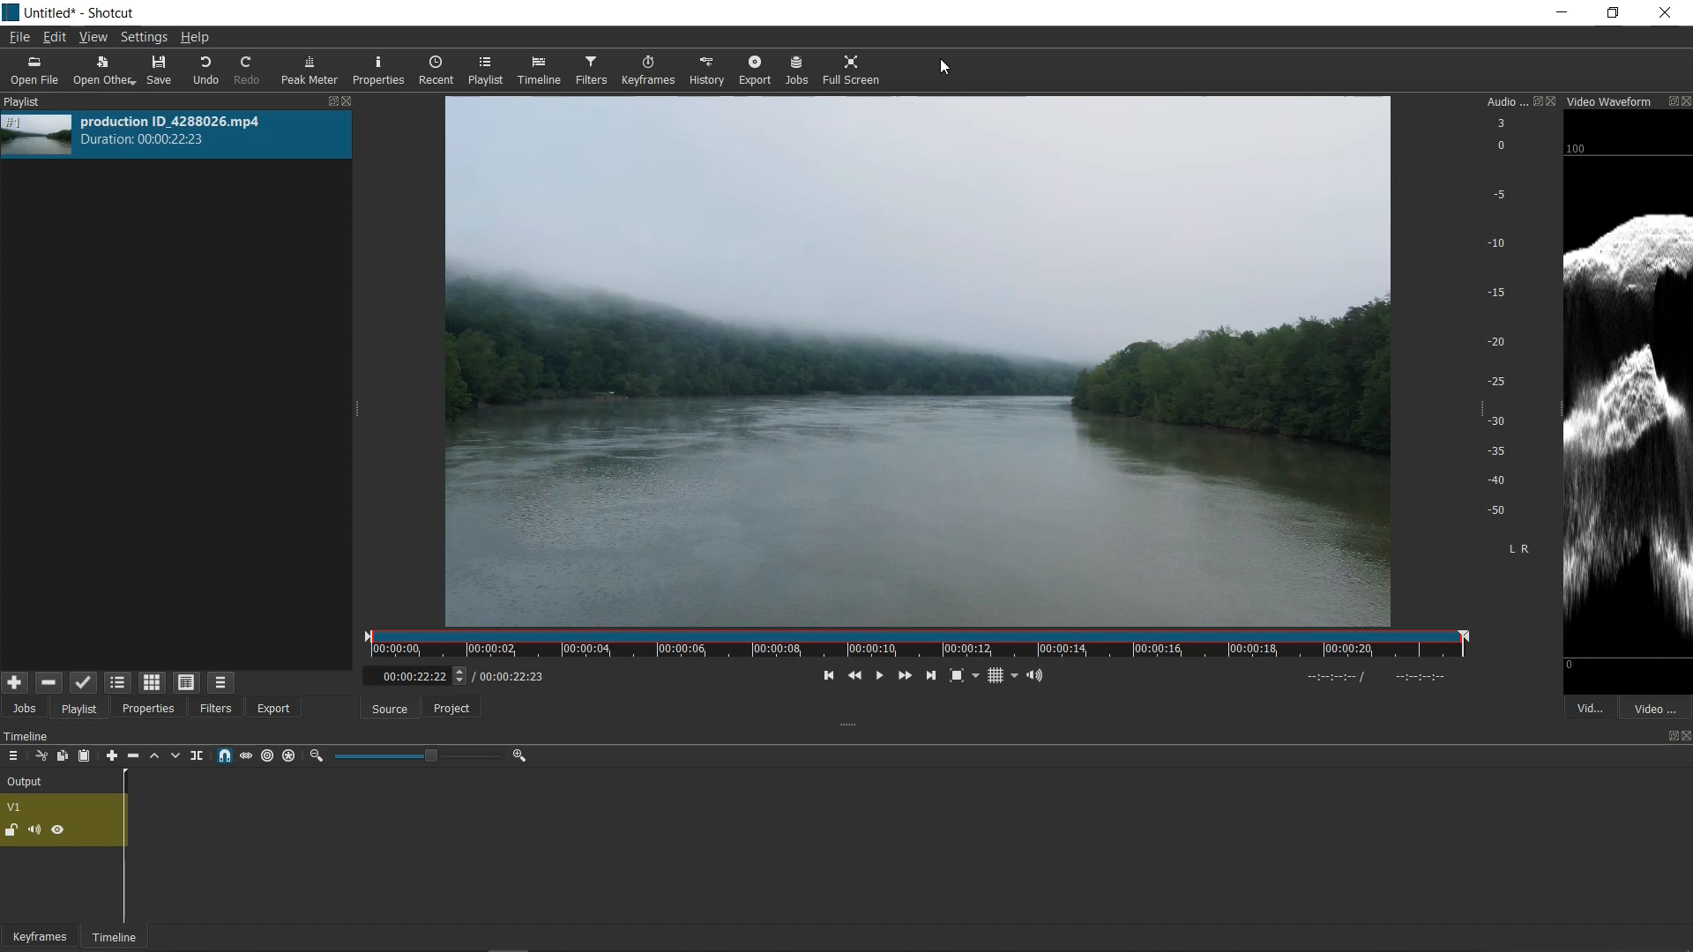
pyautogui.moveTo(912, 402)
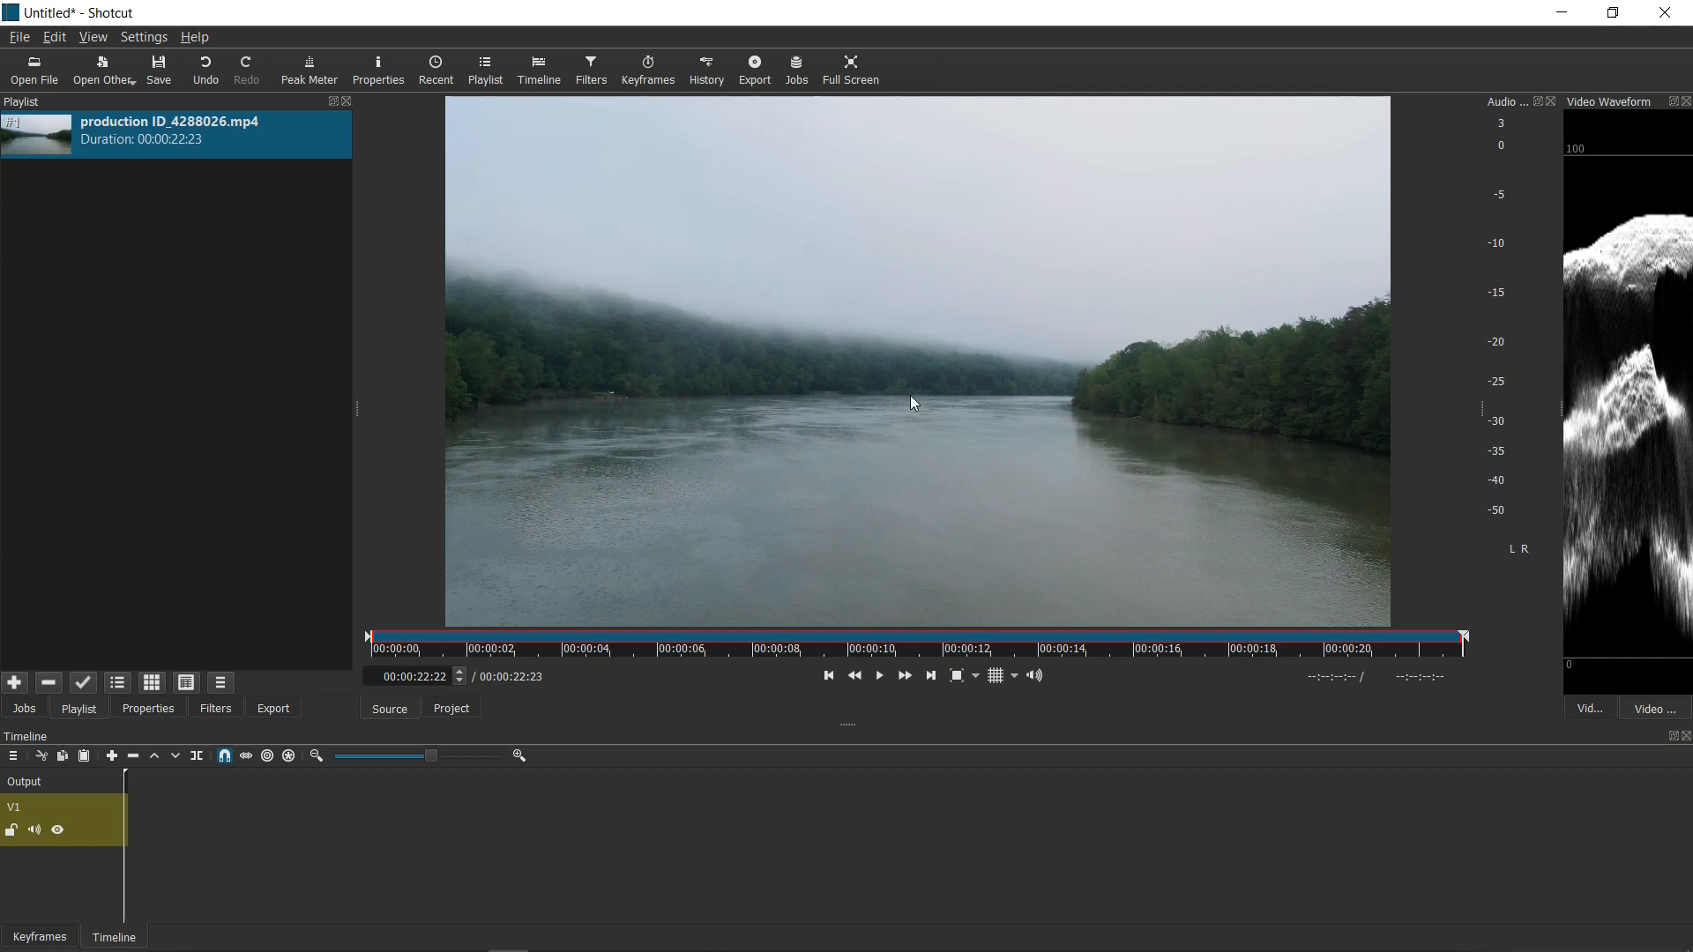
pyautogui.moveTo(903, 399)
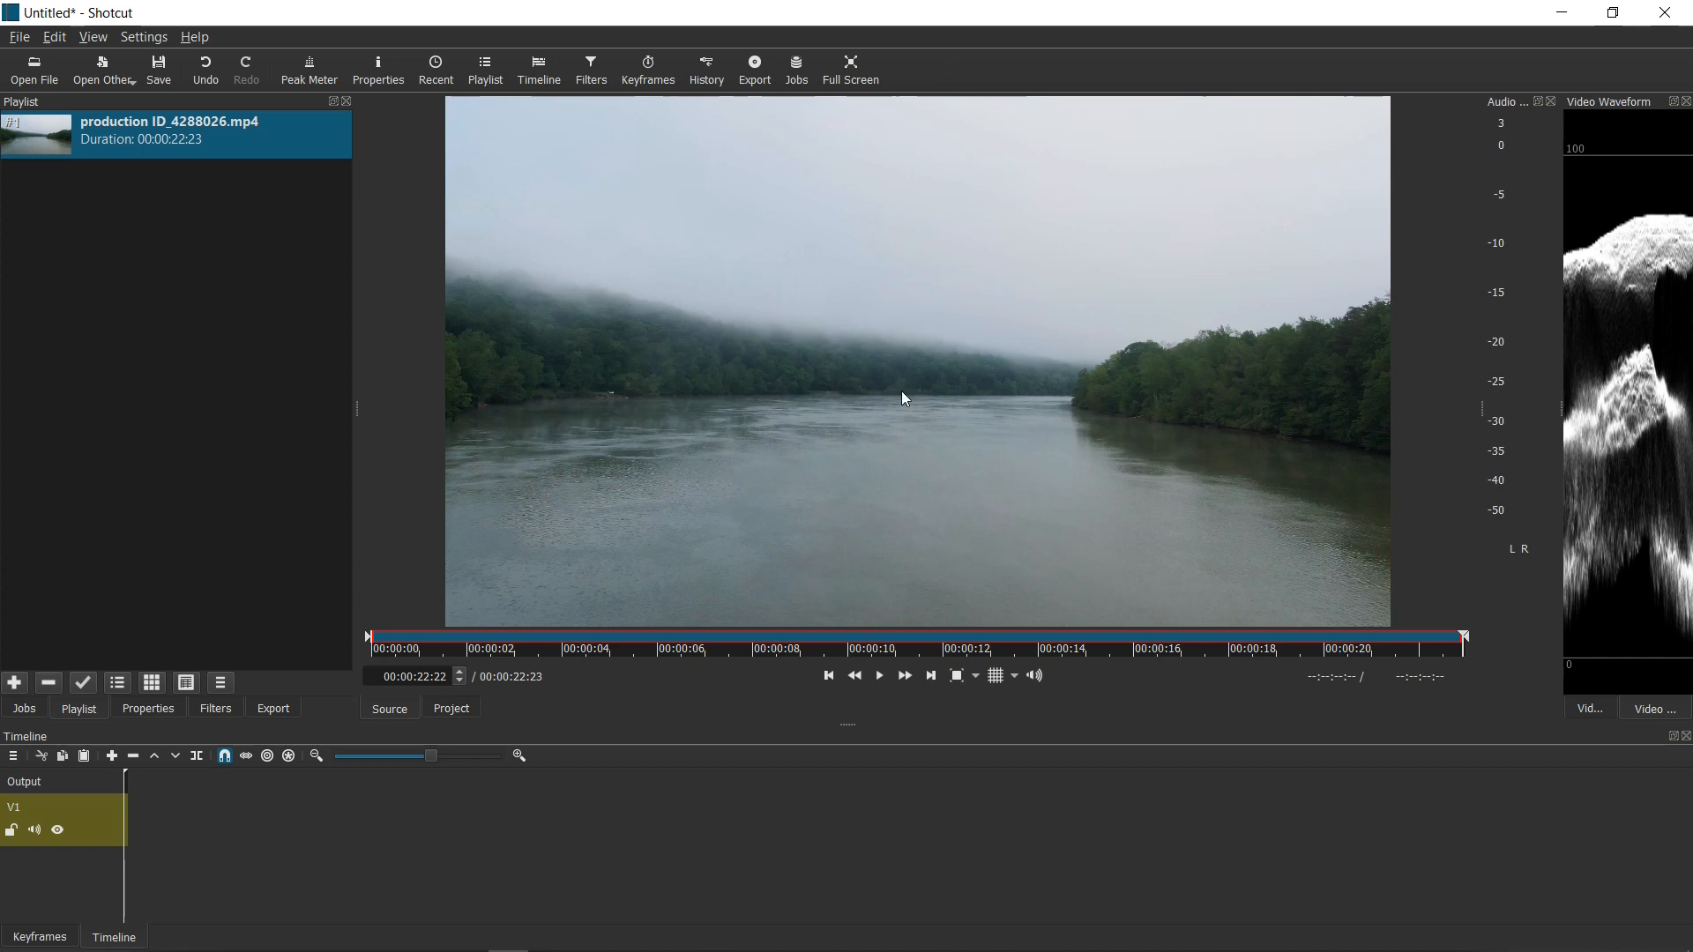
pyautogui.moveTo(790, 199)
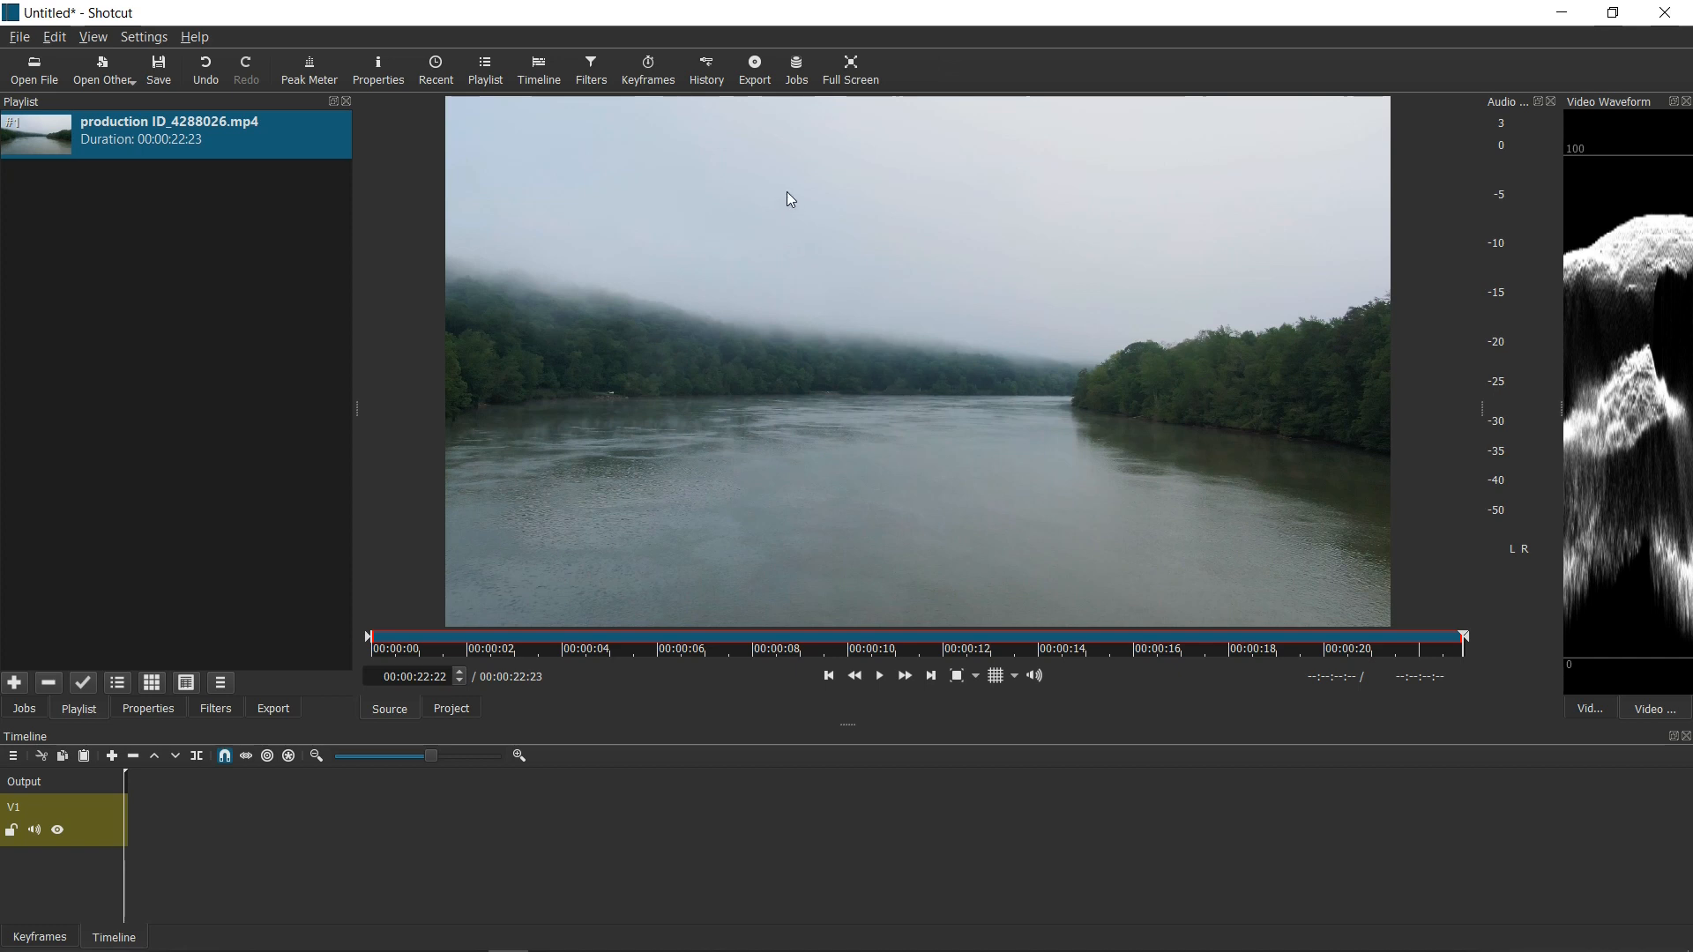
# Preview the foggy river clip in the Source player, then pause it
pyautogui.click(878, 676)
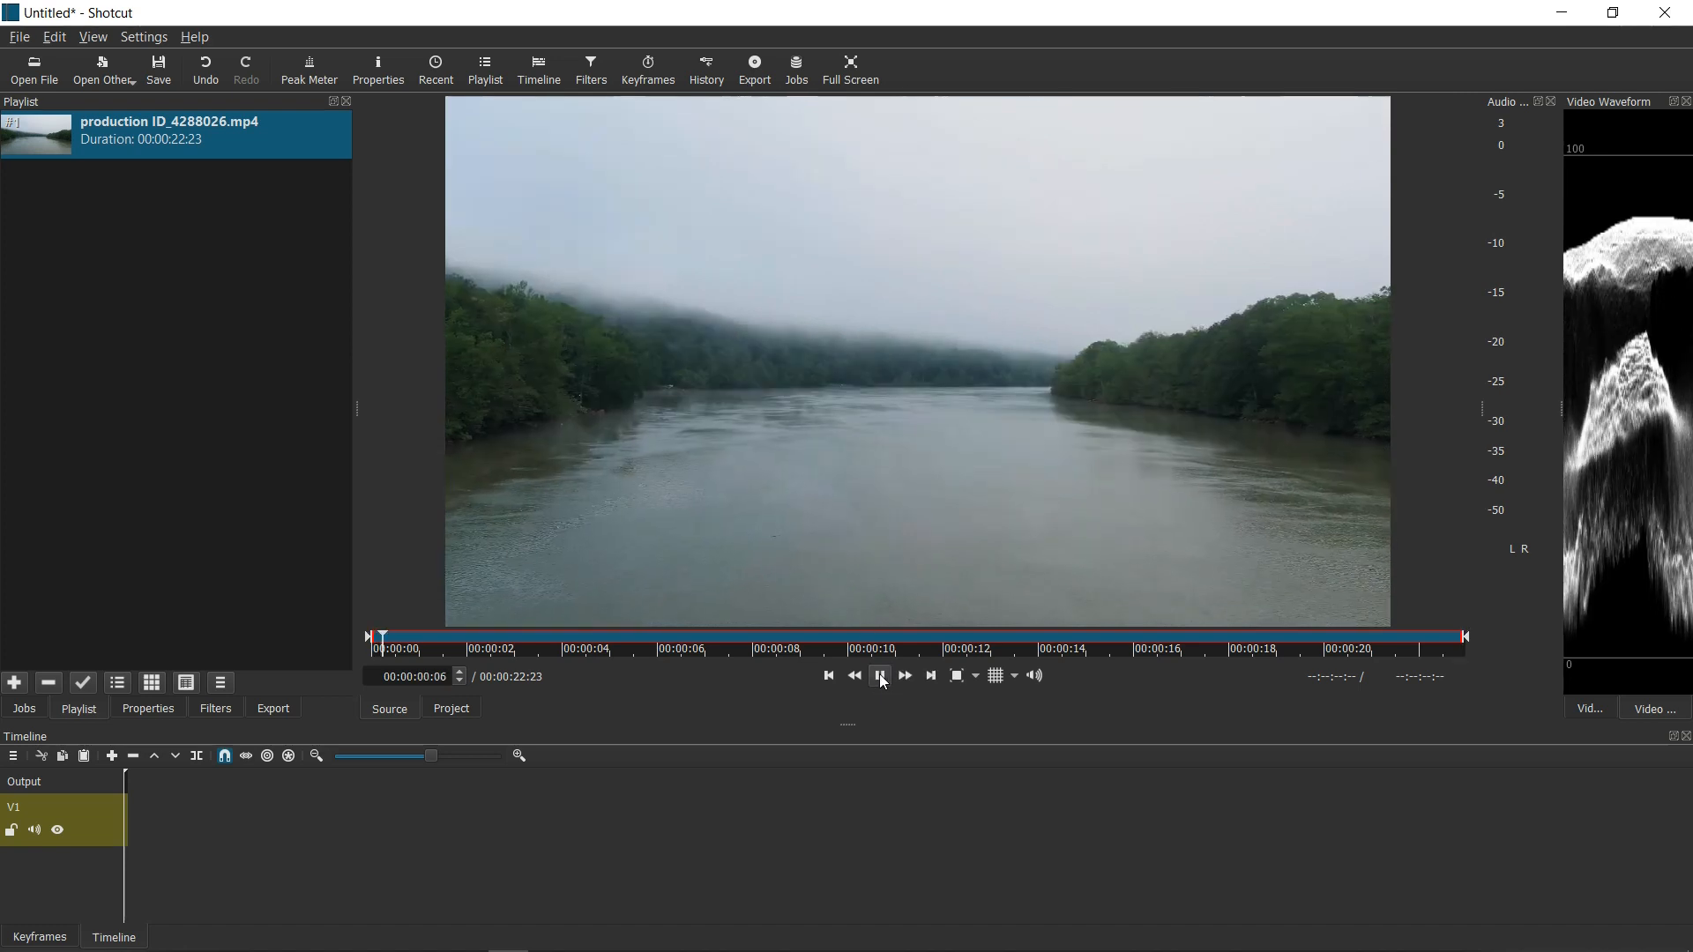
pyautogui.click(878, 675)
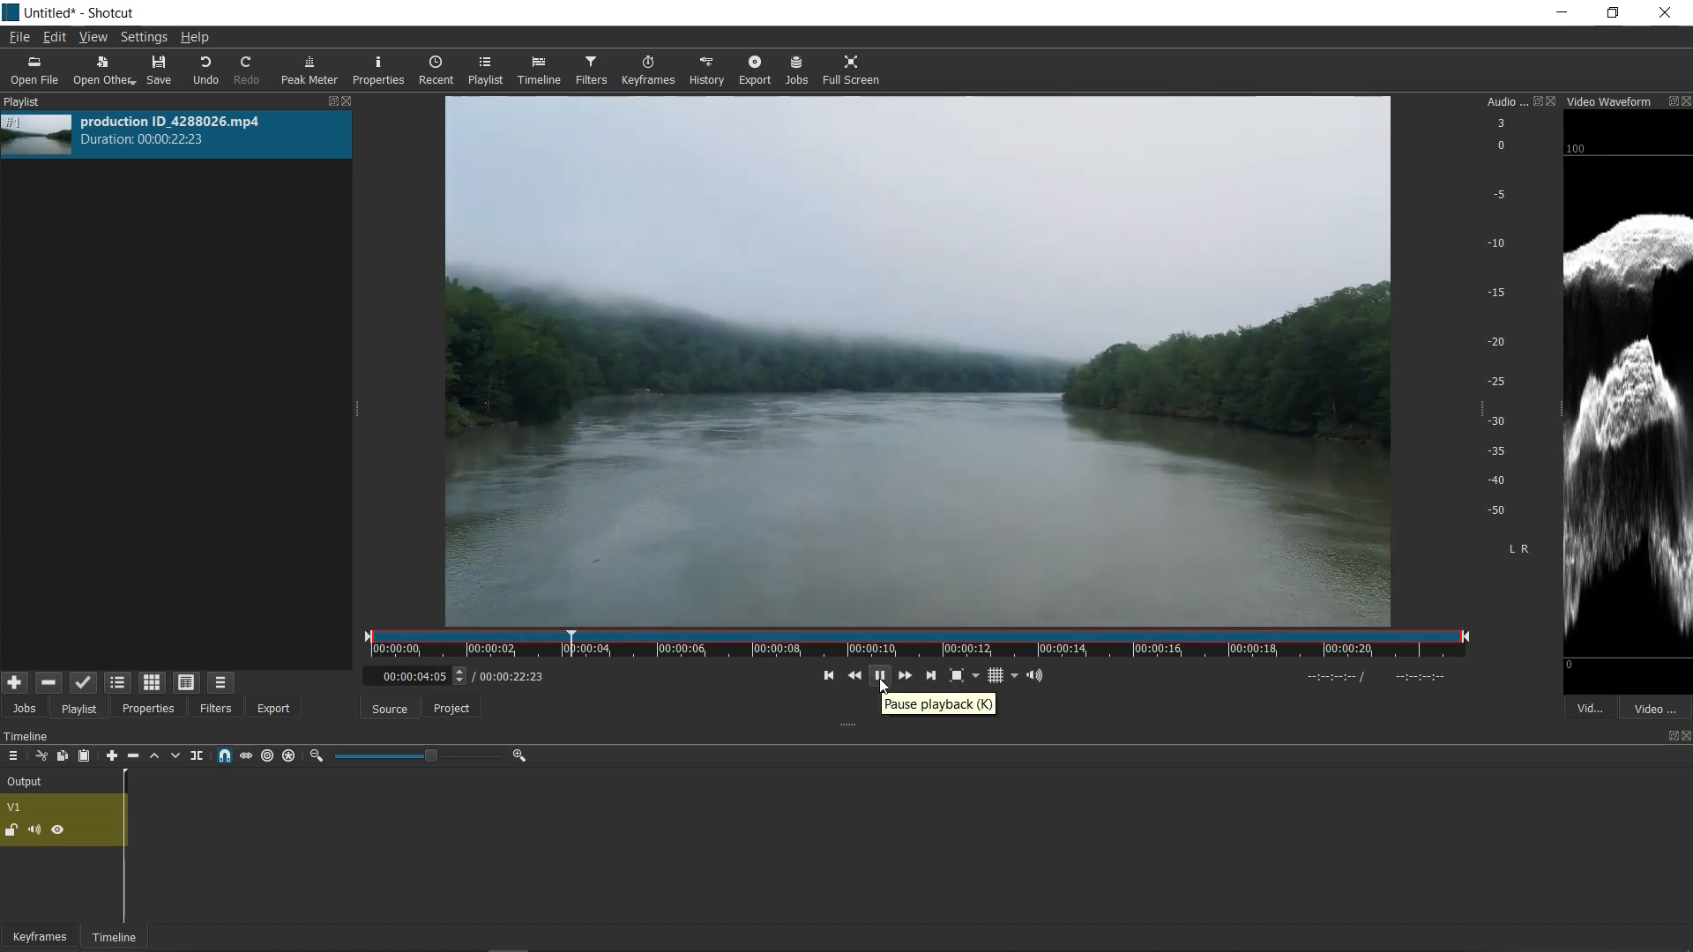
pyautogui.click(878, 676)
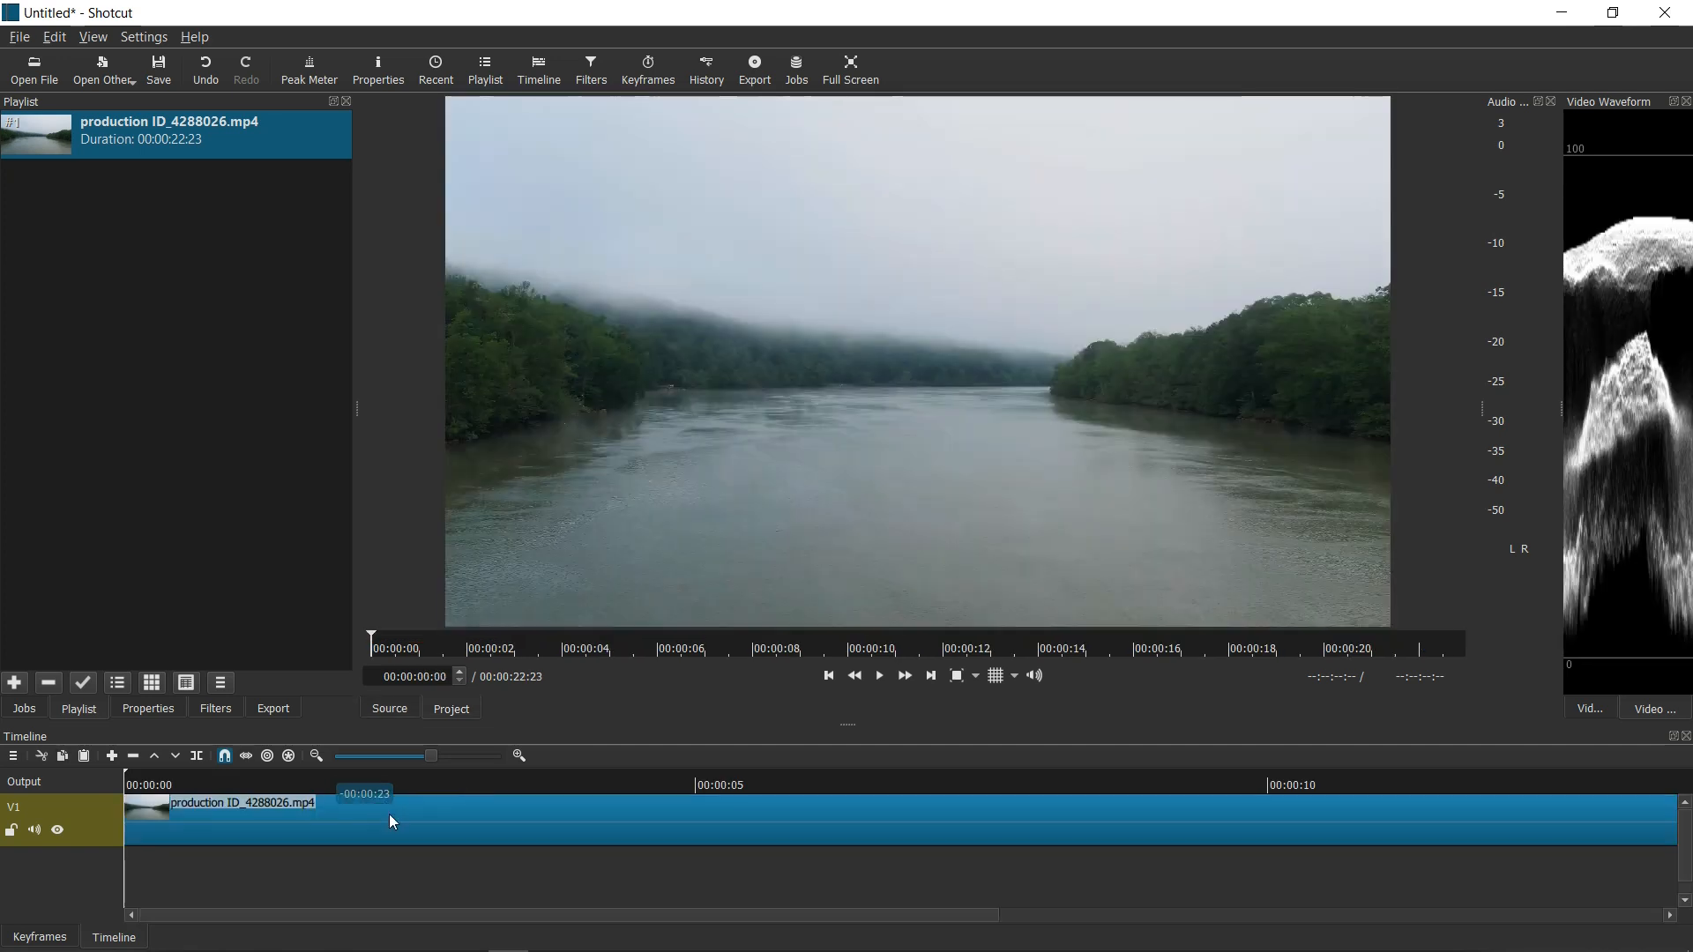
# Position the playhead at the 10- and 15-second cut points and select the middle section
pyautogui.click(878, 675)
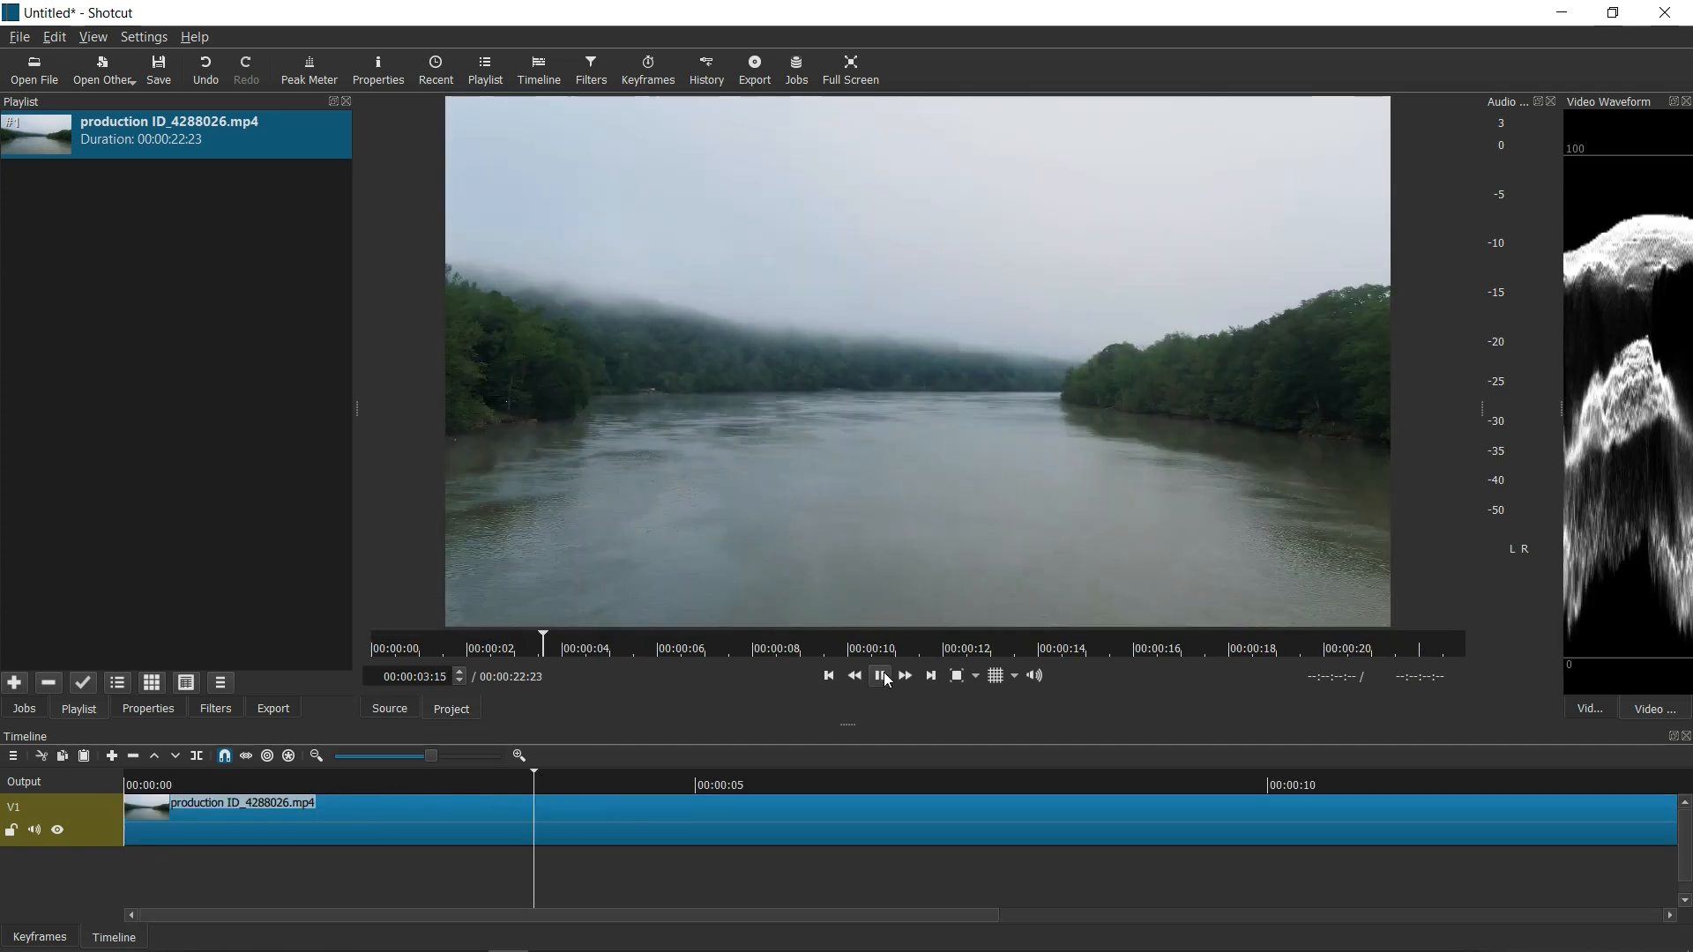
pyautogui.click(882, 676)
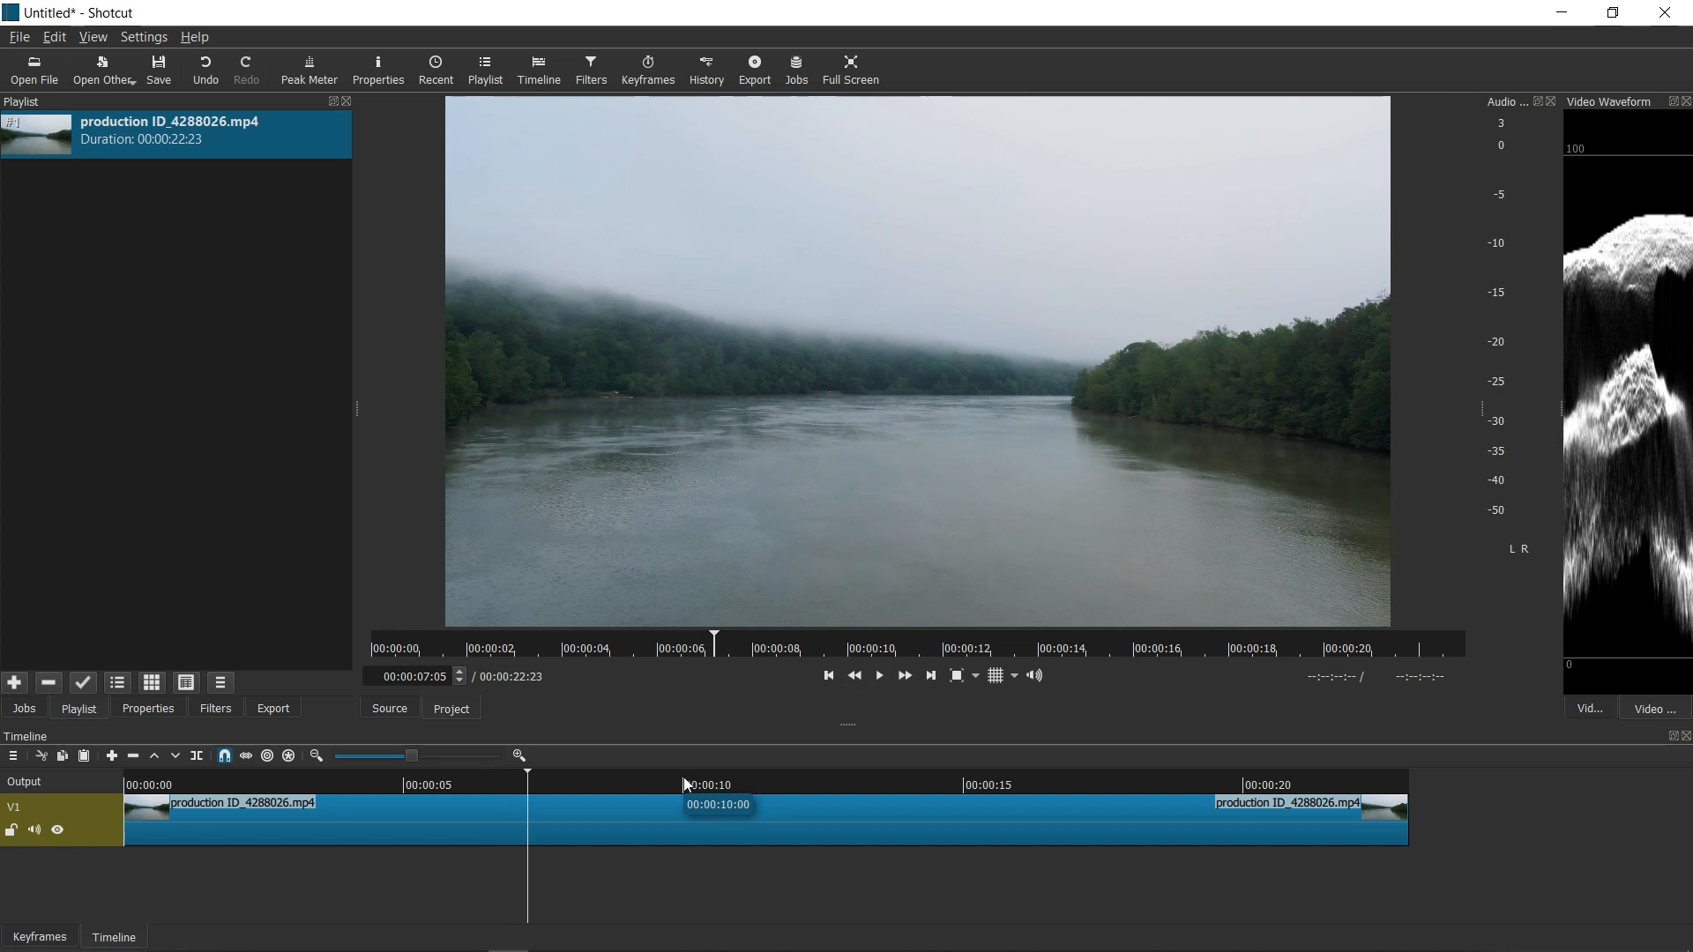
pyautogui.moveTo(684, 783)
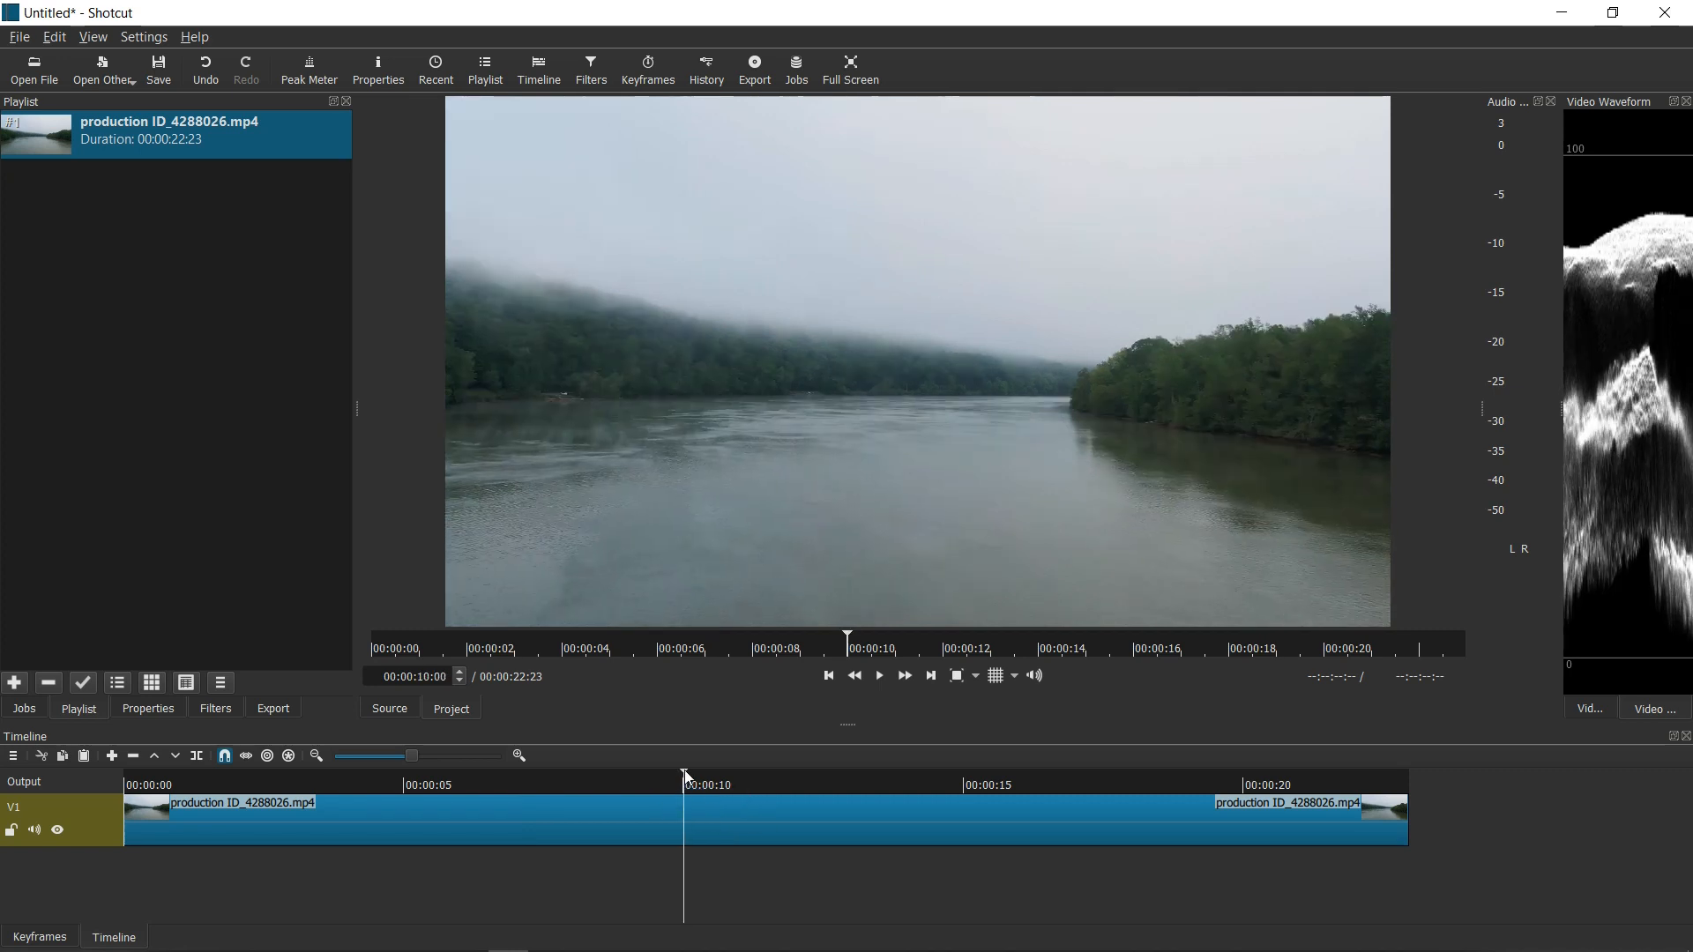
pyautogui.moveTo(674, 824)
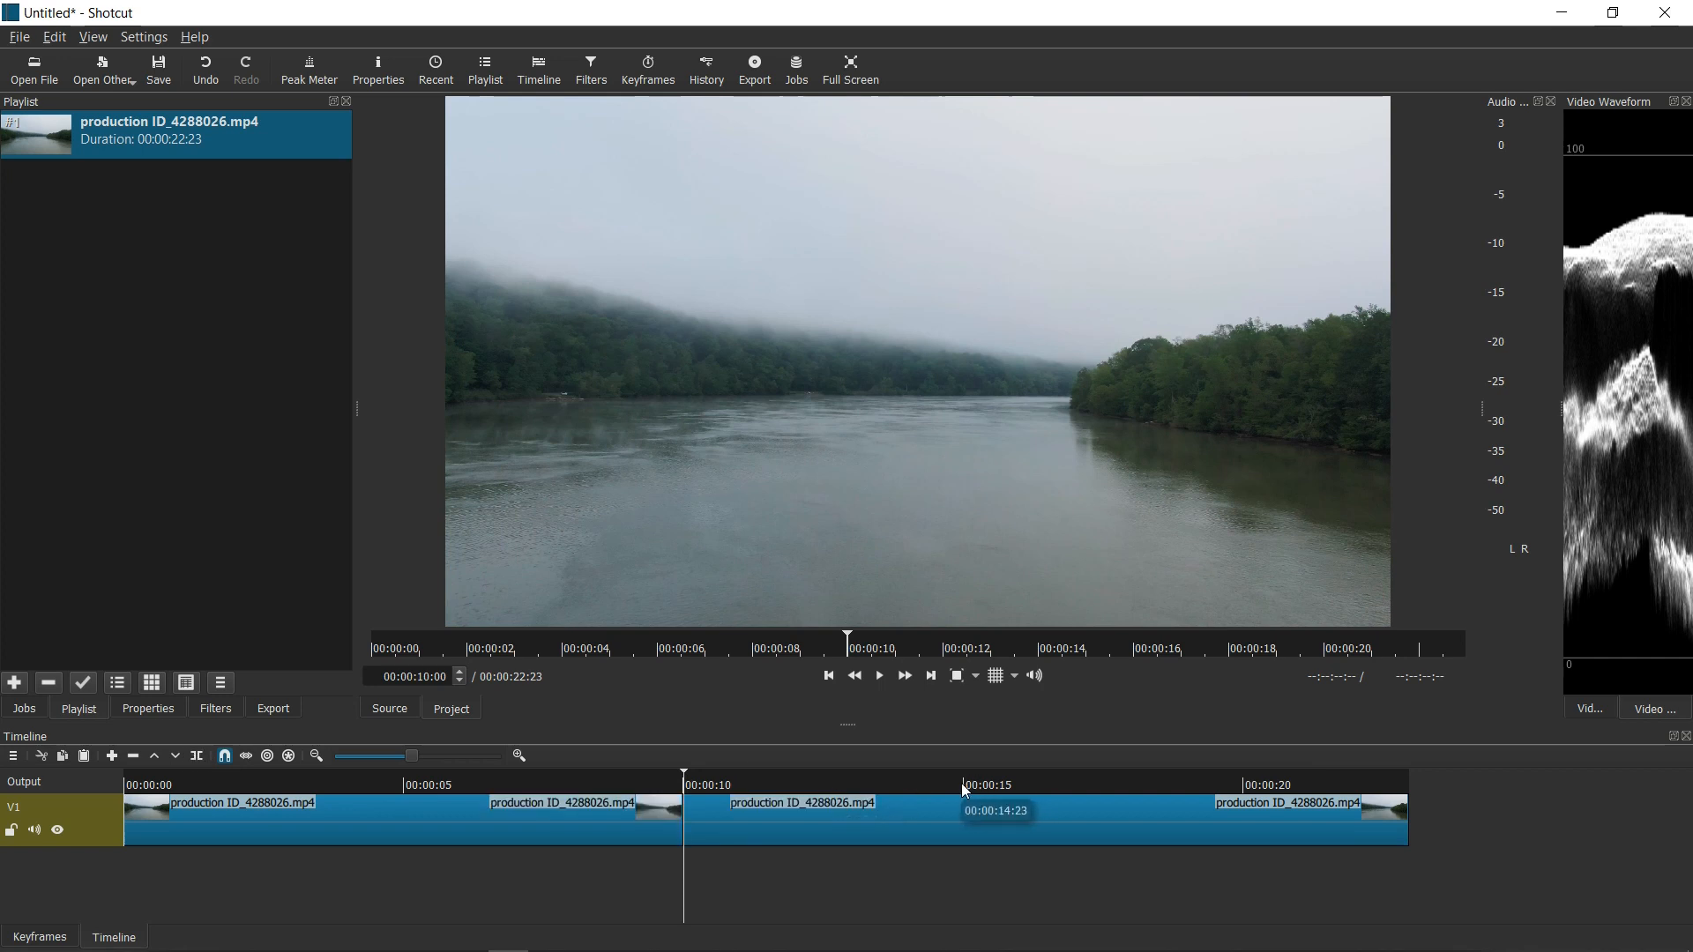
pyautogui.click(963, 783)
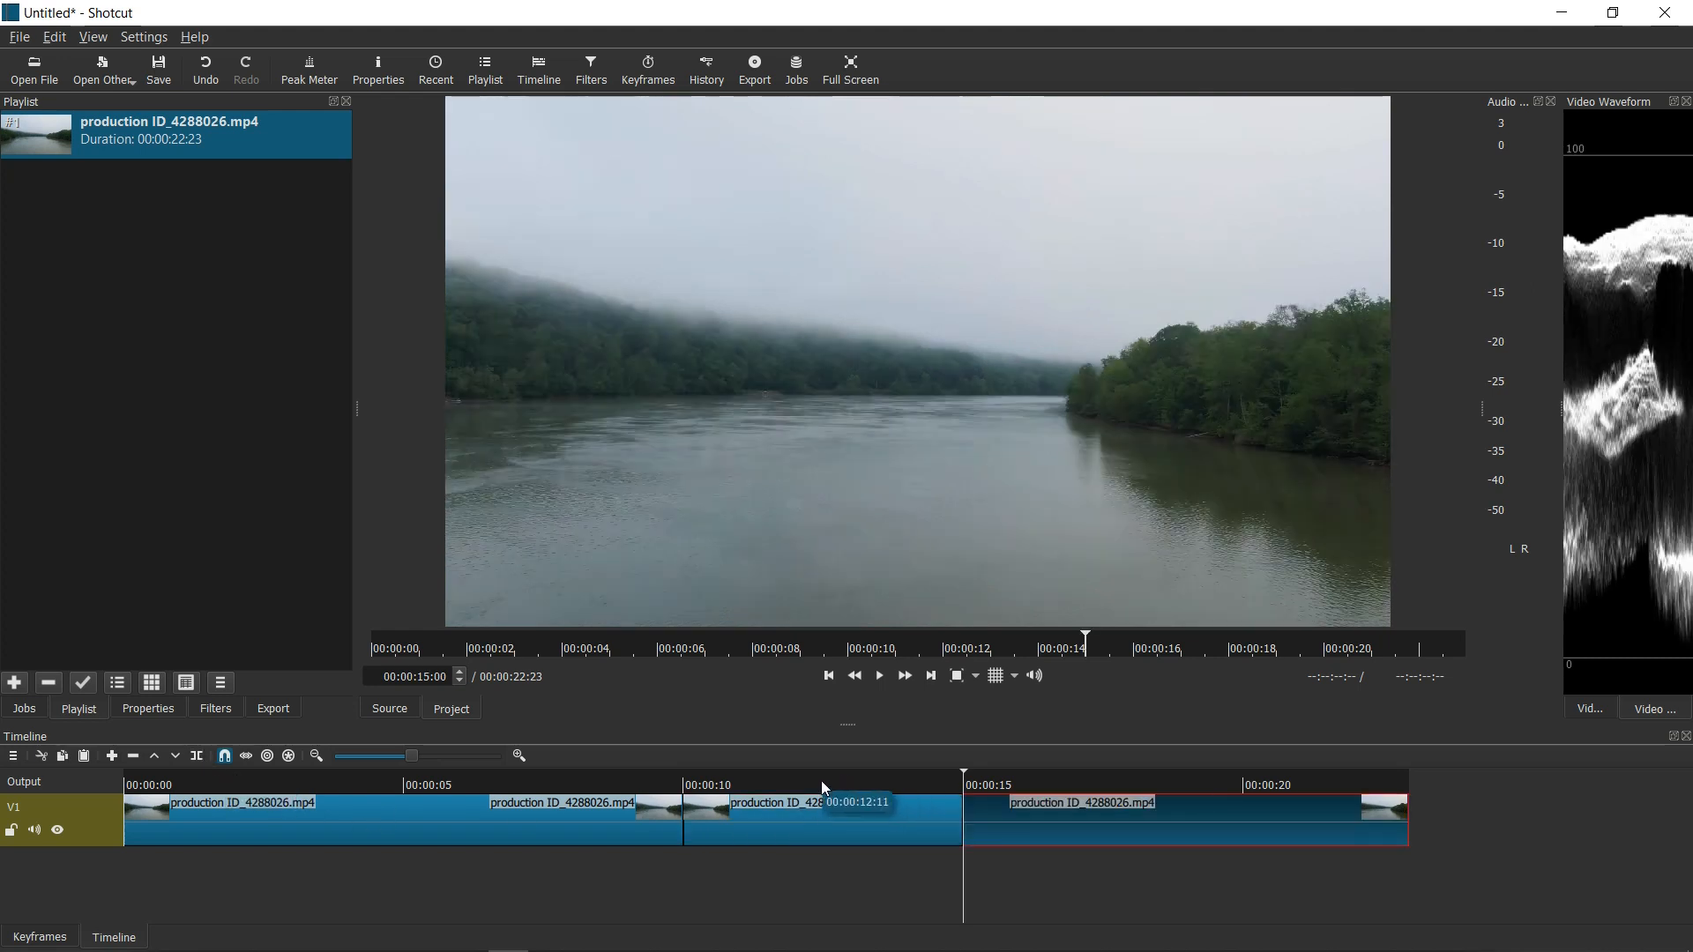
pyautogui.click(824, 814)
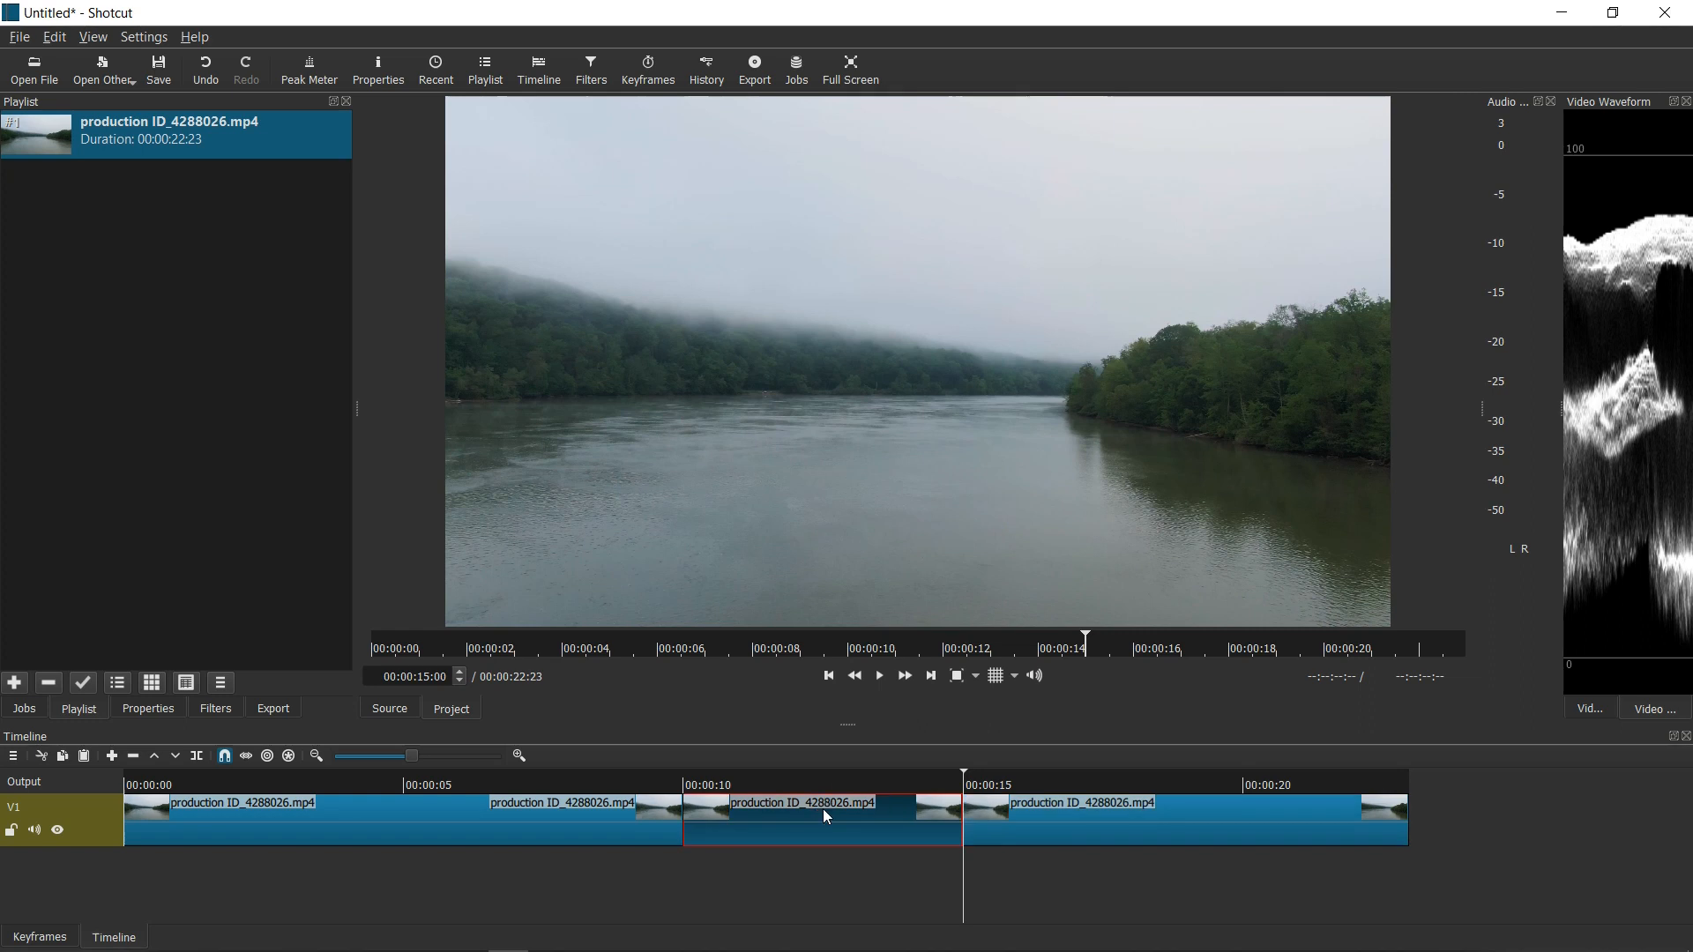
pyautogui.click(824, 811)
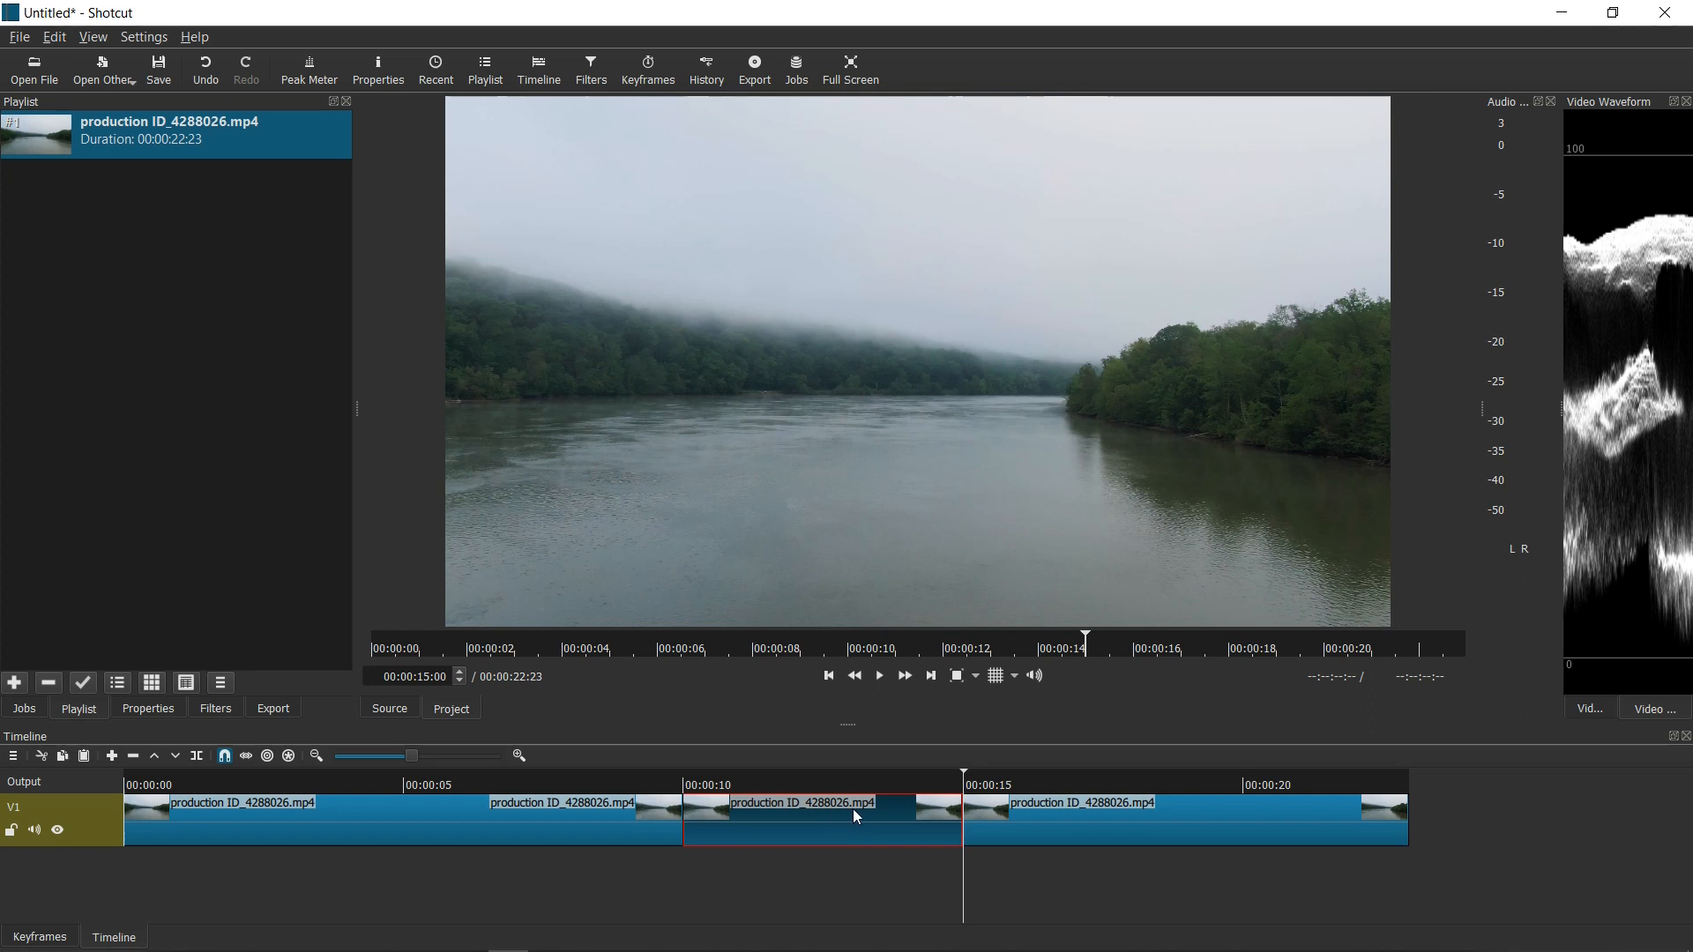
# Add a Gradient filter to the middle section by searching 'gra' in the filter list
pyautogui.click(214, 709)
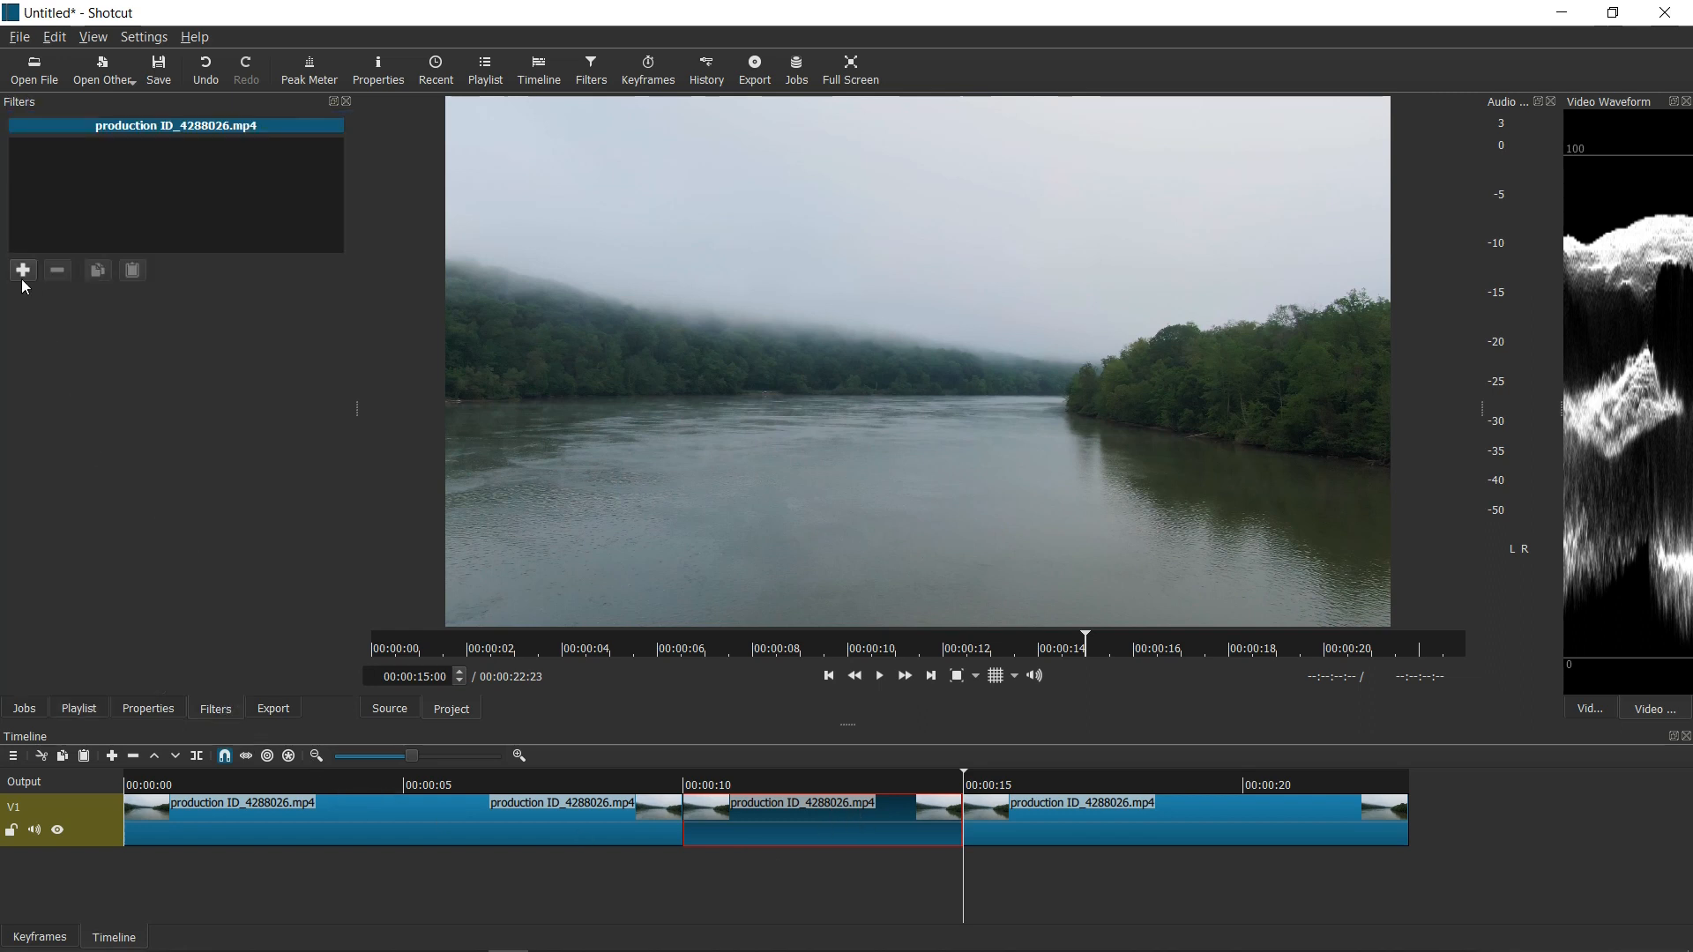
pyautogui.click(21, 270)
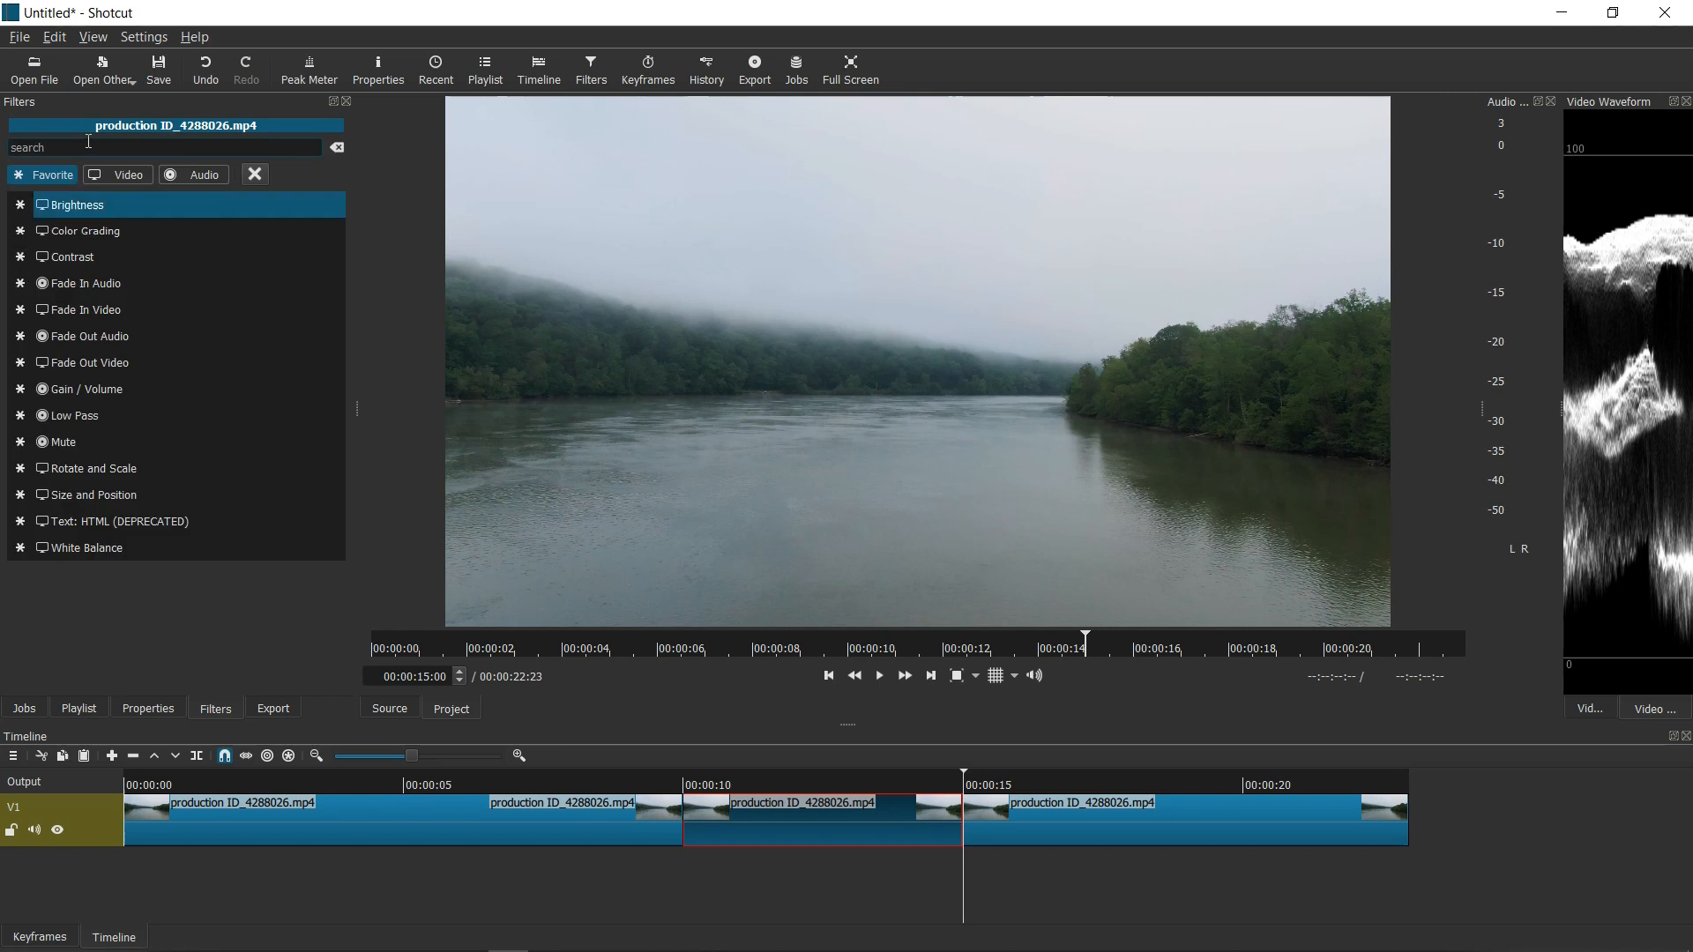
pyautogui.write('gra')
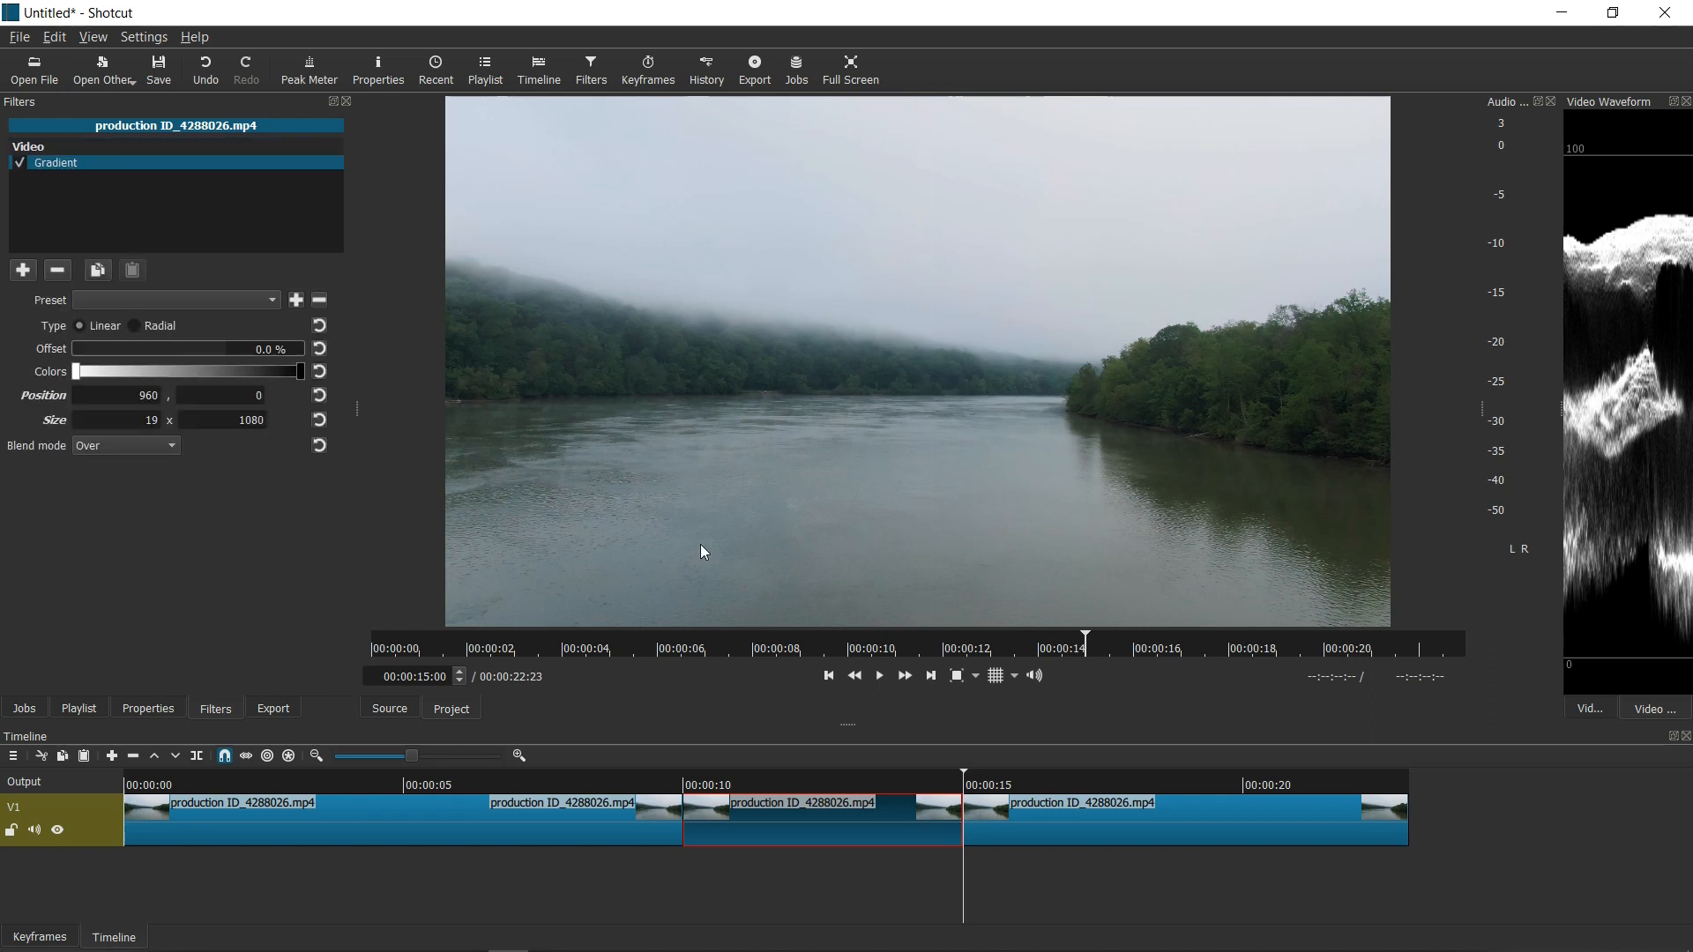
# Compare frames inside and outside the section, toggling the Gradient filter off and on
pyautogui.click(842, 785)
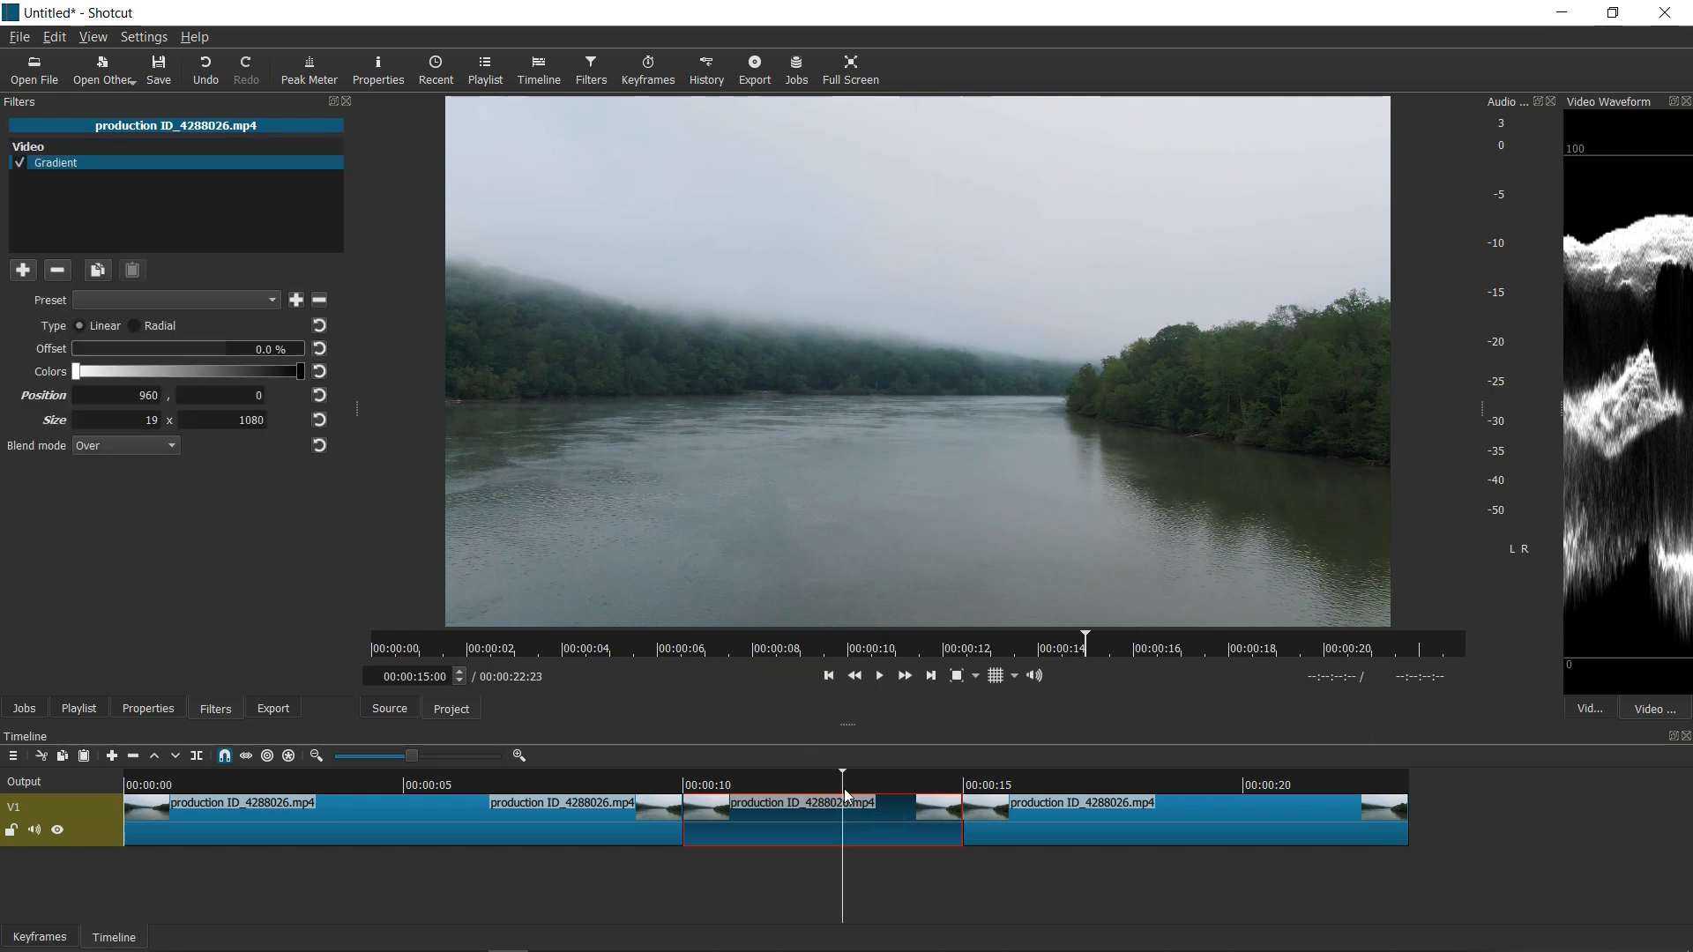
pyautogui.click(843, 804)
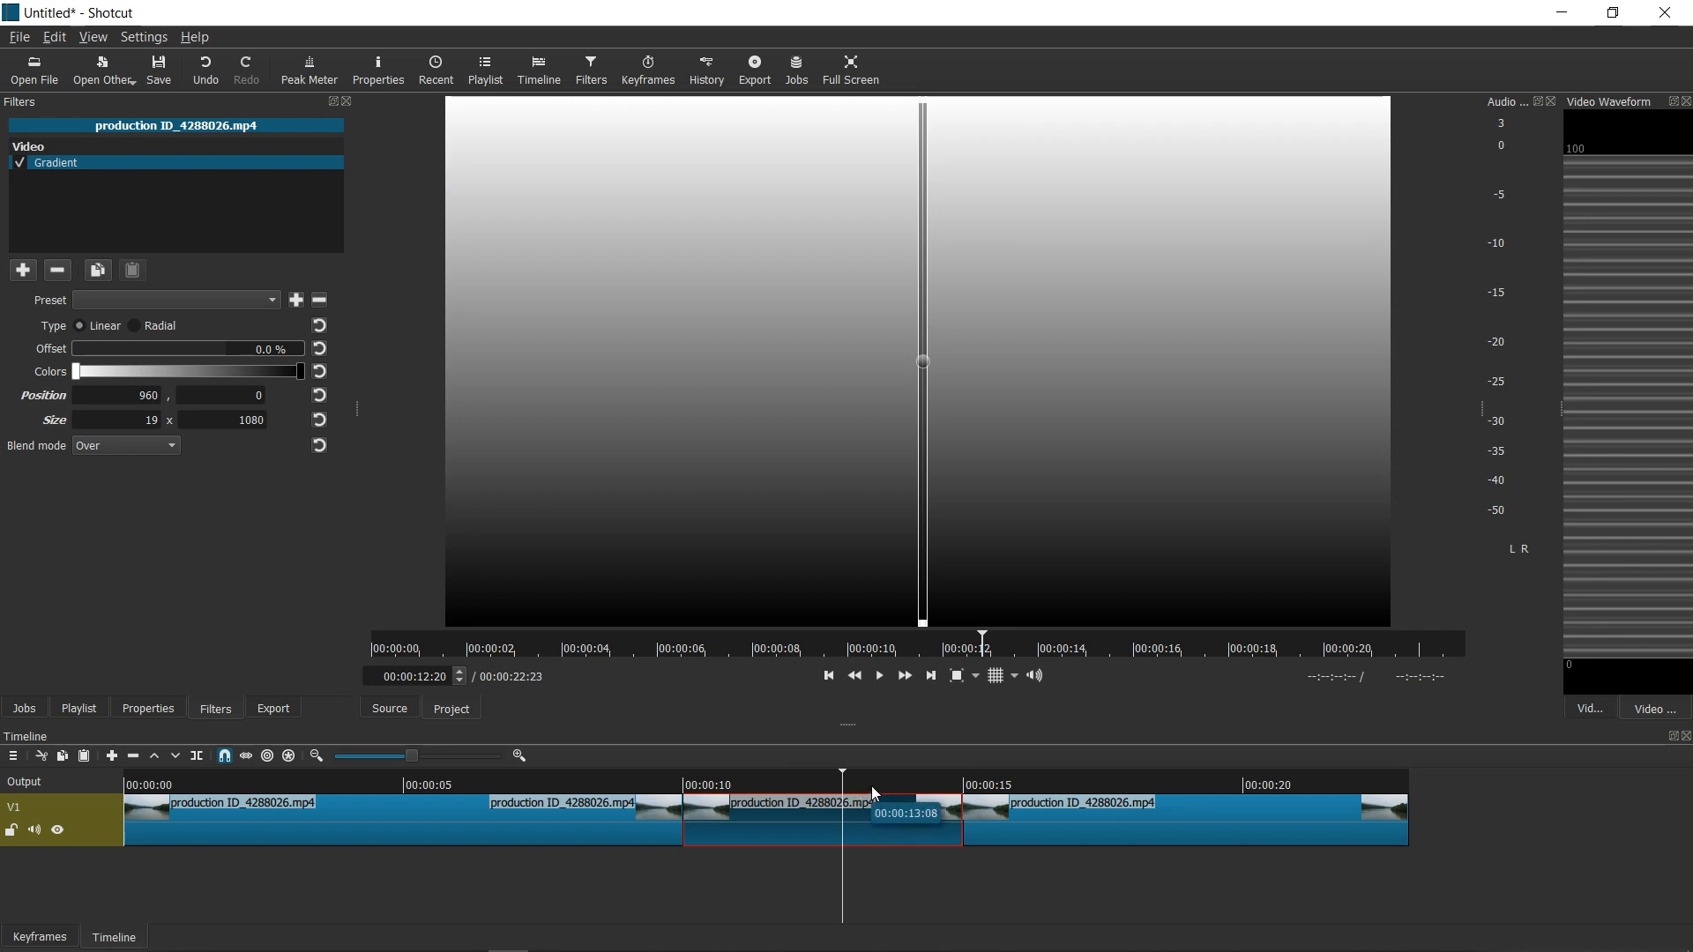
pyautogui.moveTo(610, 789)
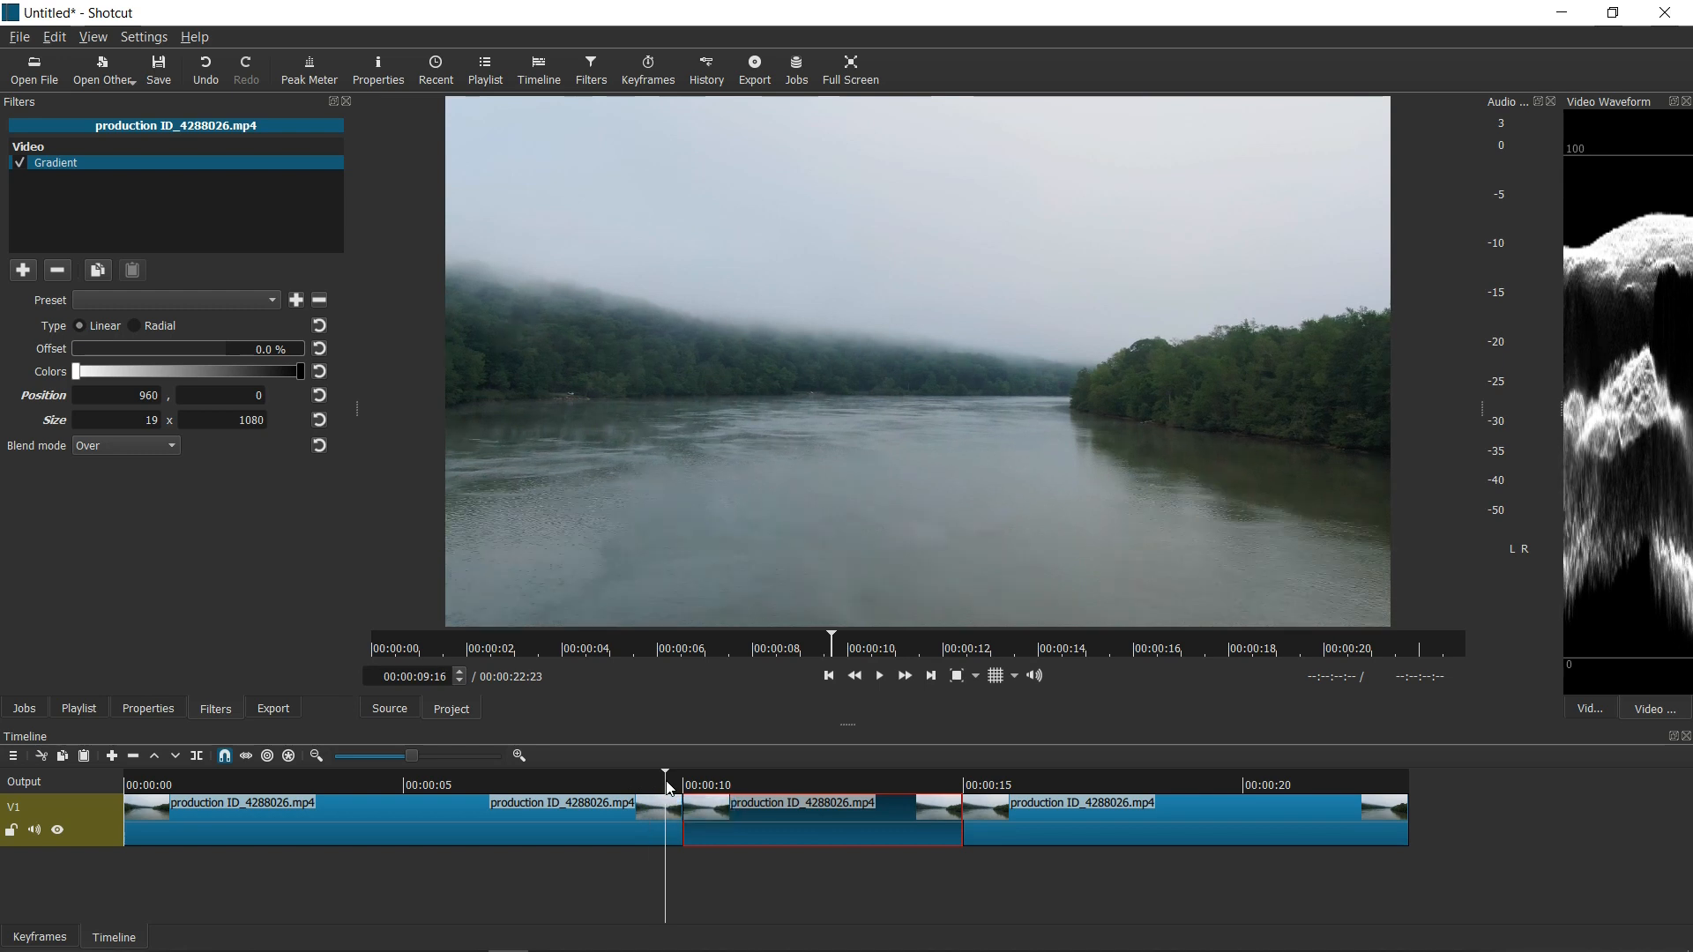
pyautogui.click(969, 782)
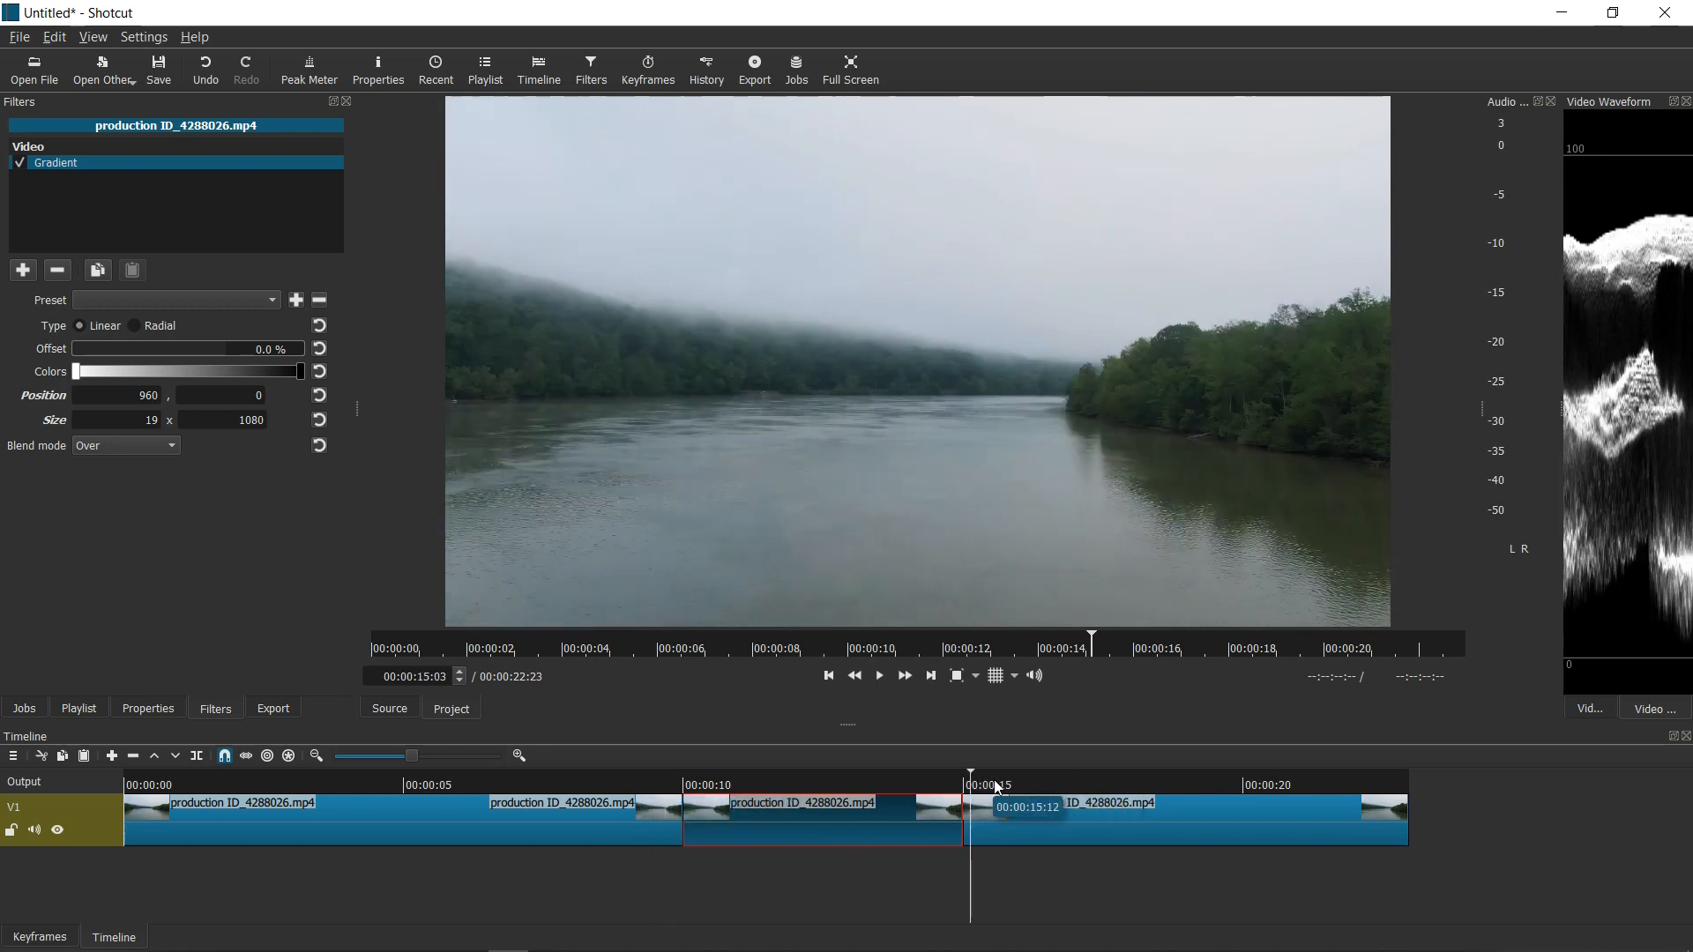
pyautogui.click(836, 820)
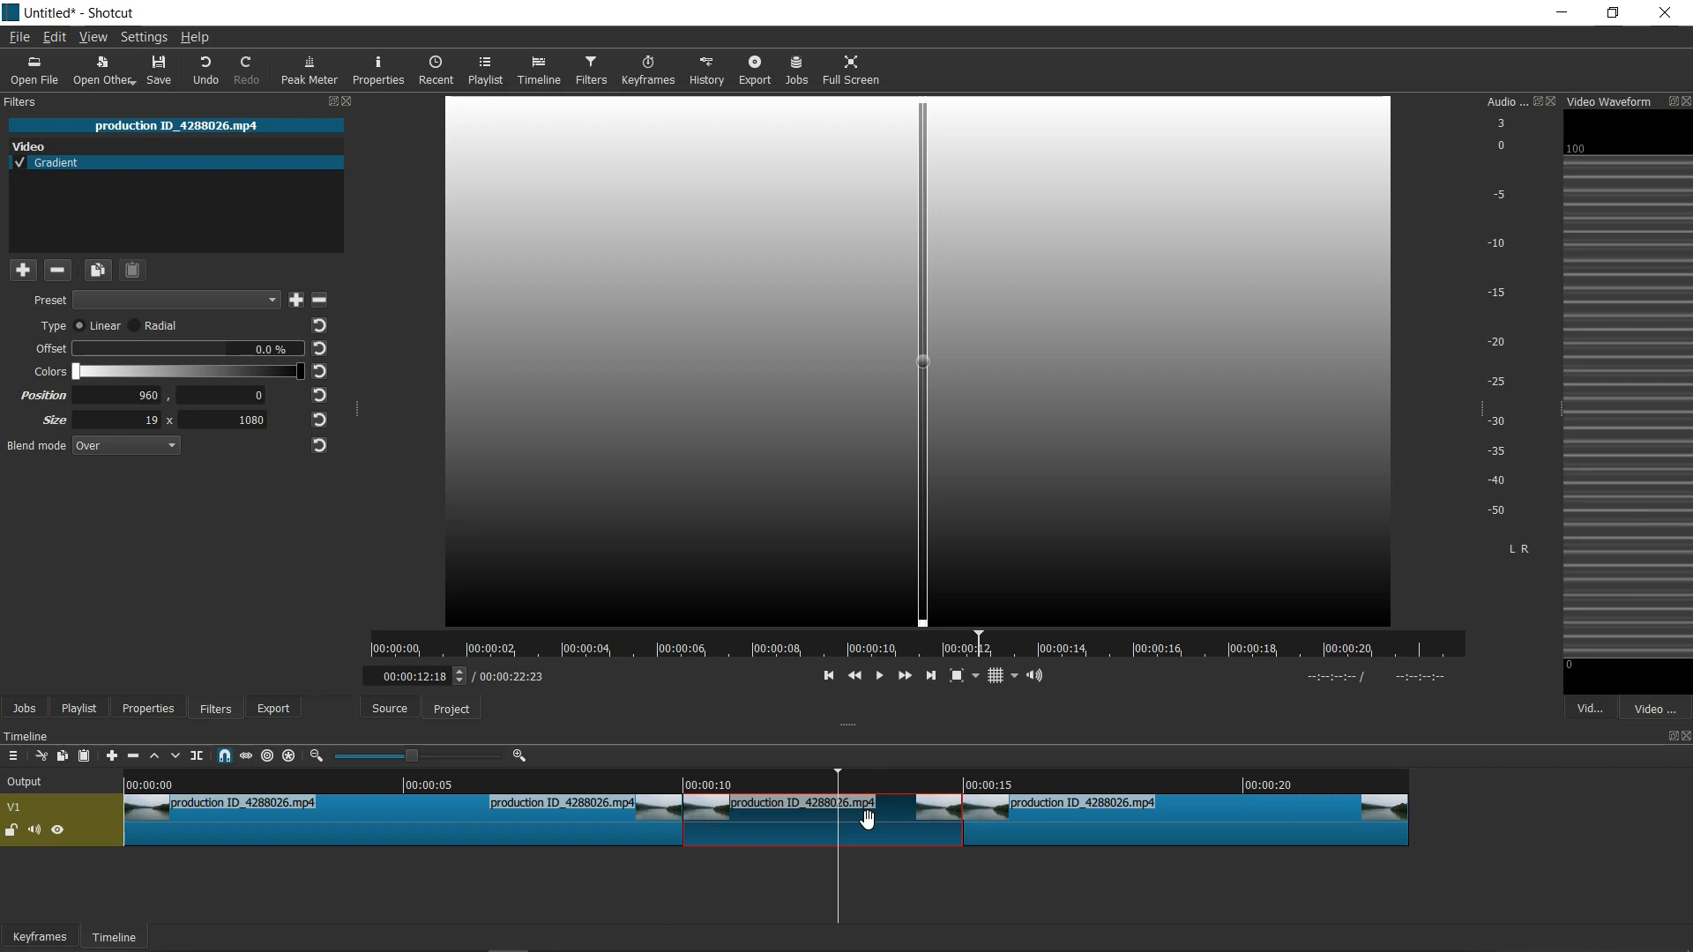
pyautogui.moveTo(831, 593)
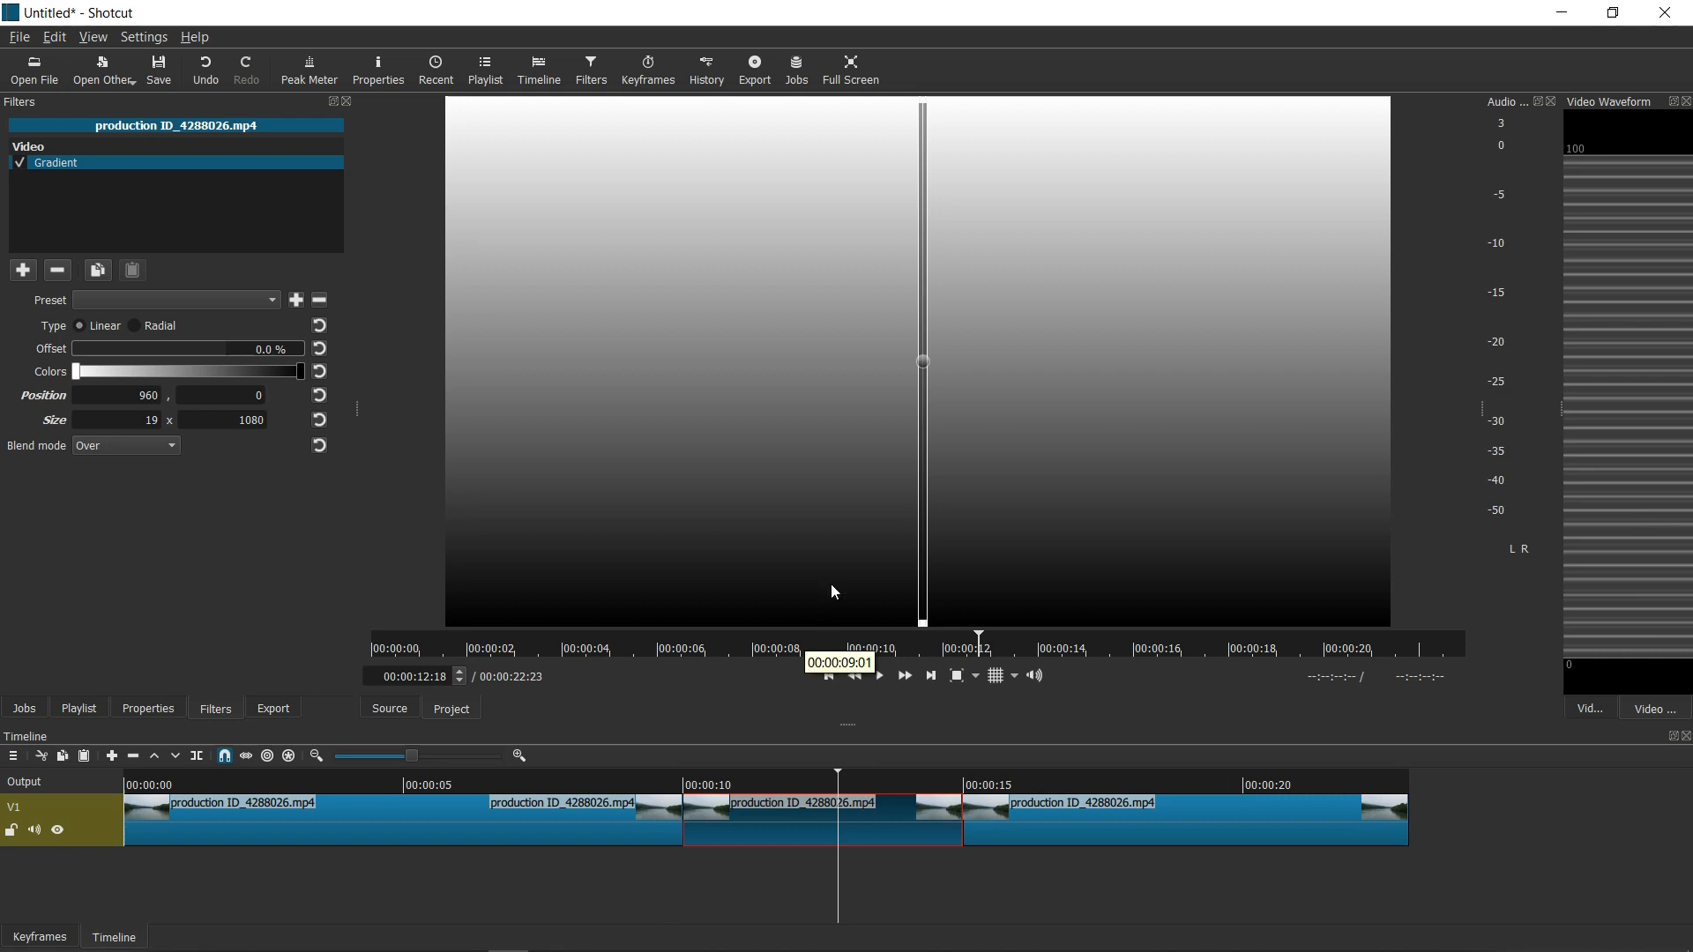
pyautogui.moveTo(499, 473)
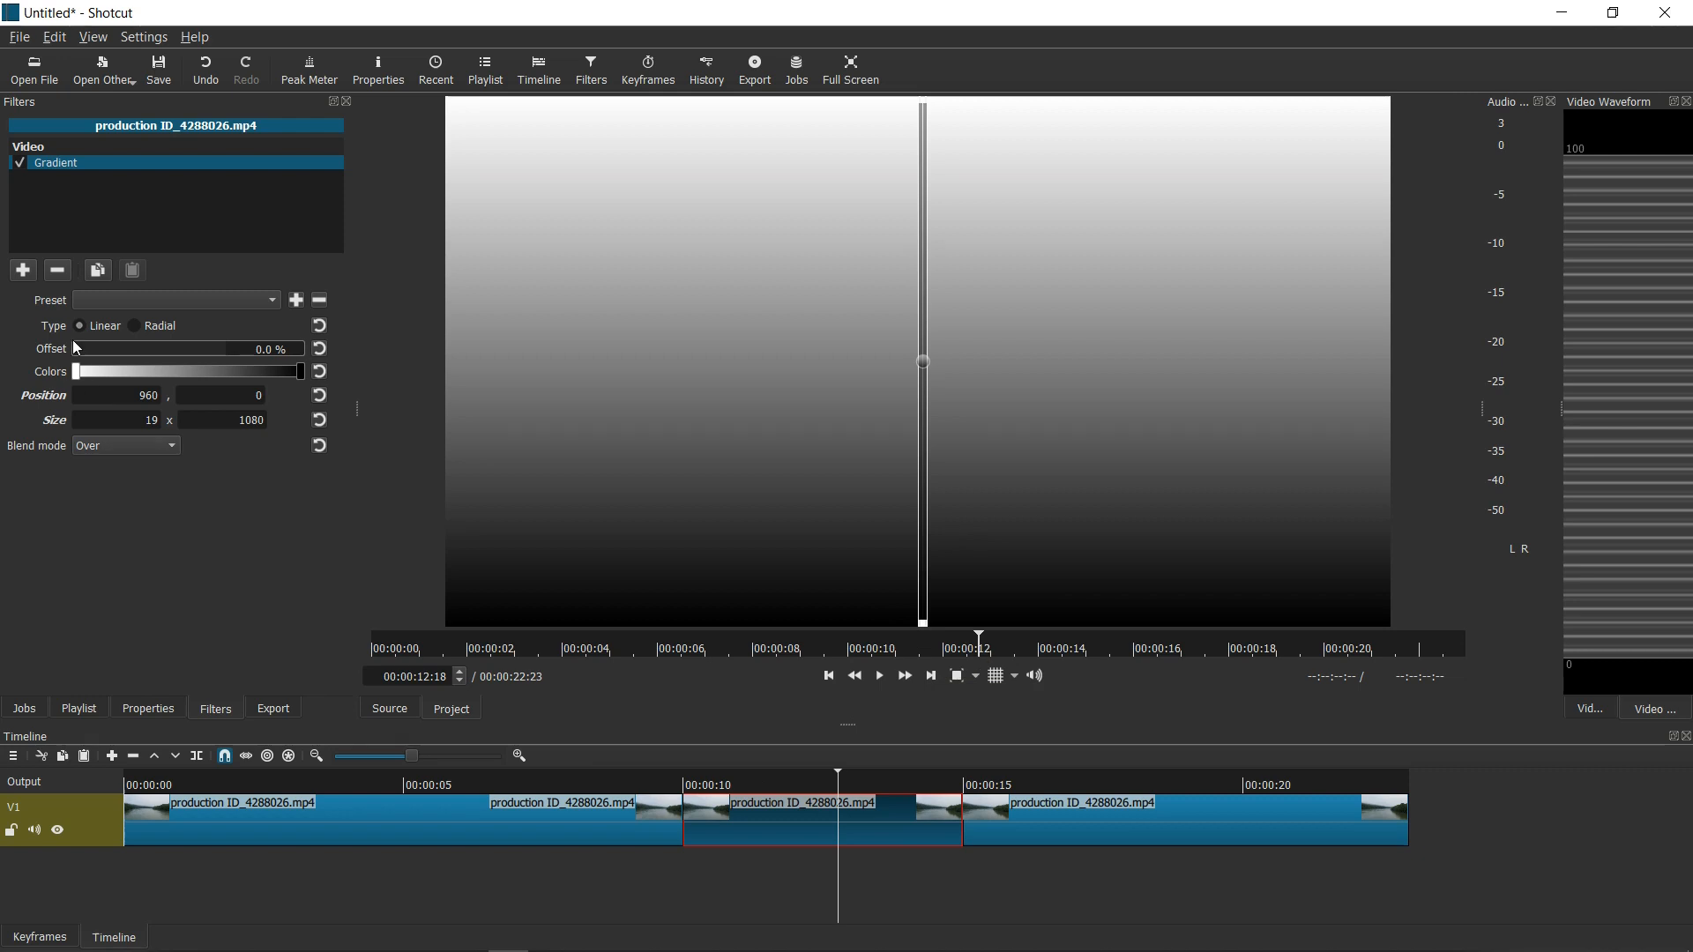
pyautogui.click(20, 162)
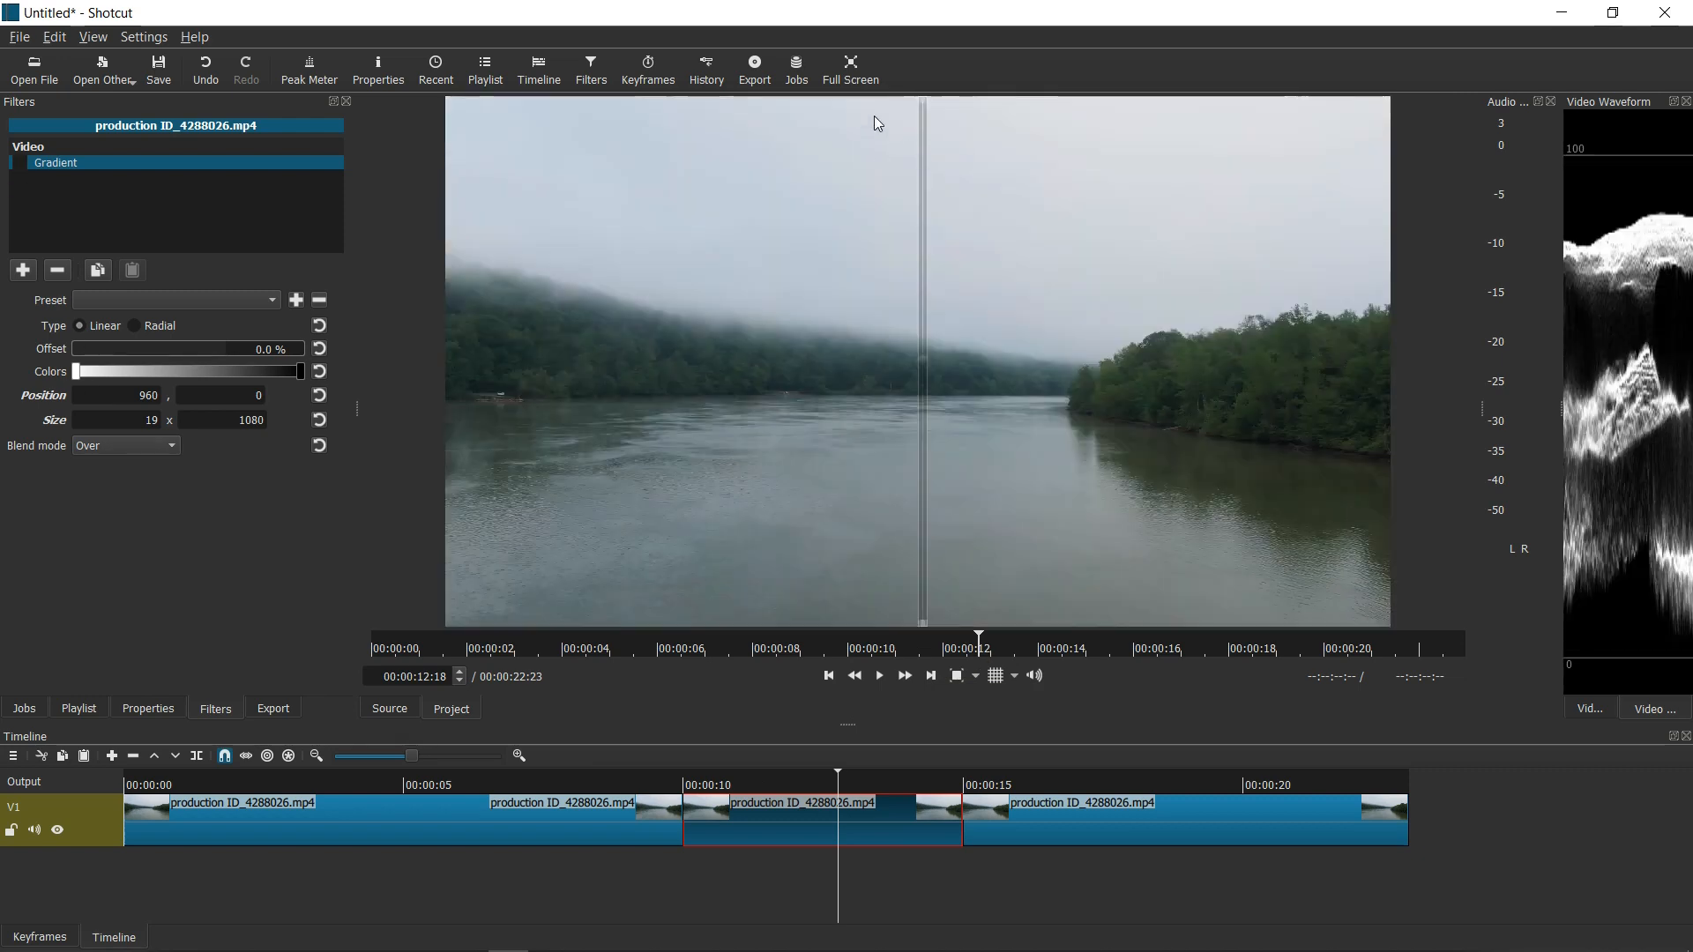
pyautogui.moveTo(963, 374)
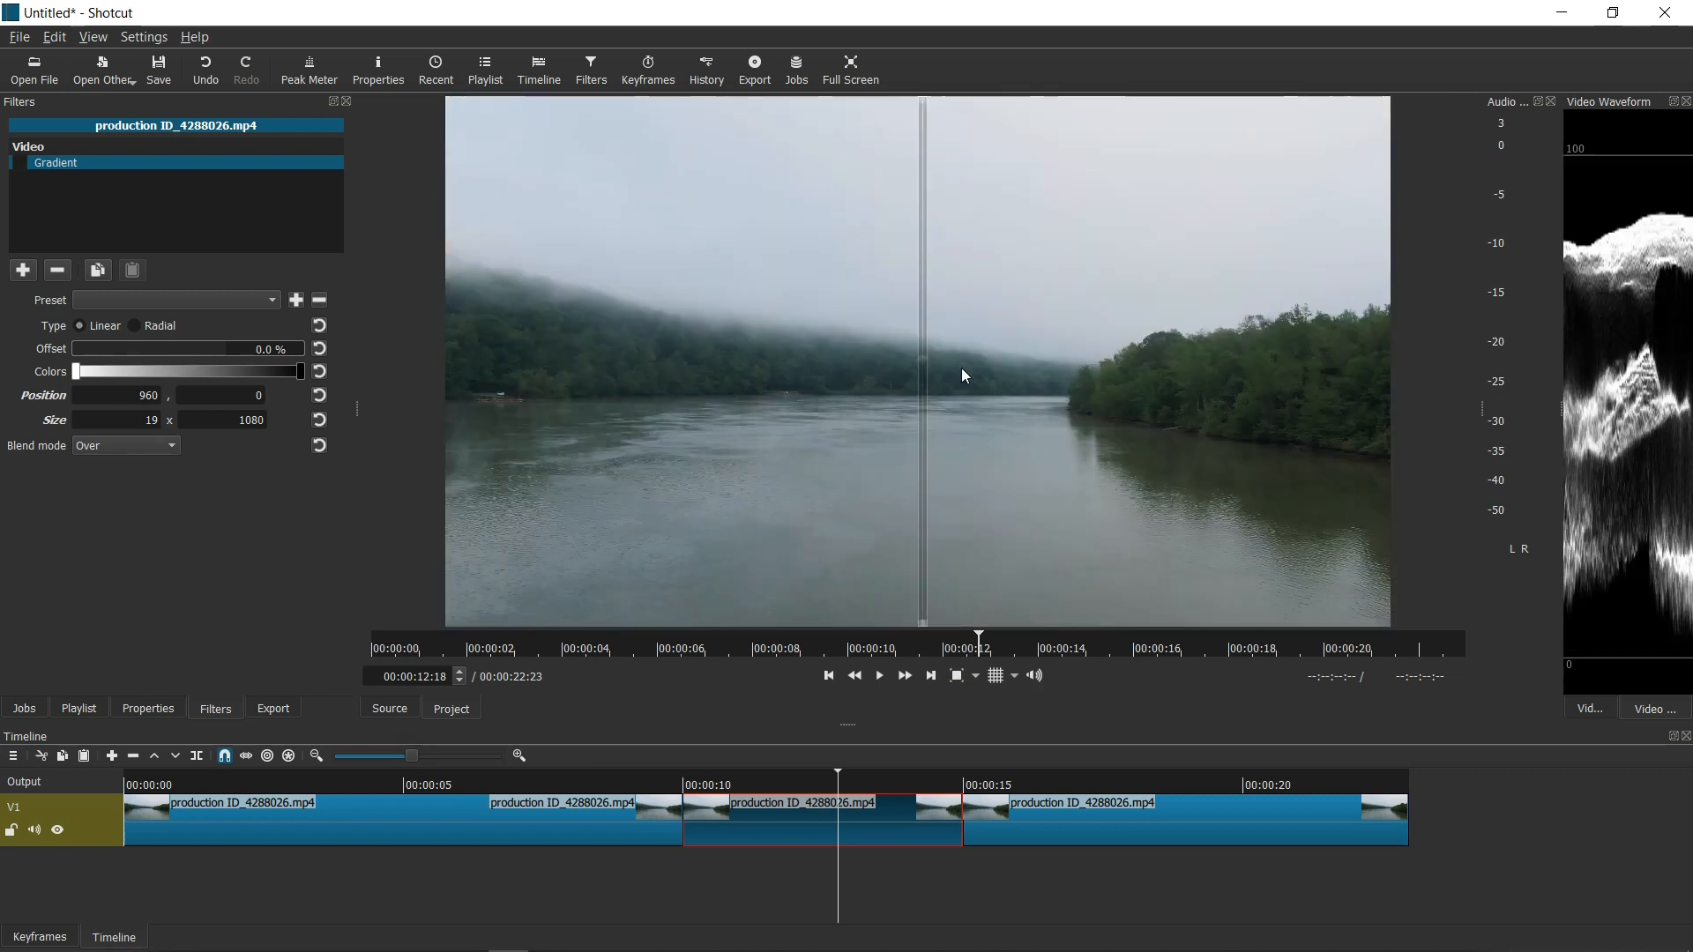
pyautogui.click(17, 162)
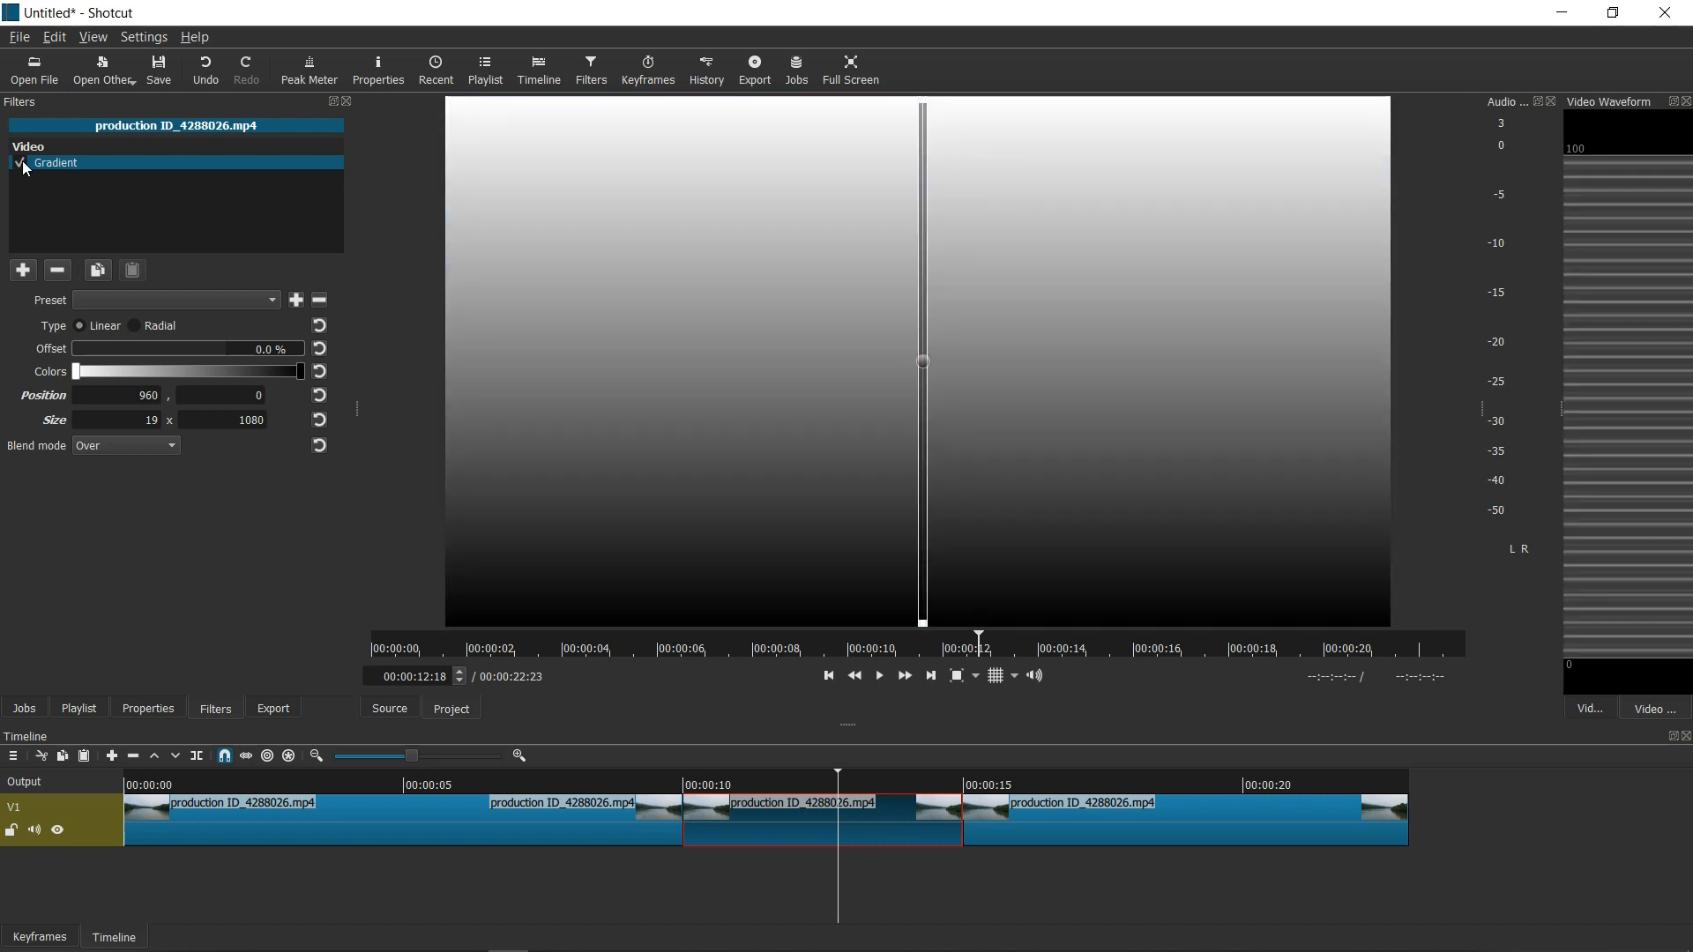
pyautogui.moveTo(864, 157)
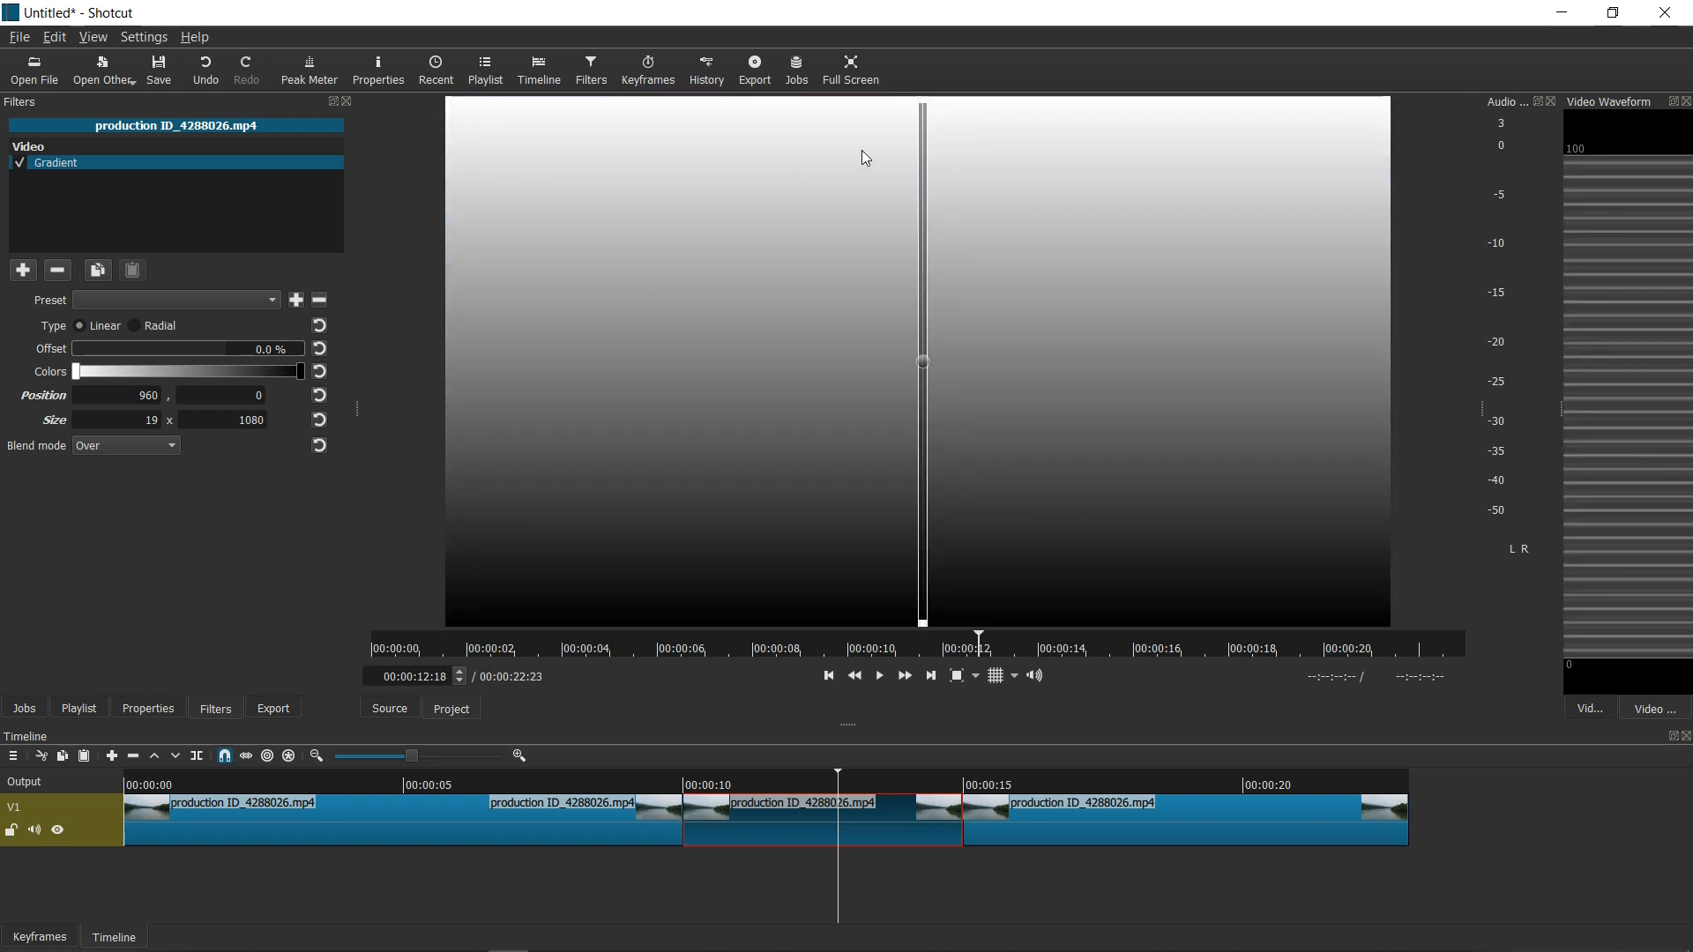
pyautogui.moveTo(351, 332)
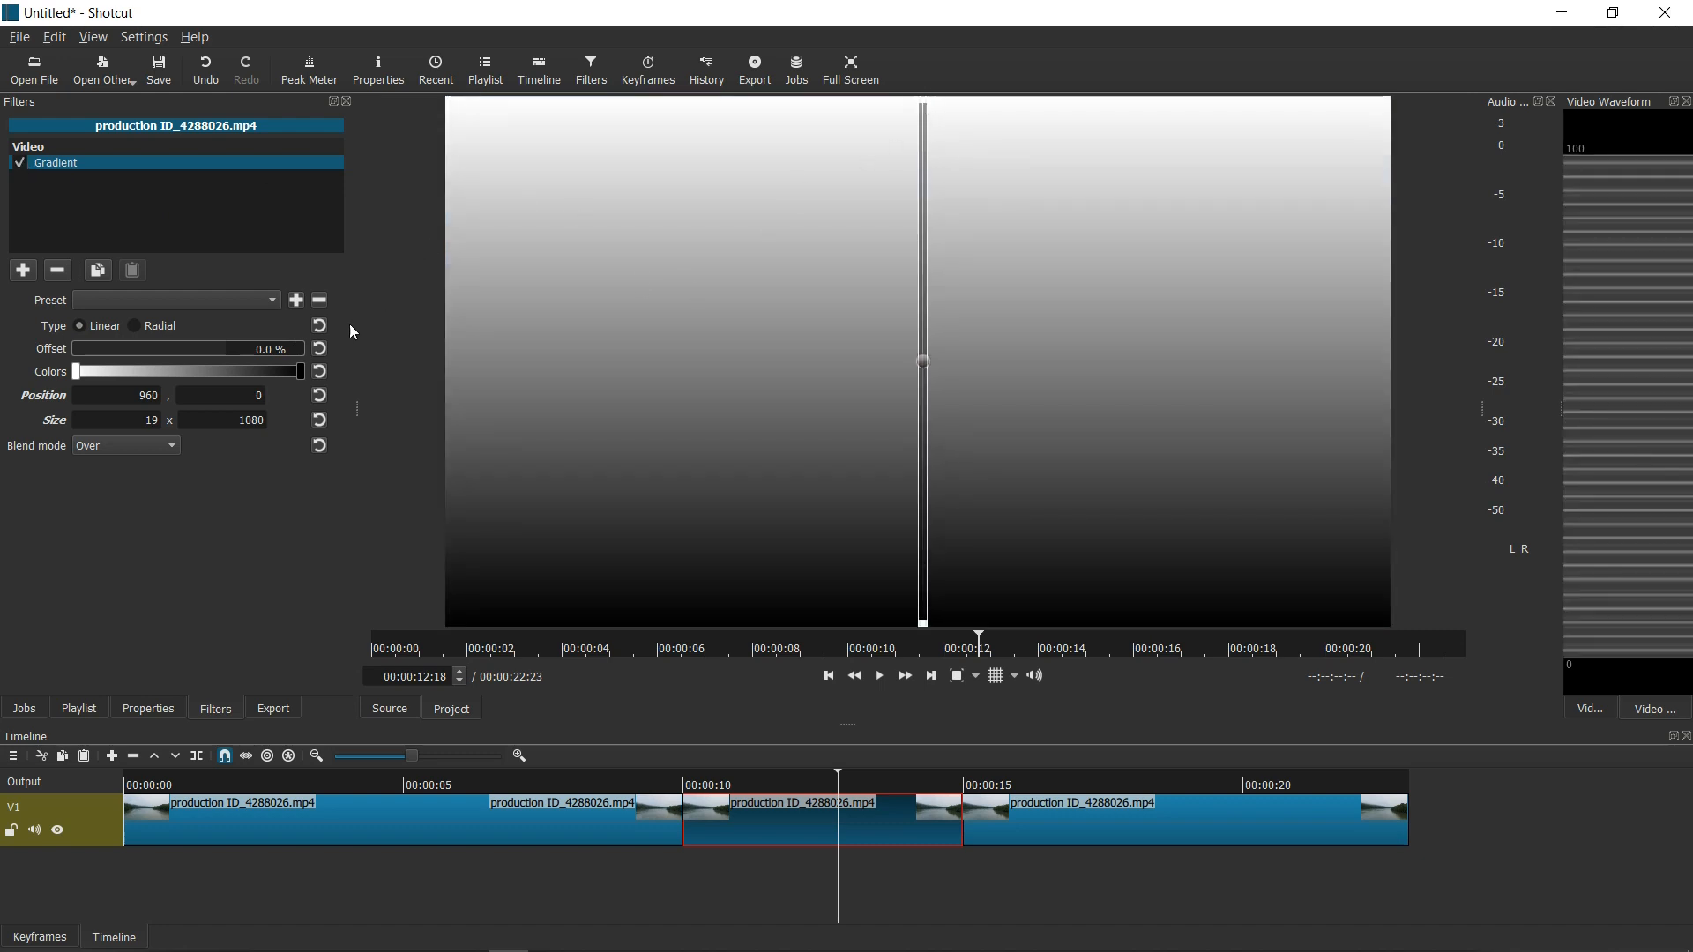
pyautogui.moveTo(78, 372)
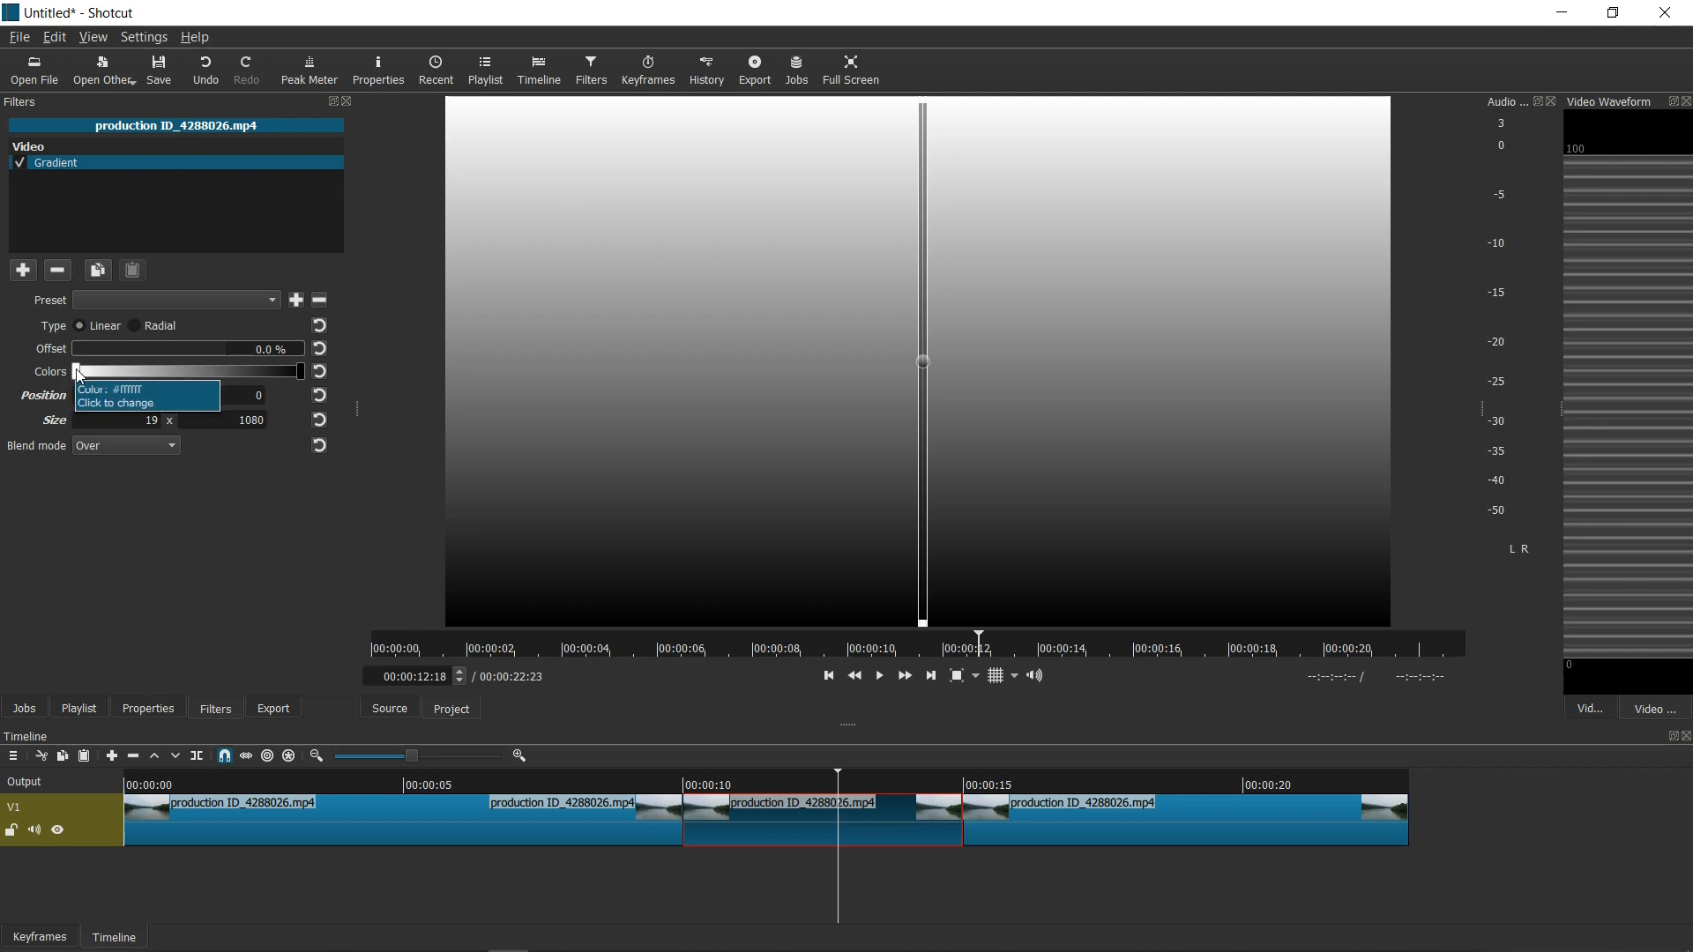
pyautogui.click(146, 393)
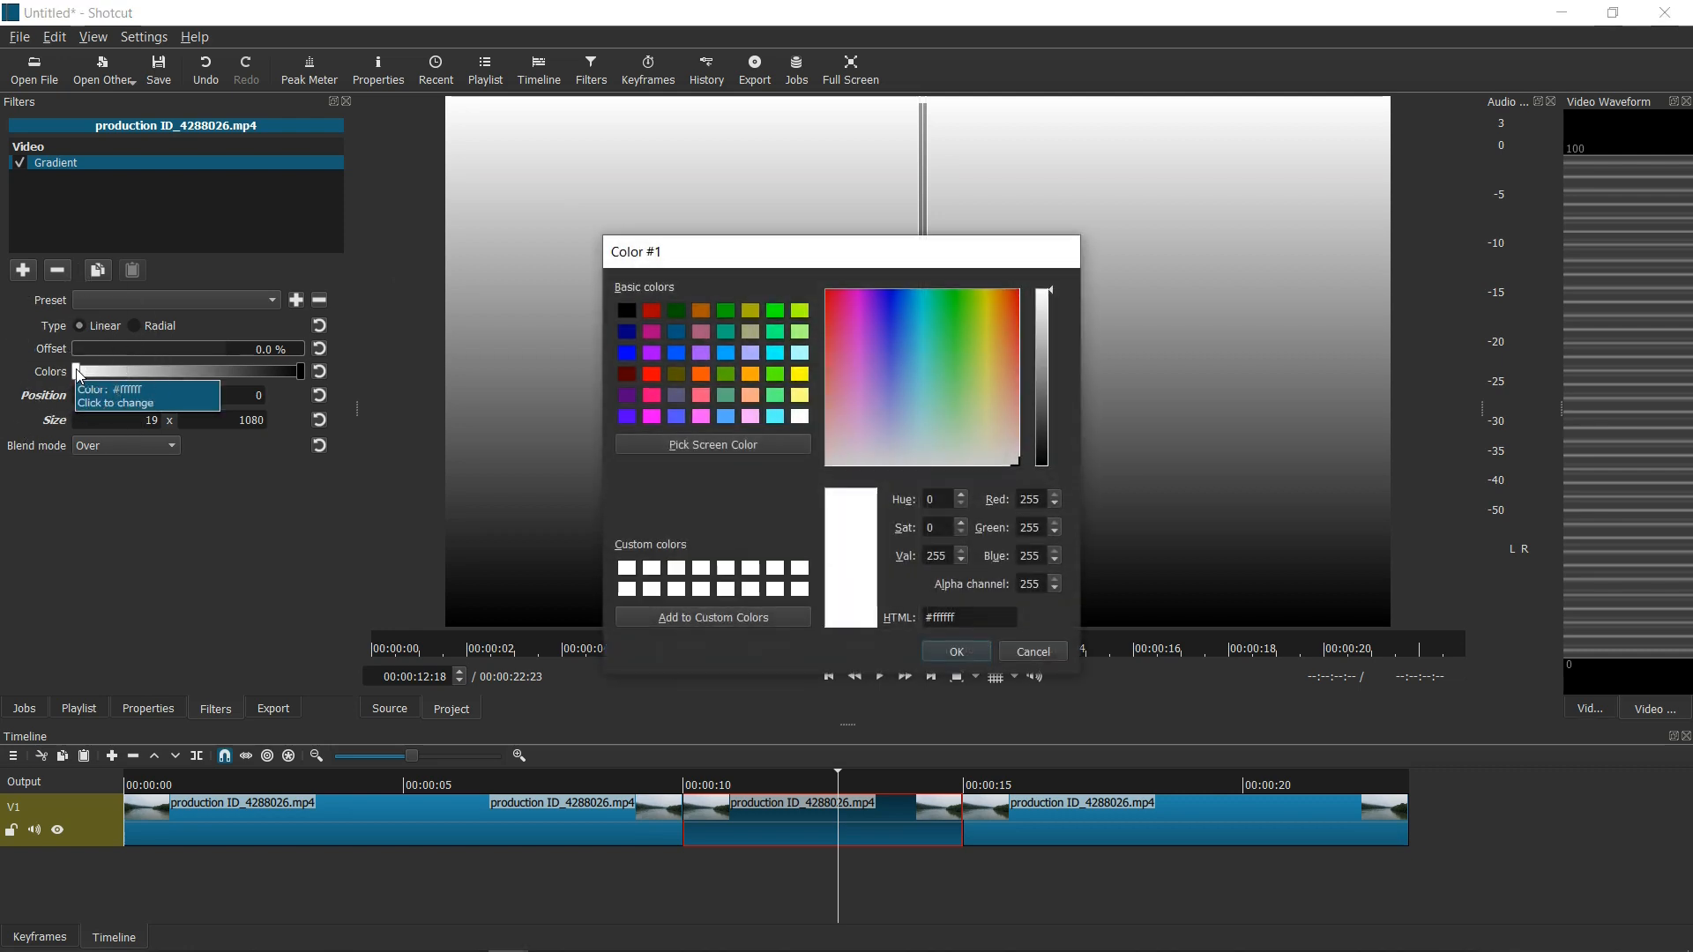
pyautogui.moveTo(627, 352)
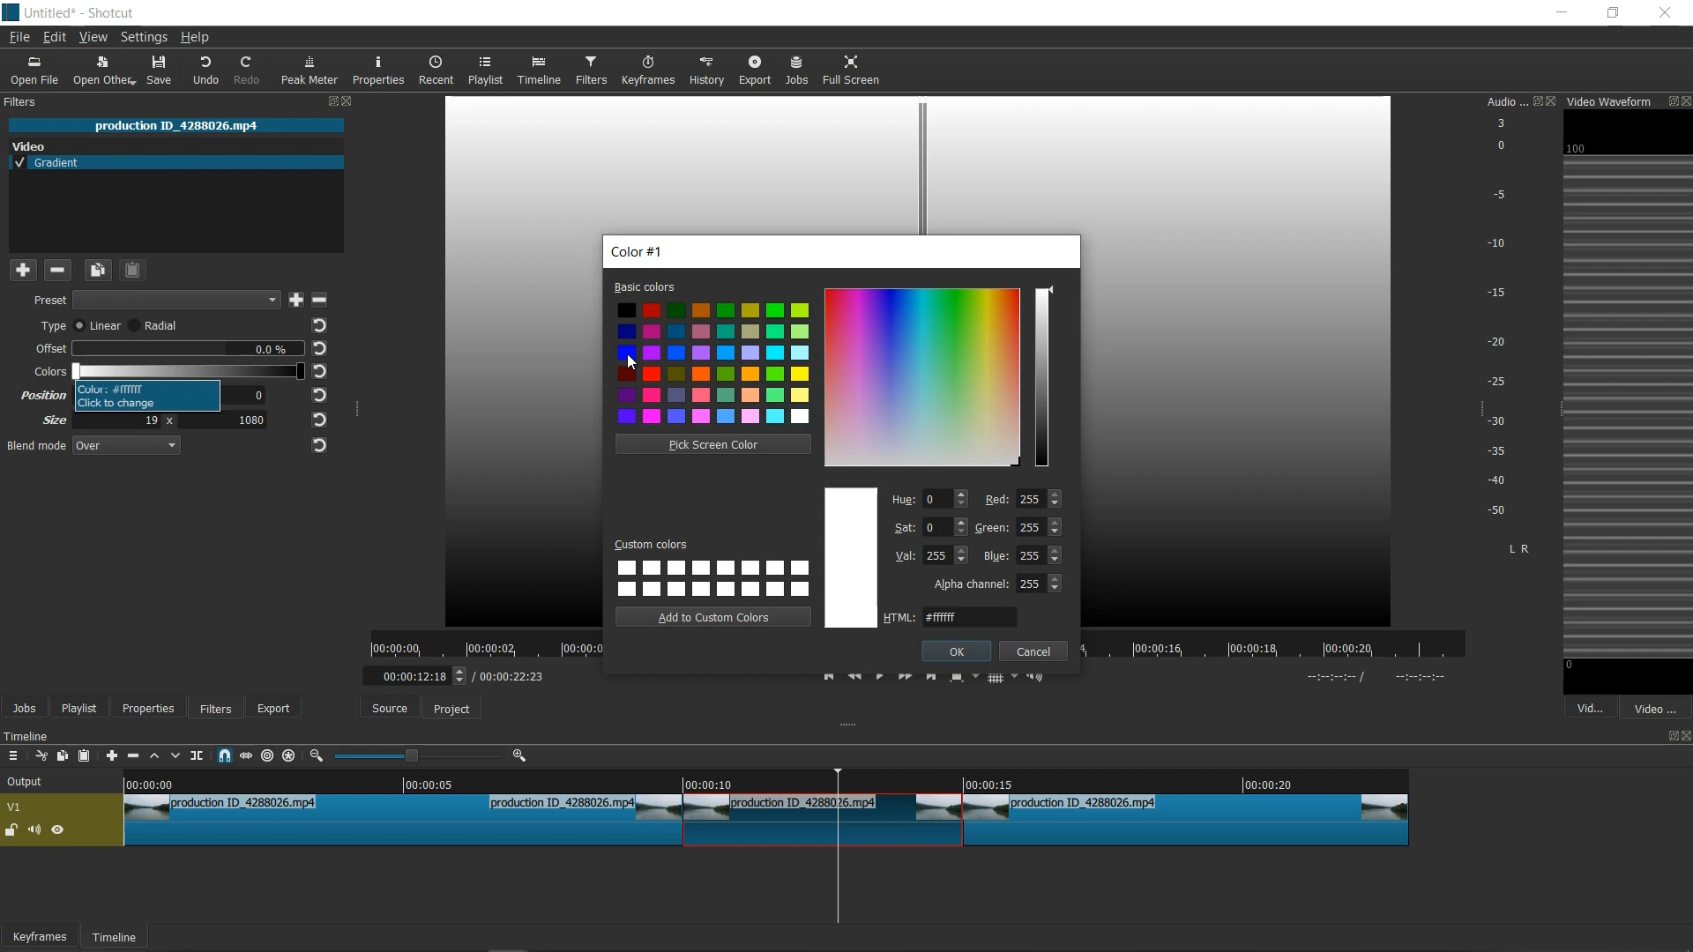
pyautogui.click(954, 651)
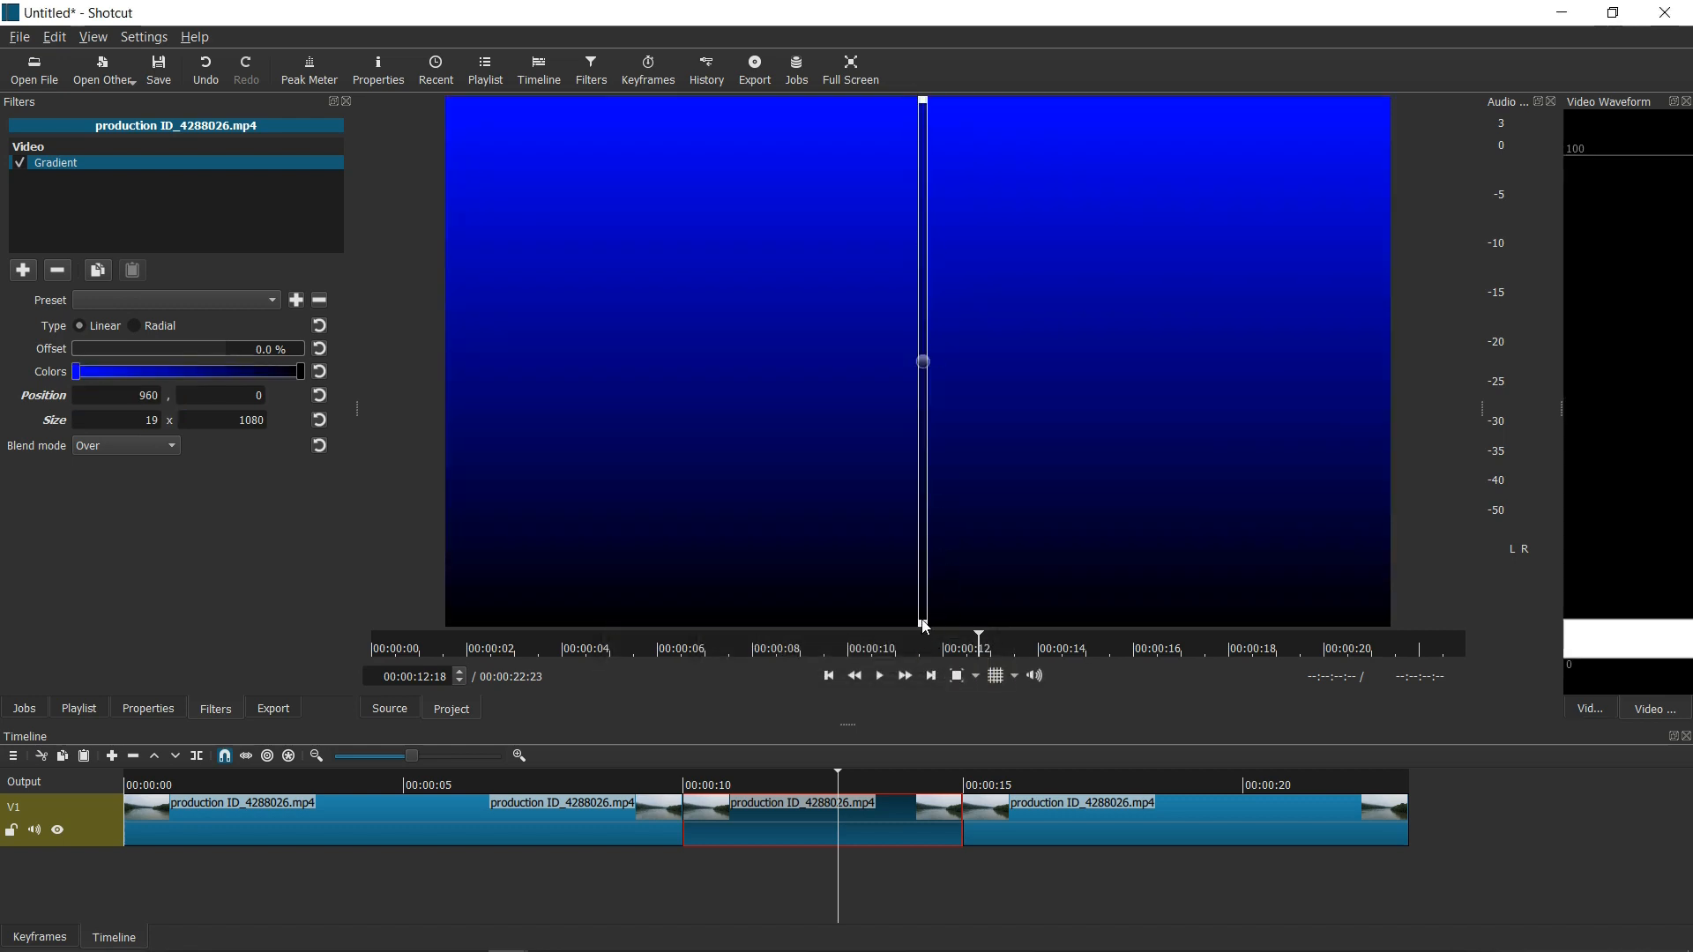
pyautogui.moveTo(397, 497)
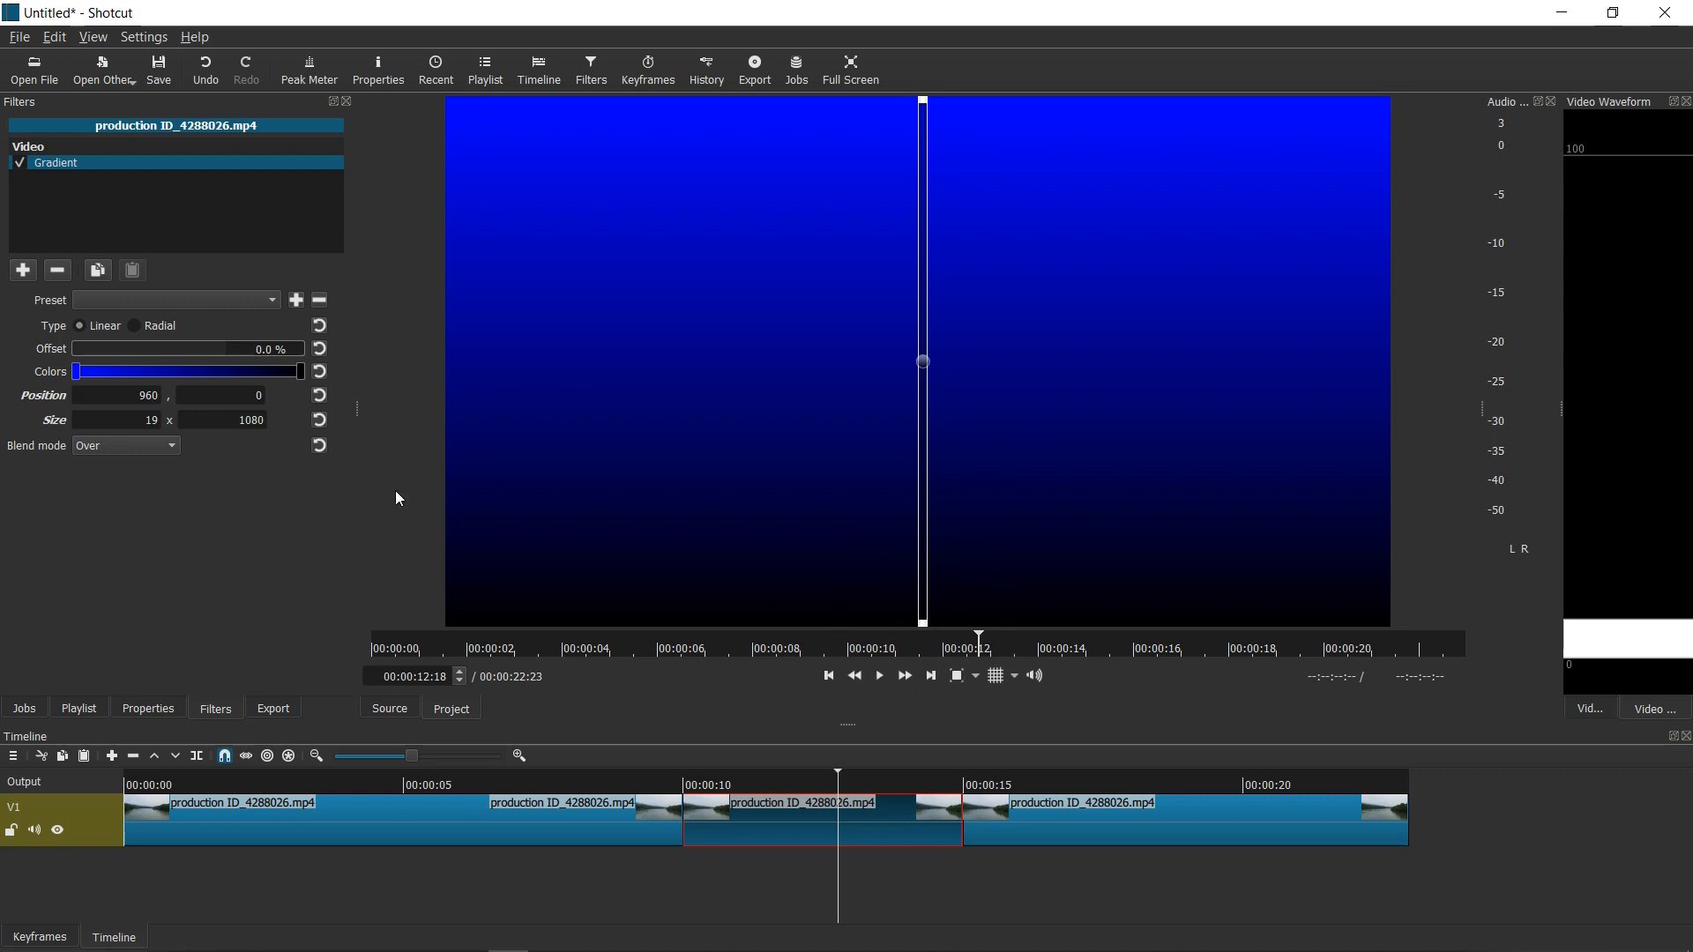
pyautogui.click(300, 370)
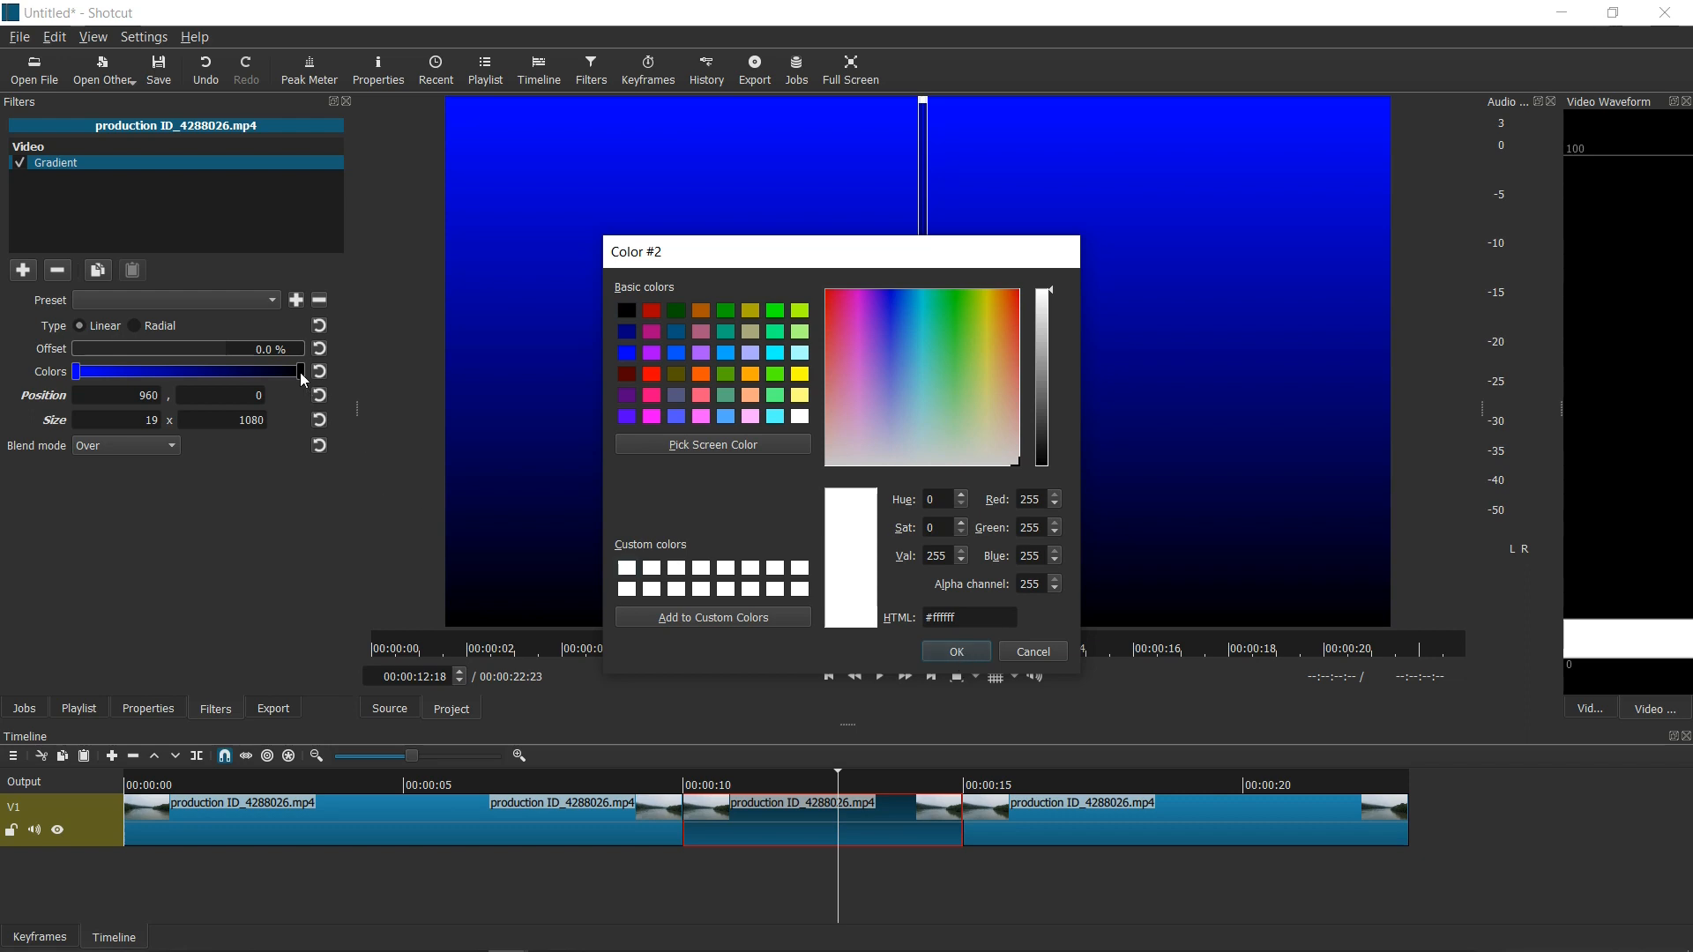
pyautogui.moveTo(801, 549)
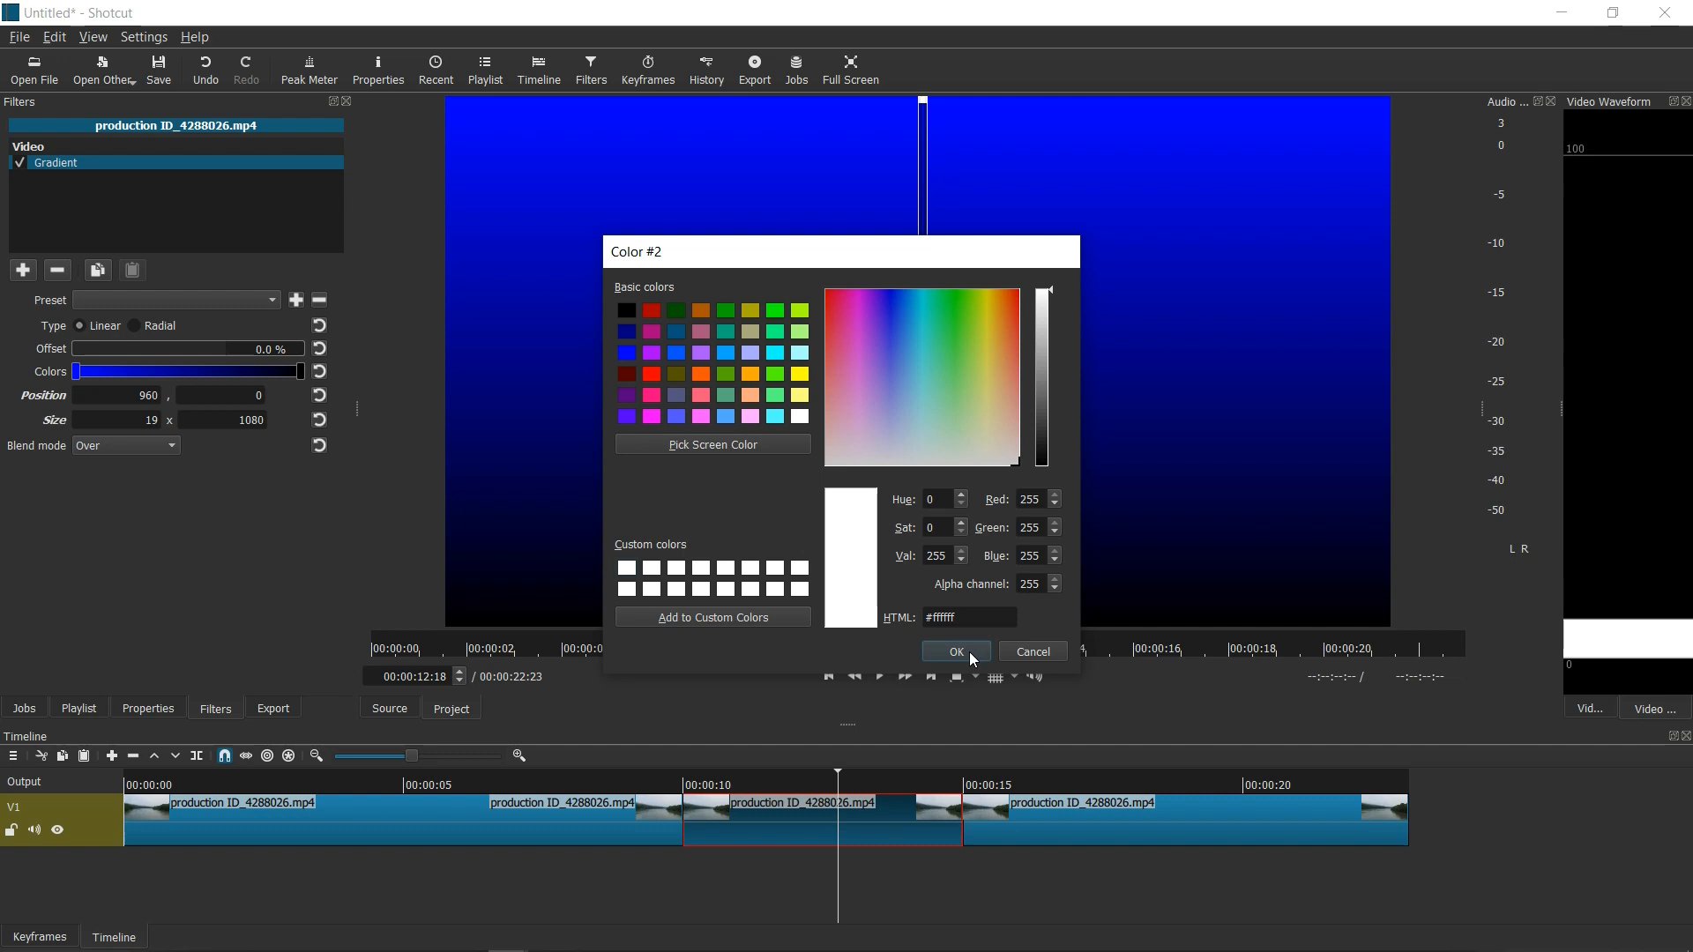
pyautogui.click(954, 651)
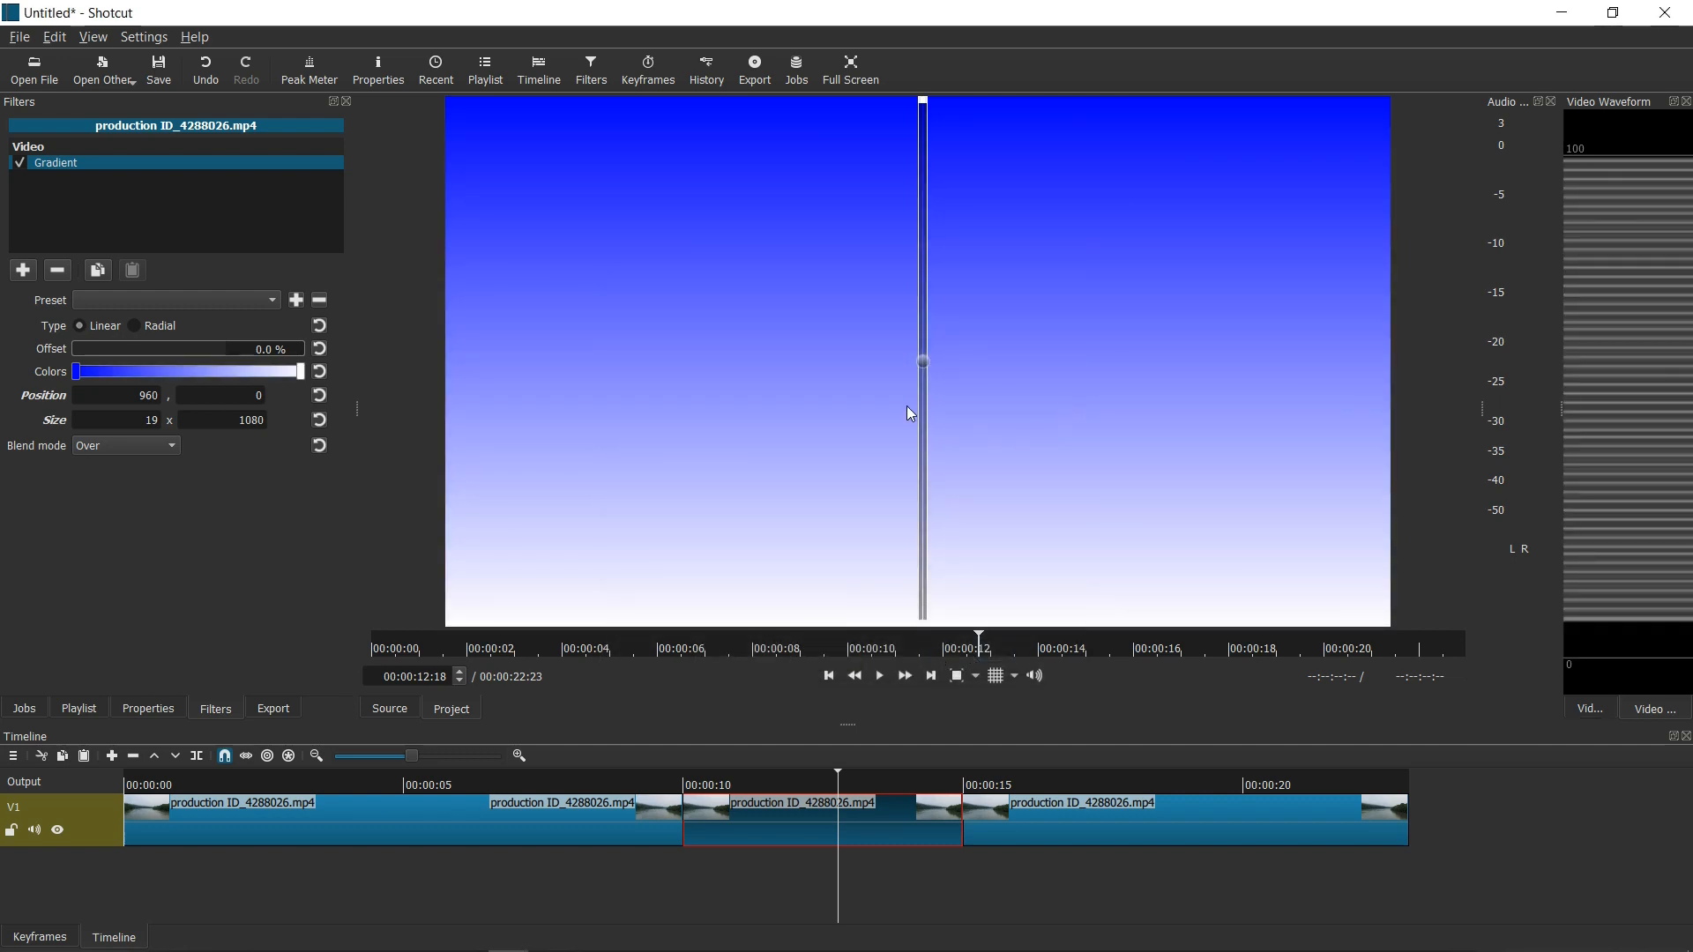
pyautogui.moveTo(948, 554)
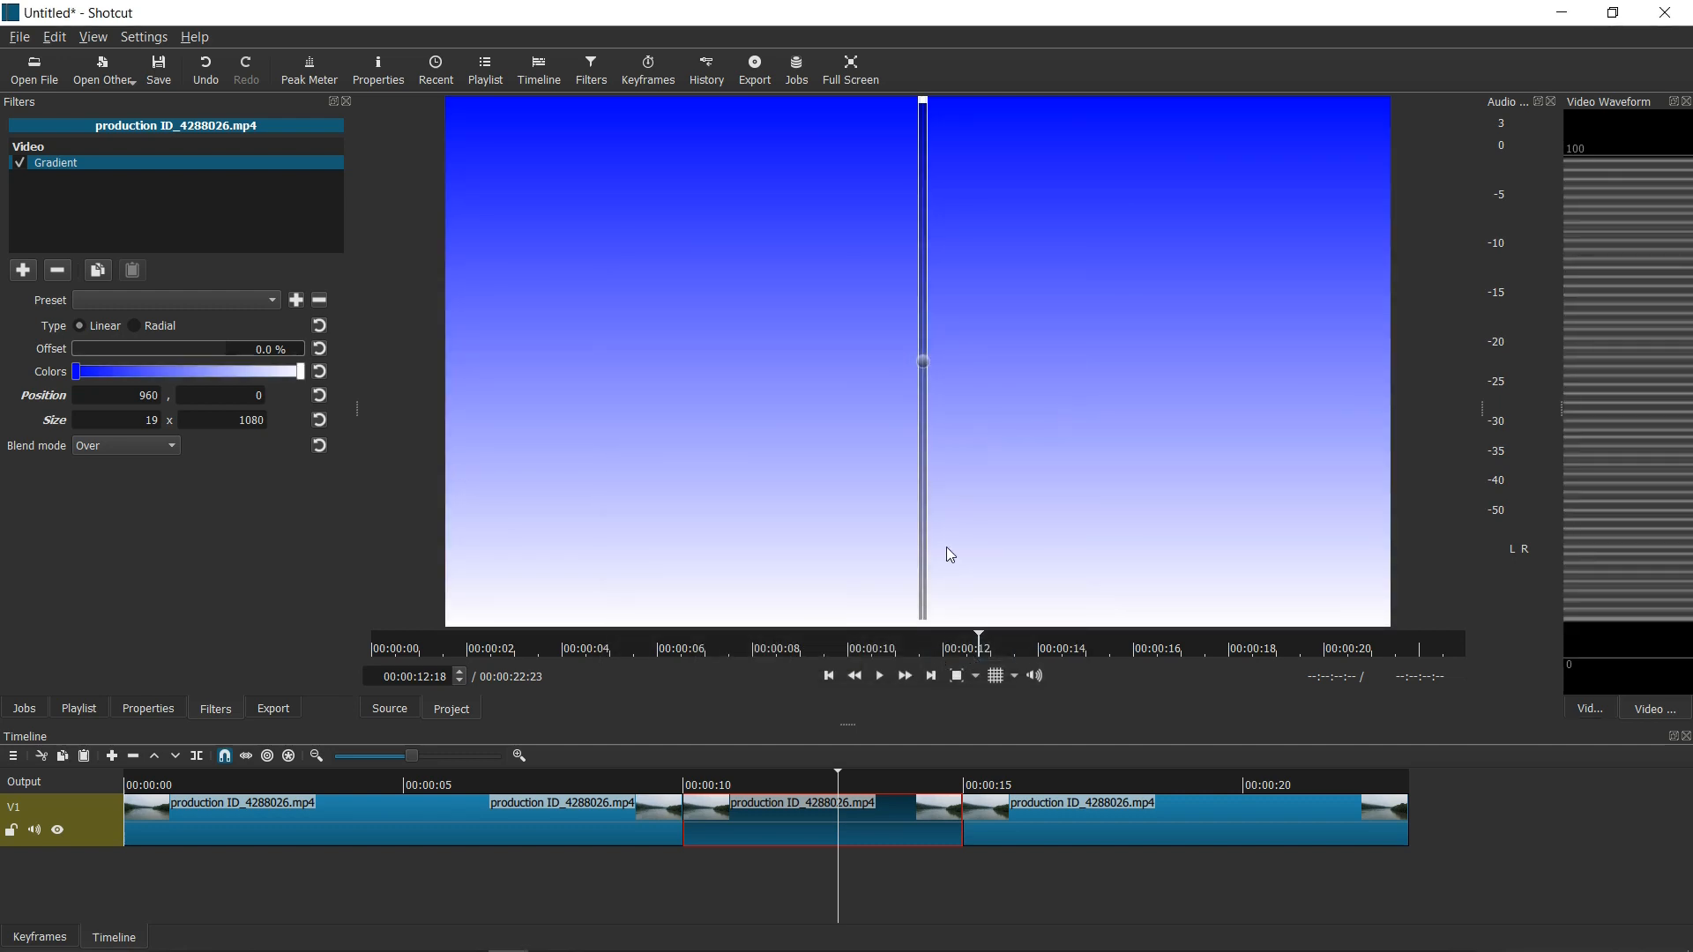
pyautogui.moveTo(857, 372)
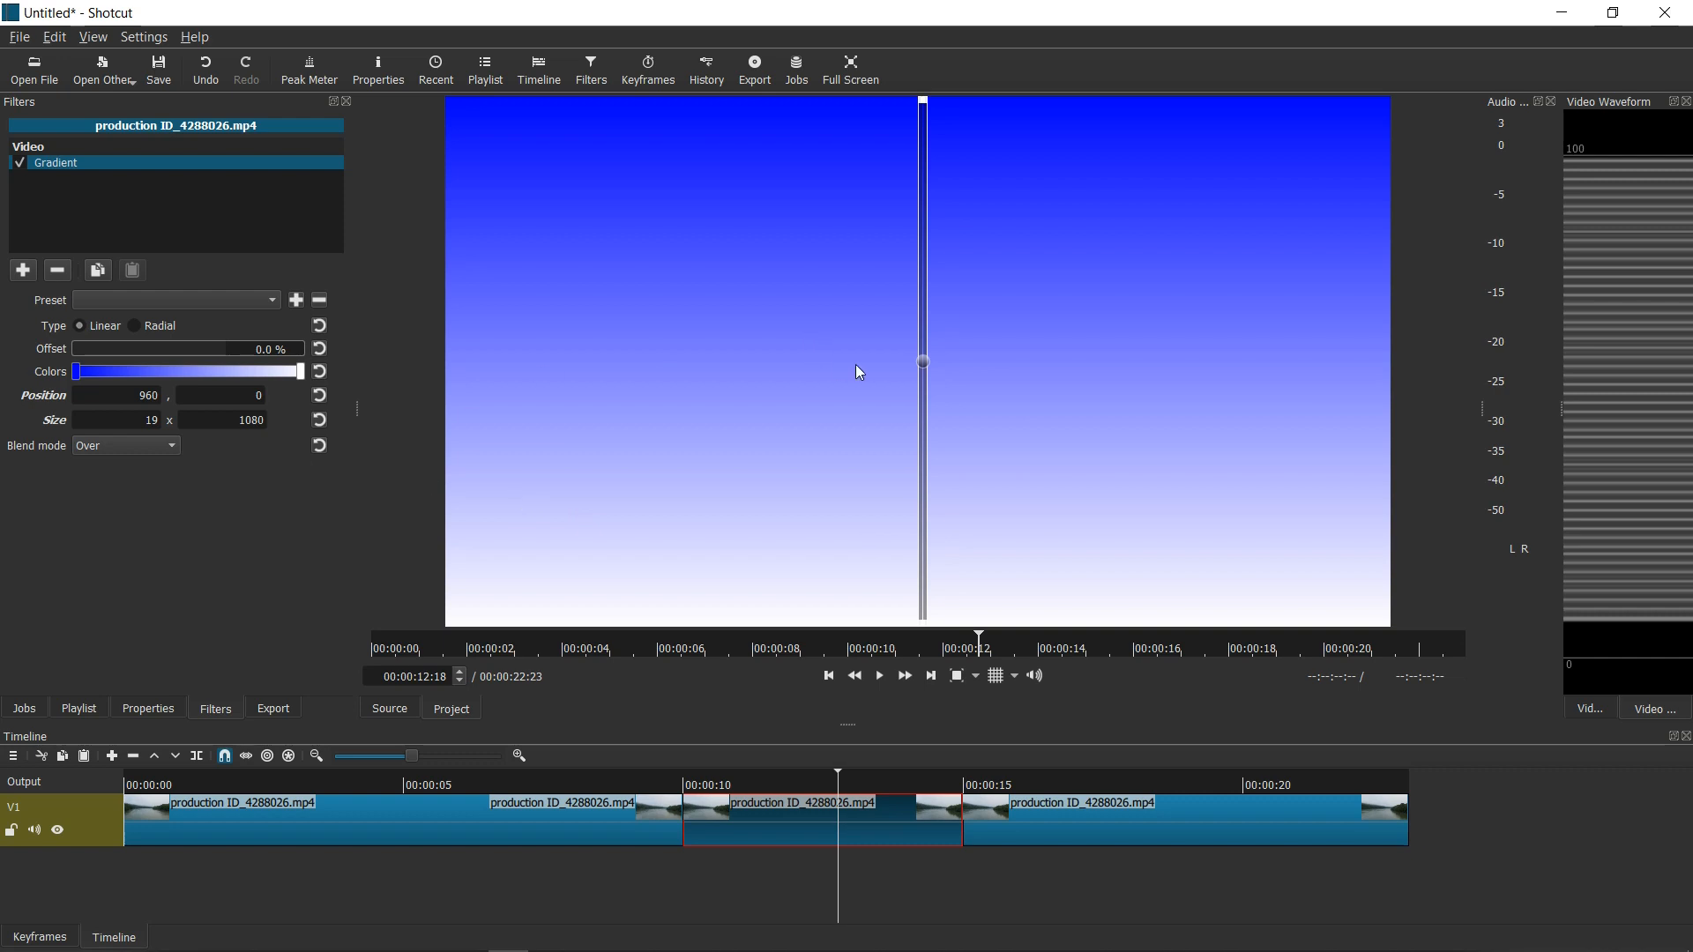
pyautogui.moveTo(855, 346)
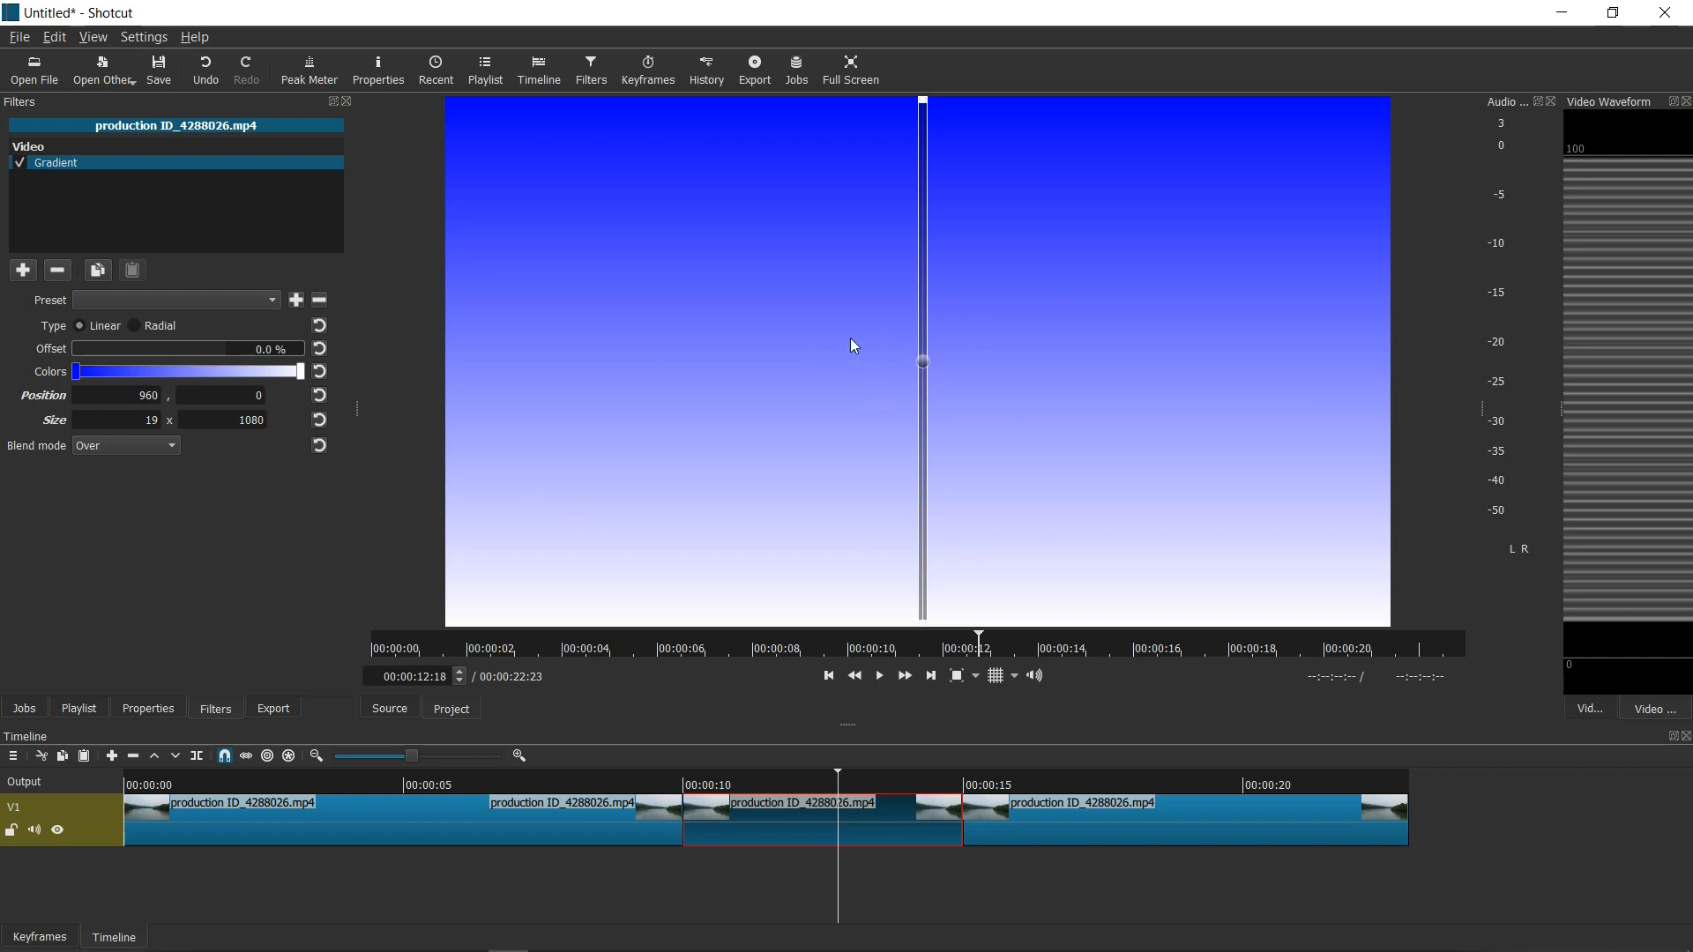
pyautogui.moveTo(862, 349)
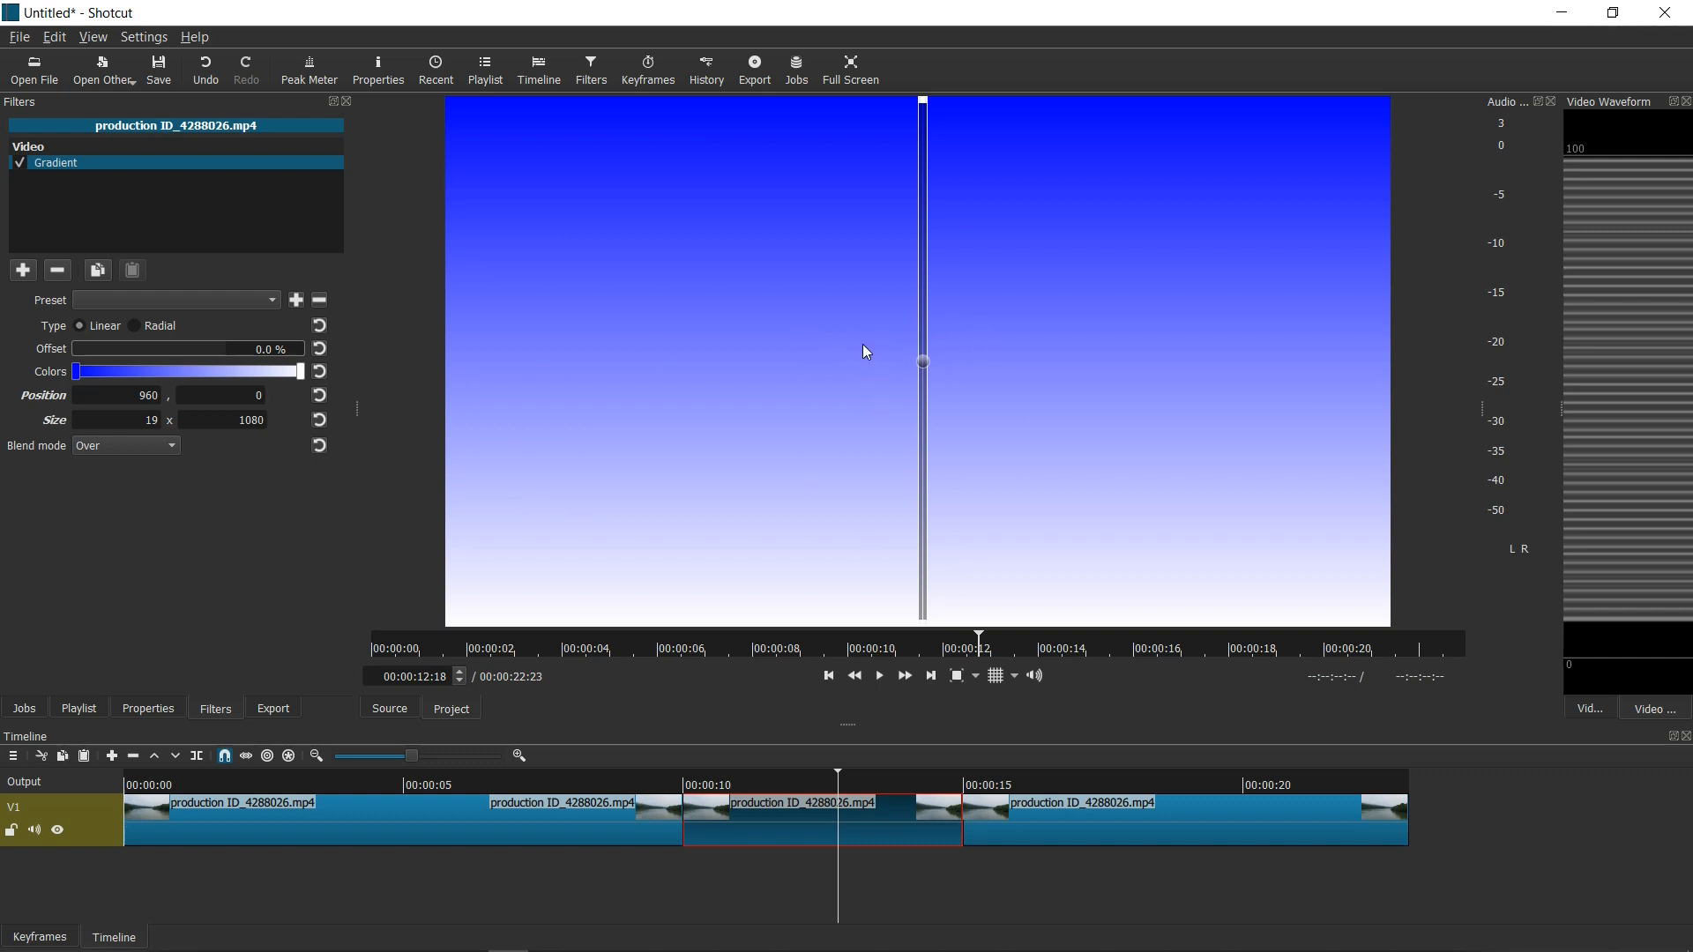
pyautogui.moveTo(205, 485)
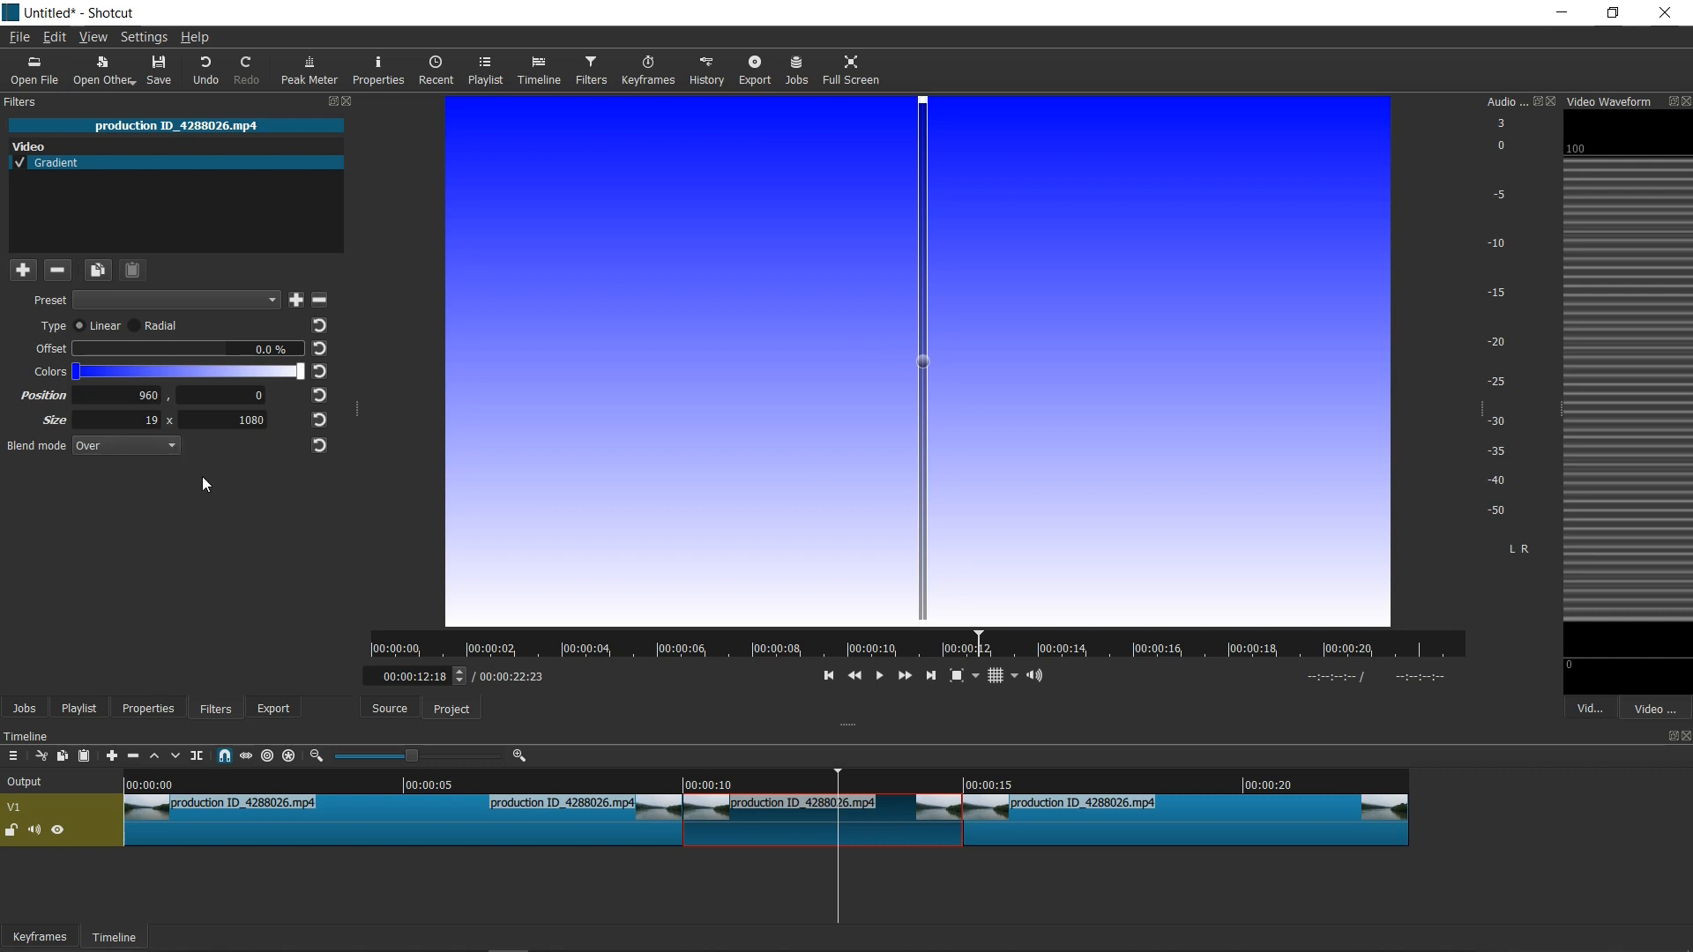
pyautogui.moveTo(30, 455)
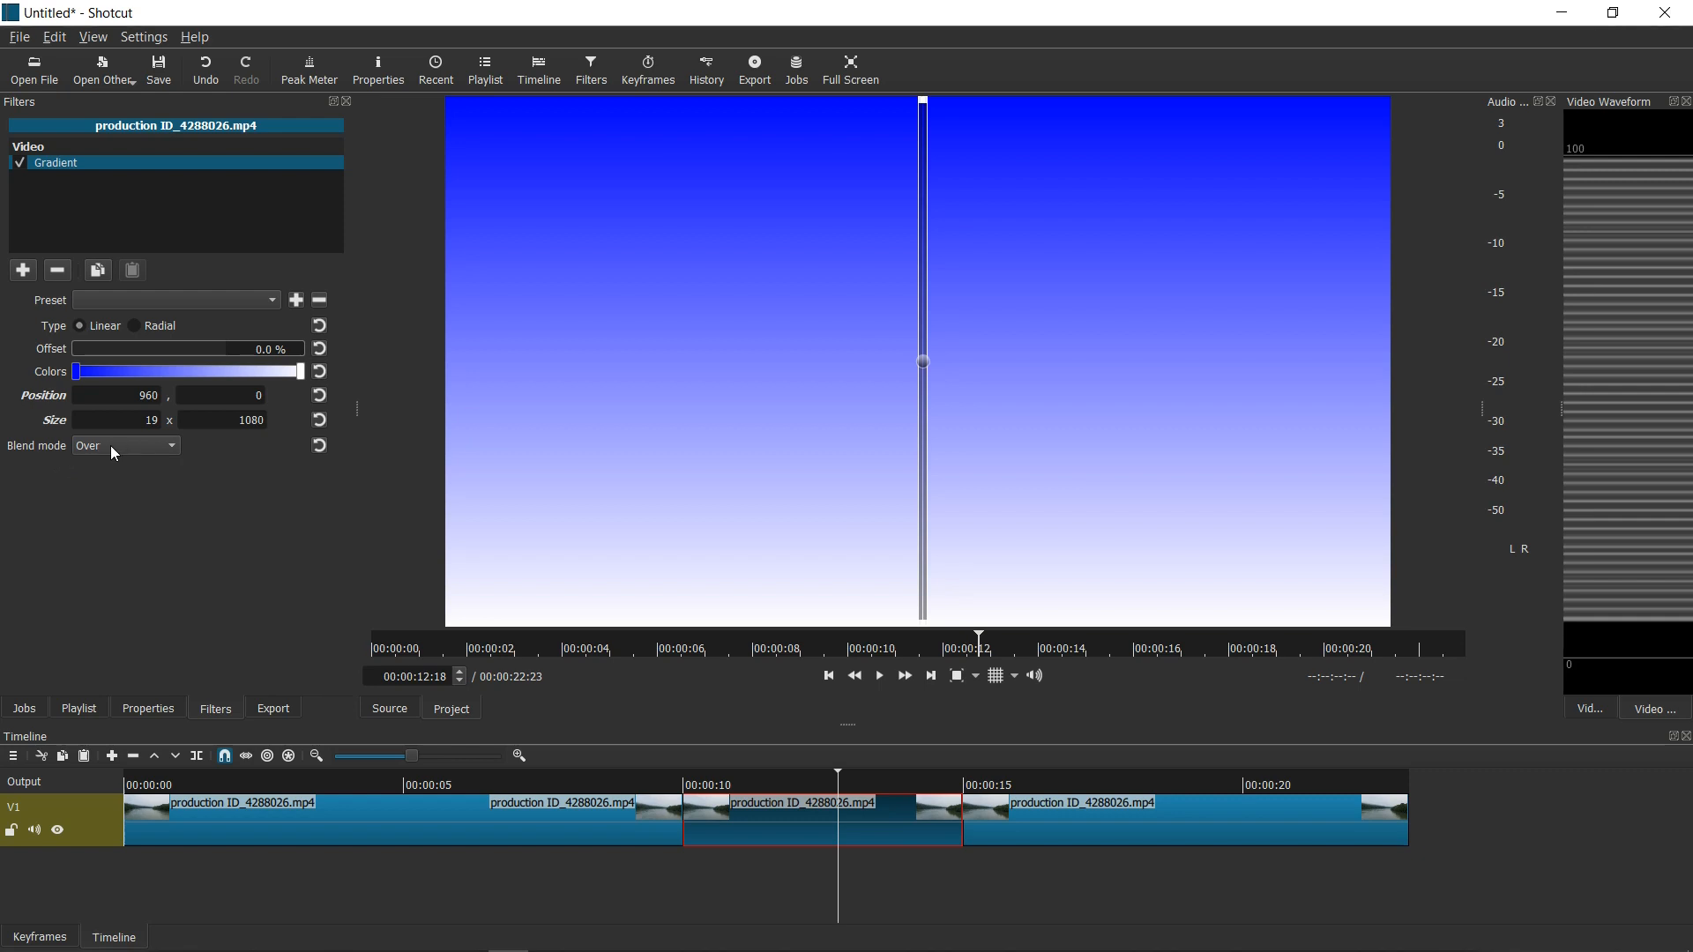
pyautogui.moveTo(169, 454)
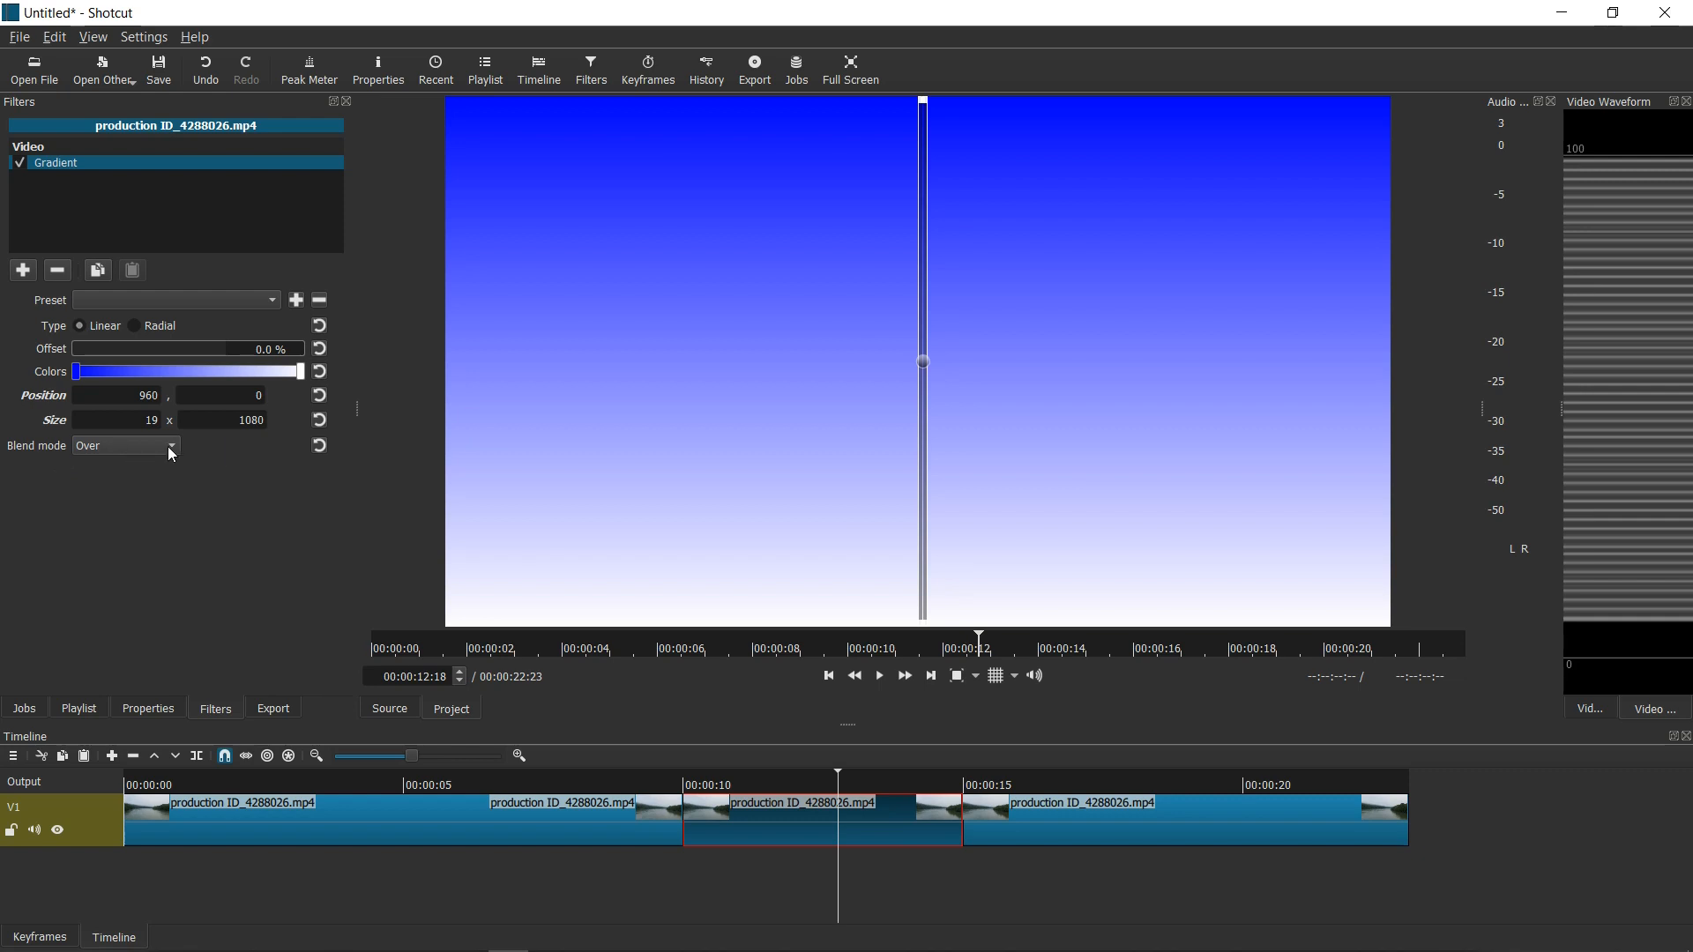
# Set the Gradient's Blend mode to Multiply and replay the middle section to preview the blue tint
pyautogui.click(124, 446)
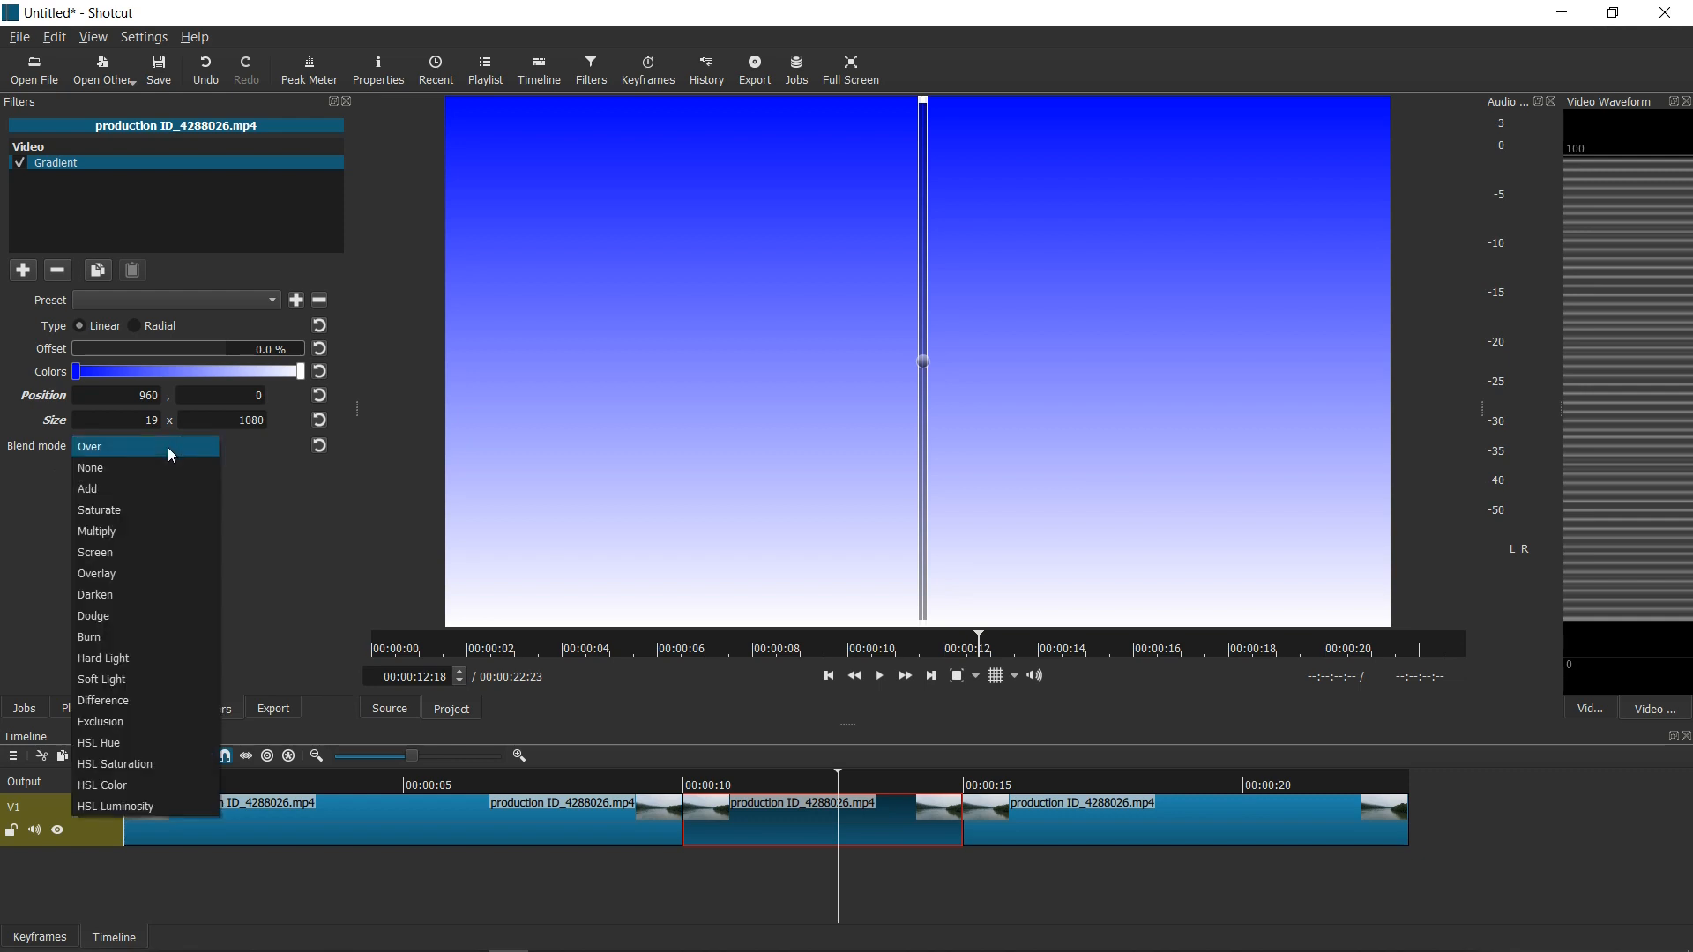
pyautogui.click(95, 531)
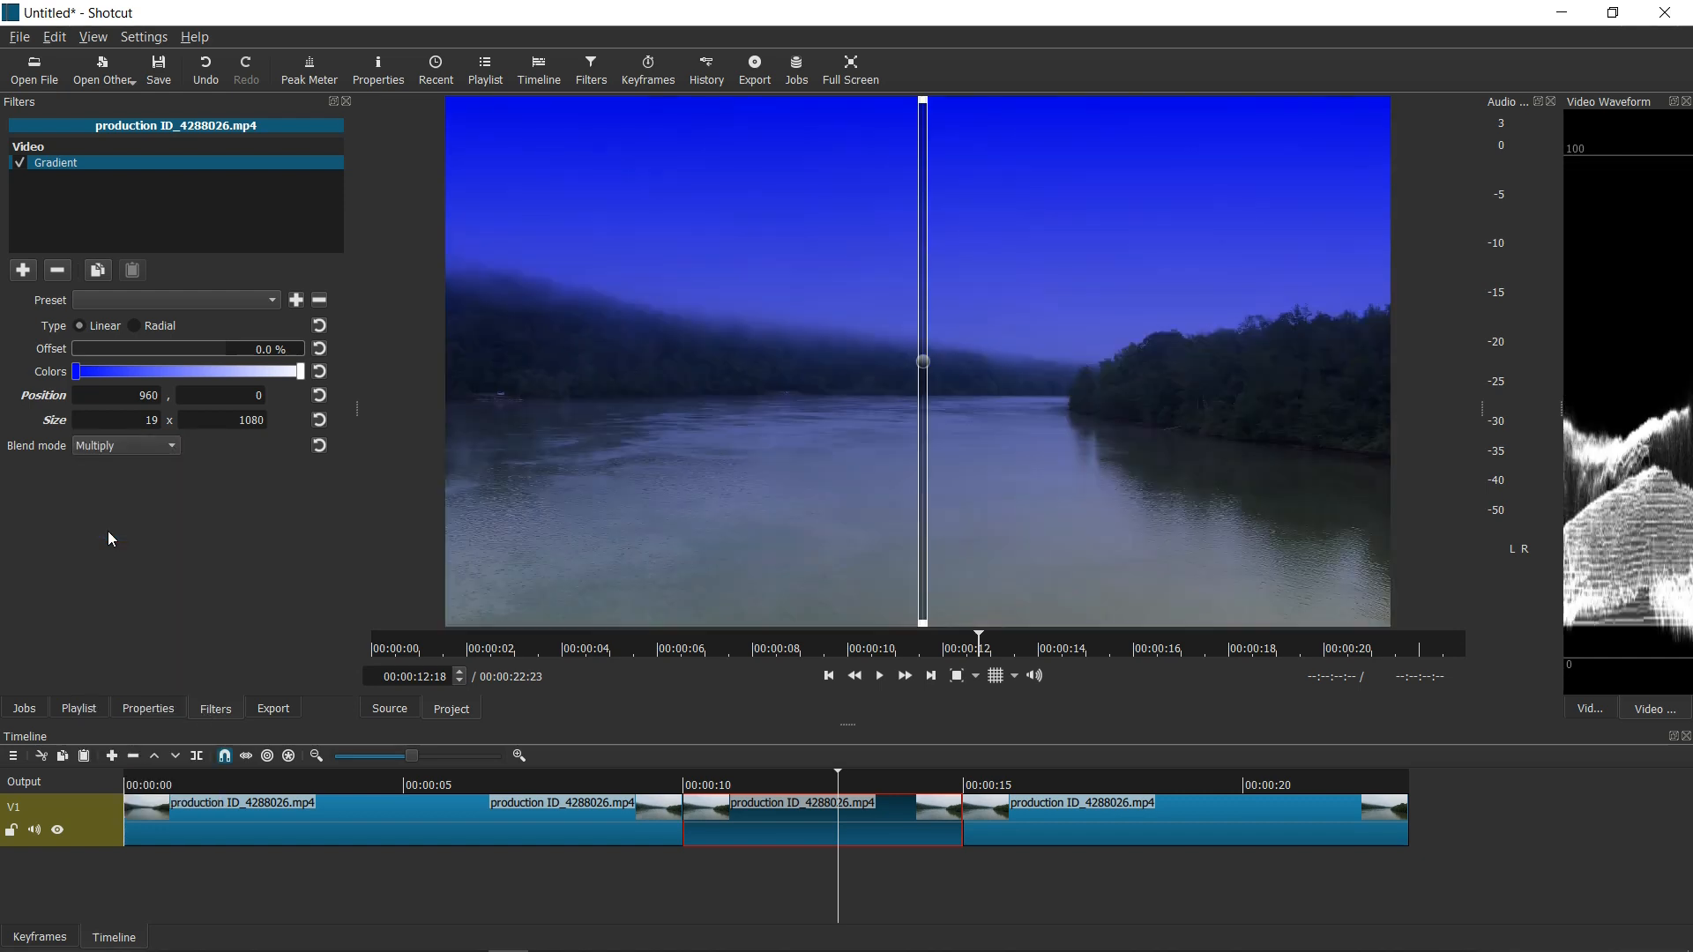
pyautogui.moveTo(954, 522)
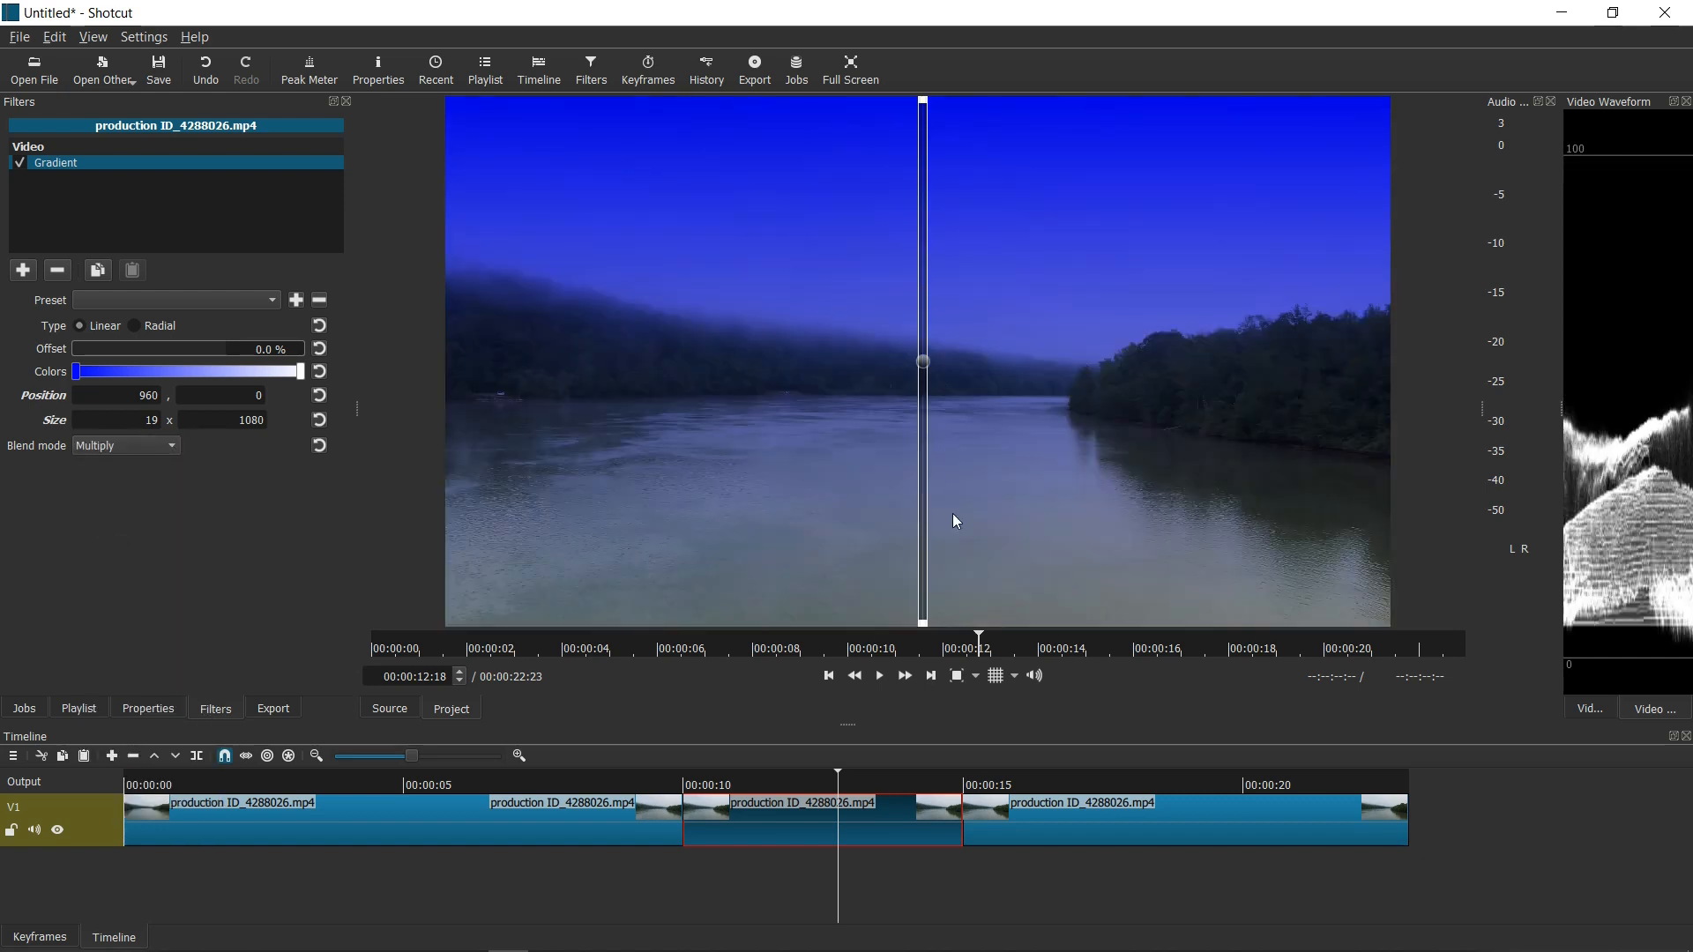
pyautogui.moveTo(943, 257)
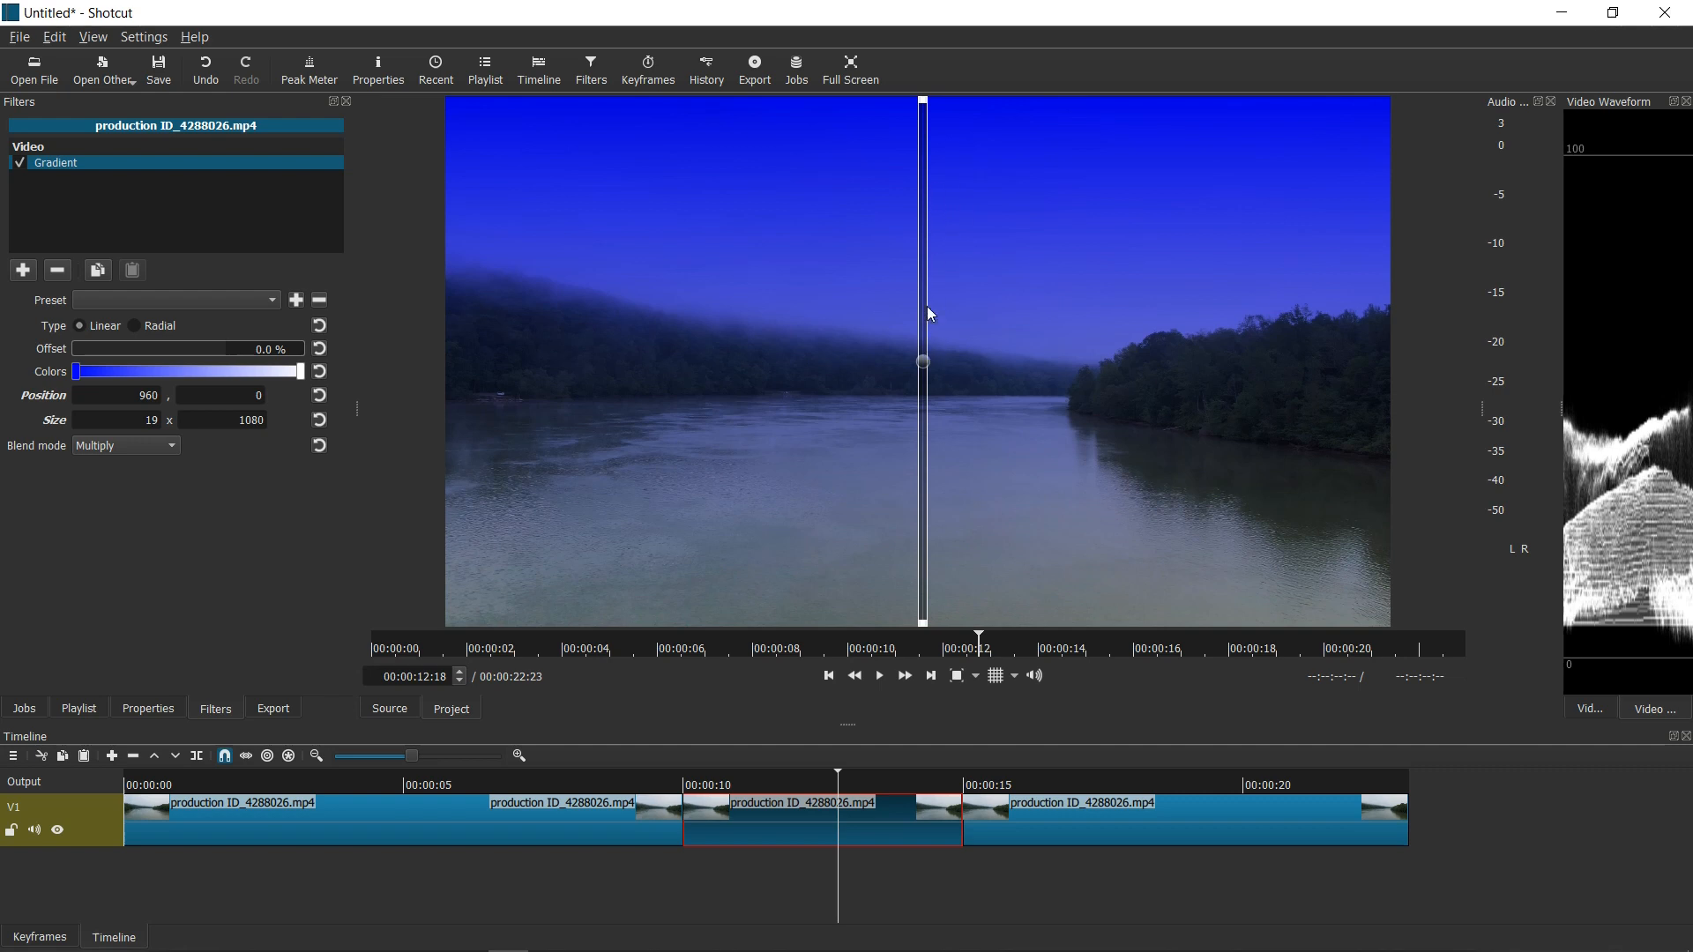
pyautogui.moveTo(922, 631)
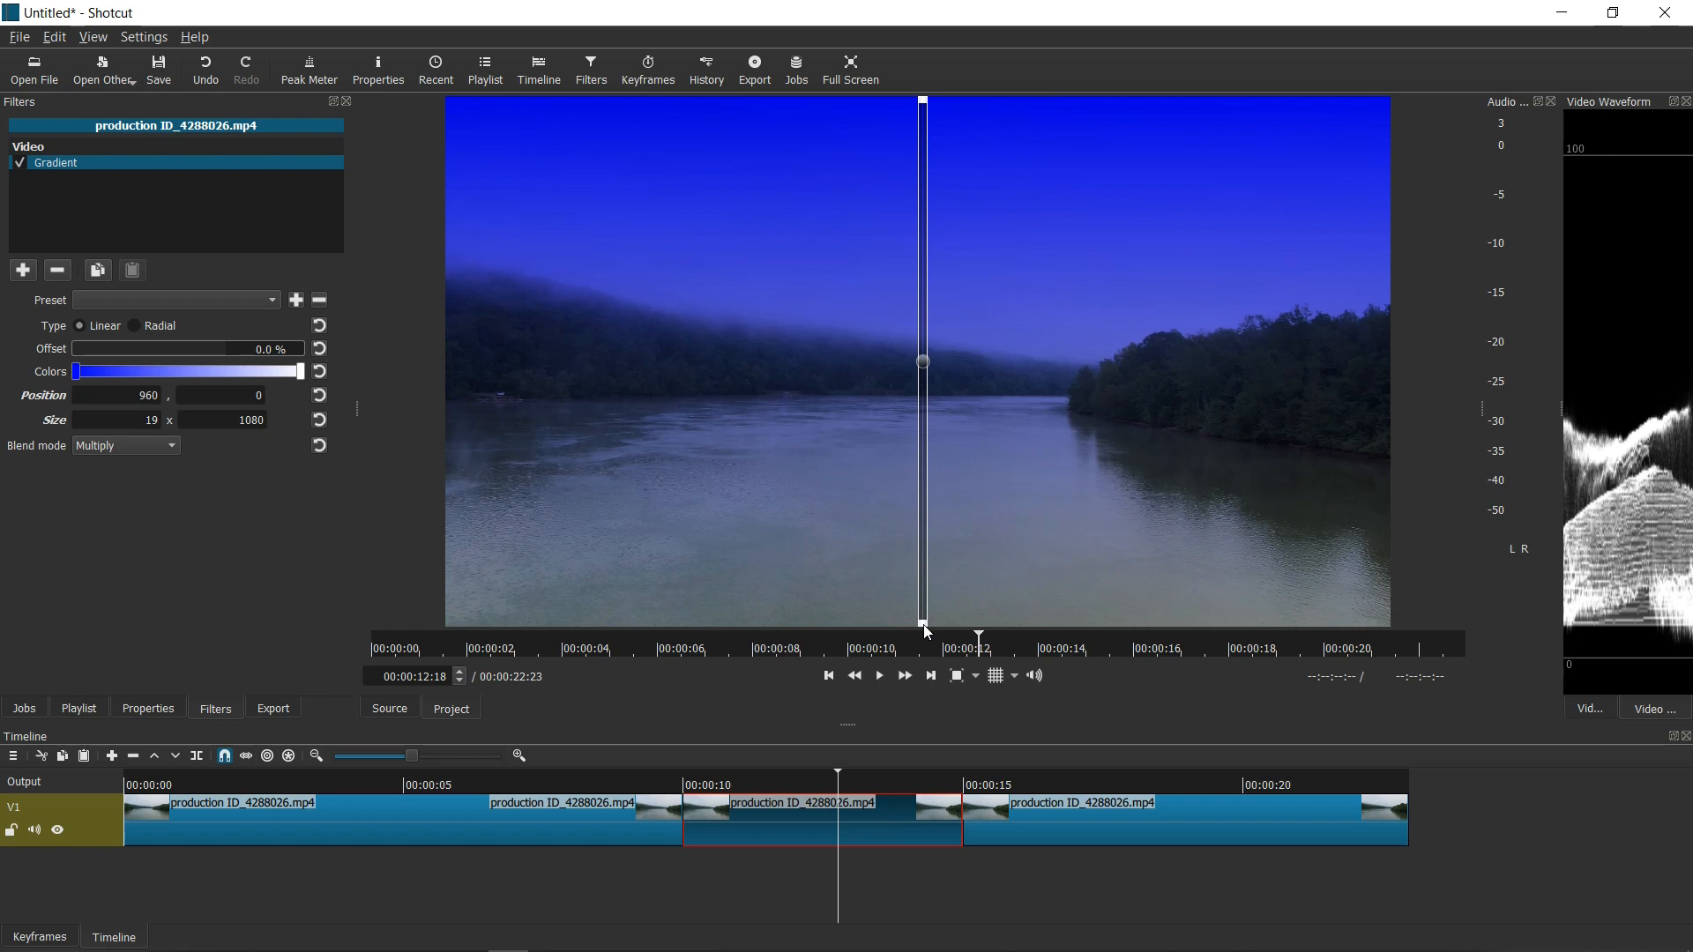
pyautogui.moveTo(941, 168)
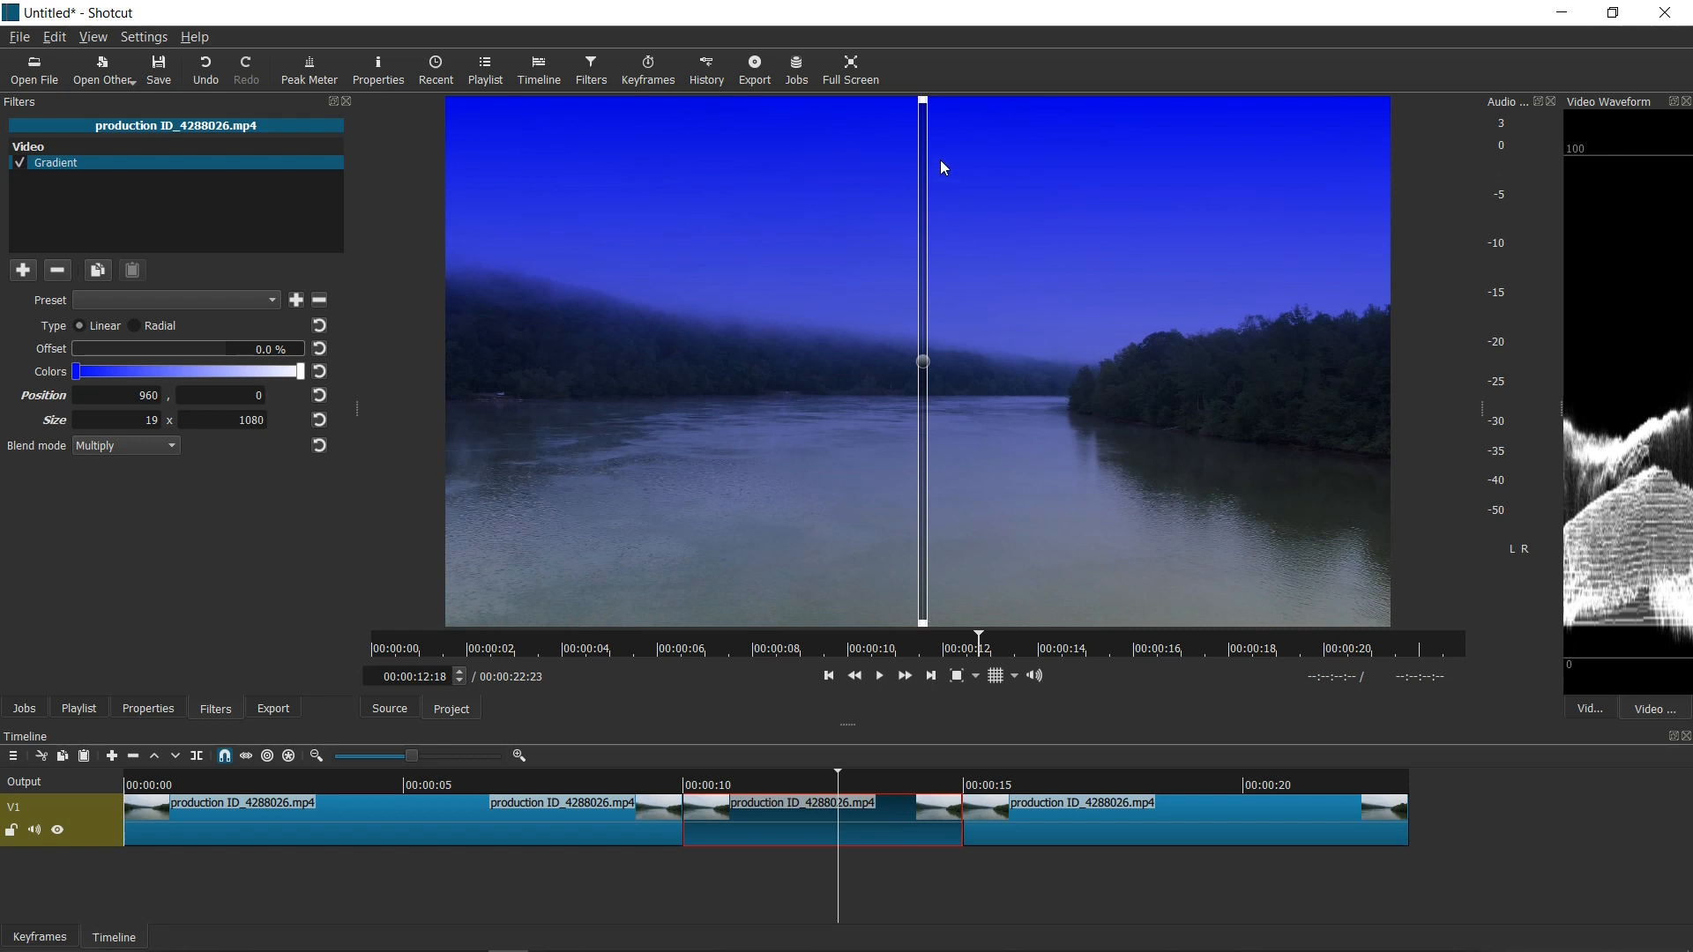
pyautogui.moveTo(921, 492)
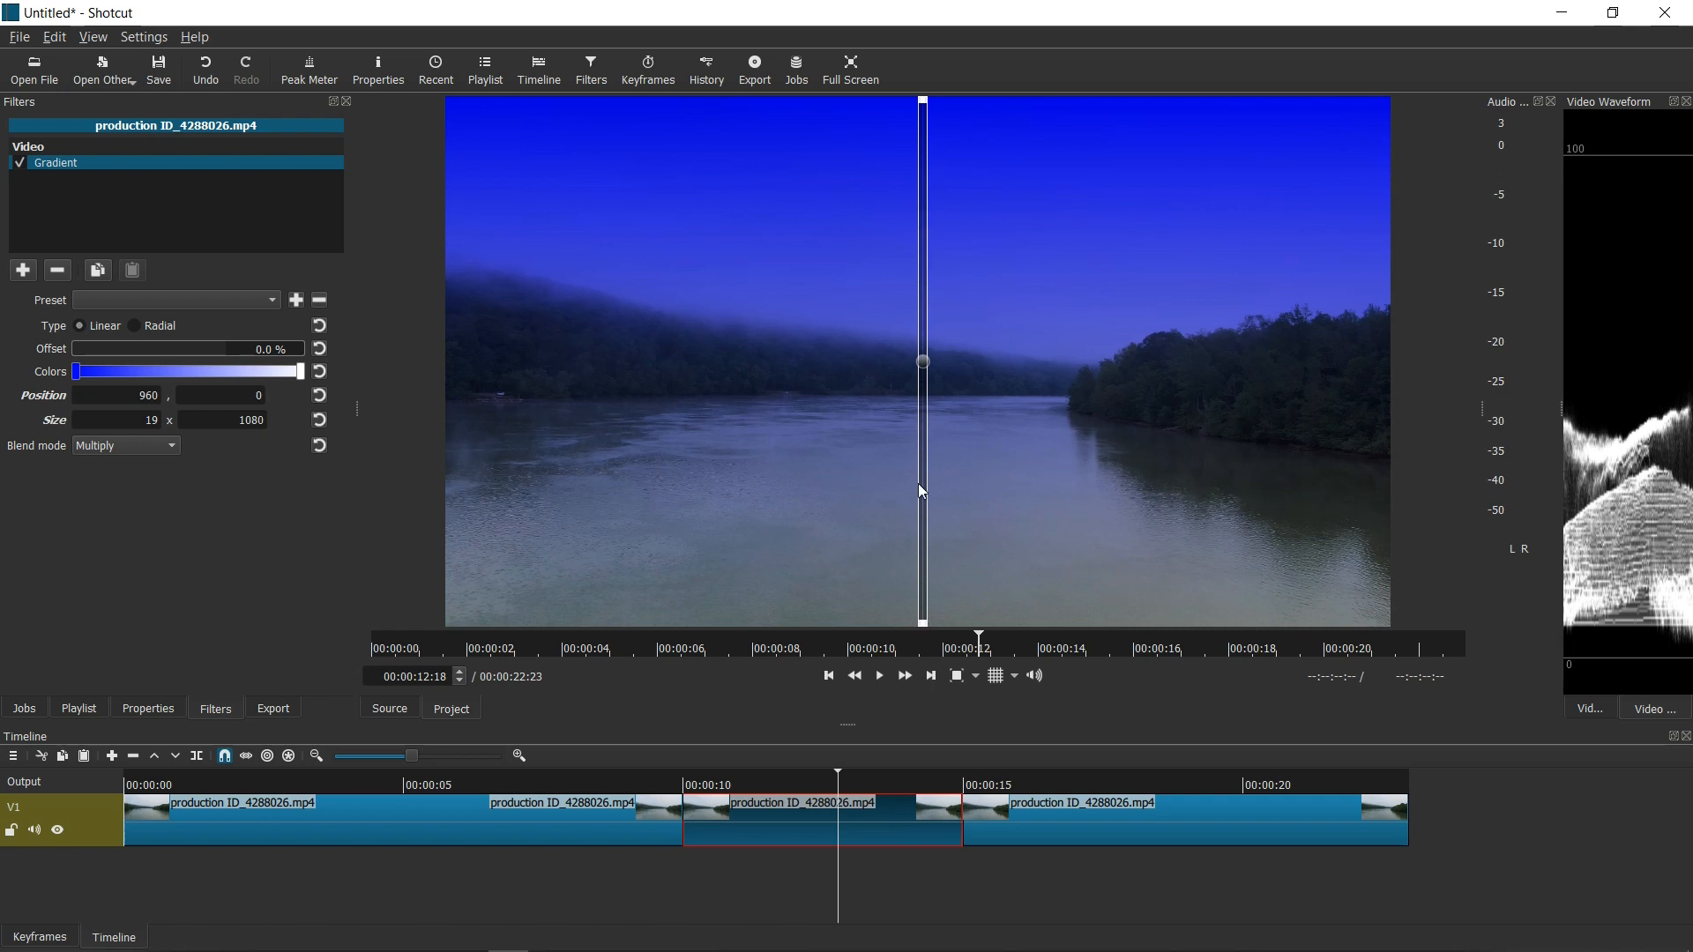
pyautogui.moveTo(917, 667)
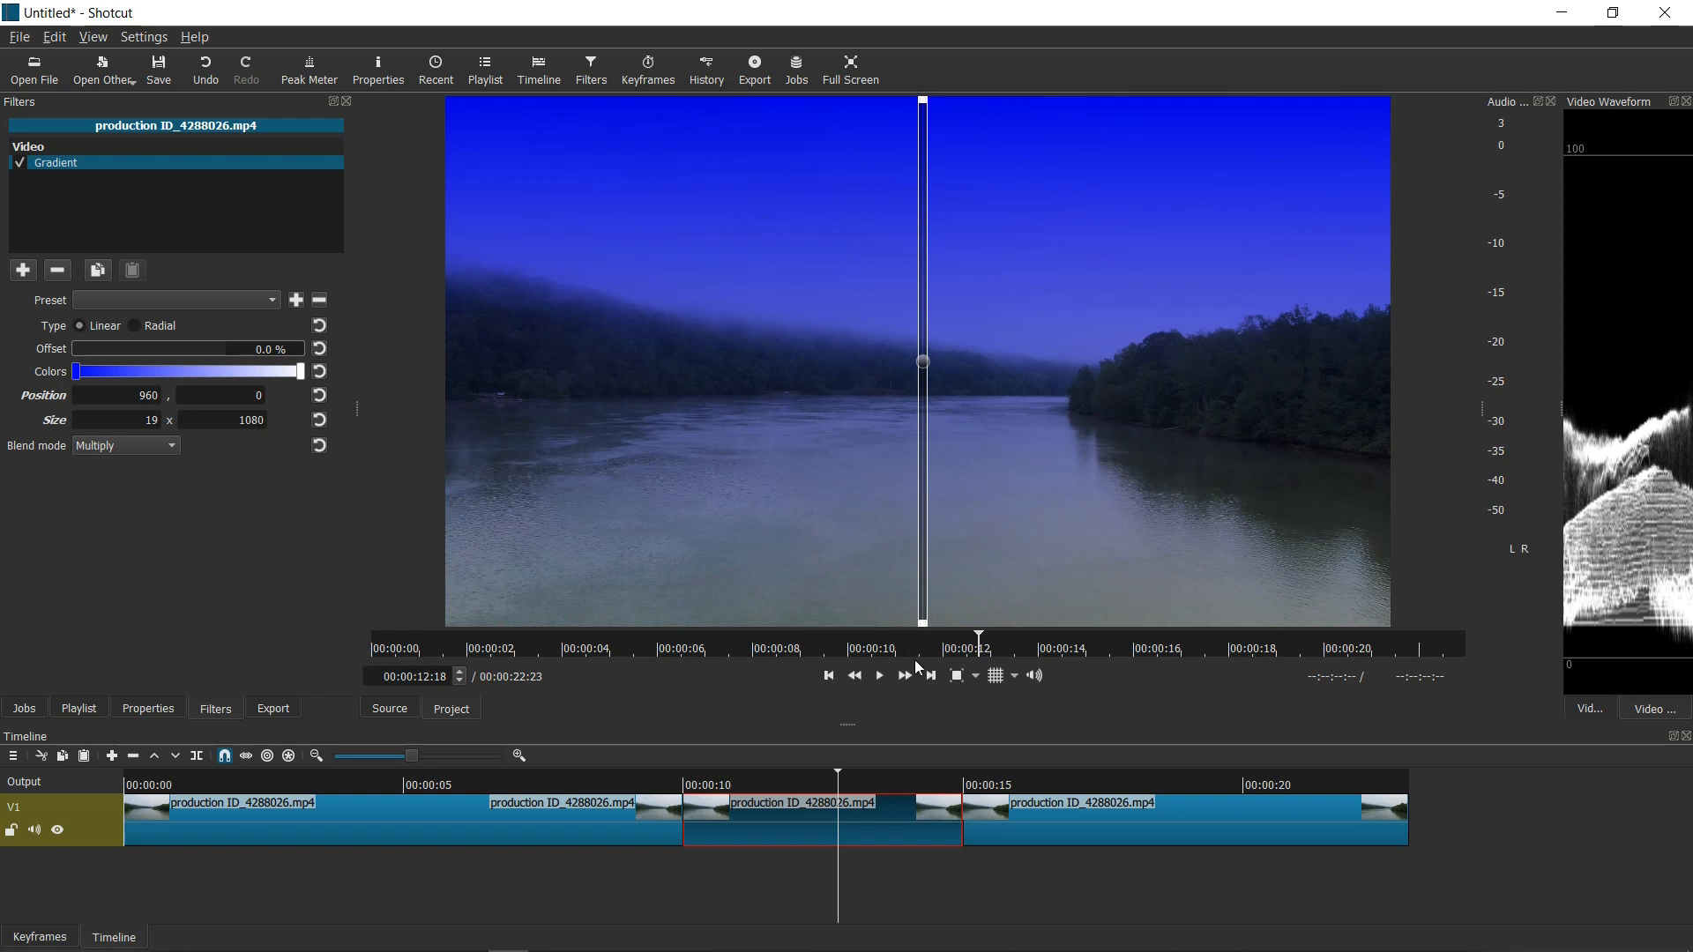
pyautogui.click(878, 675)
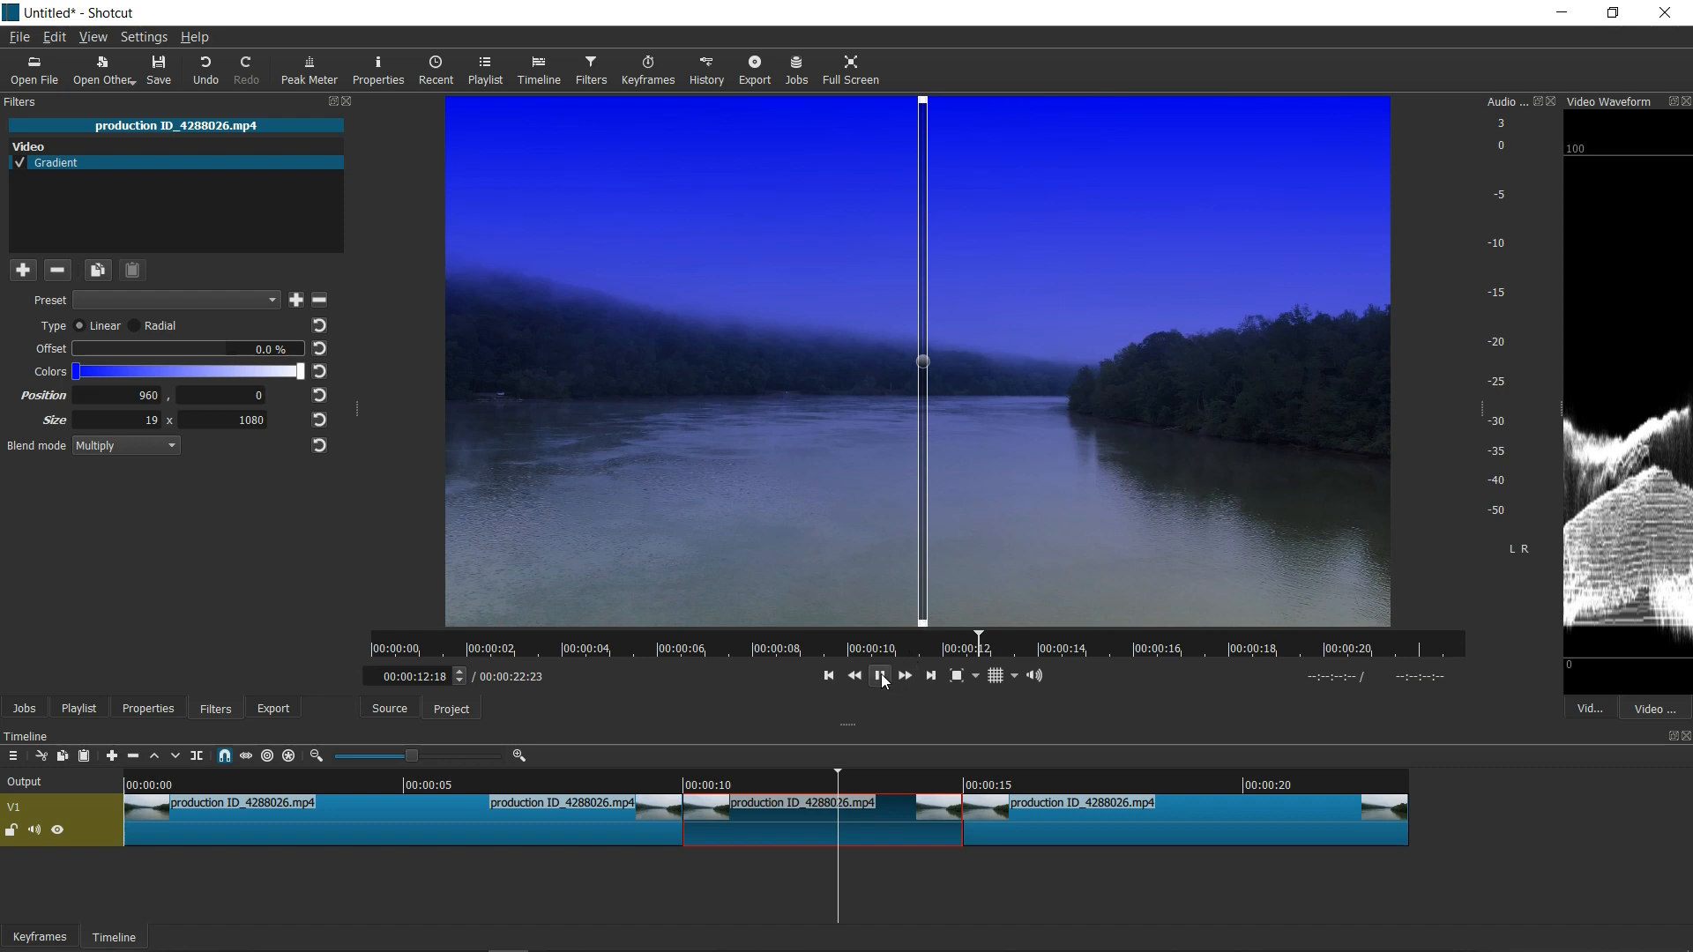
pyautogui.click(878, 676)
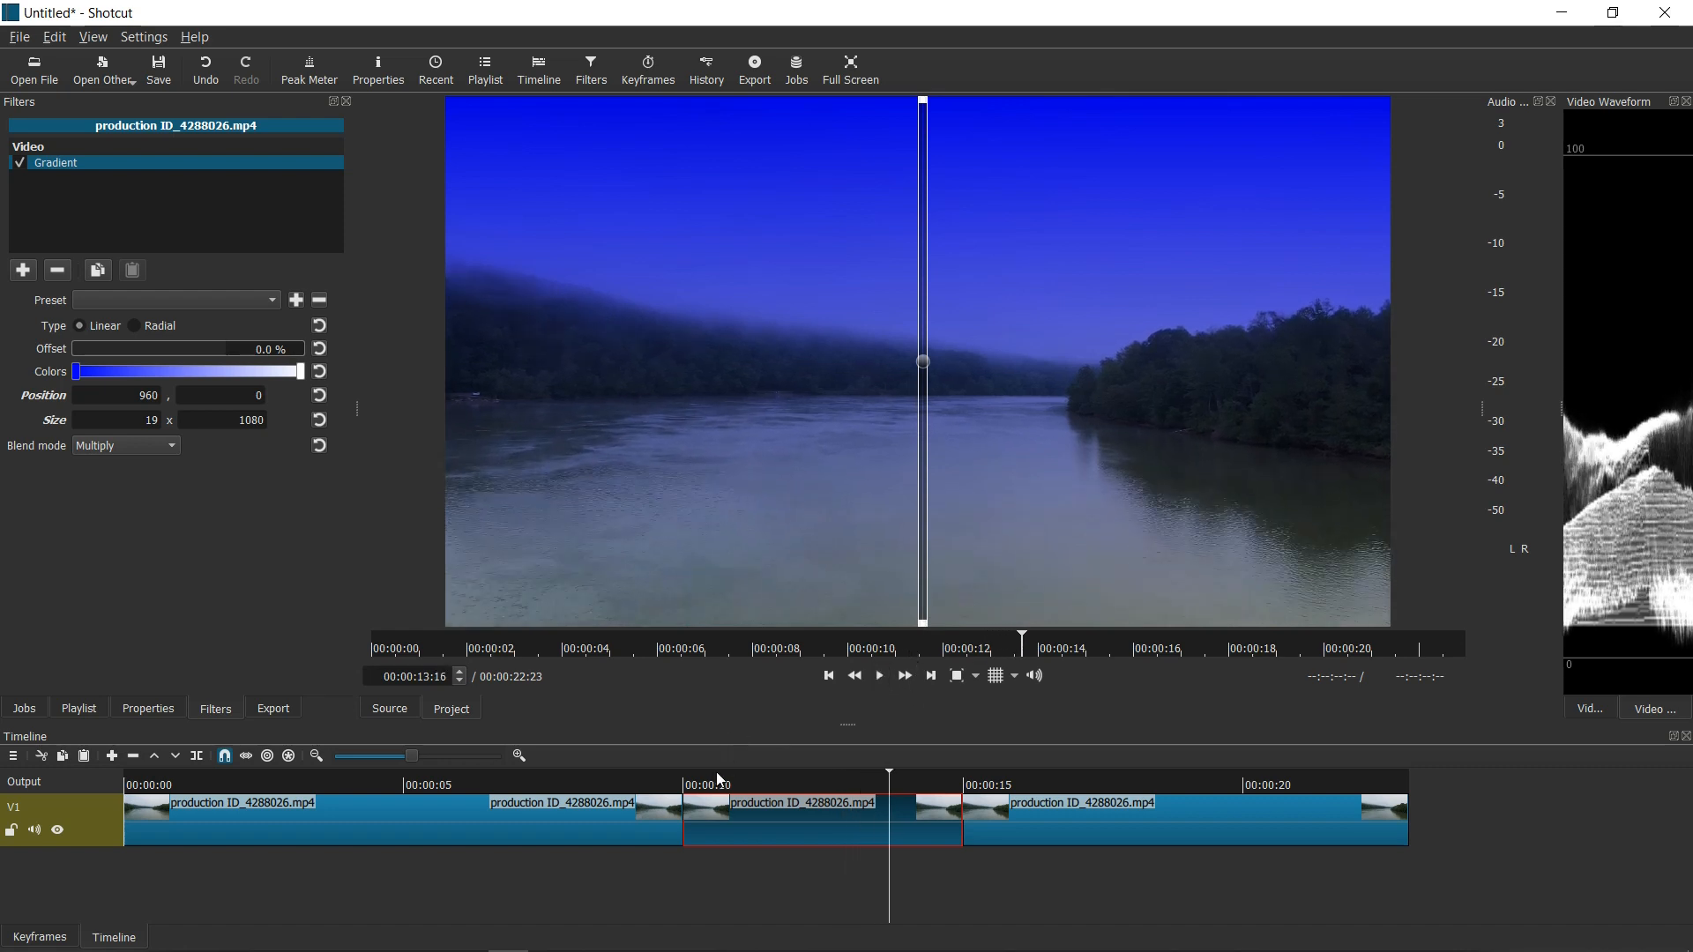
pyautogui.click(879, 675)
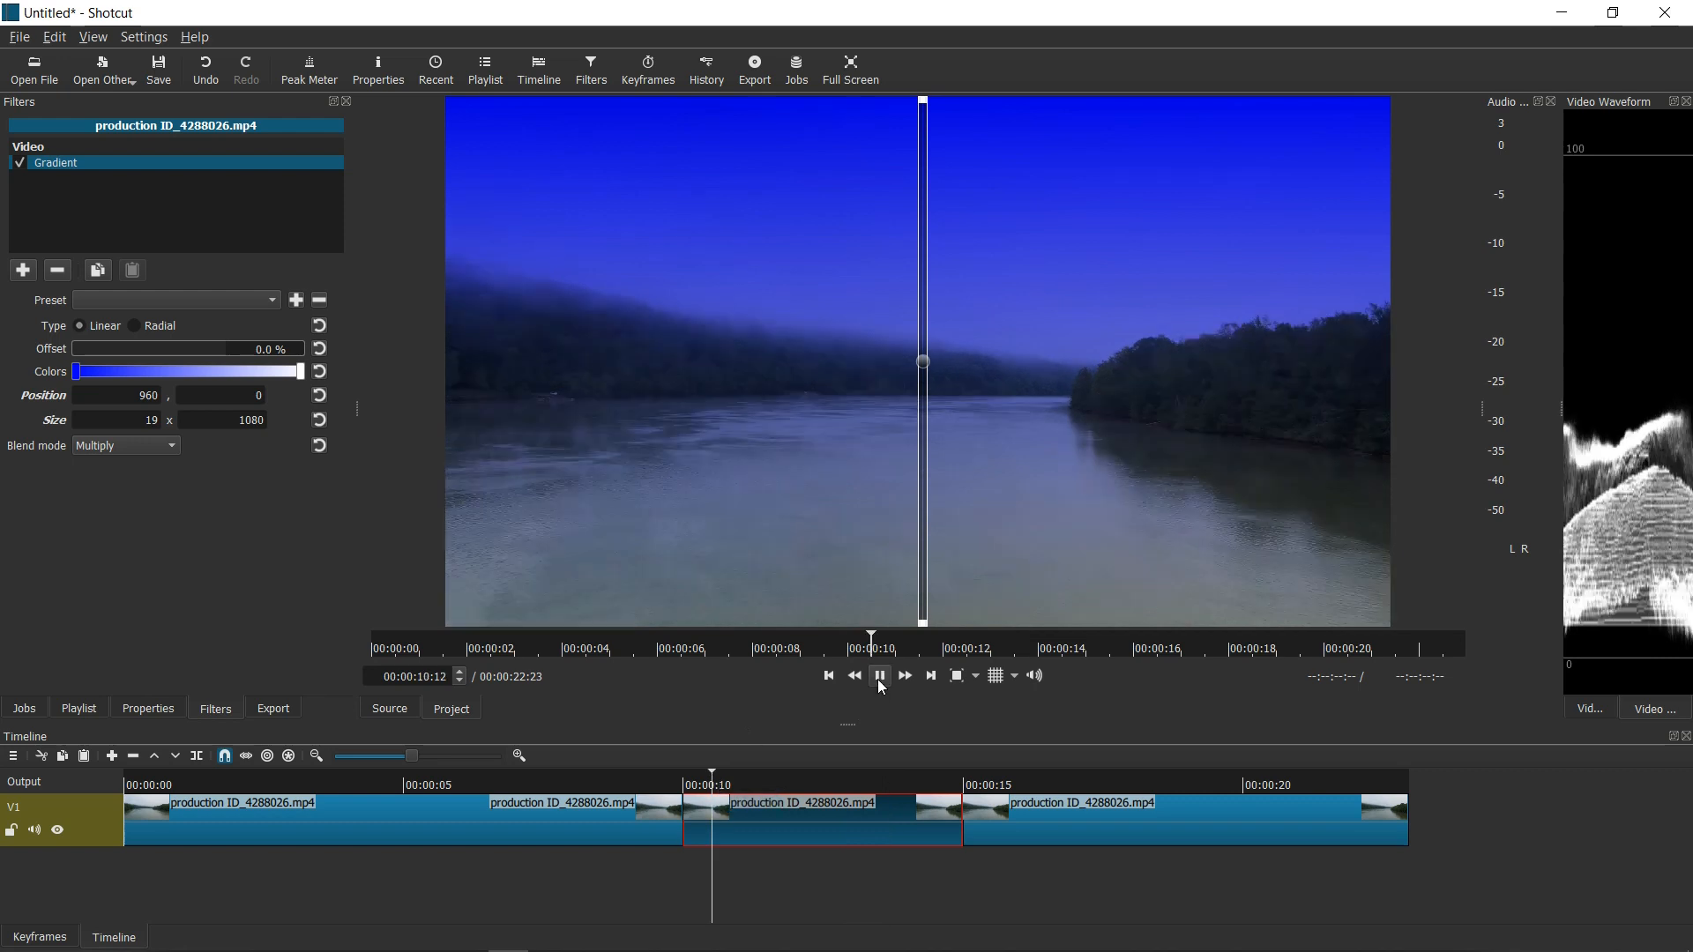
# Check the shrunken gradient's extent with Blend mode Over, then return it to Multiply
pyautogui.click(878, 676)
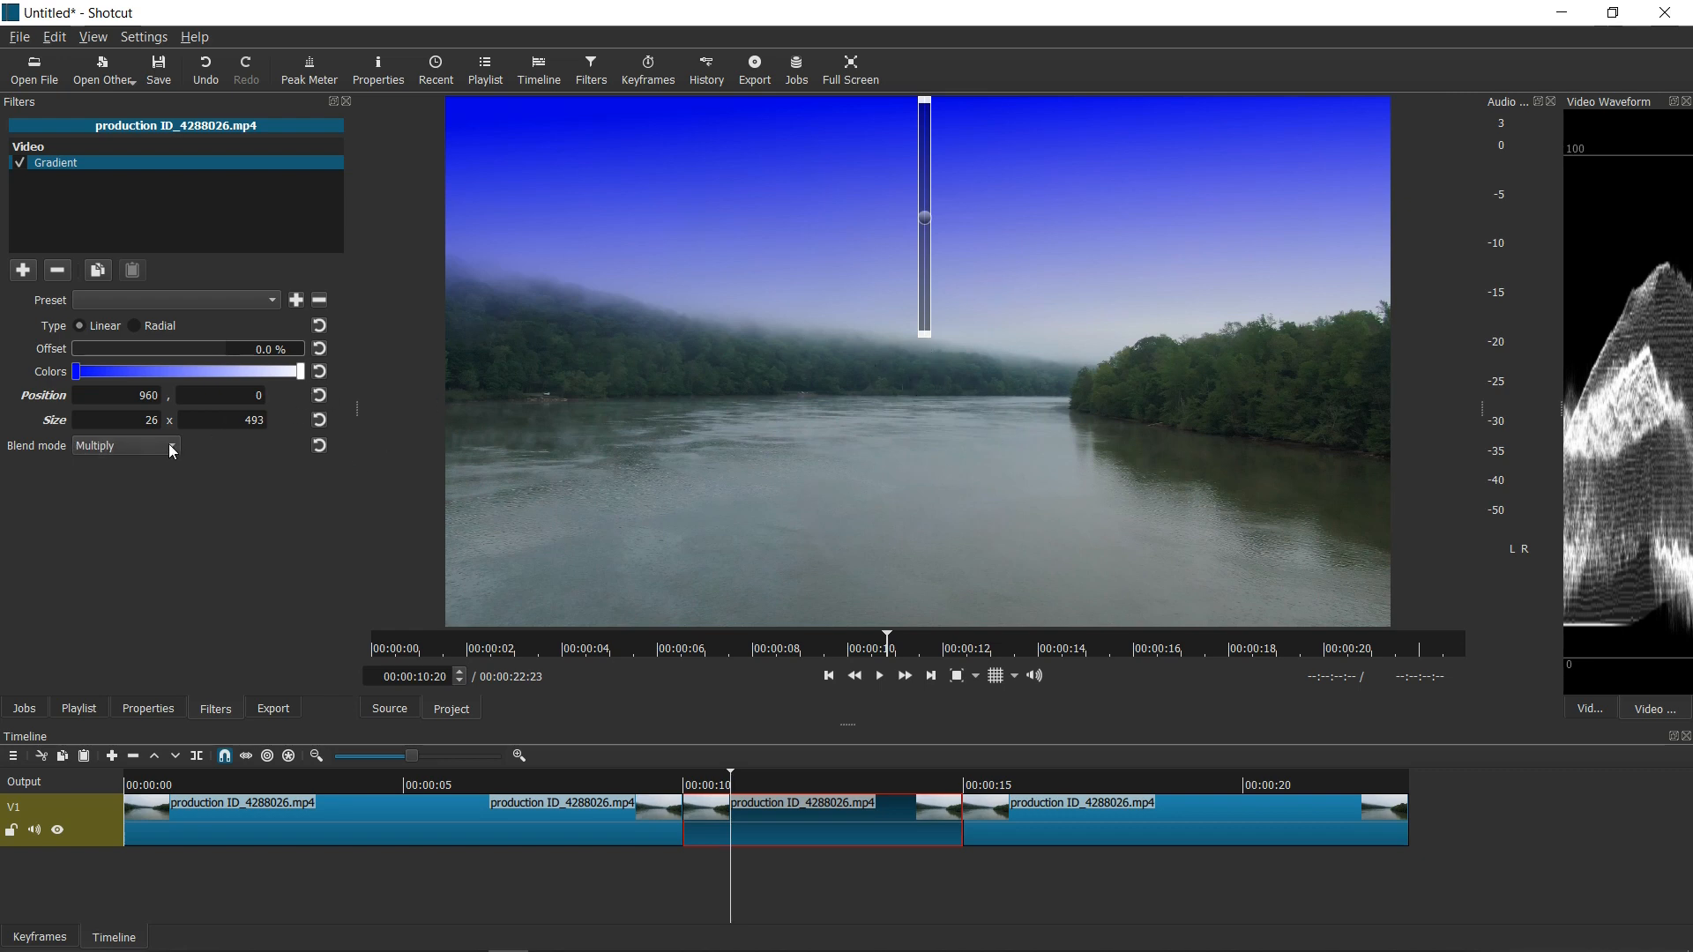
pyautogui.click(124, 446)
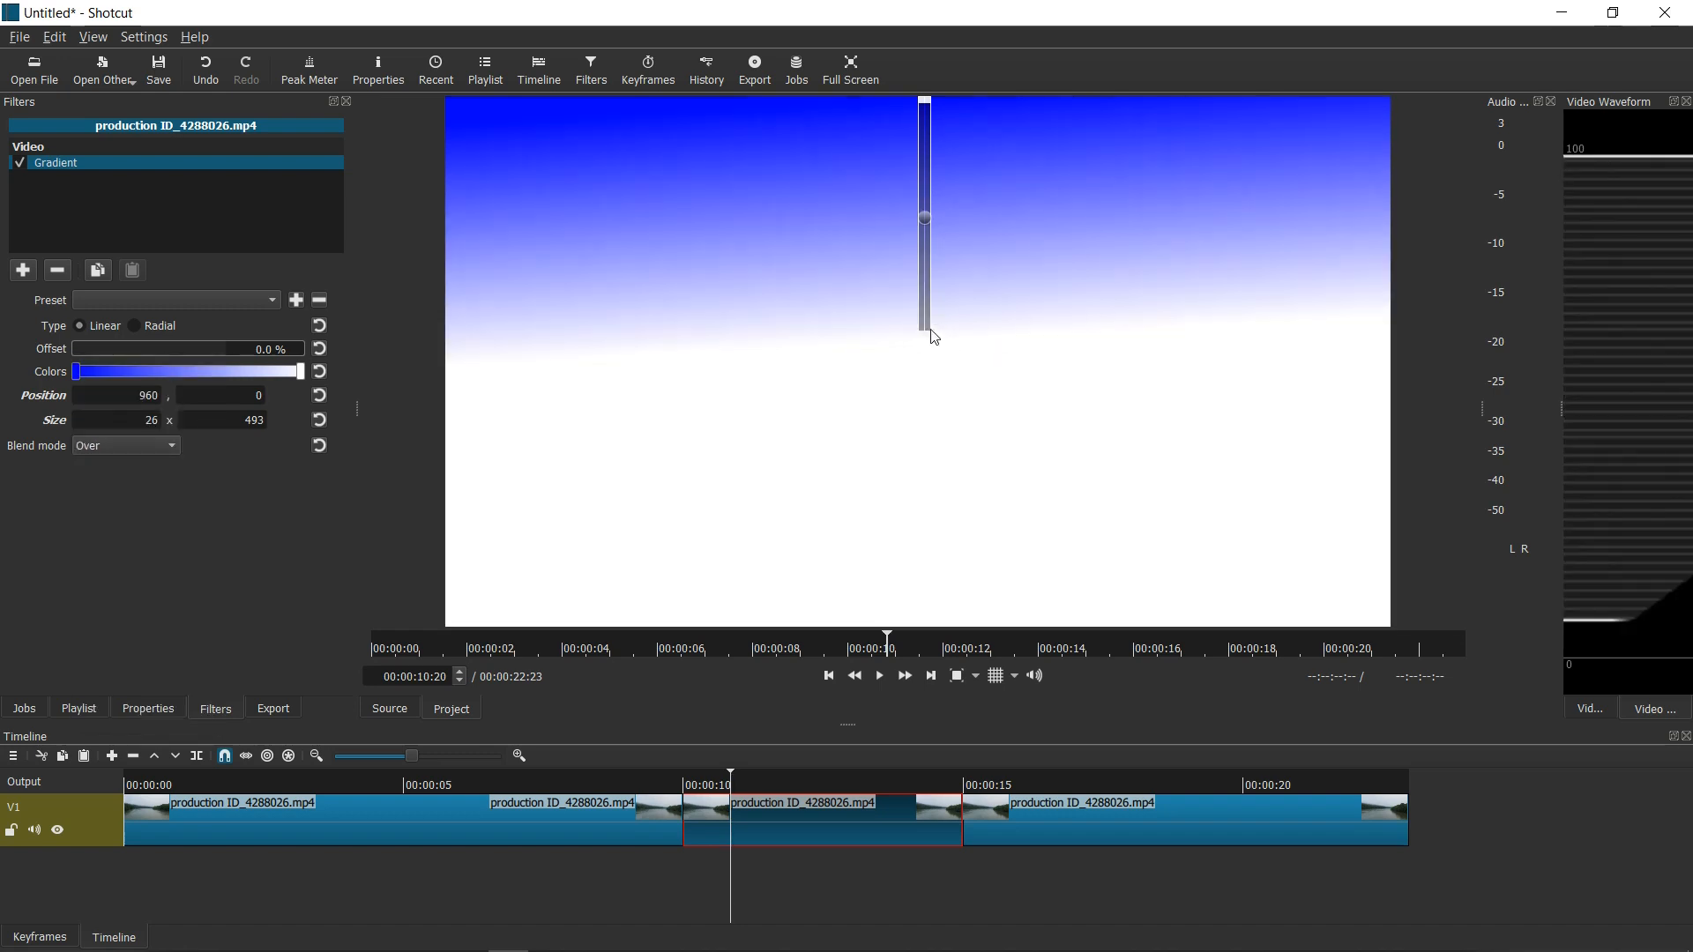
pyautogui.moveTo(947, 335)
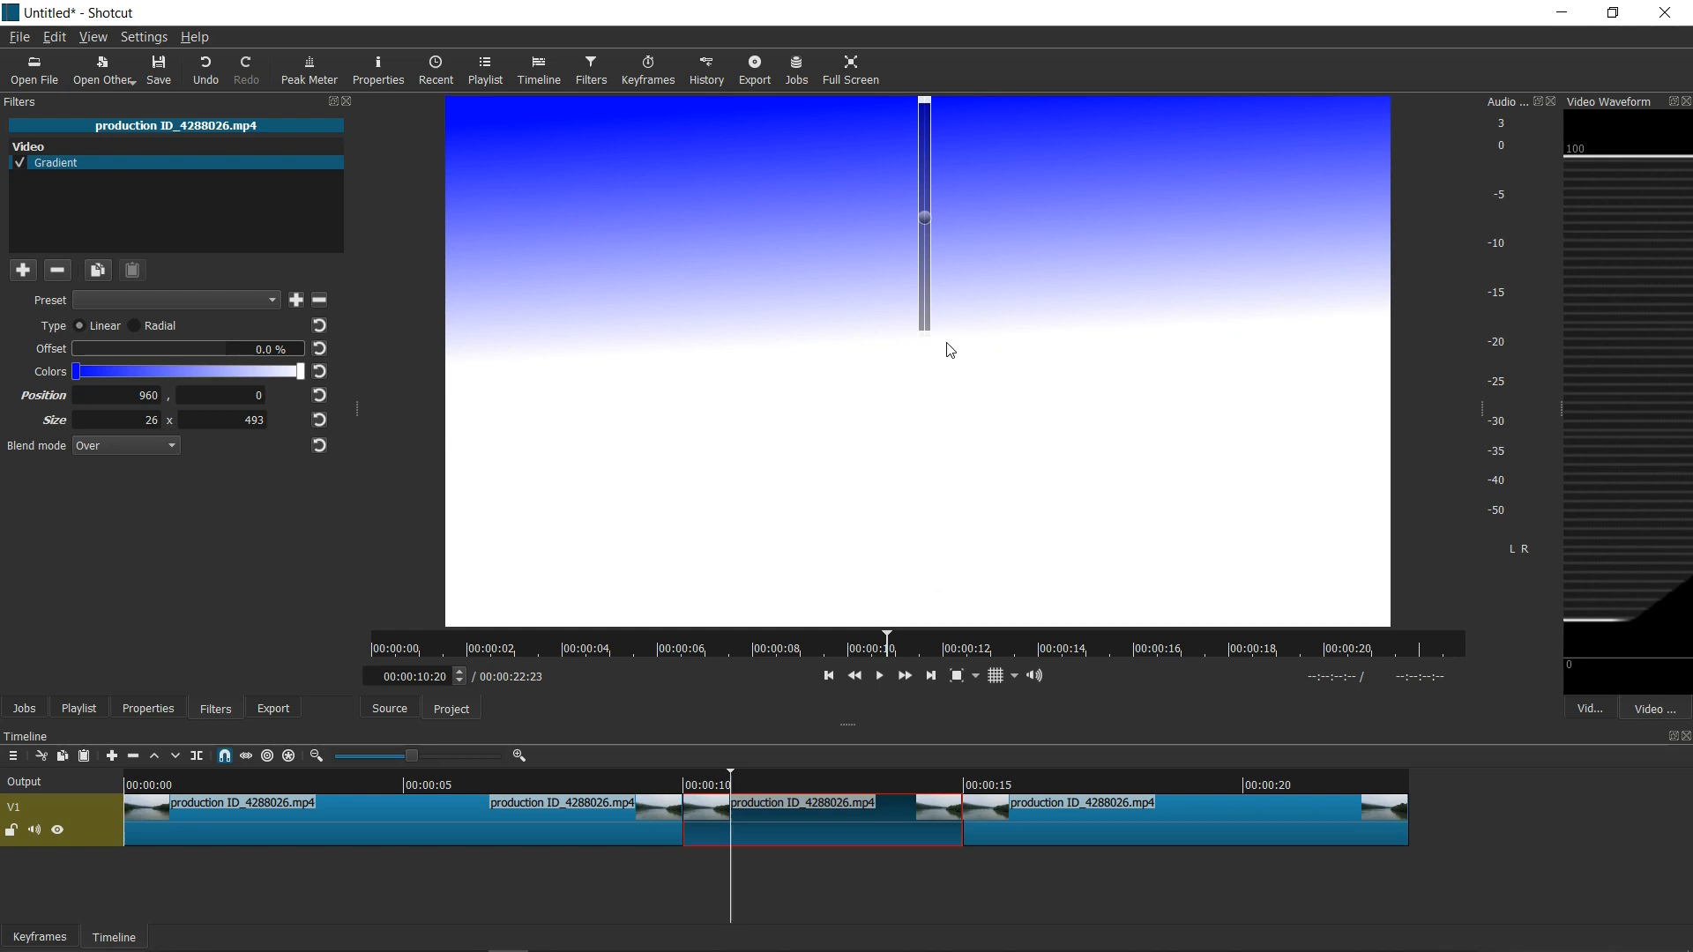
pyautogui.moveTo(922, 182)
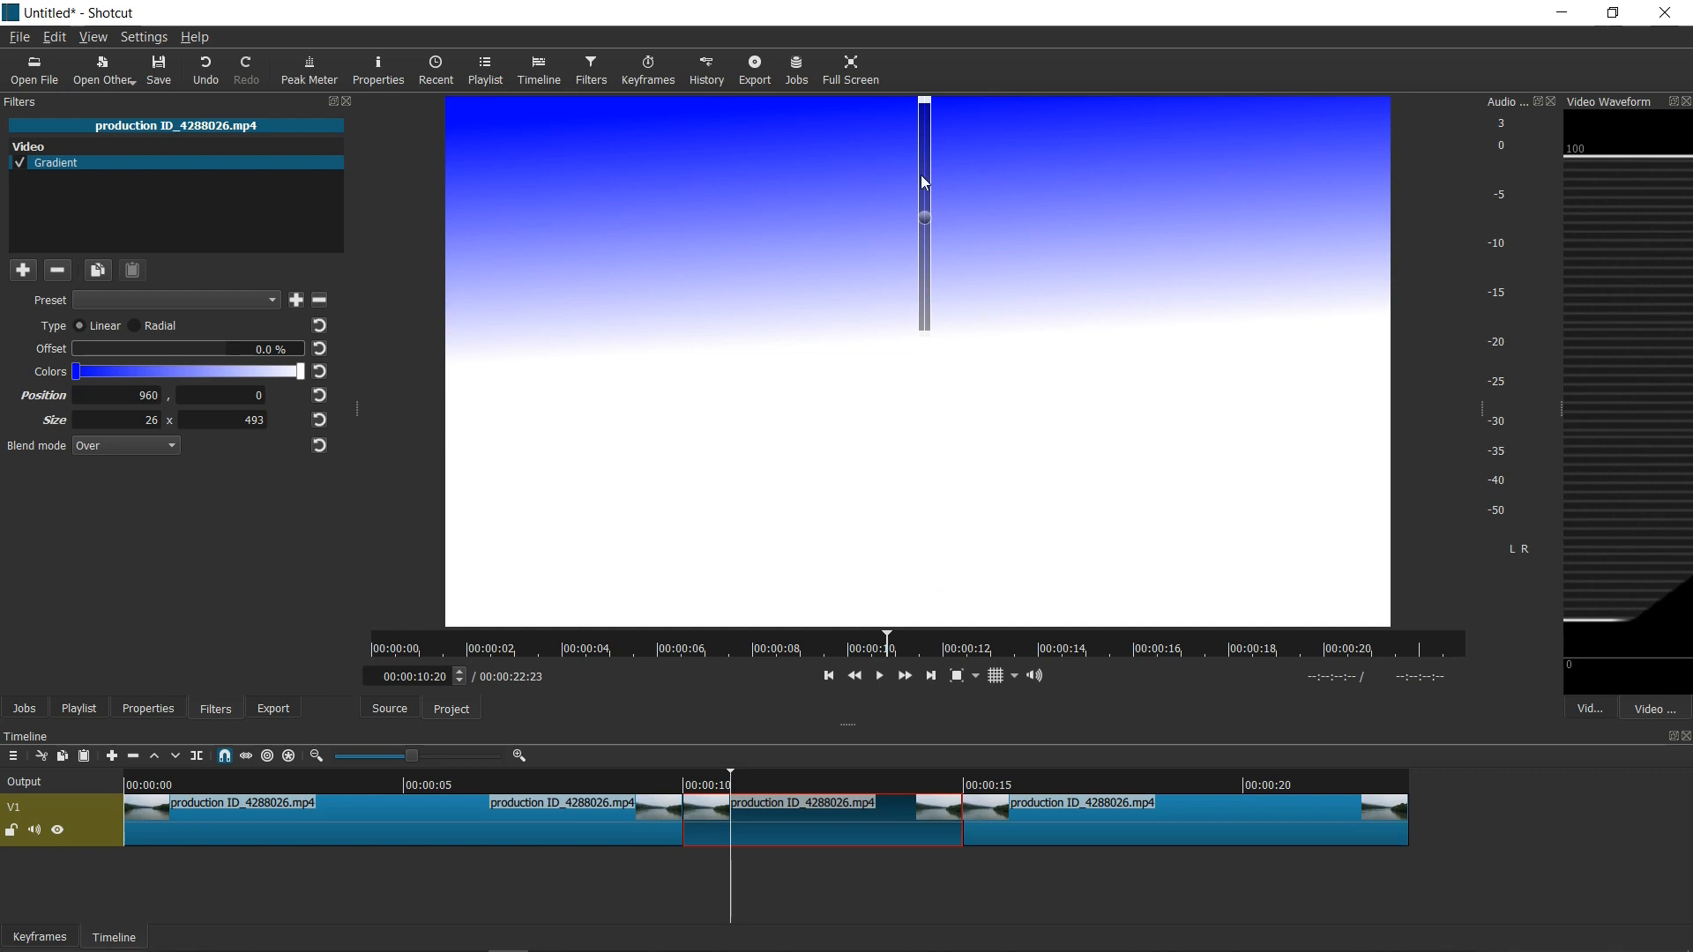
pyautogui.moveTo(921, 340)
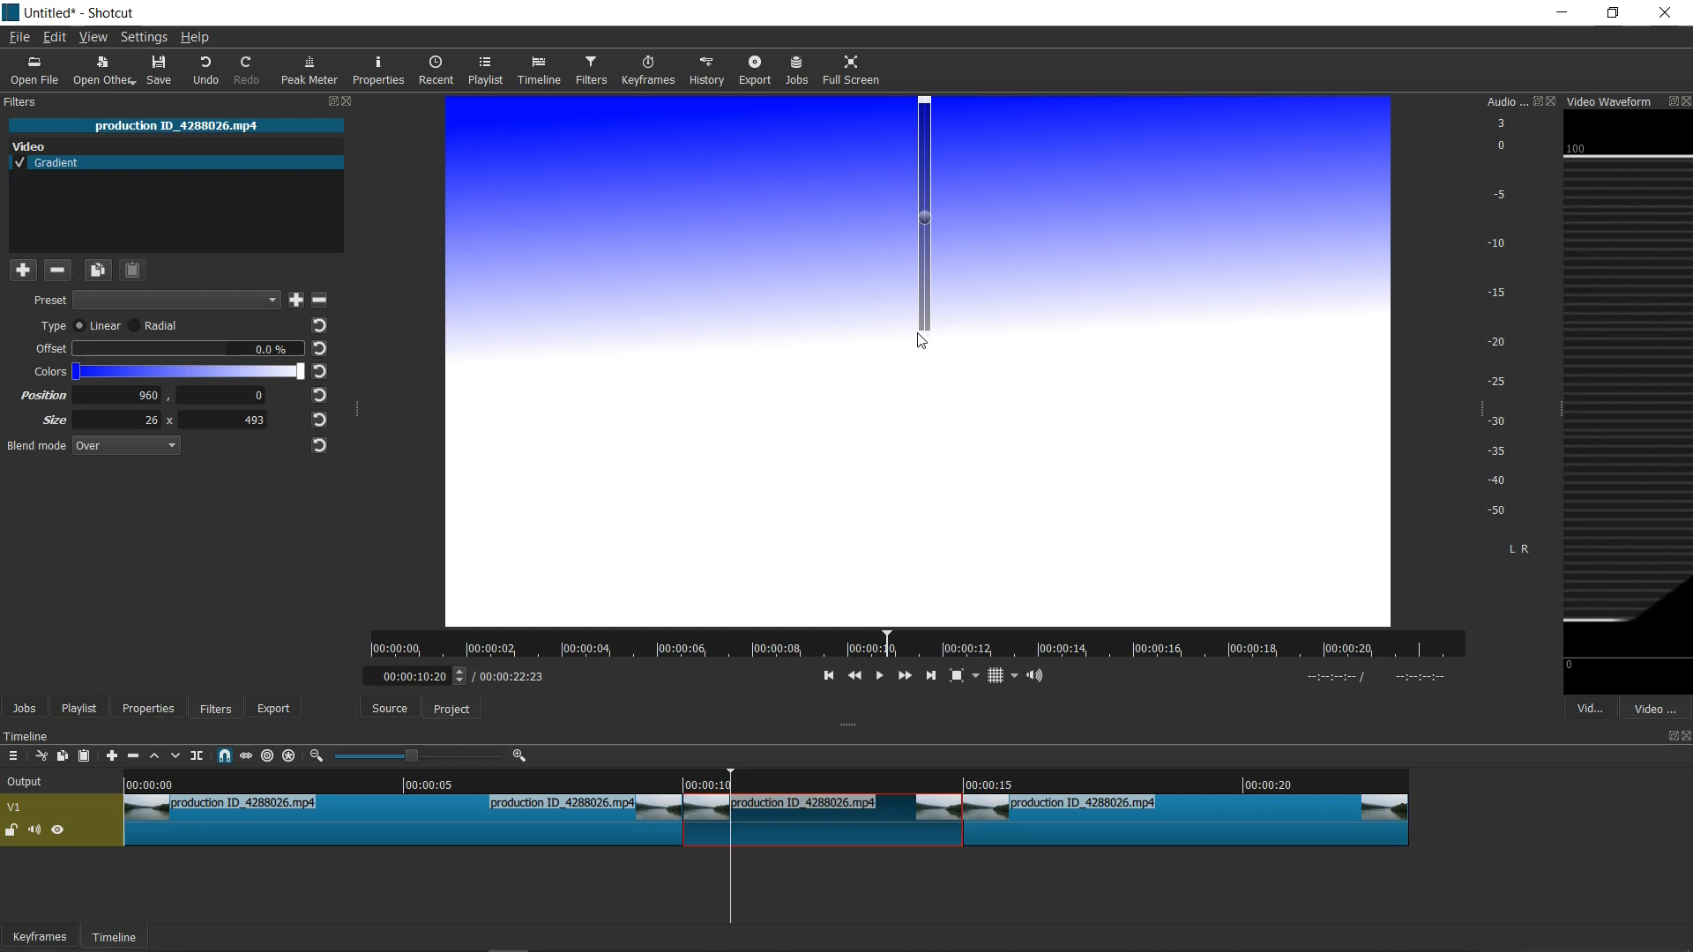
pyautogui.moveTo(624, 370)
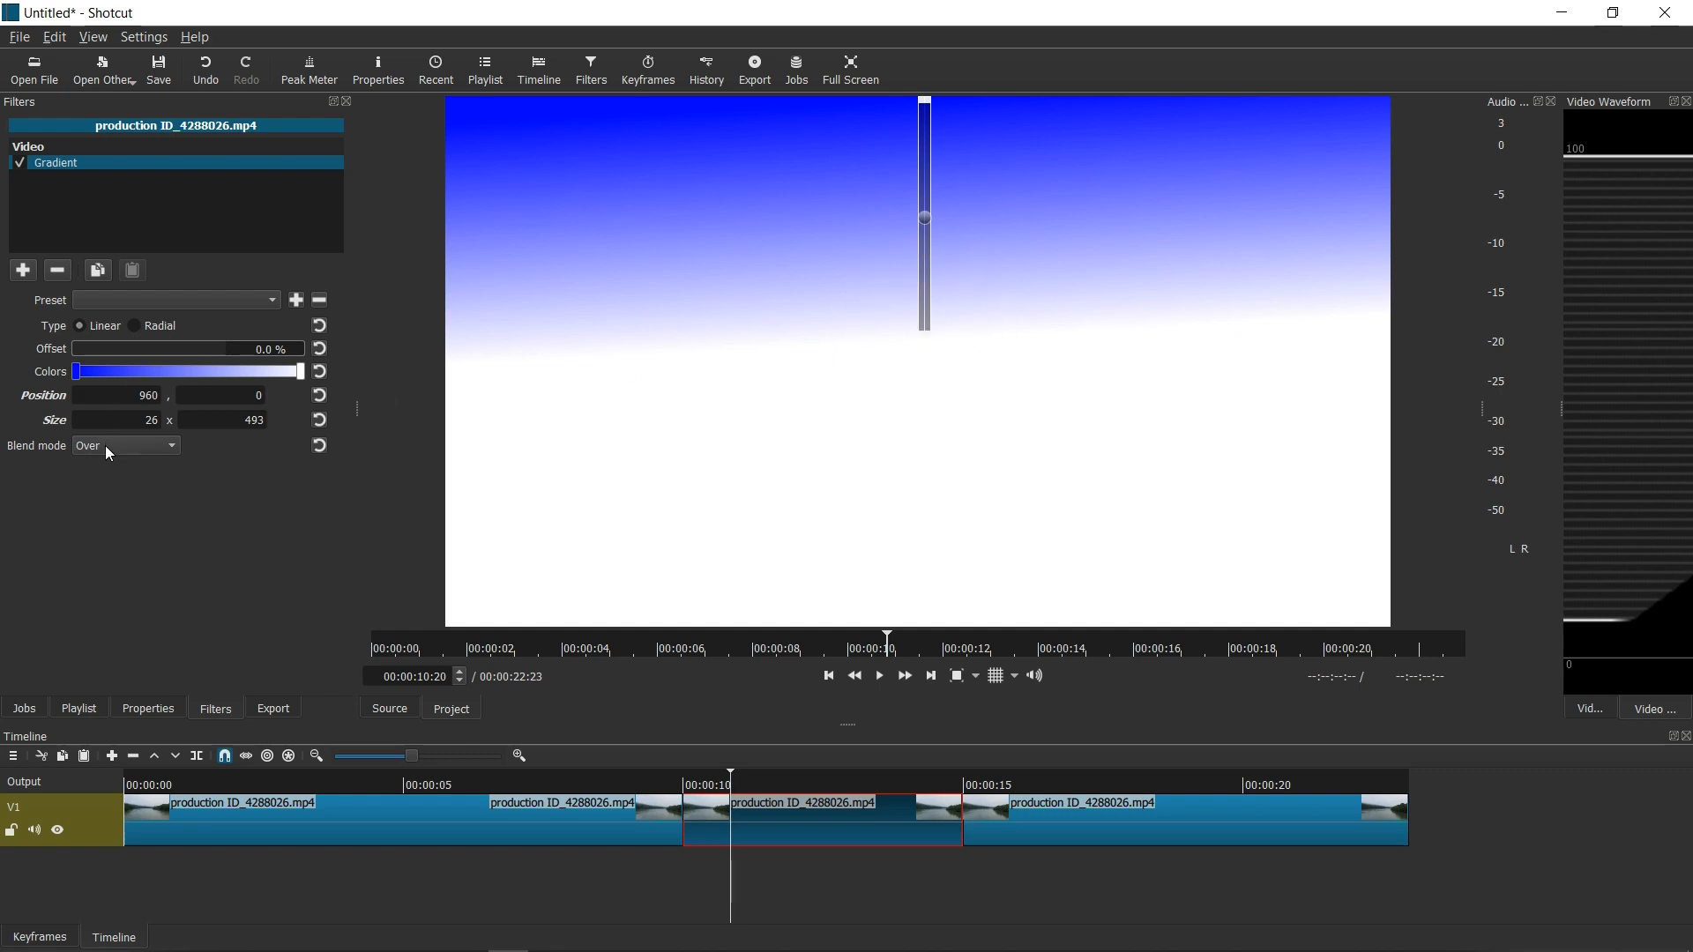
pyautogui.click(123, 444)
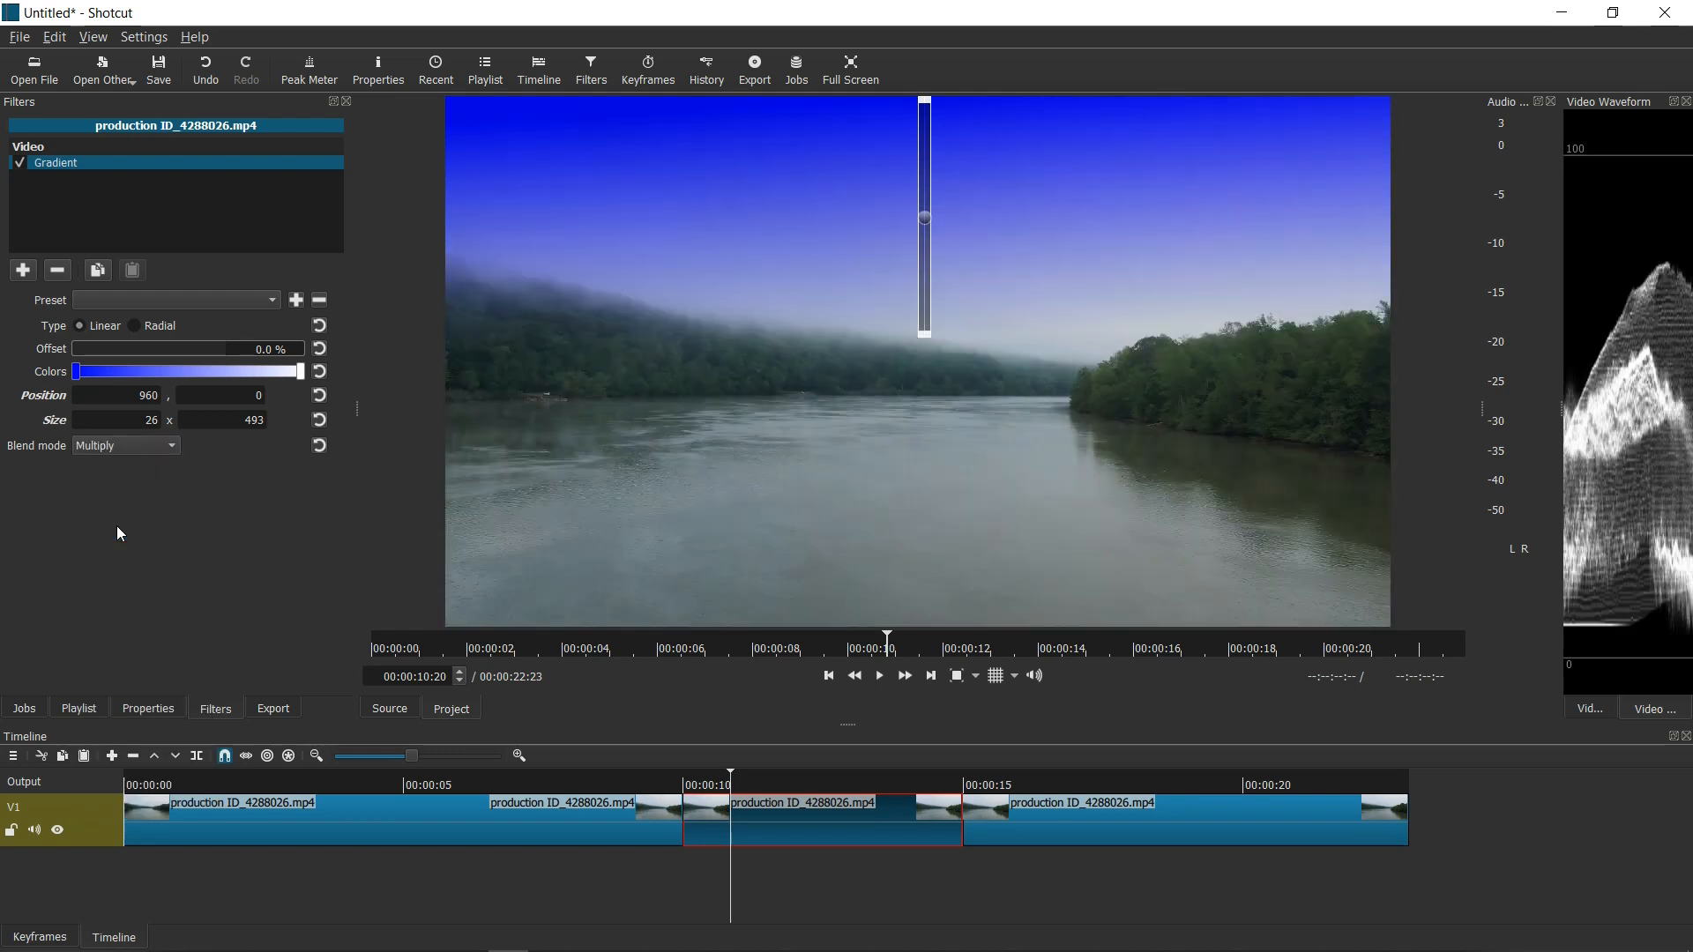
pyautogui.moveTo(656, 783)
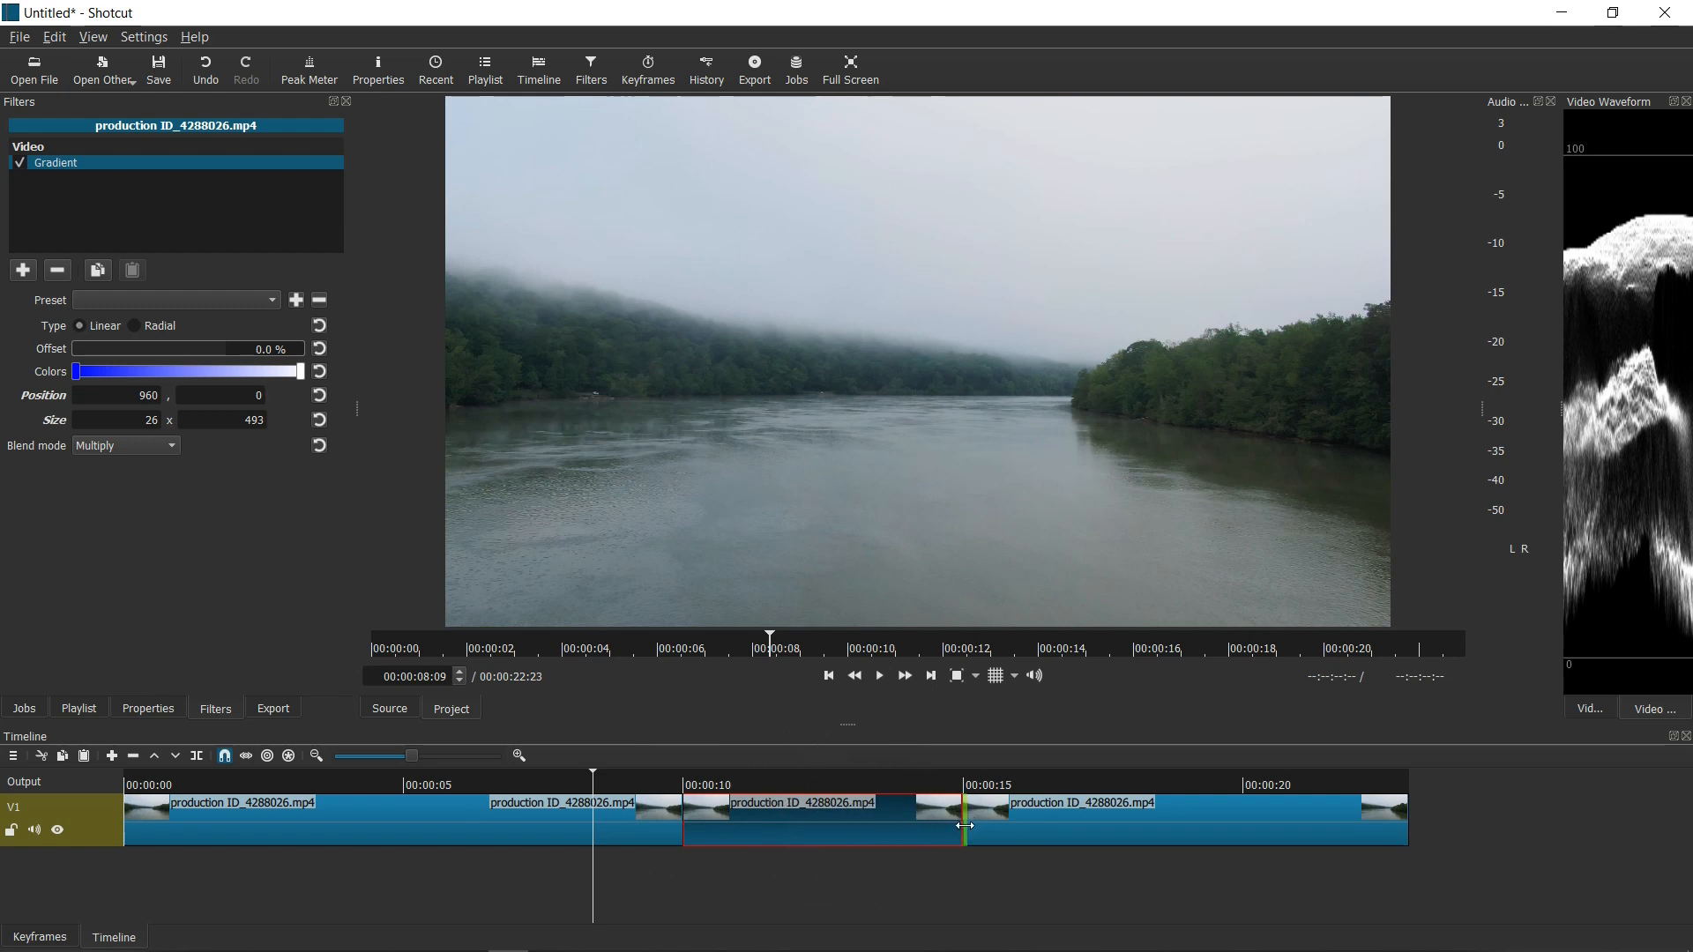
pyautogui.moveTo(842, 784)
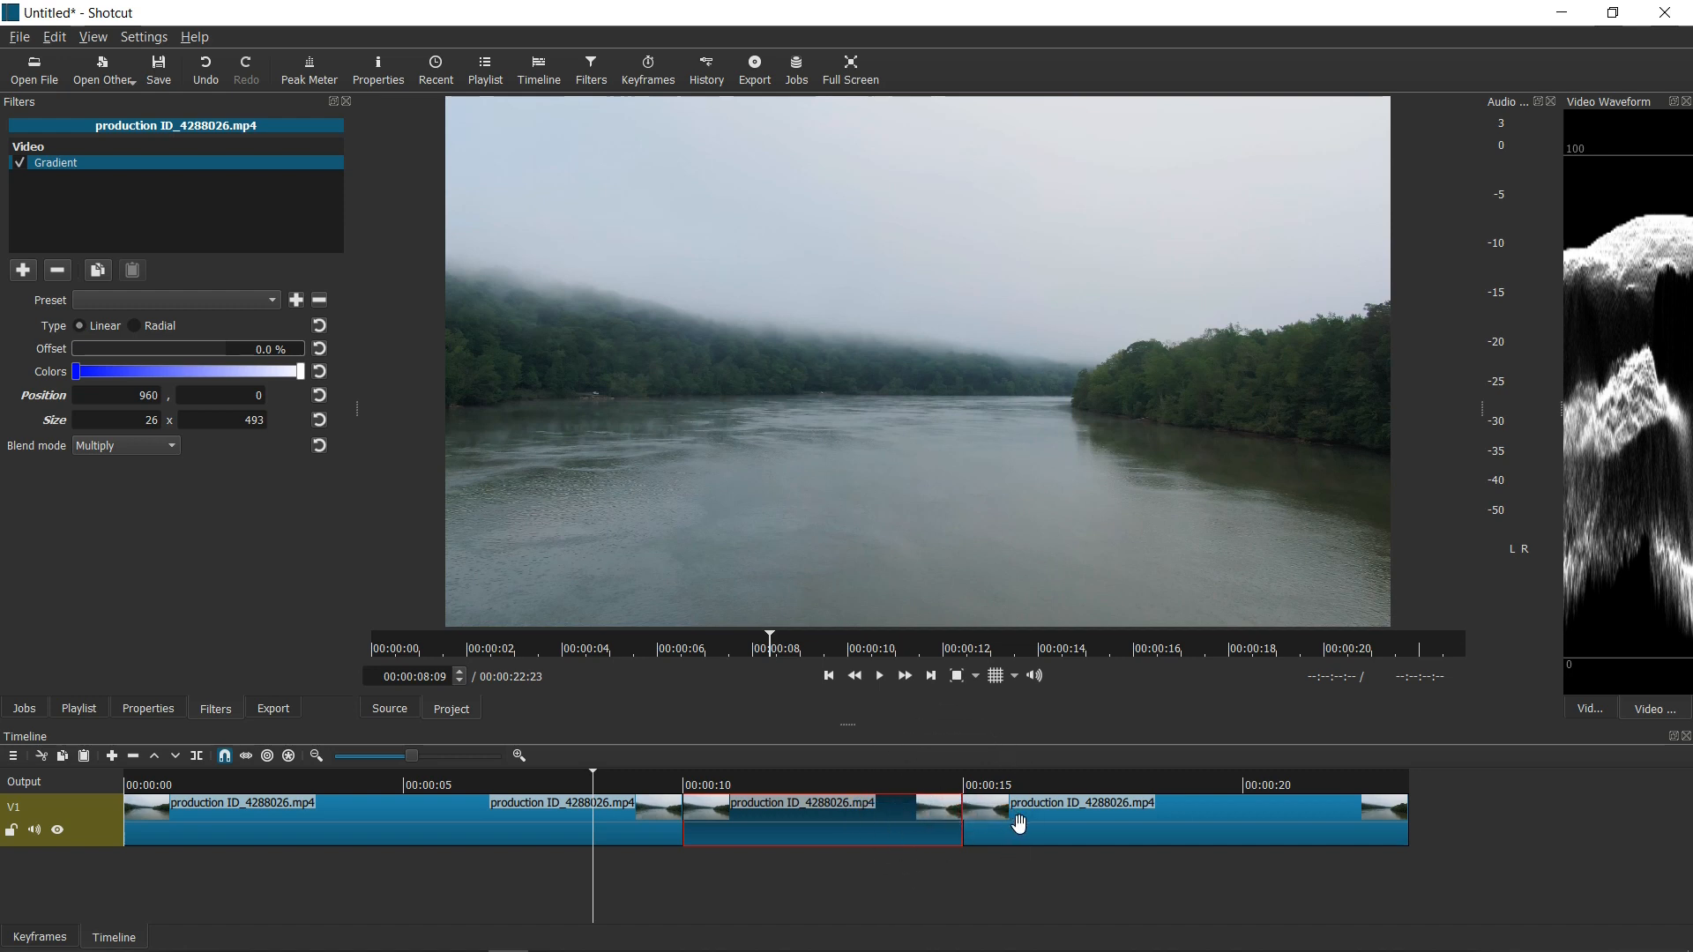
pyautogui.moveTo(878, 675)
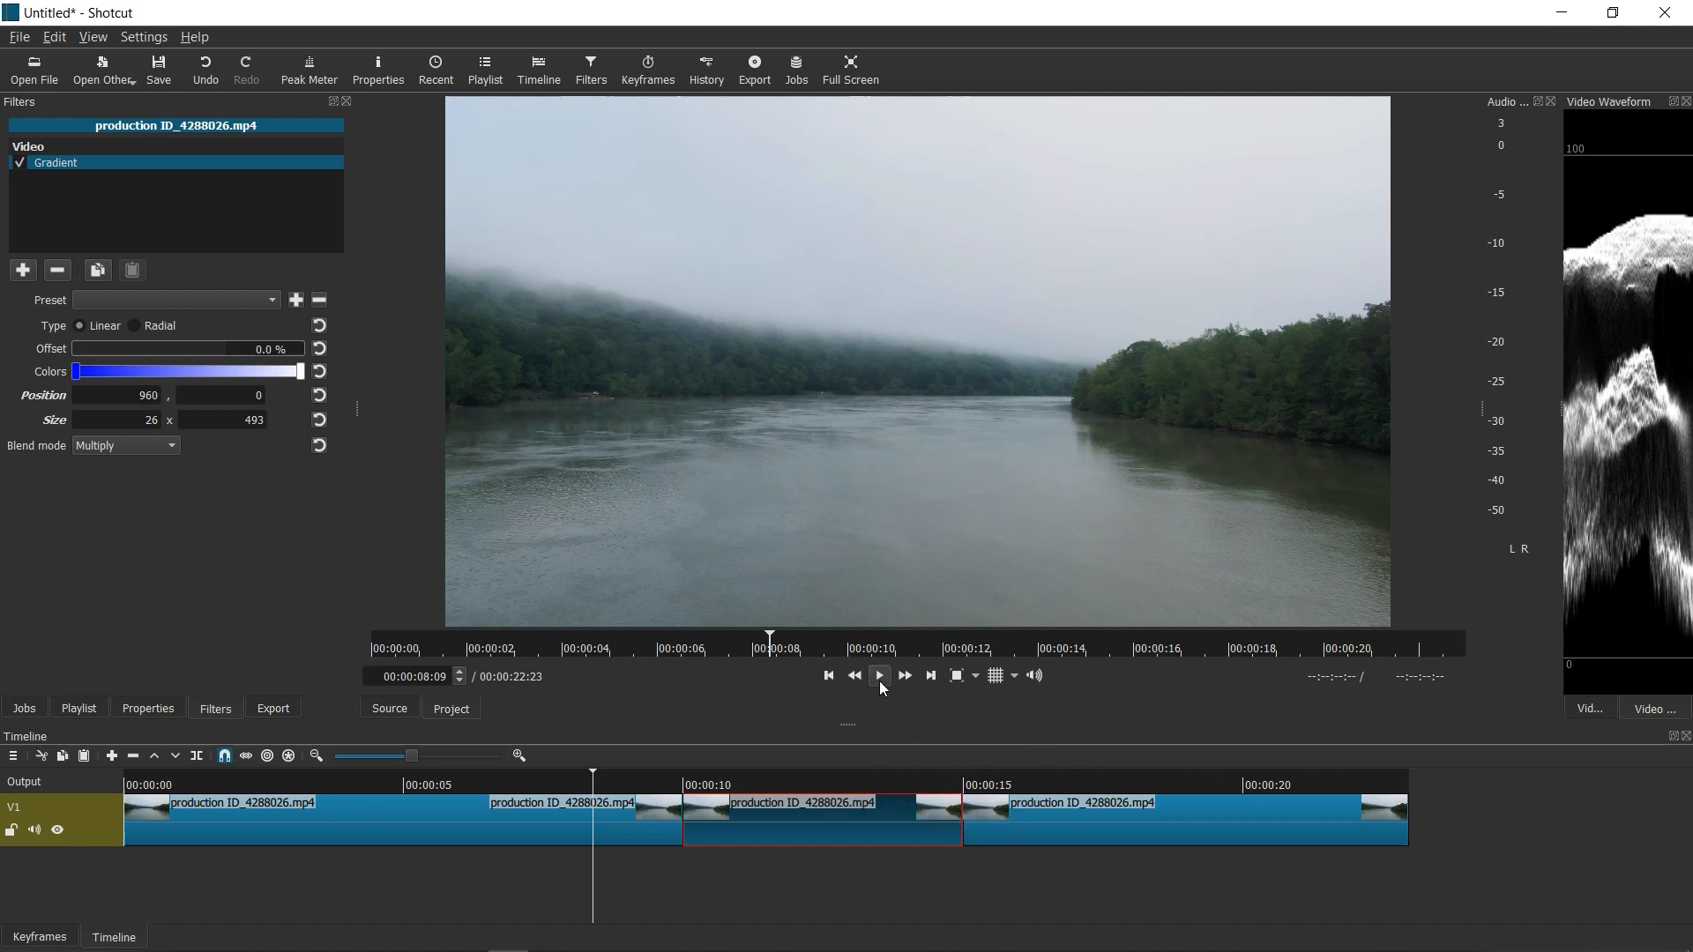
# Play from just before the tinted section to confirm the blue sky appears only in the middle clip
pyautogui.click(876, 675)
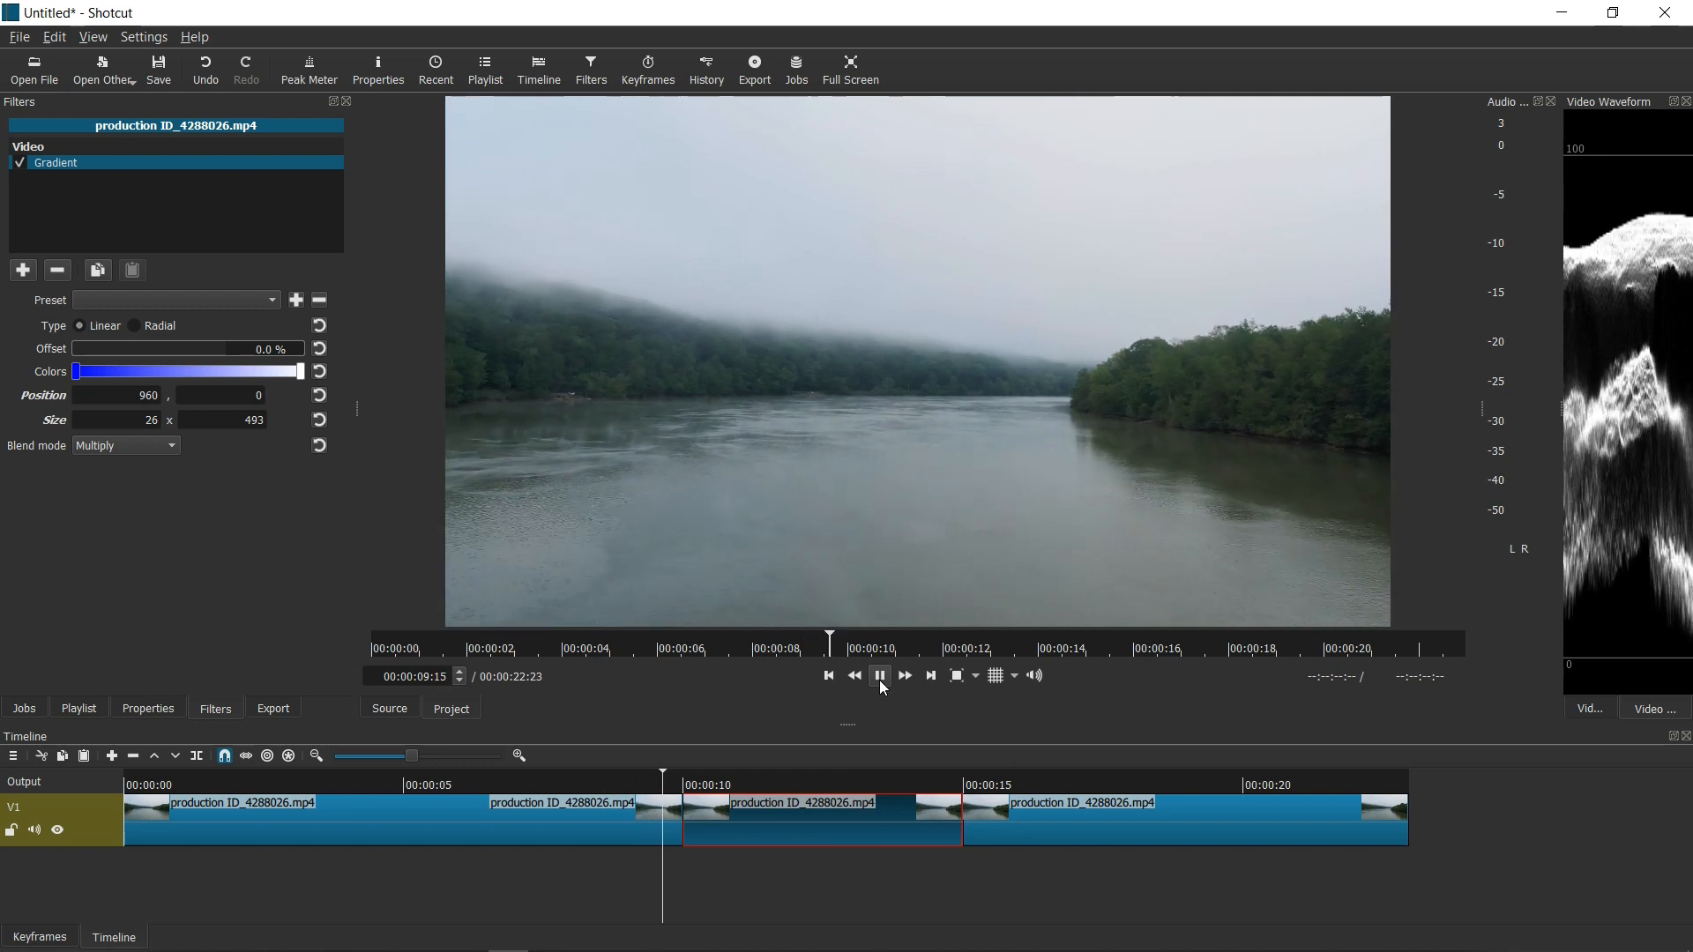
pyautogui.click(878, 675)
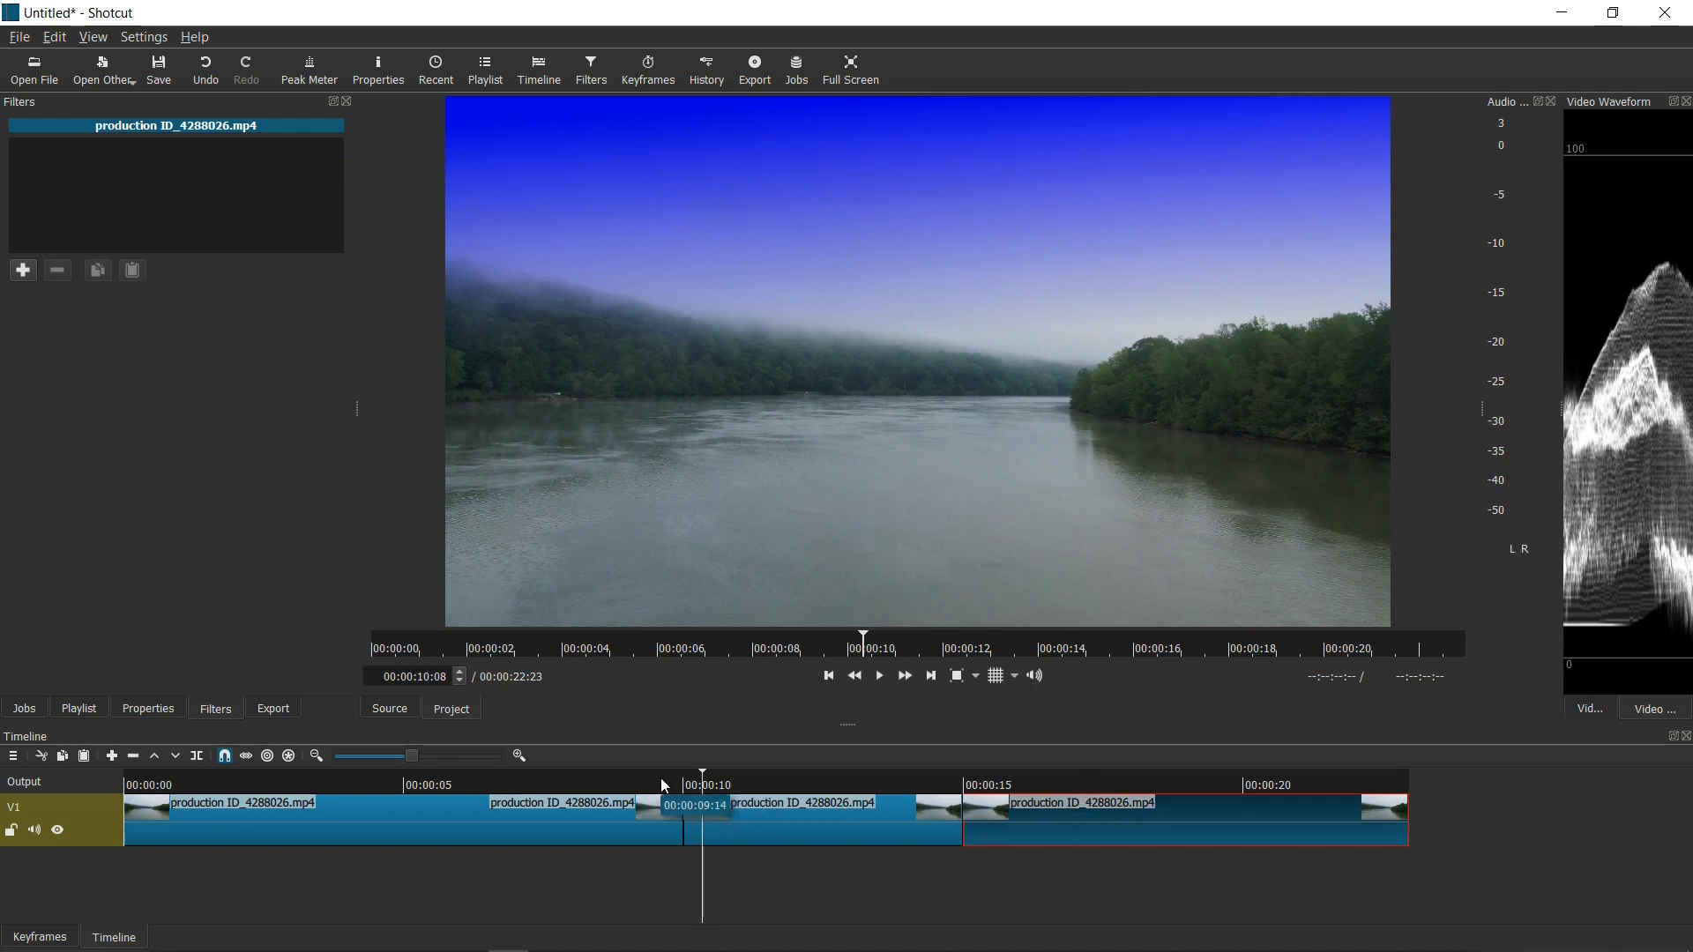
pyautogui.click(878, 675)
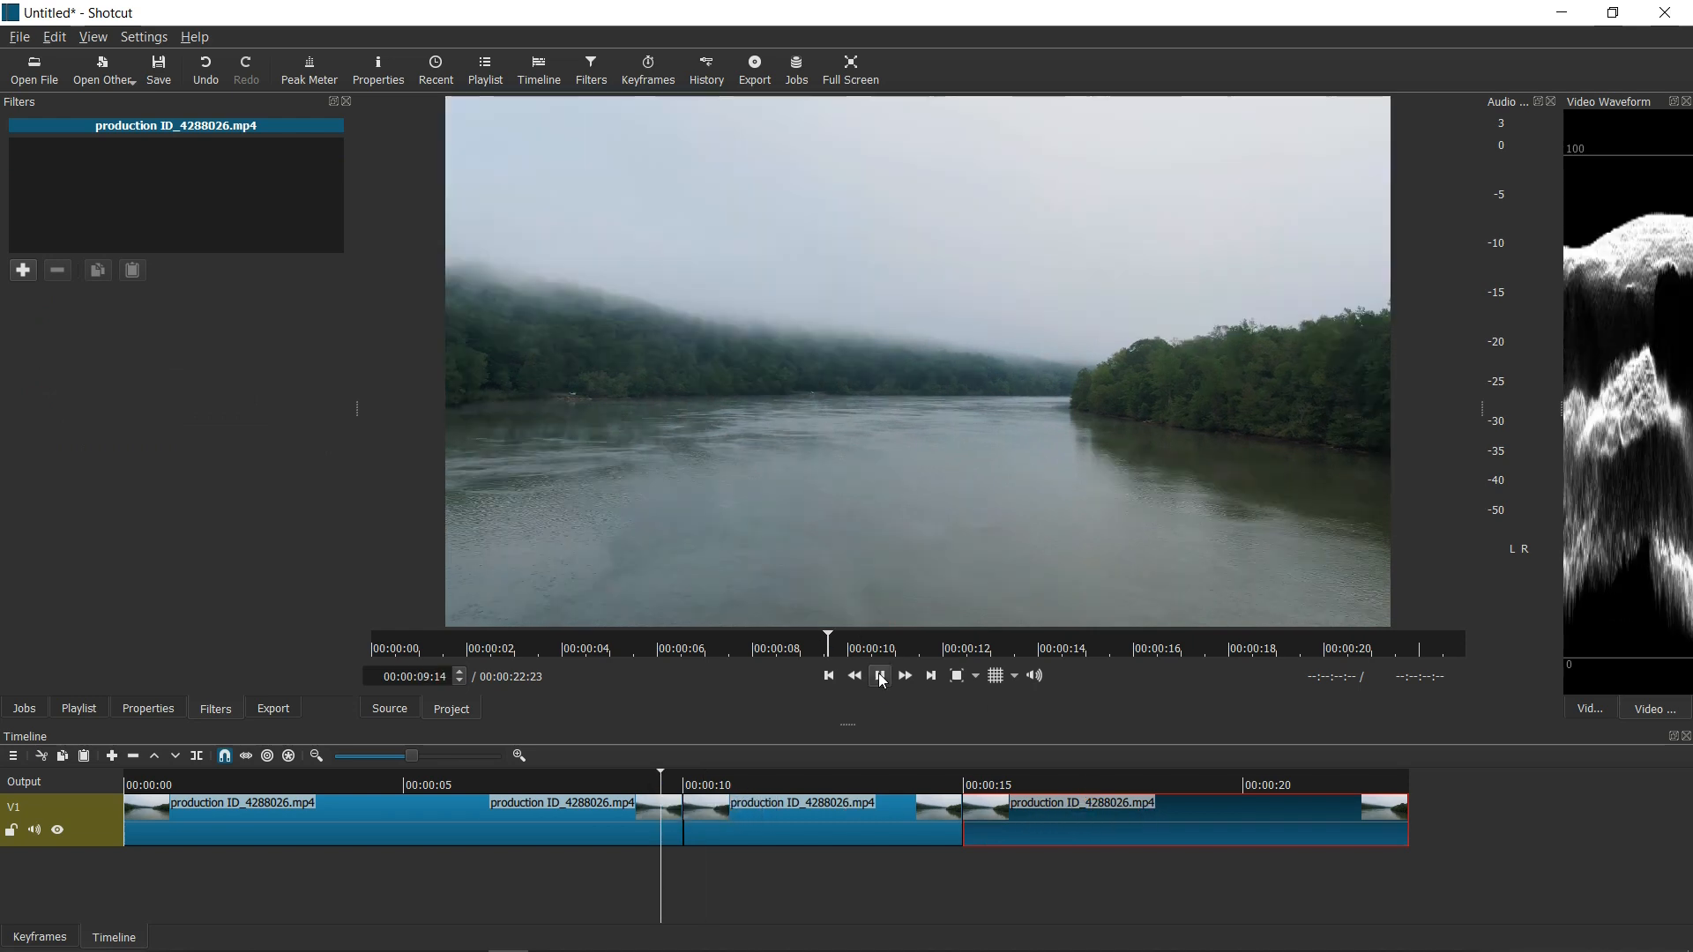
pyautogui.click(878, 675)
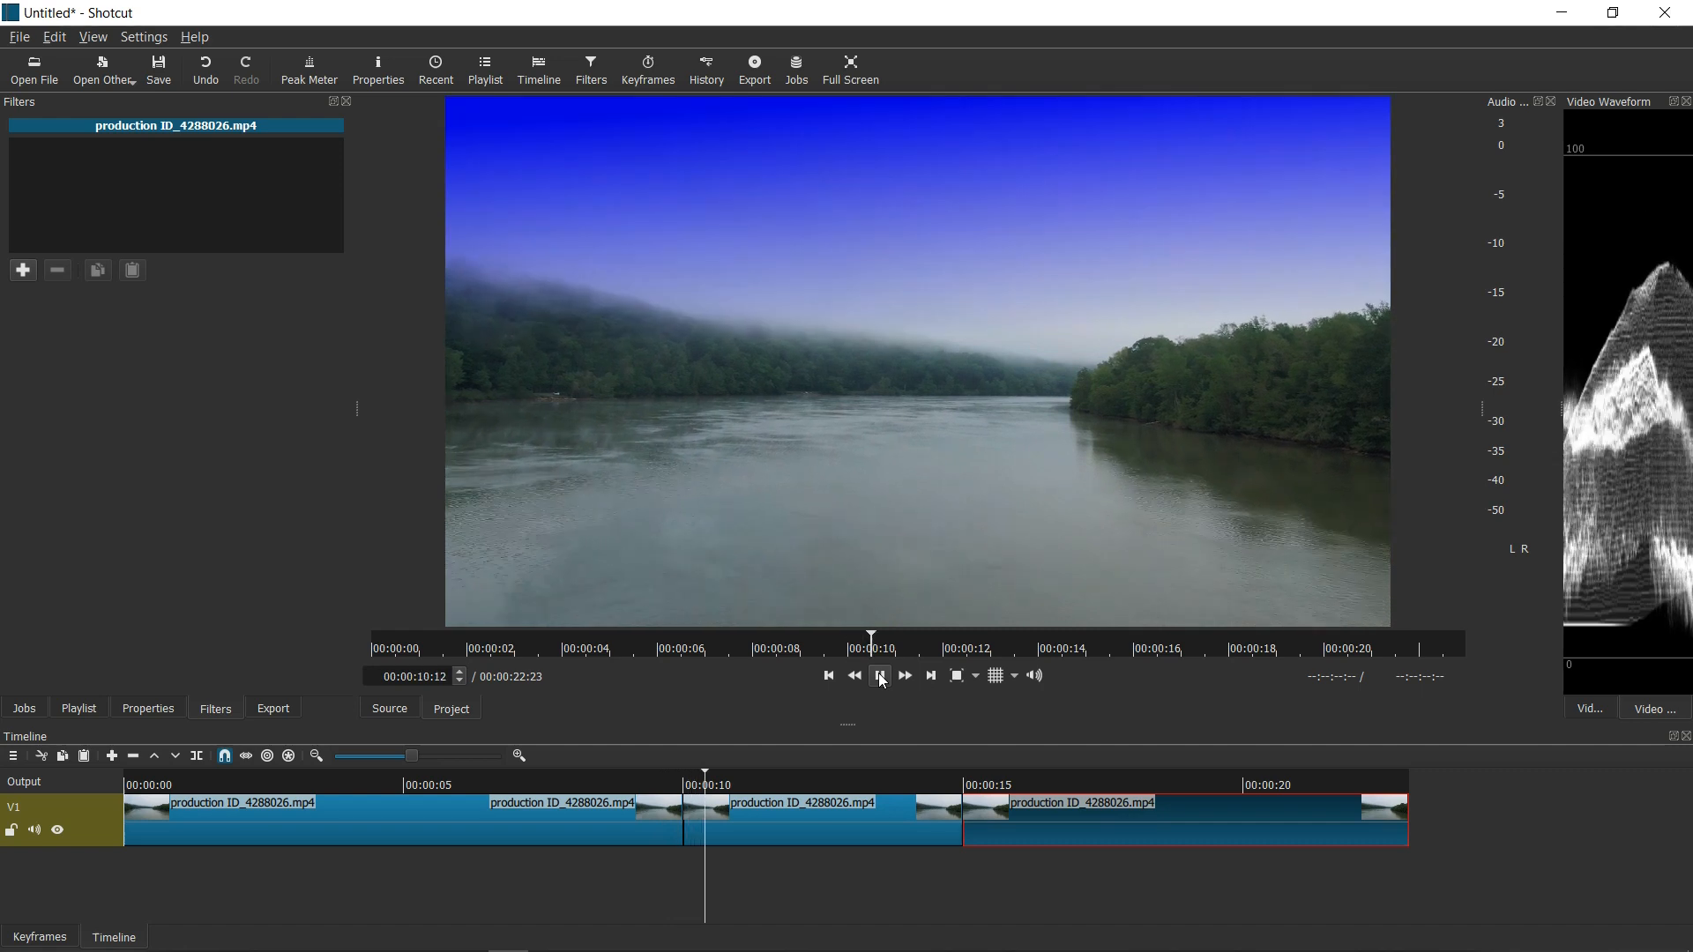
pyautogui.click(878, 675)
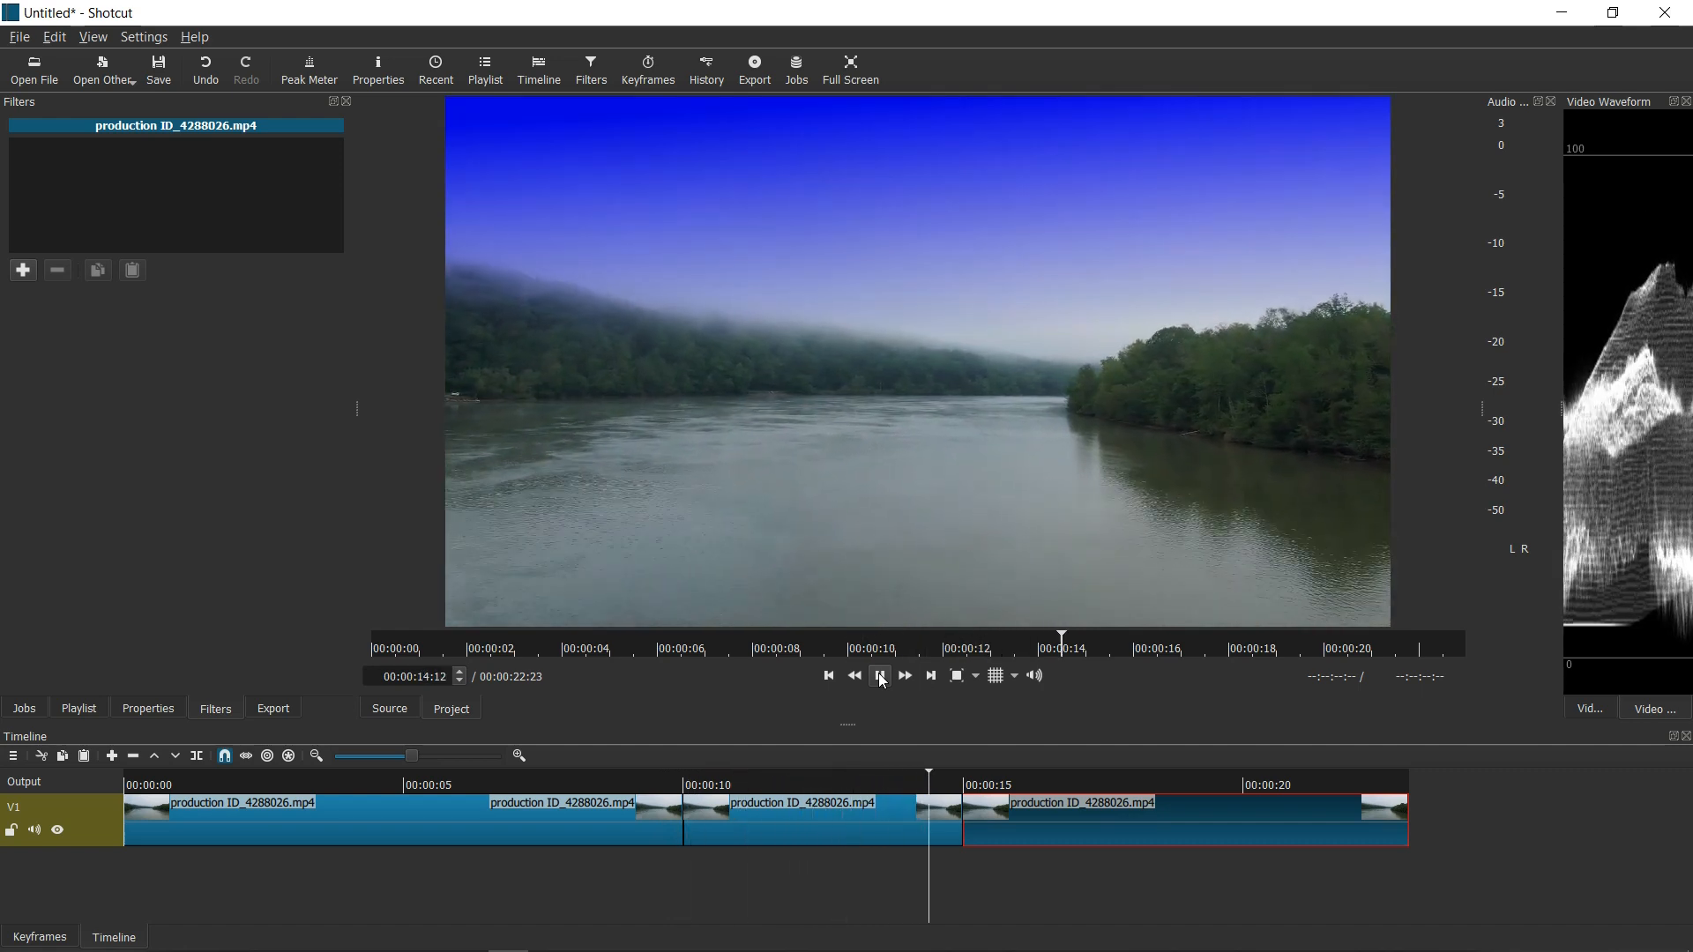
# Select the third river clip and bring up its filter list to add a Gradient
pyautogui.click(878, 676)
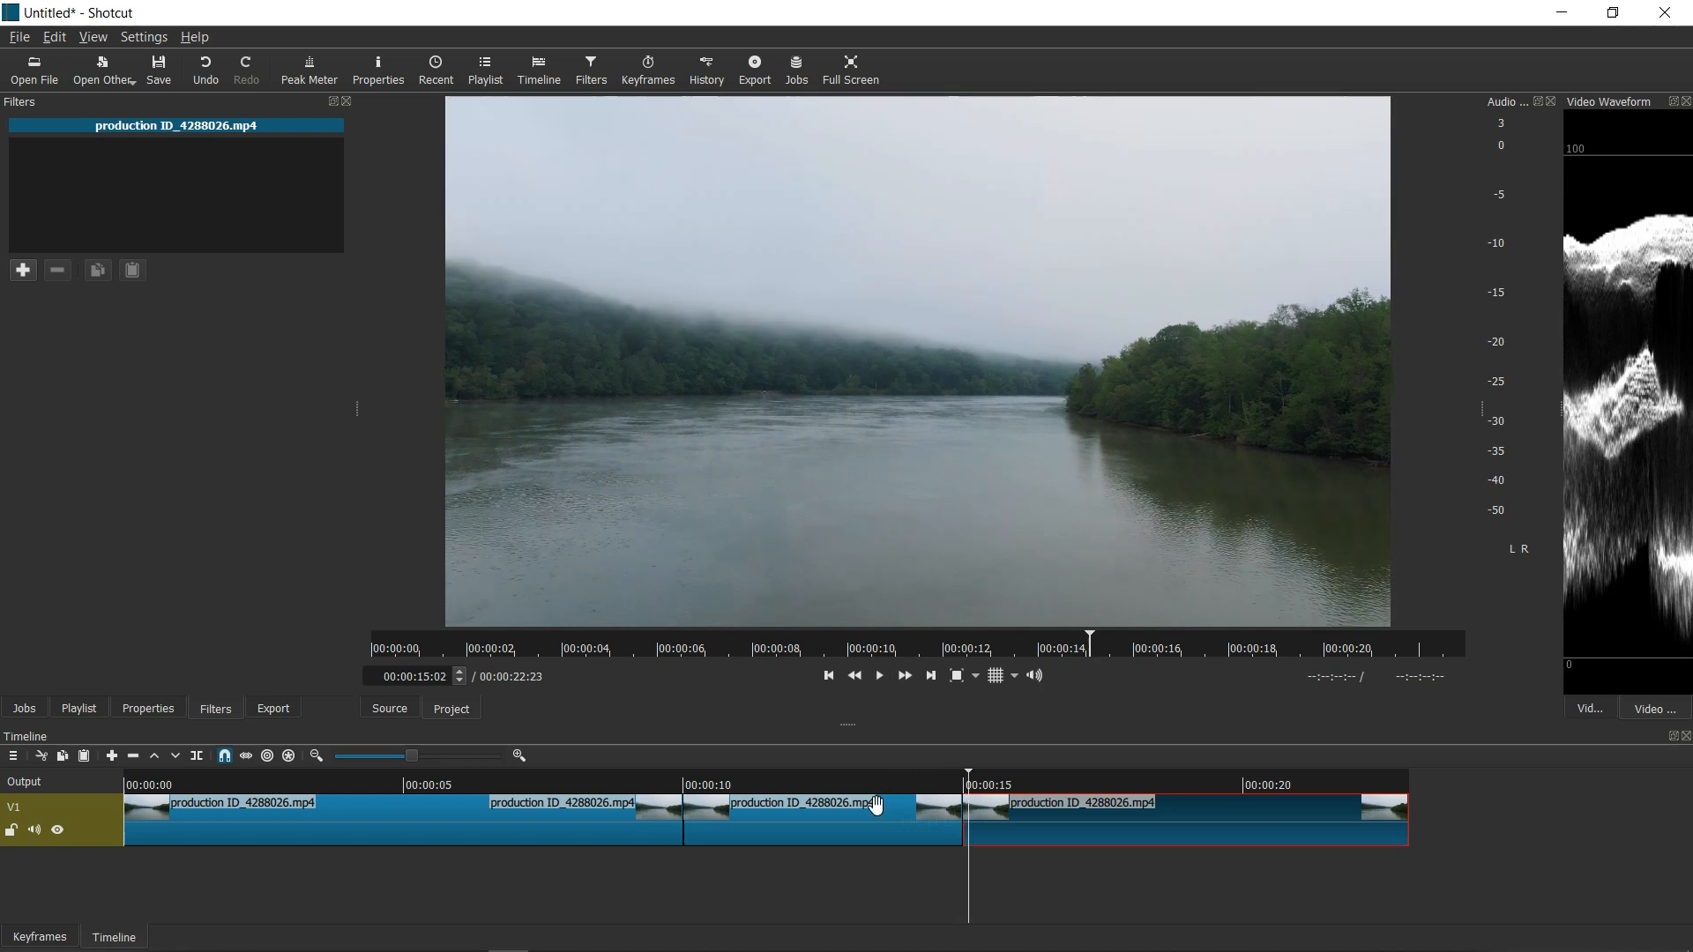
pyautogui.click(22, 270)
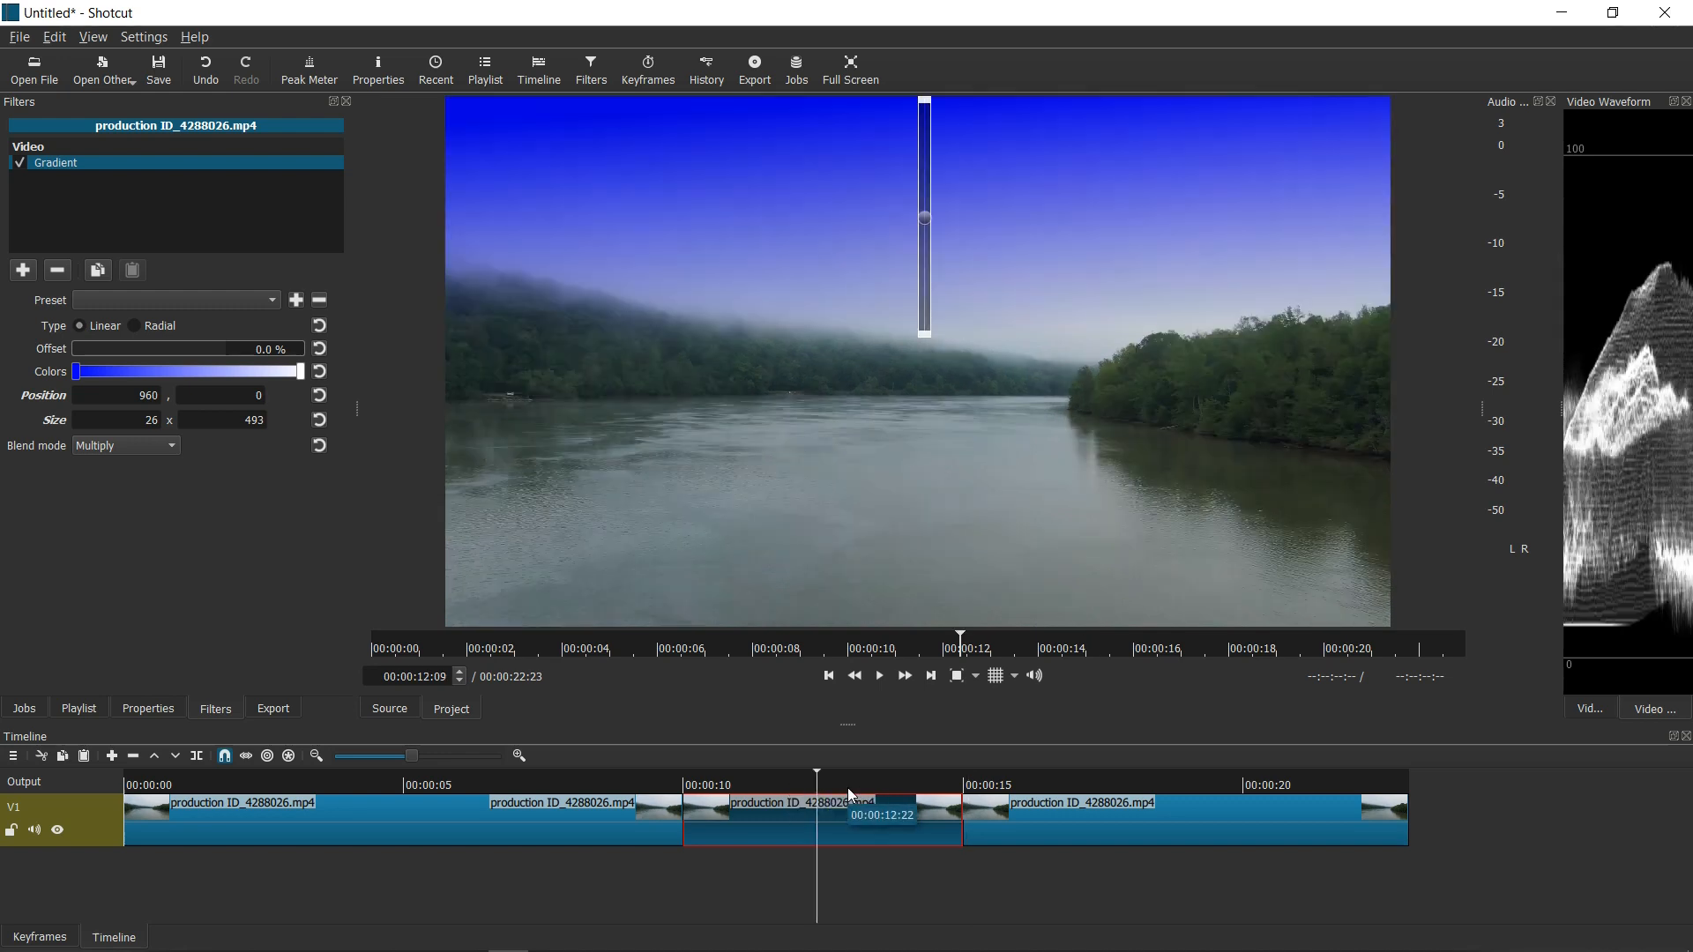
pyautogui.moveTo(77, 306)
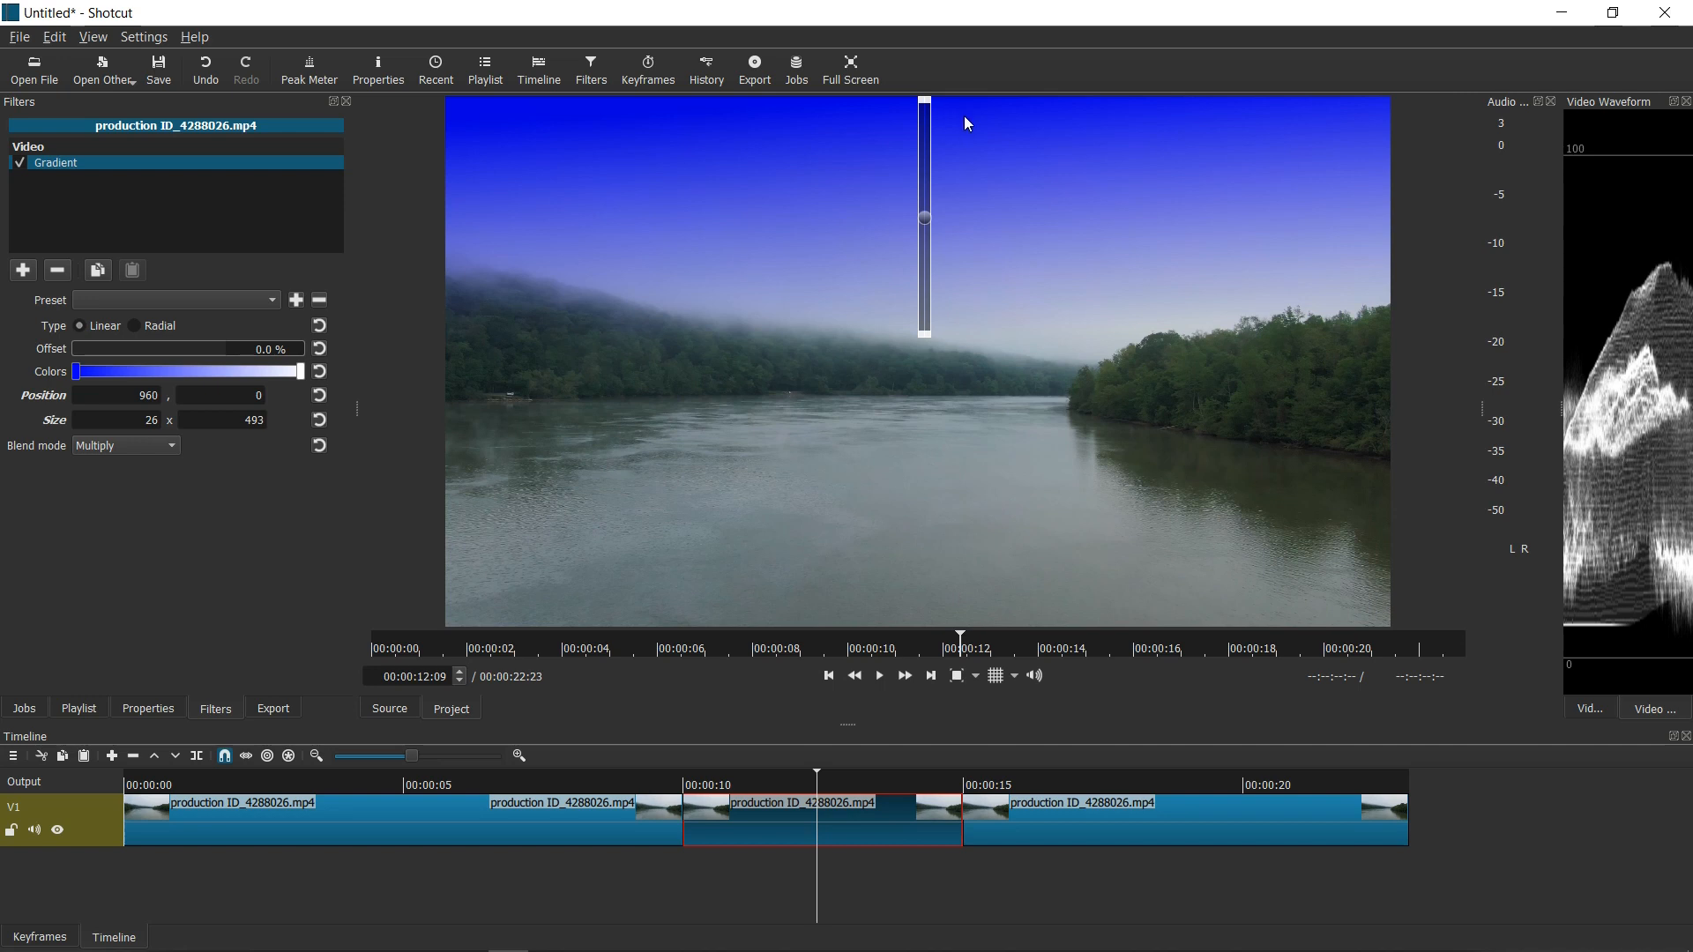
pyautogui.moveTo(946, 118)
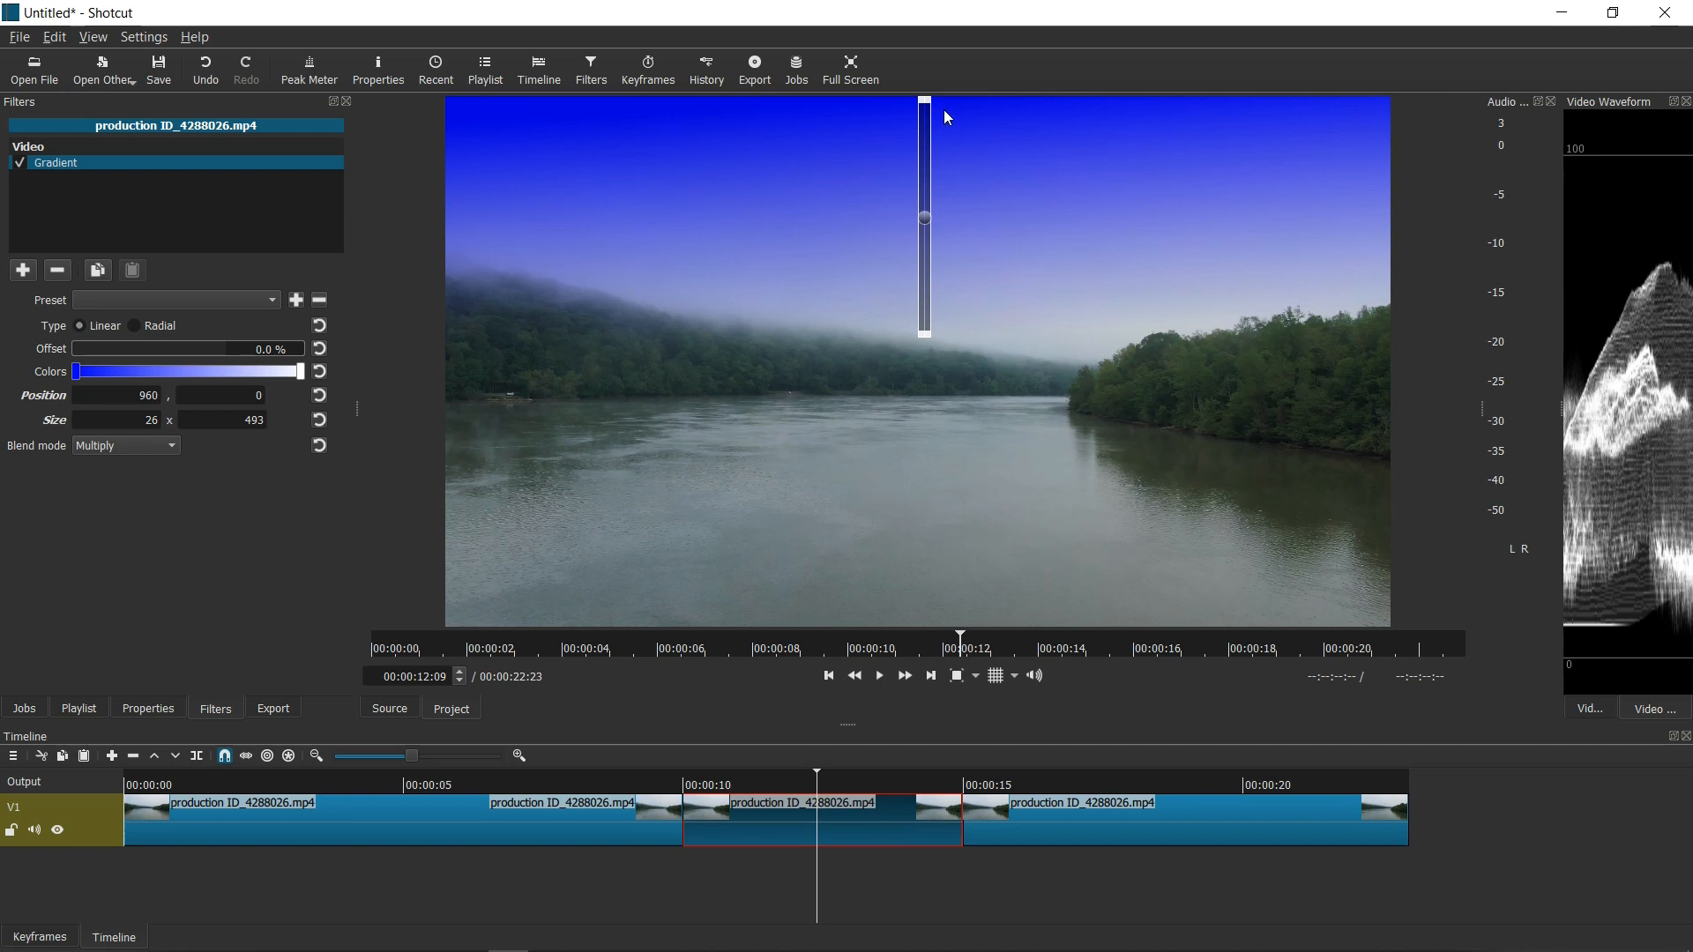
# Change the Gradient's first colour from deep blue to a light sky blue, #3cb4ff
pyautogui.click(76, 372)
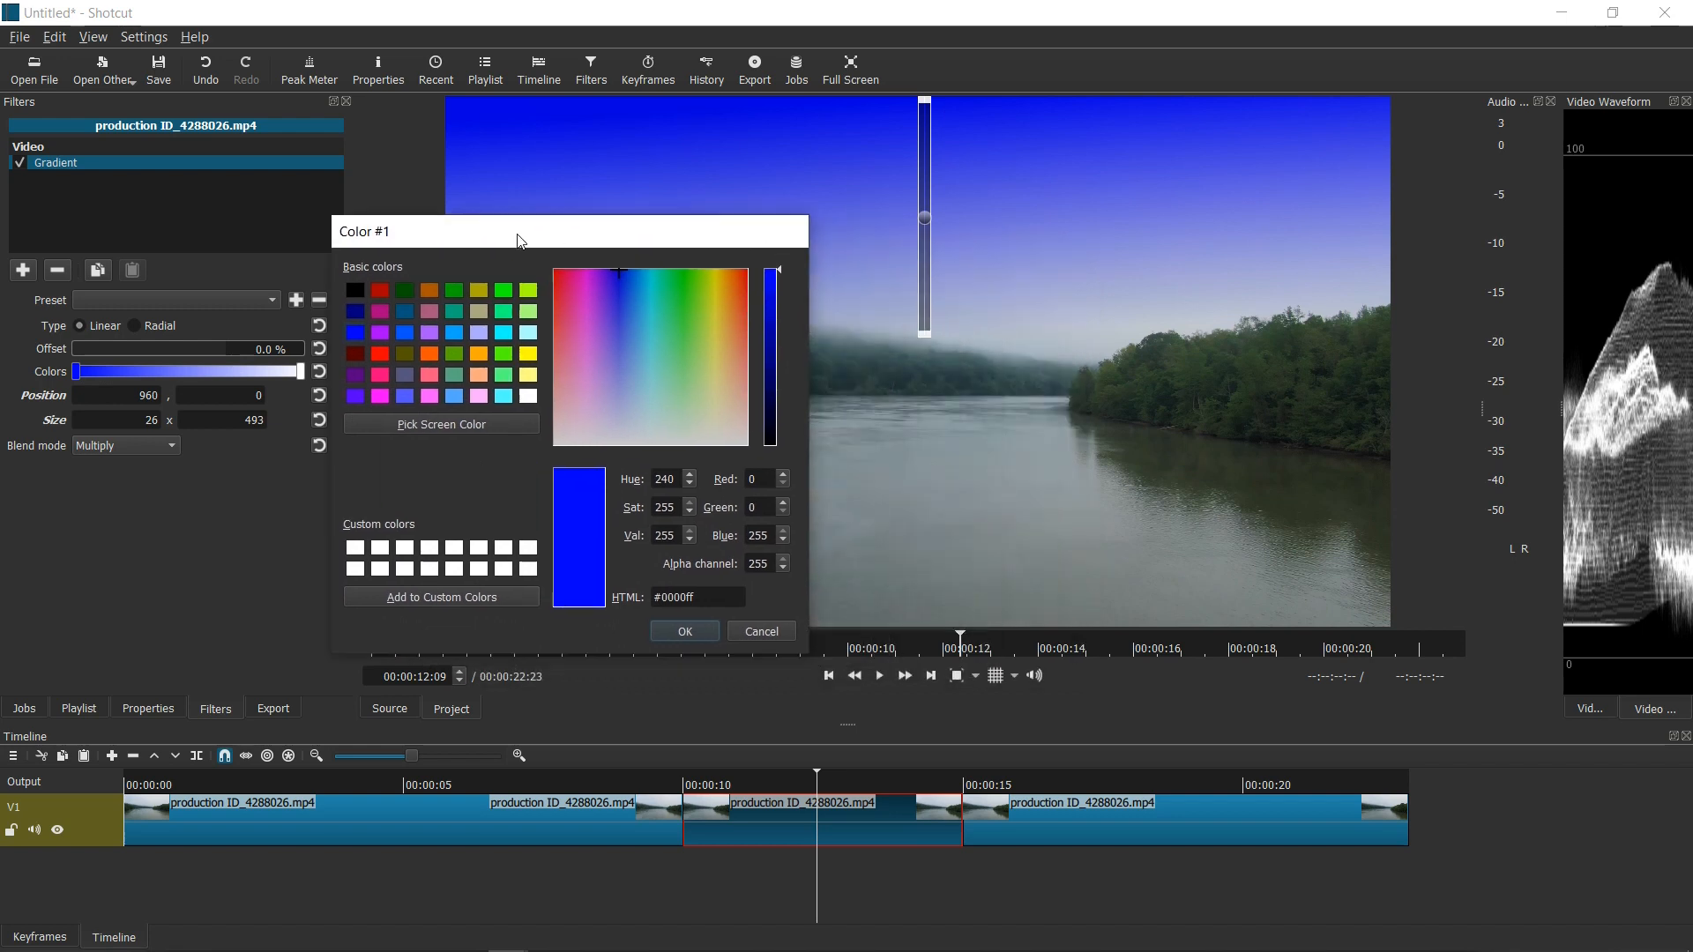
pyautogui.moveTo(400, 357)
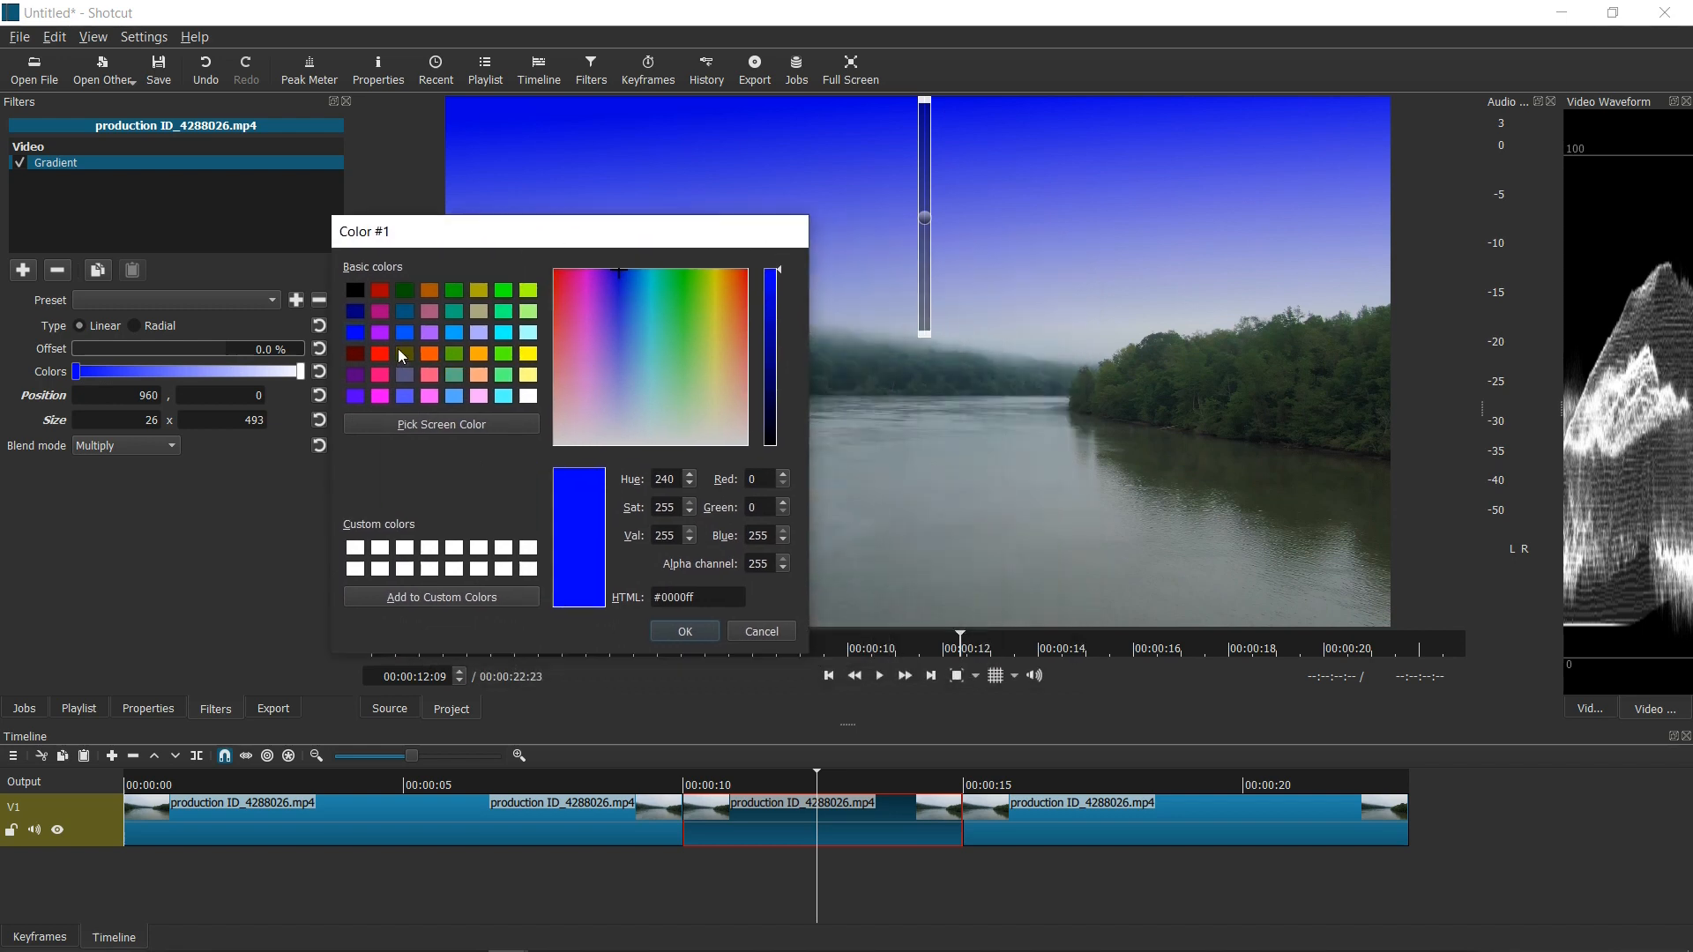
pyautogui.moveTo(524, 396)
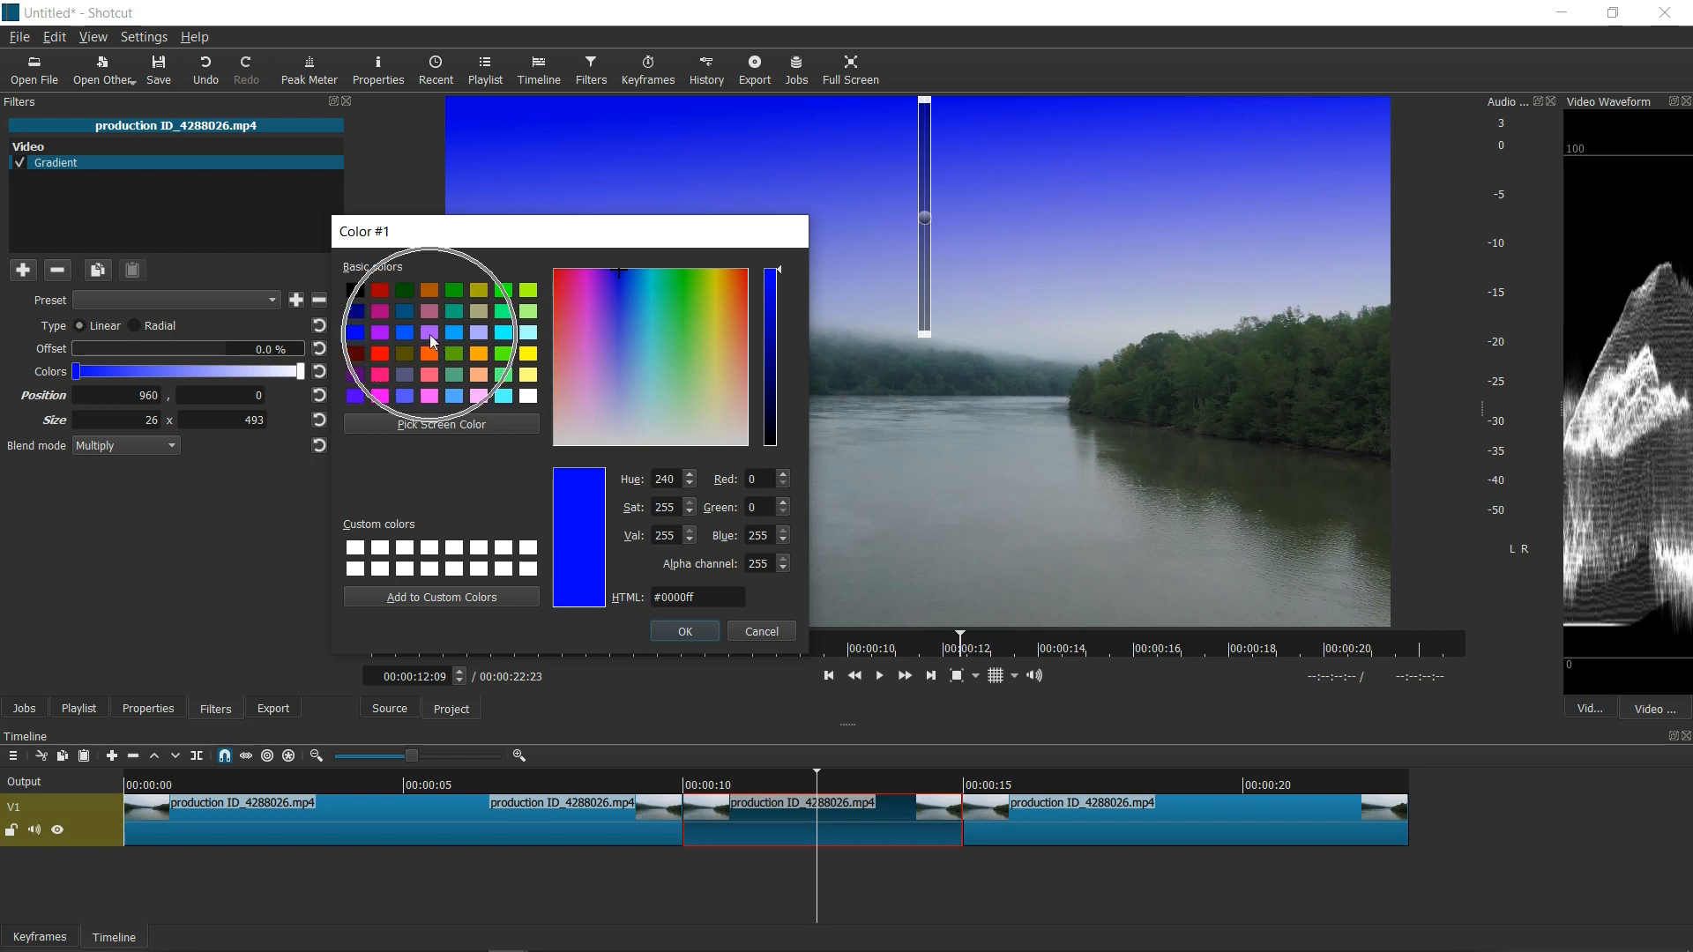
pyautogui.click(620, 280)
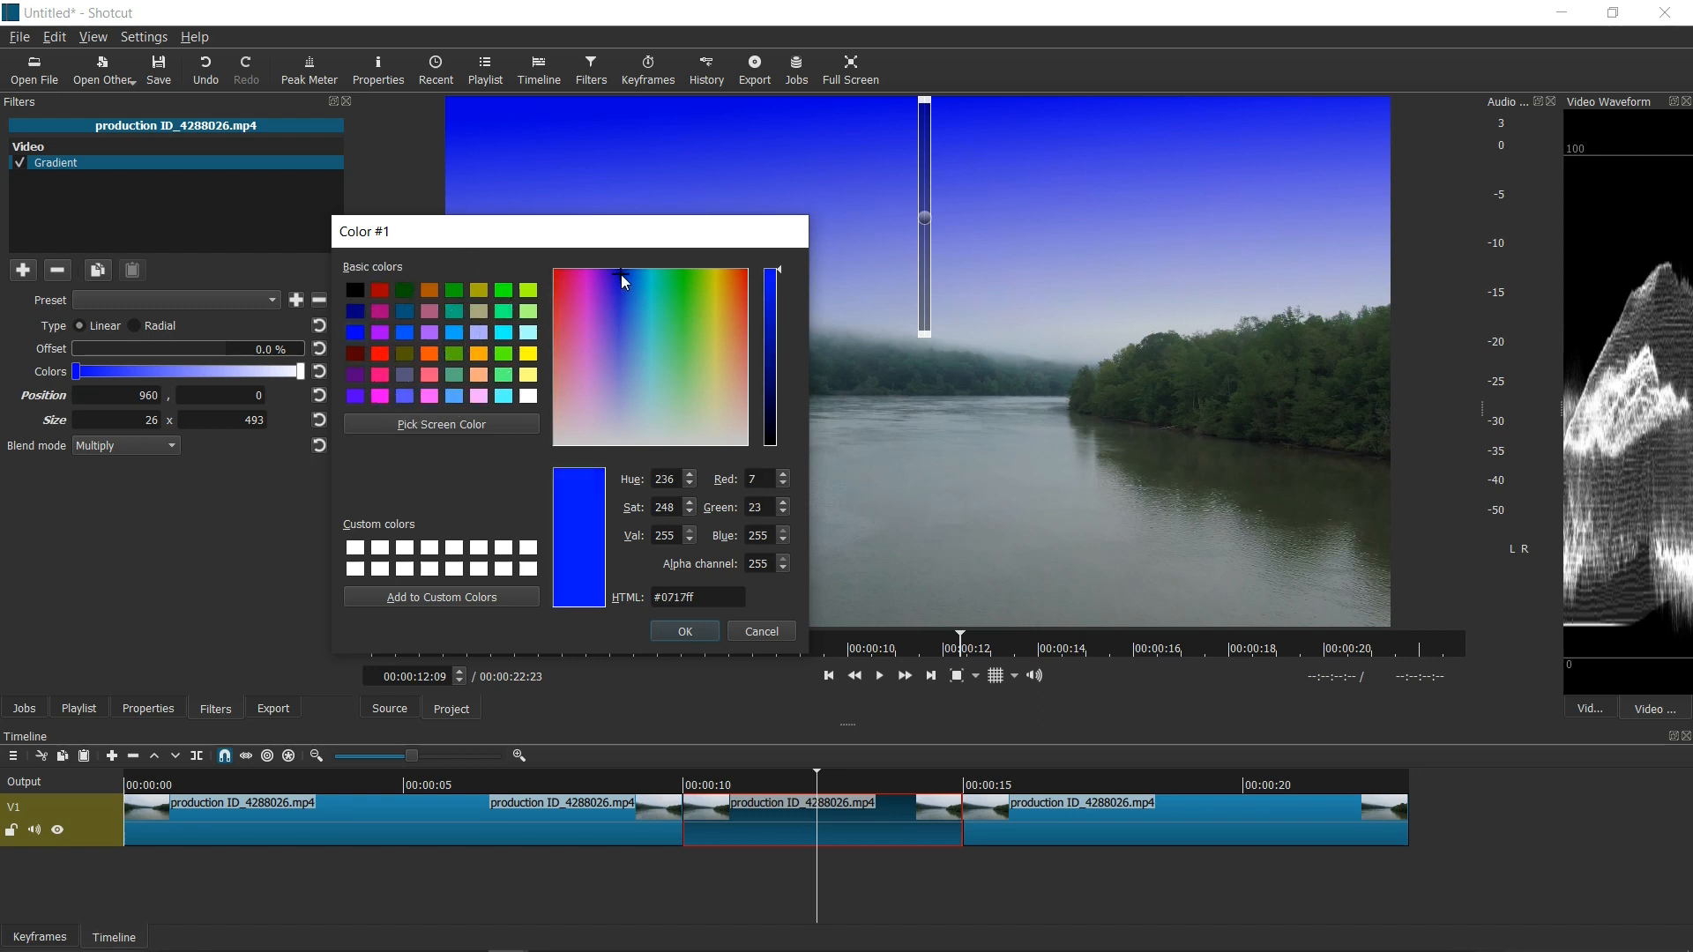
pyautogui.click(626, 307)
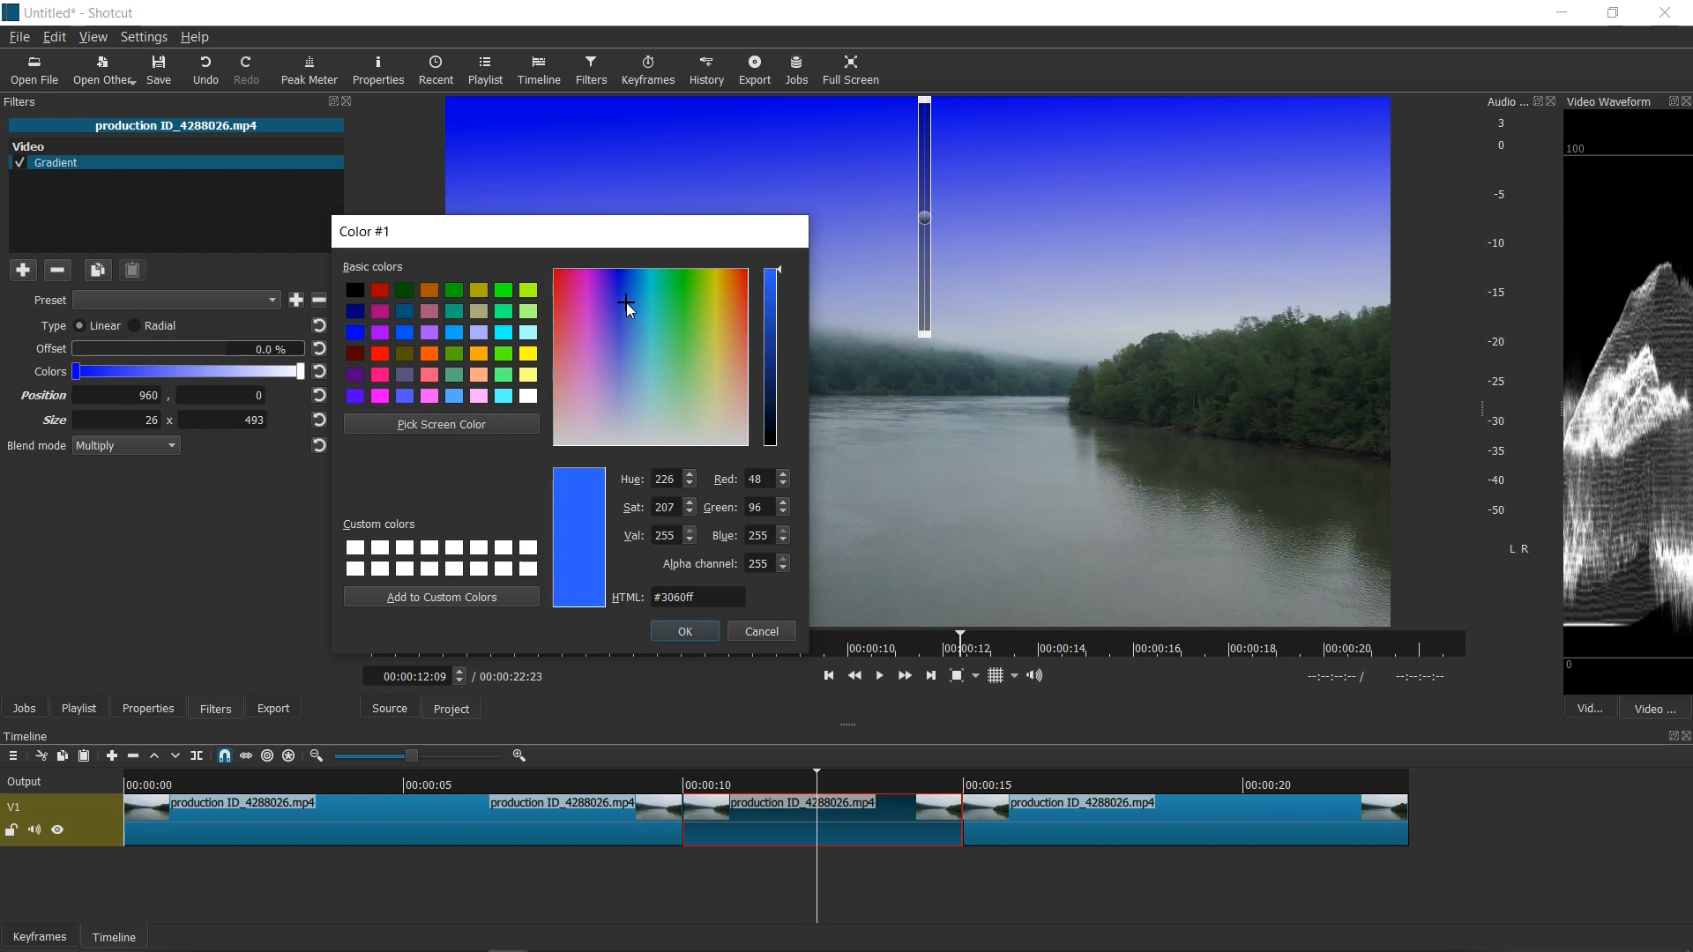
pyautogui.click(631, 313)
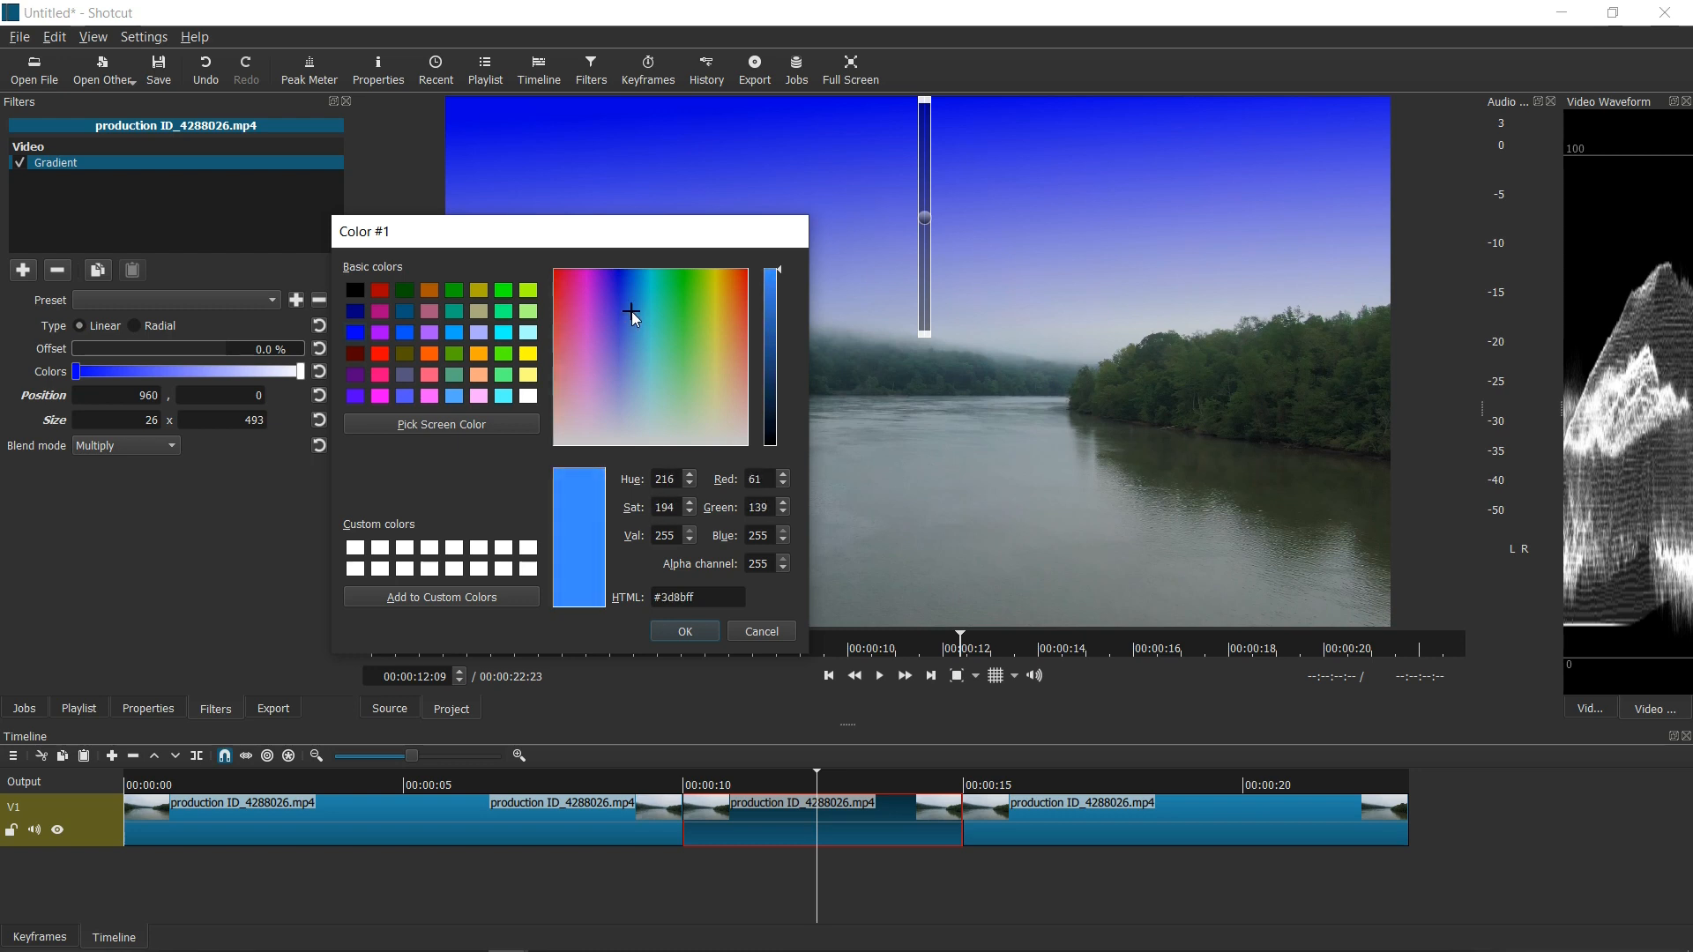
pyautogui.click(635, 314)
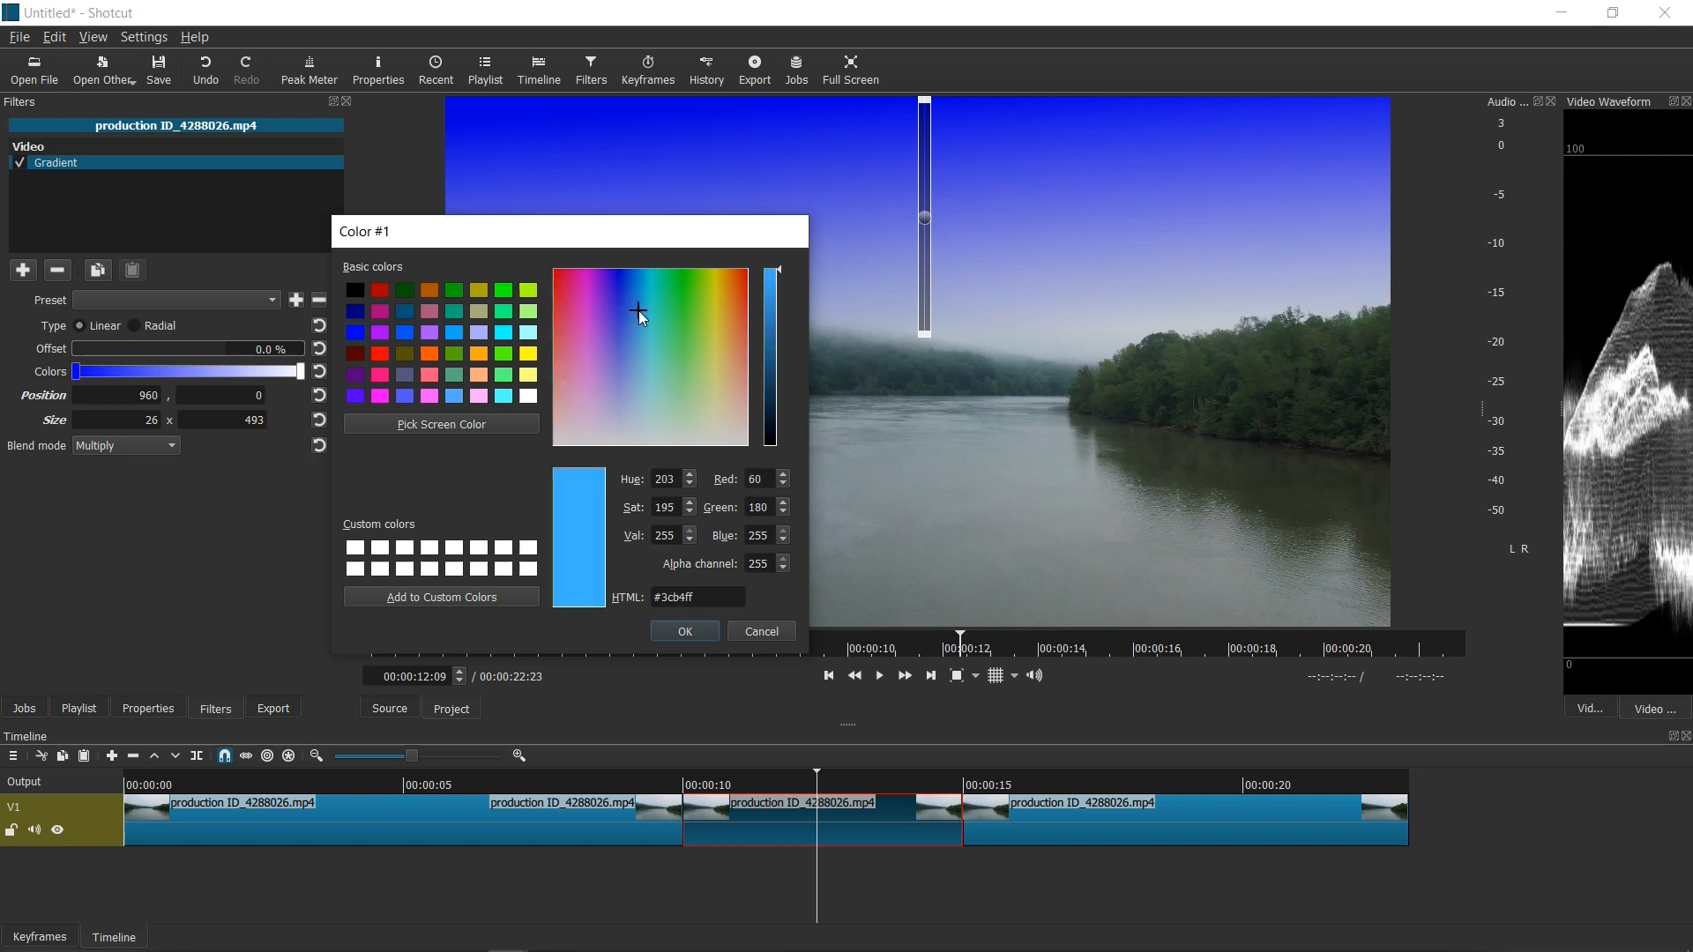
pyautogui.moveTo(662, 577)
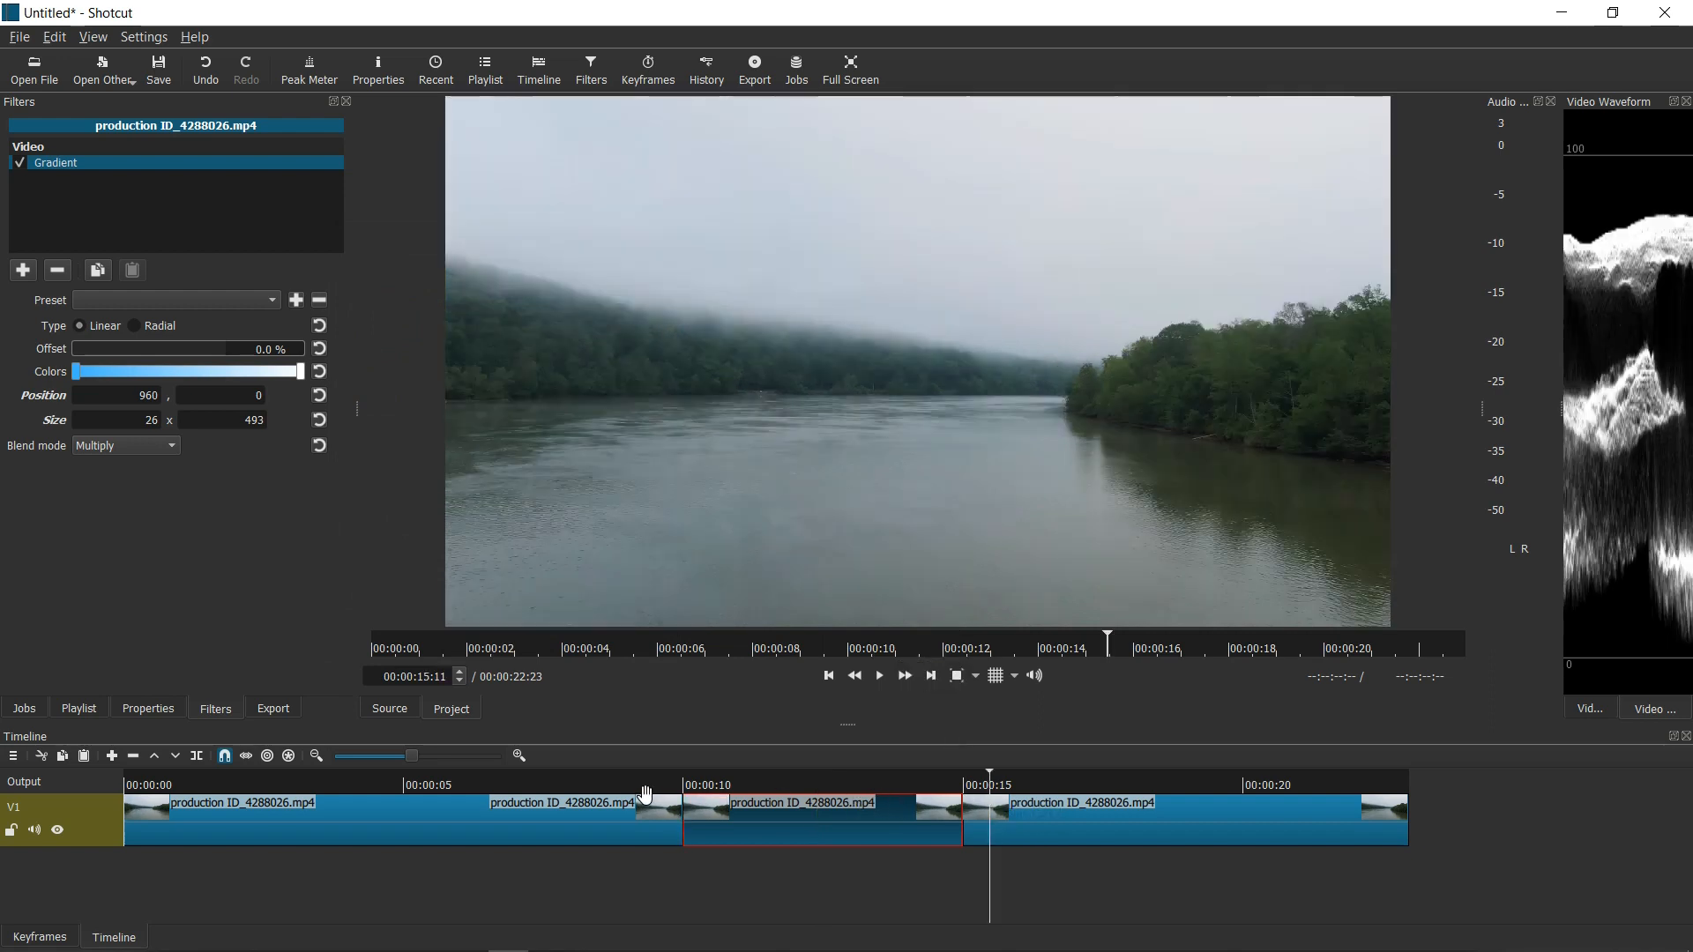
pyautogui.click(878, 675)
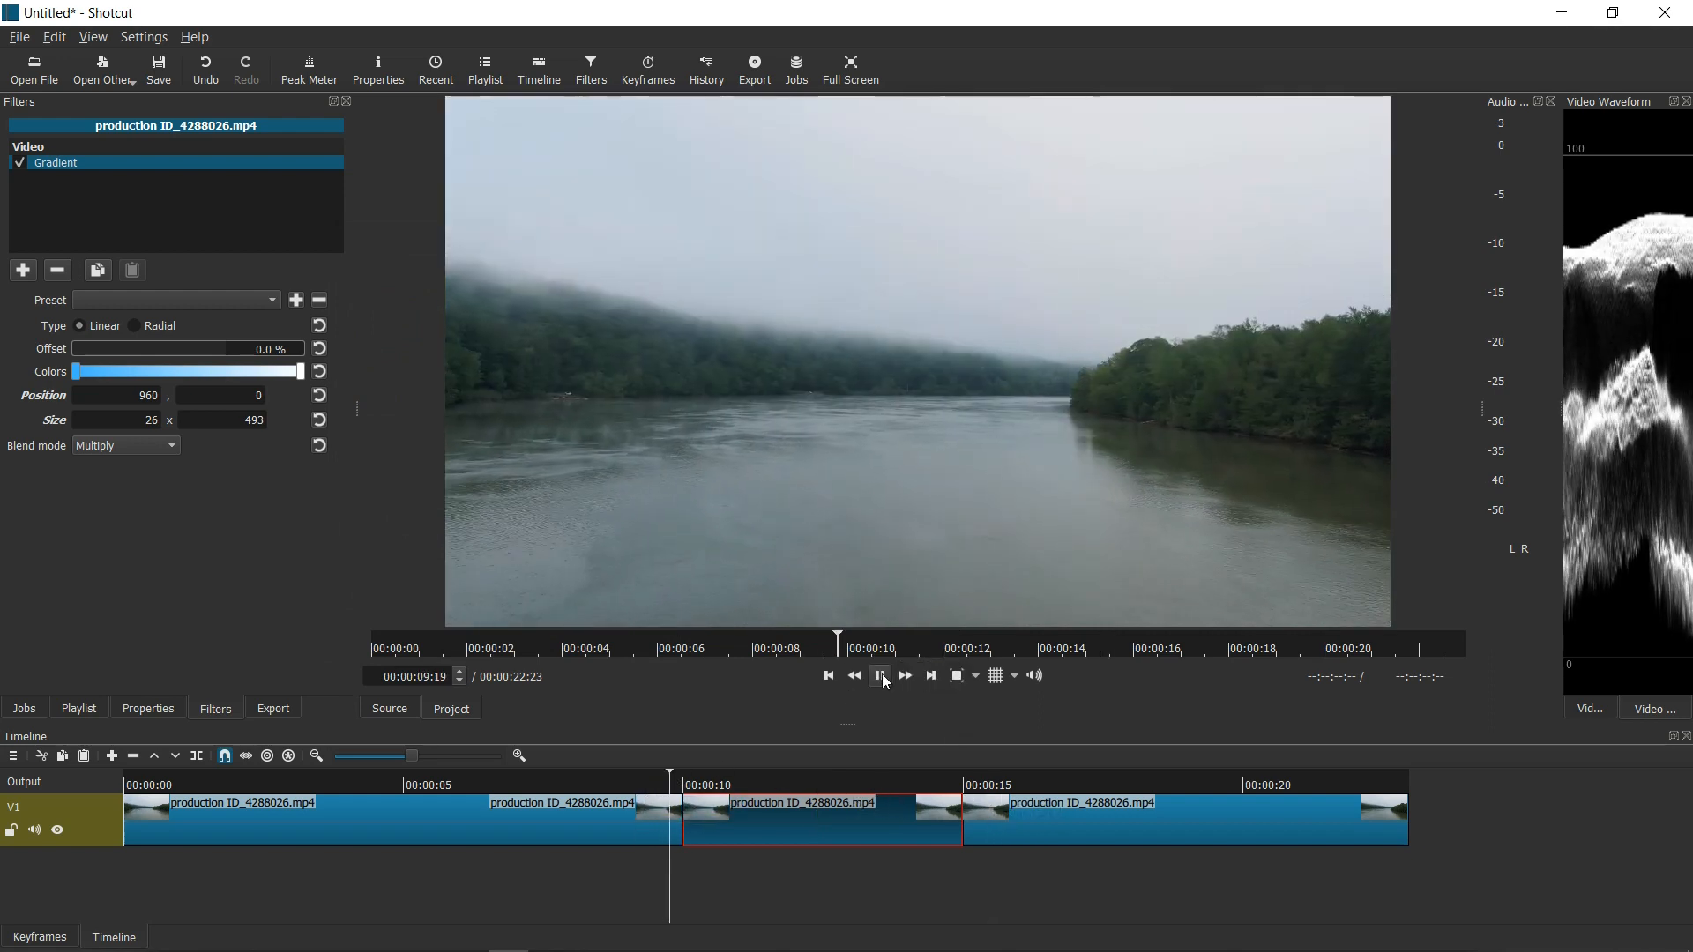
pyautogui.click(878, 676)
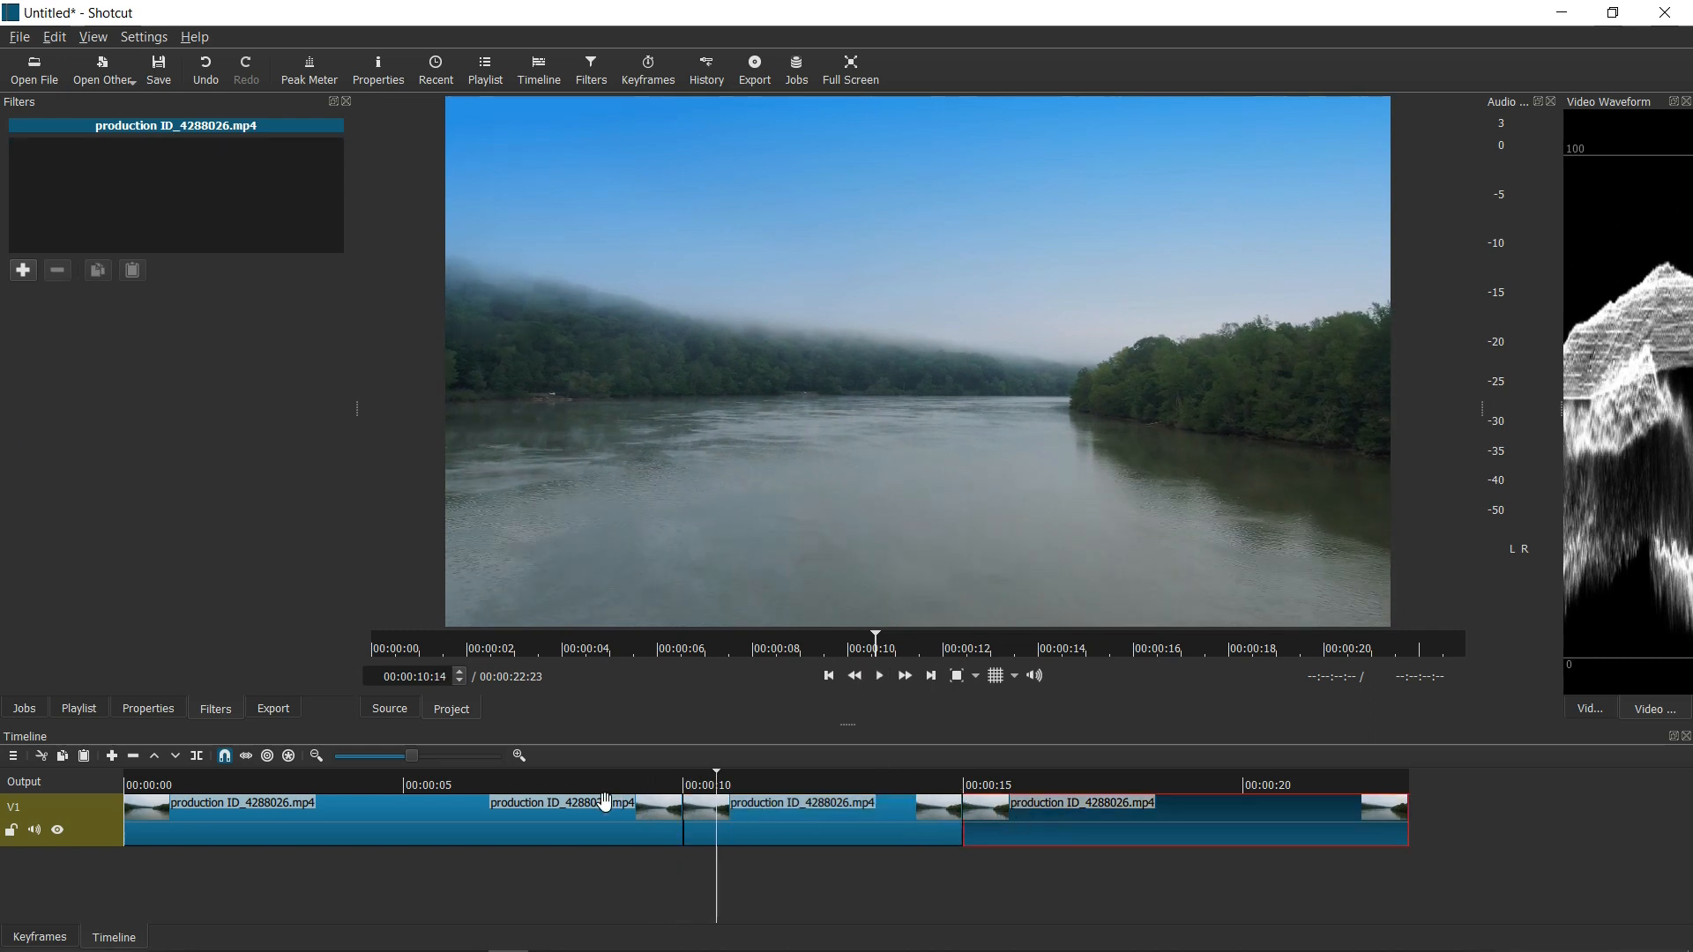
pyautogui.click(878, 676)
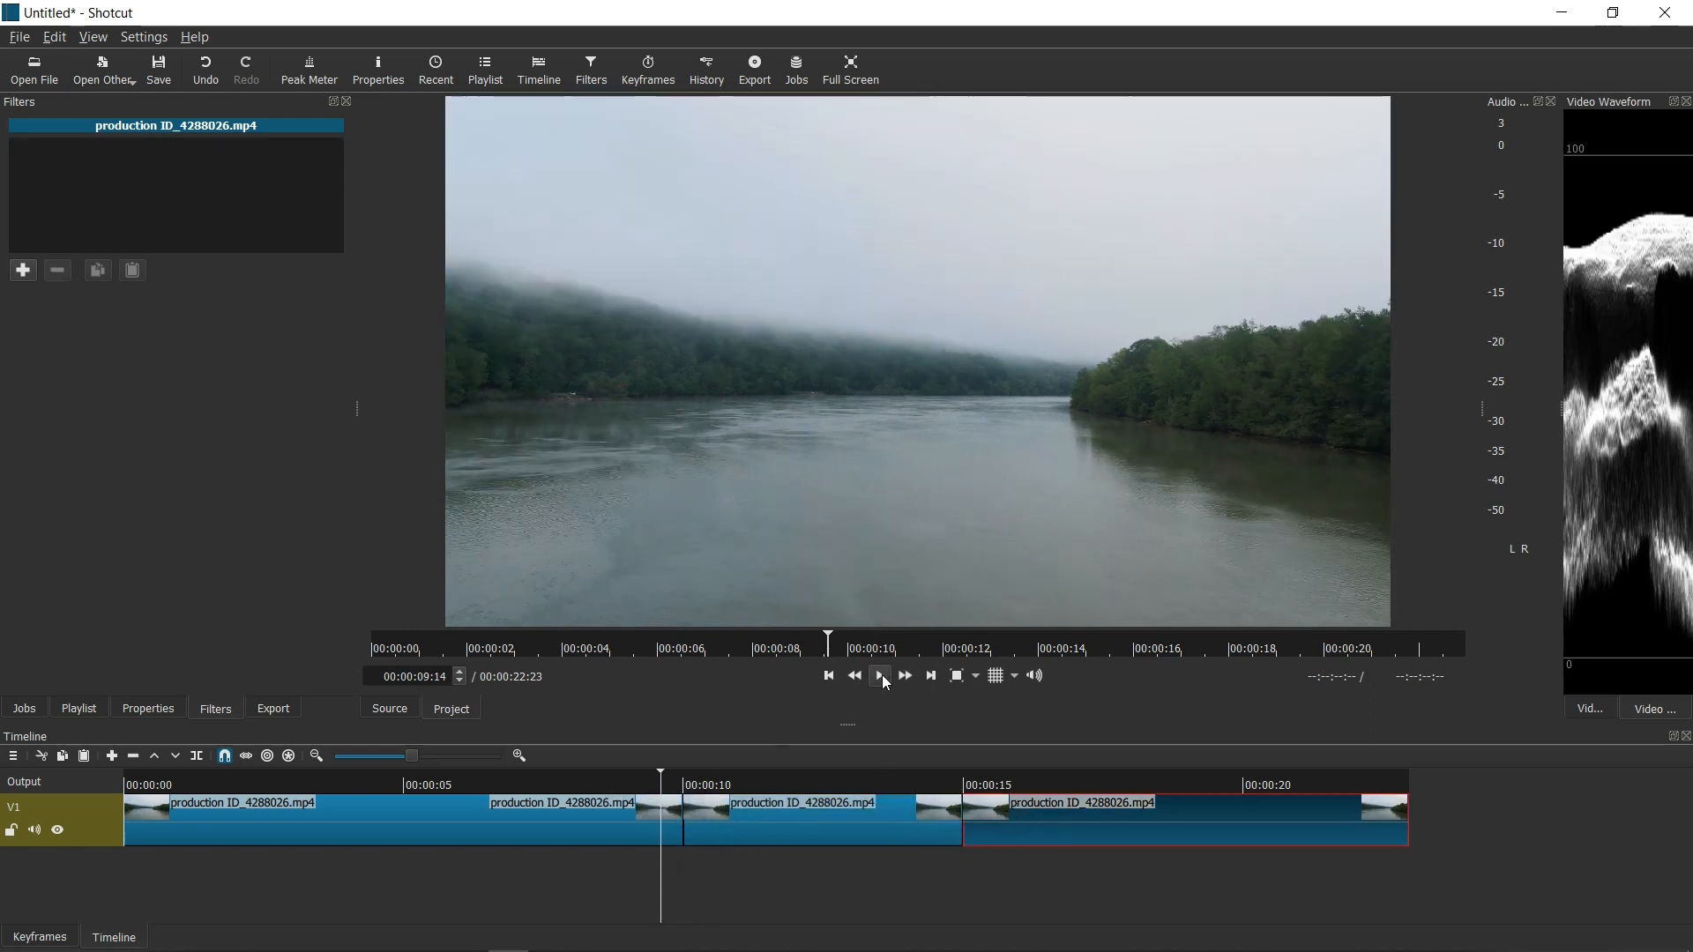
pyautogui.click(880, 675)
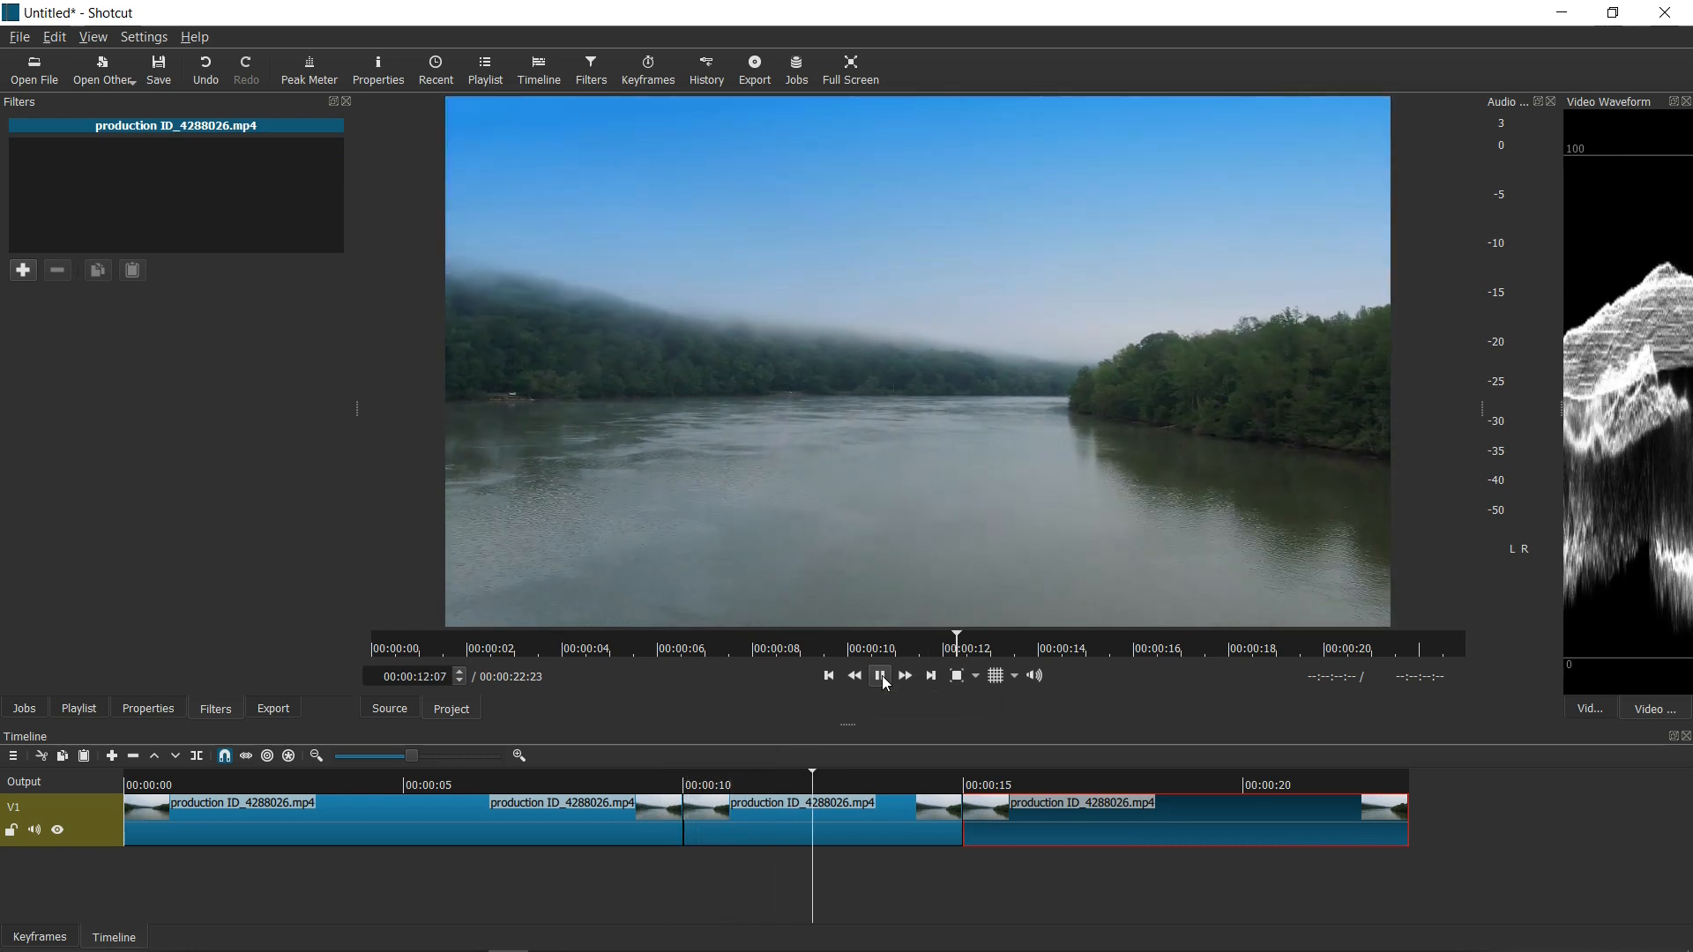
pyautogui.click(879, 675)
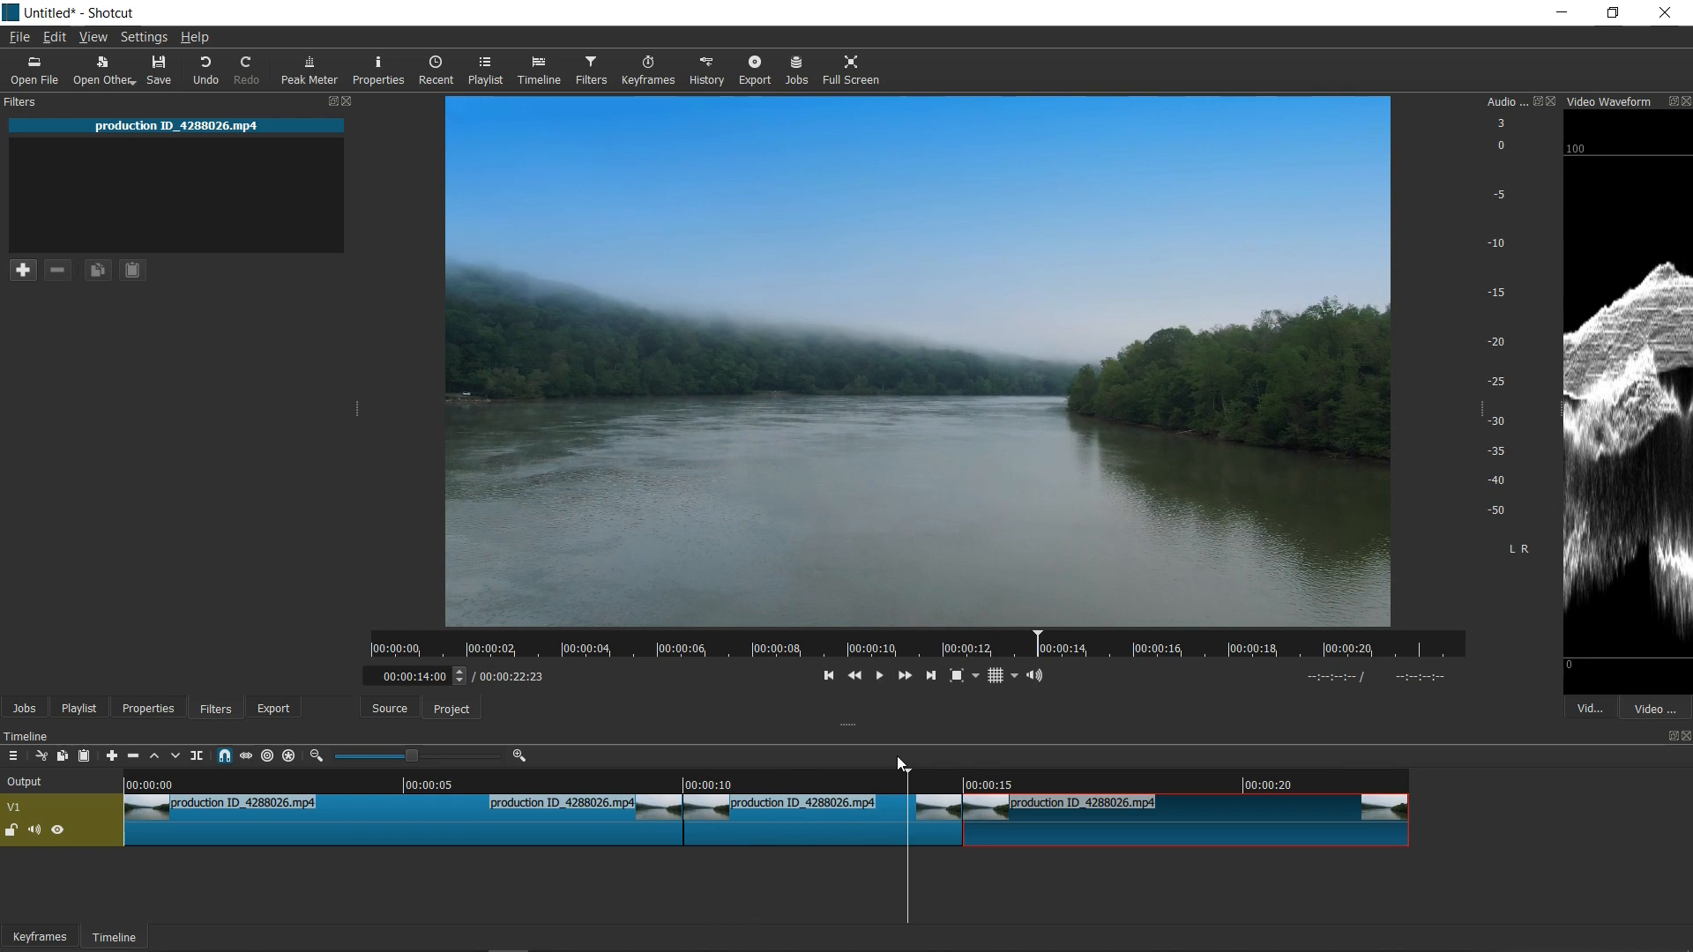
pyautogui.click(901, 803)
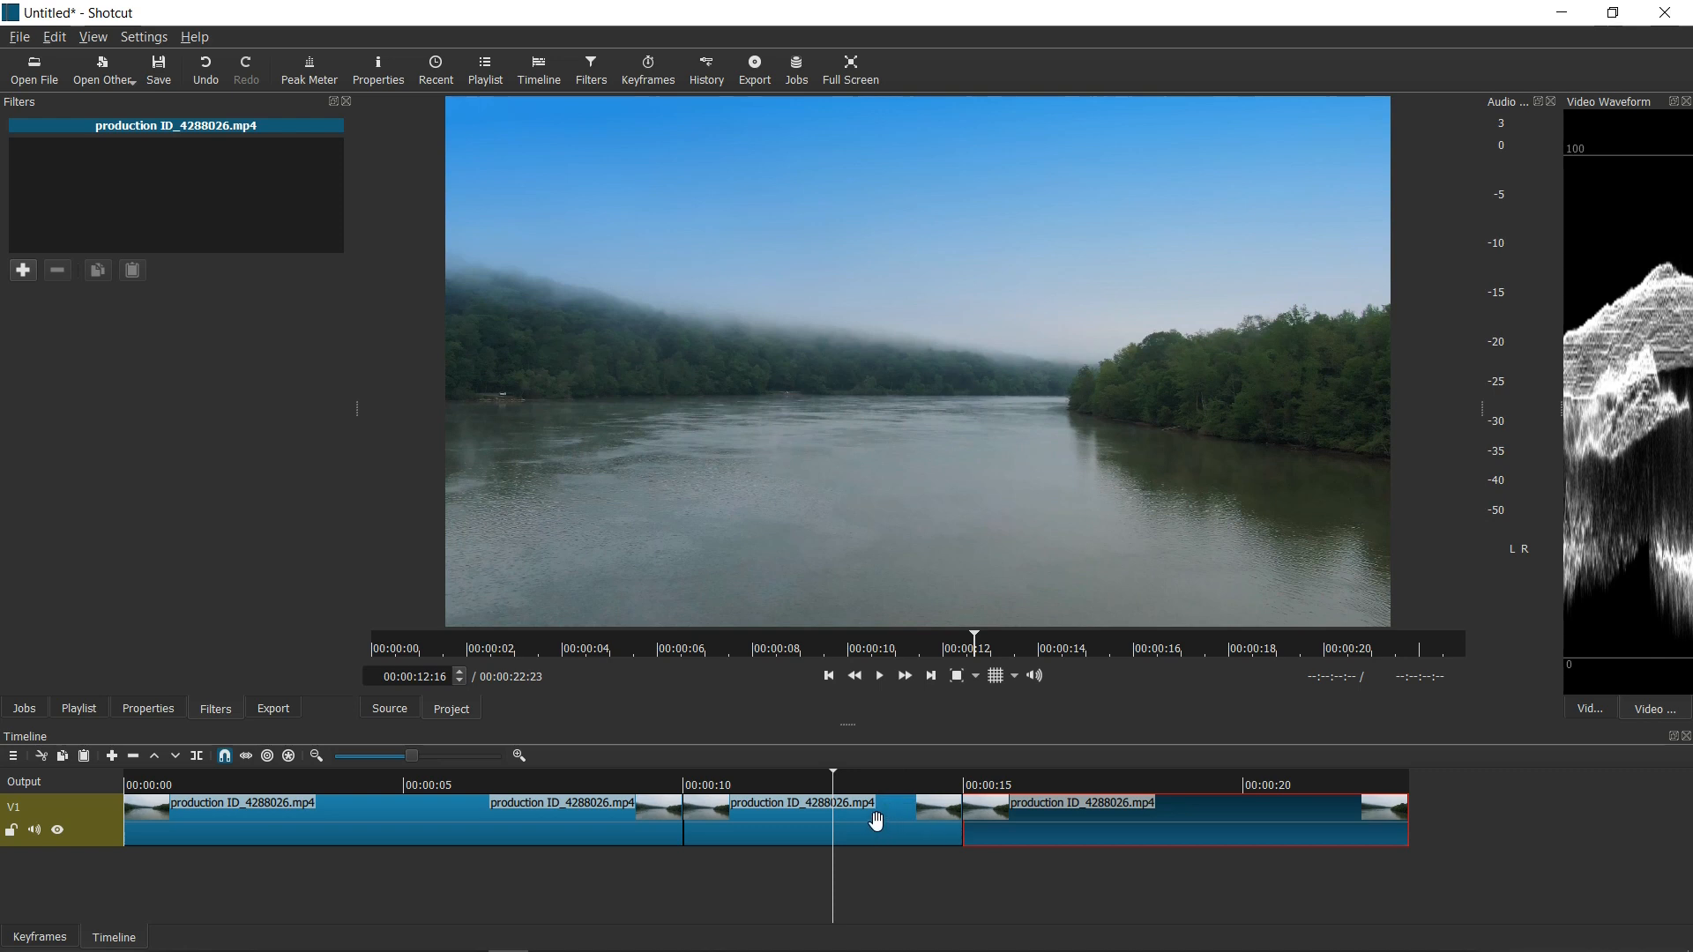
pyautogui.click(812, 812)
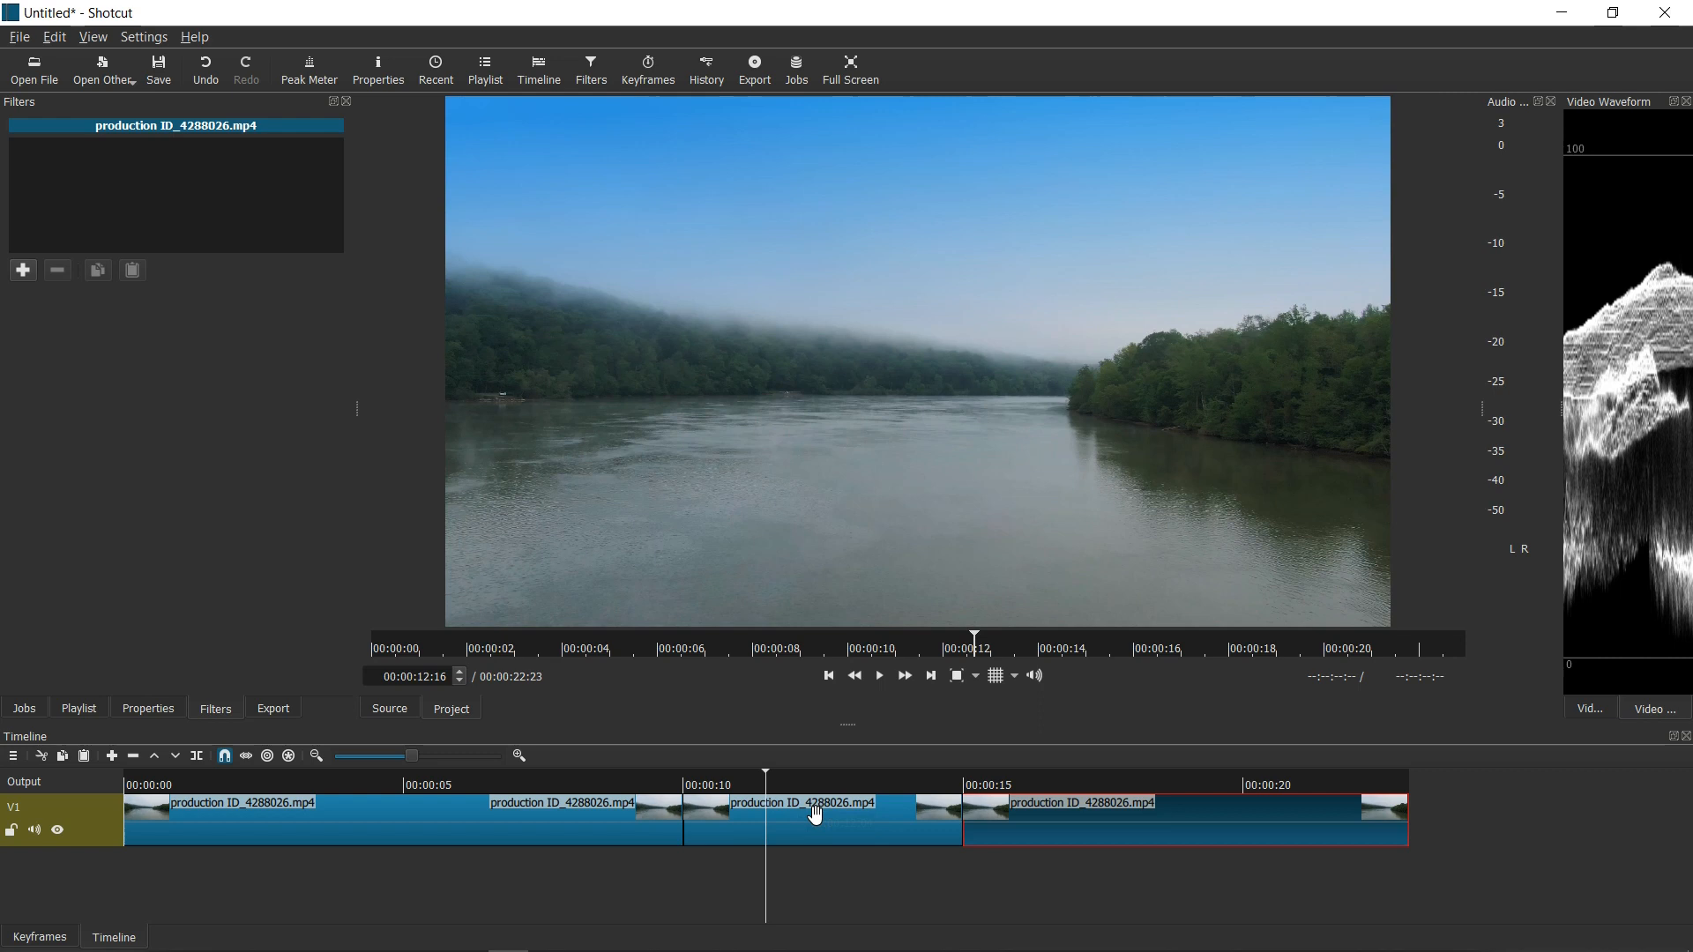
# Reopen the third clip's Gradient colour, cancel without changes, and move the playhead to its start
pyautogui.click(21, 270)
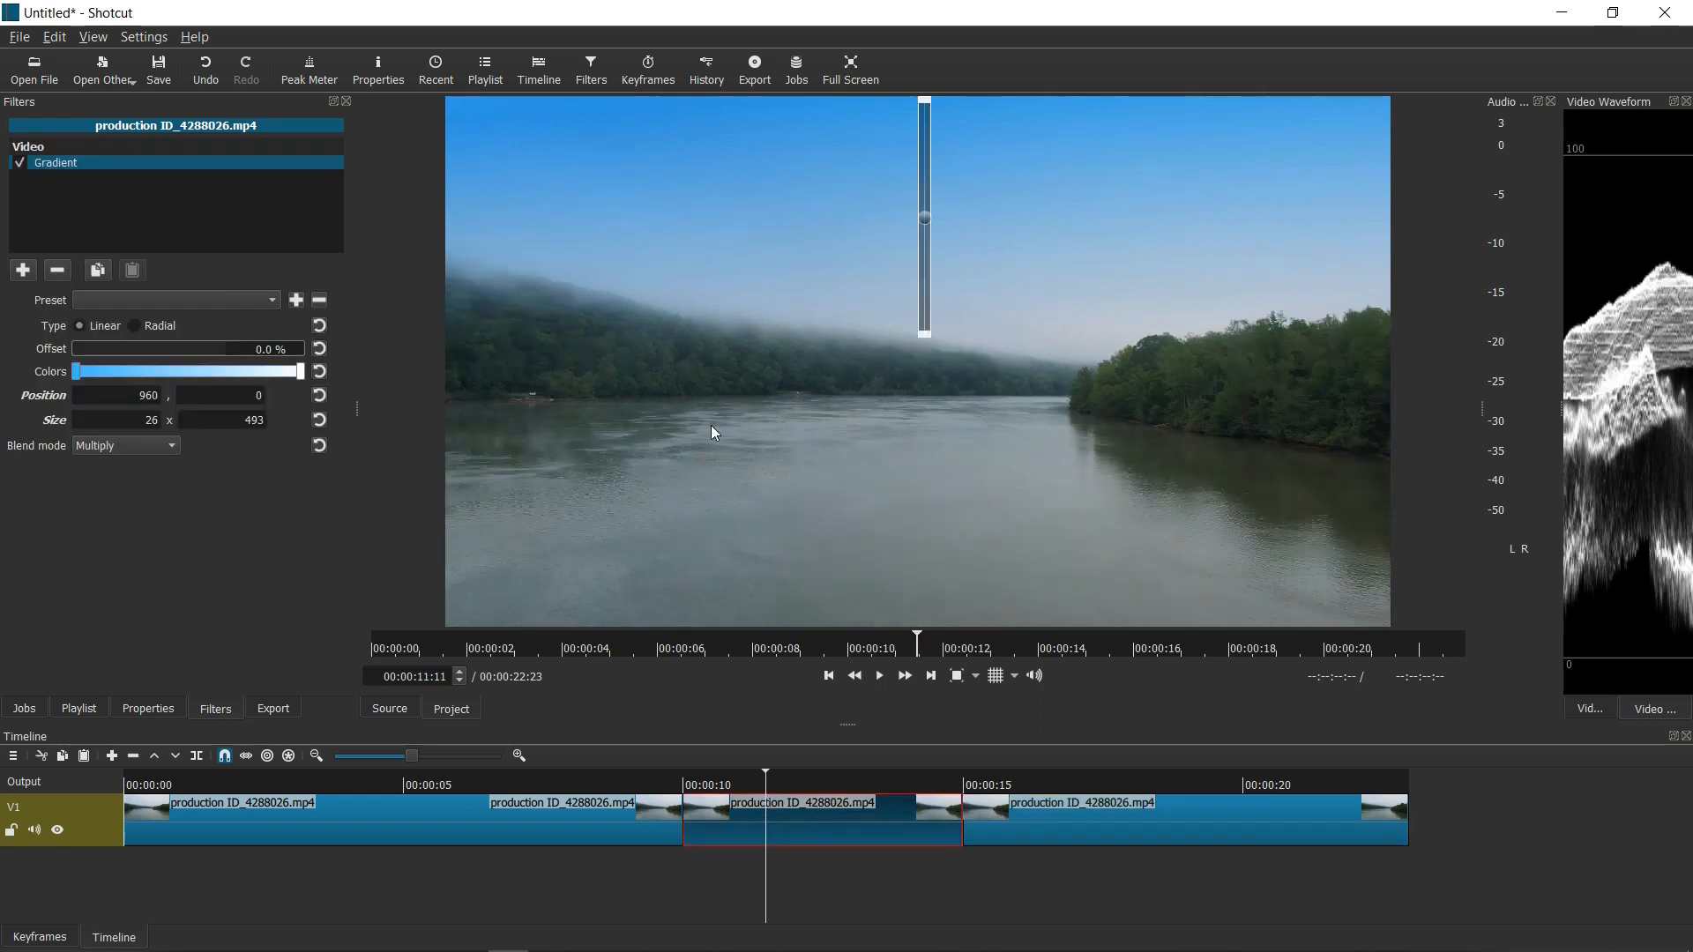
pyautogui.moveTo(81, 388)
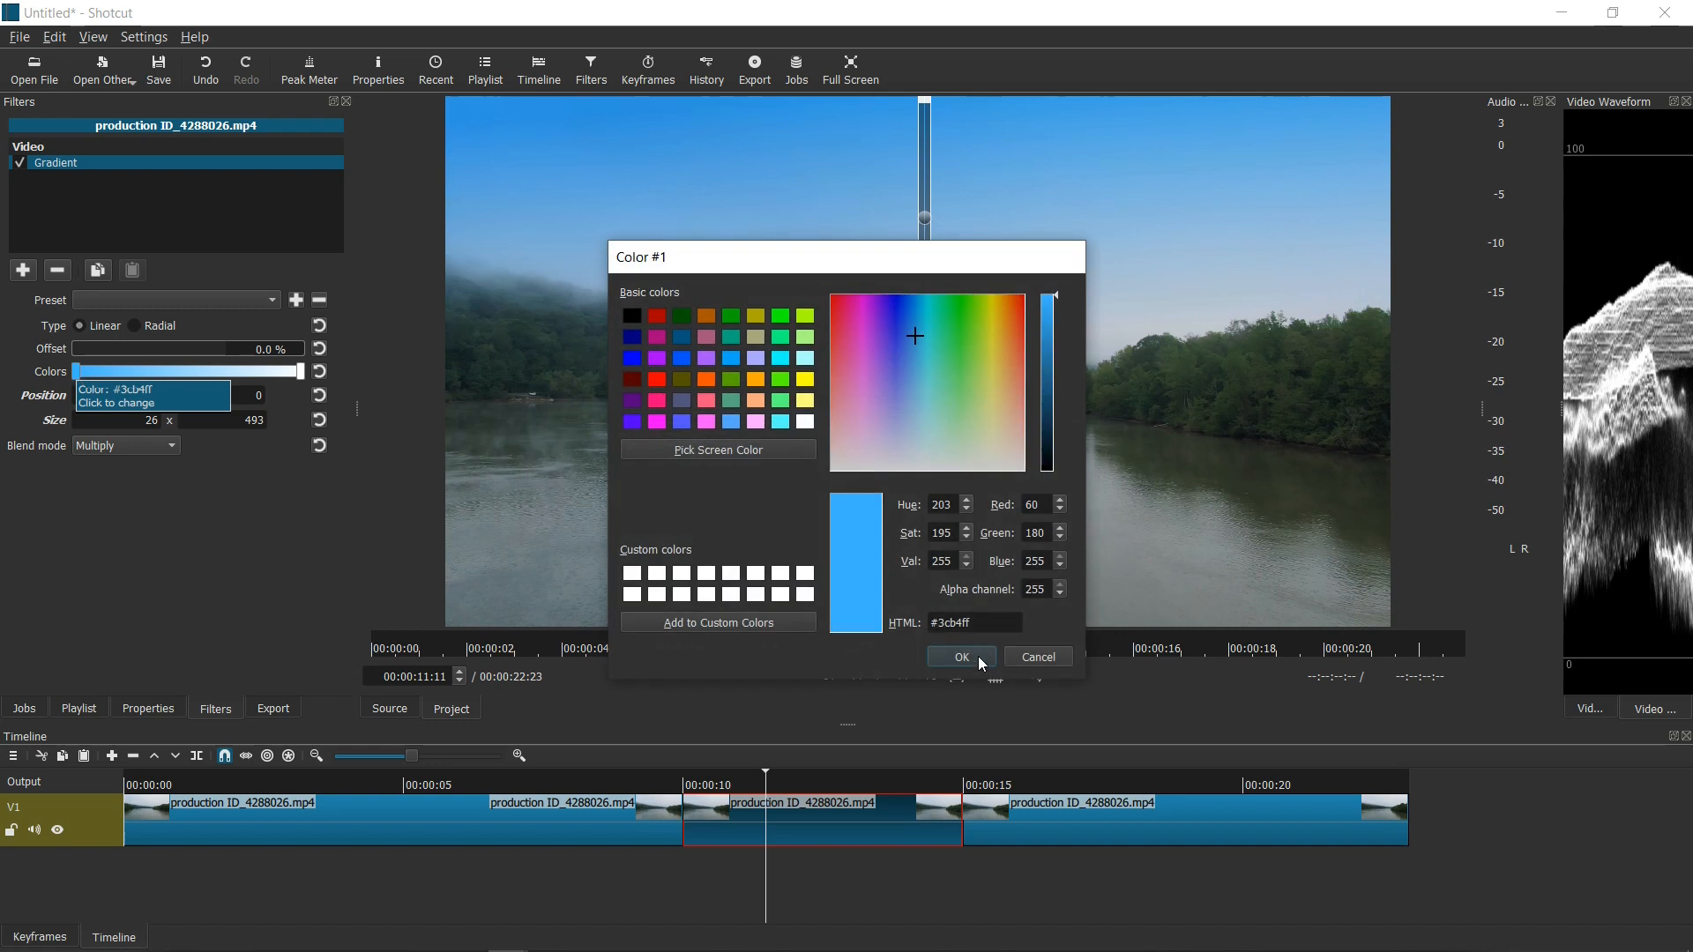
pyautogui.moveTo(1046, 665)
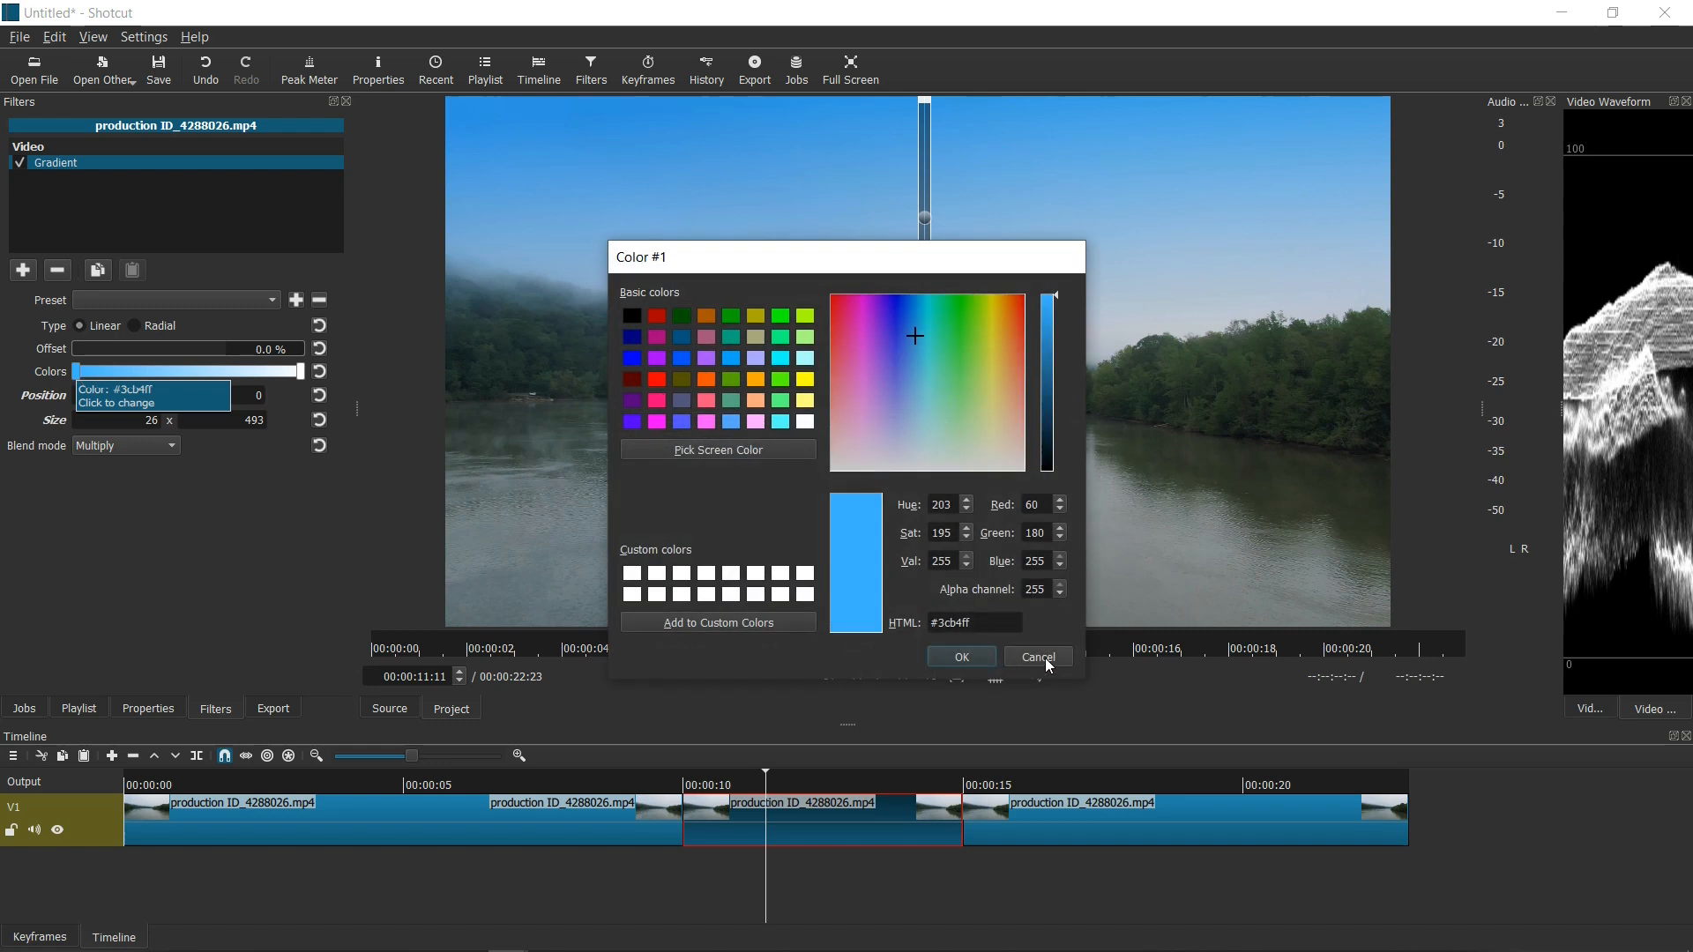
pyautogui.click(1035, 658)
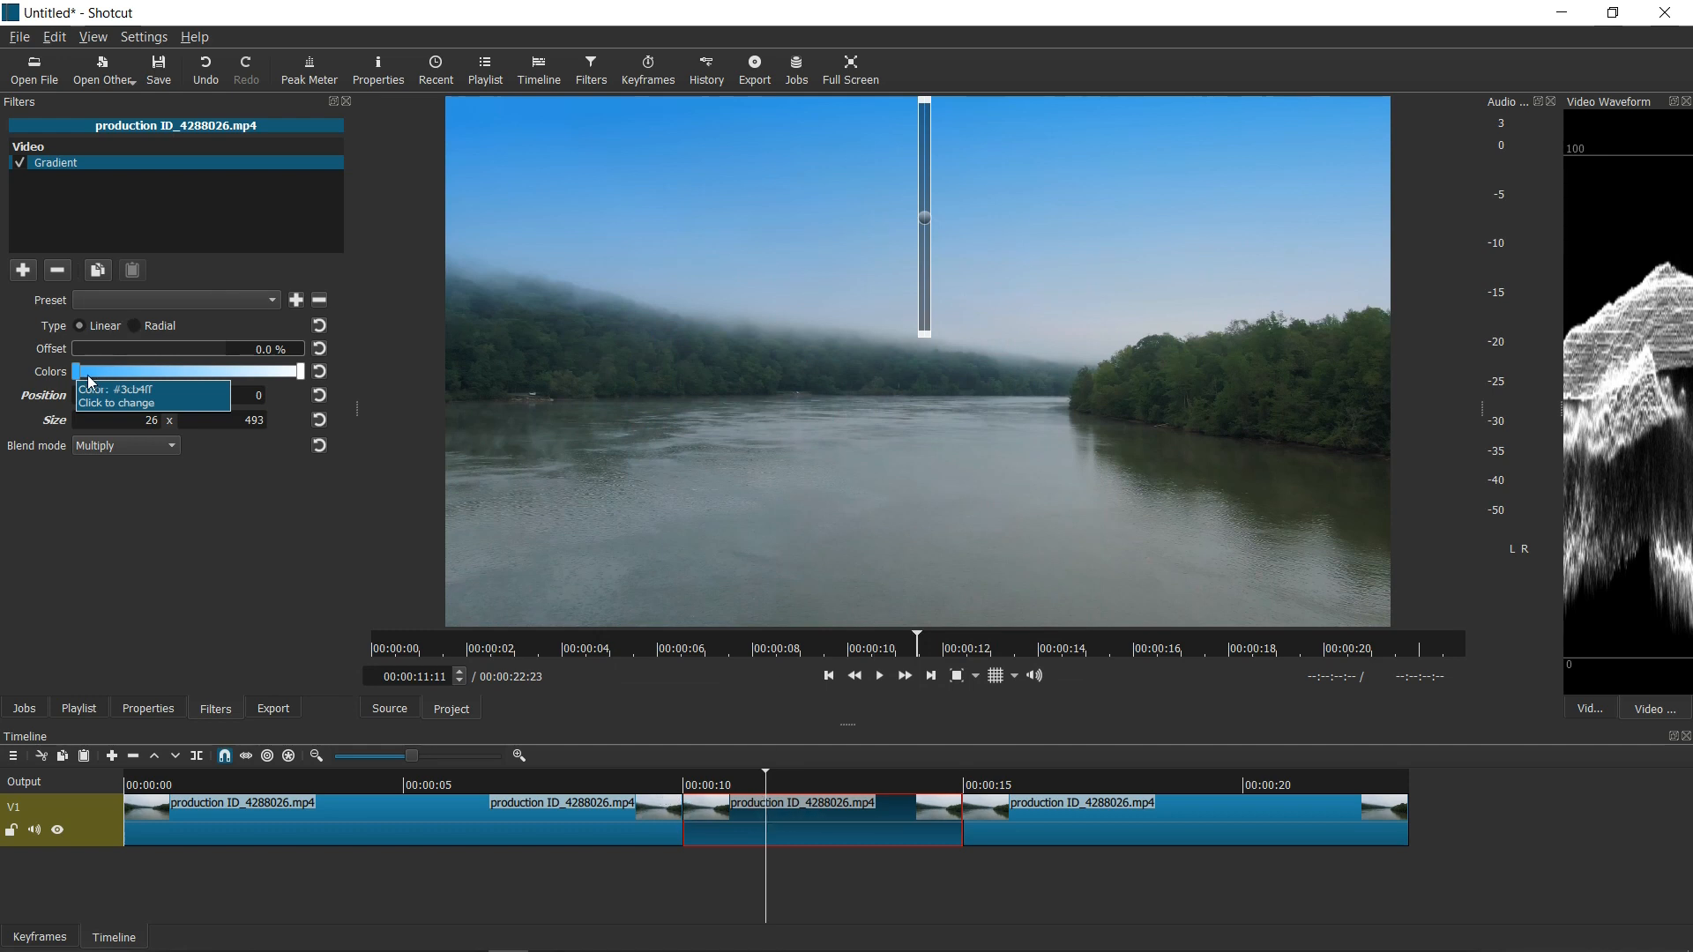
pyautogui.moveTo(620, 701)
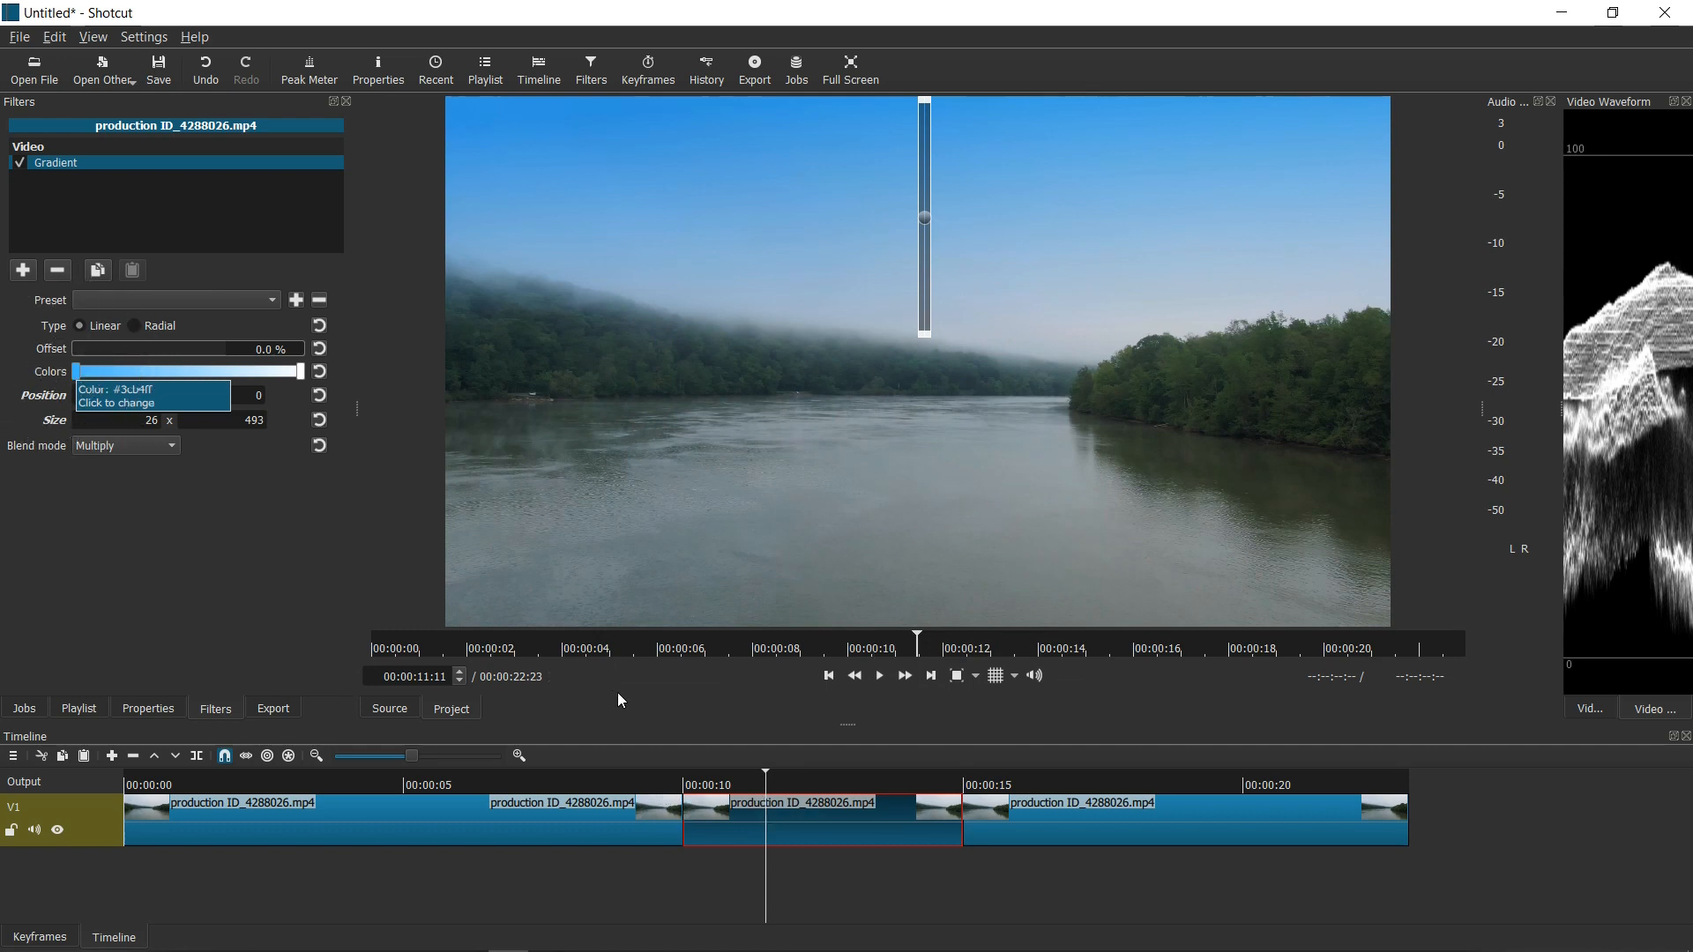
pyautogui.click(875, 817)
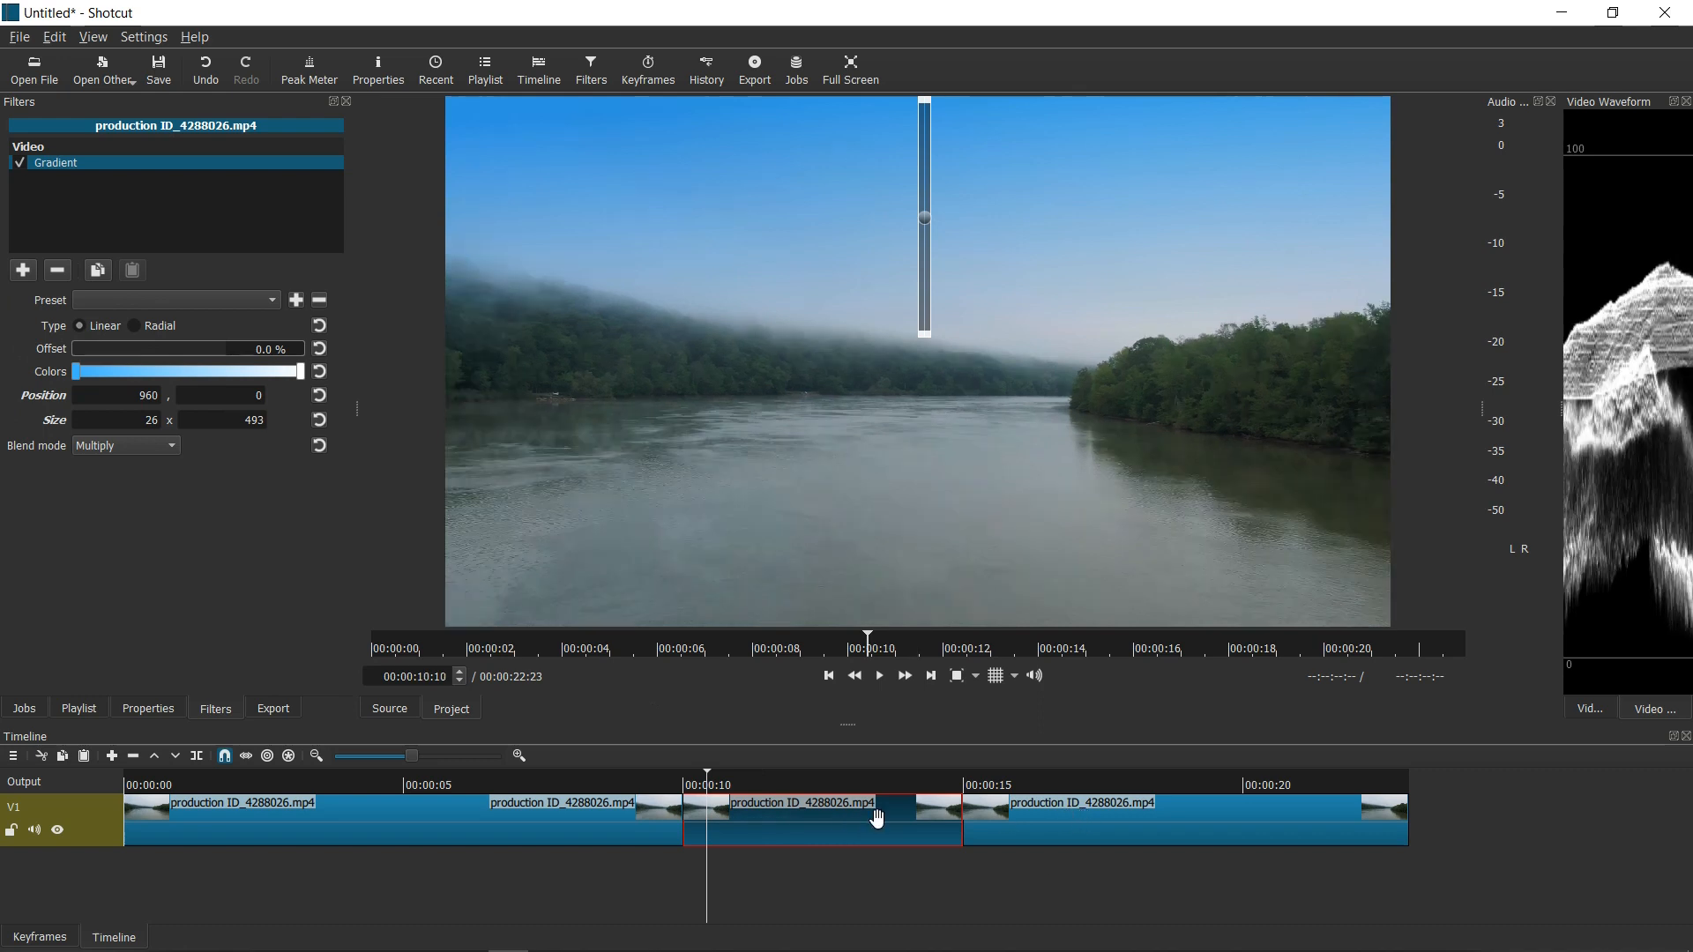
pyautogui.moveTo(682, 778)
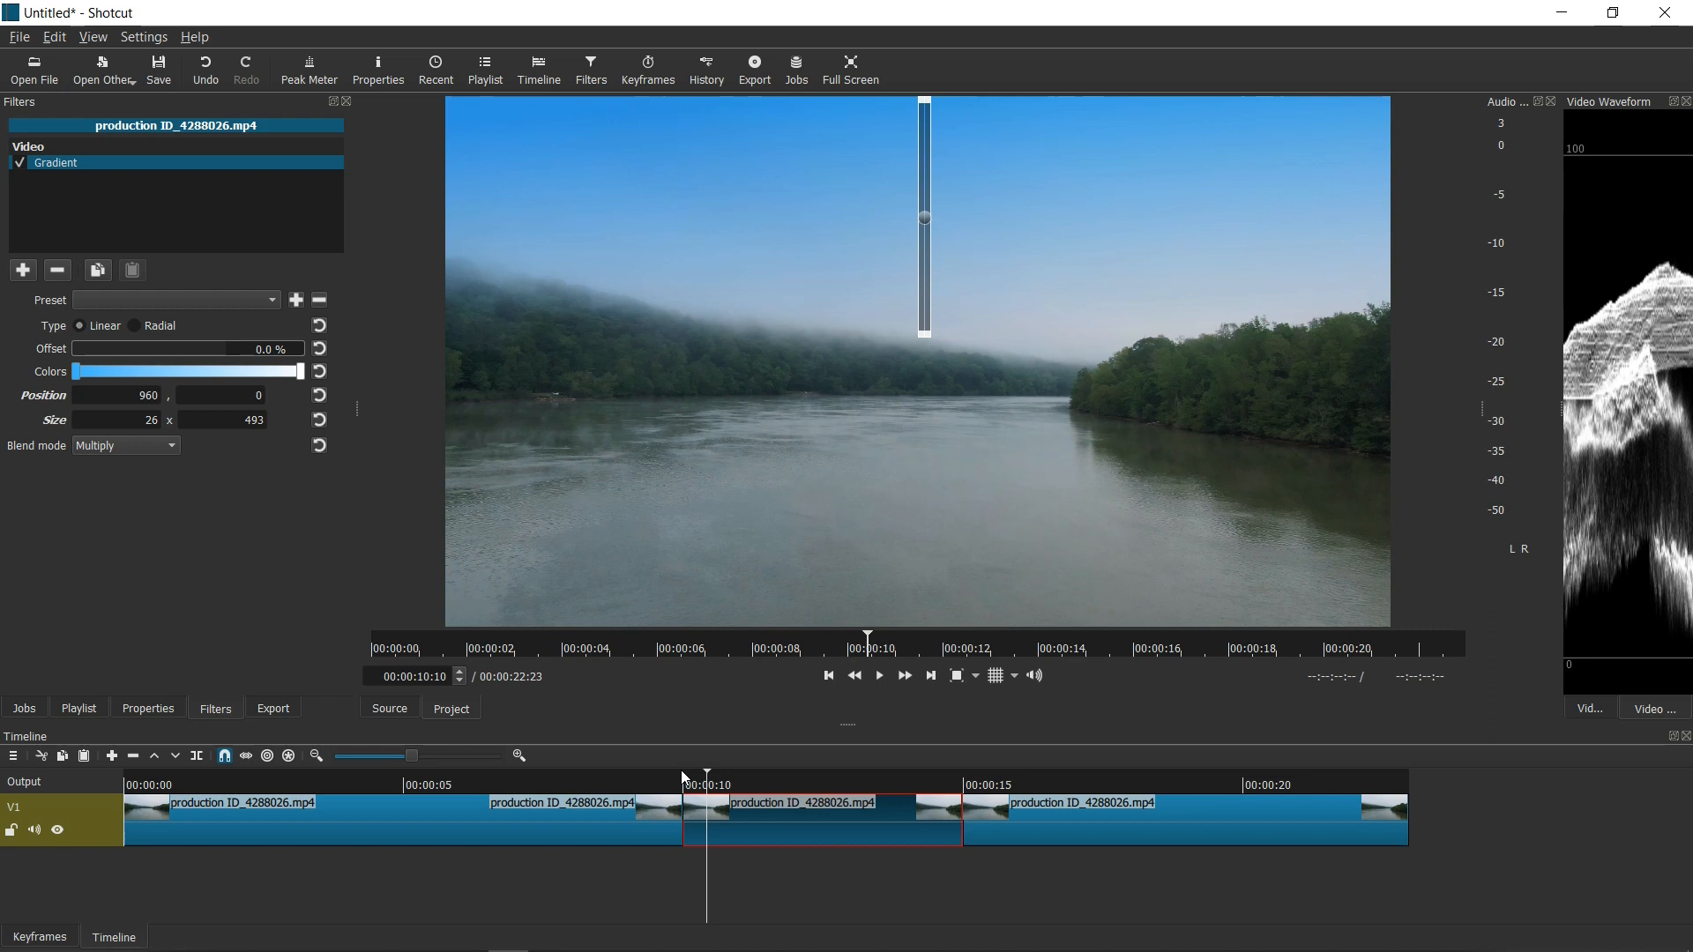
pyautogui.moveTo(663, 623)
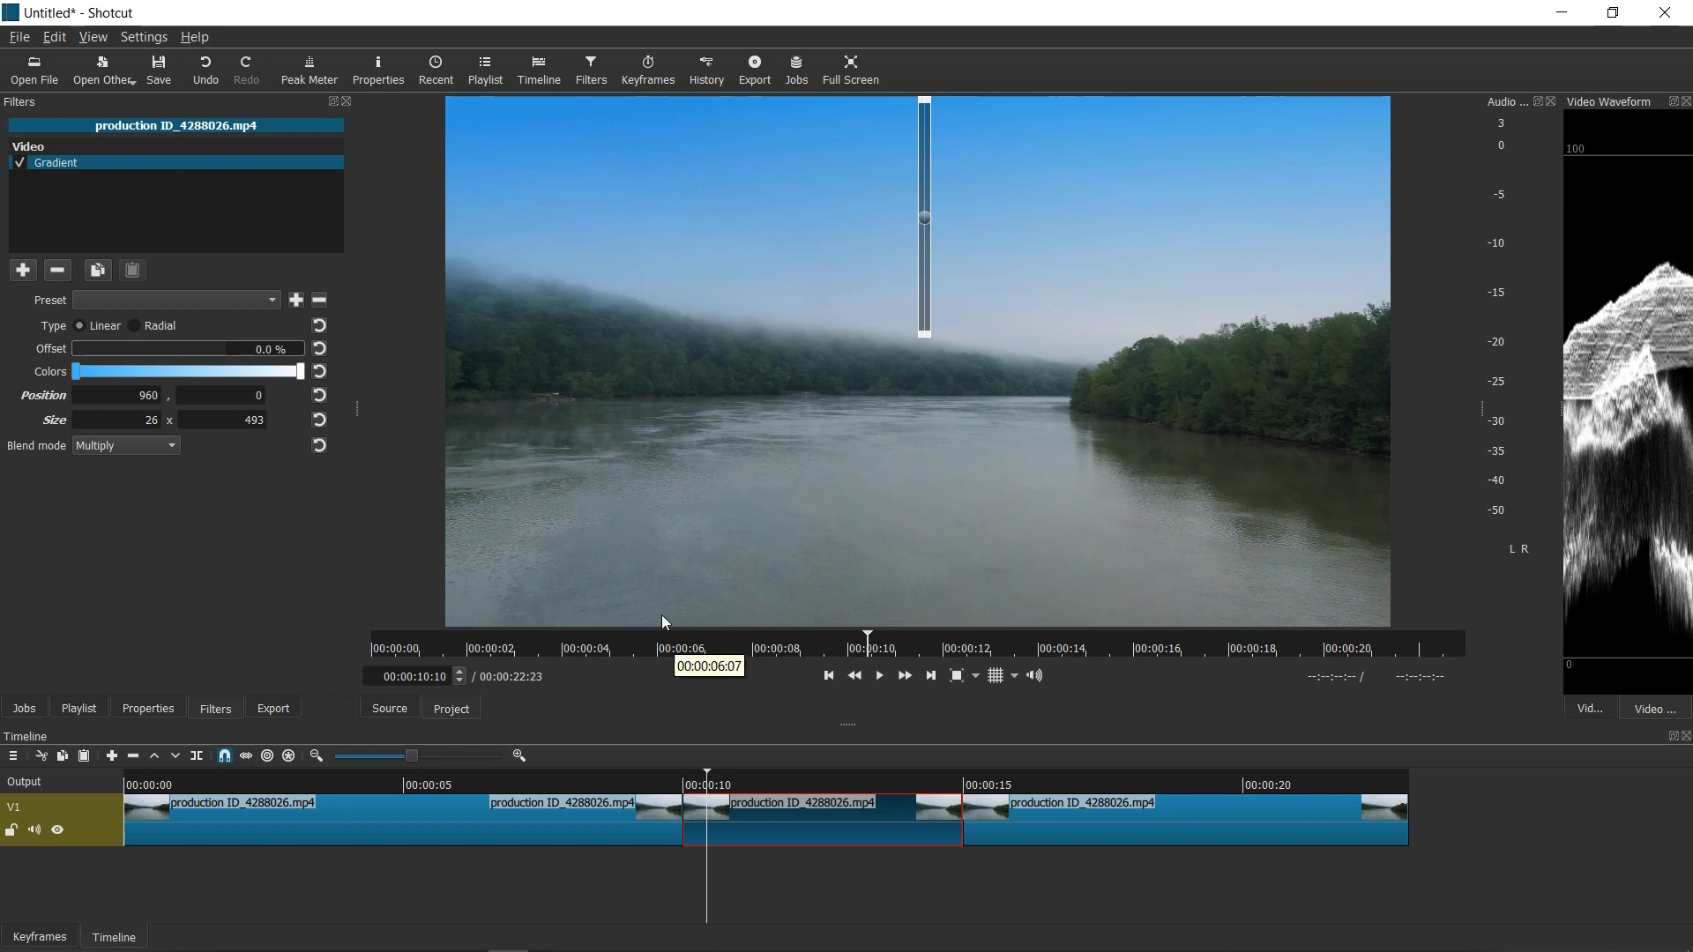
pyautogui.moveTo(114, 844)
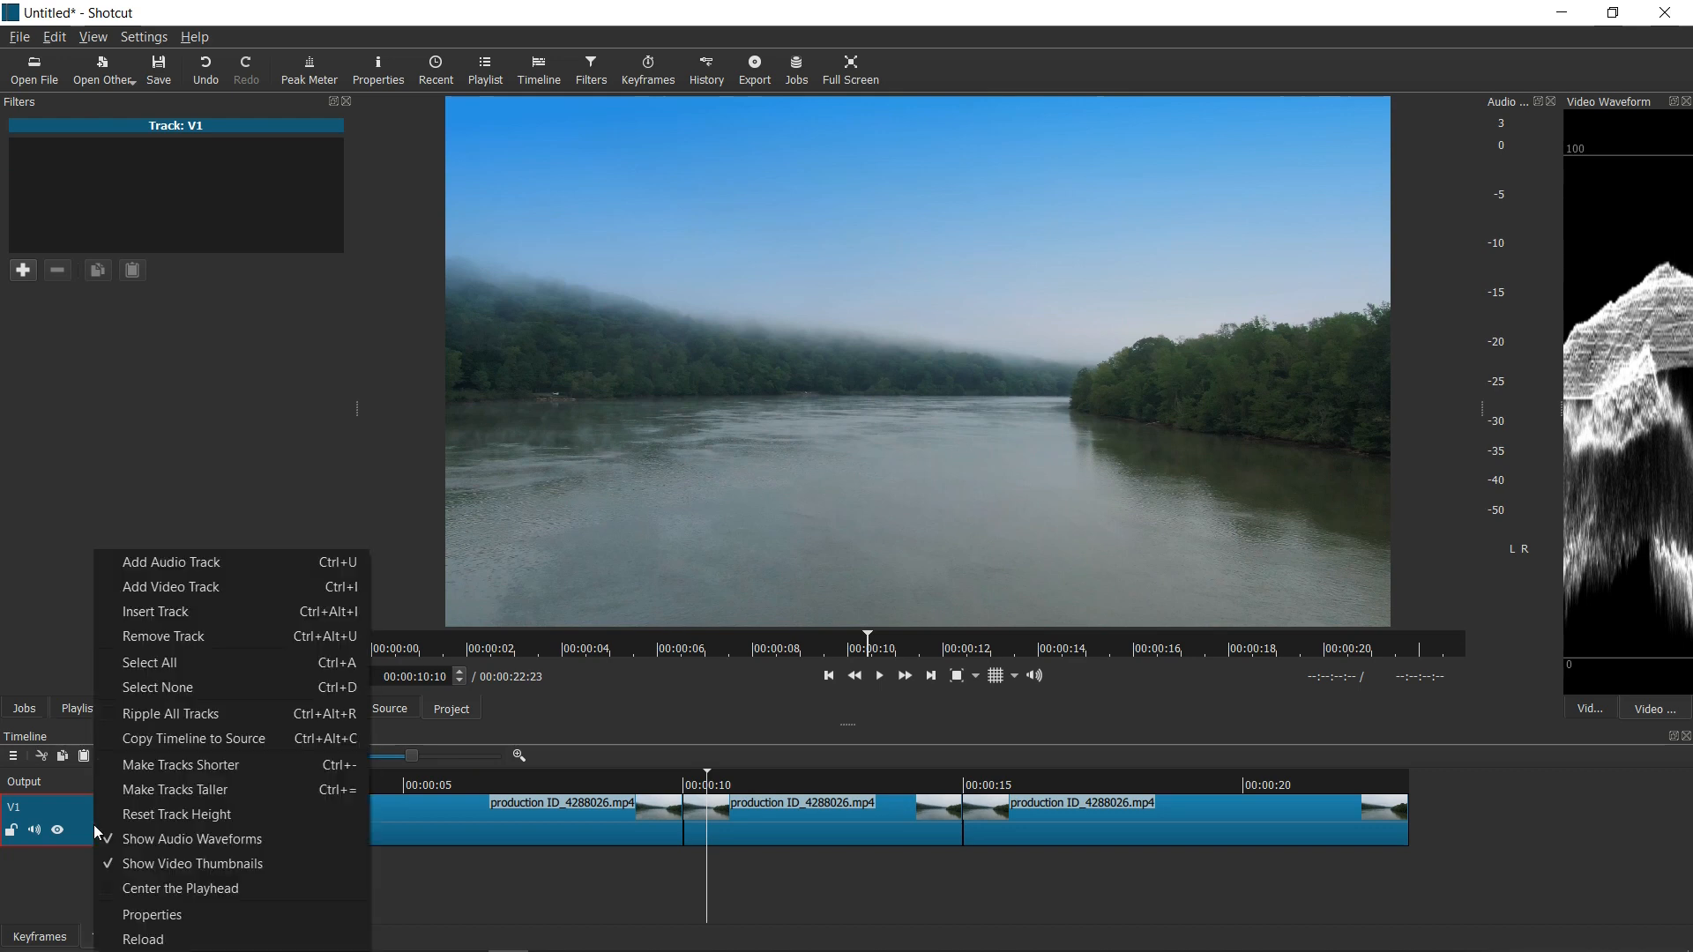
pyautogui.moveTo(155, 612)
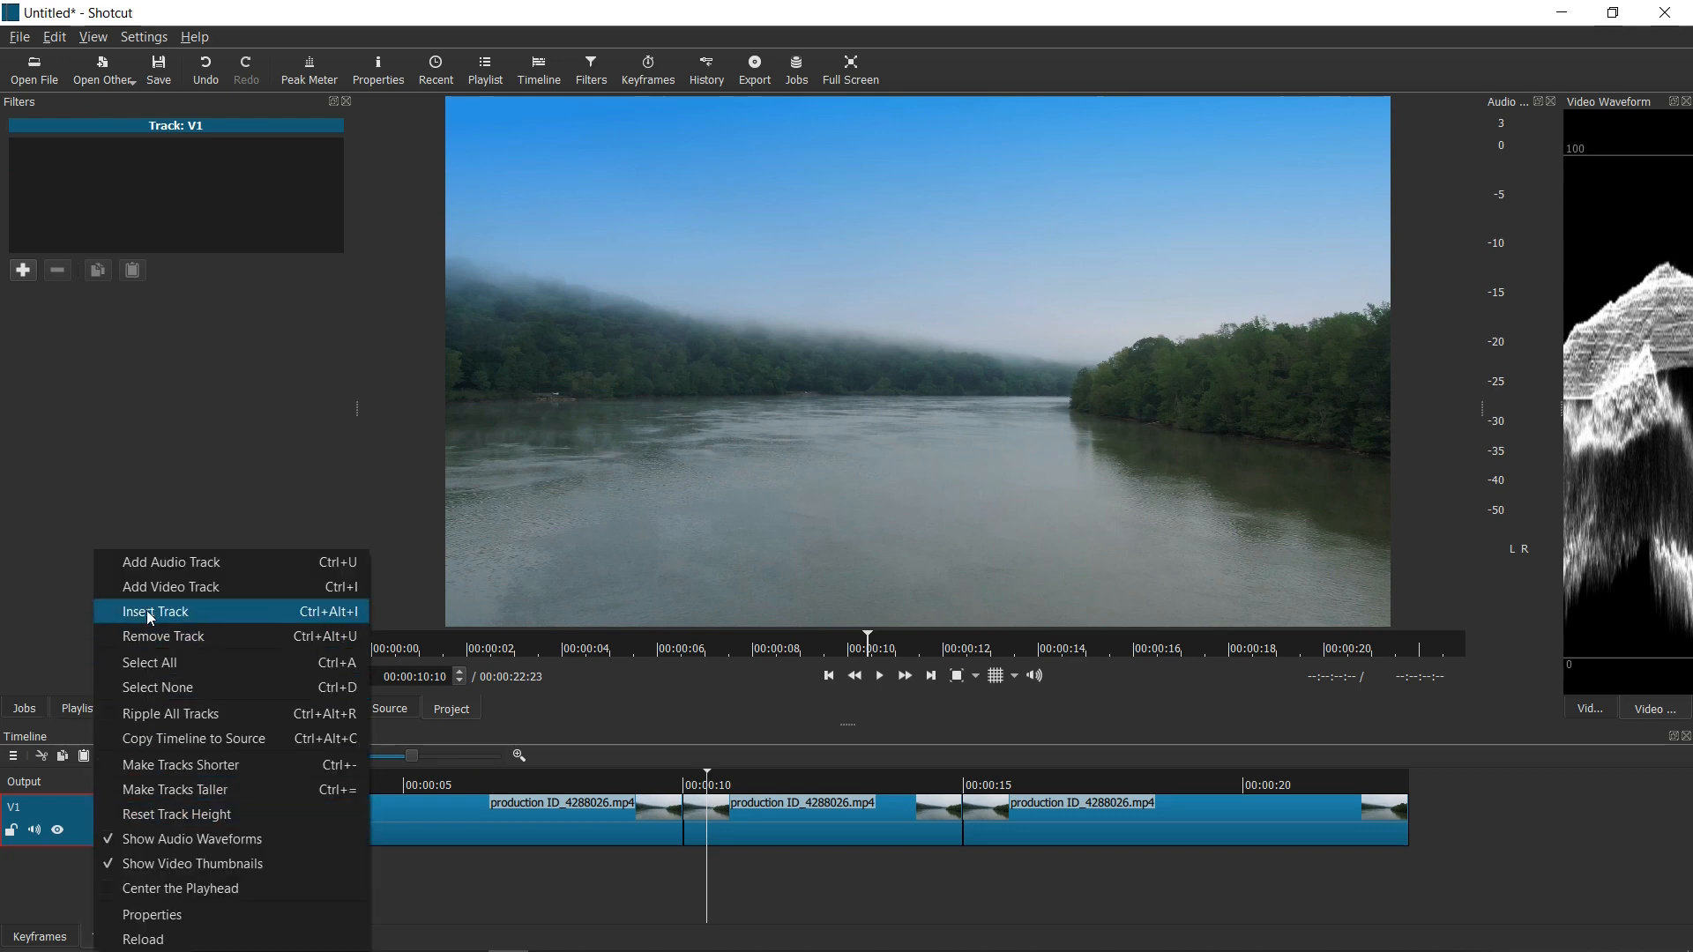
# Add an empty video track V2 above the river clips and reselect the middle clip's Gradient filter
pyautogui.click(155, 612)
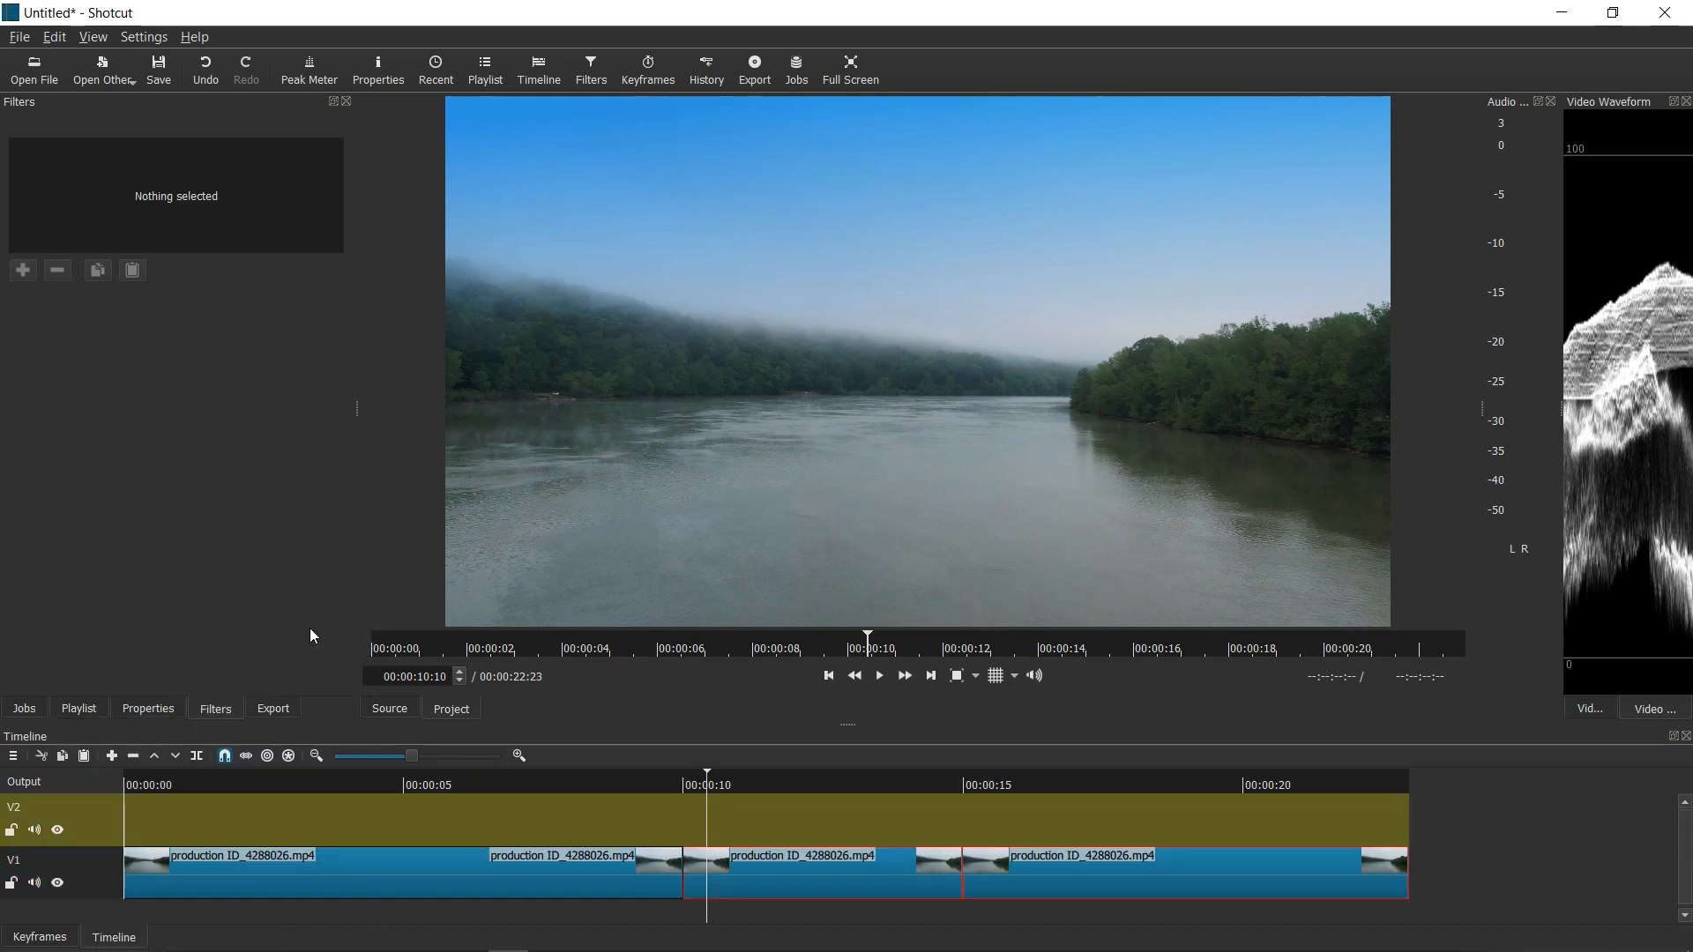
pyautogui.moveTo(759, 767)
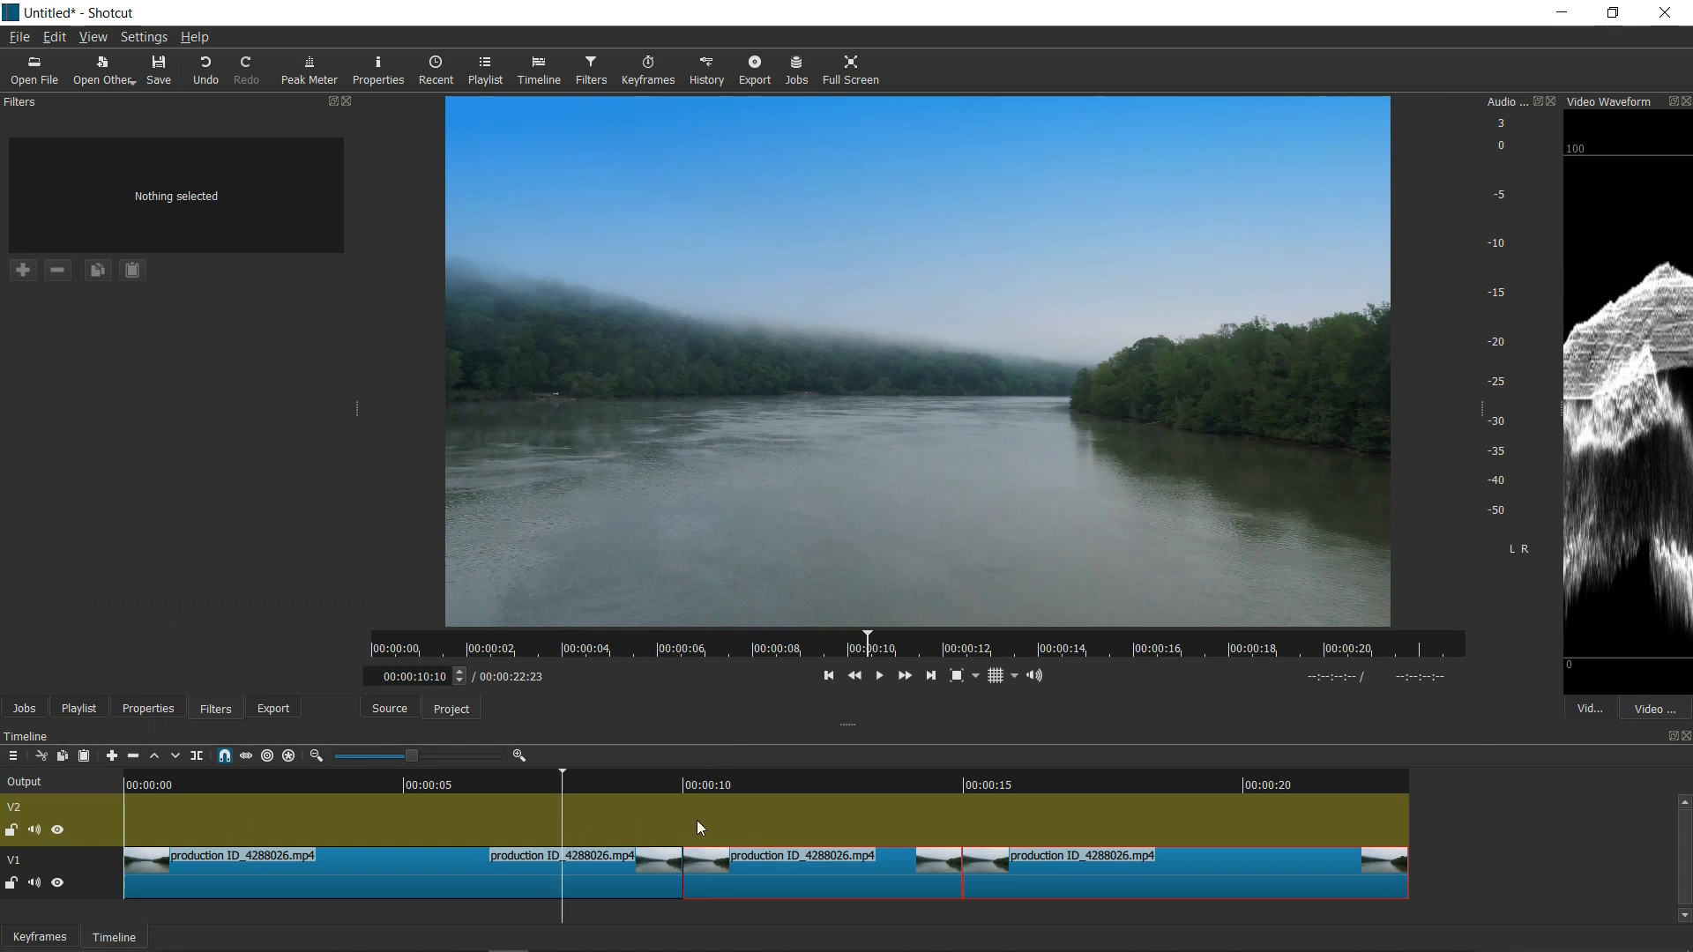
pyautogui.click(711, 817)
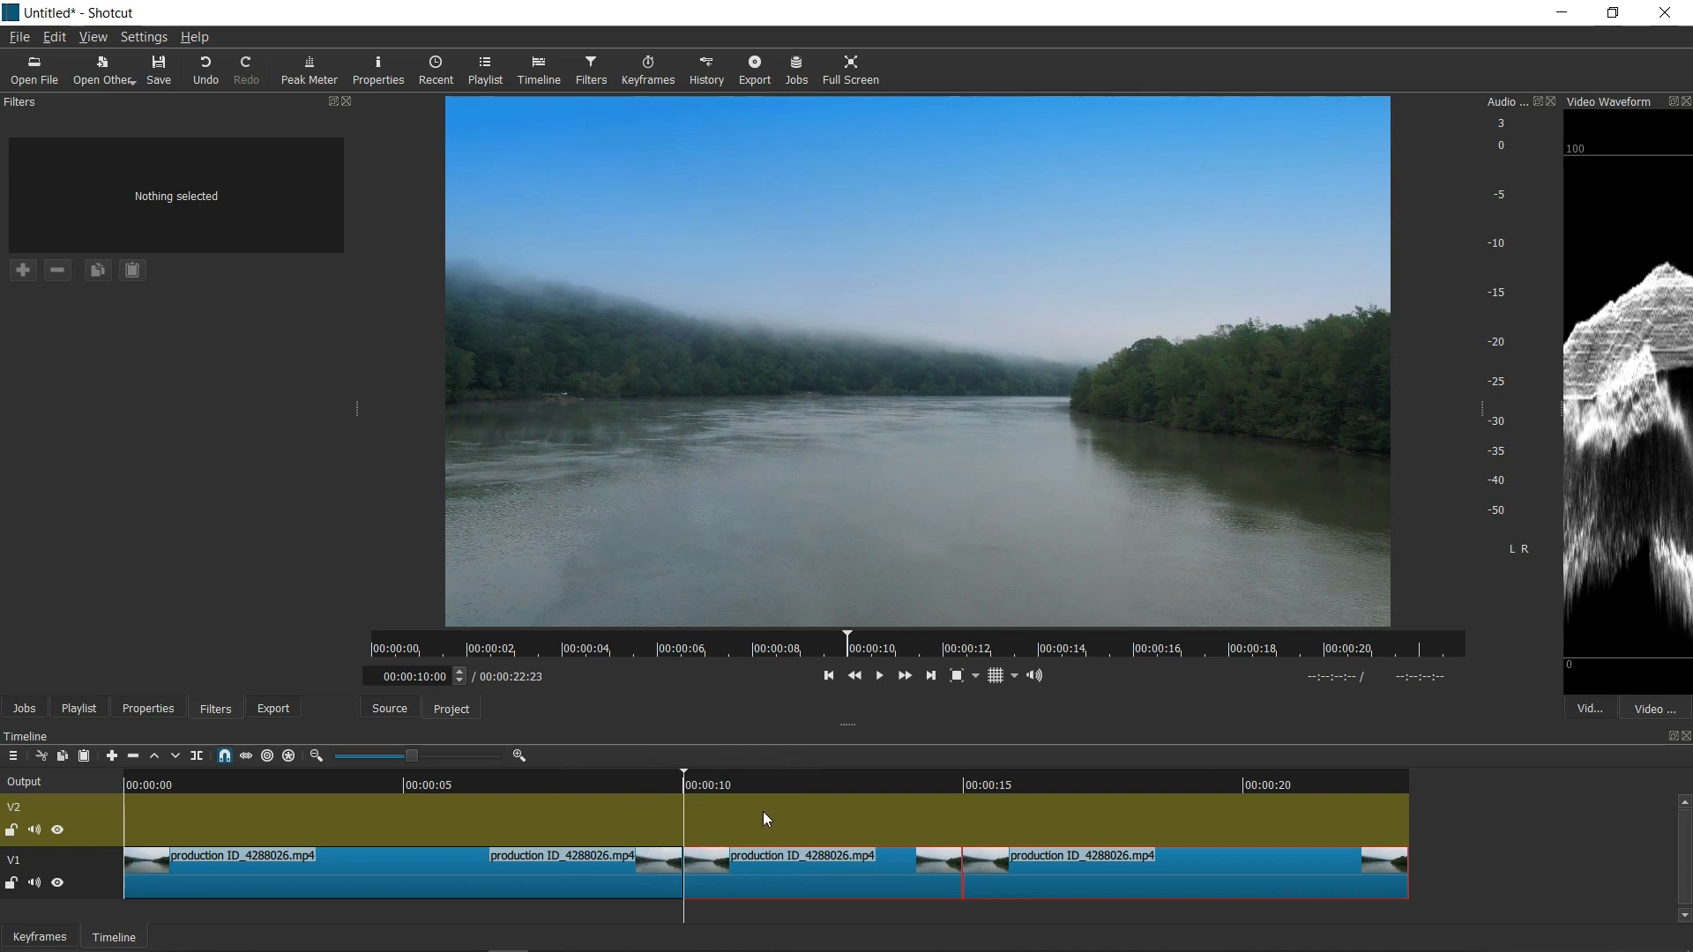
pyautogui.moveTo(778, 860)
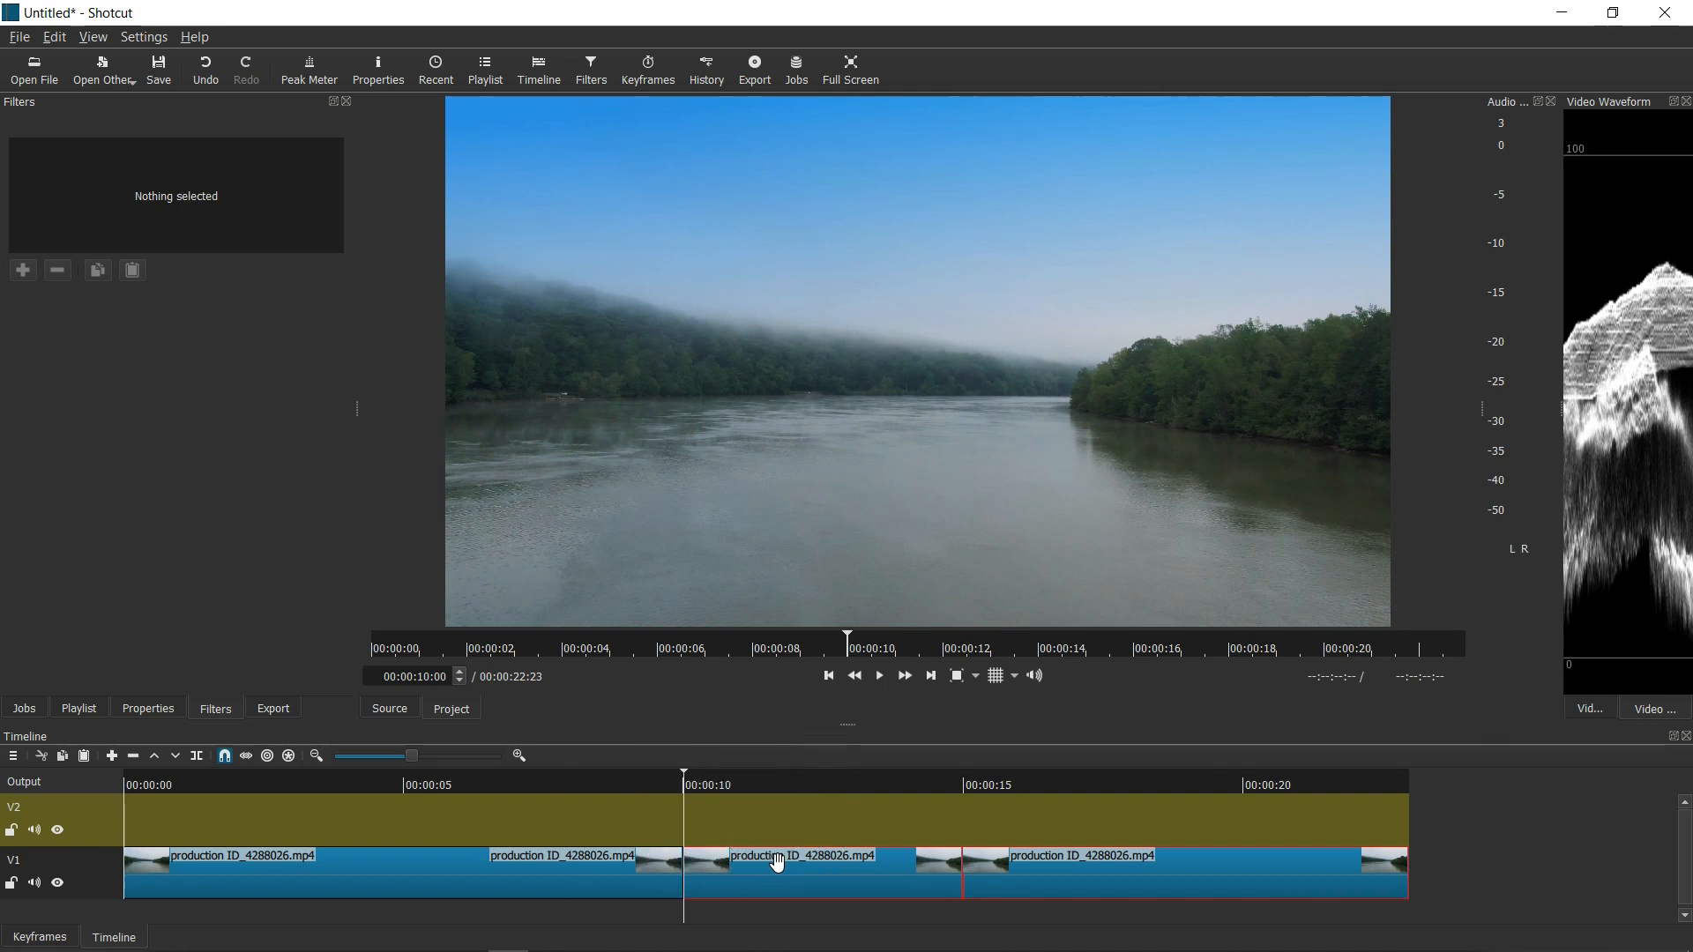
pyautogui.click(1048, 871)
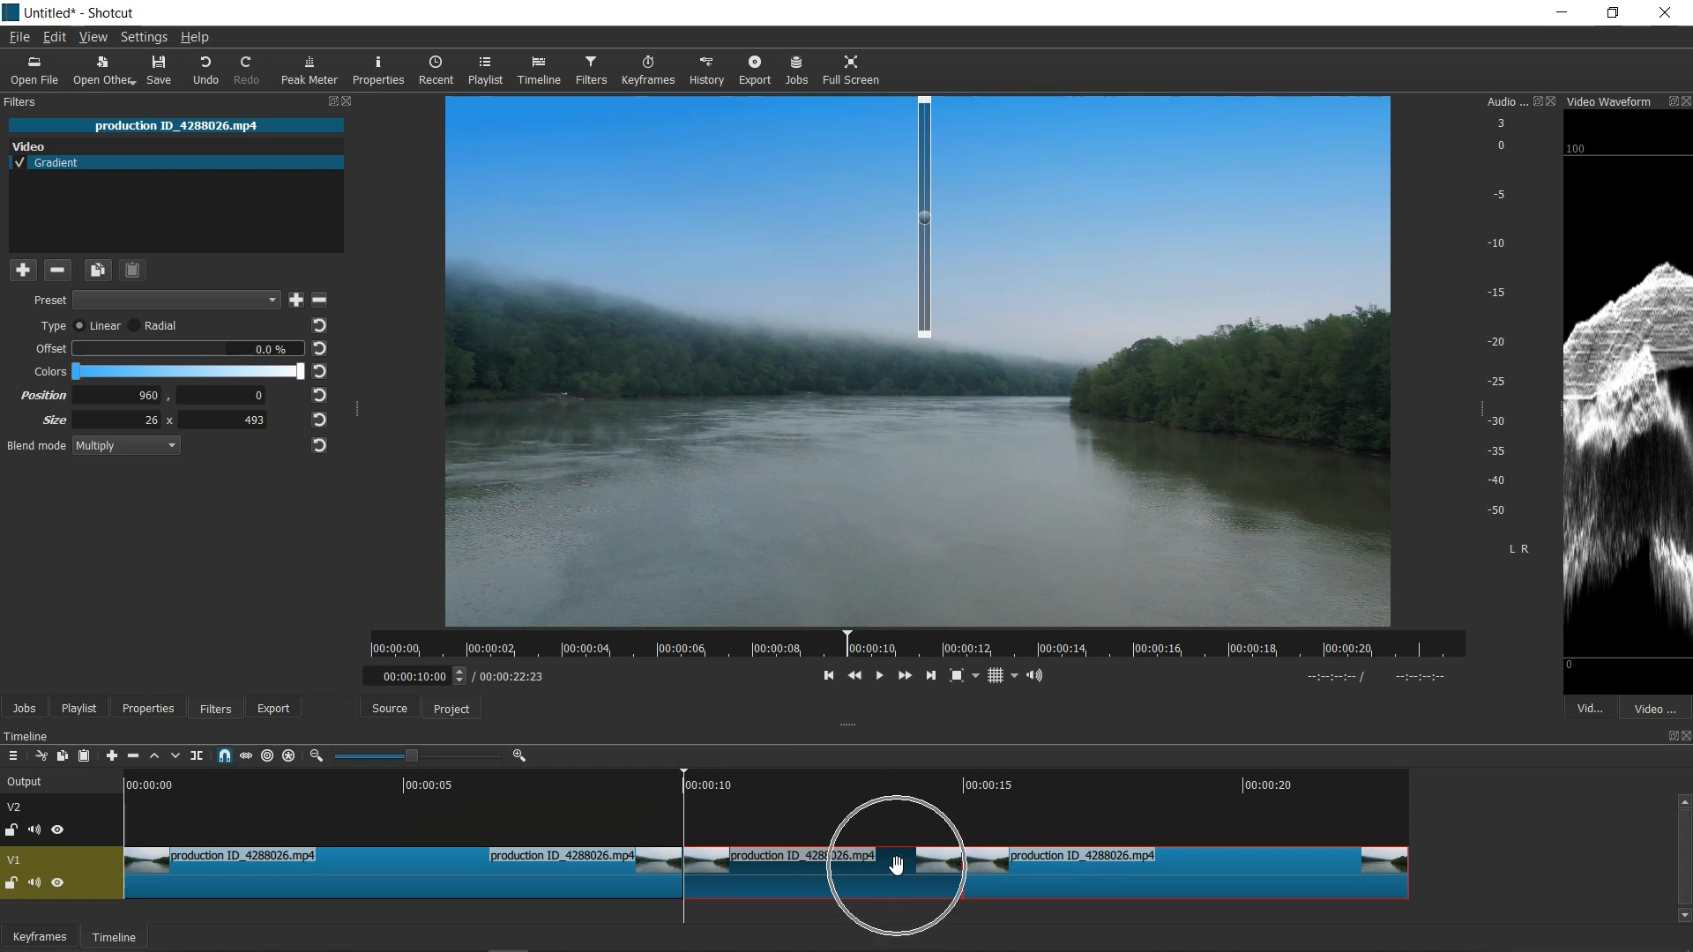
pyautogui.click(859, 855)
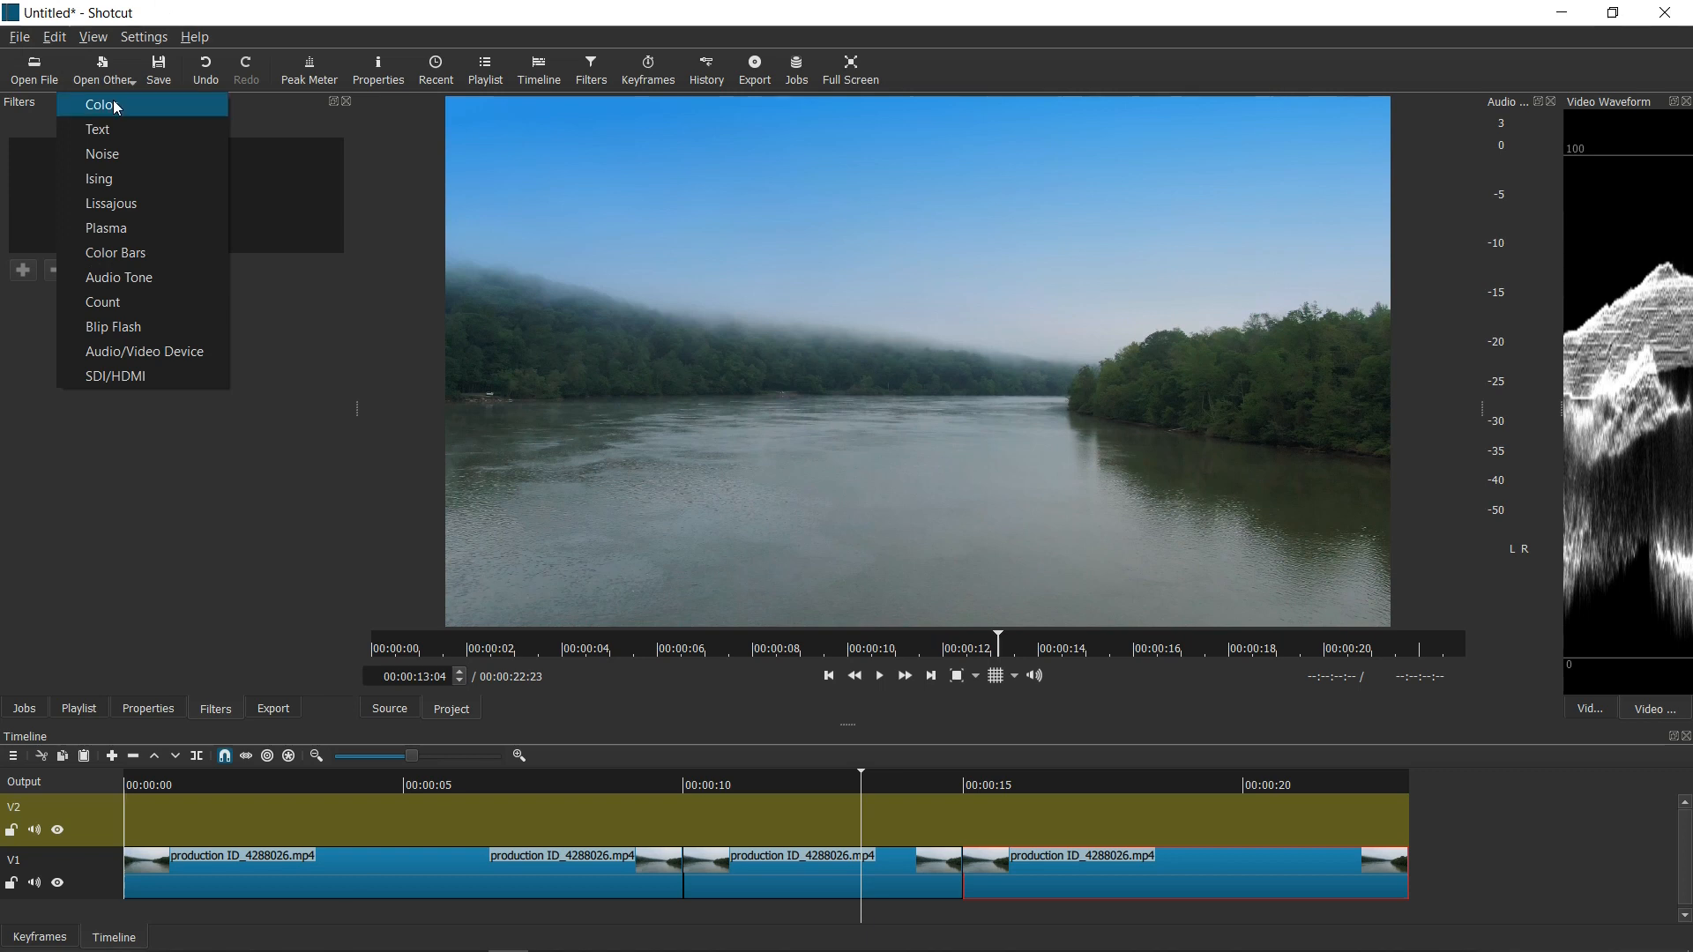
# Create a new solid colour clip in white (#ffffff) via Other > Color
pyautogui.click(99, 104)
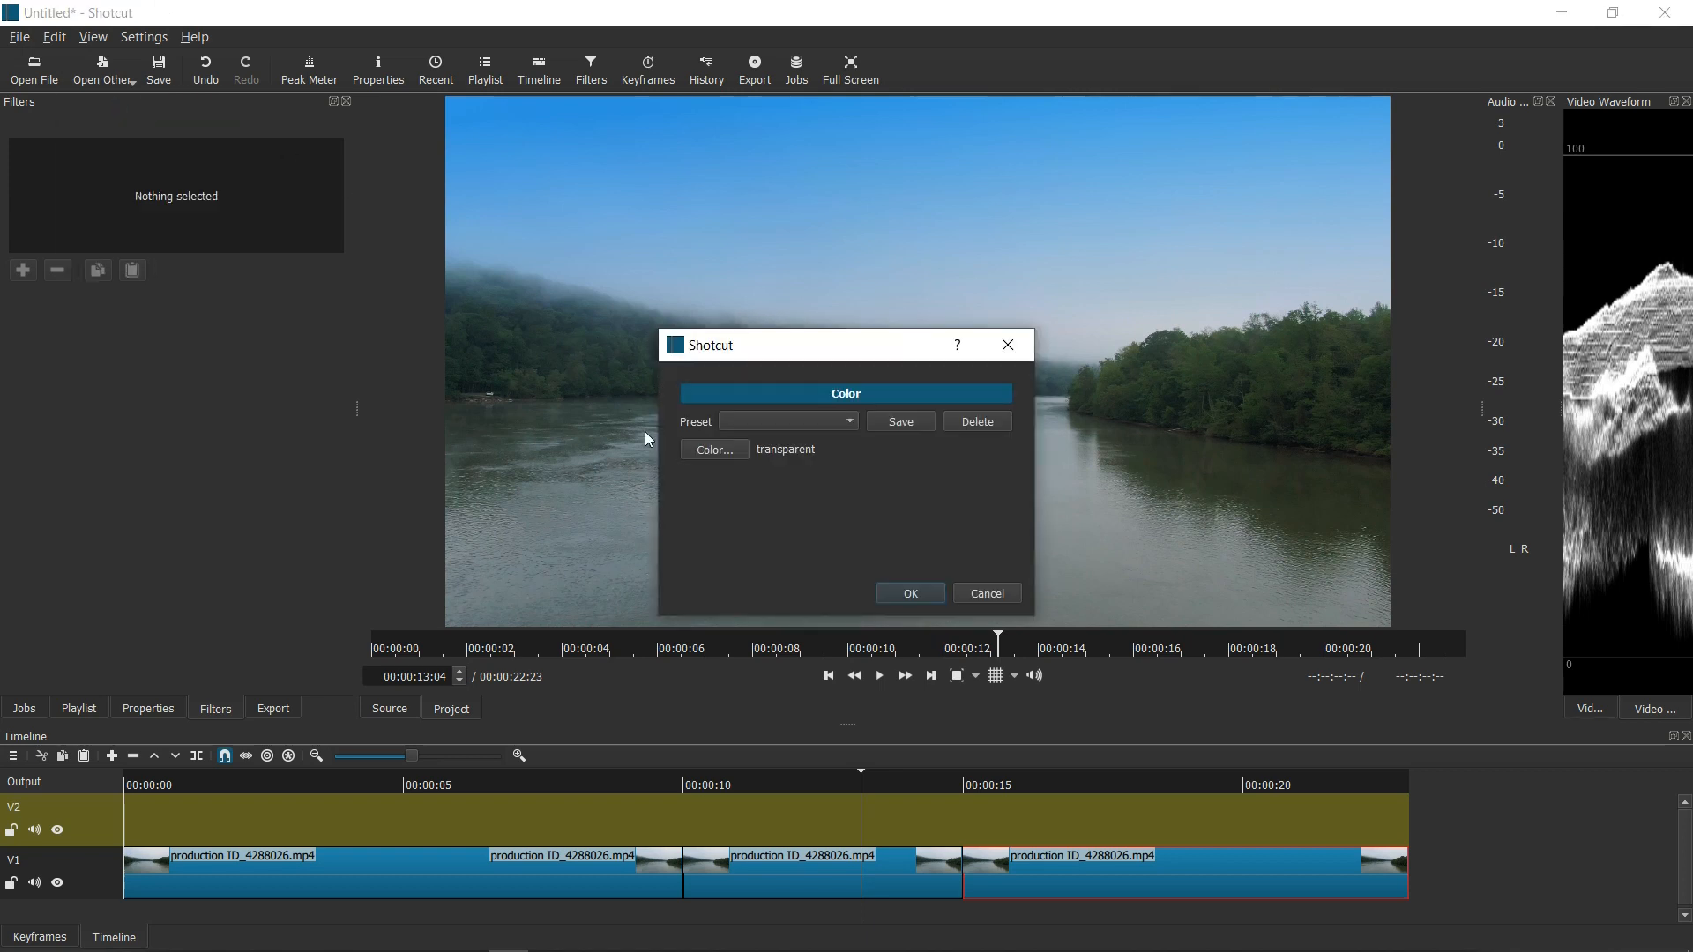
pyautogui.click(712, 449)
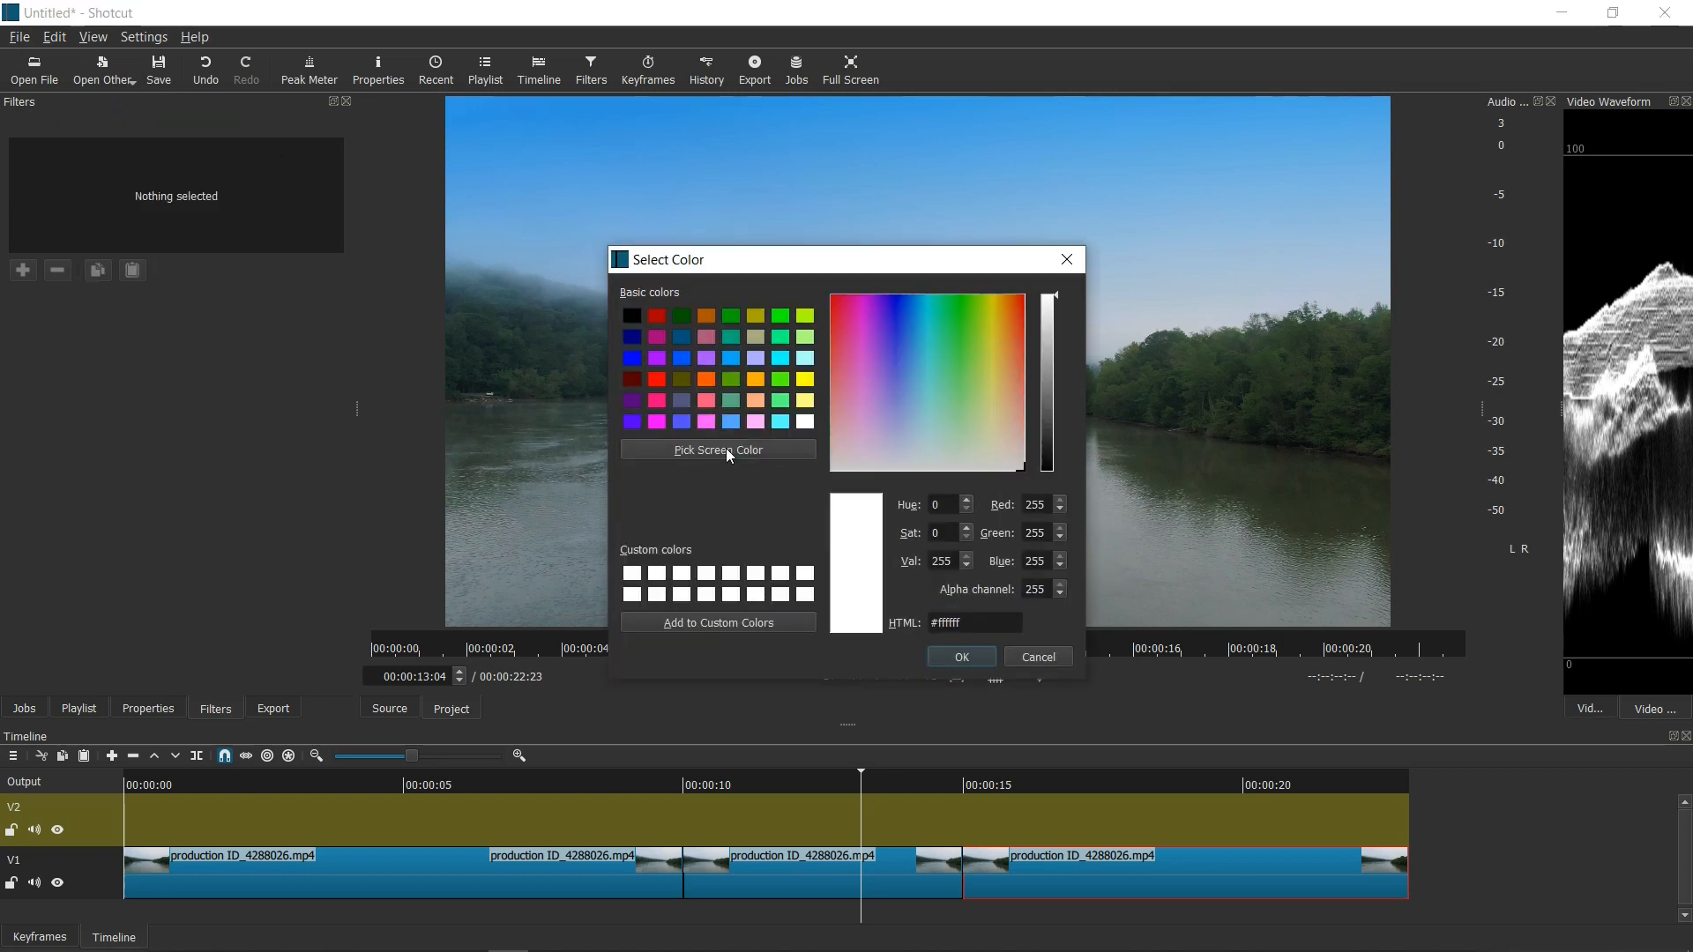
pyautogui.moveTo(631, 572)
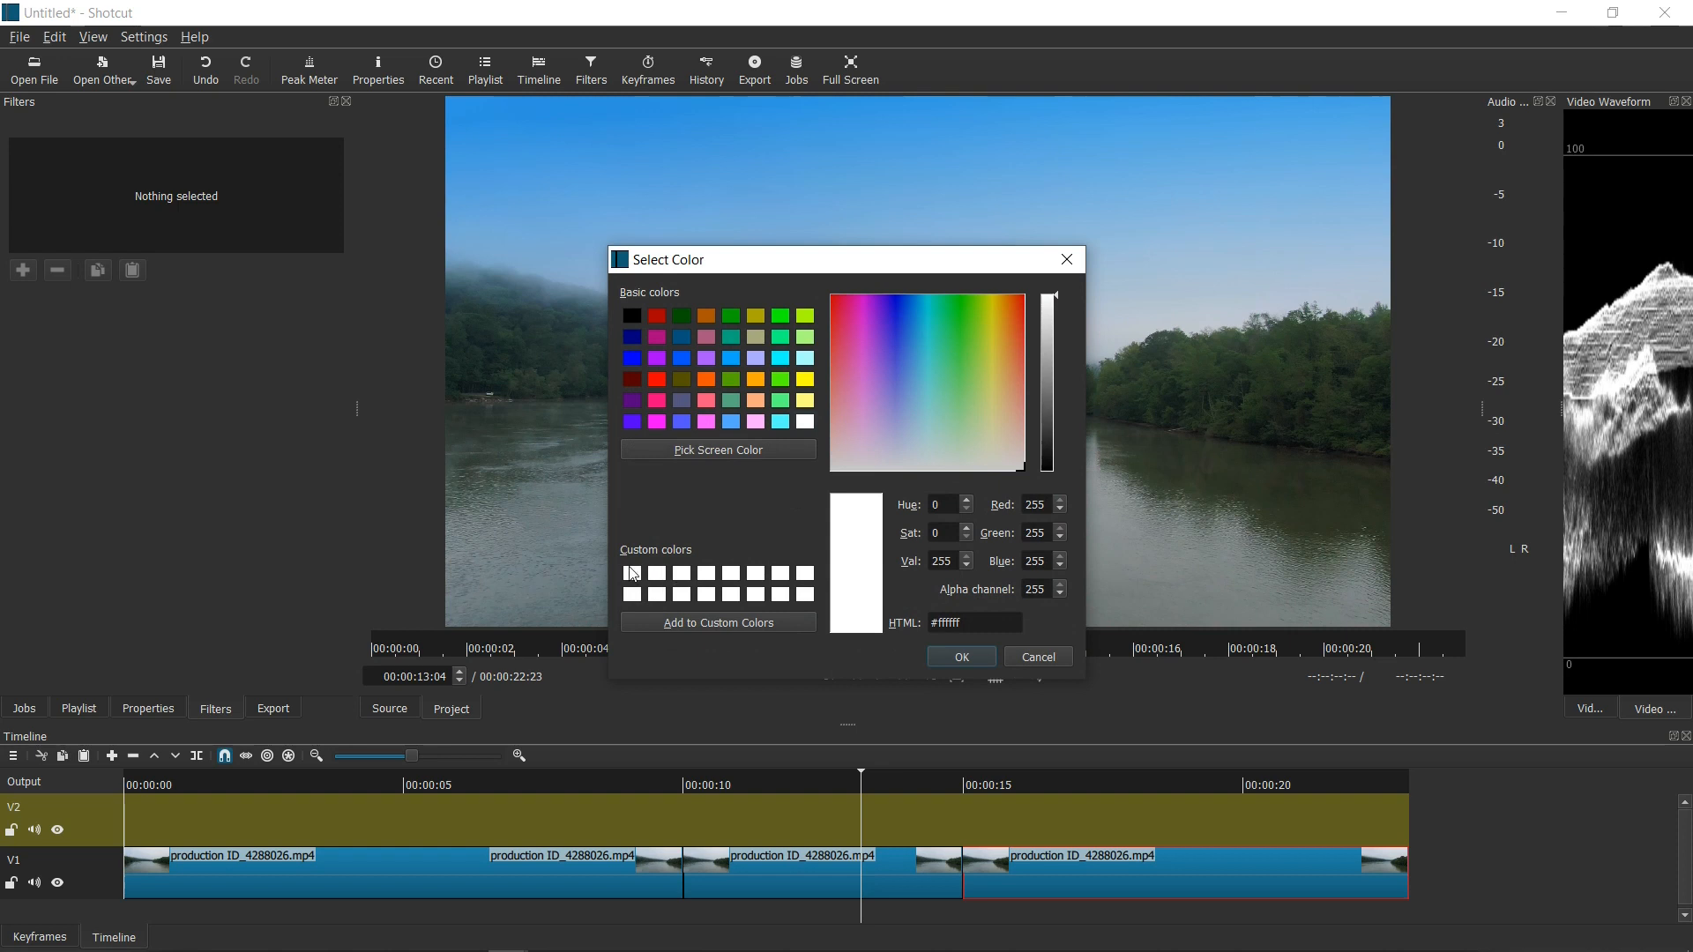
pyautogui.click(960, 656)
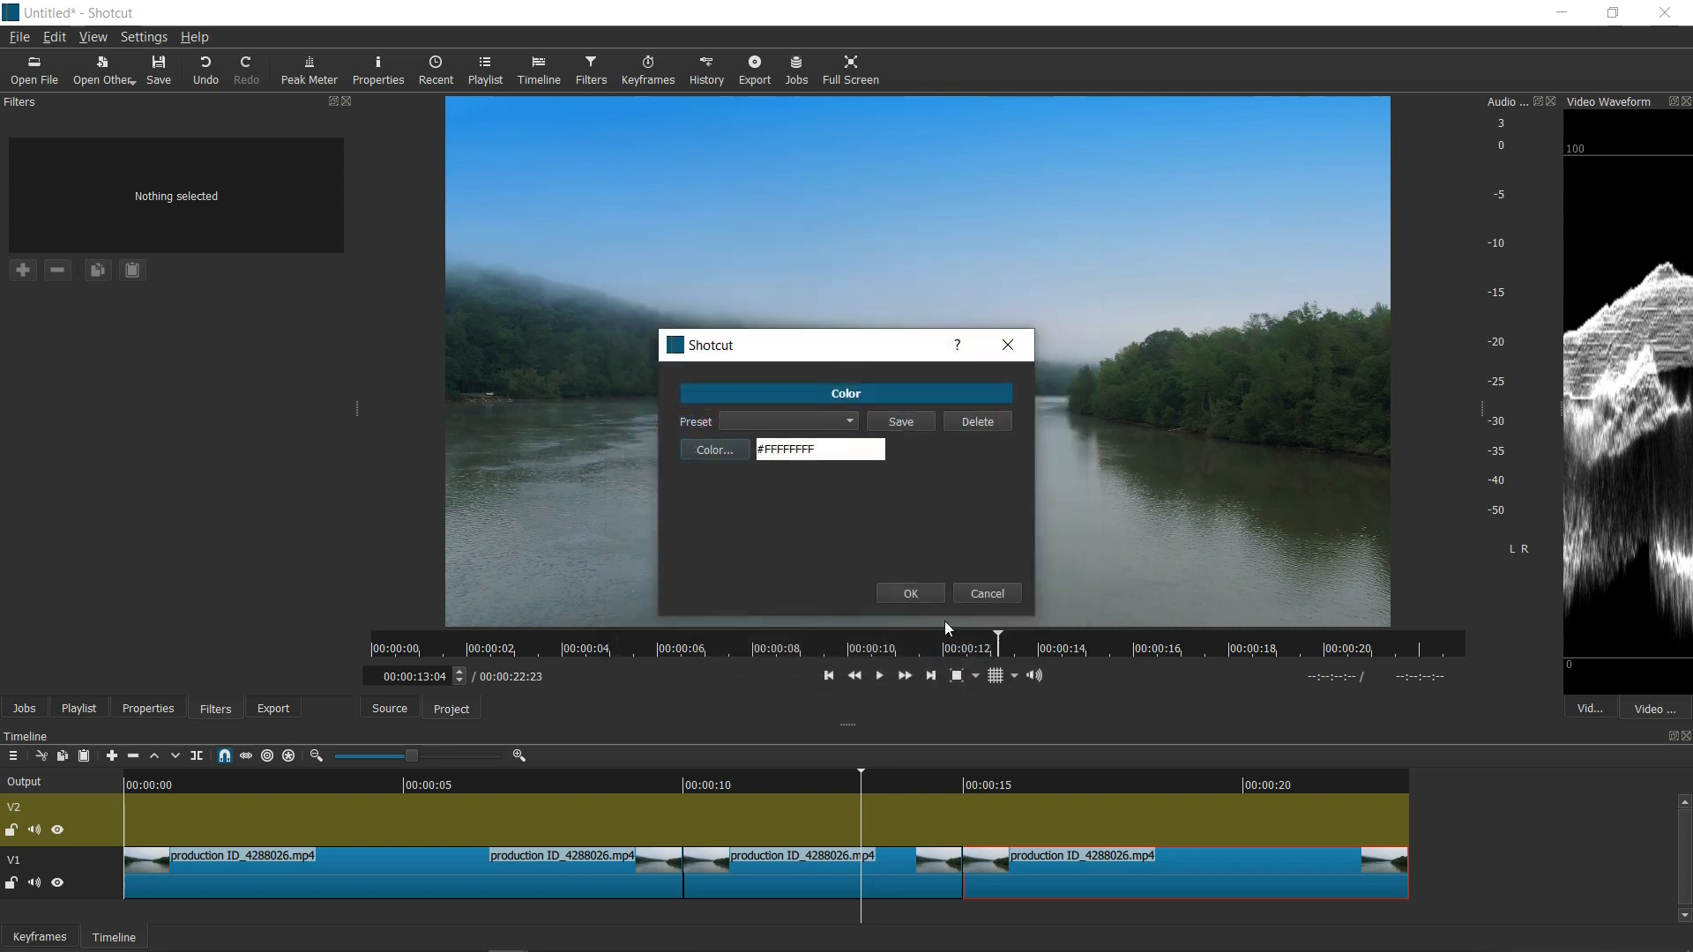
pyautogui.click(909, 592)
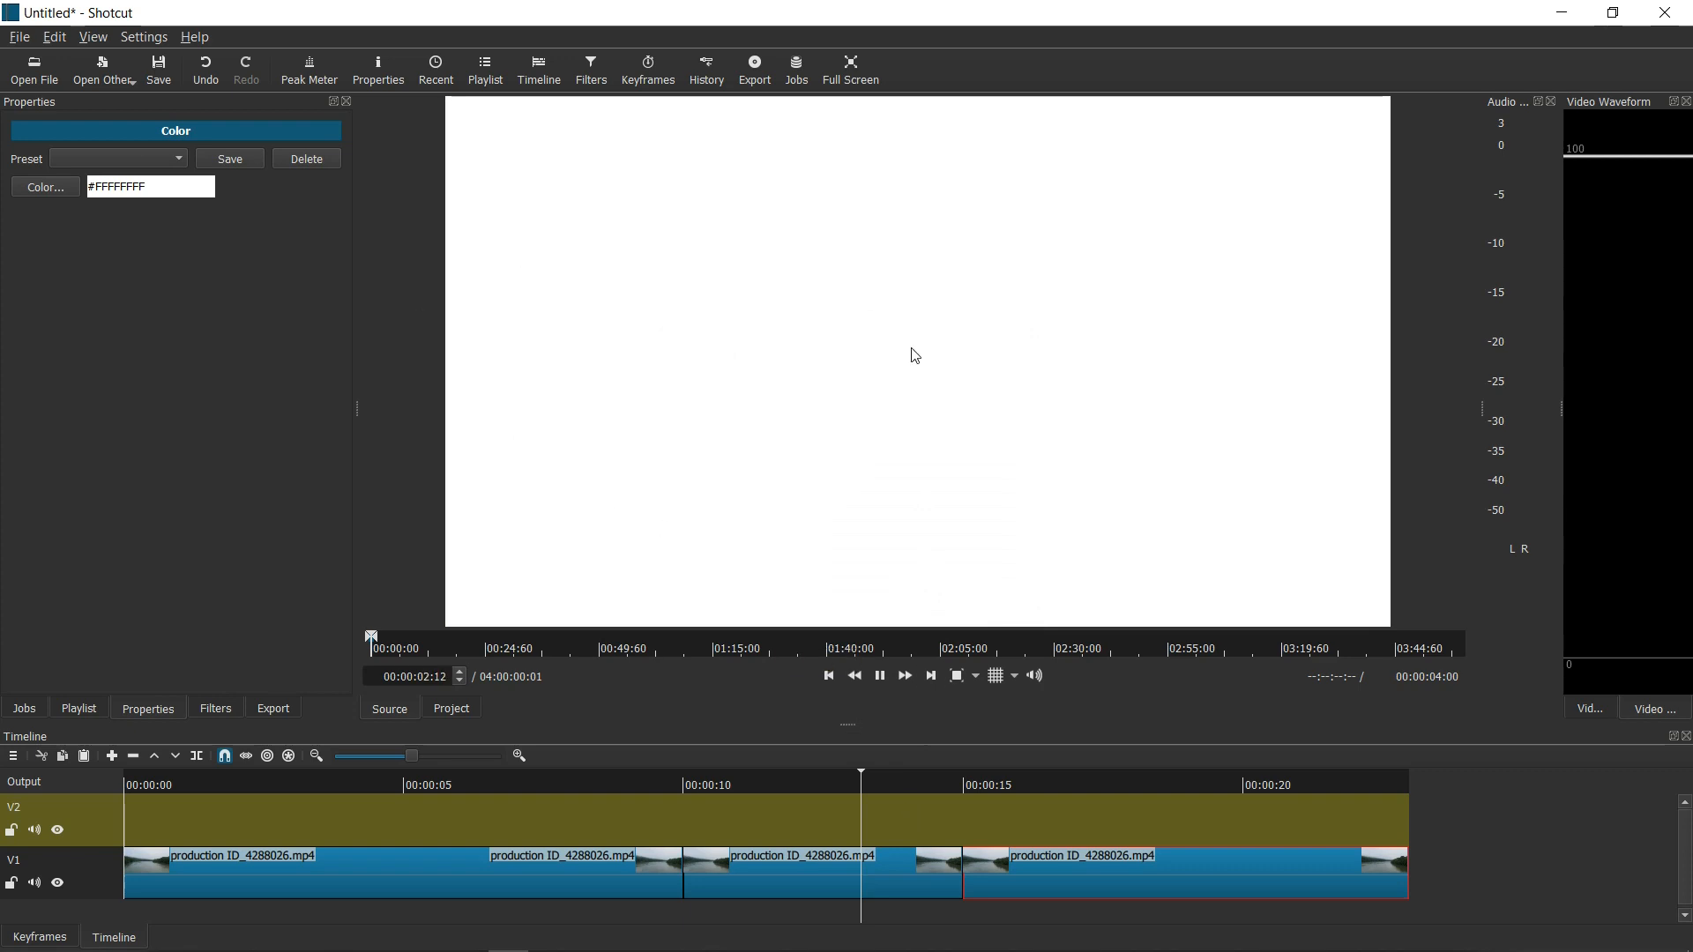
# Place the white clip on track V2 from about 16 to 21 s above the last river clip
pyautogui.click(878, 676)
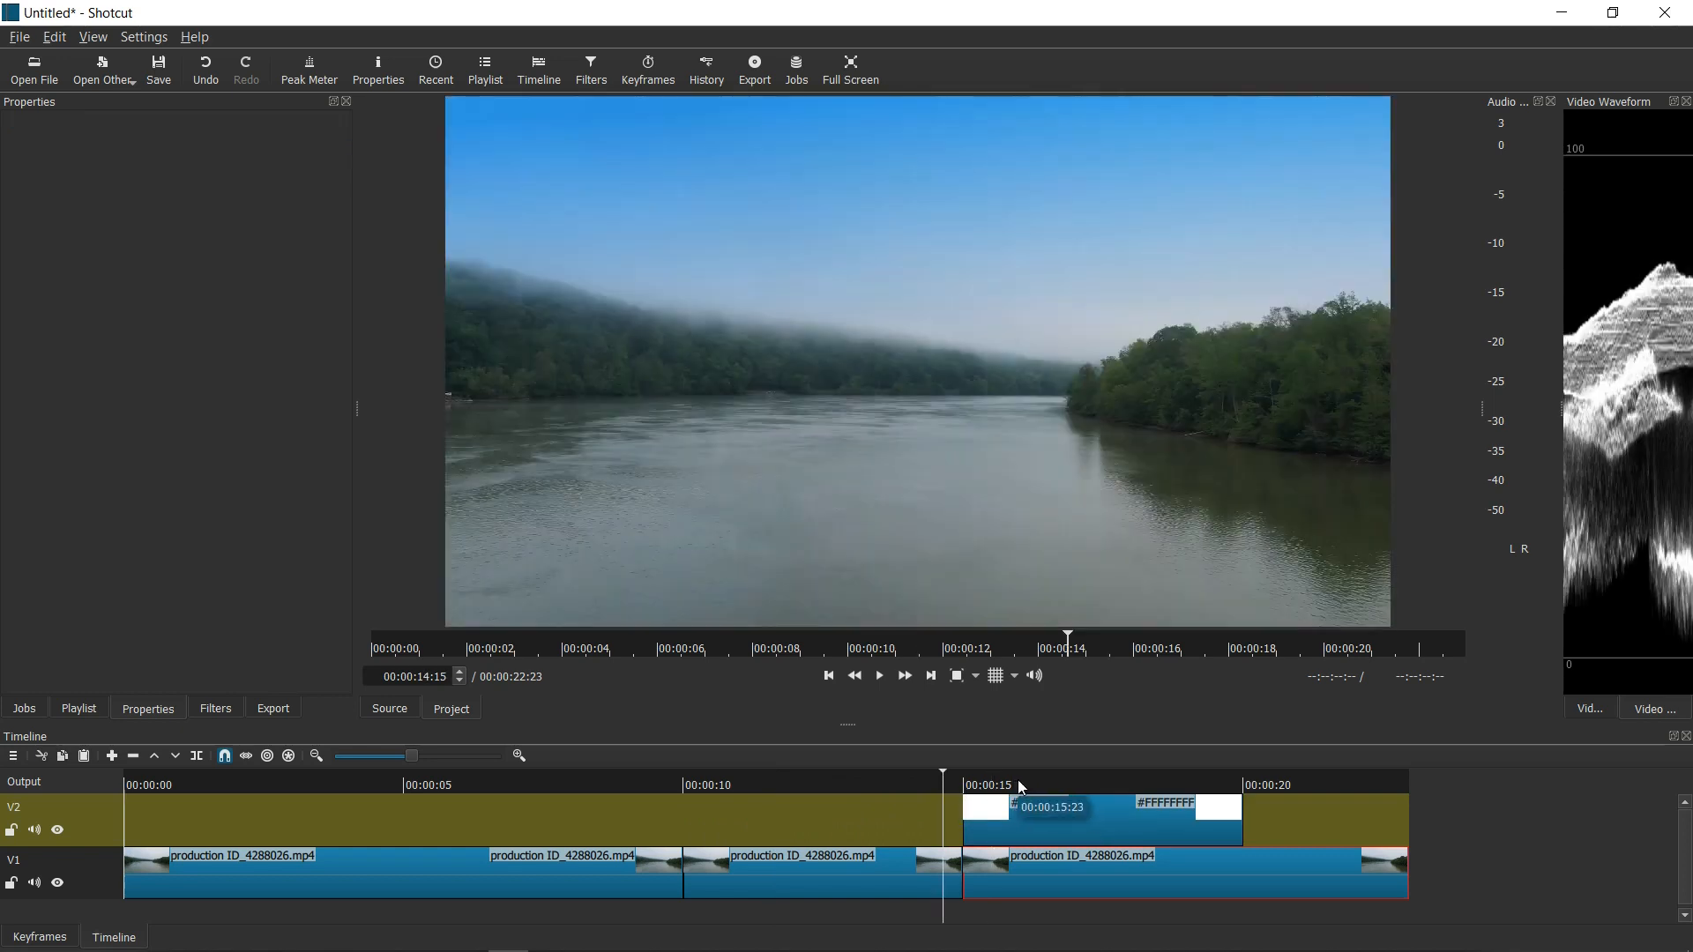
pyautogui.click(1089, 804)
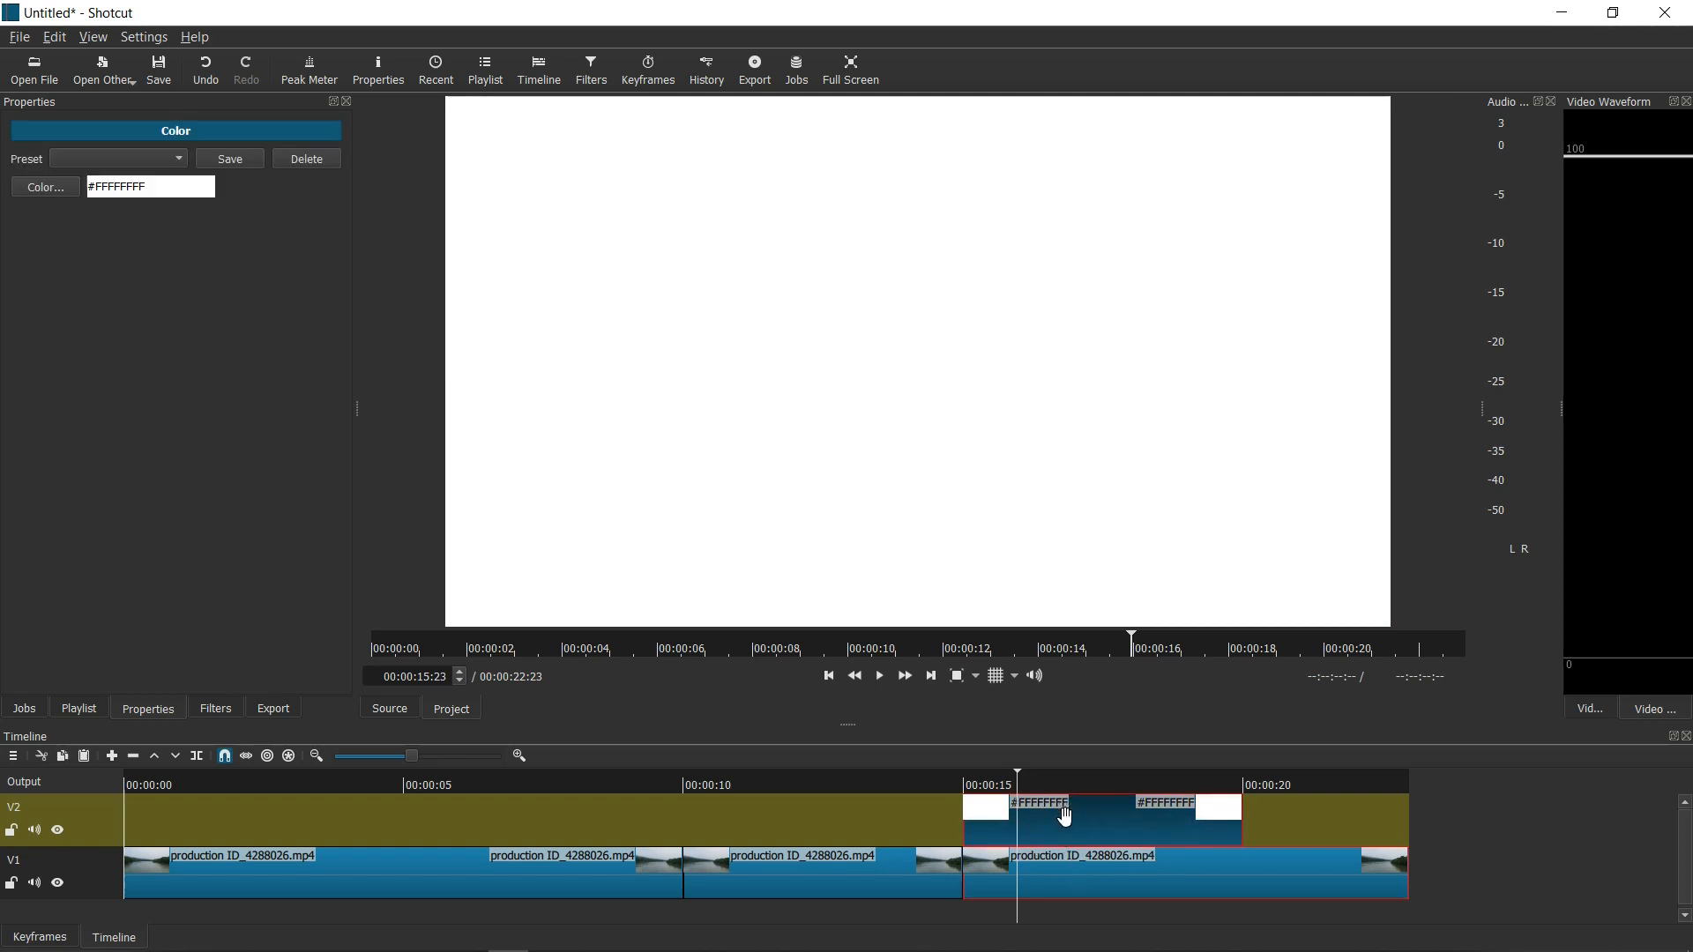
pyautogui.moveTo(1081, 825)
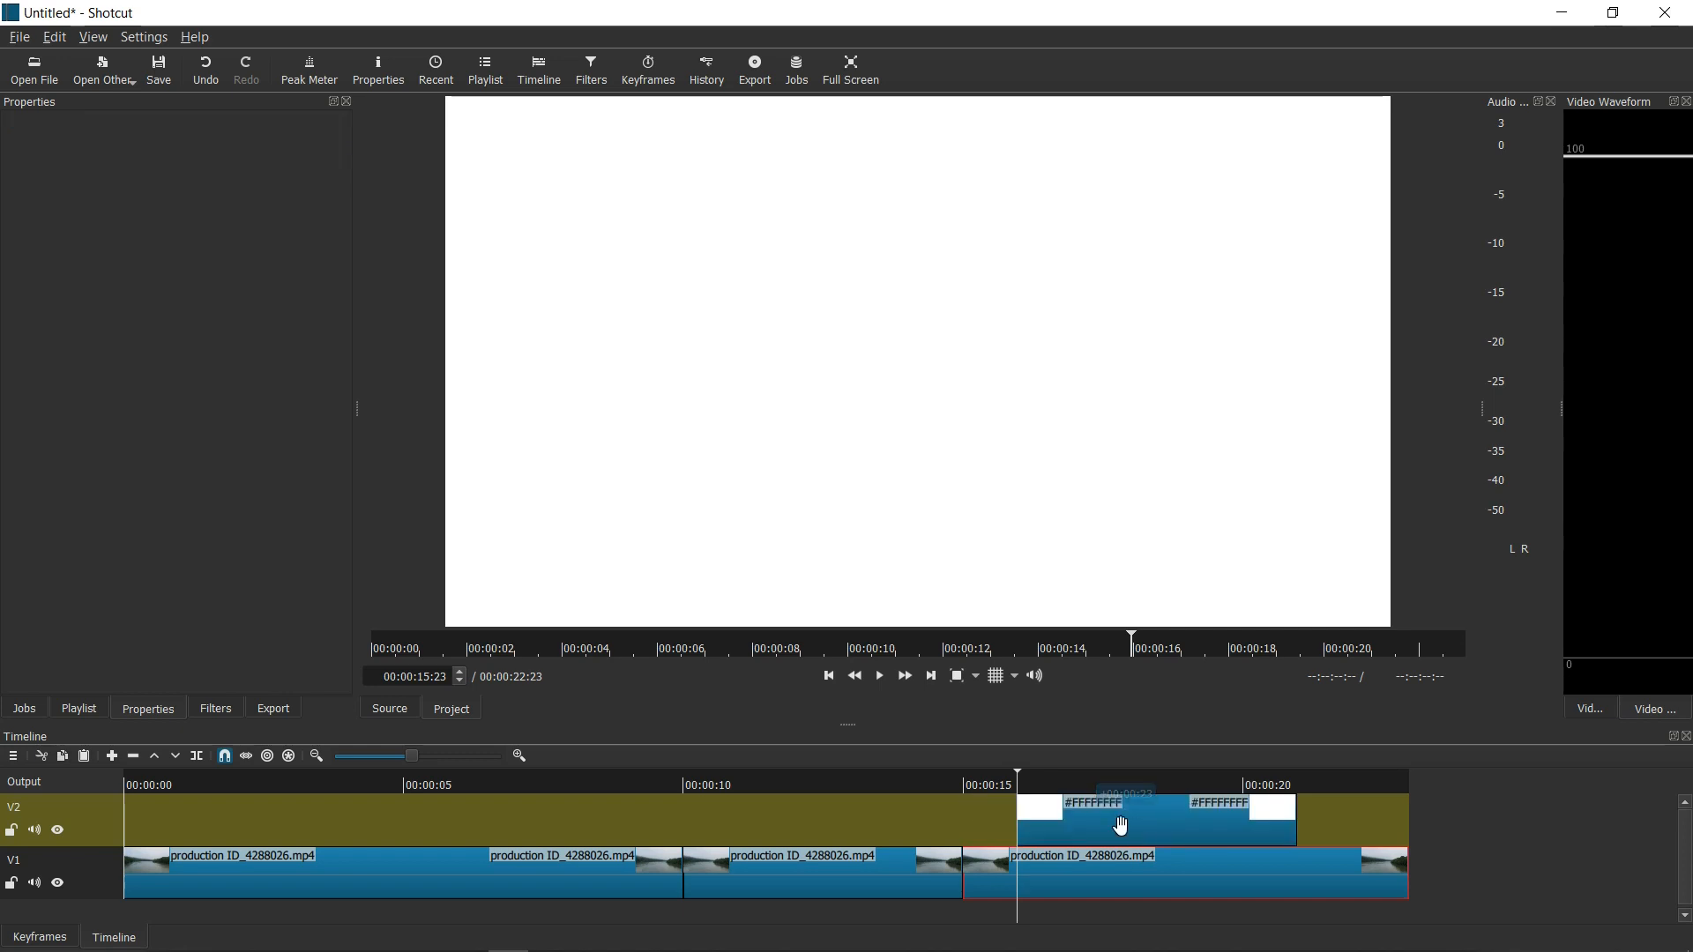
pyautogui.click(1123, 820)
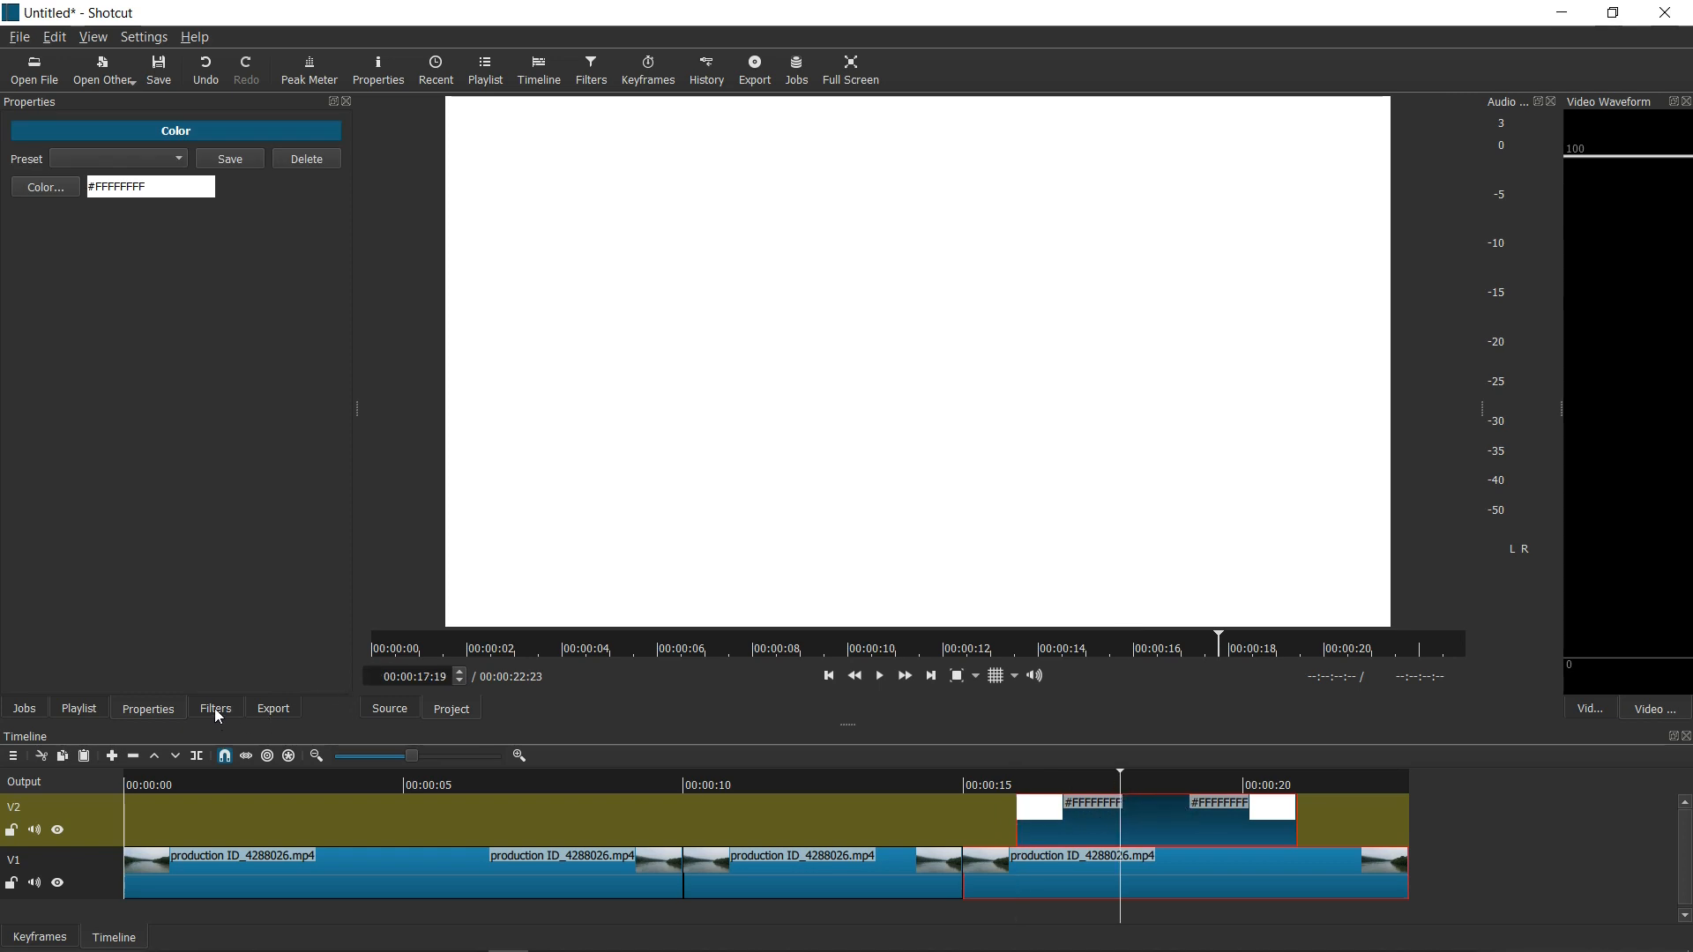
# Add a Gradient filter to the white clip, giving a white-to-black fade
pyautogui.click(215, 709)
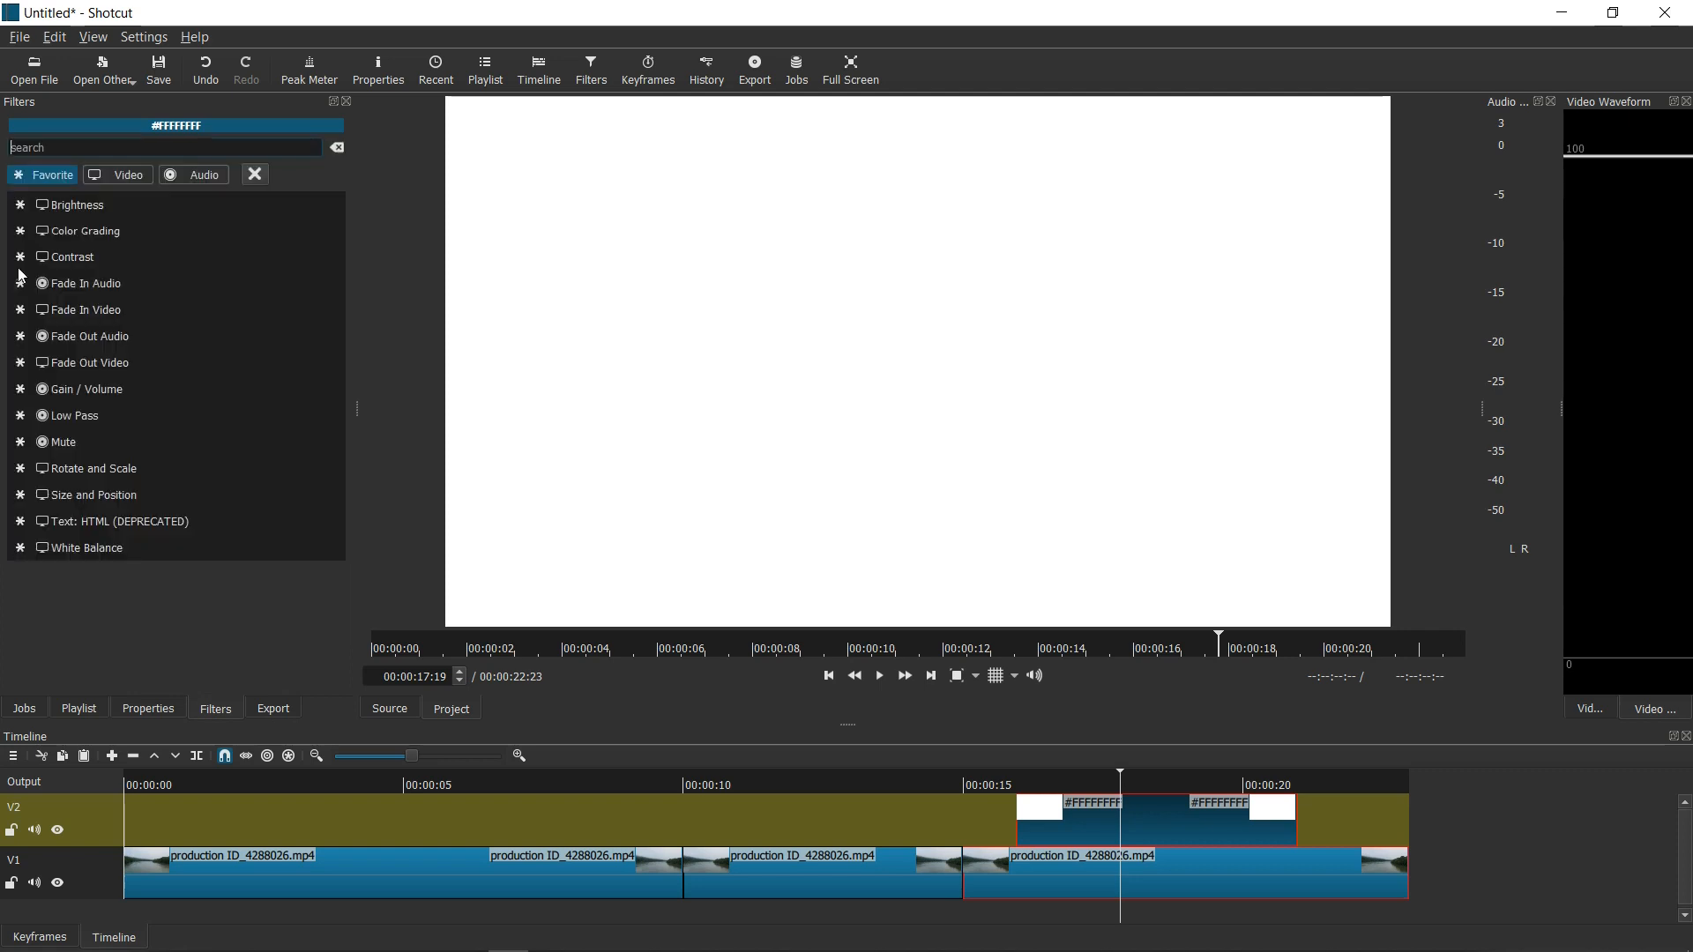
pyautogui.write('g')
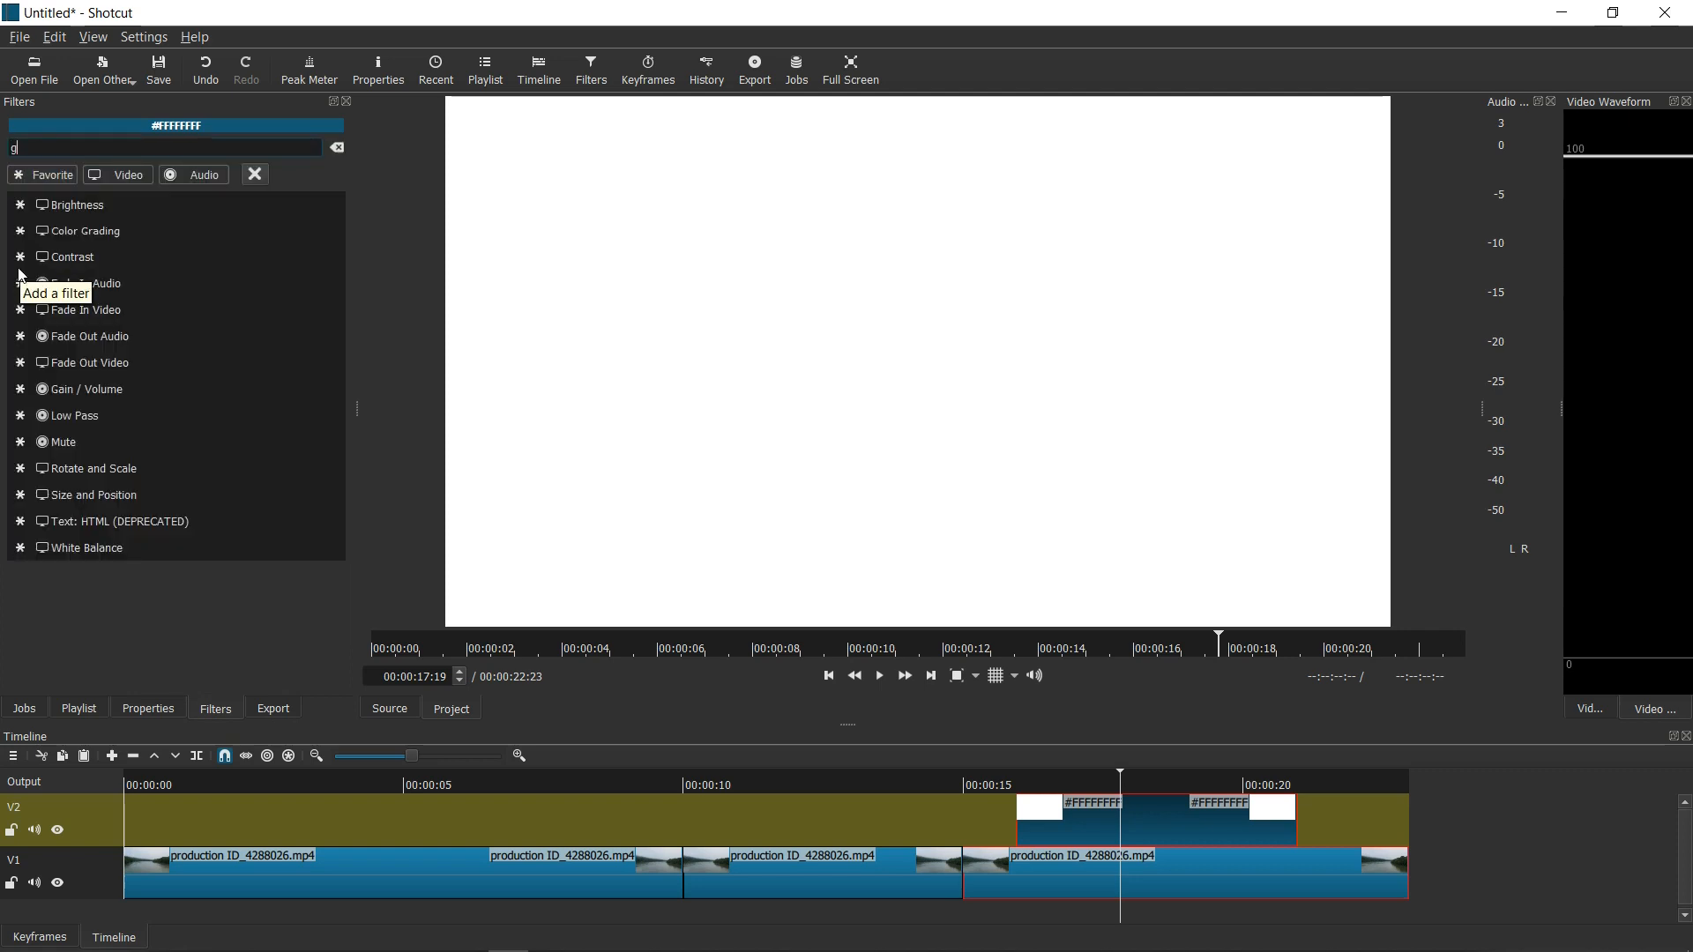
pyautogui.write('rad')
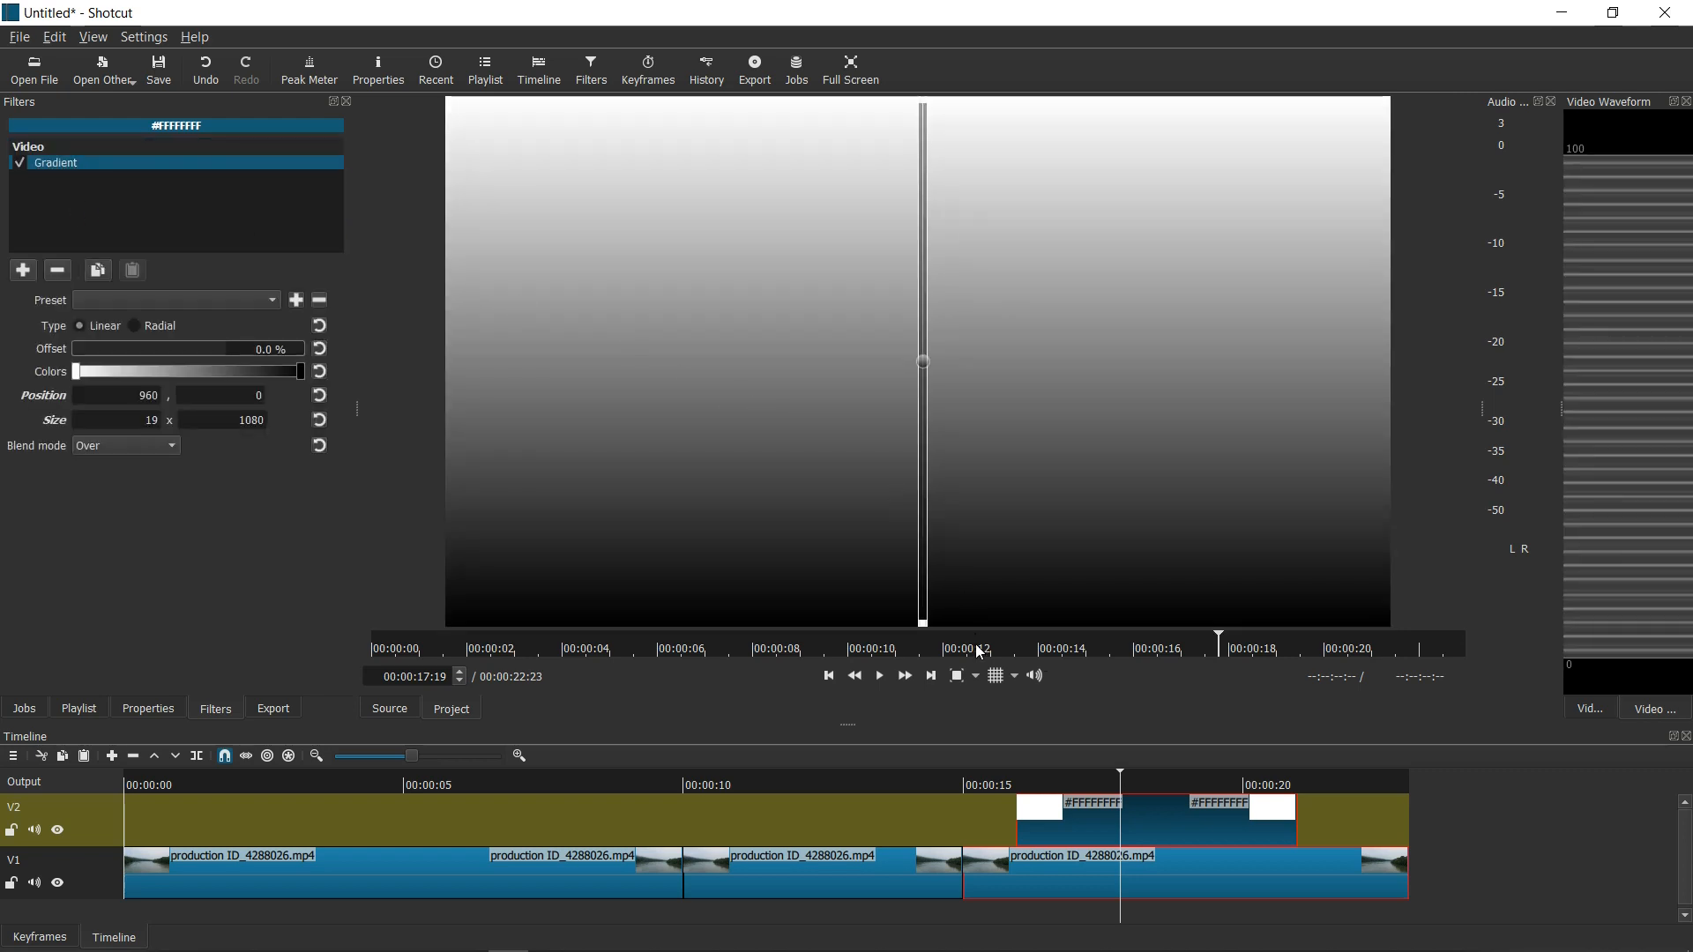
pyautogui.click(1079, 811)
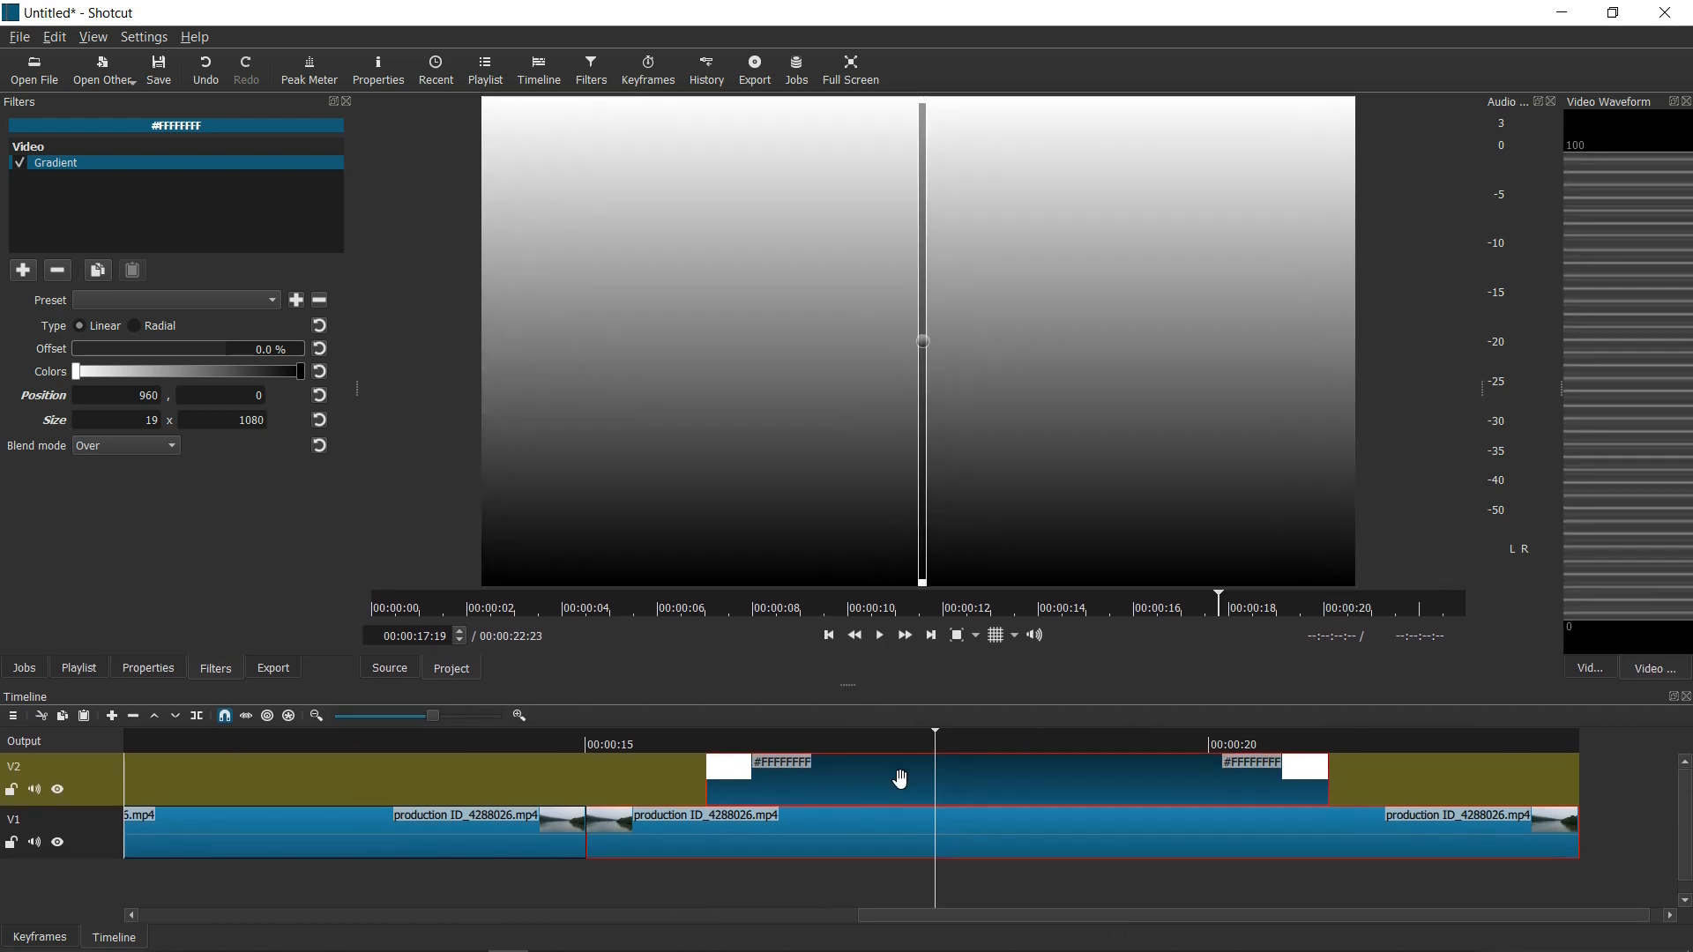
pyautogui.moveTo(949, 591)
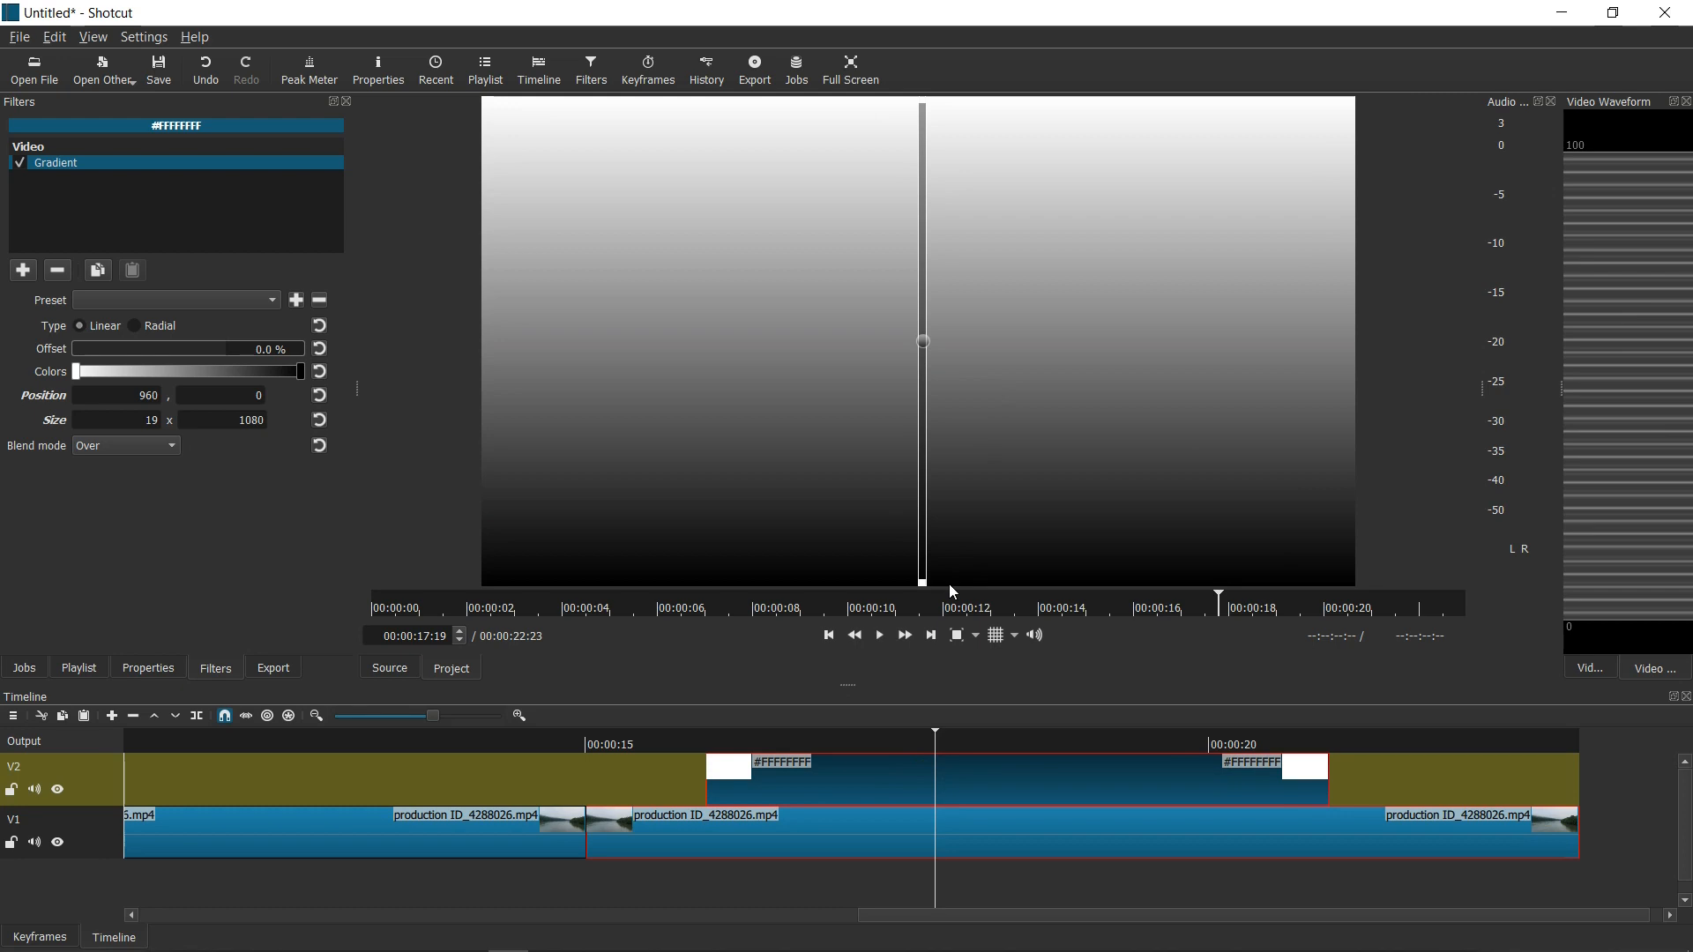
pyautogui.moveTo(932, 527)
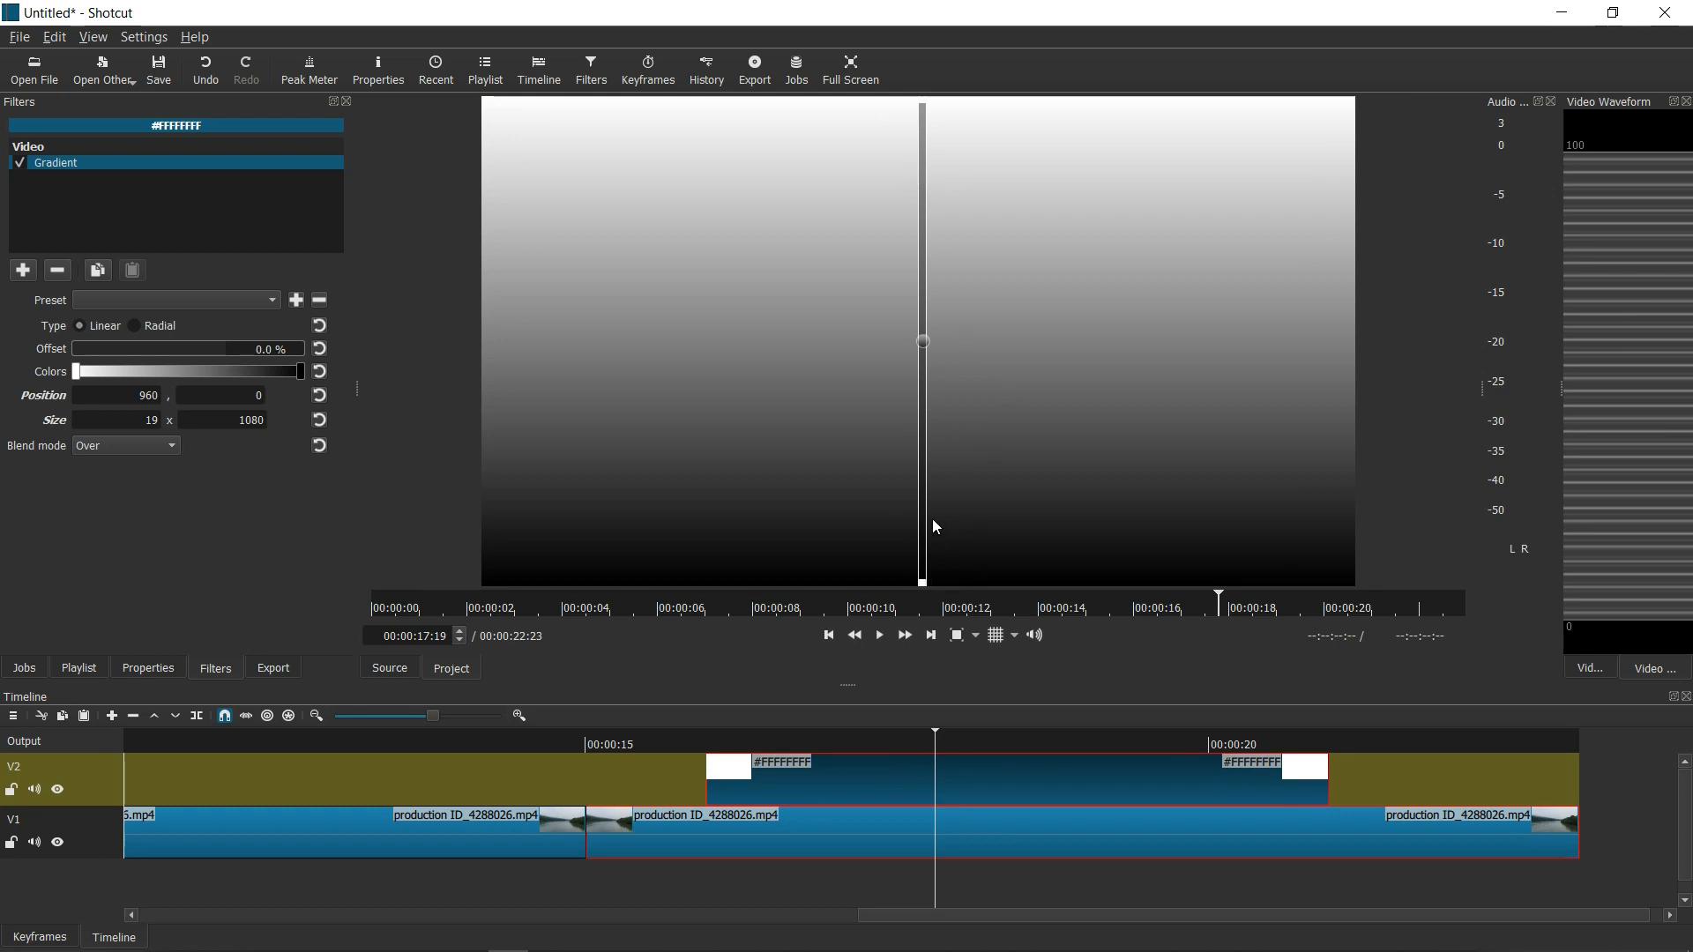
pyautogui.moveTo(182, 450)
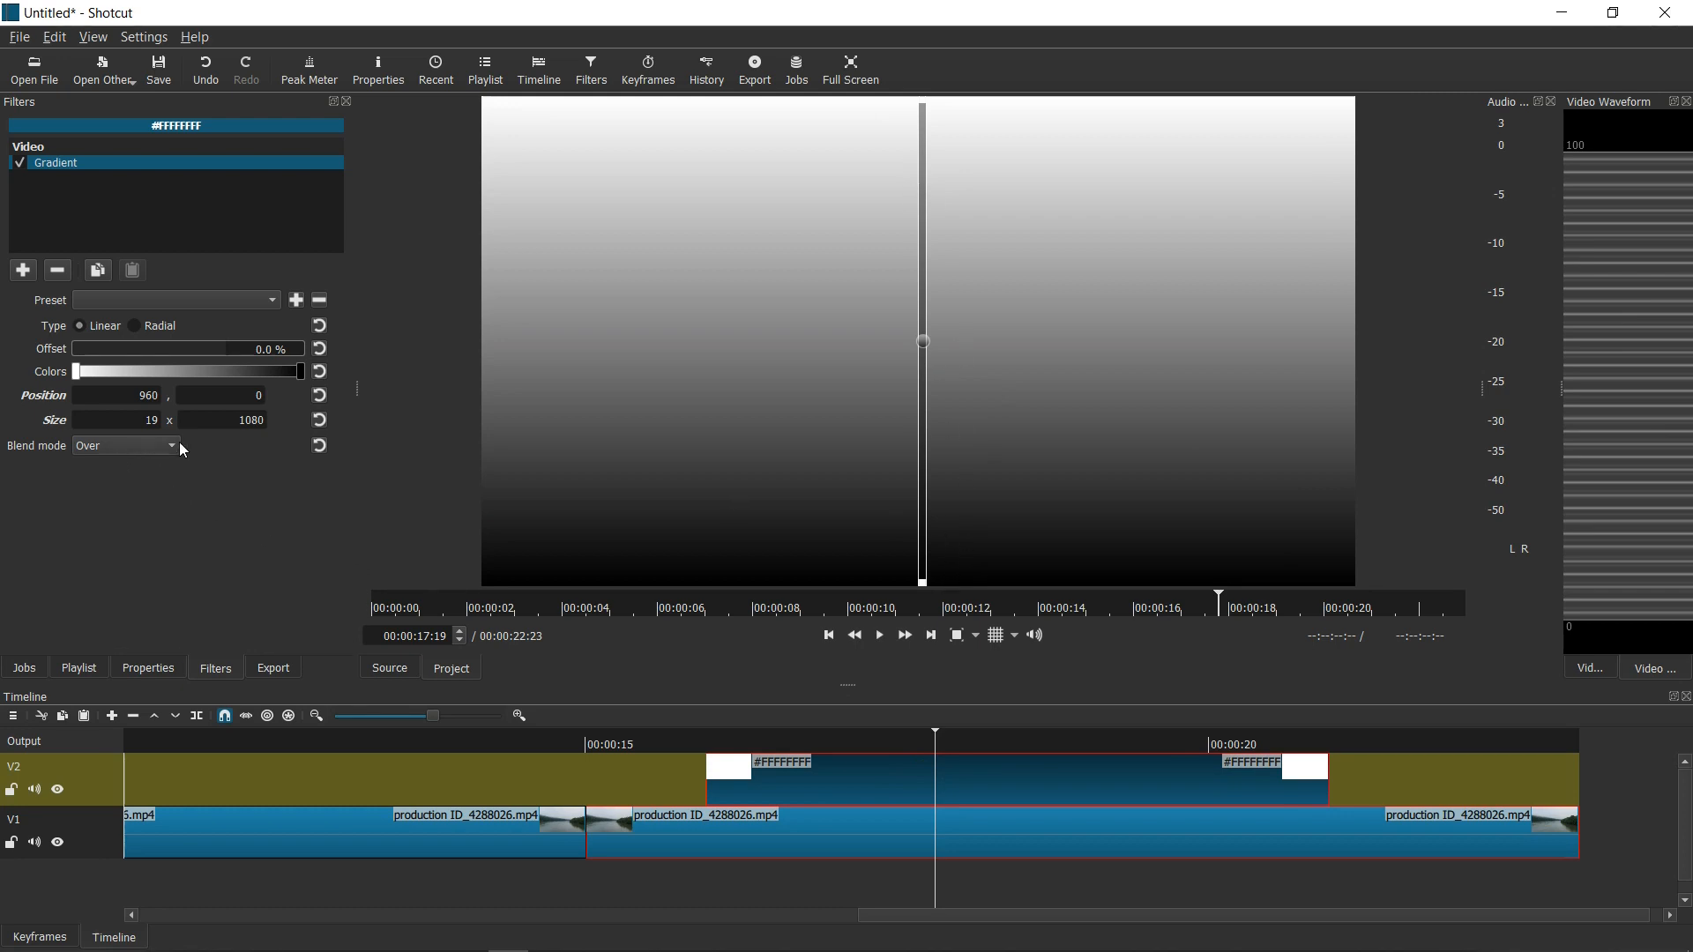
pyautogui.moveTo(268, 536)
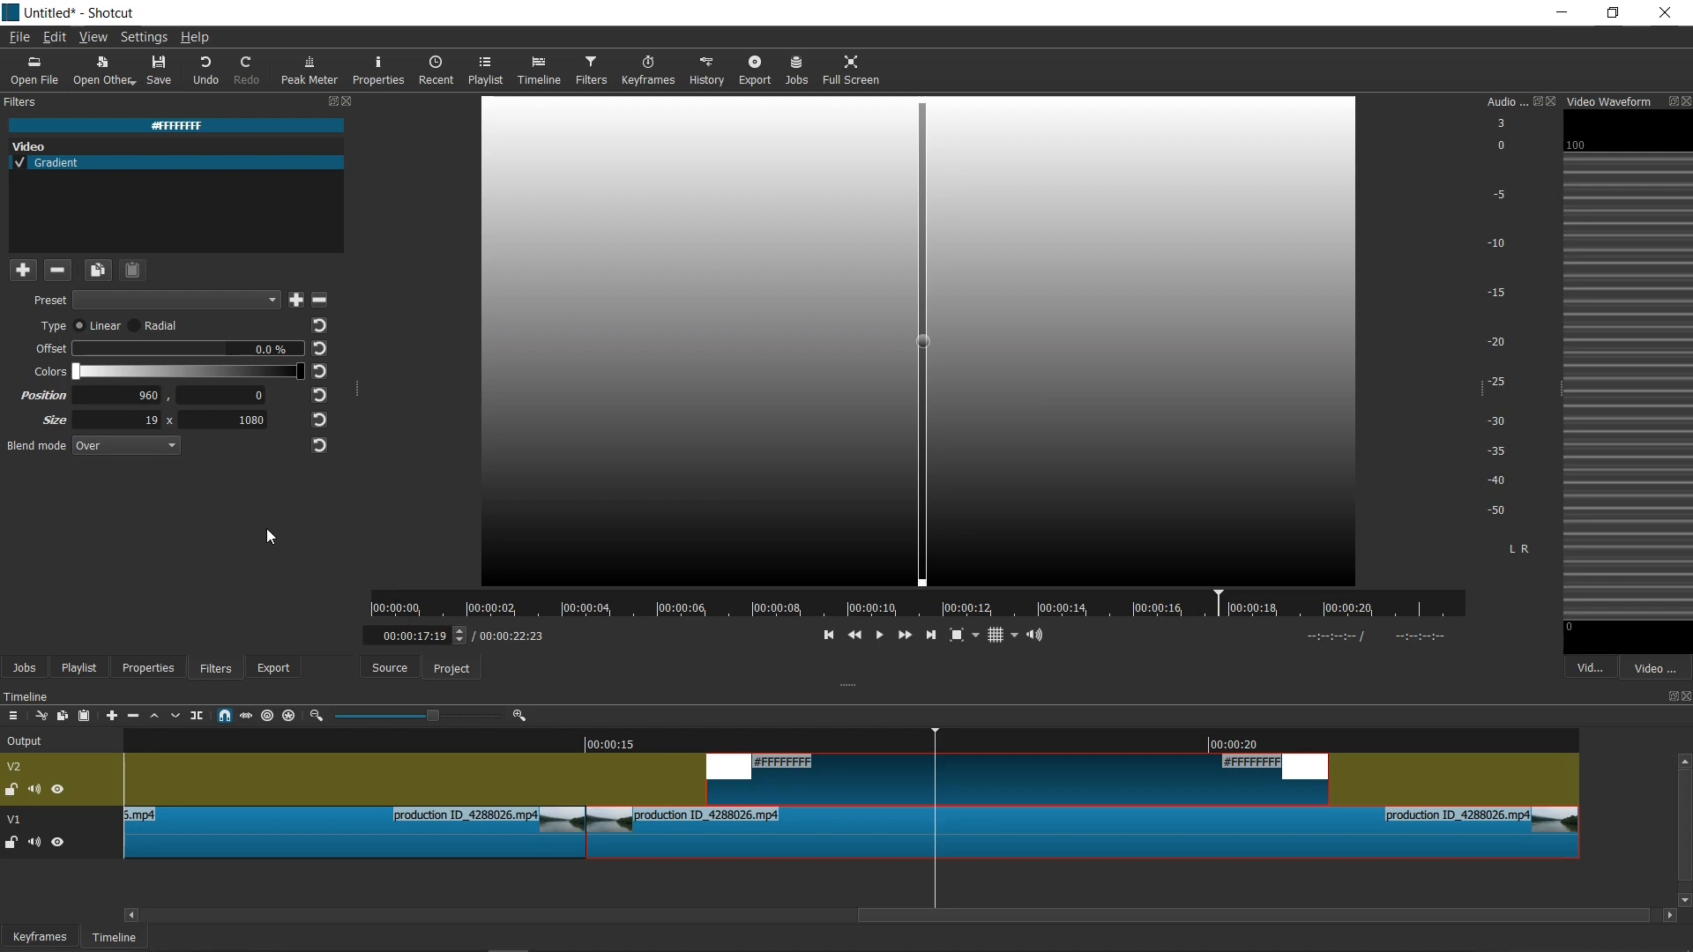
pyautogui.moveTo(843, 665)
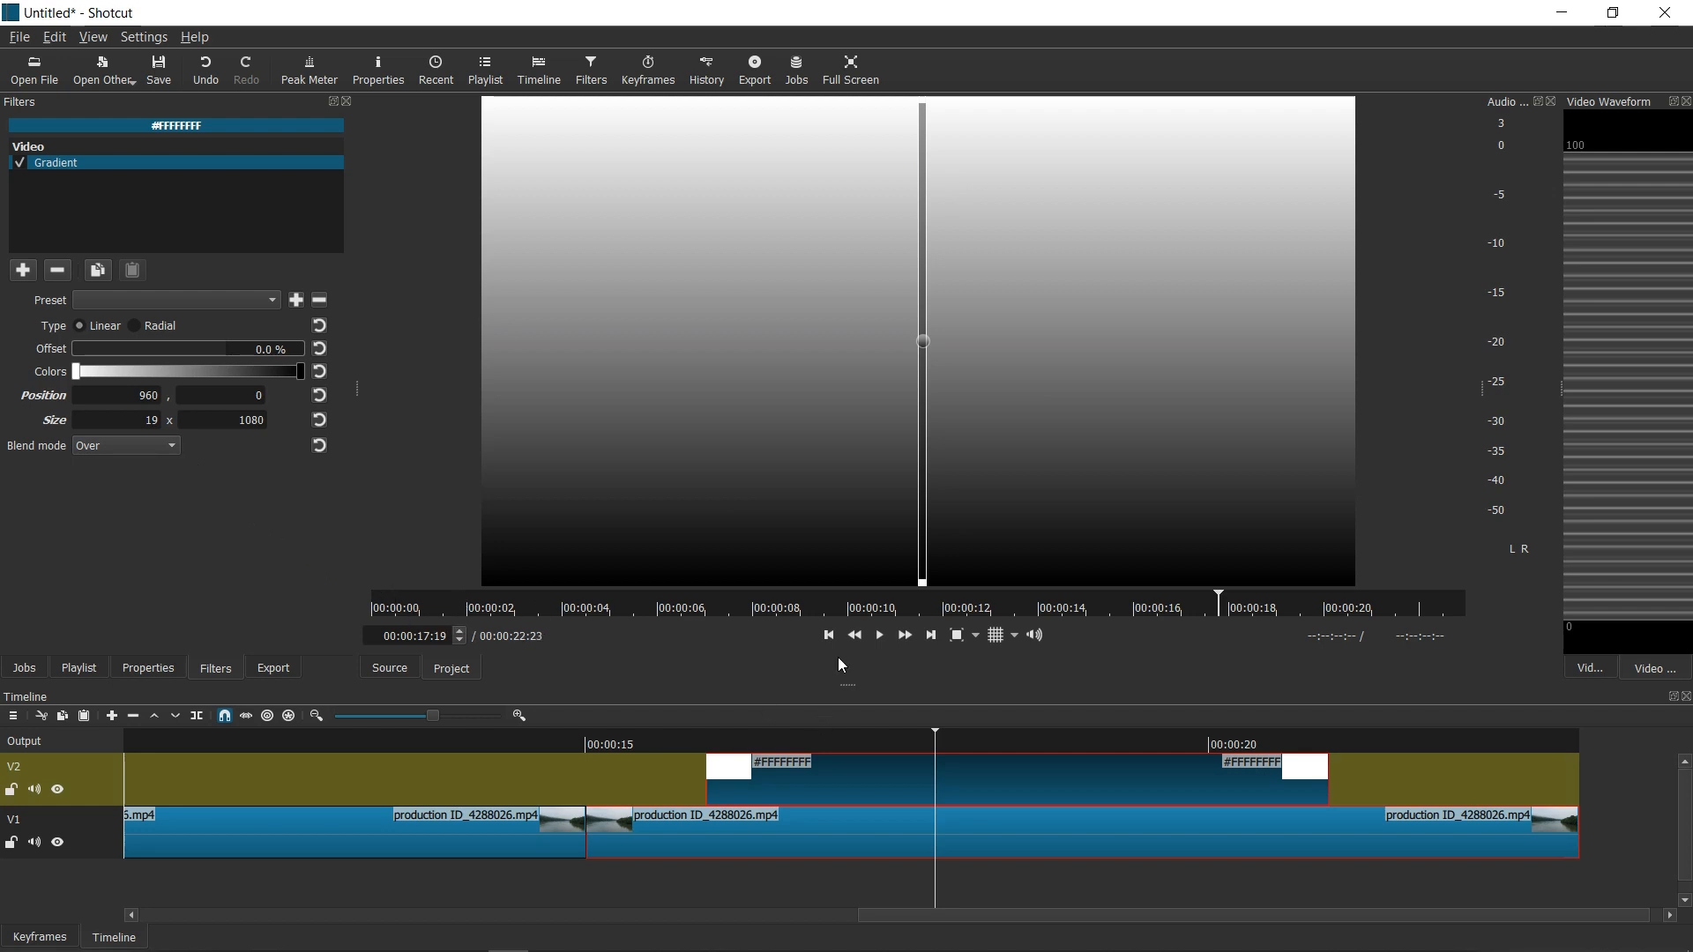
pyautogui.moveTo(918, 591)
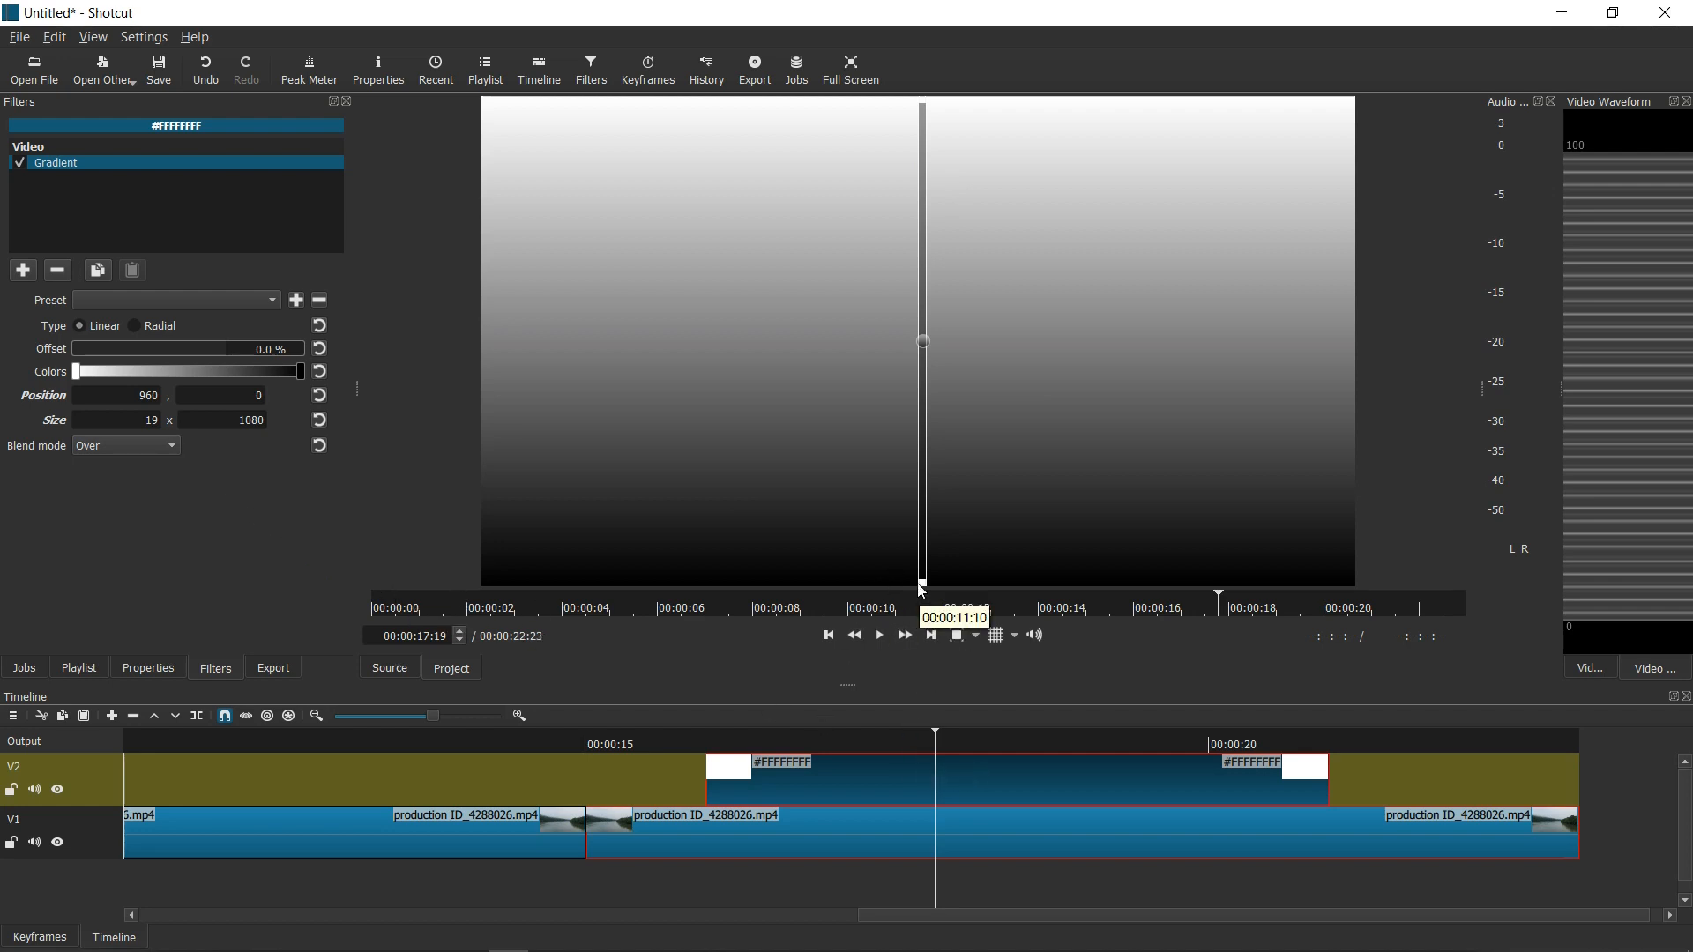
pyautogui.moveTo(936, 598)
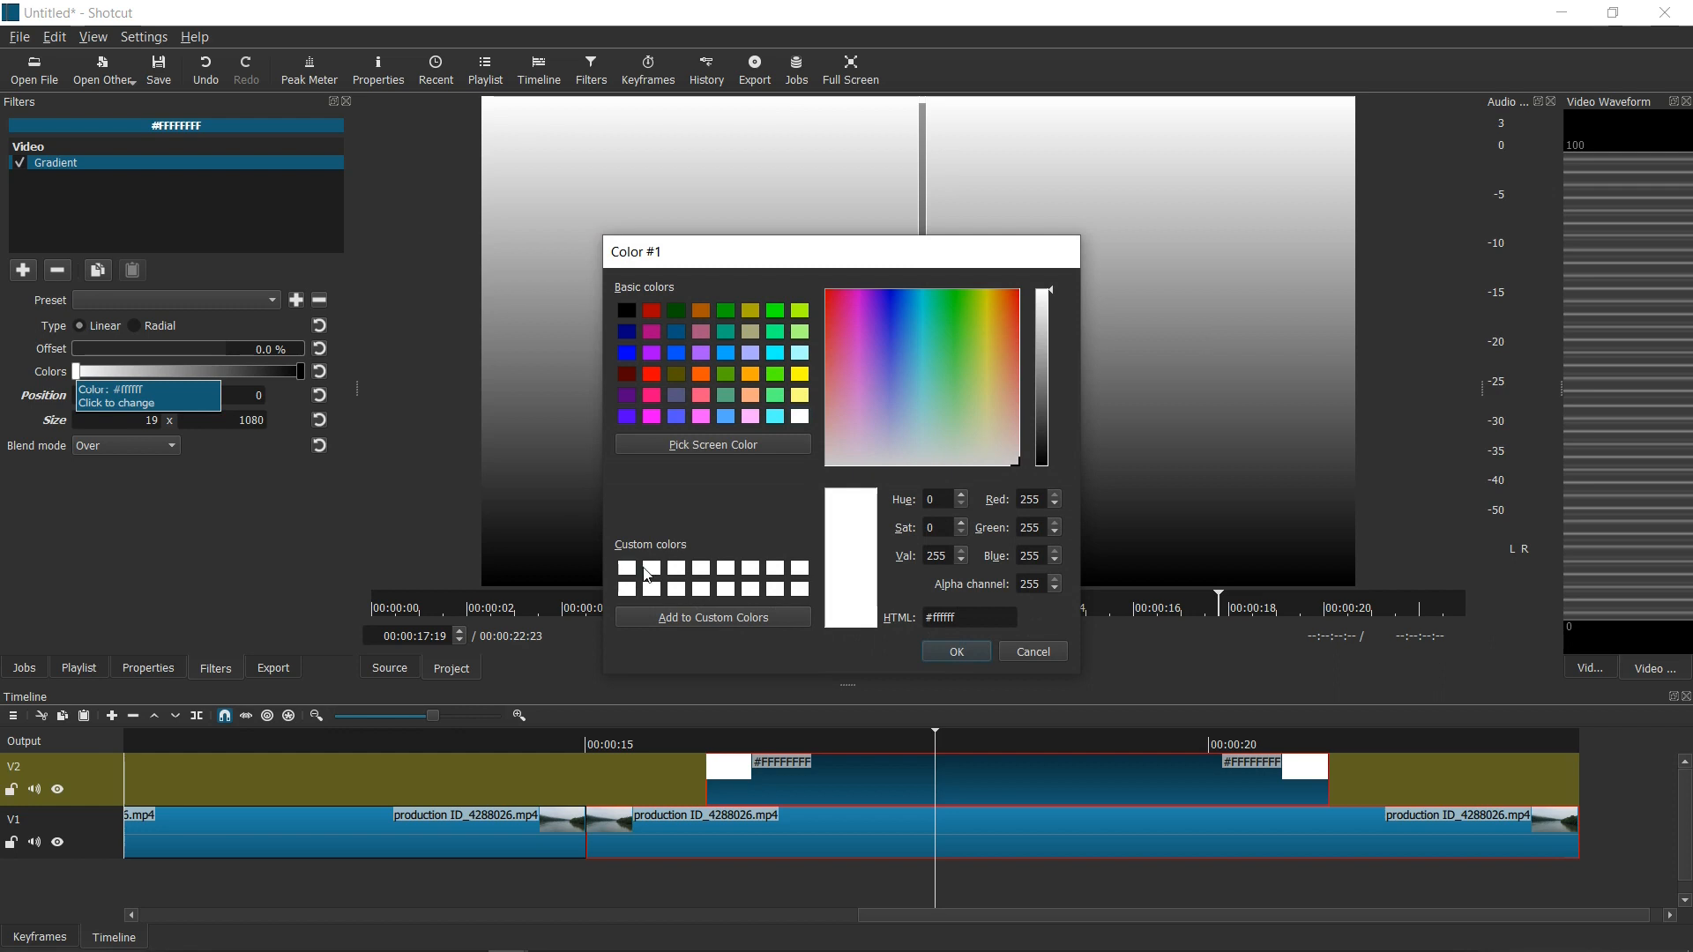
# Set the gradient colours to deep blue #0000be at the top and white at the bottom
pyautogui.click(954, 651)
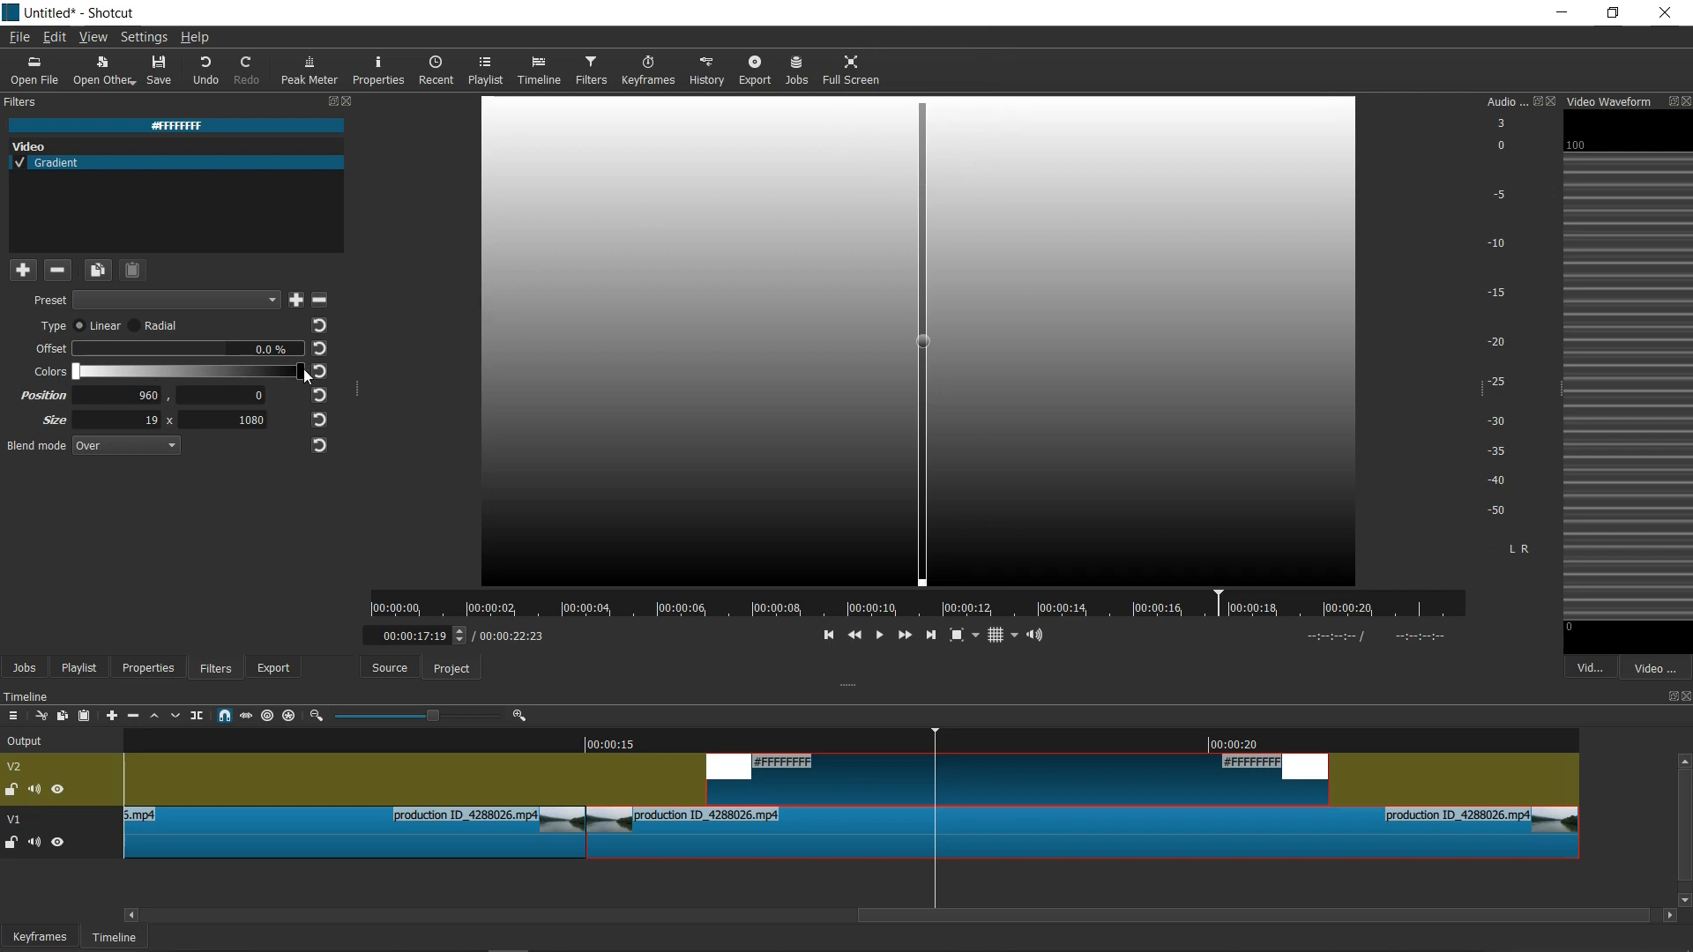
pyautogui.moveTo(302, 372)
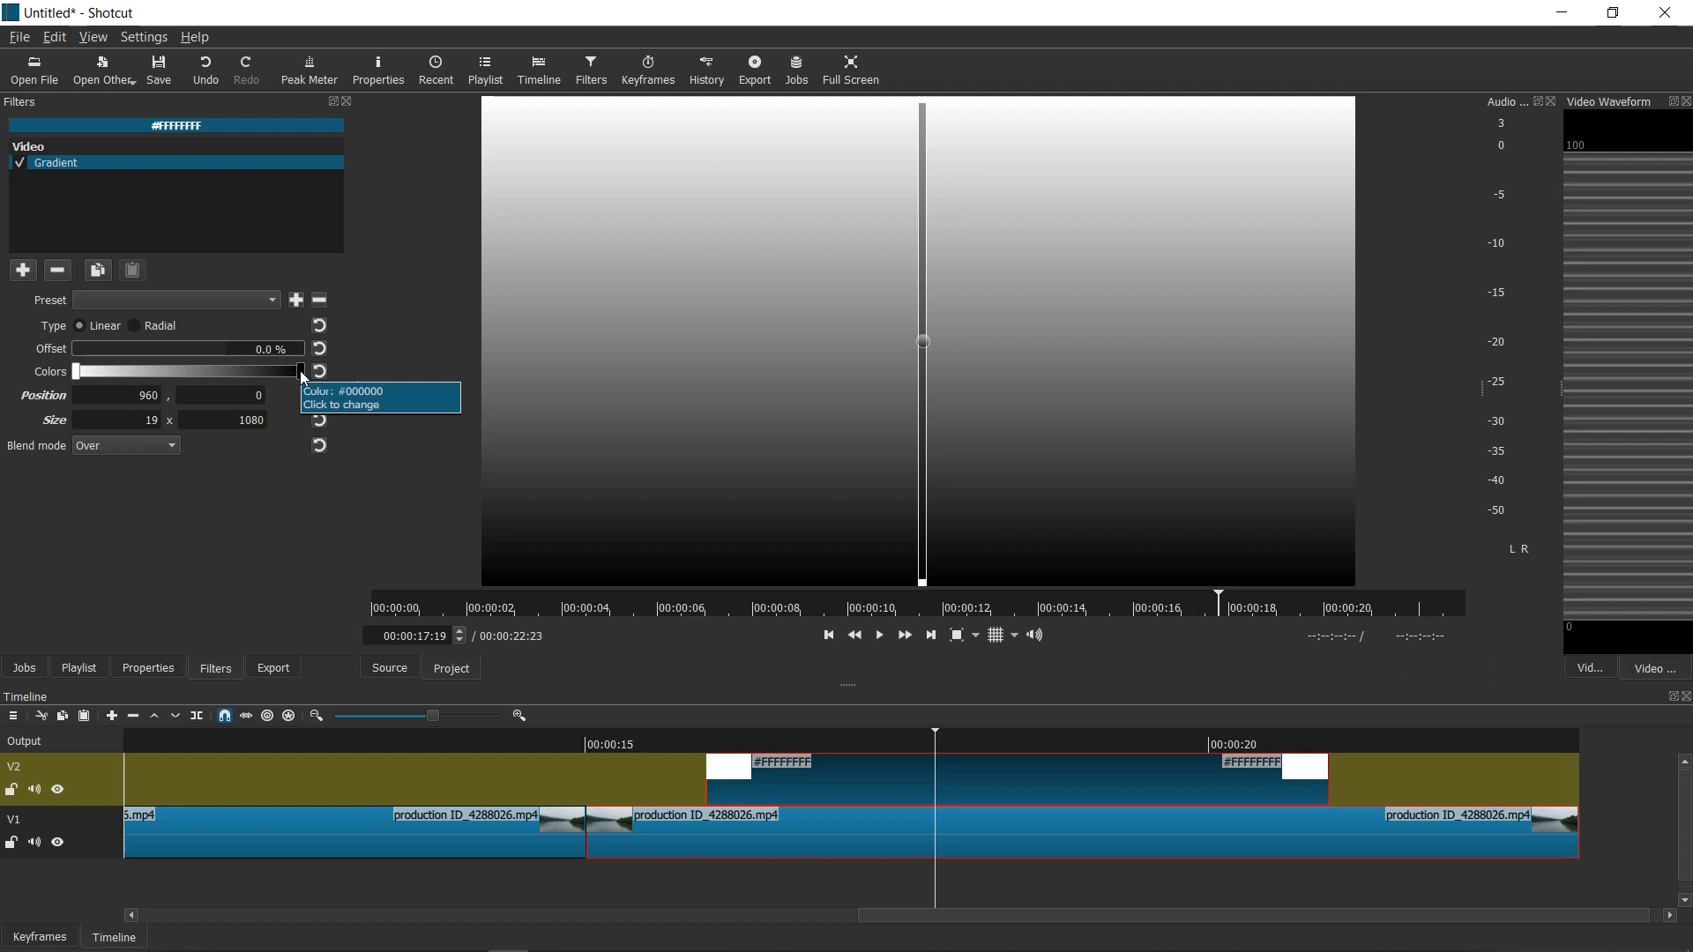
pyautogui.moveTo(933, 548)
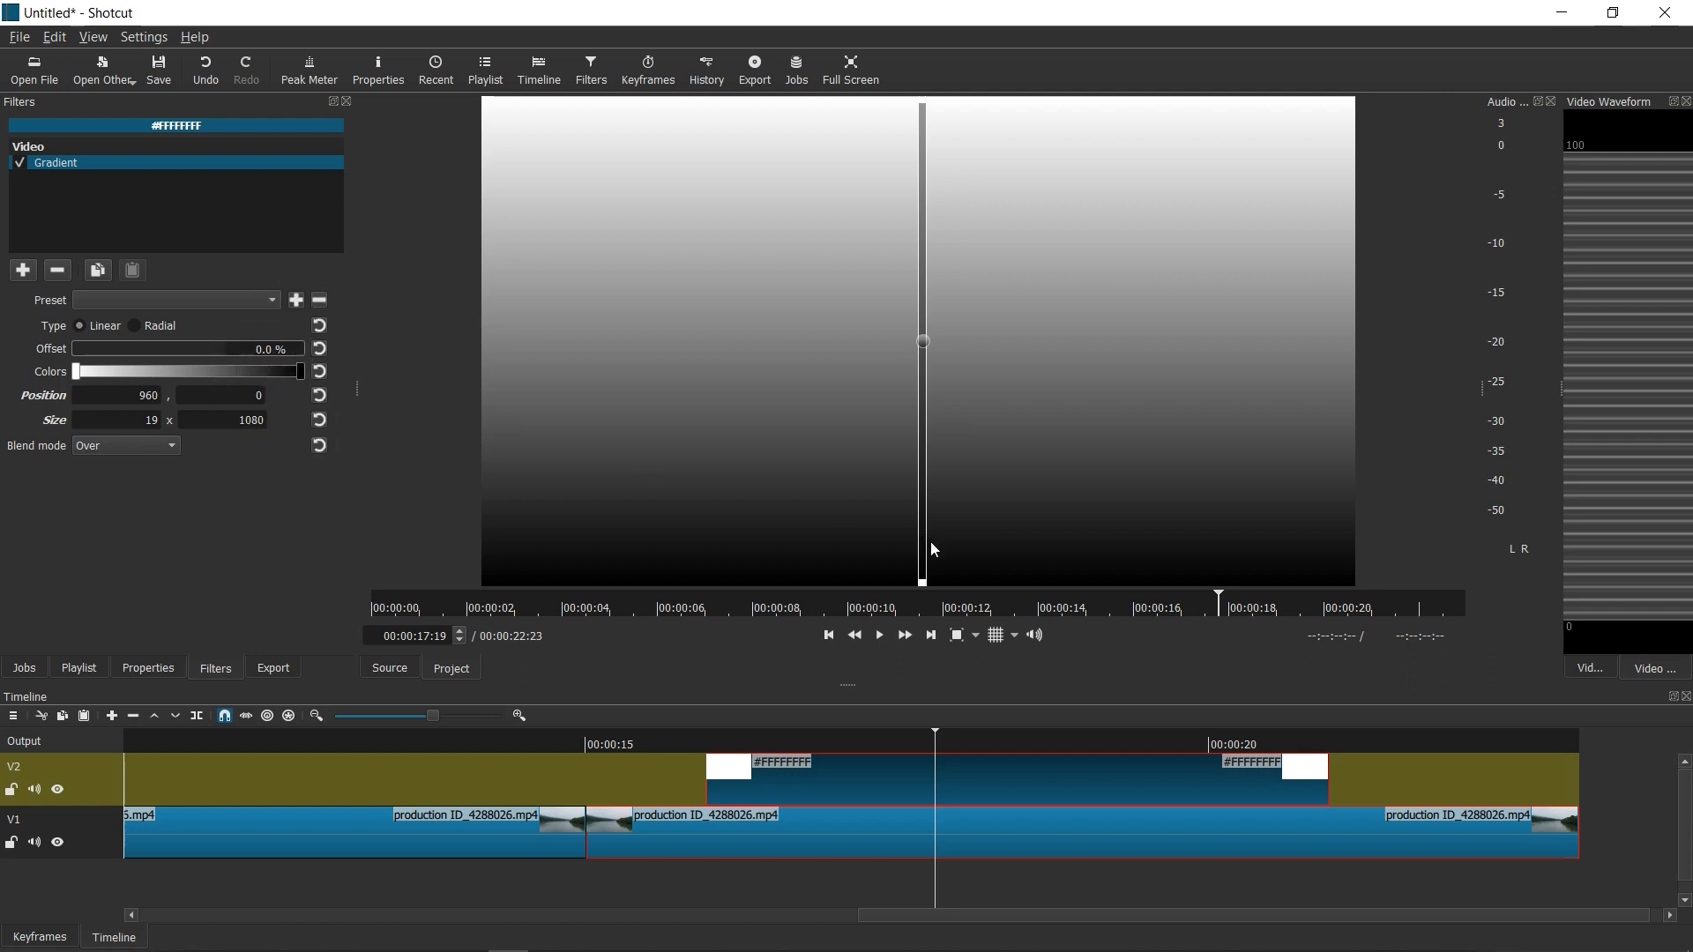
pyautogui.moveTo(926, 583)
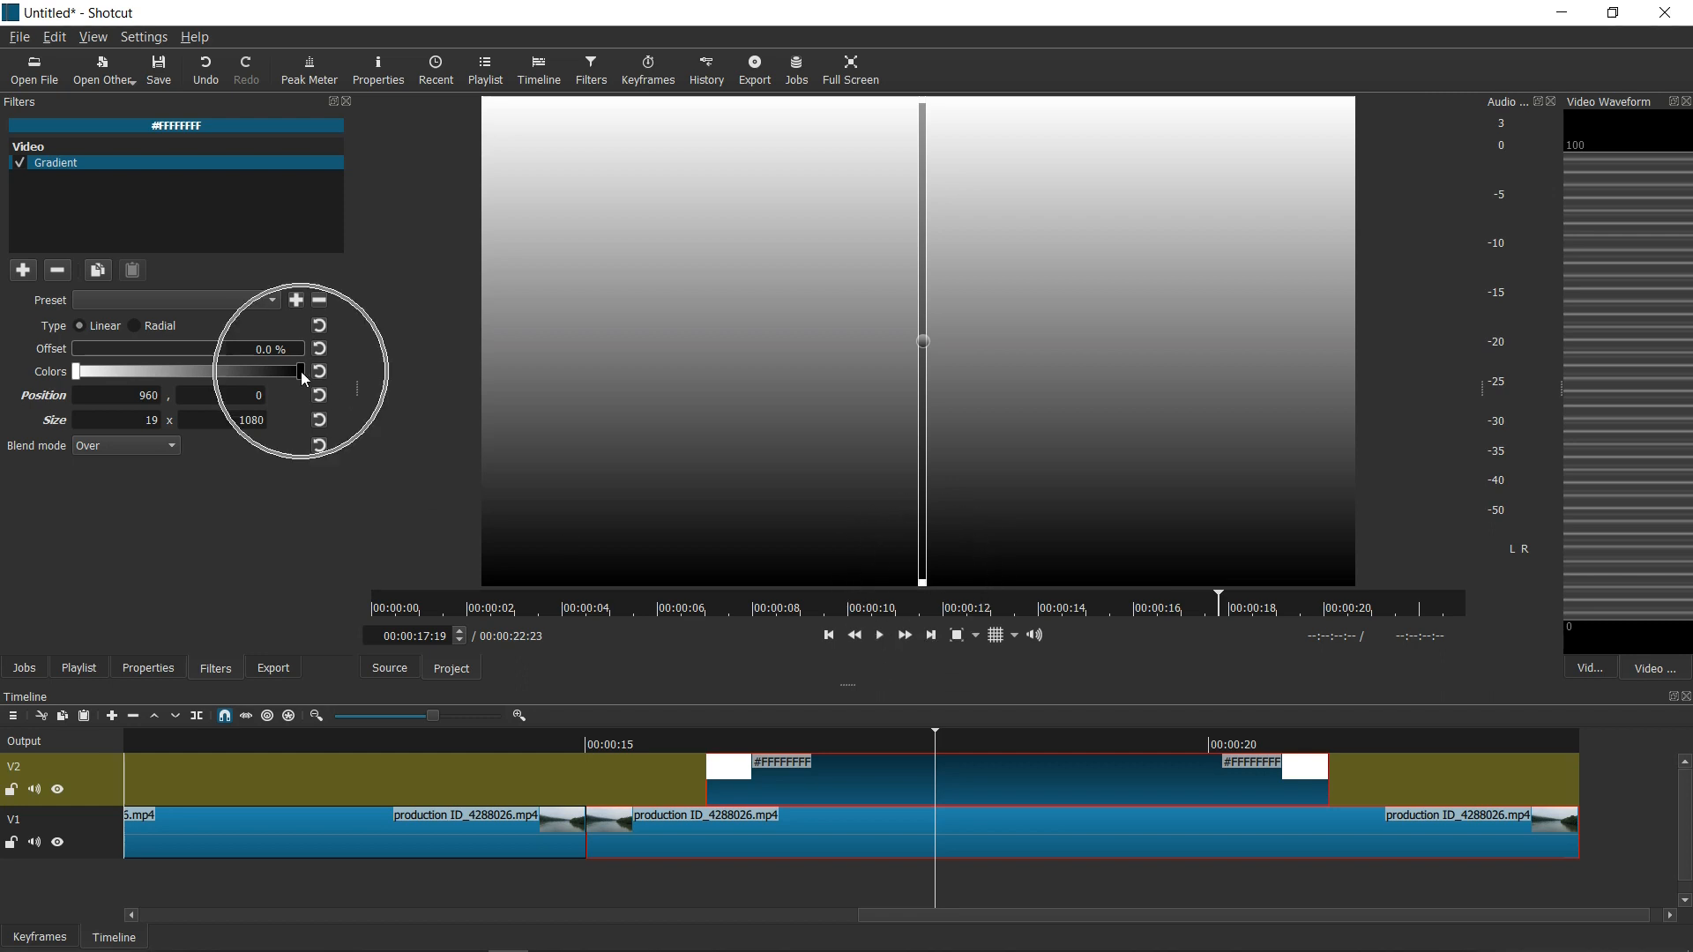
pyautogui.click(300, 371)
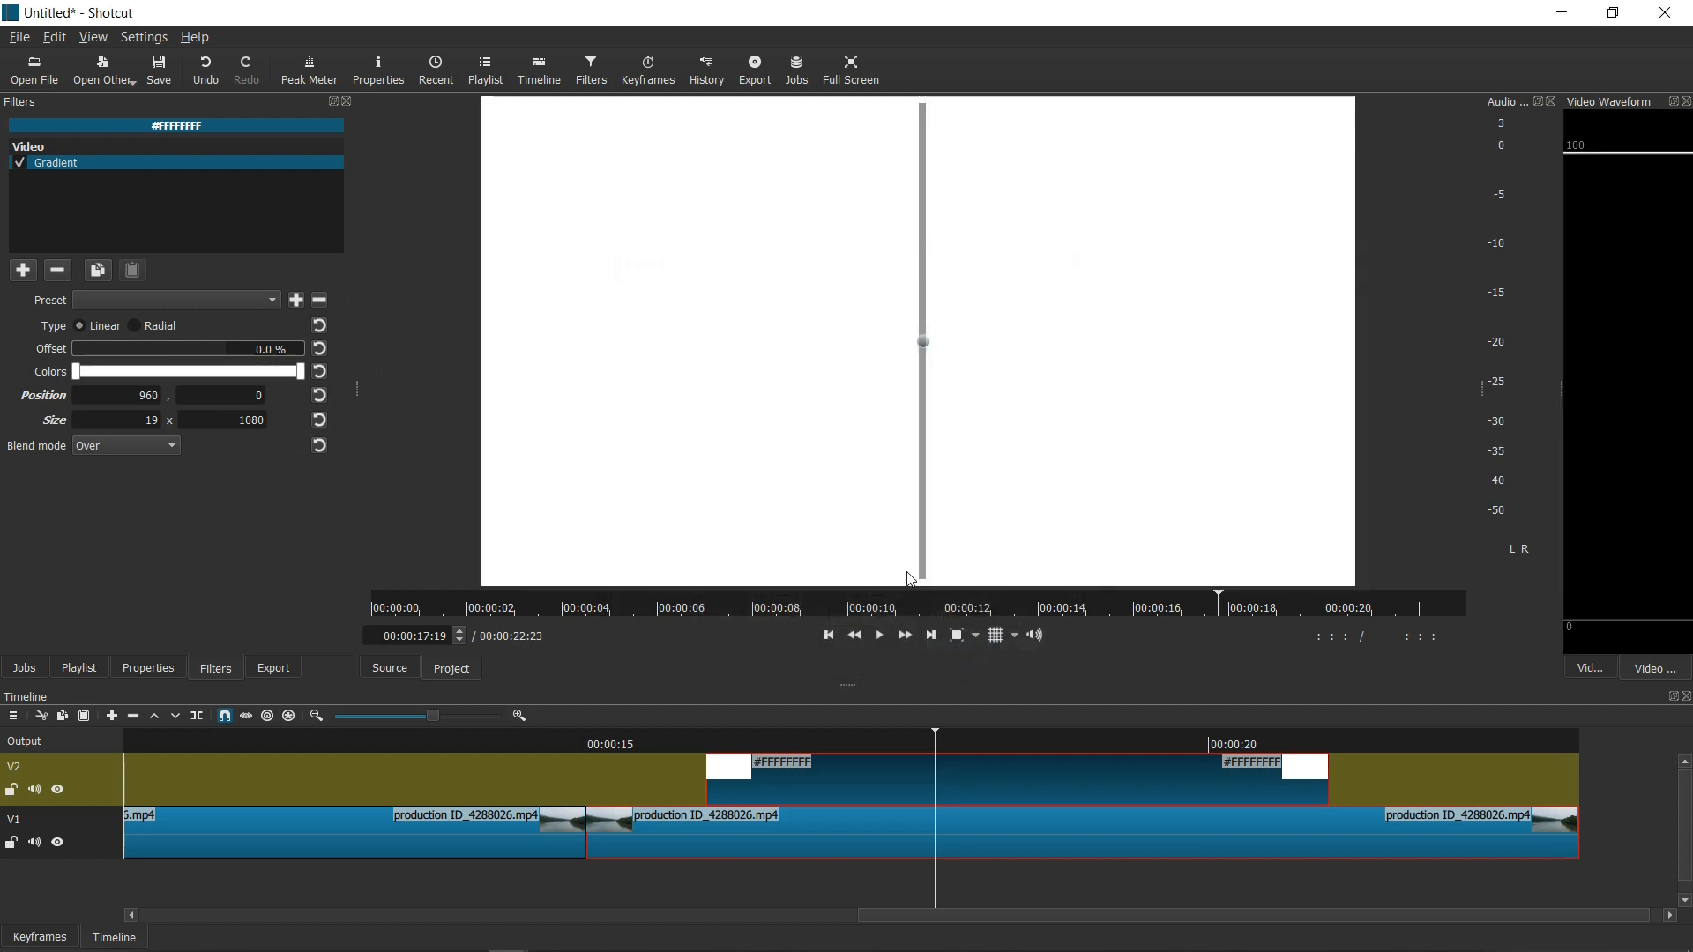
pyautogui.moveTo(922, 102)
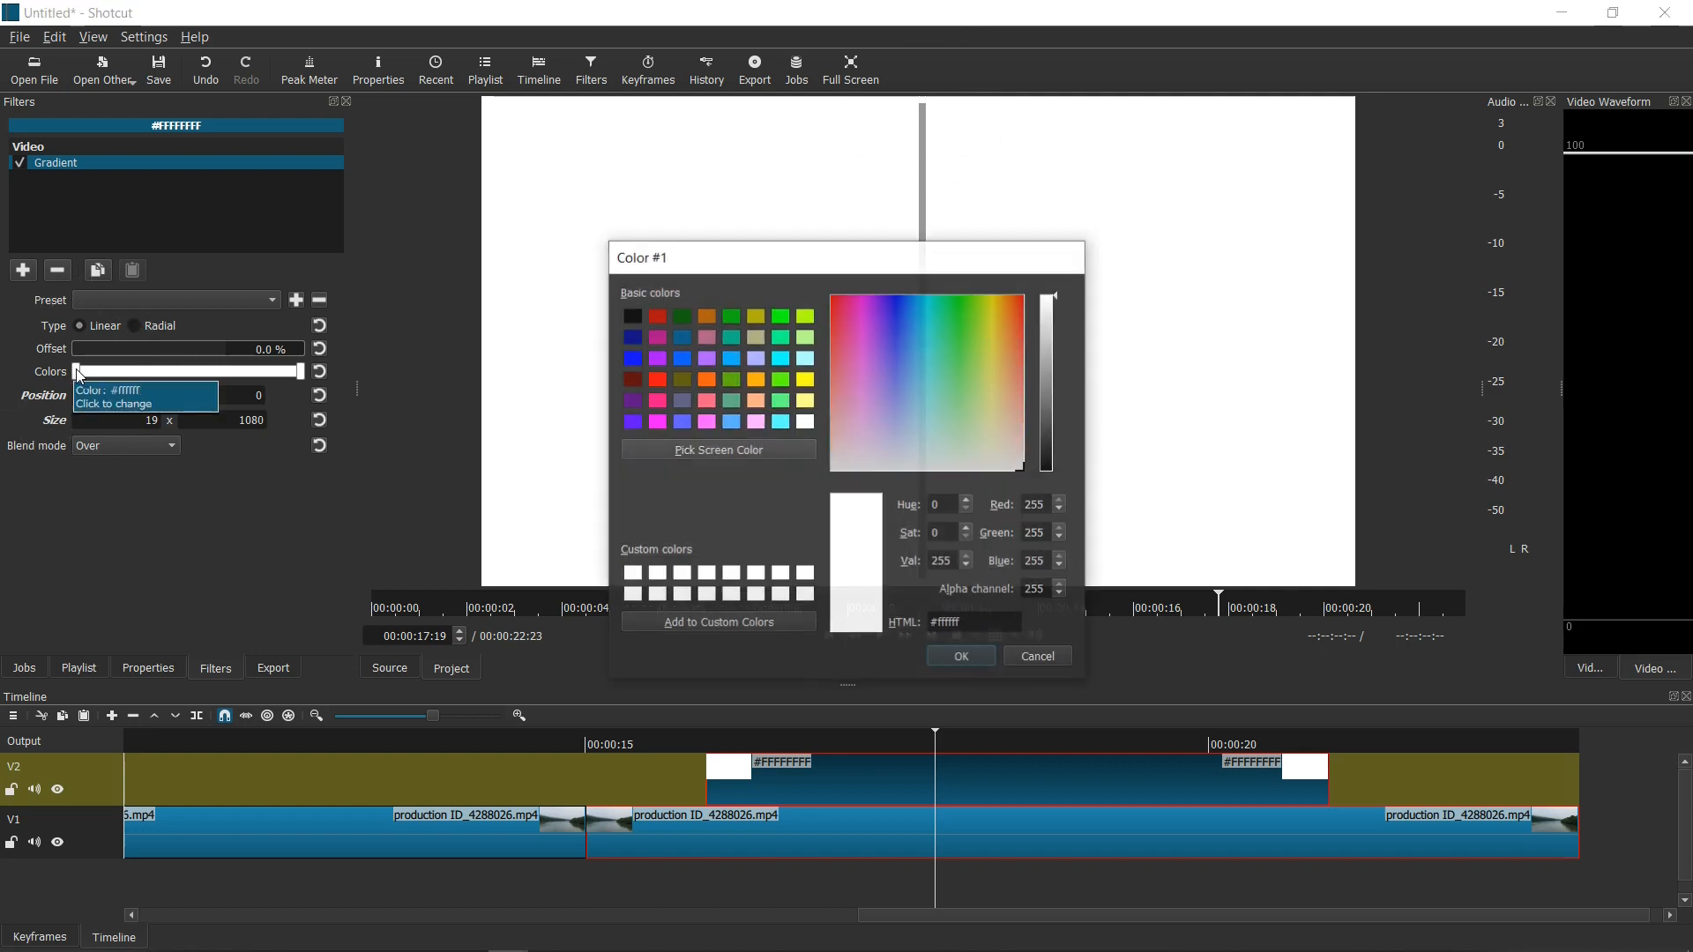
pyautogui.moveTo(665, 392)
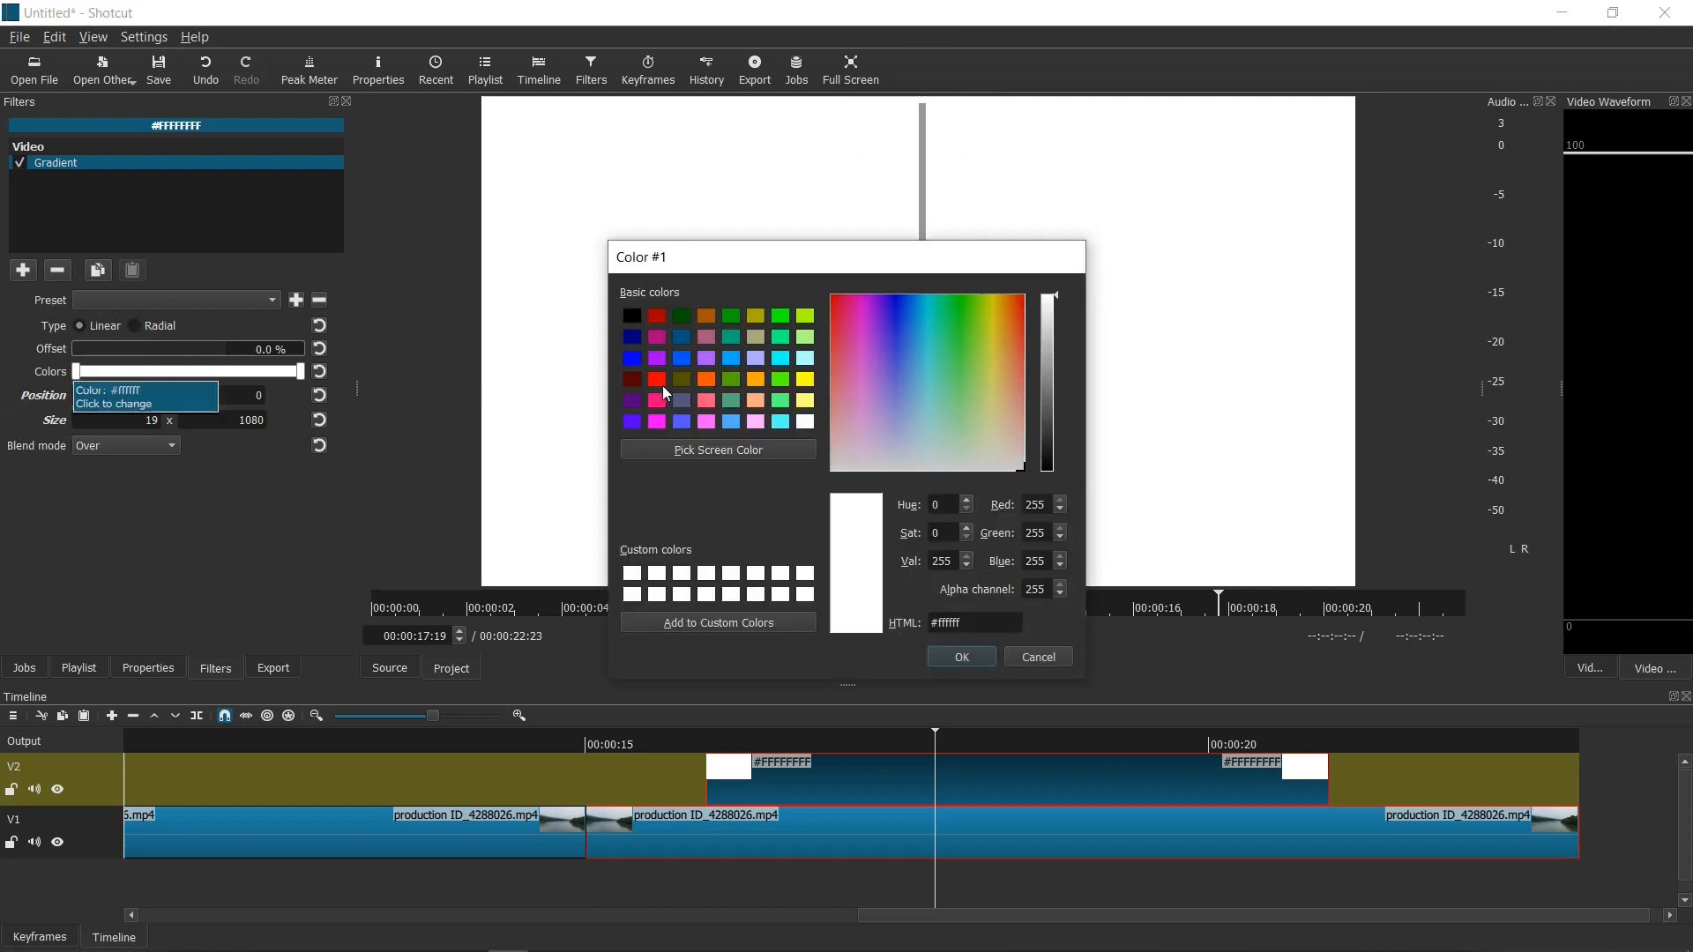
pyautogui.click(633, 358)
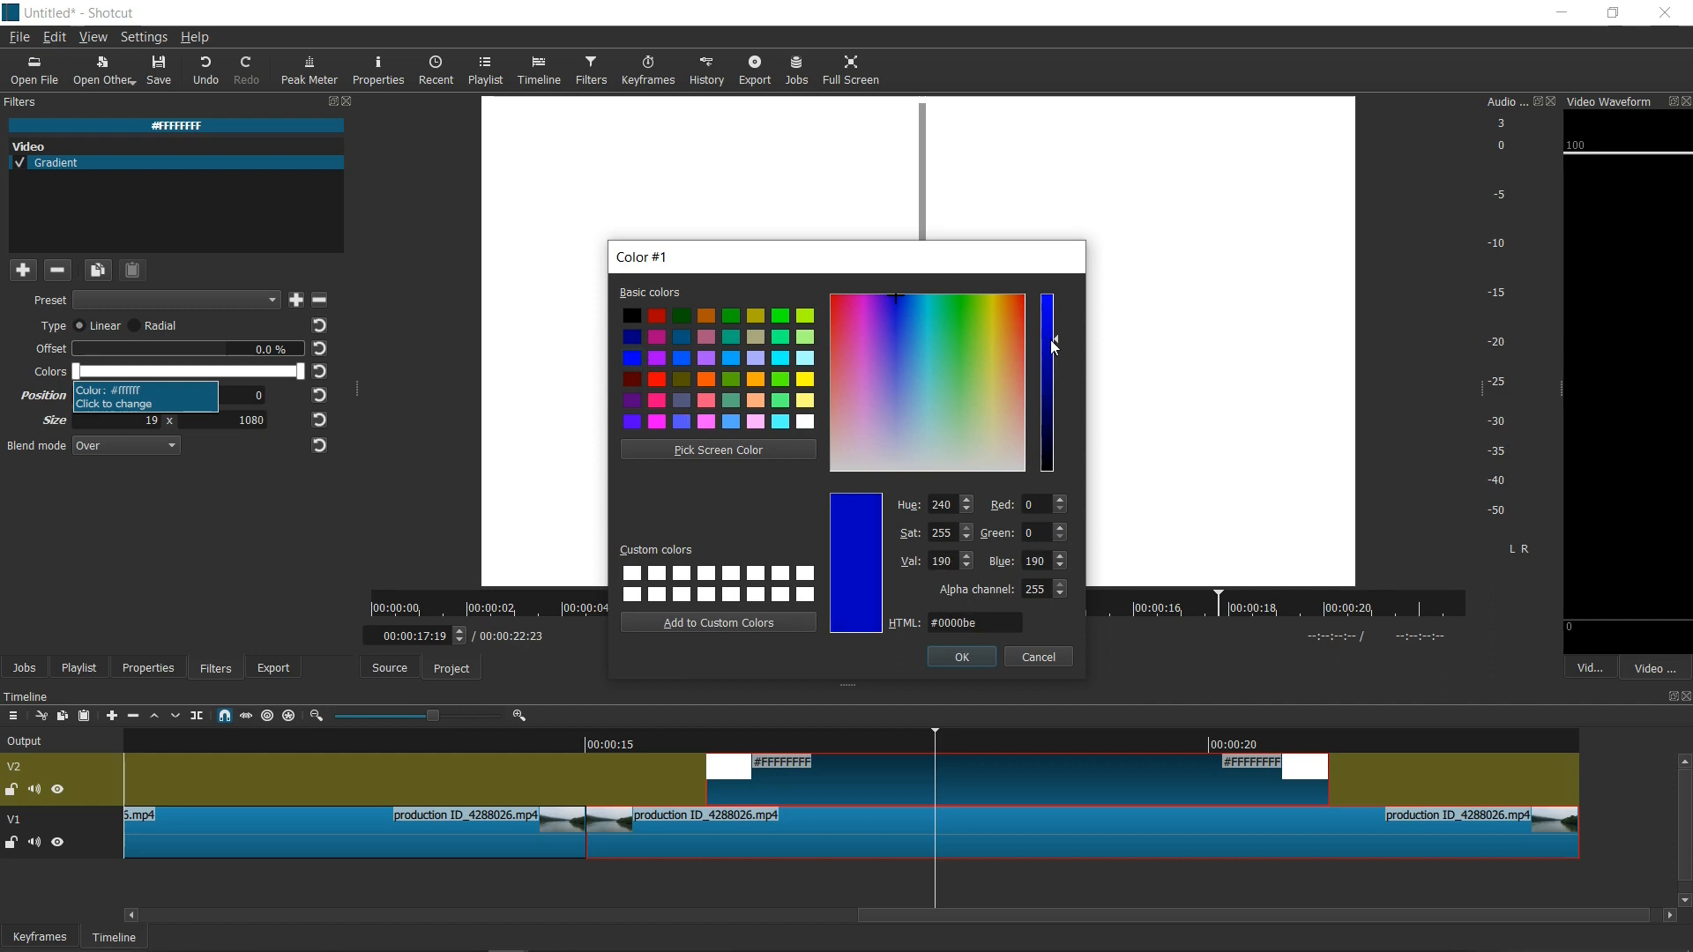
pyautogui.click(960, 656)
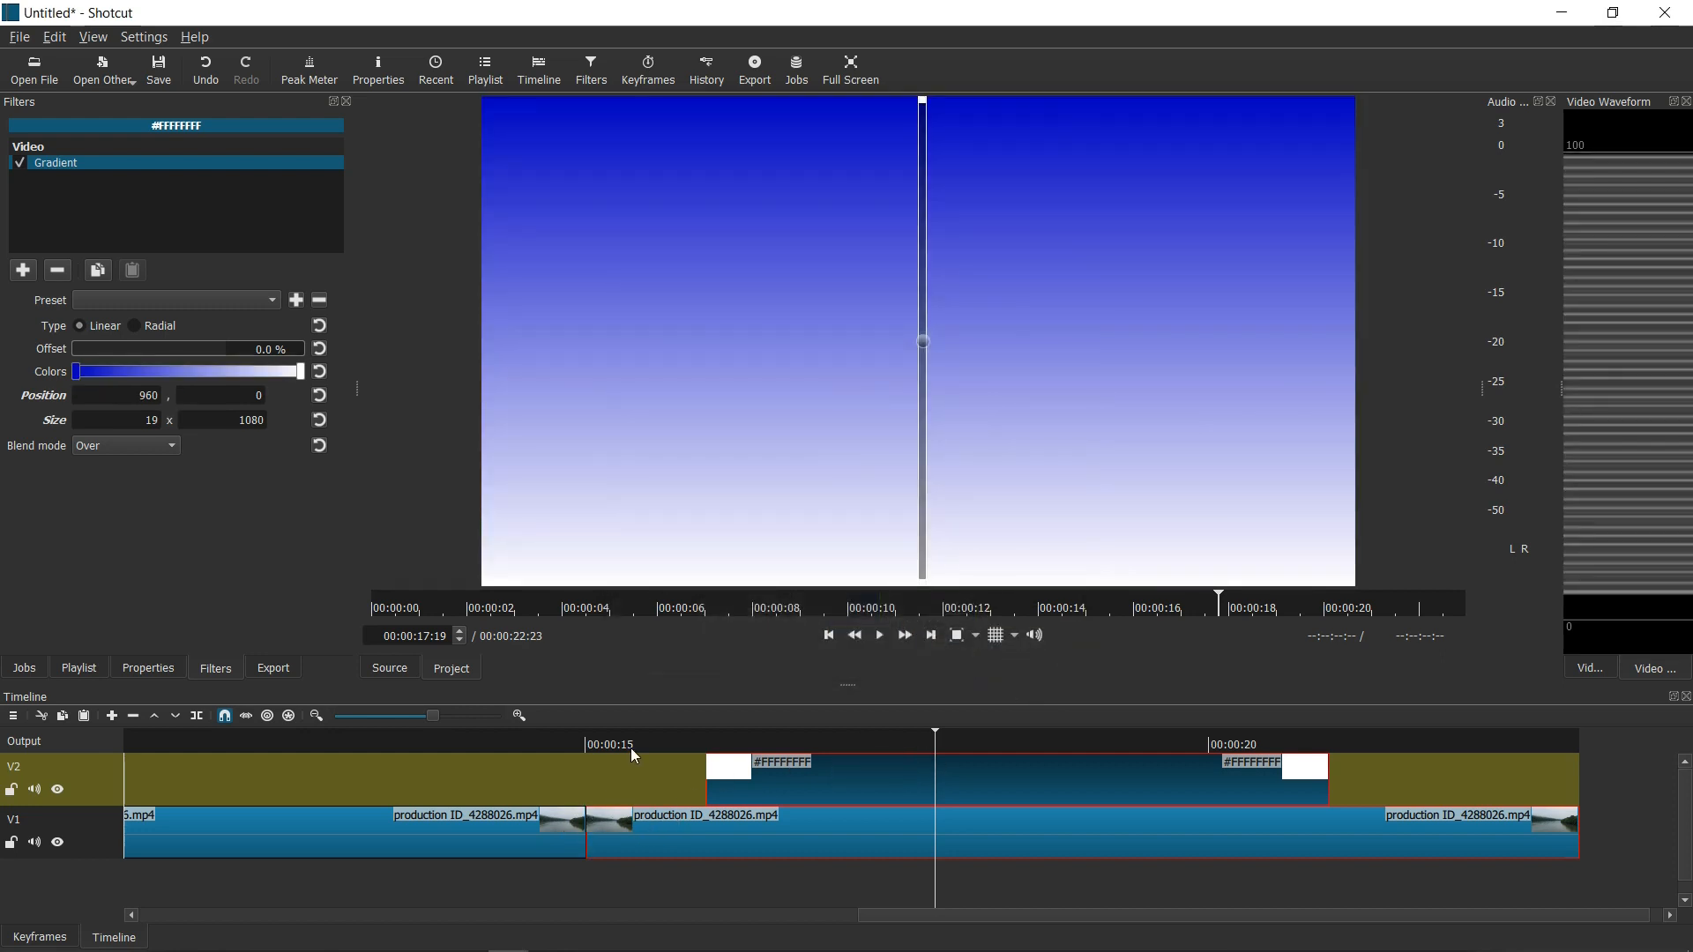
# Set the Gradient filter's blend mode to Multiply and select track V2
pyautogui.click(124, 445)
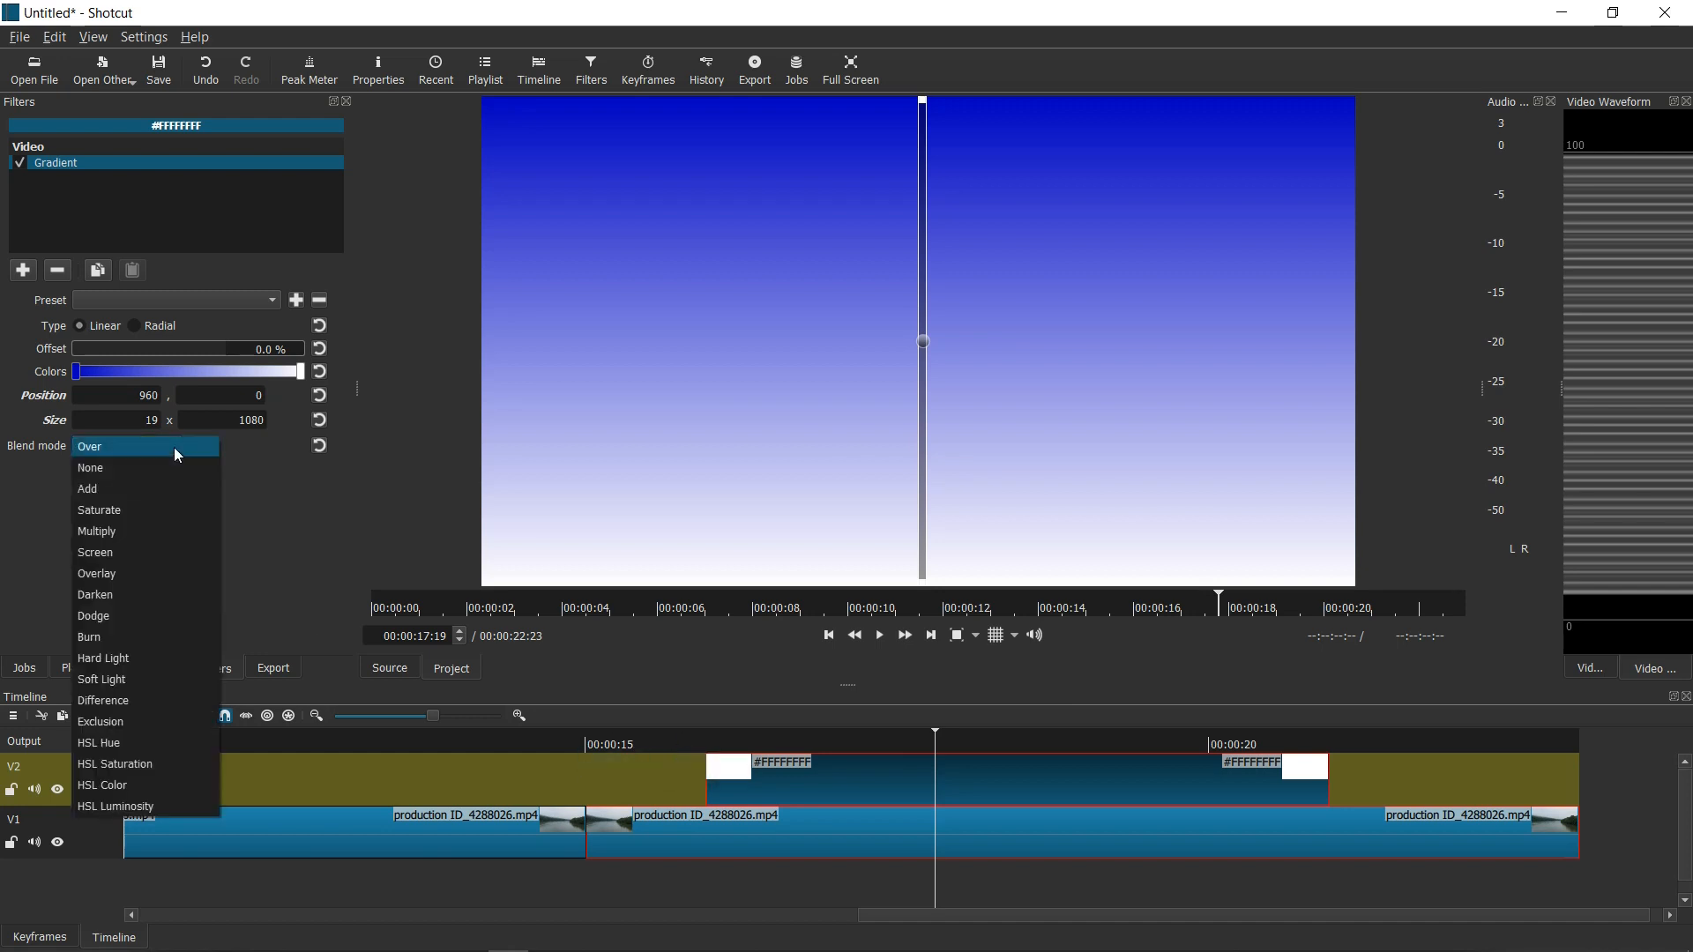
pyautogui.moveTo(134, 531)
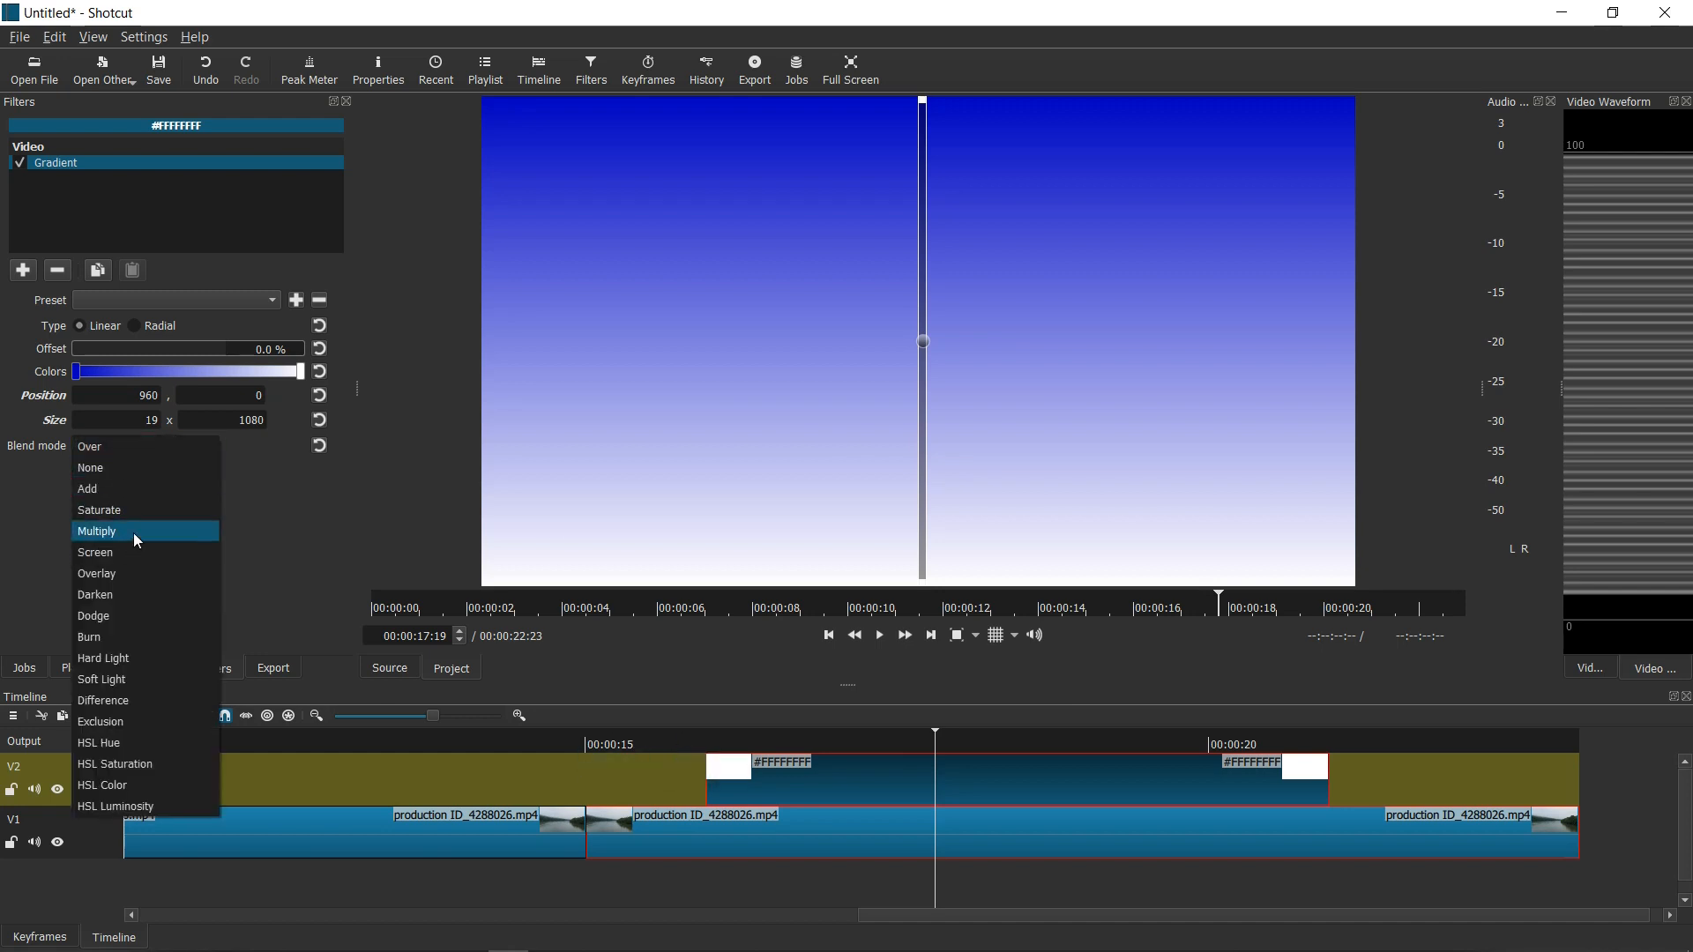
pyautogui.click(95, 531)
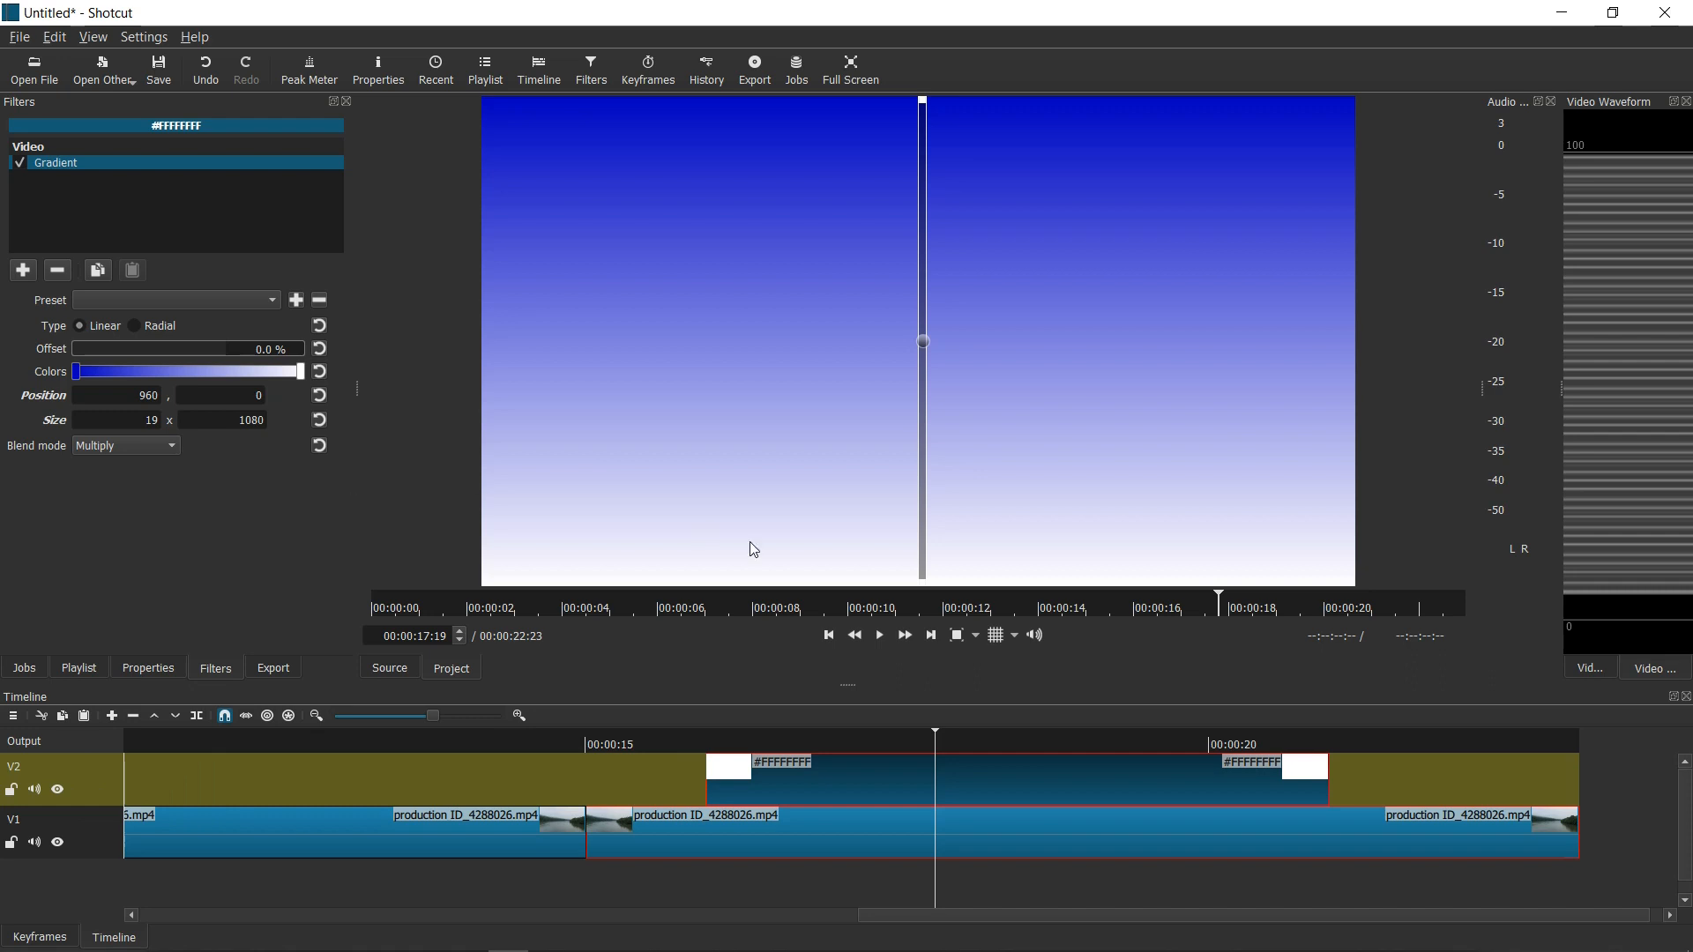
pyautogui.moveTo(867, 797)
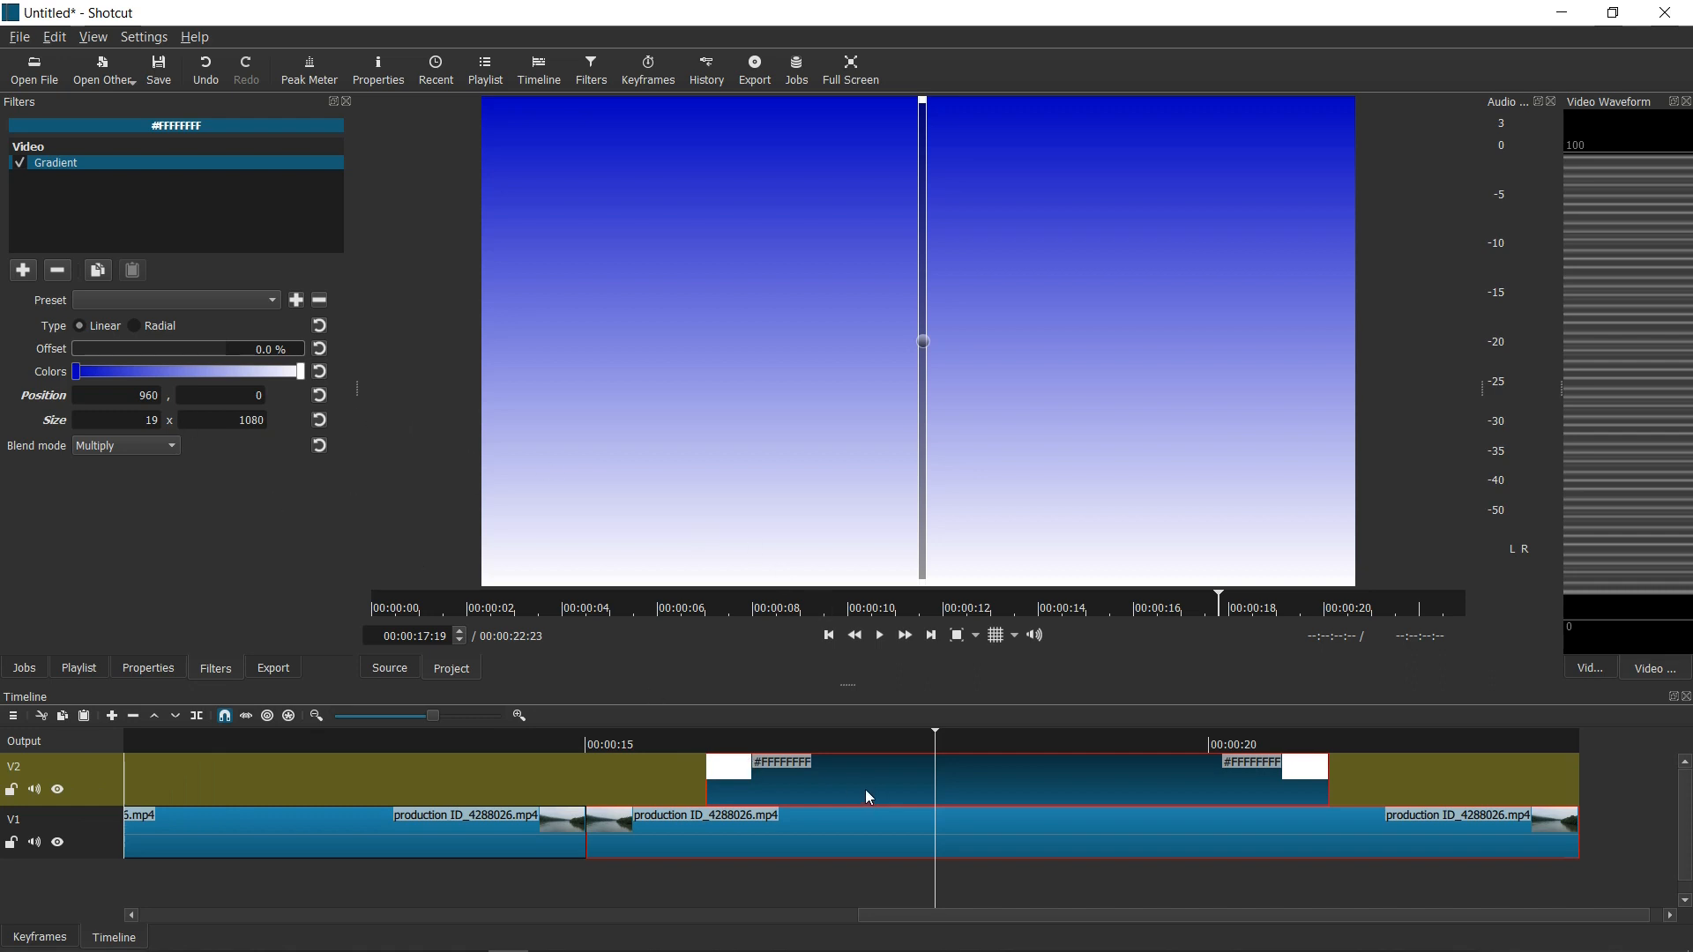
pyautogui.click(868, 745)
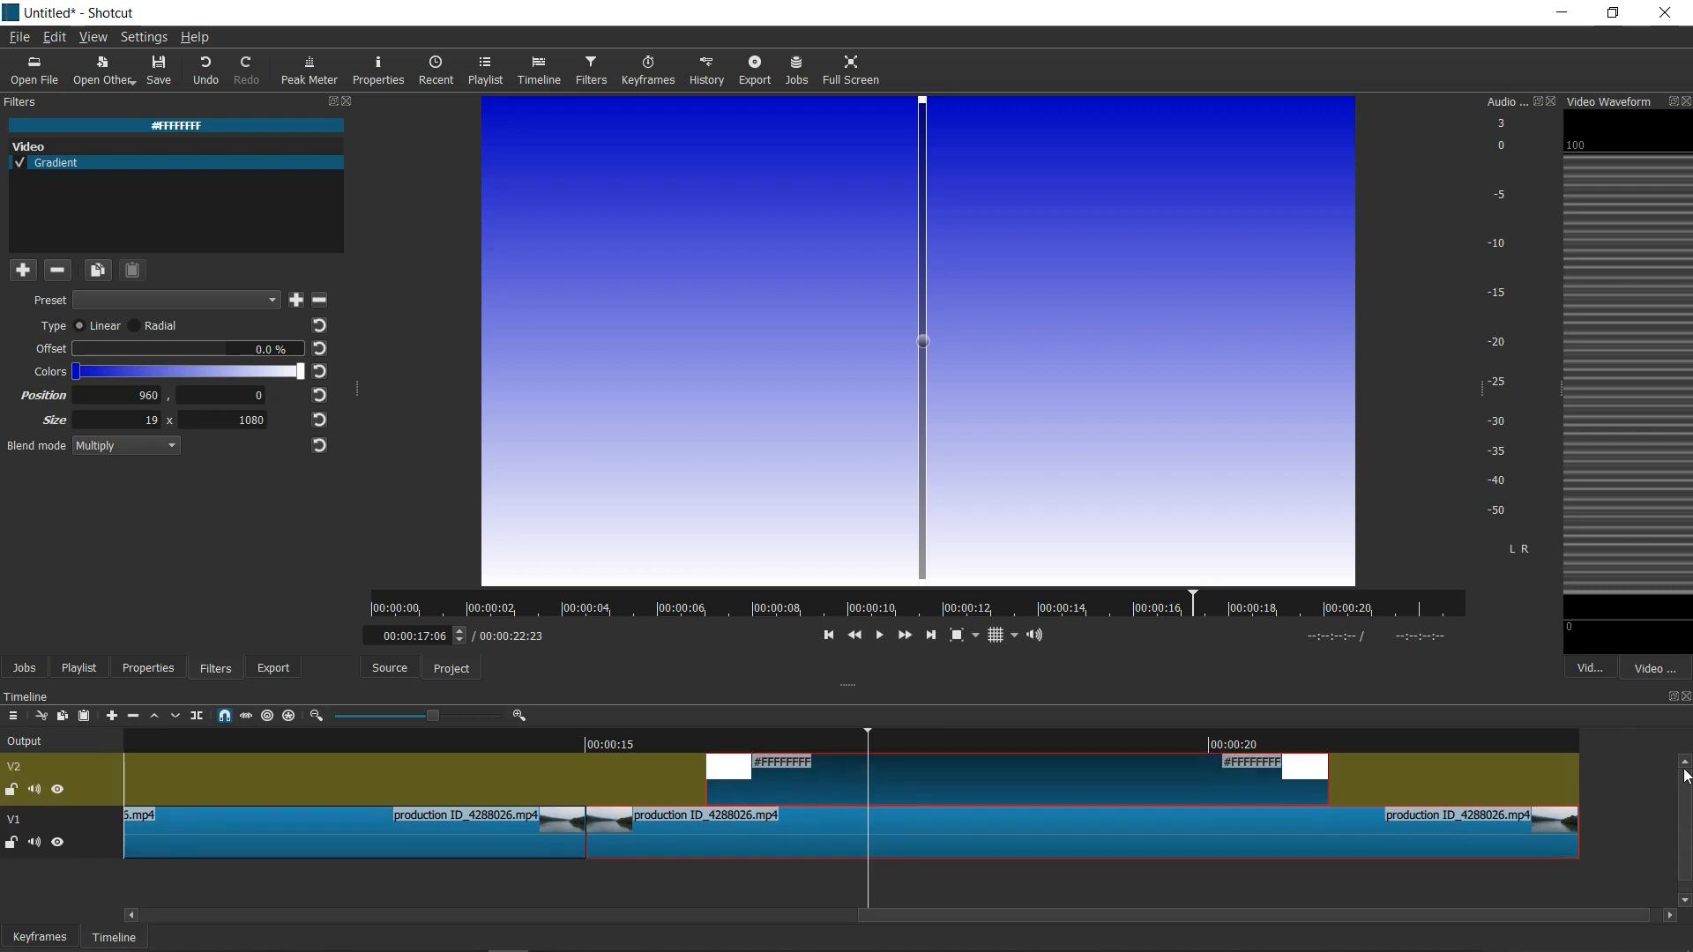
pyautogui.moveTo(762, 845)
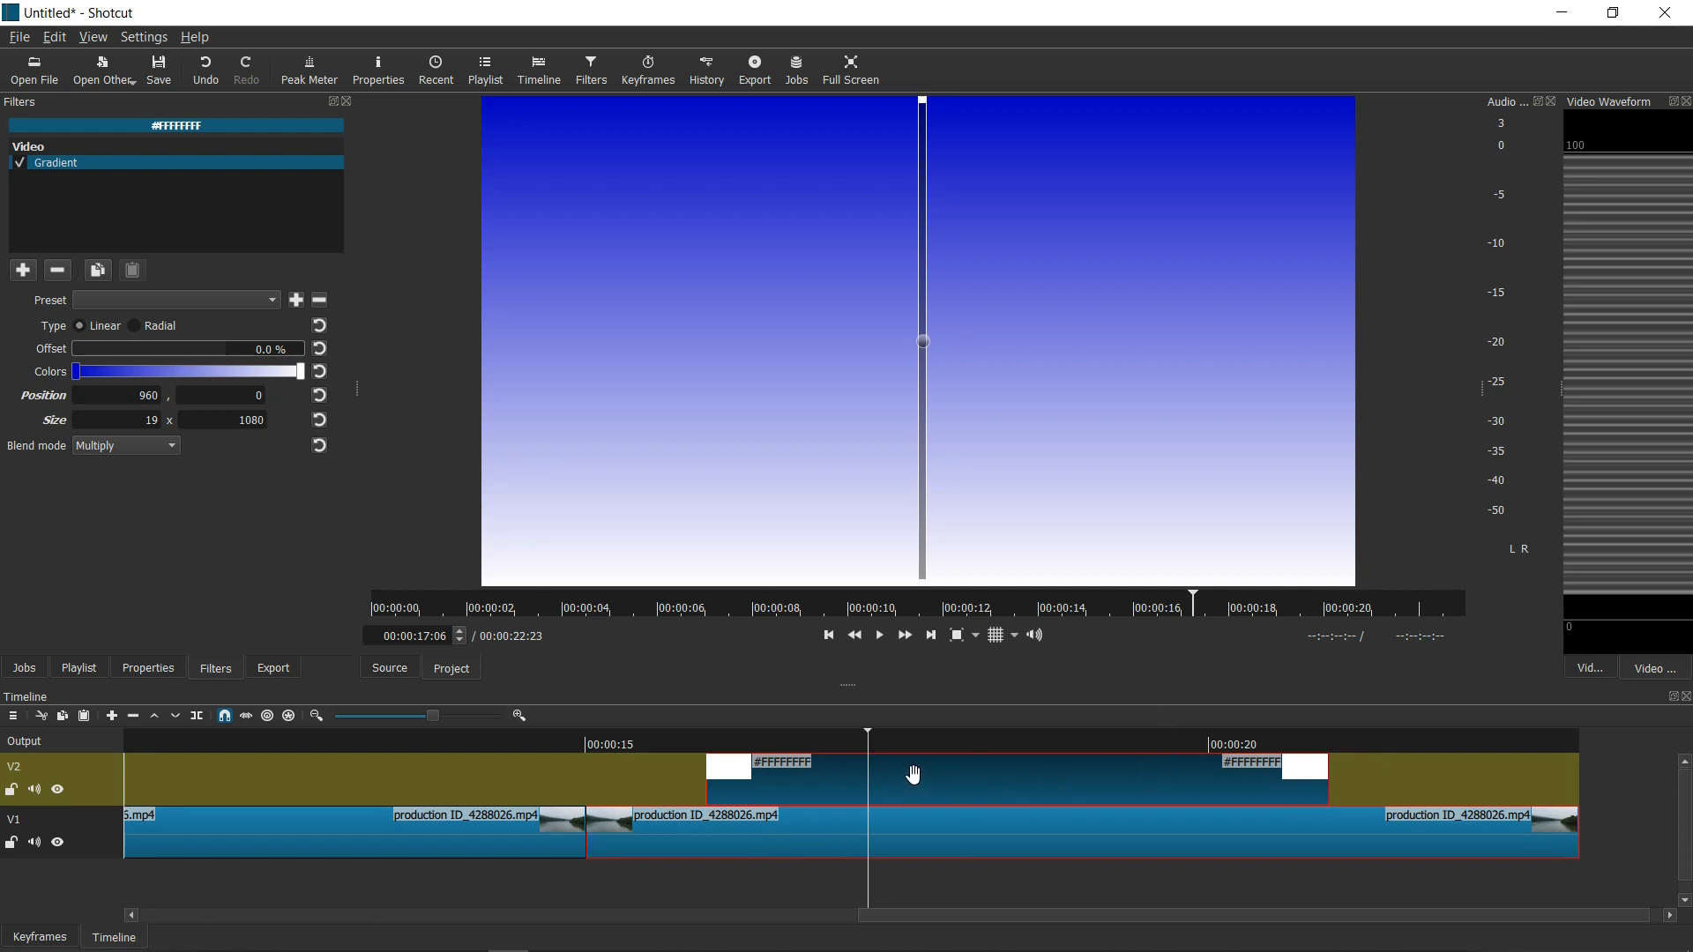
pyautogui.moveTo(885, 770)
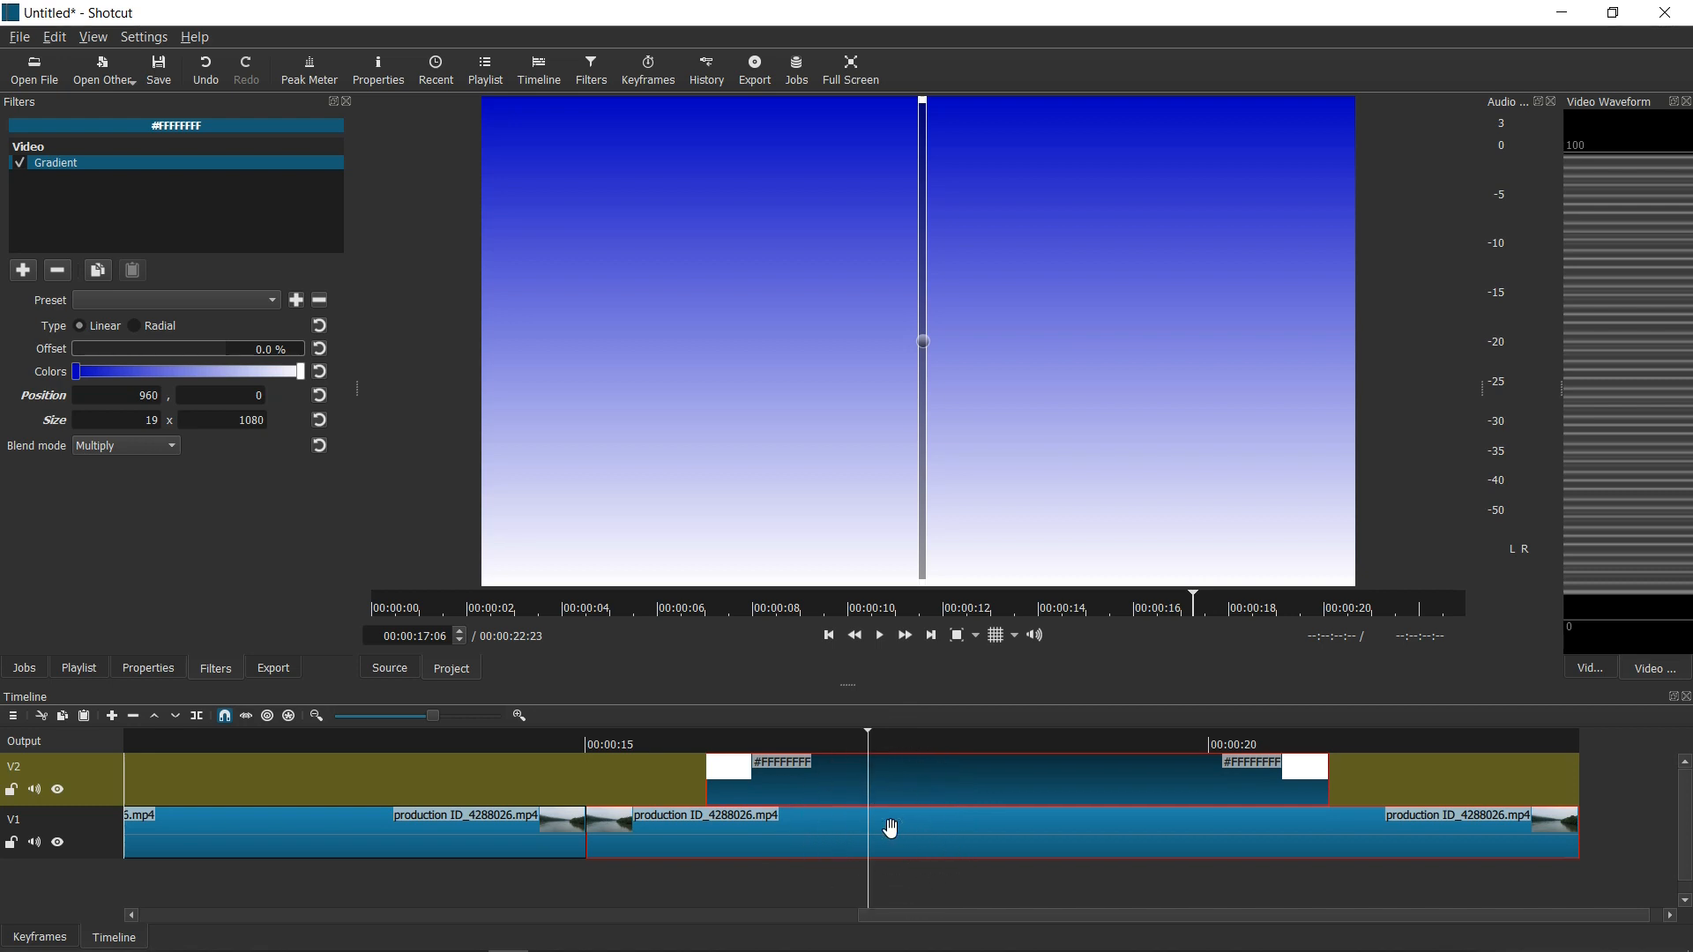
pyautogui.click(60, 772)
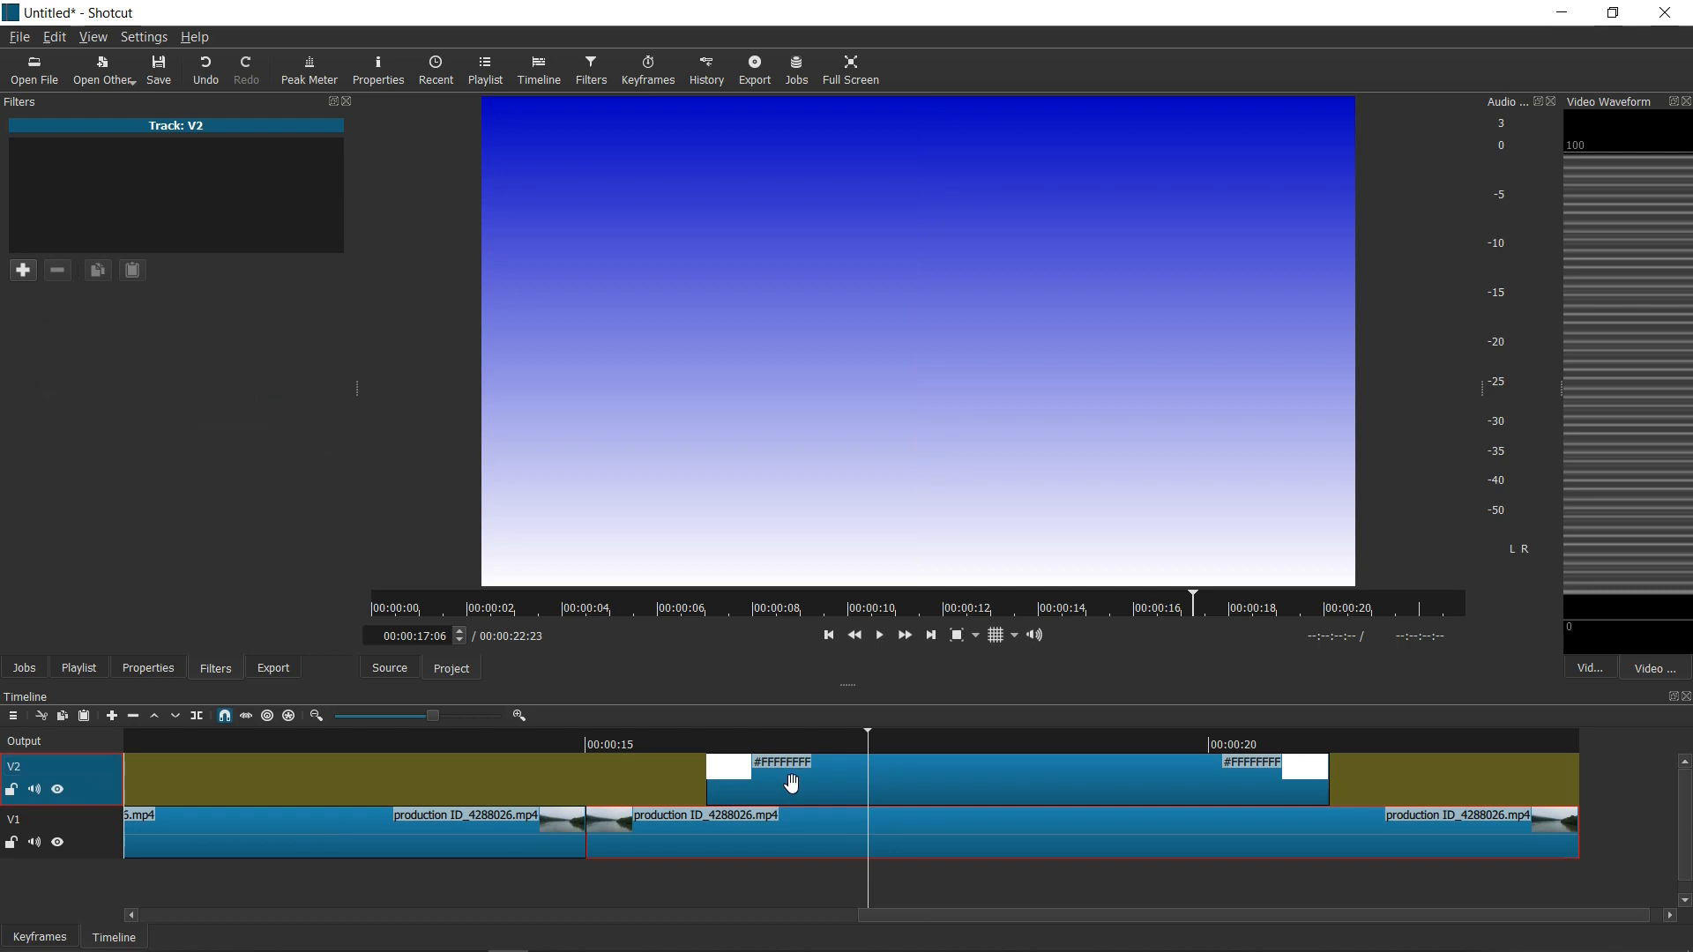
# Change track V2's blend mode from Over to Multiply so the blue tints the sky
pyautogui.click(781, 781)
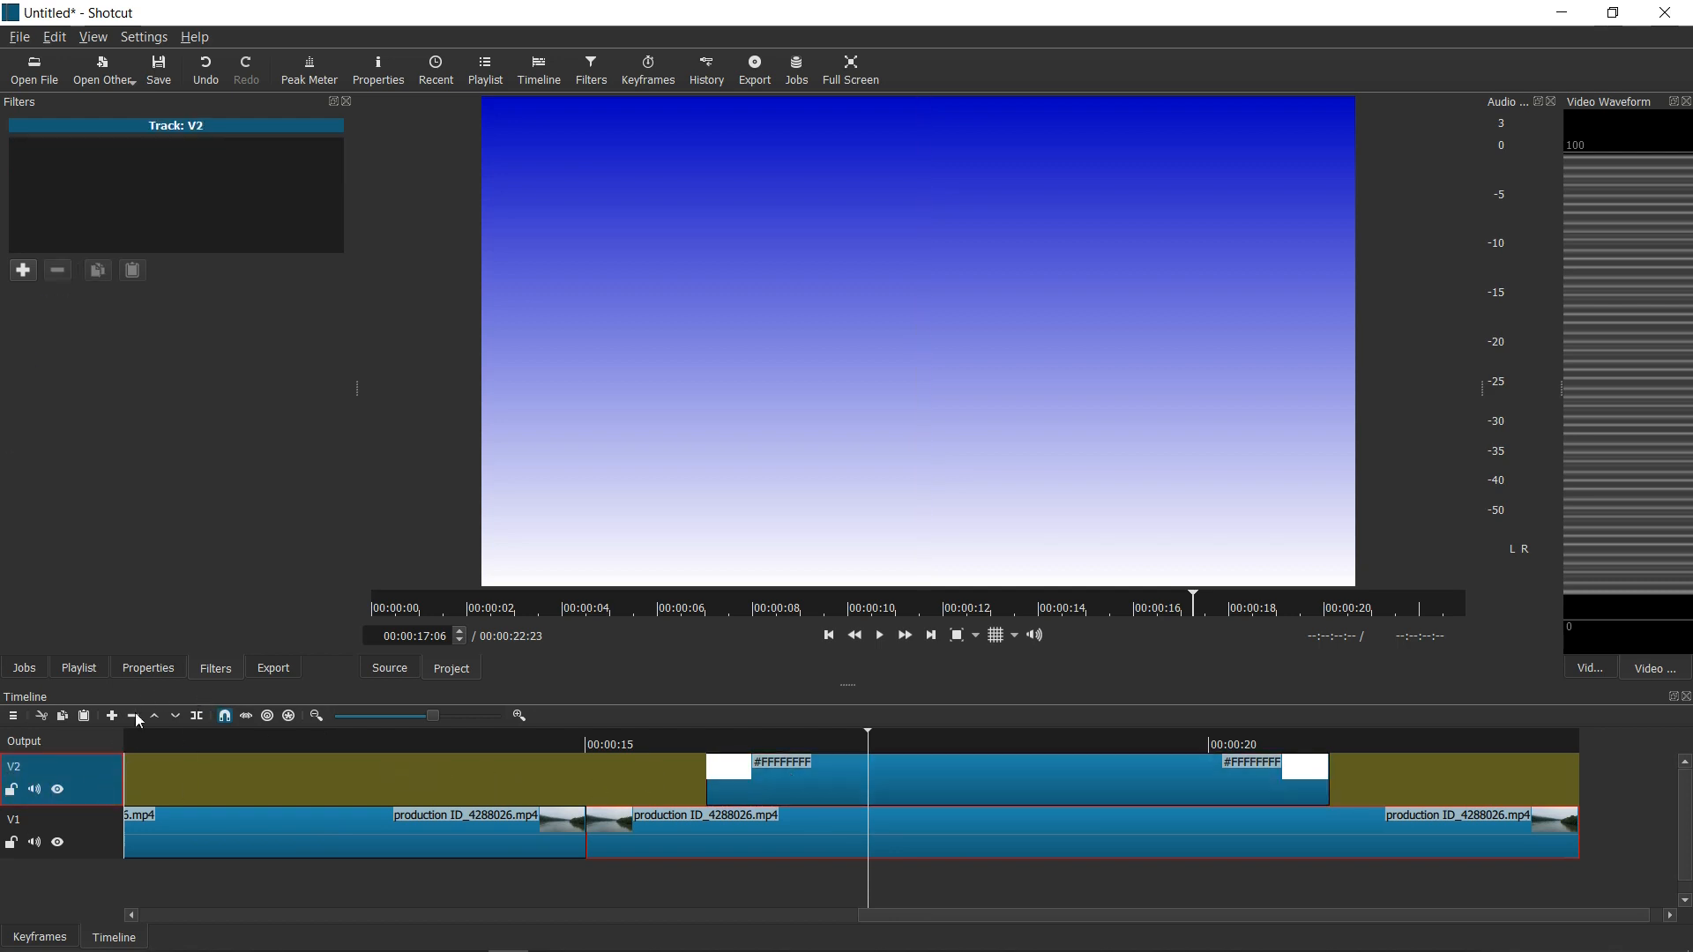
pyautogui.click(147, 666)
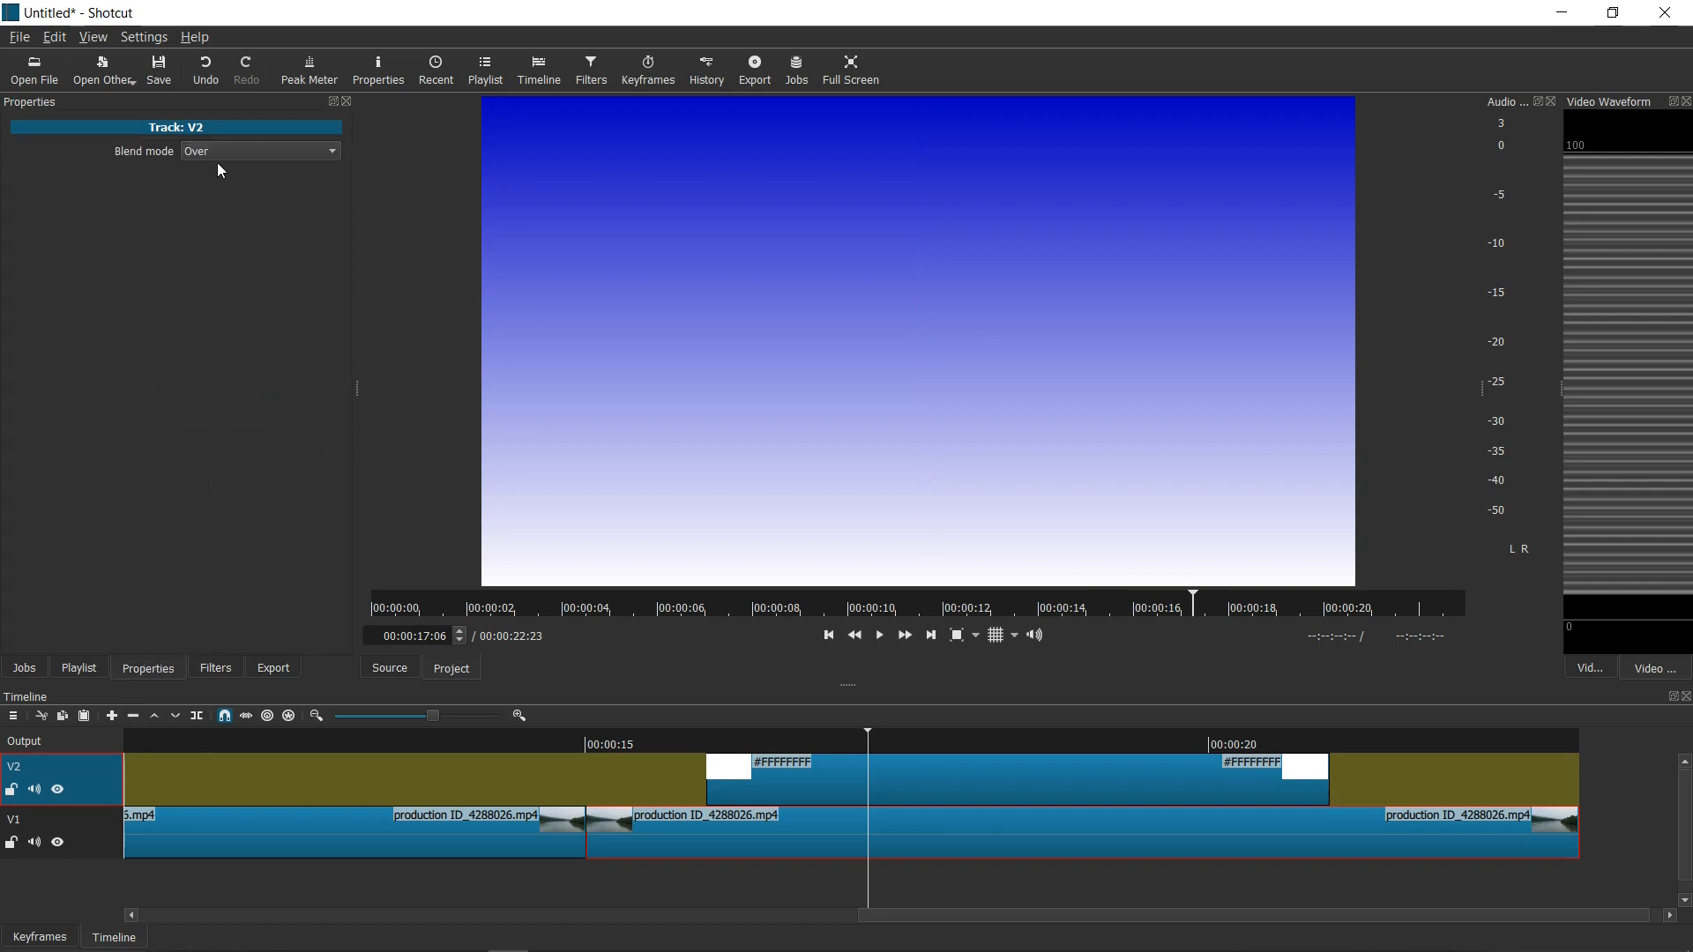
pyautogui.moveTo(227, 161)
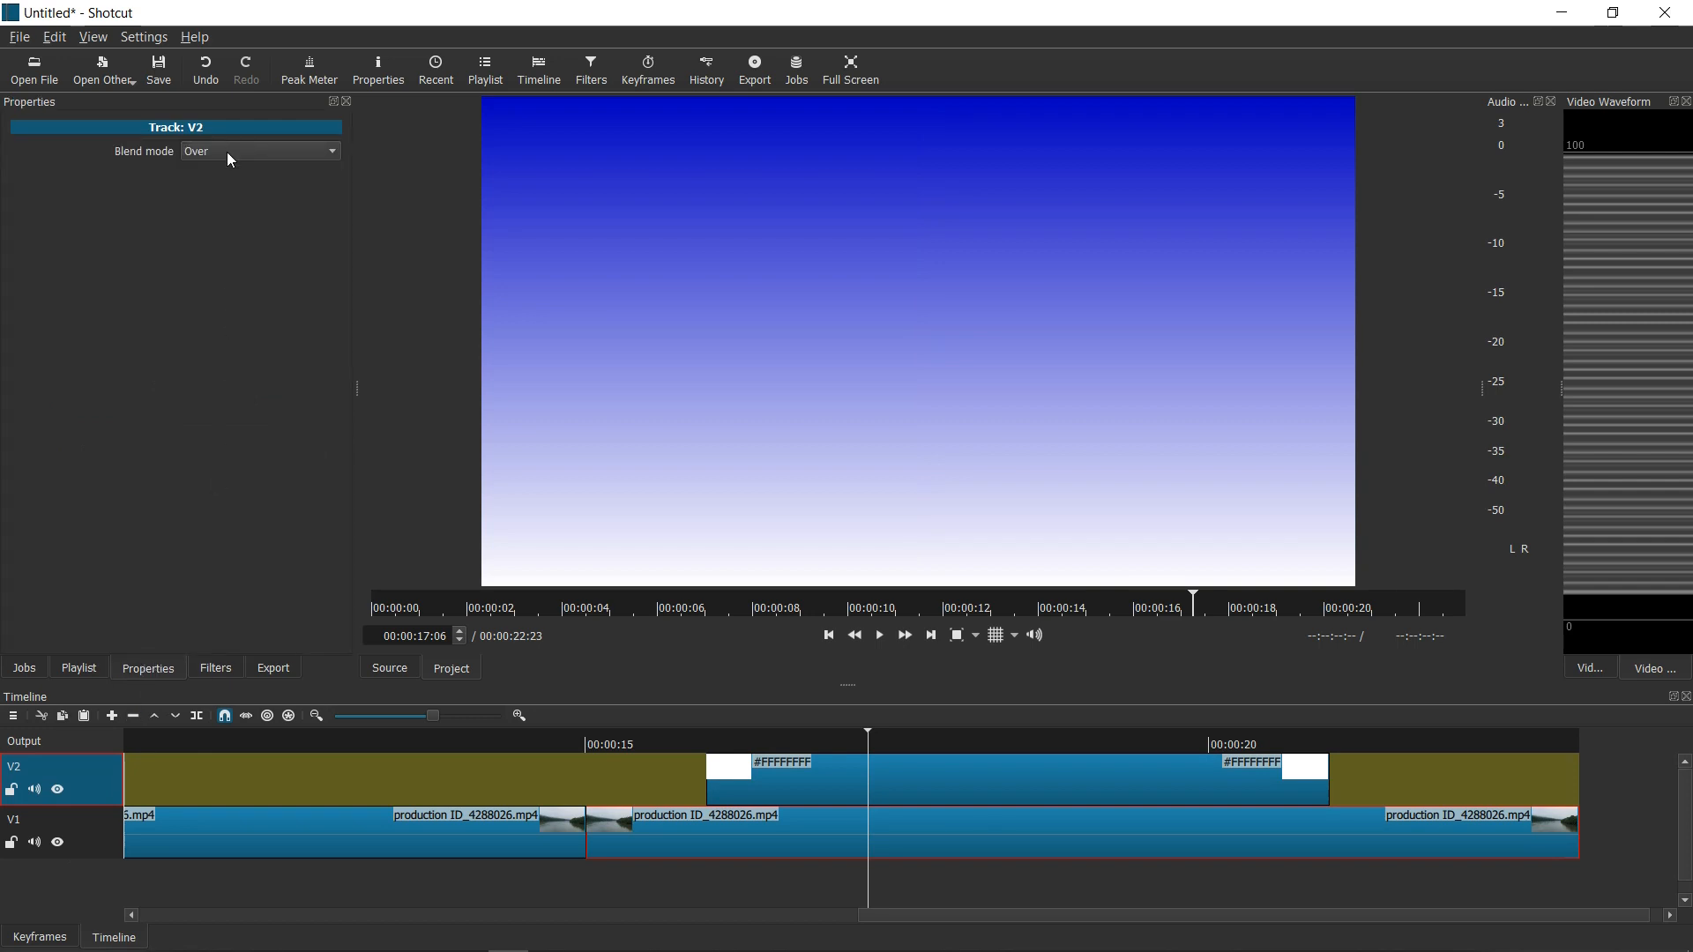
pyautogui.click(259, 149)
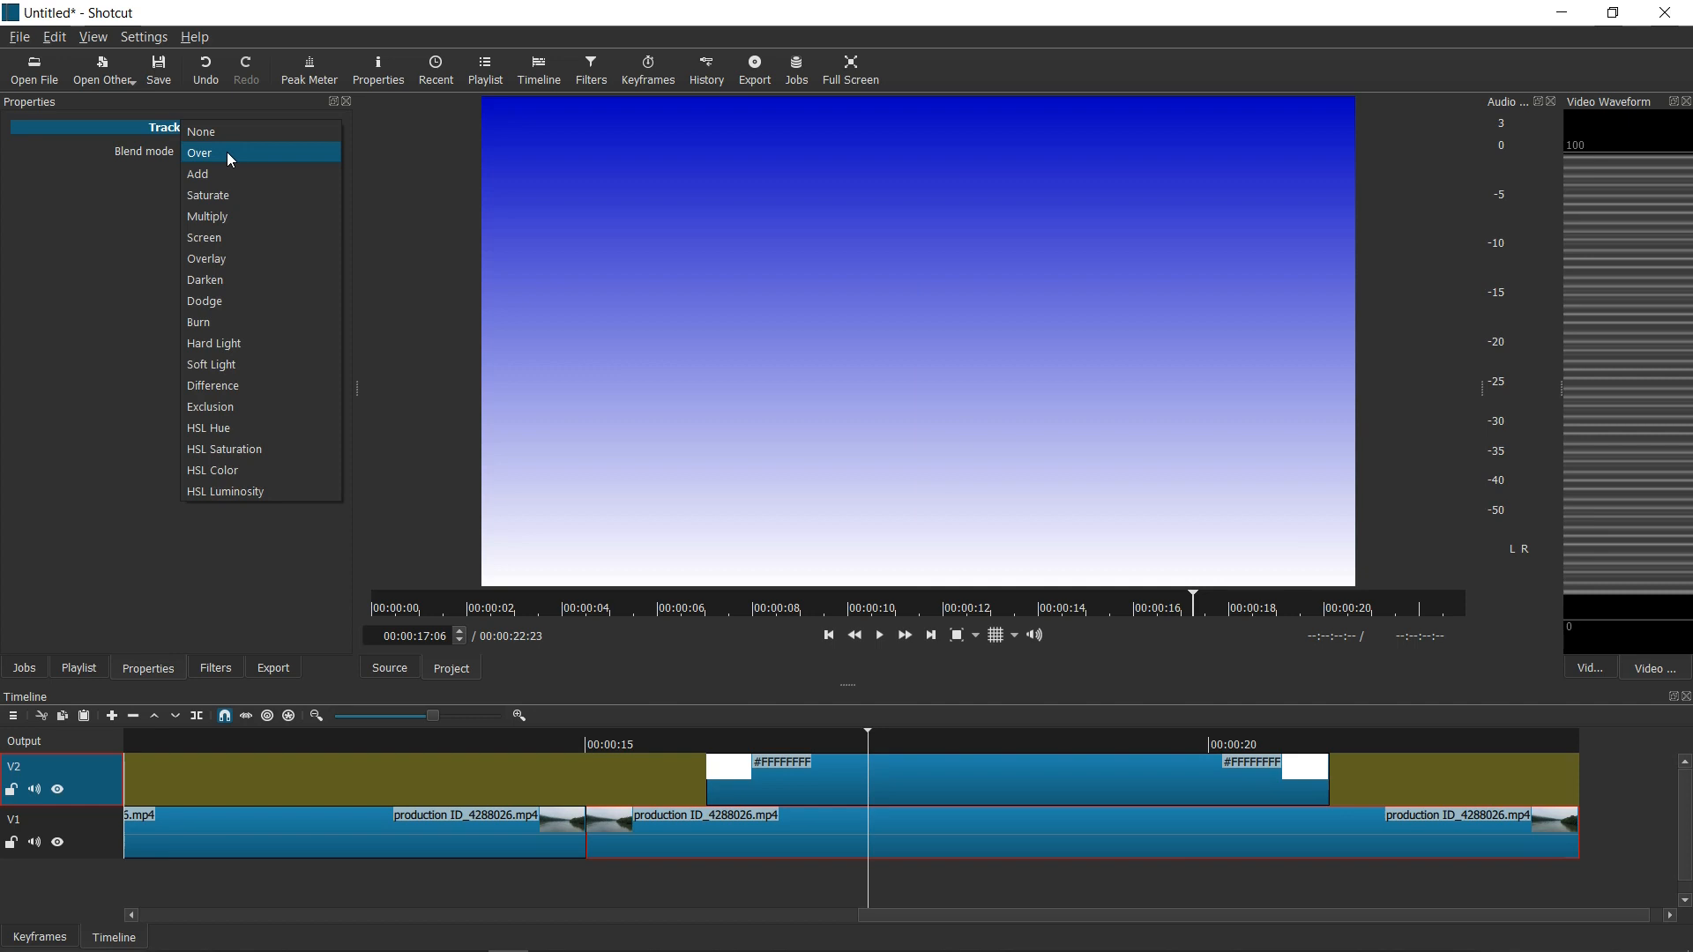
pyautogui.click(208, 215)
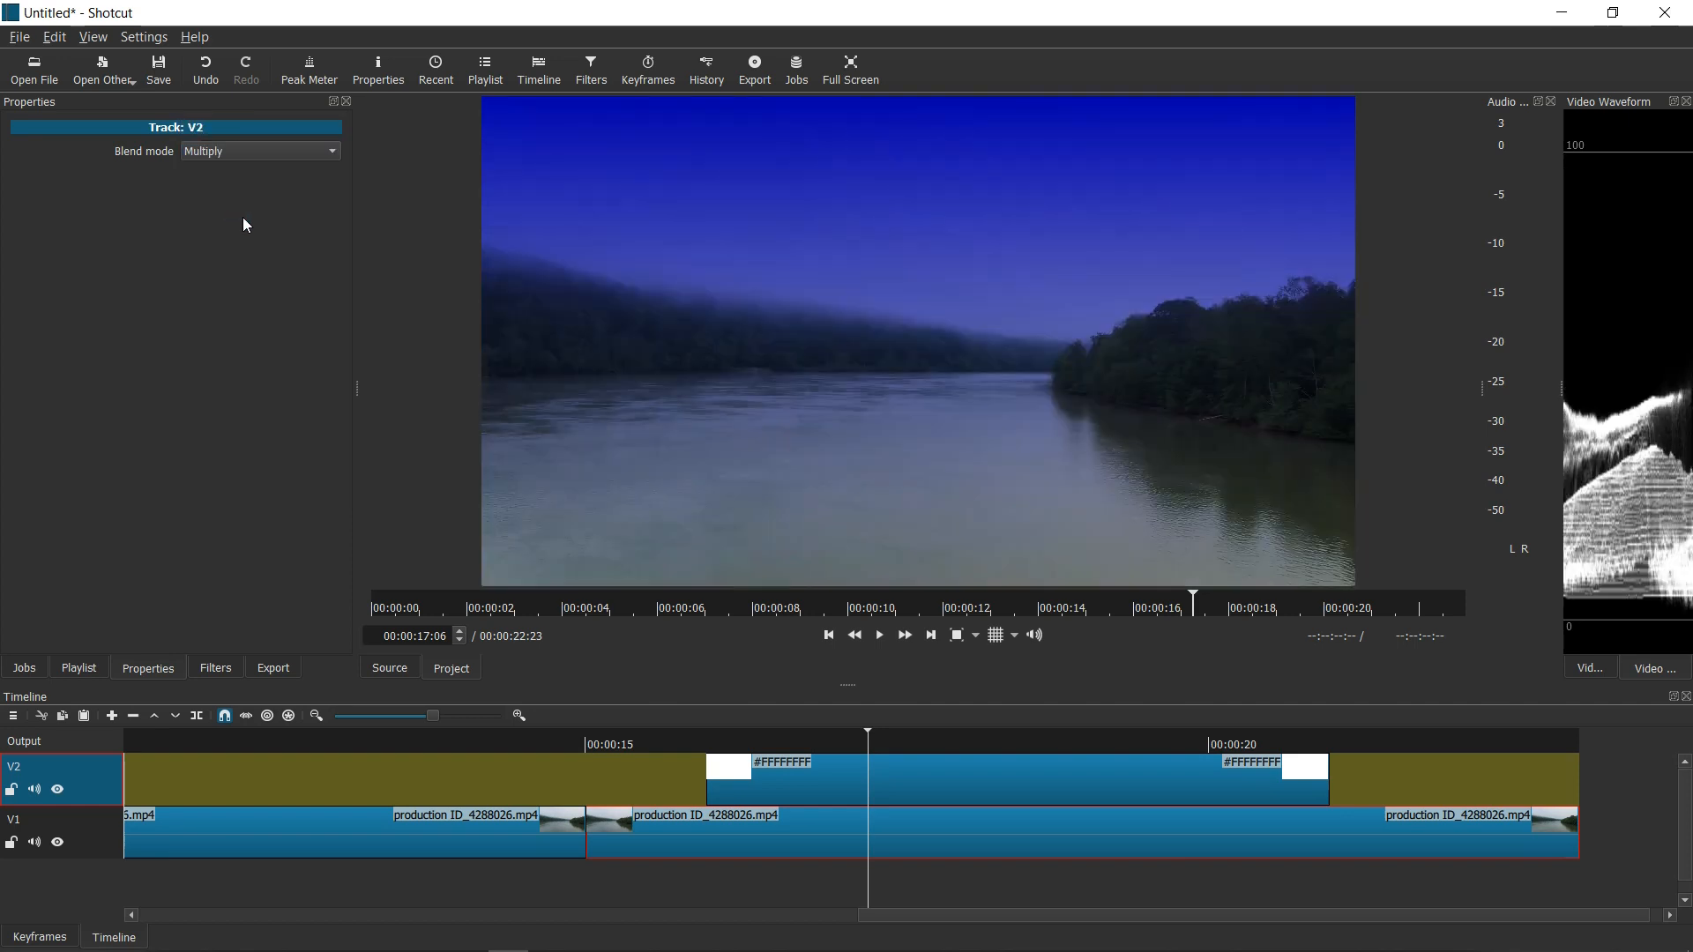
pyautogui.click(812, 744)
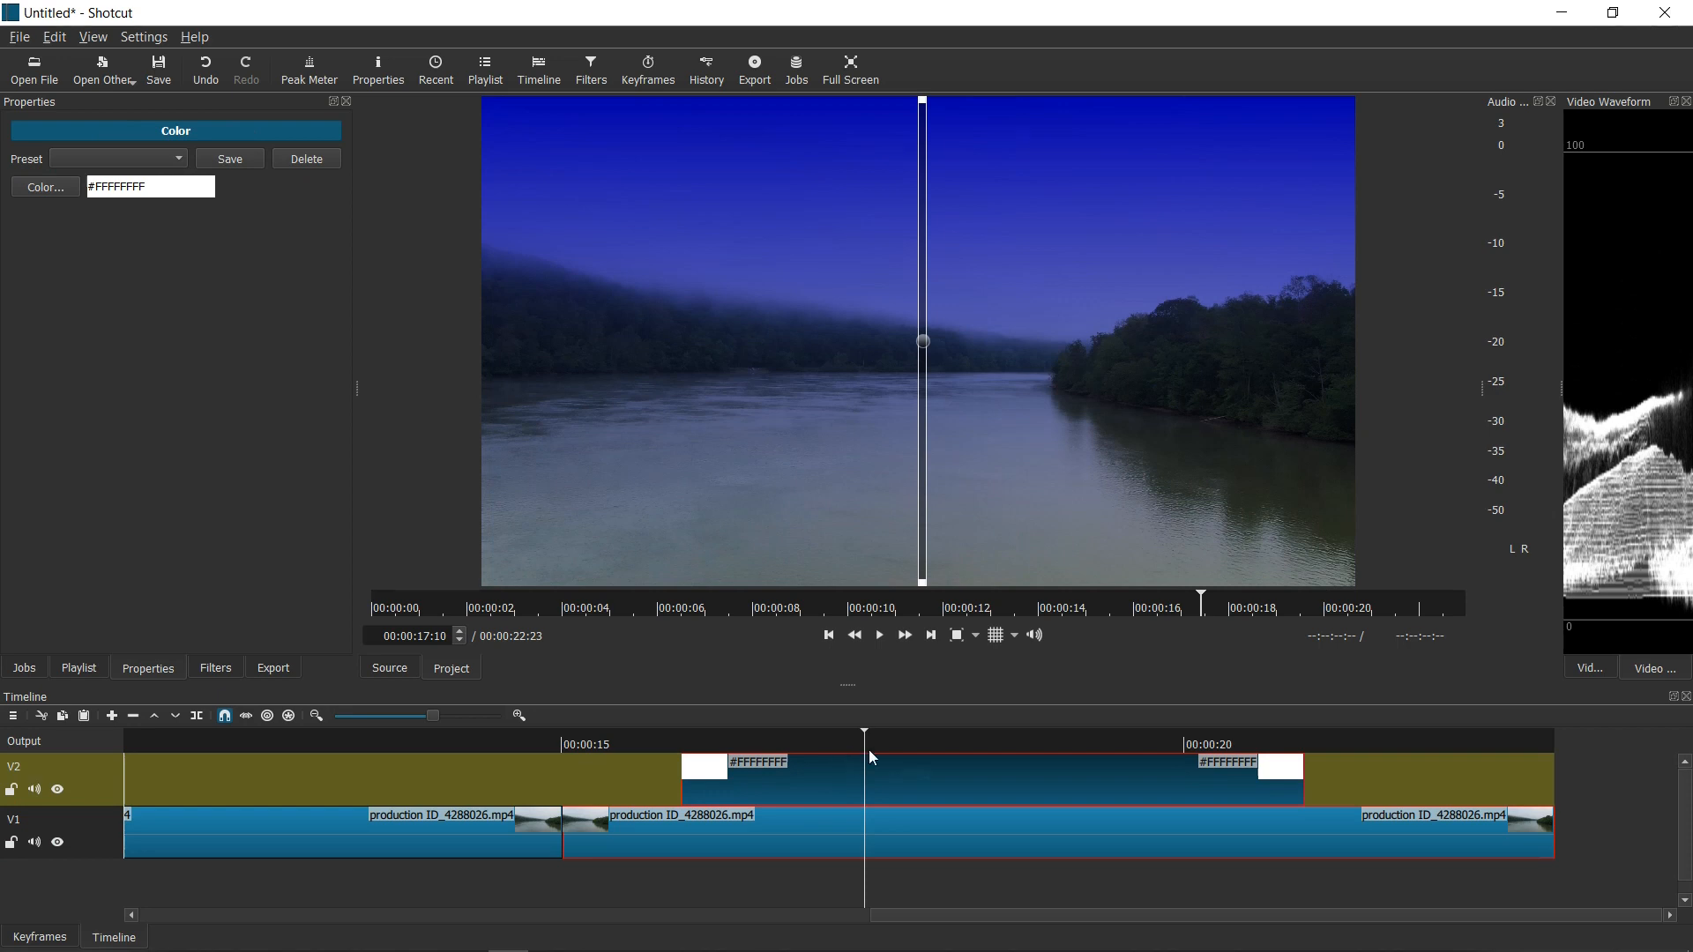
pyautogui.moveTo(965, 582)
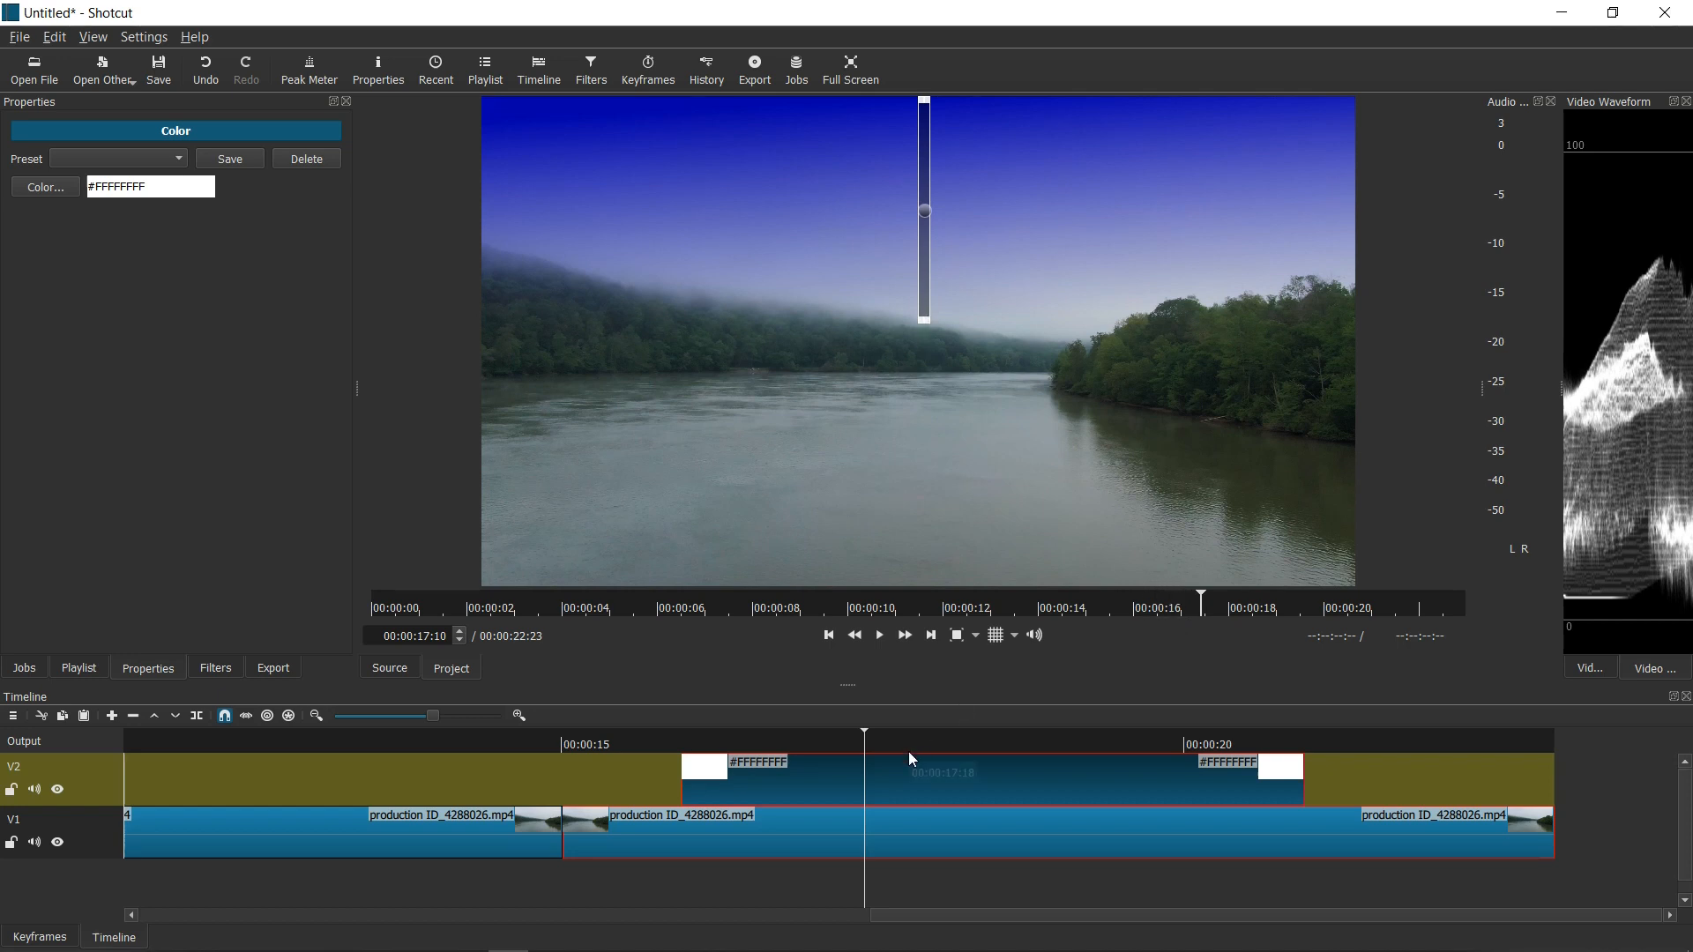
pyautogui.moveTo(1007, 690)
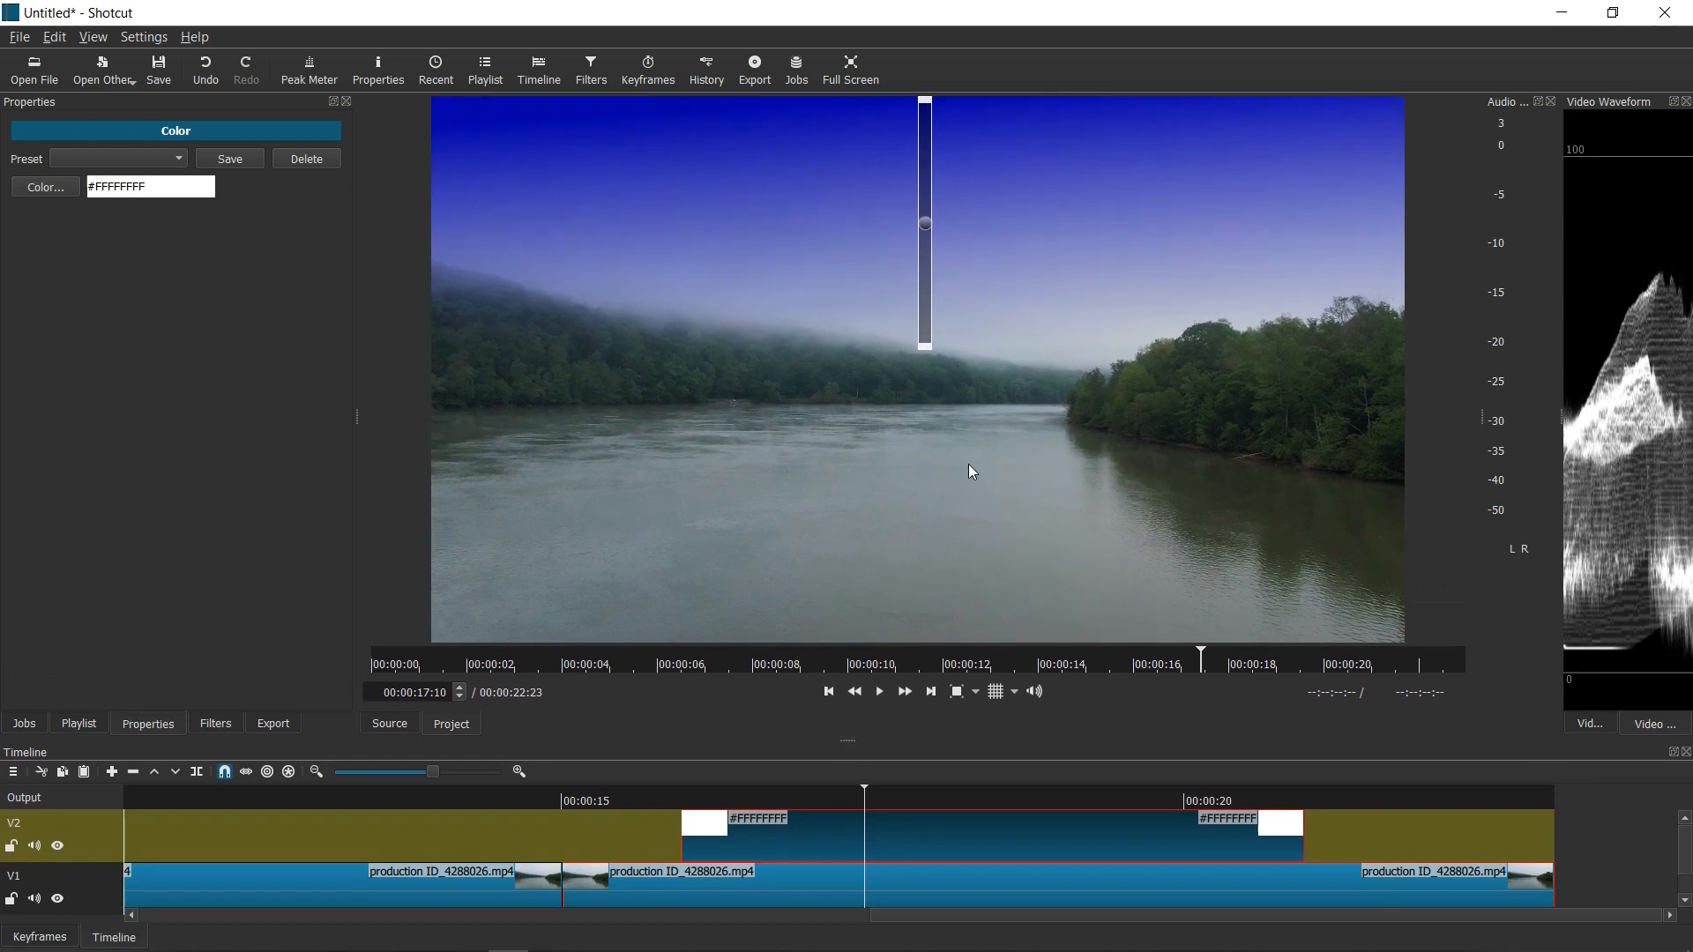
pyautogui.moveTo(951, 122)
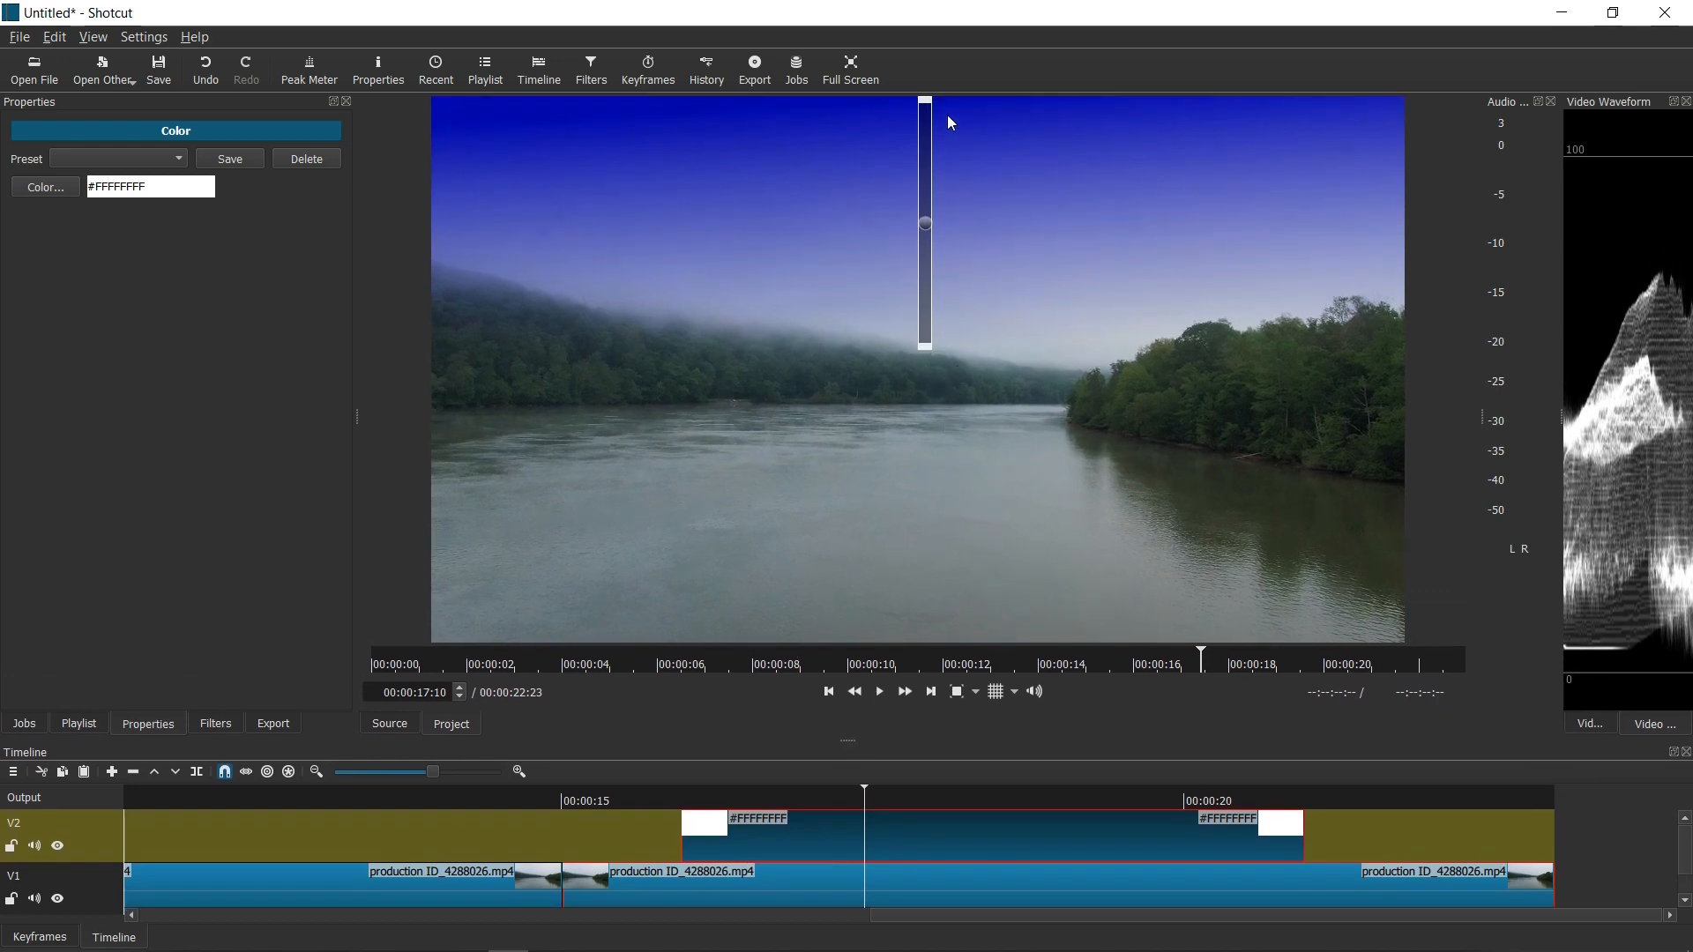
pyautogui.moveTo(942, 835)
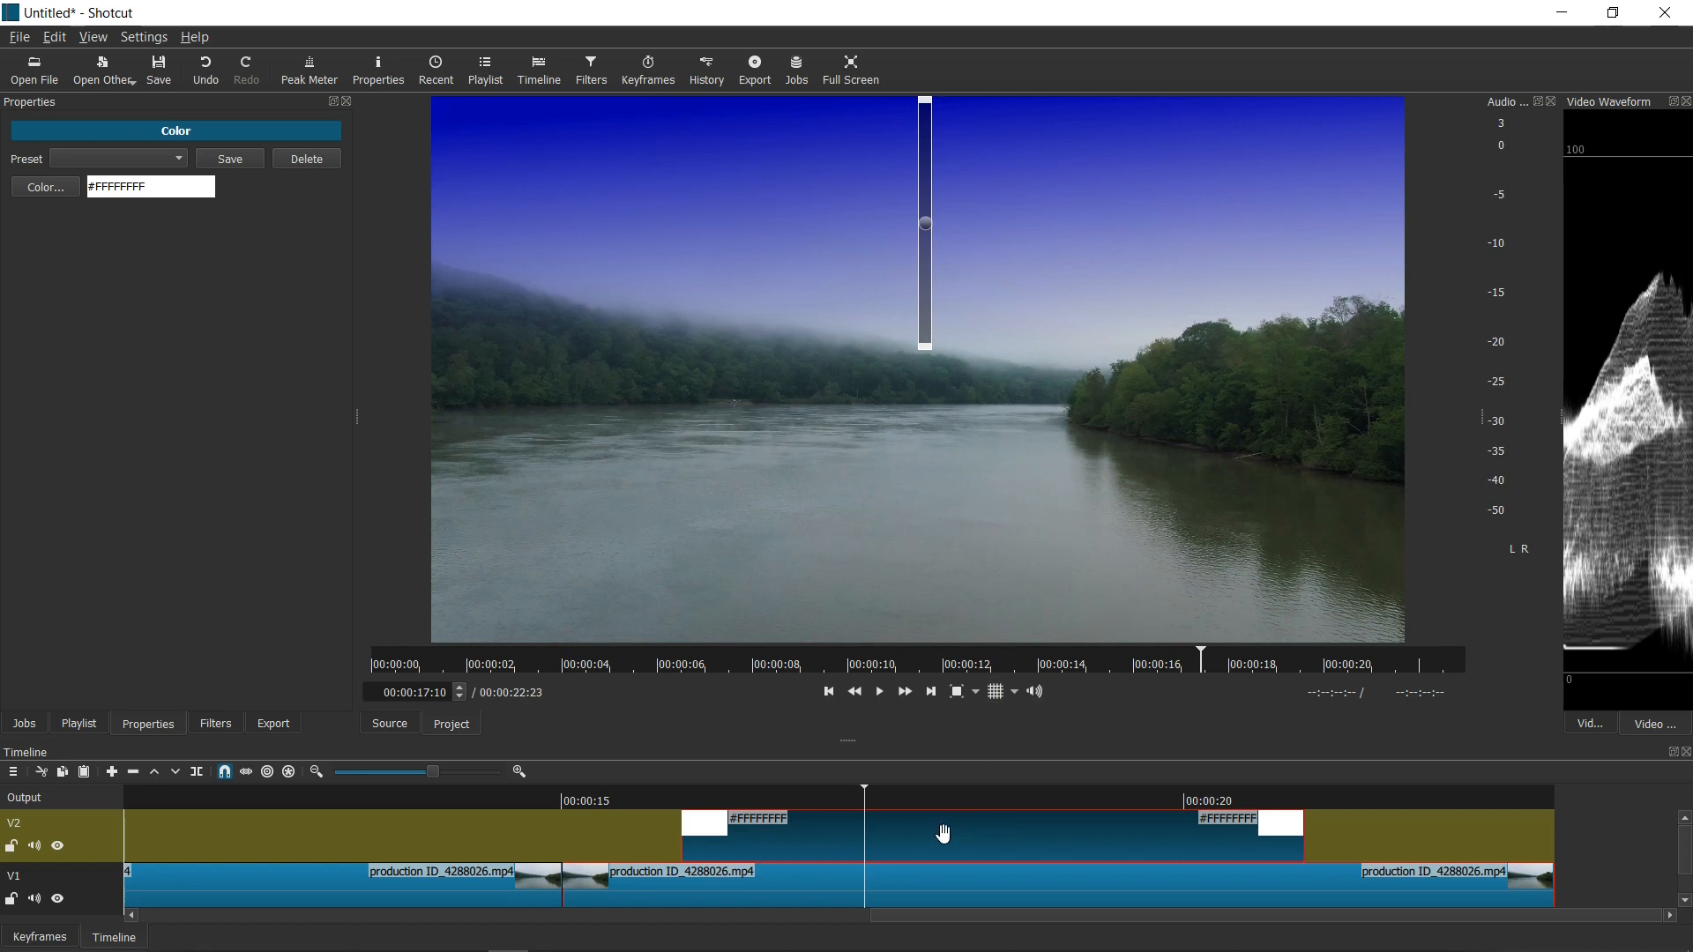
pyautogui.moveTo(954, 820)
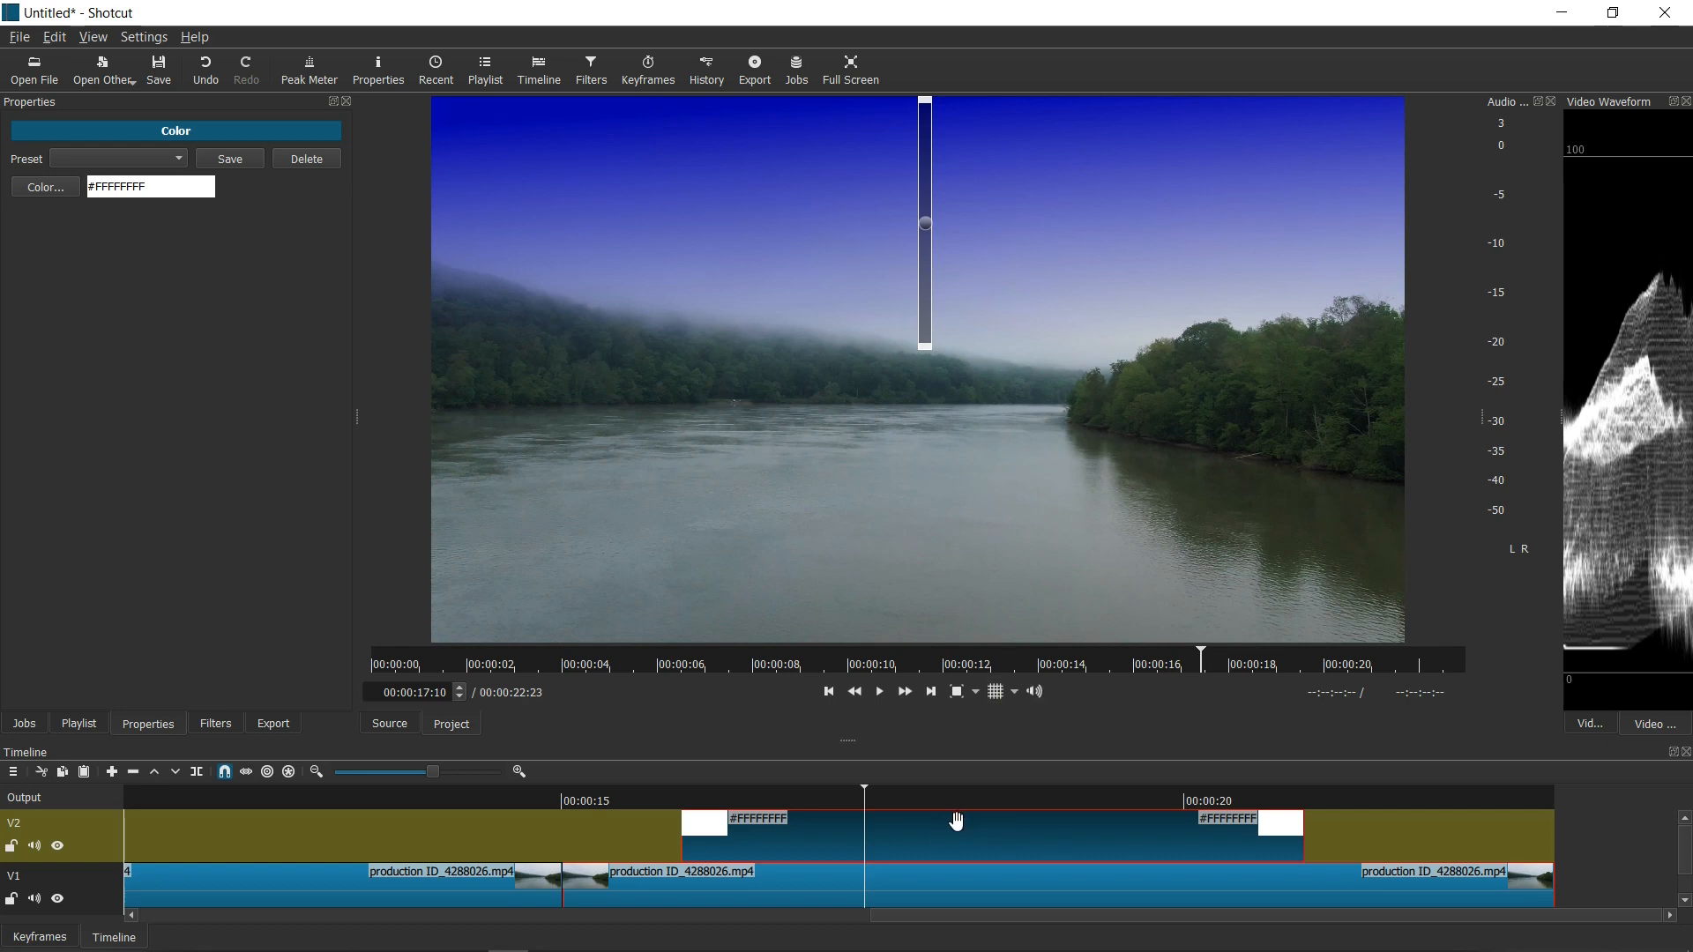
pyautogui.moveTo(979, 765)
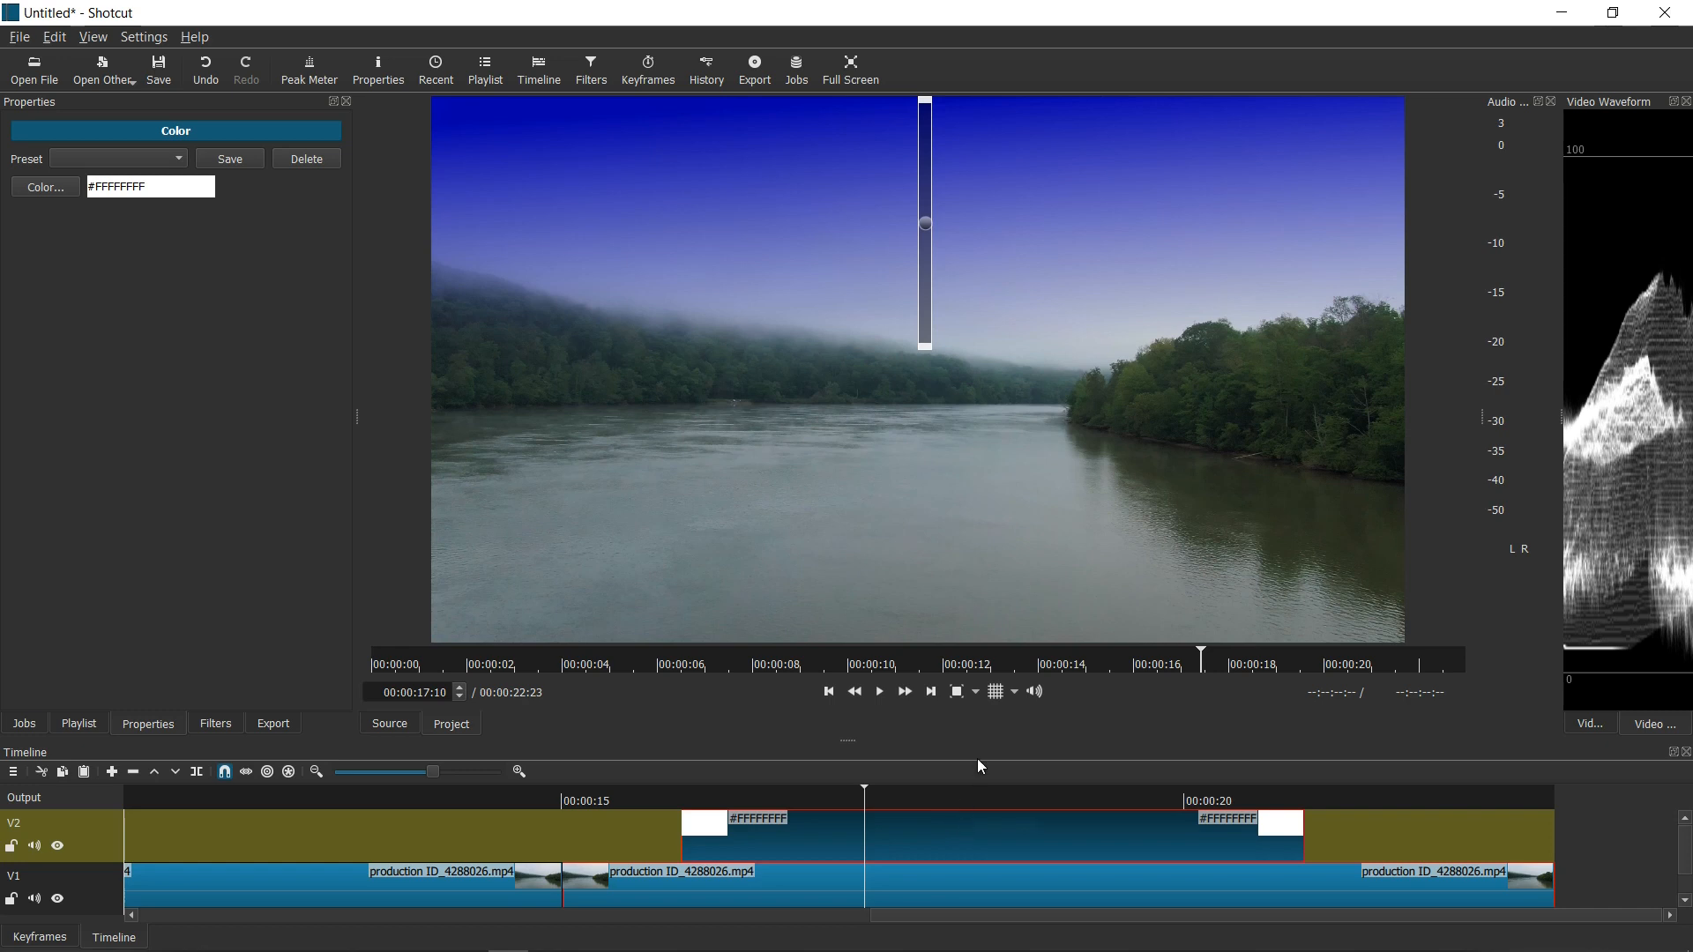
pyautogui.moveTo(940, 838)
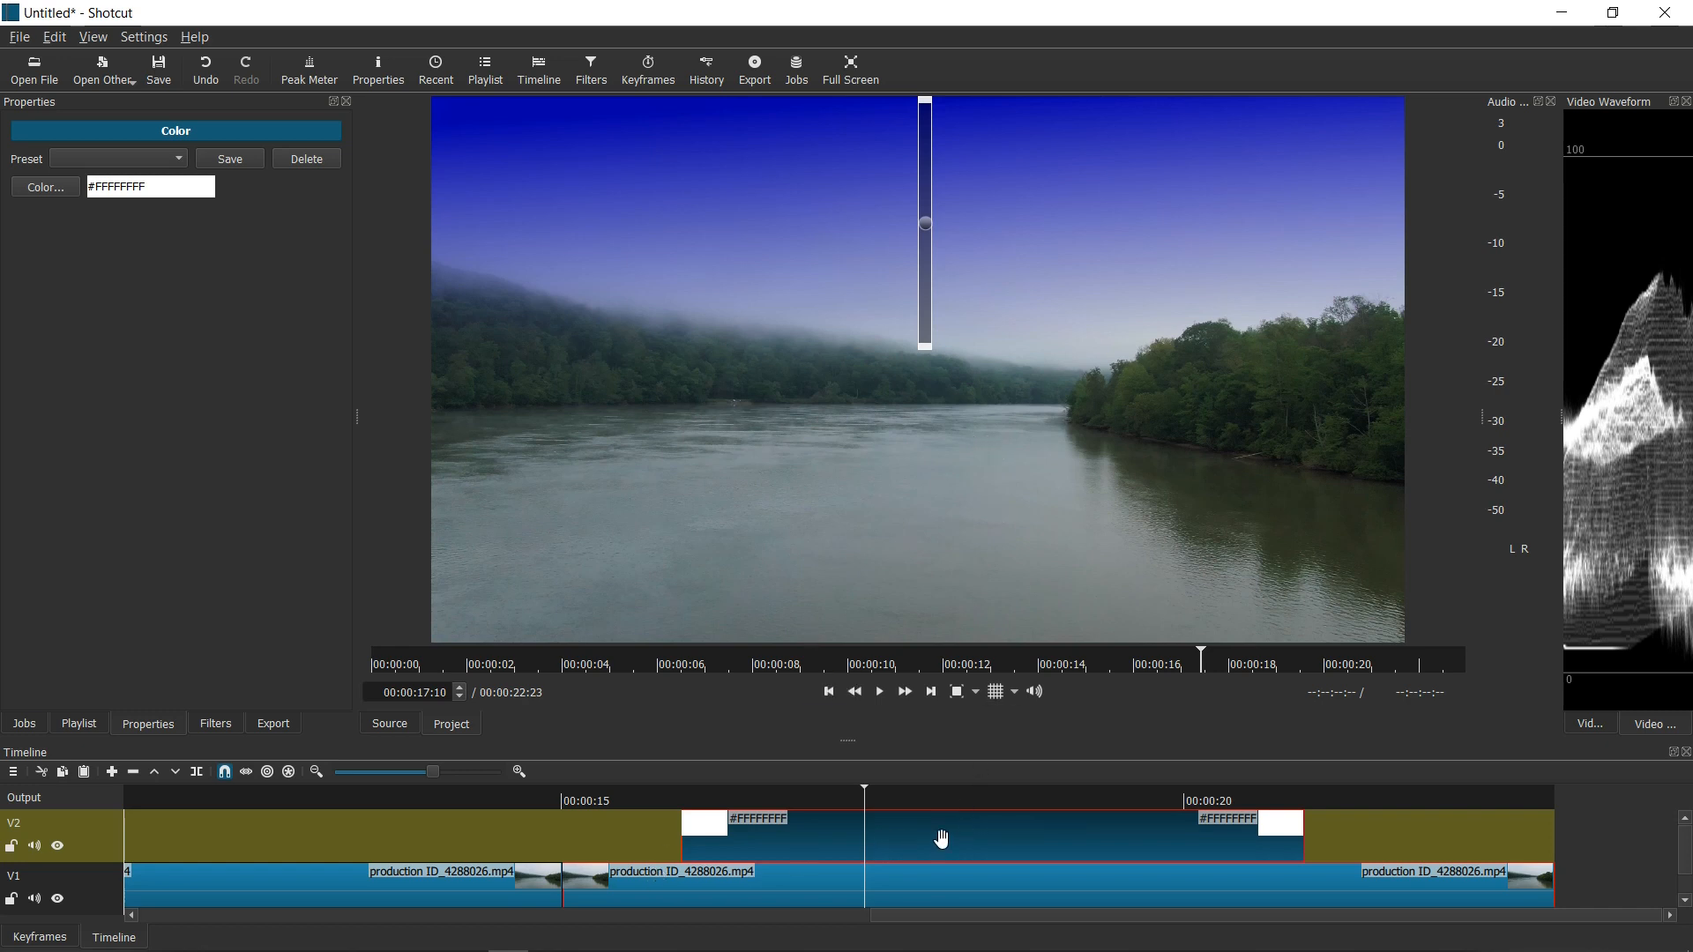
pyautogui.moveTo(951, 831)
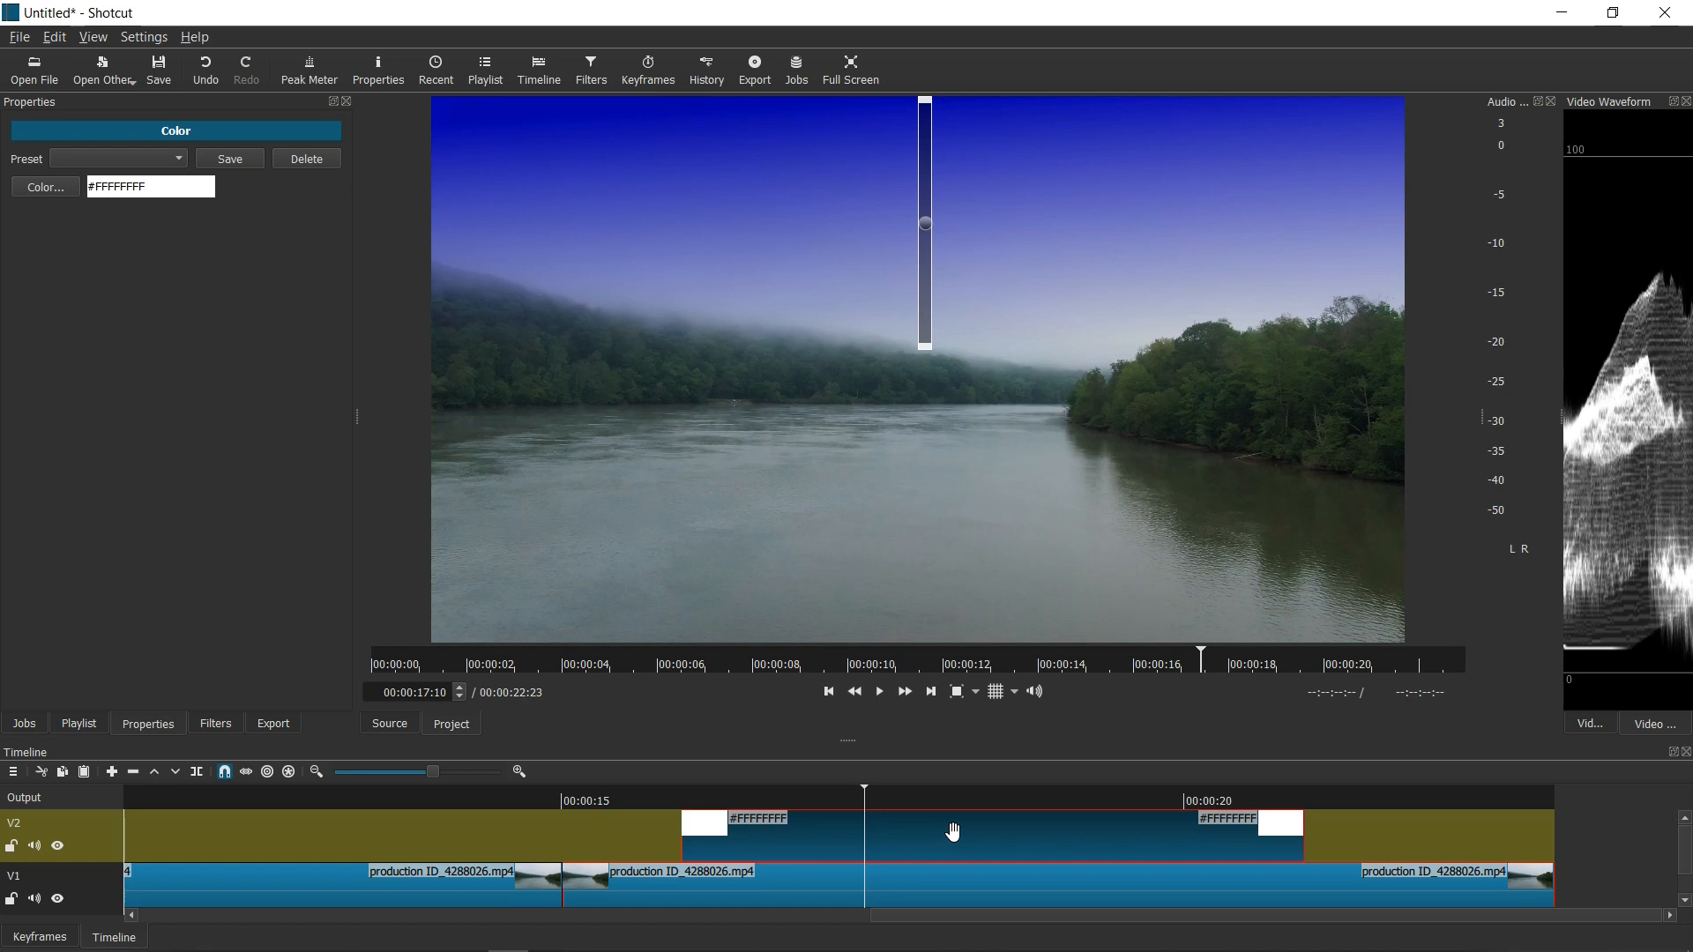
pyautogui.moveTo(790, 830)
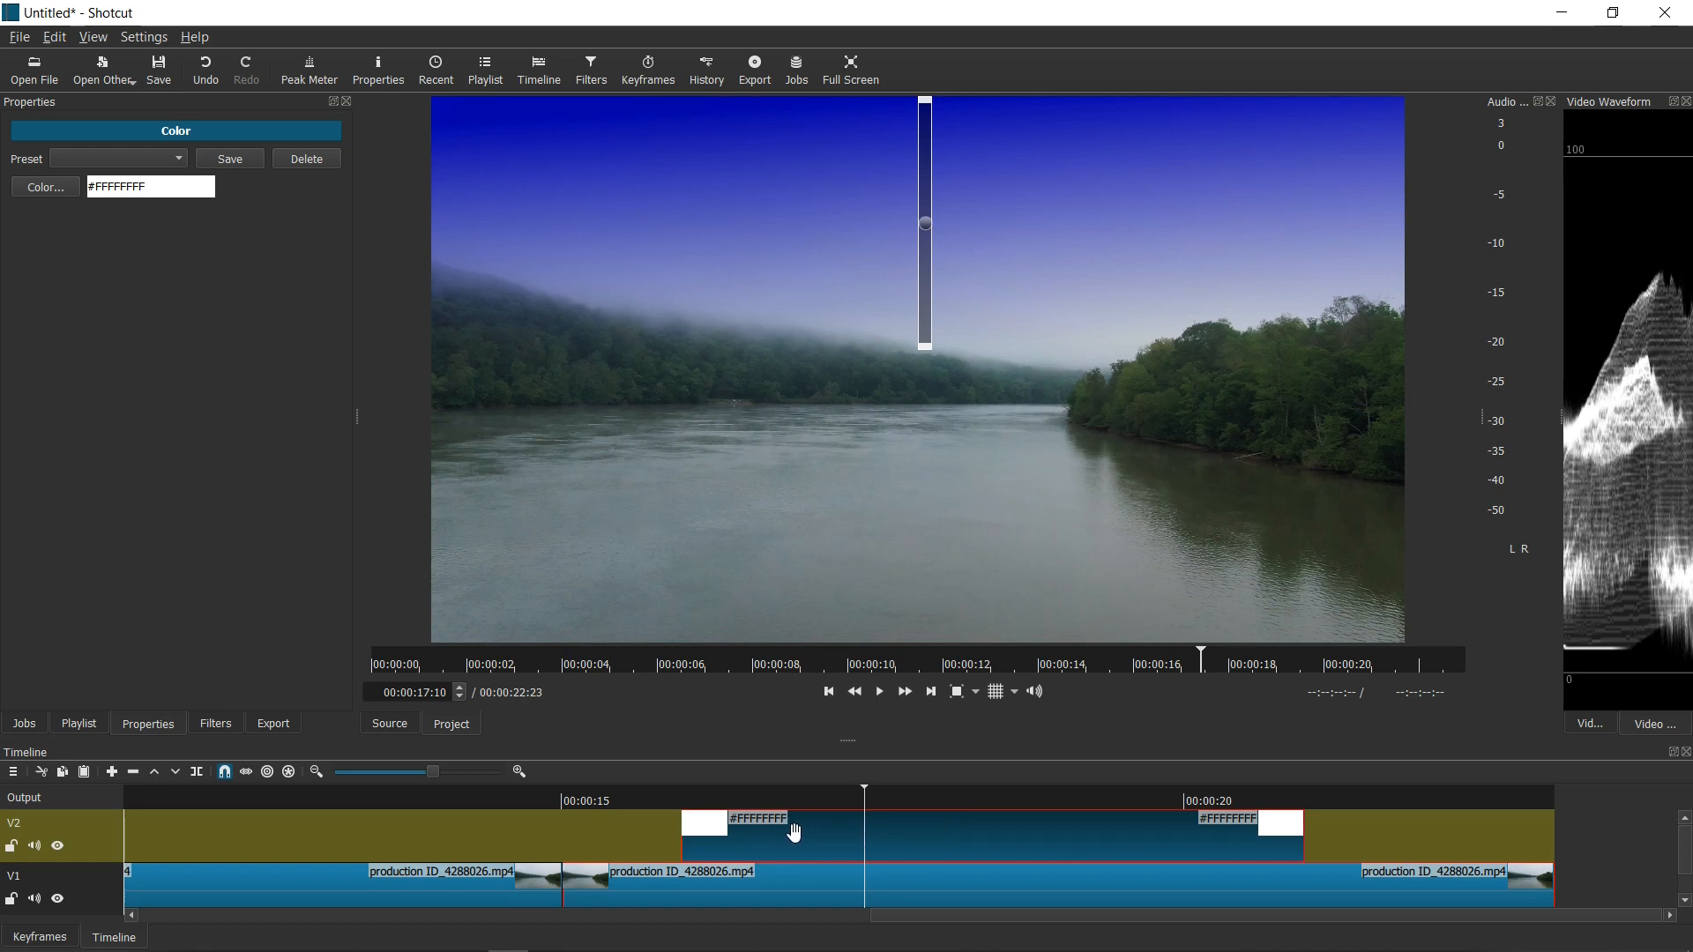
pyautogui.moveTo(801, 836)
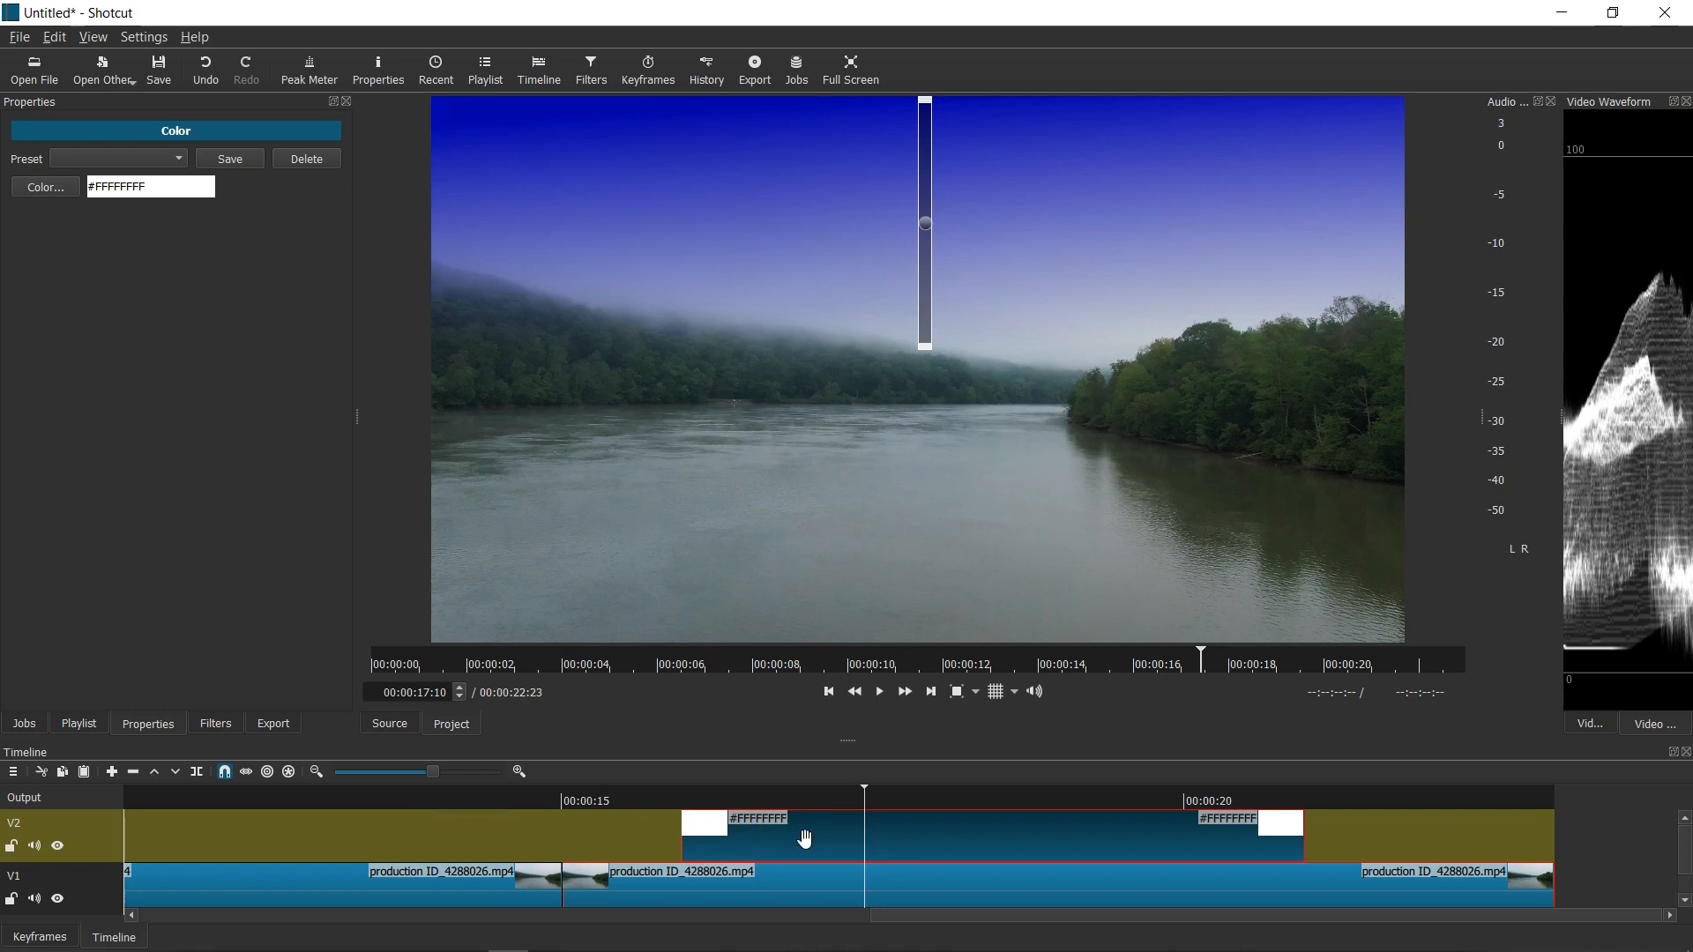
# Show the Filters panel for the white colour clip on V2
pyautogui.click(215, 723)
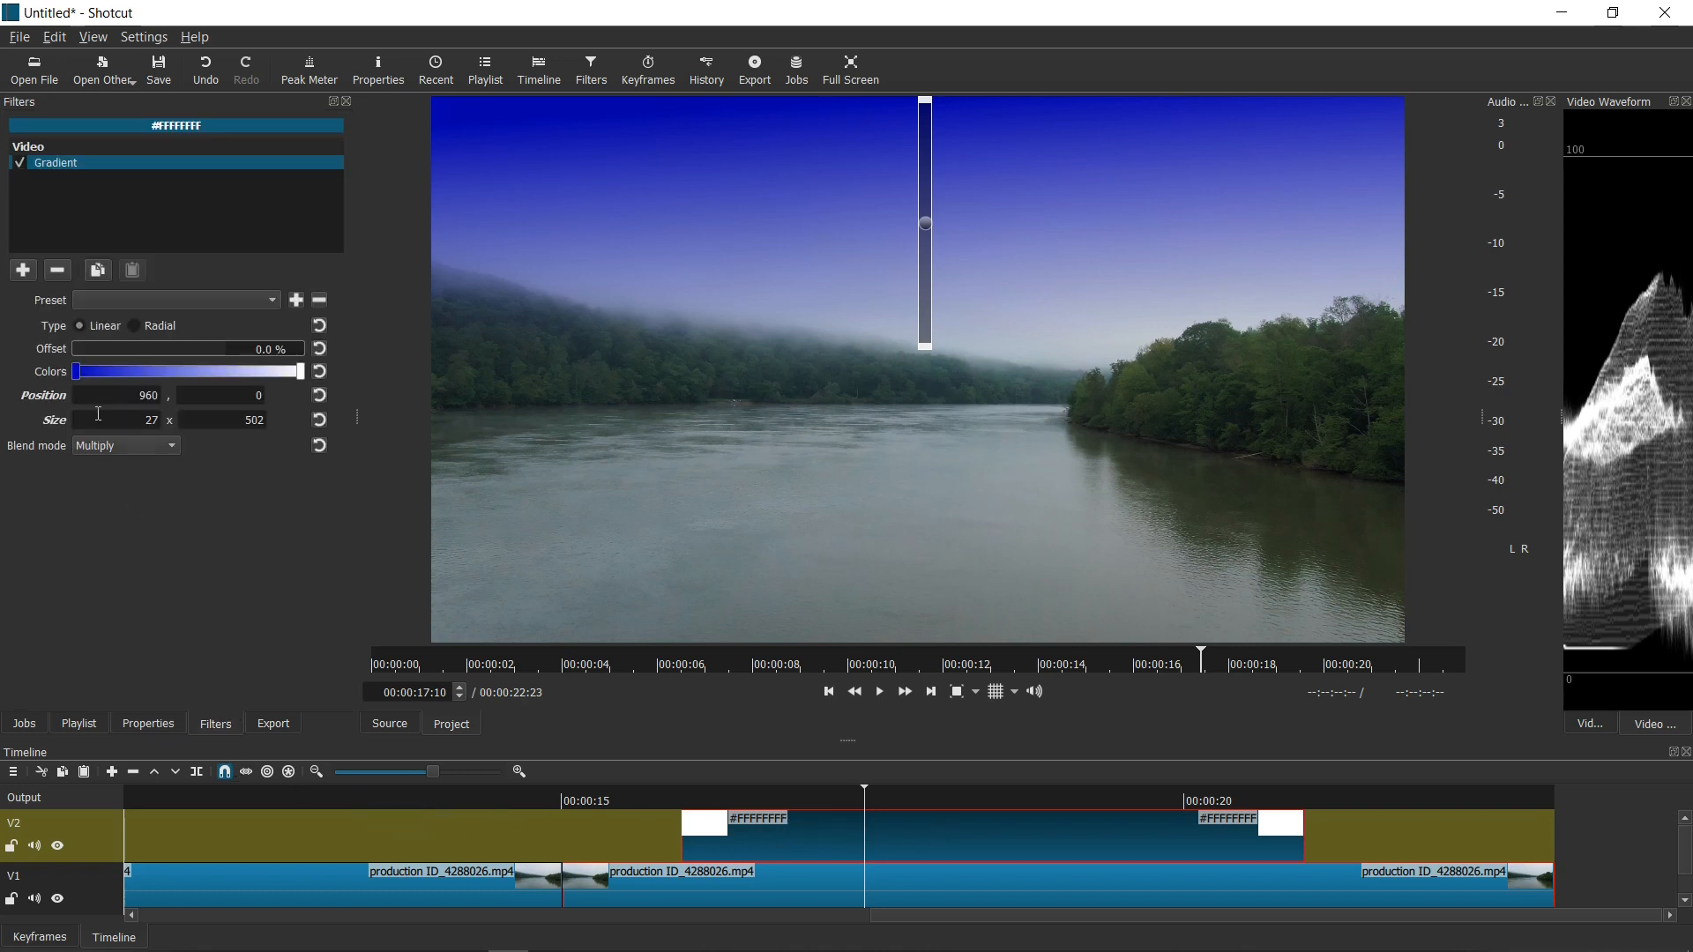
# Add an Opacity filter to the colour clip, try levels from a third to full, leaving it at 100%
pyautogui.click(21, 270)
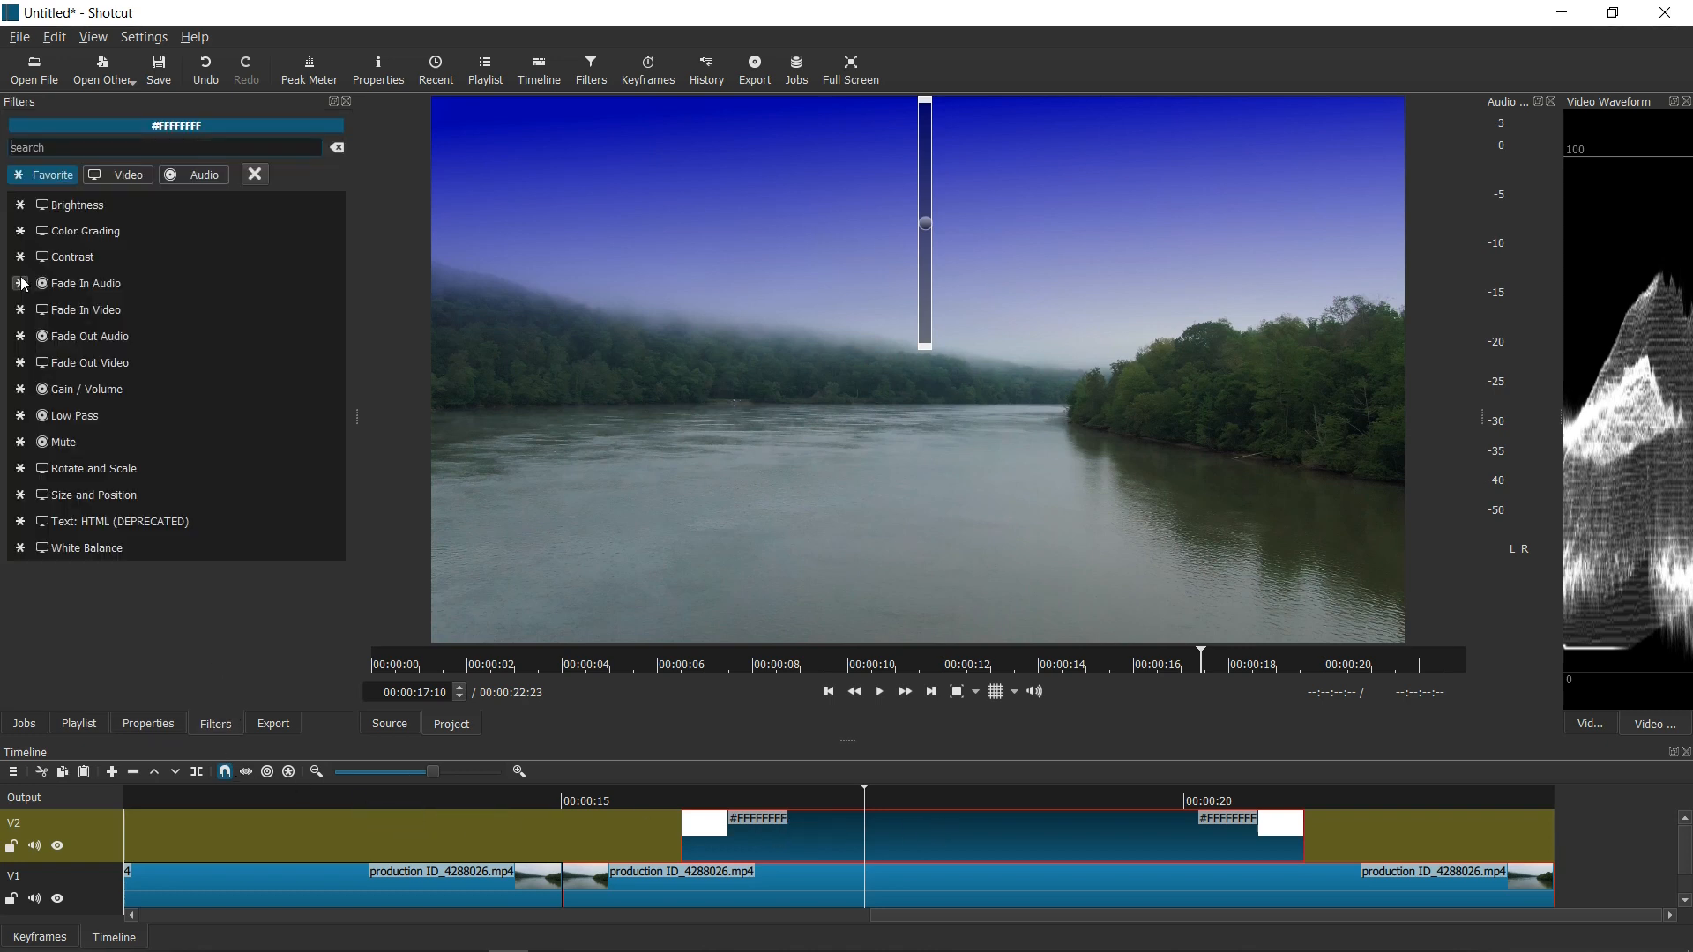
pyautogui.write('opa')
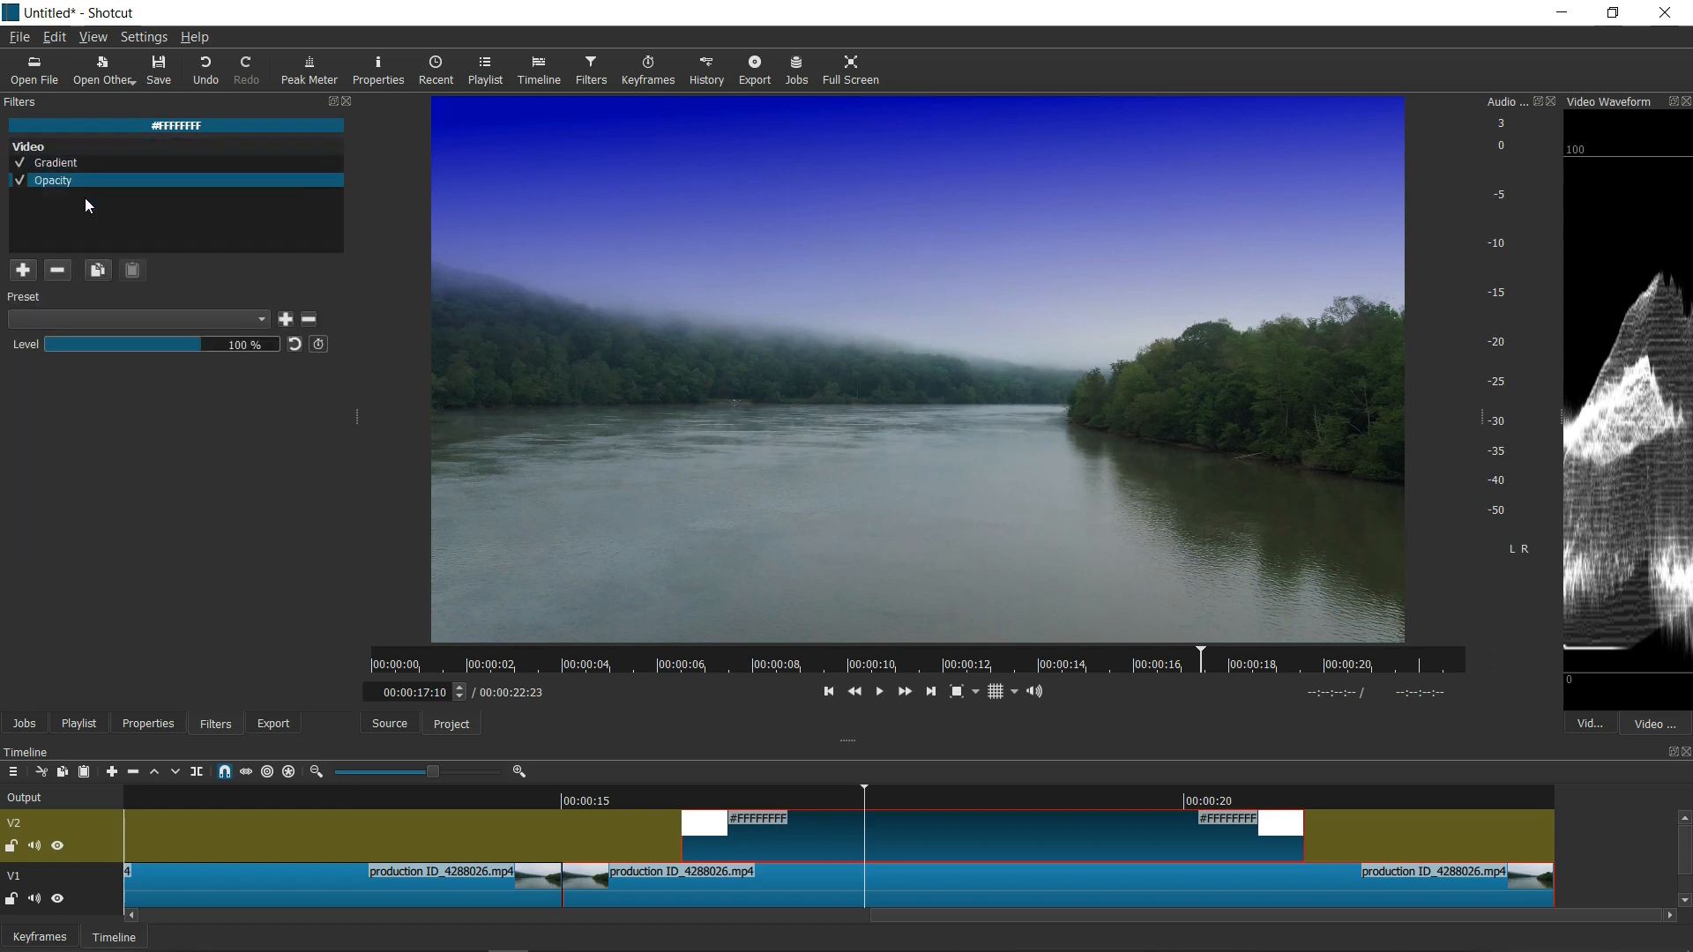
pyautogui.moveTo(279, 413)
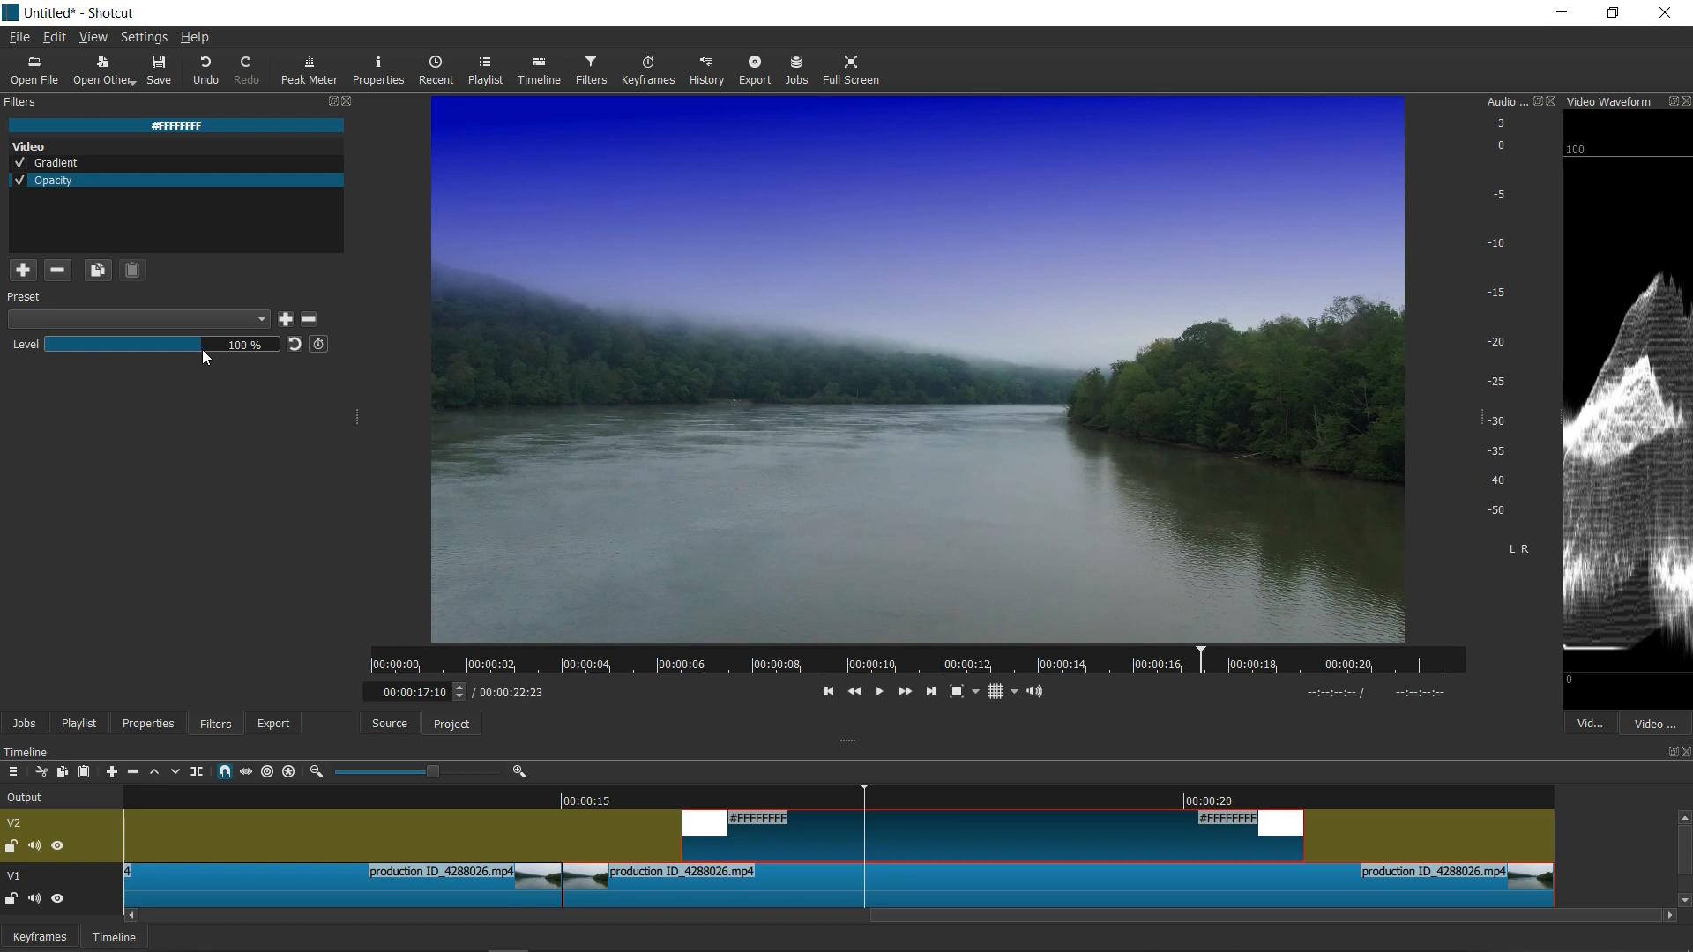
pyautogui.moveTo(113, 349)
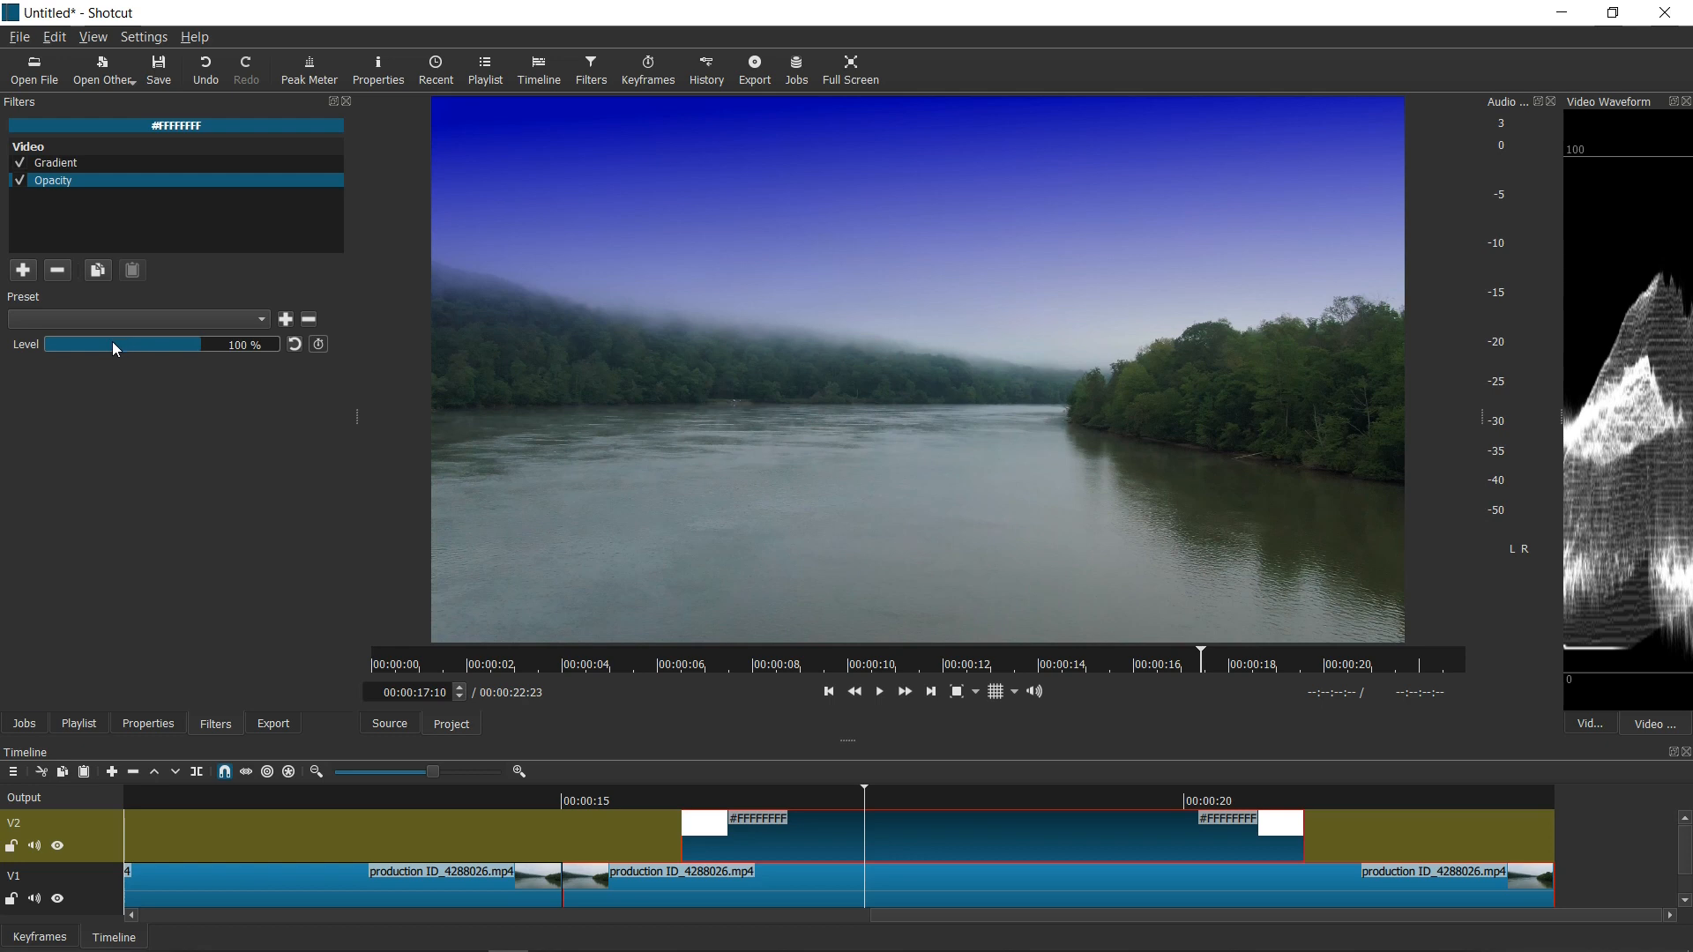
pyautogui.moveTo(199, 358)
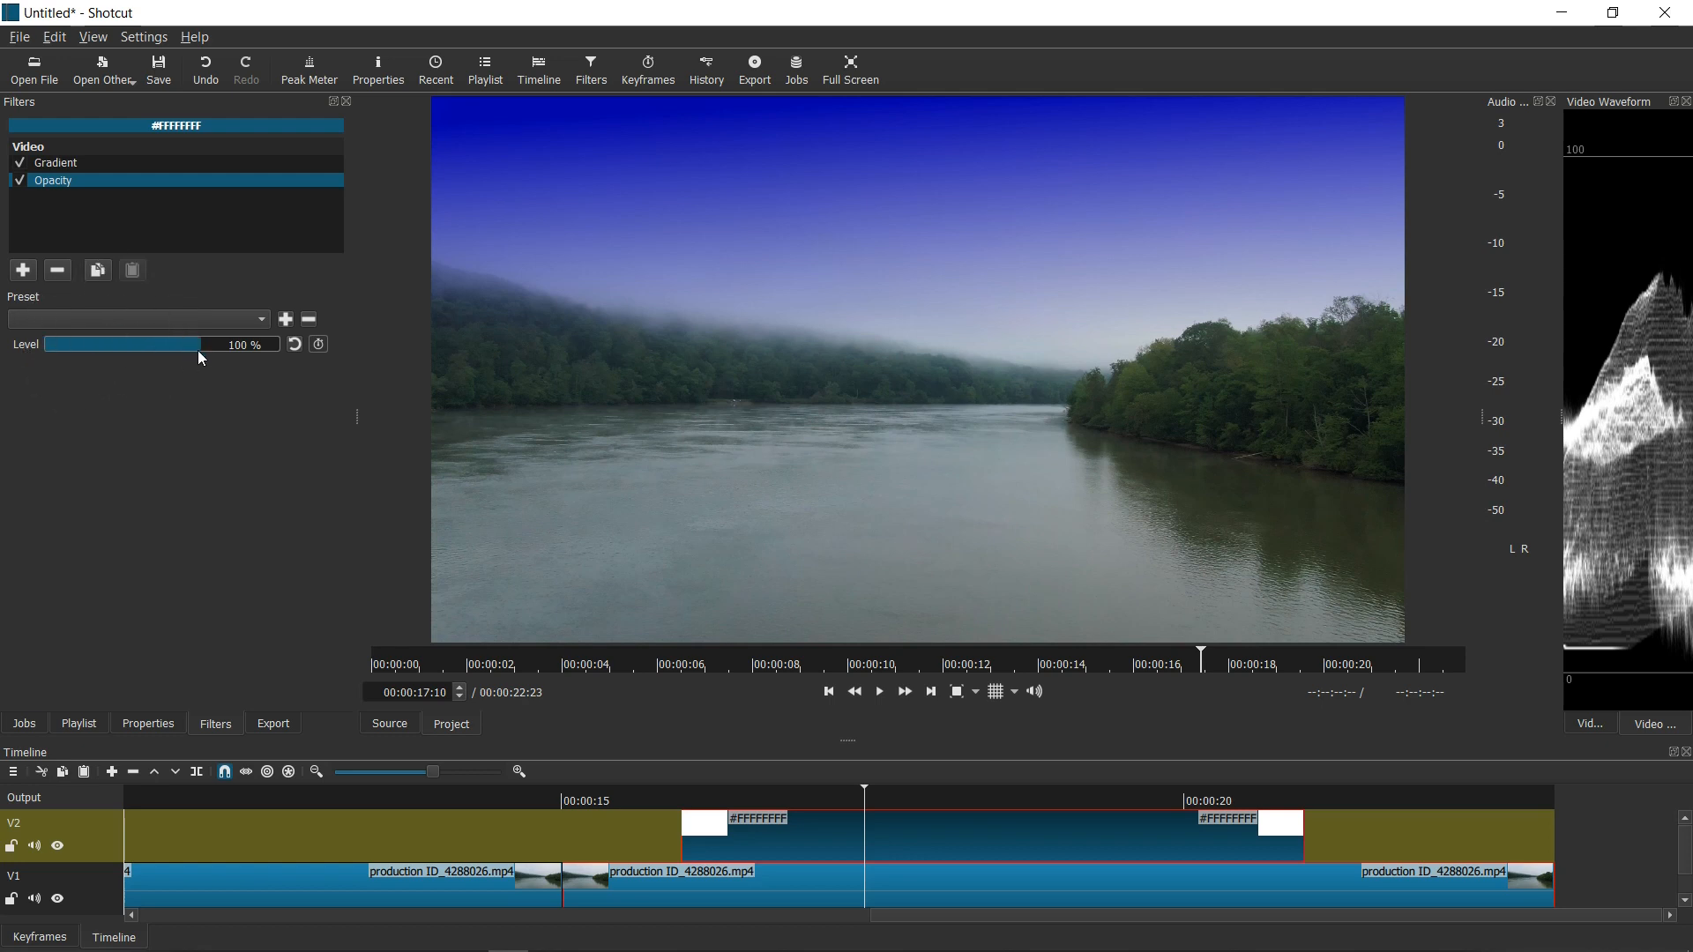
pyautogui.moveTo(187, 344); pyautogui.dragTo(157, 344)
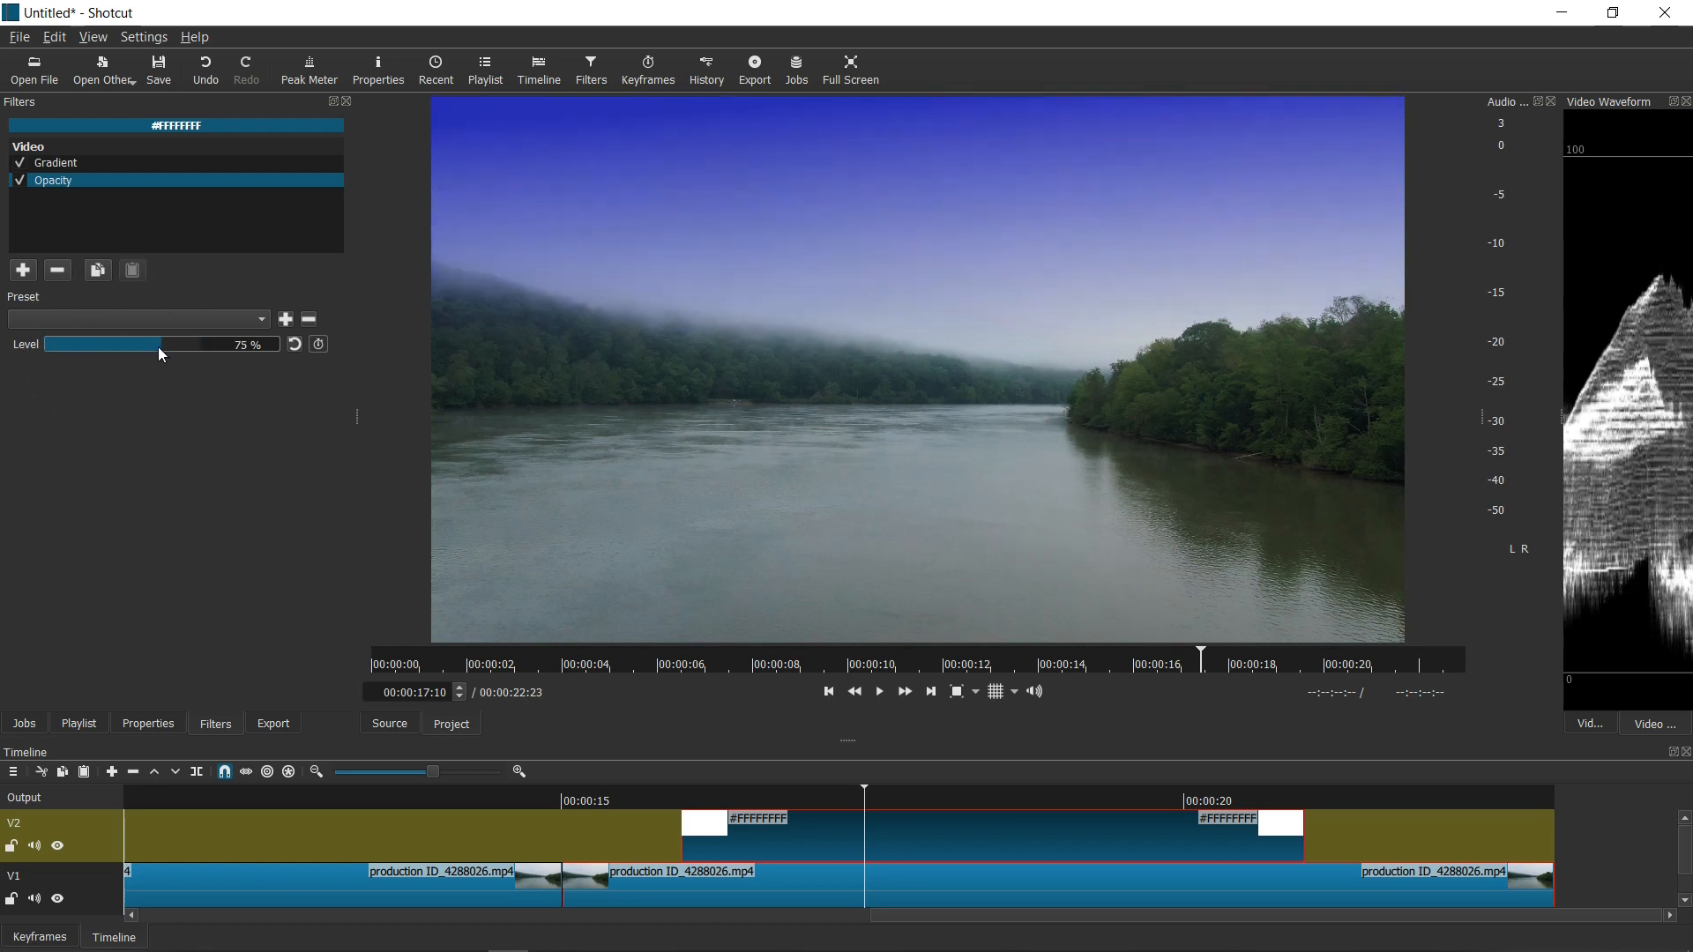
pyautogui.moveTo(159, 344); pyautogui.dragTo(97, 343)
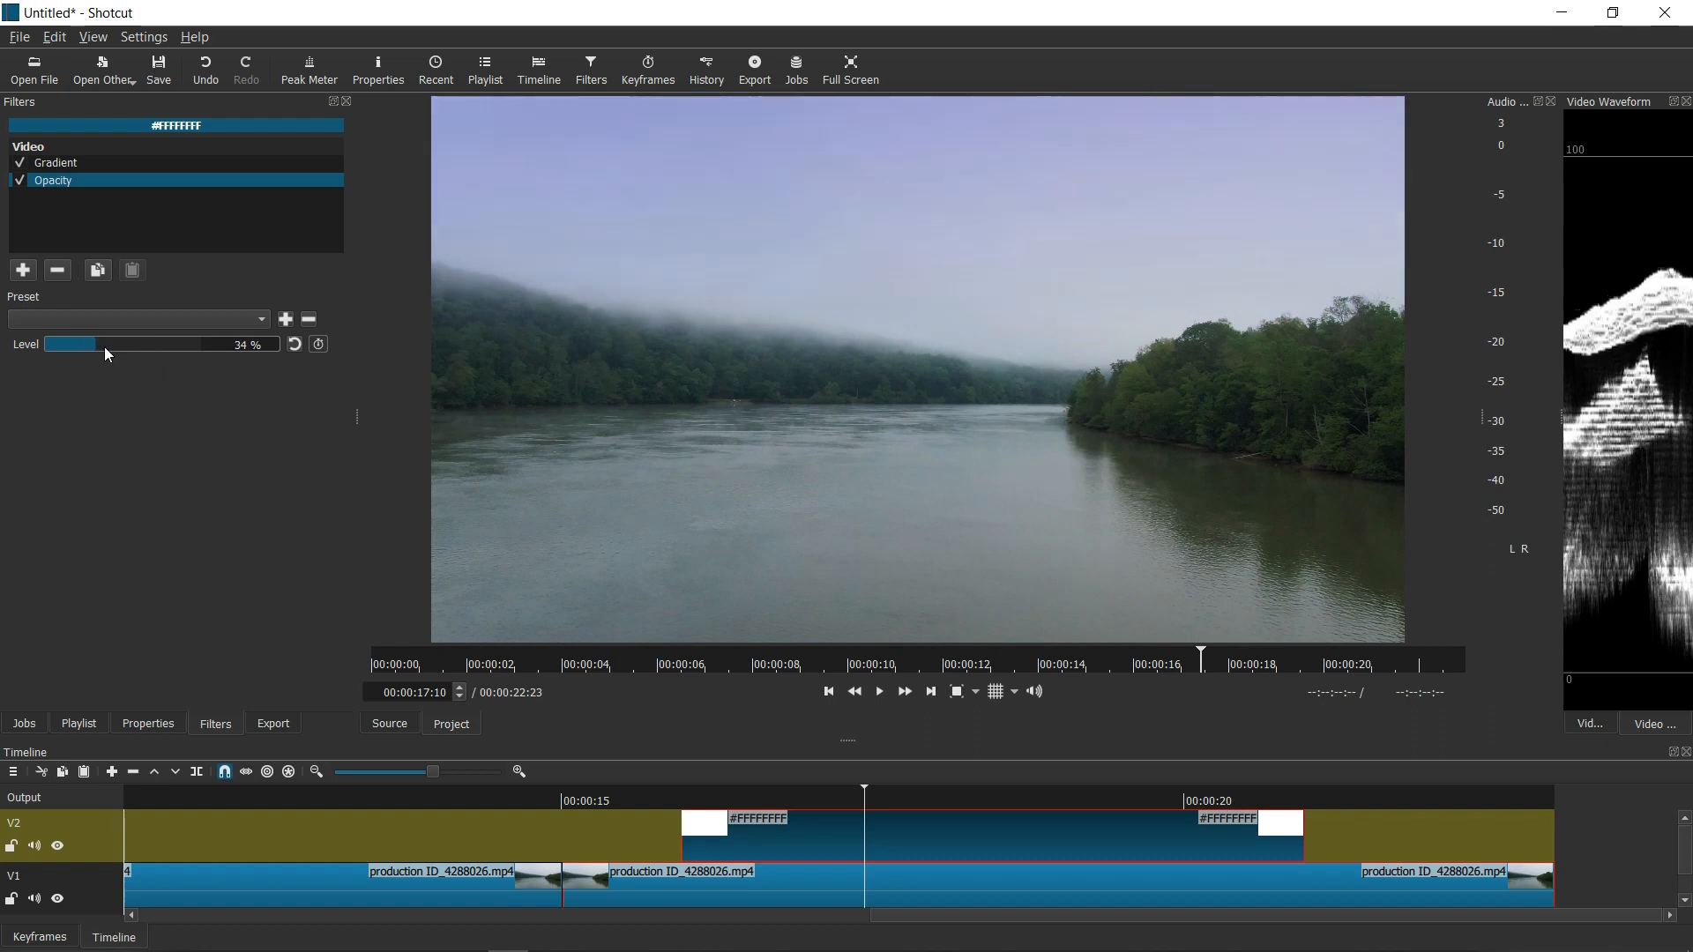
pyautogui.moveTo(76, 344); pyautogui.dragTo(194, 344)
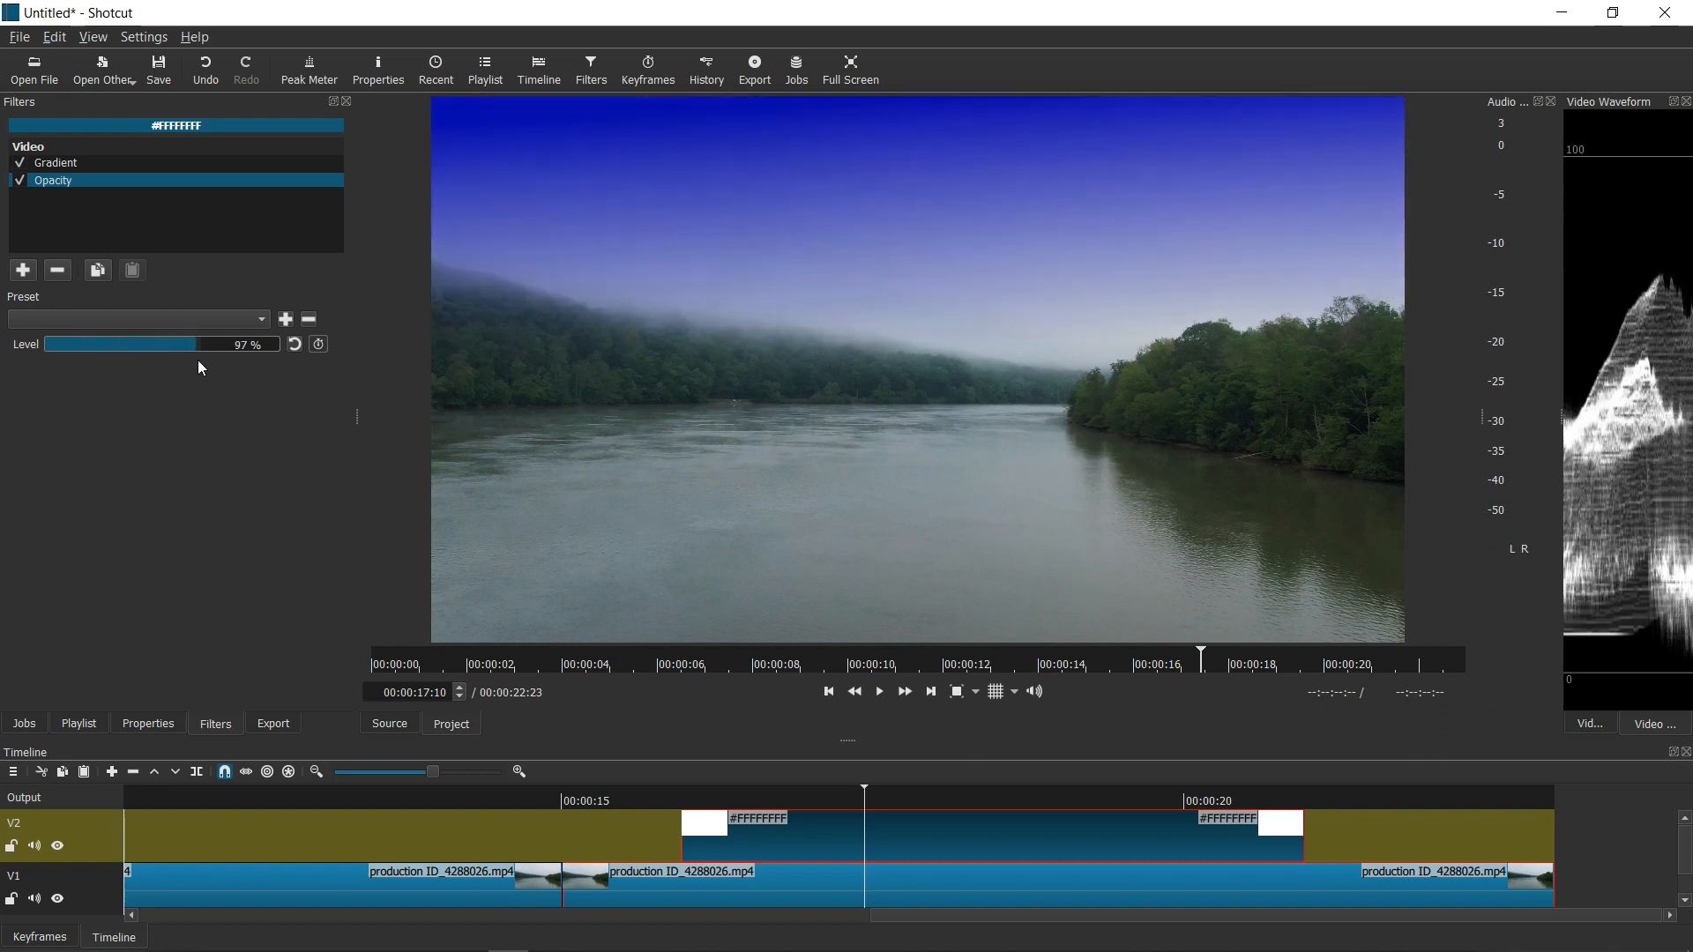
pyautogui.moveTo(194, 344); pyautogui.dragTo(76, 344)
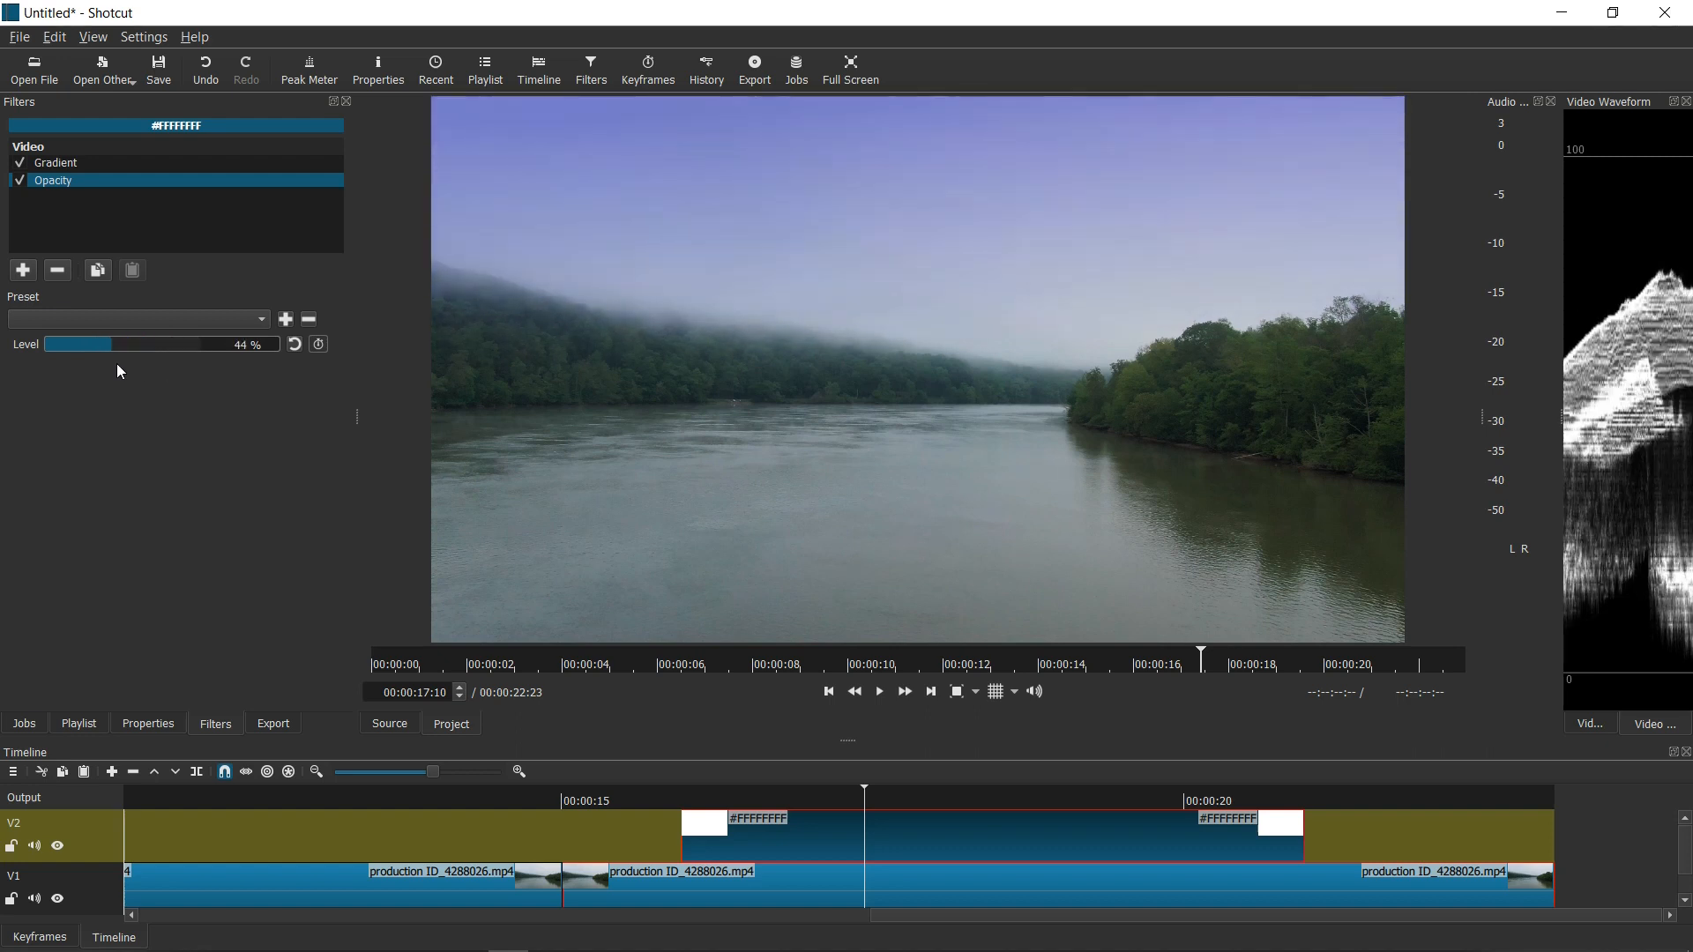
pyautogui.moveTo(76, 344); pyautogui.dragTo(203, 344)
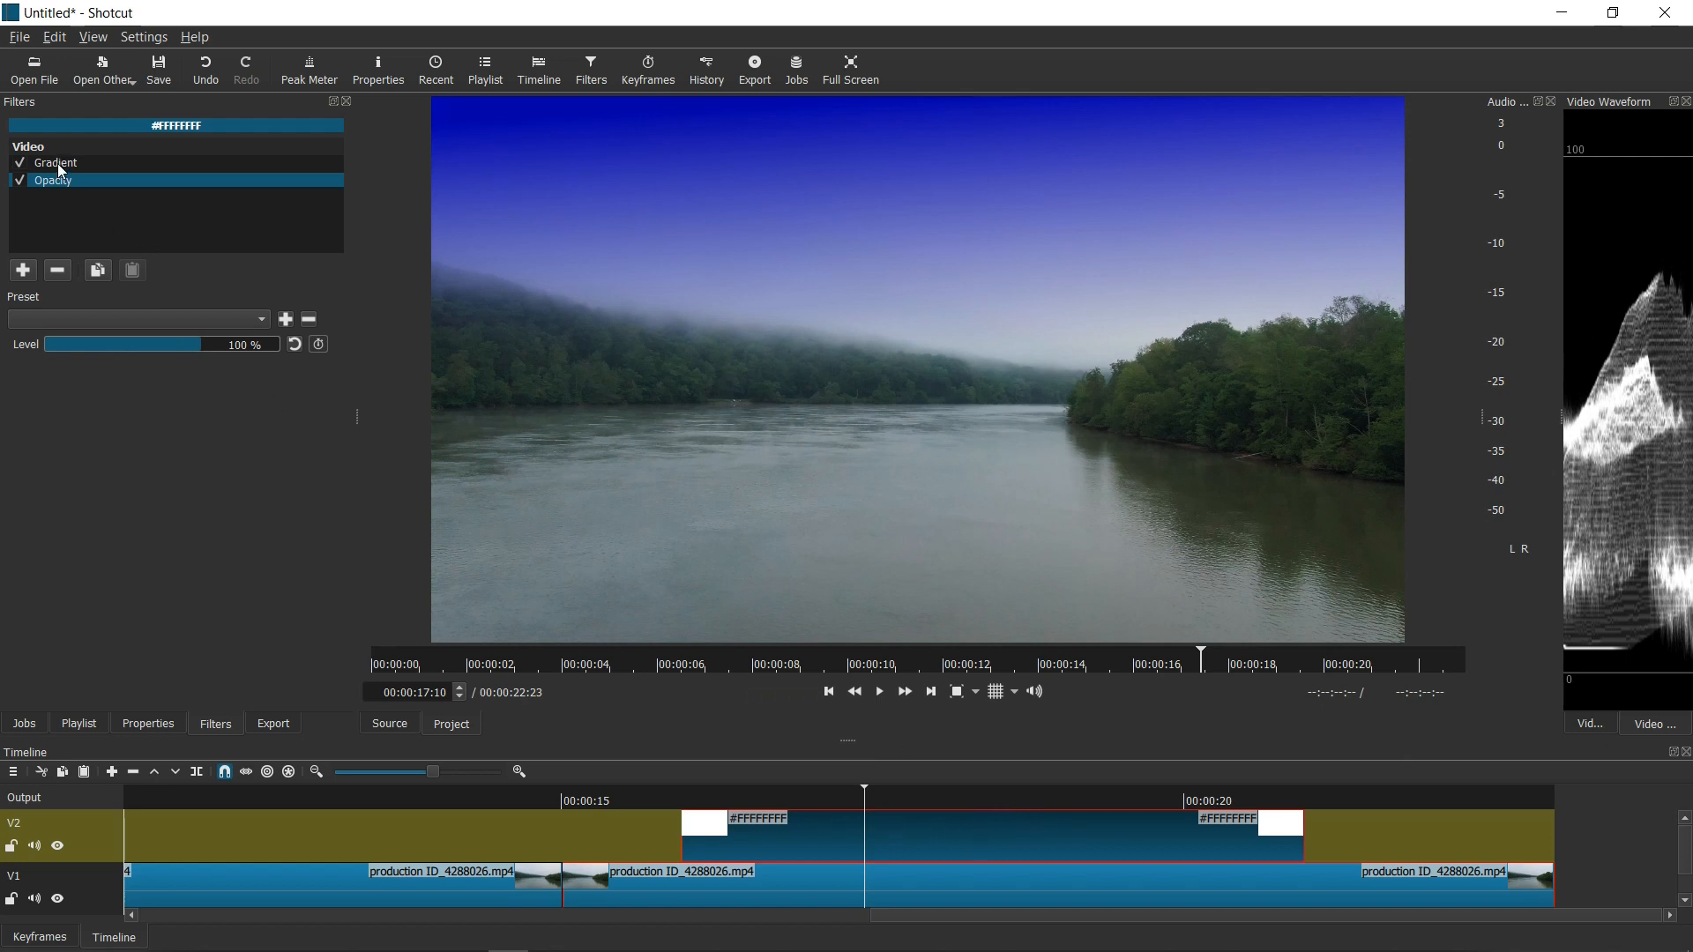
# Change the gradient's first colour to the lighter blue #3774be
pyautogui.click(57, 162)
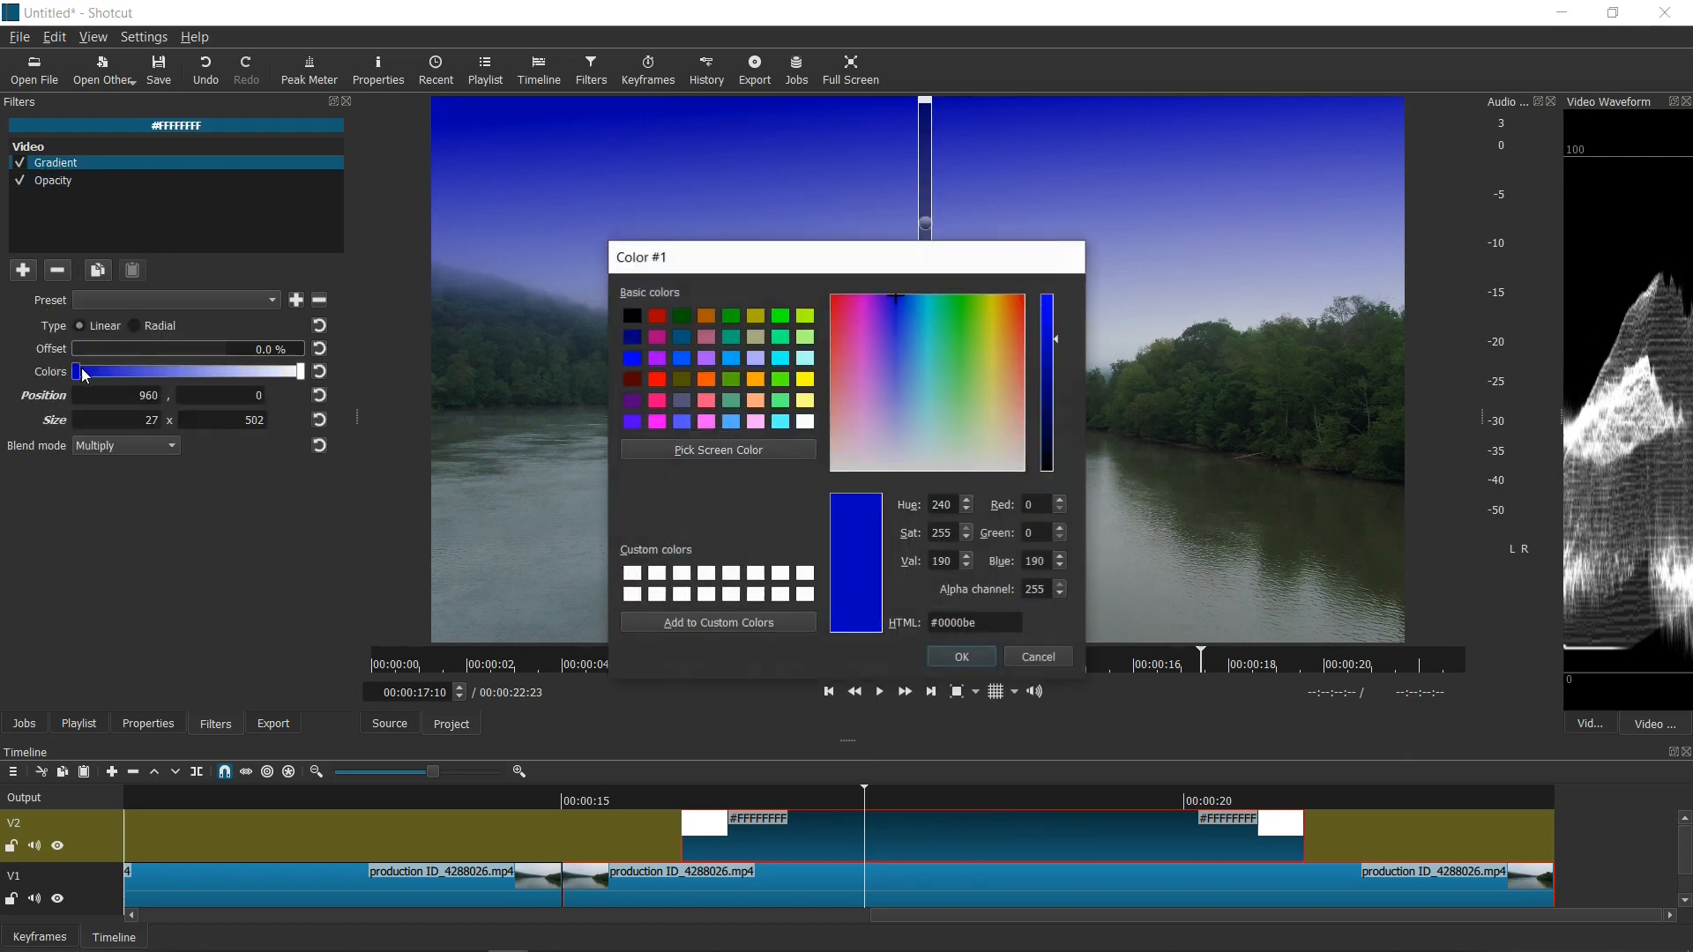
pyautogui.moveTo(954, 347)
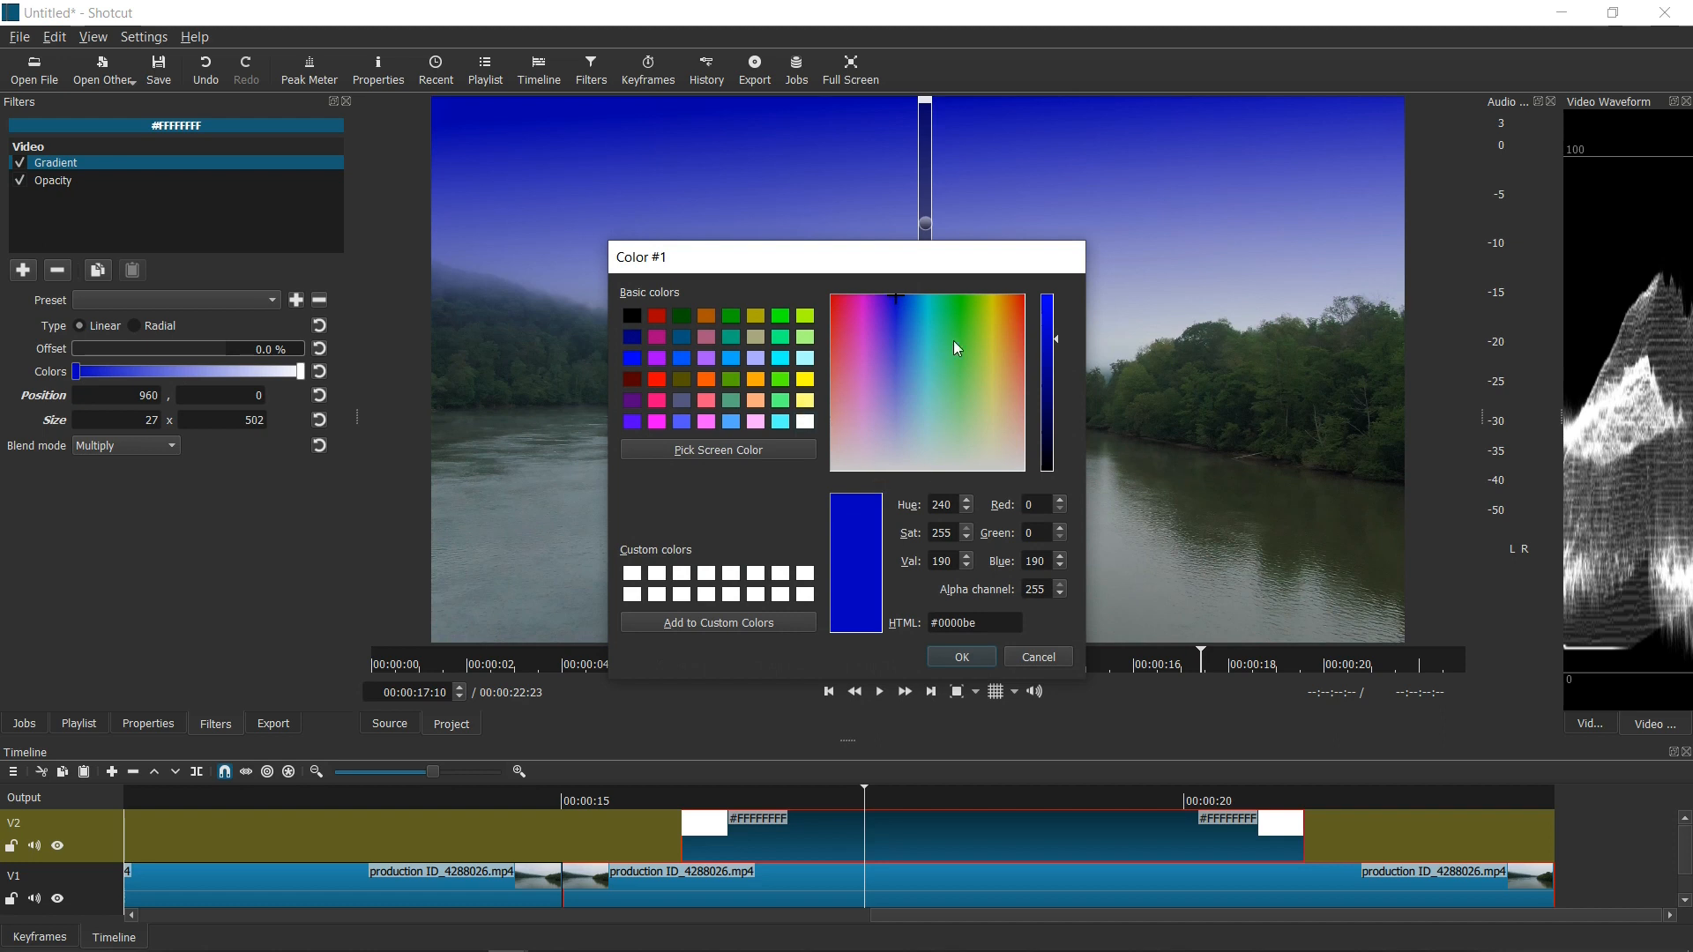
pyautogui.click(896, 300)
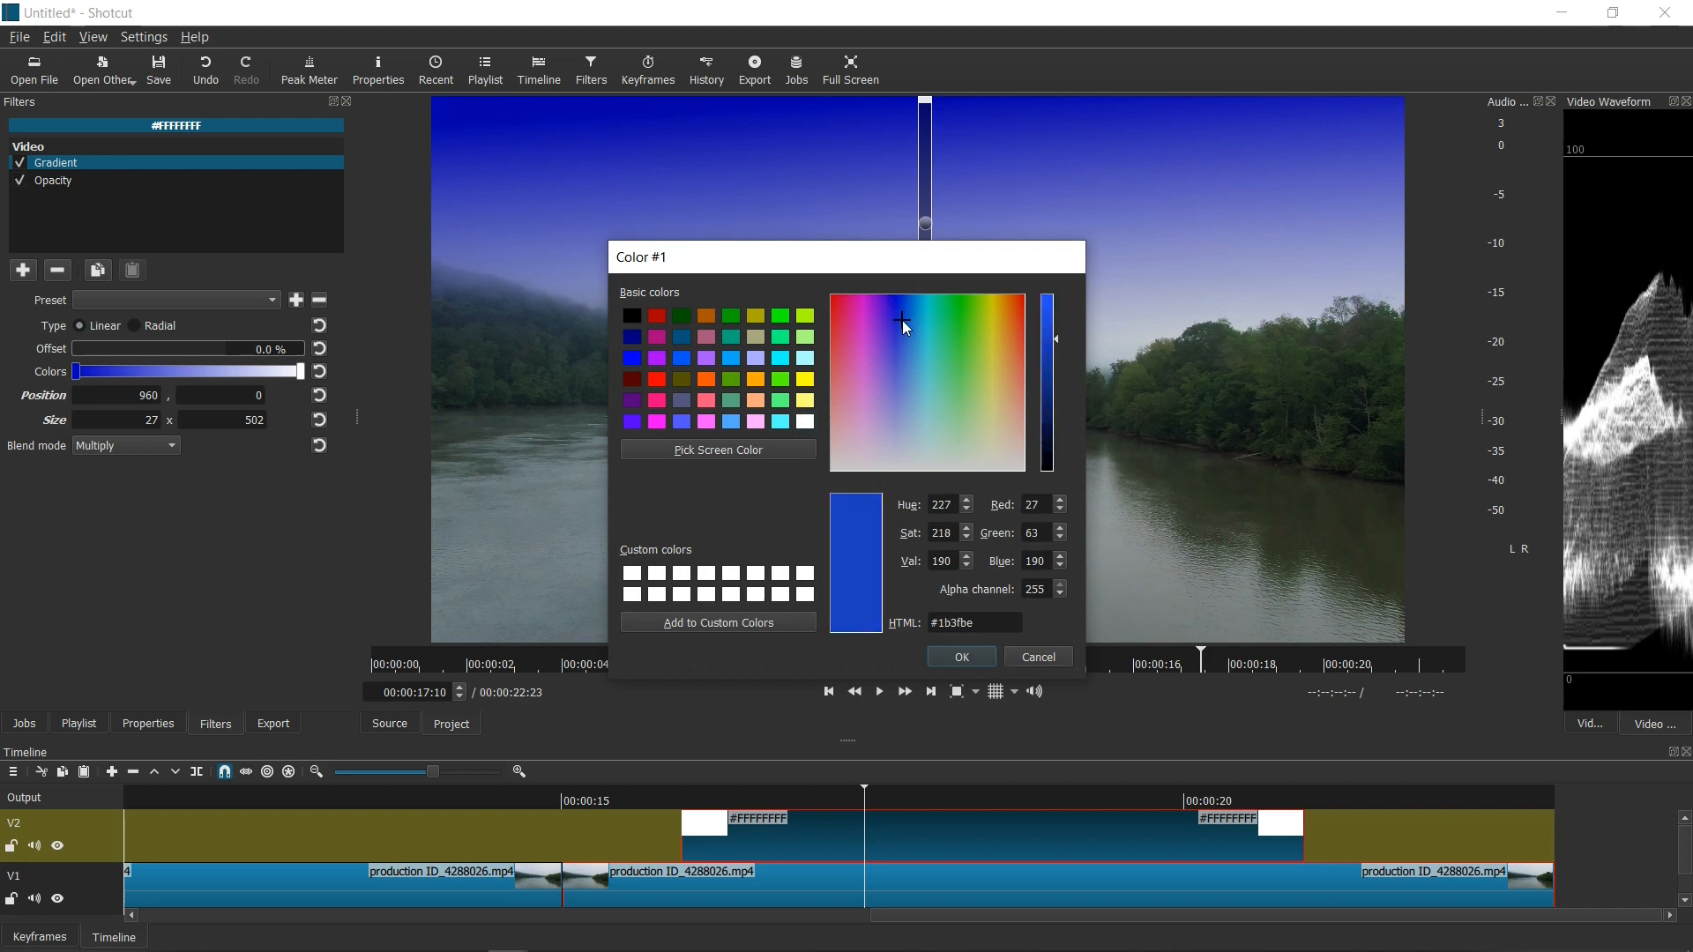
pyautogui.click(910, 346)
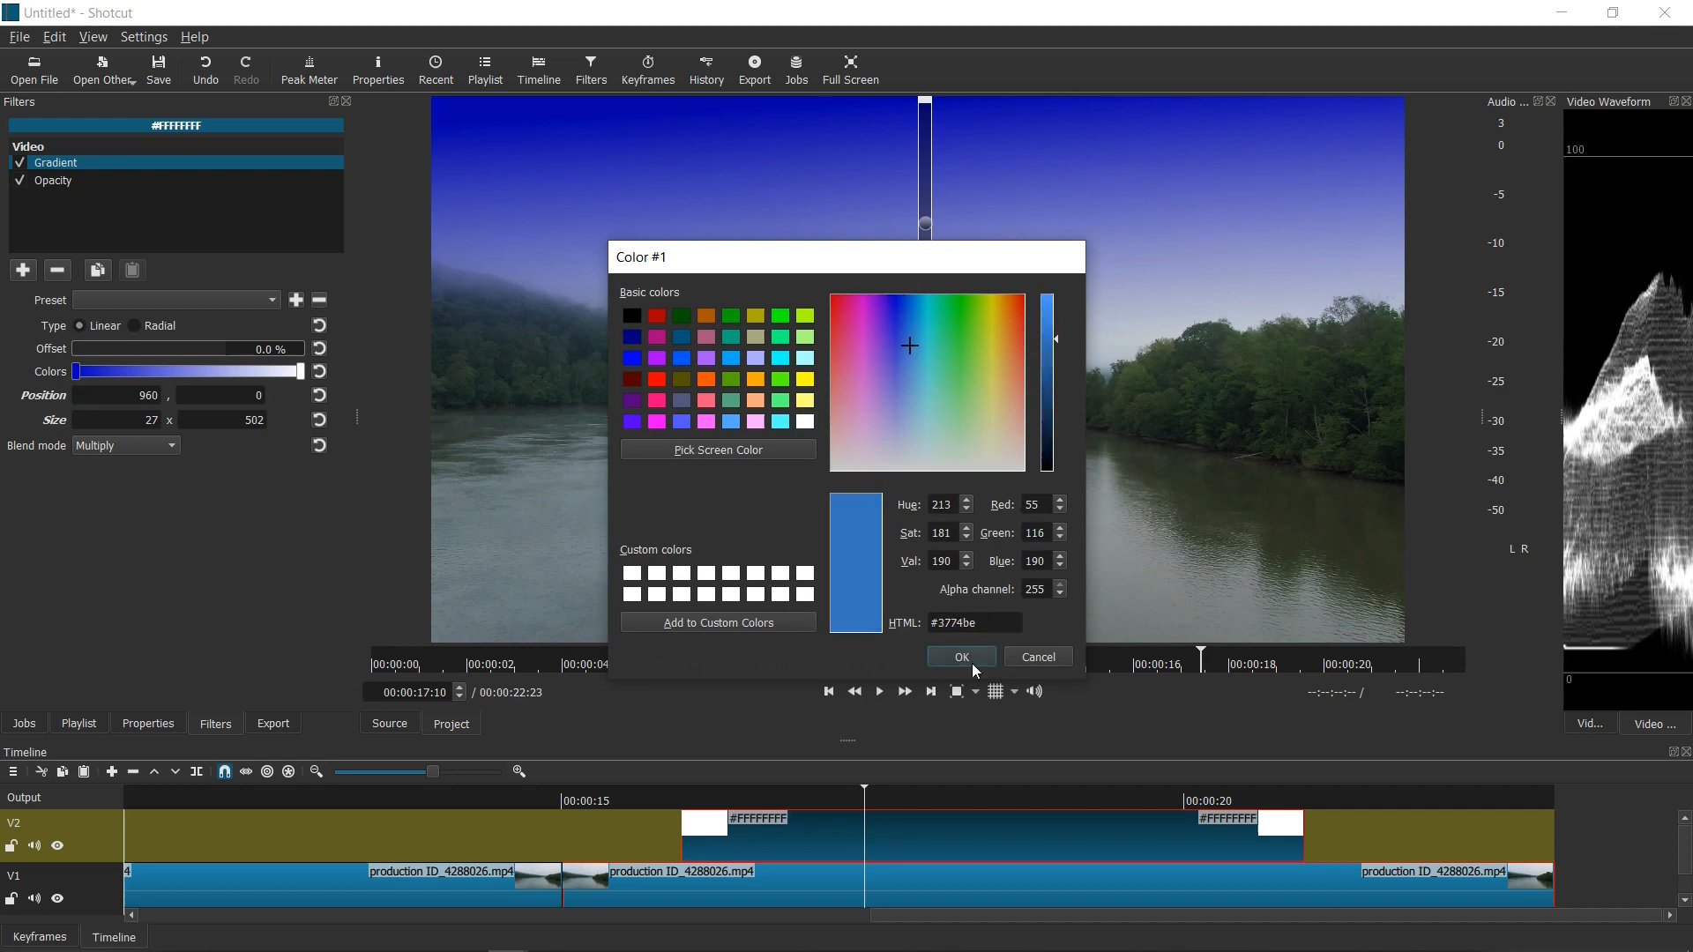
pyautogui.click(960, 656)
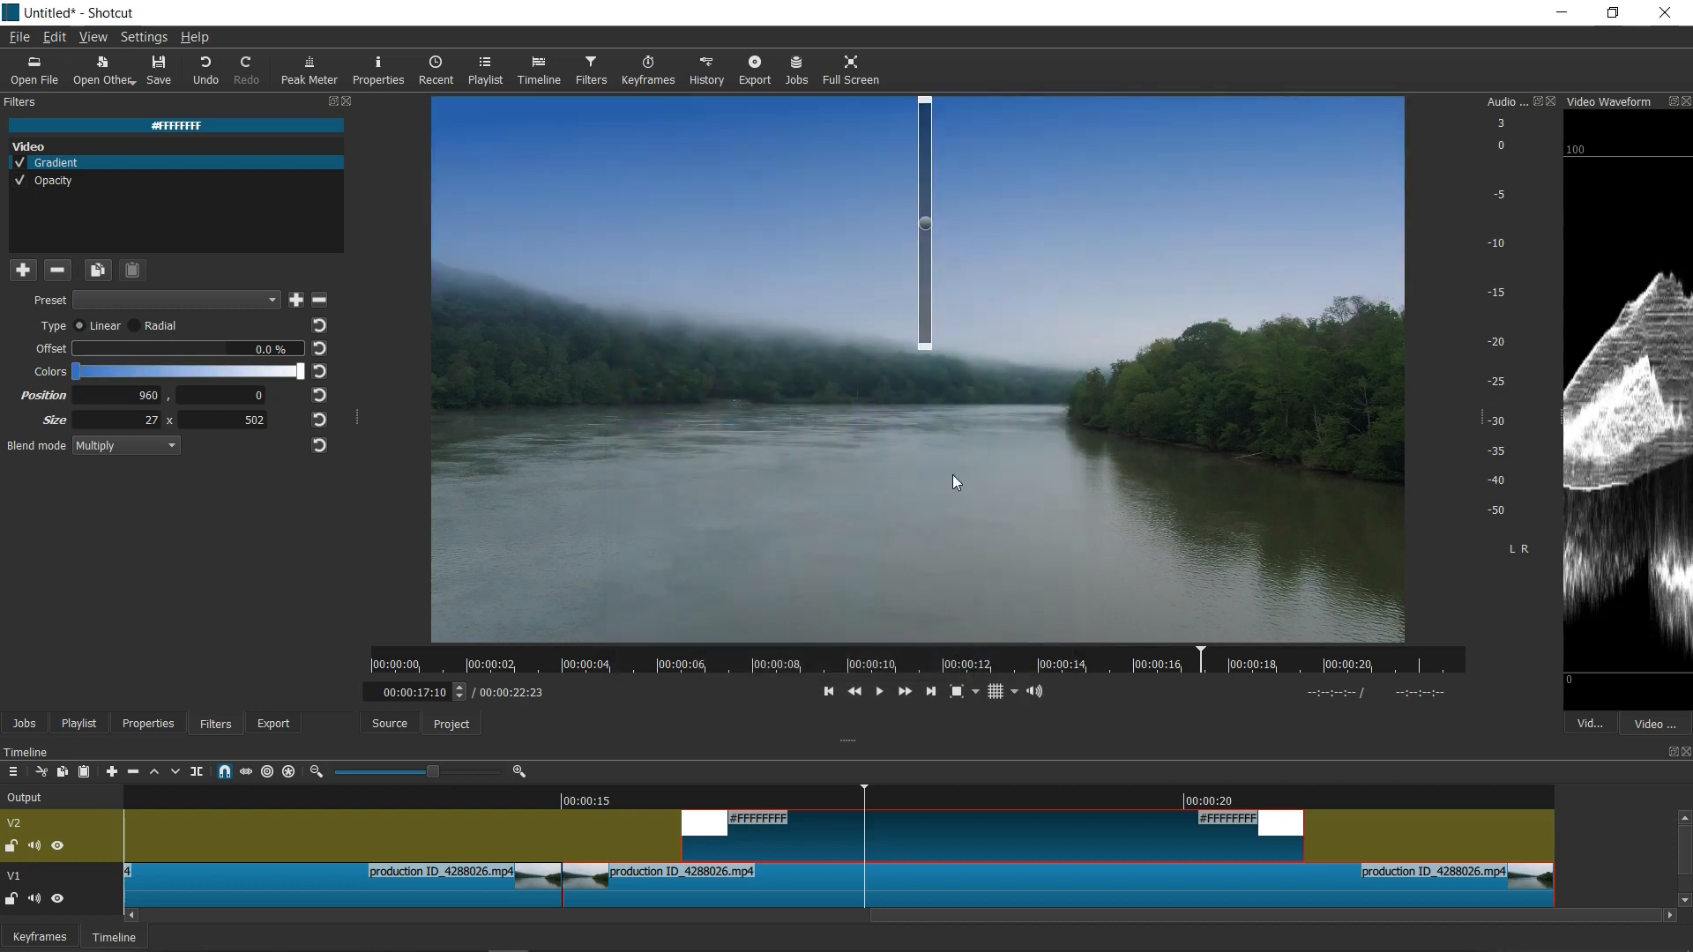
pyautogui.moveTo(906, 841)
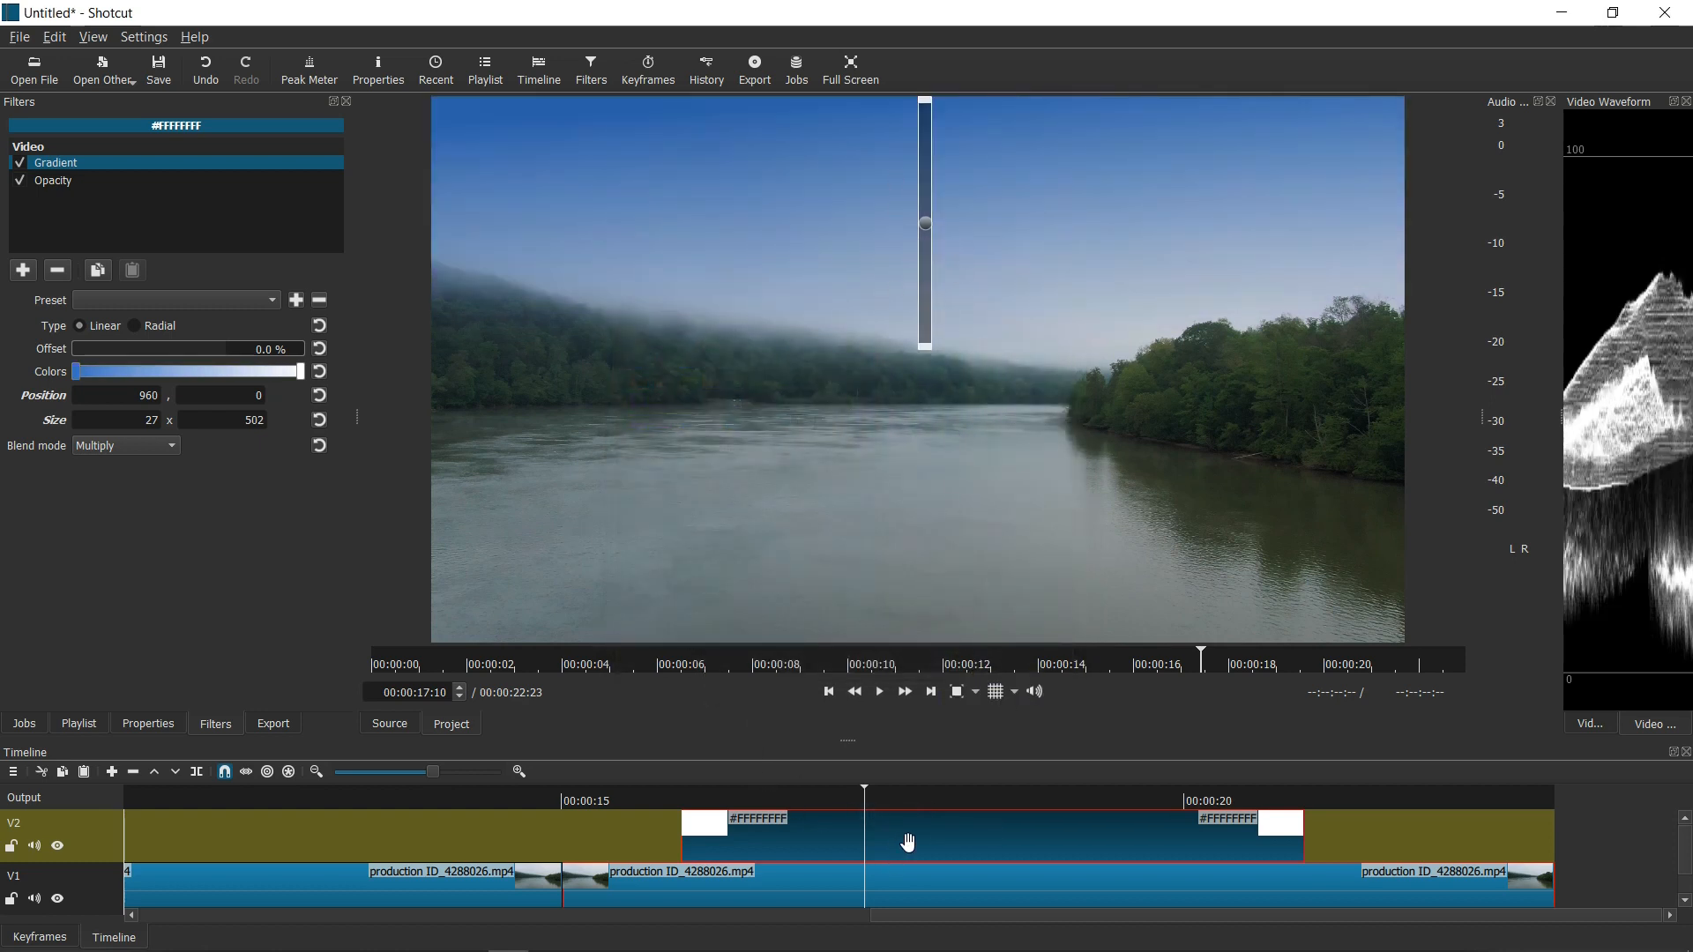
pyautogui.click(53, 180)
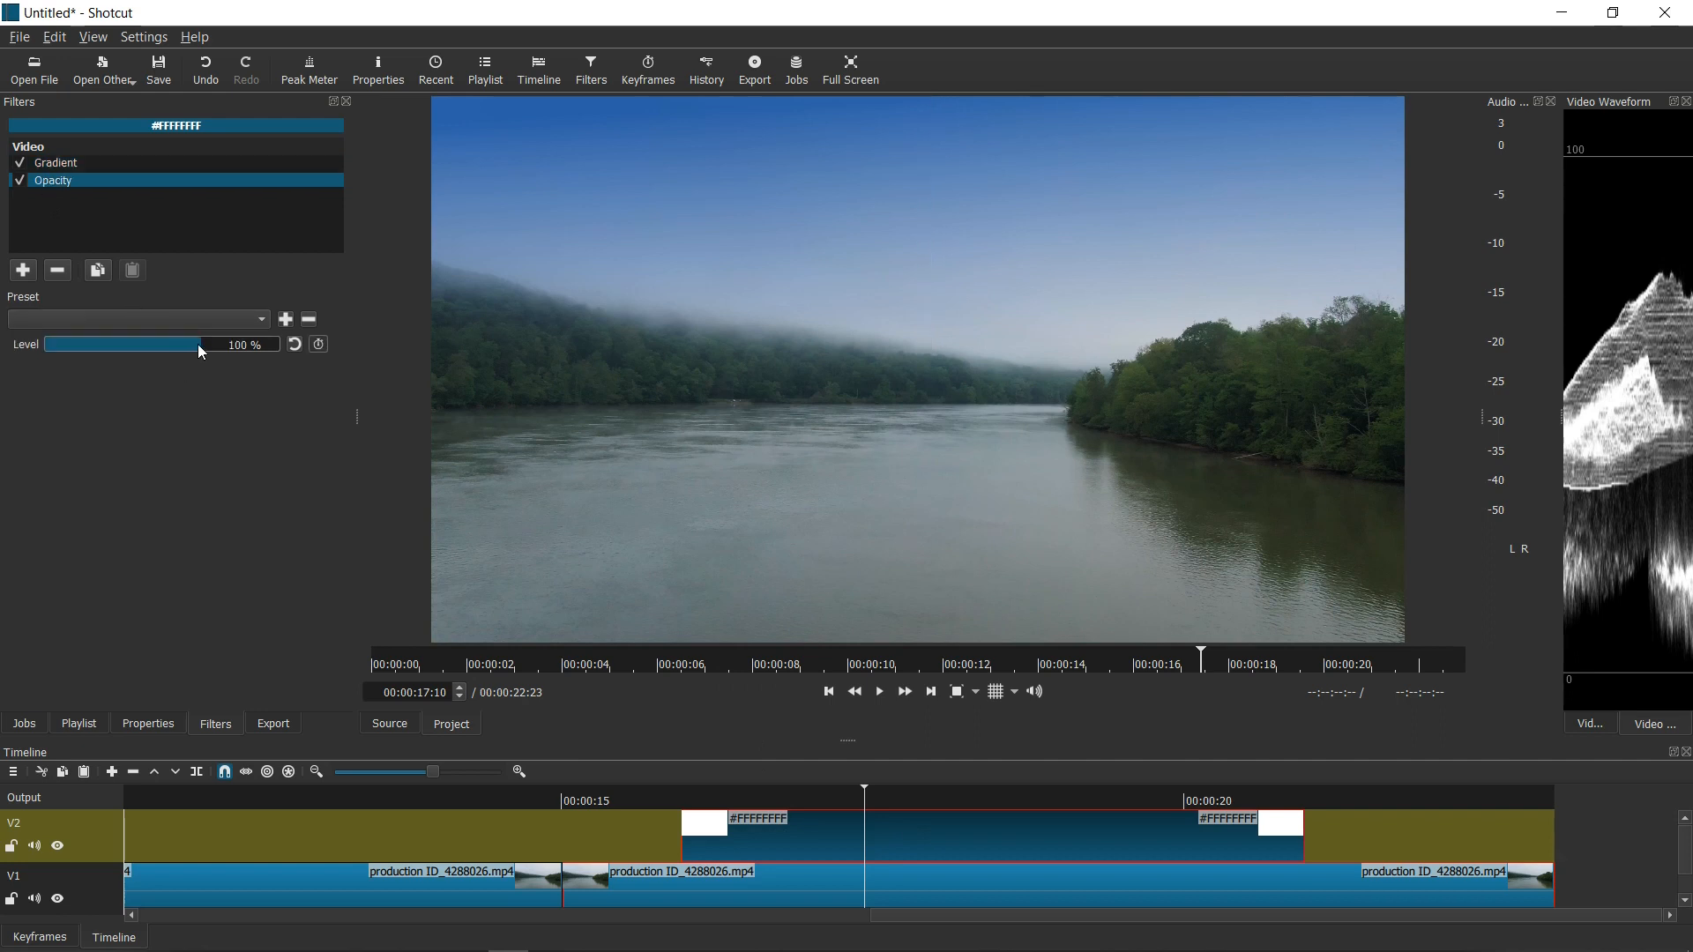
pyautogui.moveTo(198, 344); pyautogui.dragTo(102, 344)
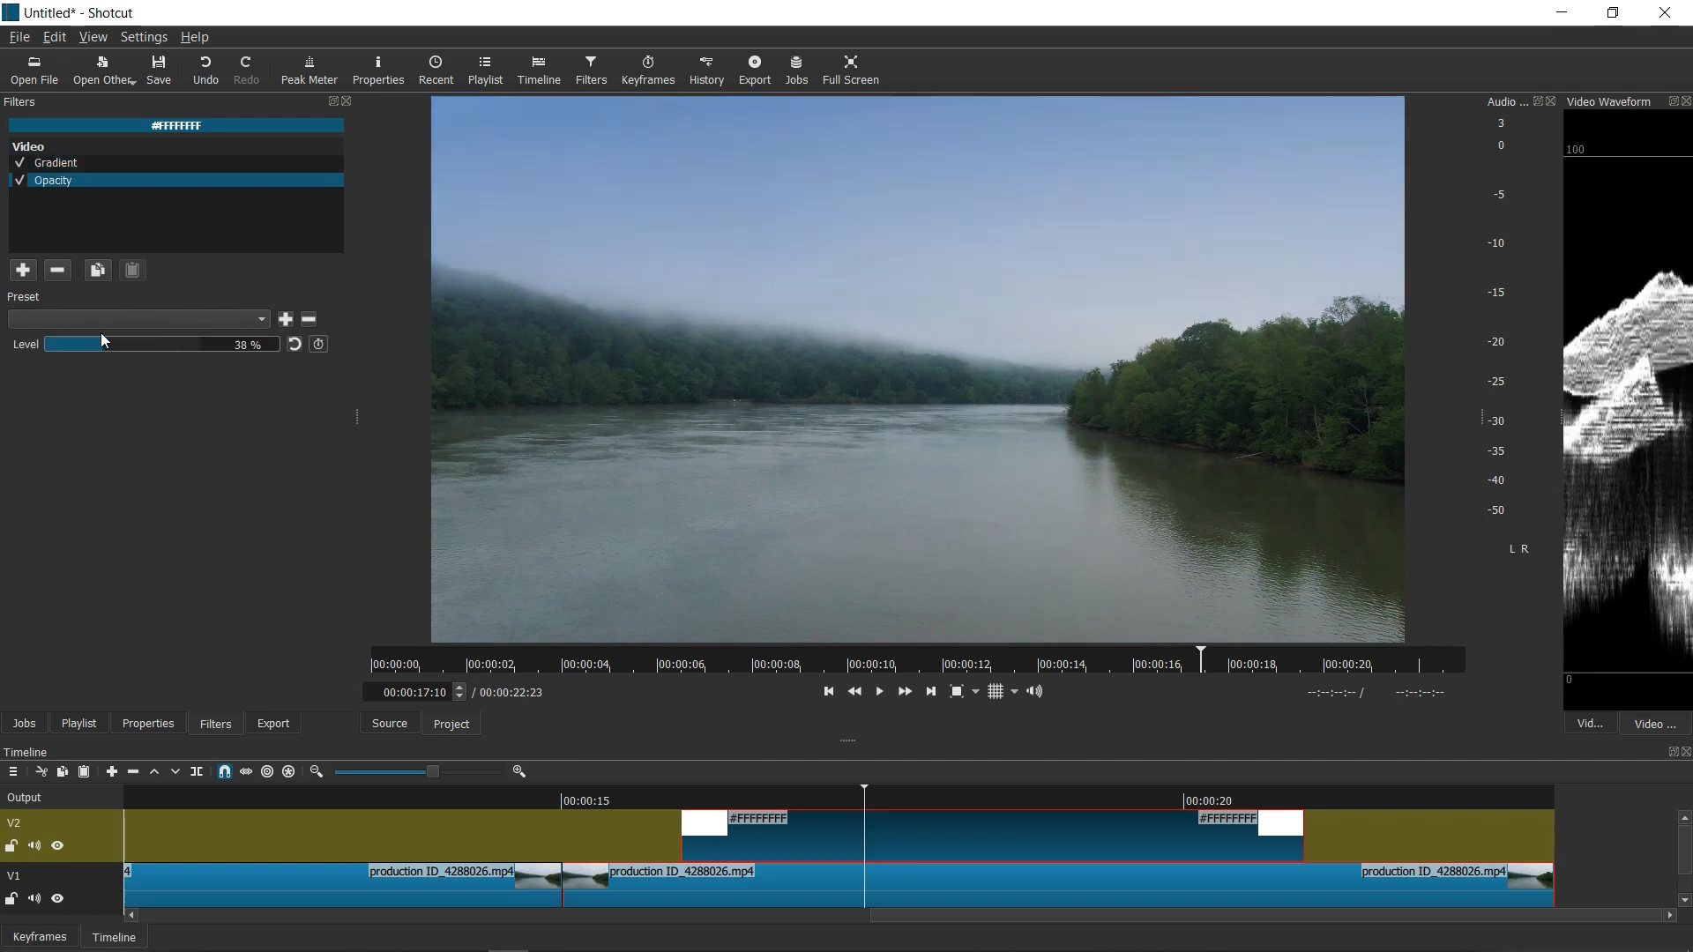
pyautogui.moveTo(102, 344); pyautogui.dragTo(111, 344)
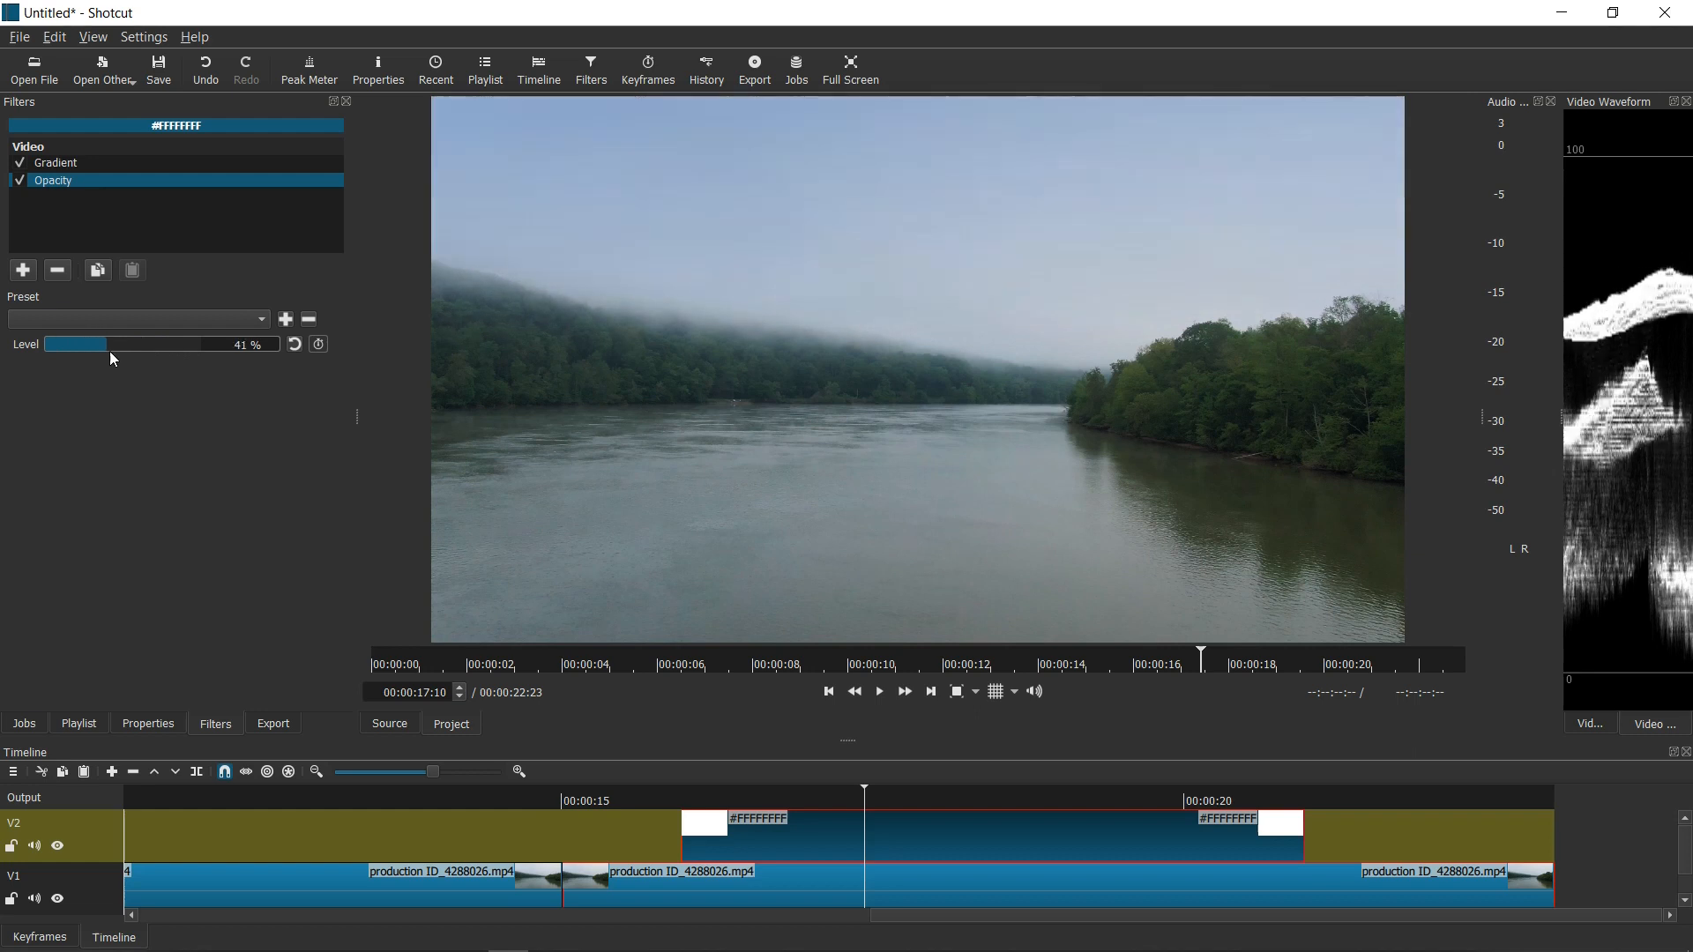
pyautogui.moveTo(78, 344); pyautogui.dragTo(137, 344)
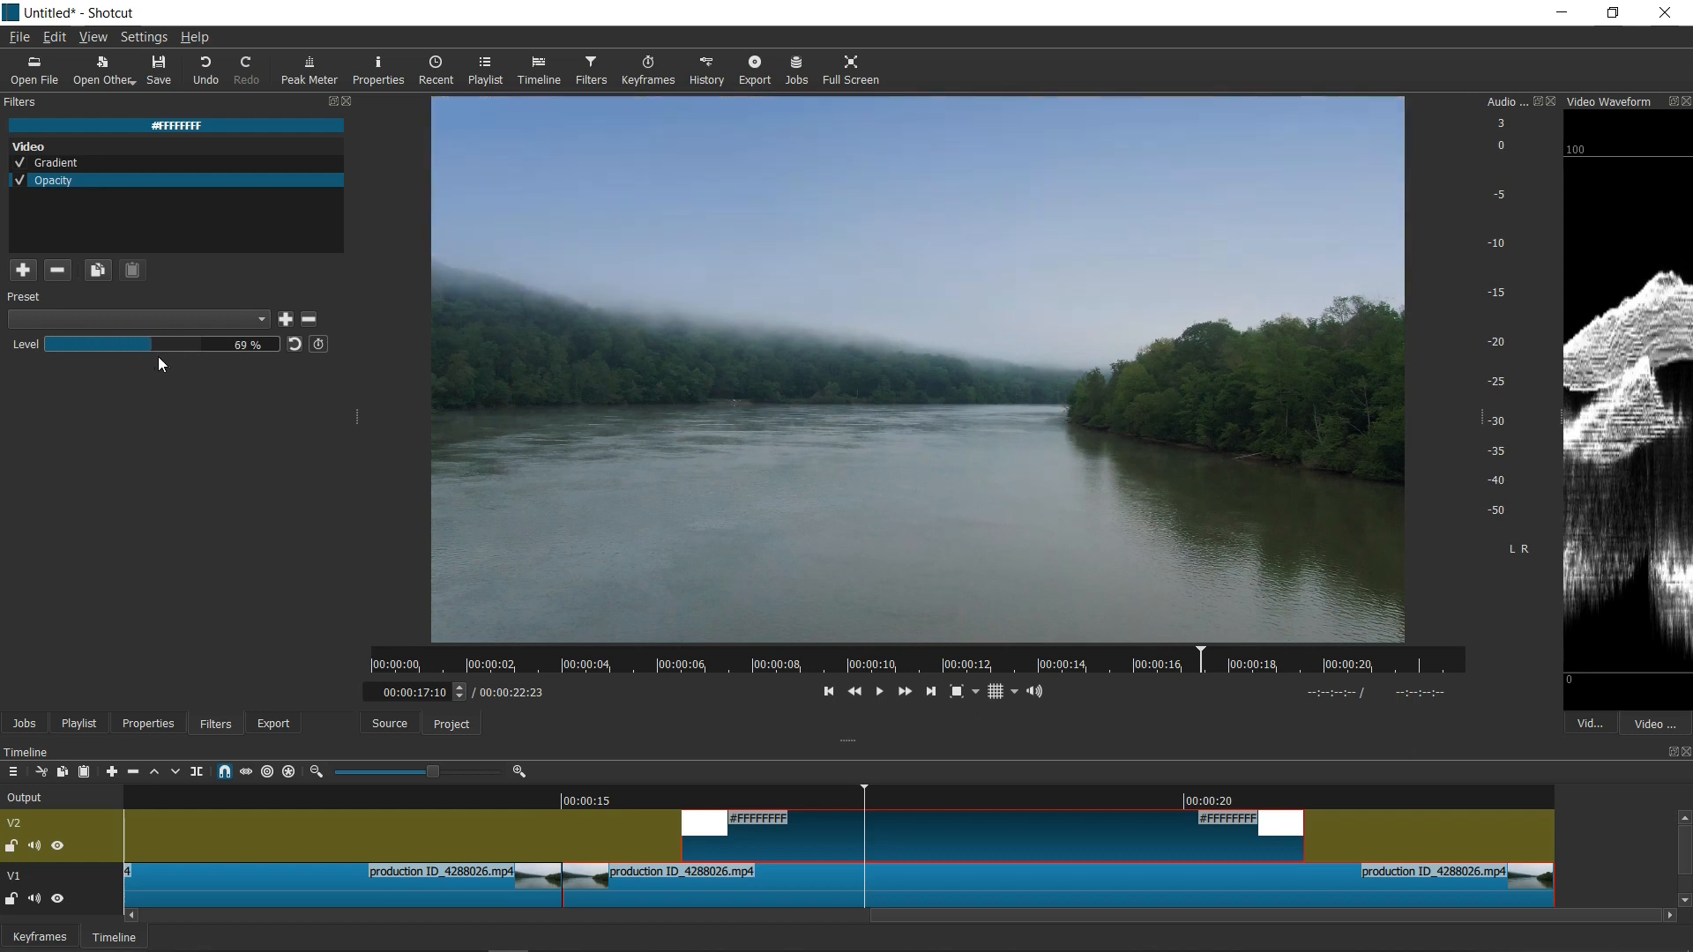
pyautogui.moveTo(138, 344); pyautogui.dragTo(127, 344)
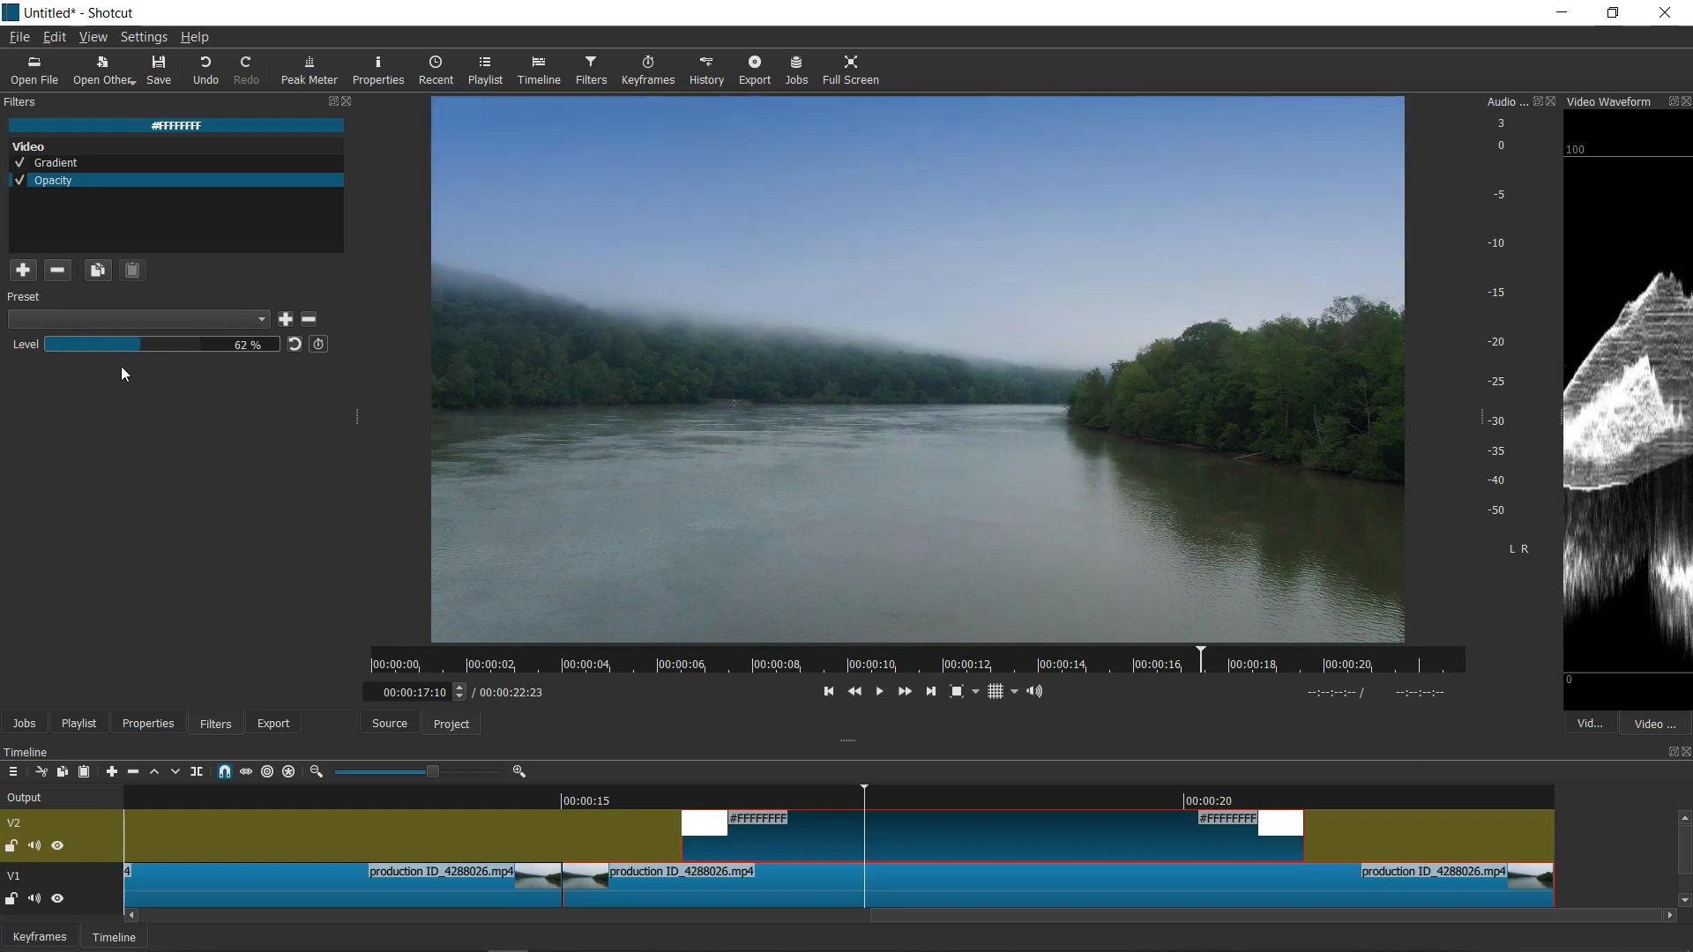
pyautogui.moveTo(141, 344); pyautogui.dragTo(193, 344)
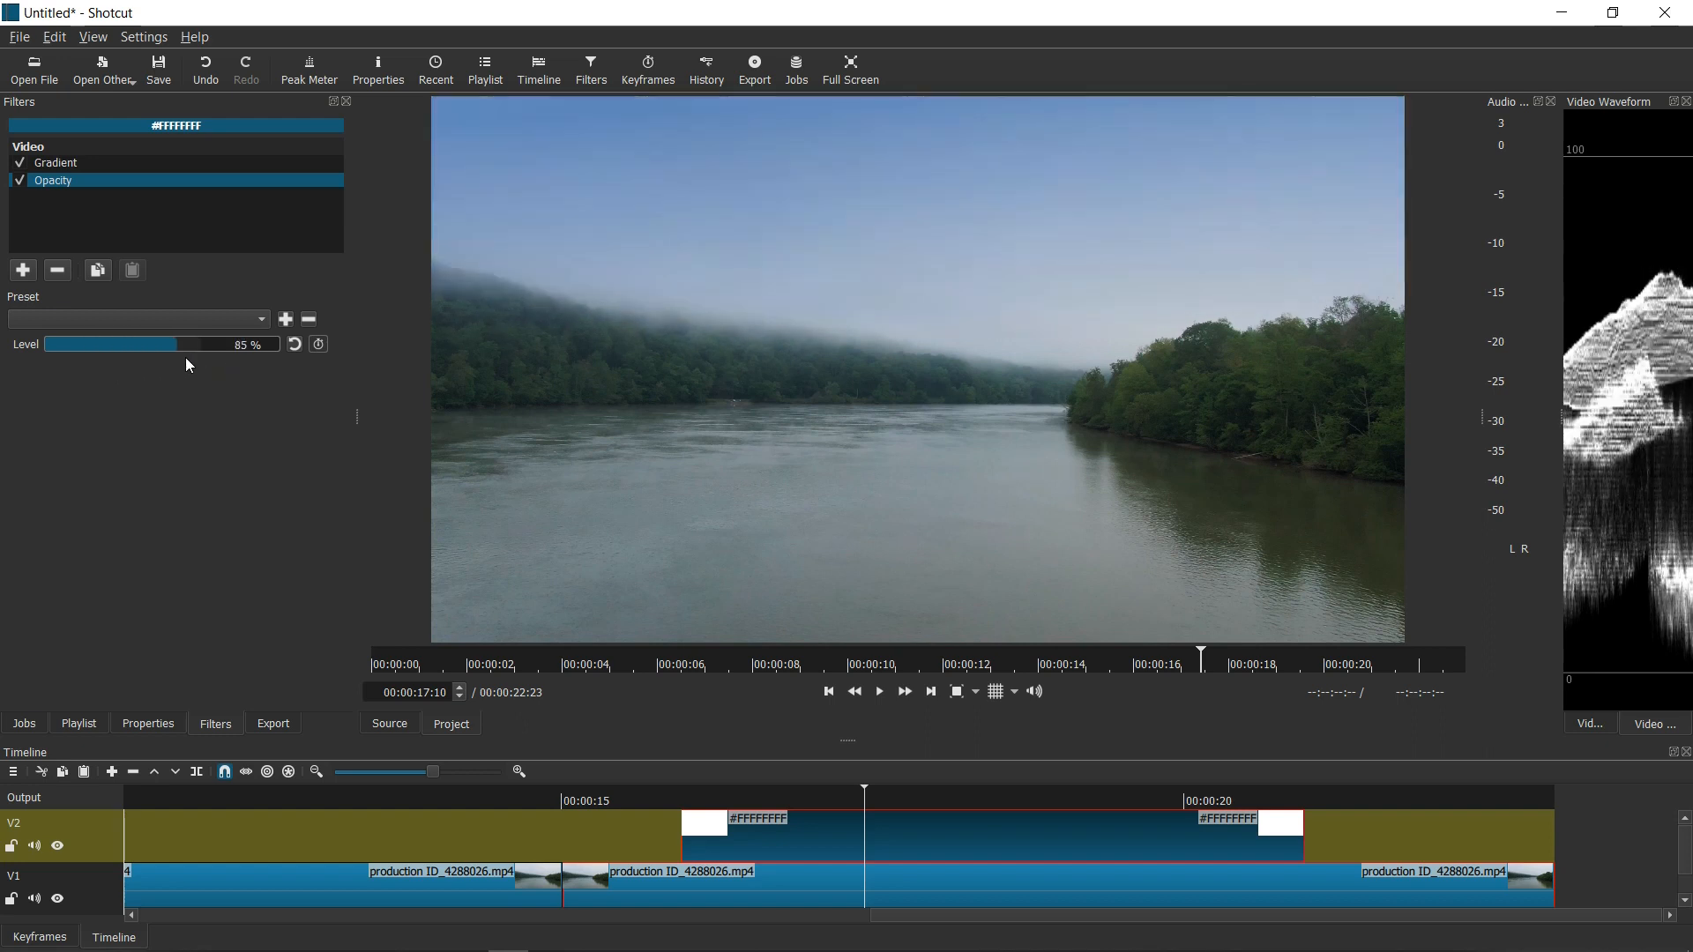
pyautogui.moveTo(194, 344); pyautogui.dragTo(81, 344)
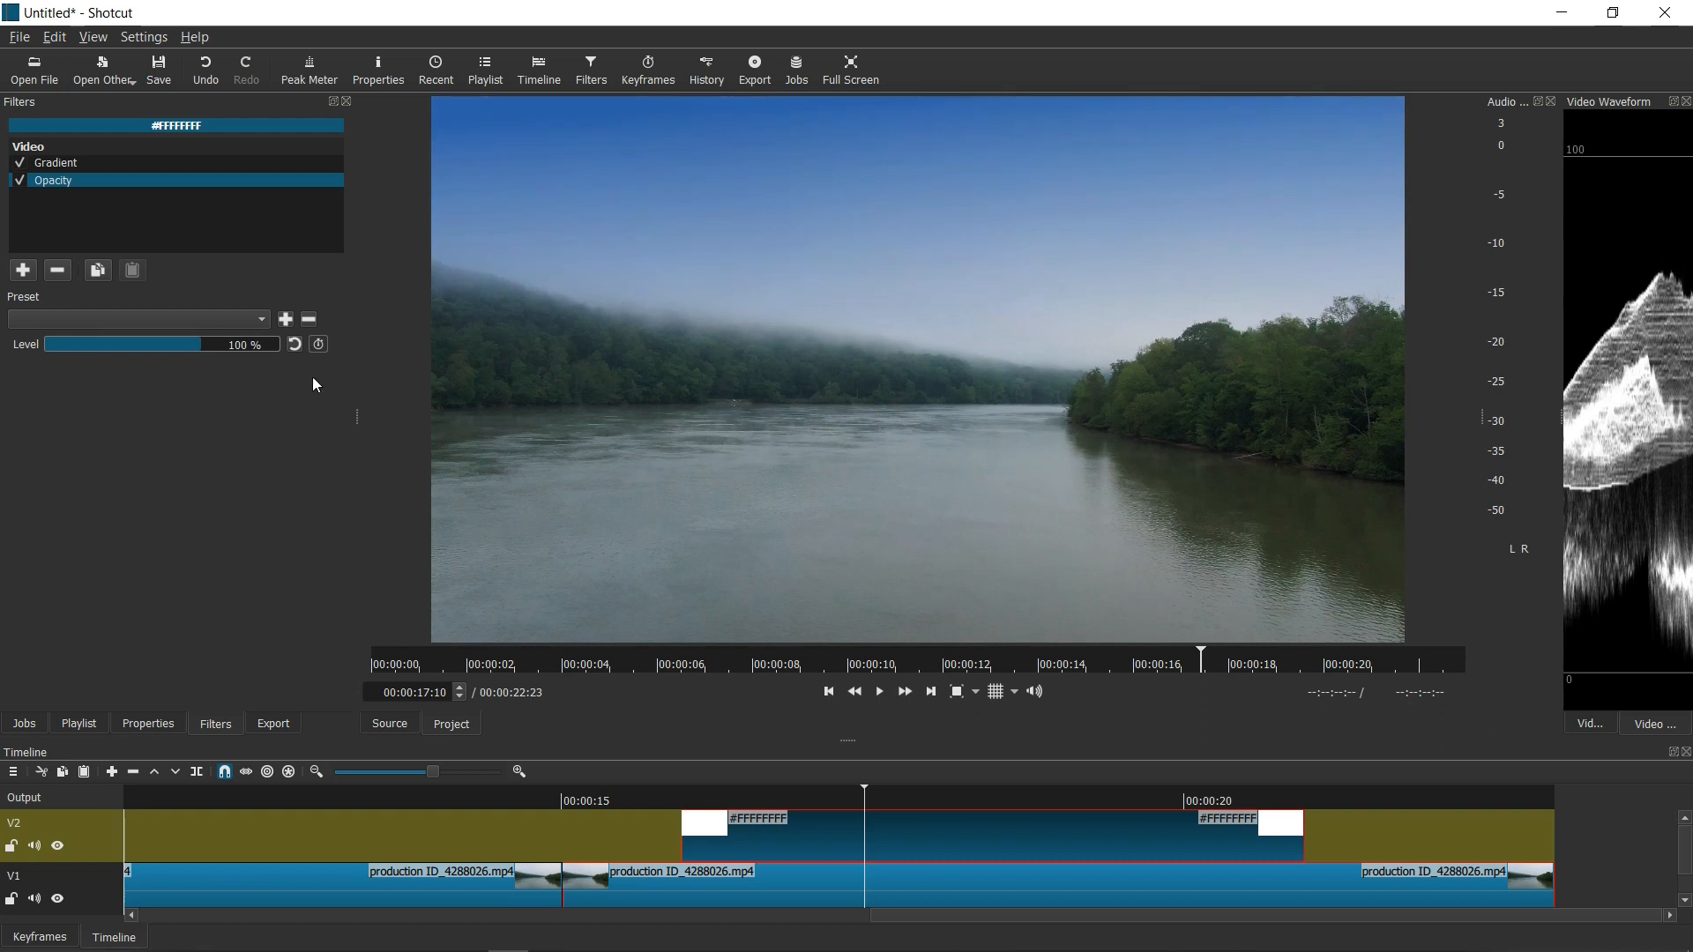
pyautogui.moveTo(894, 776)
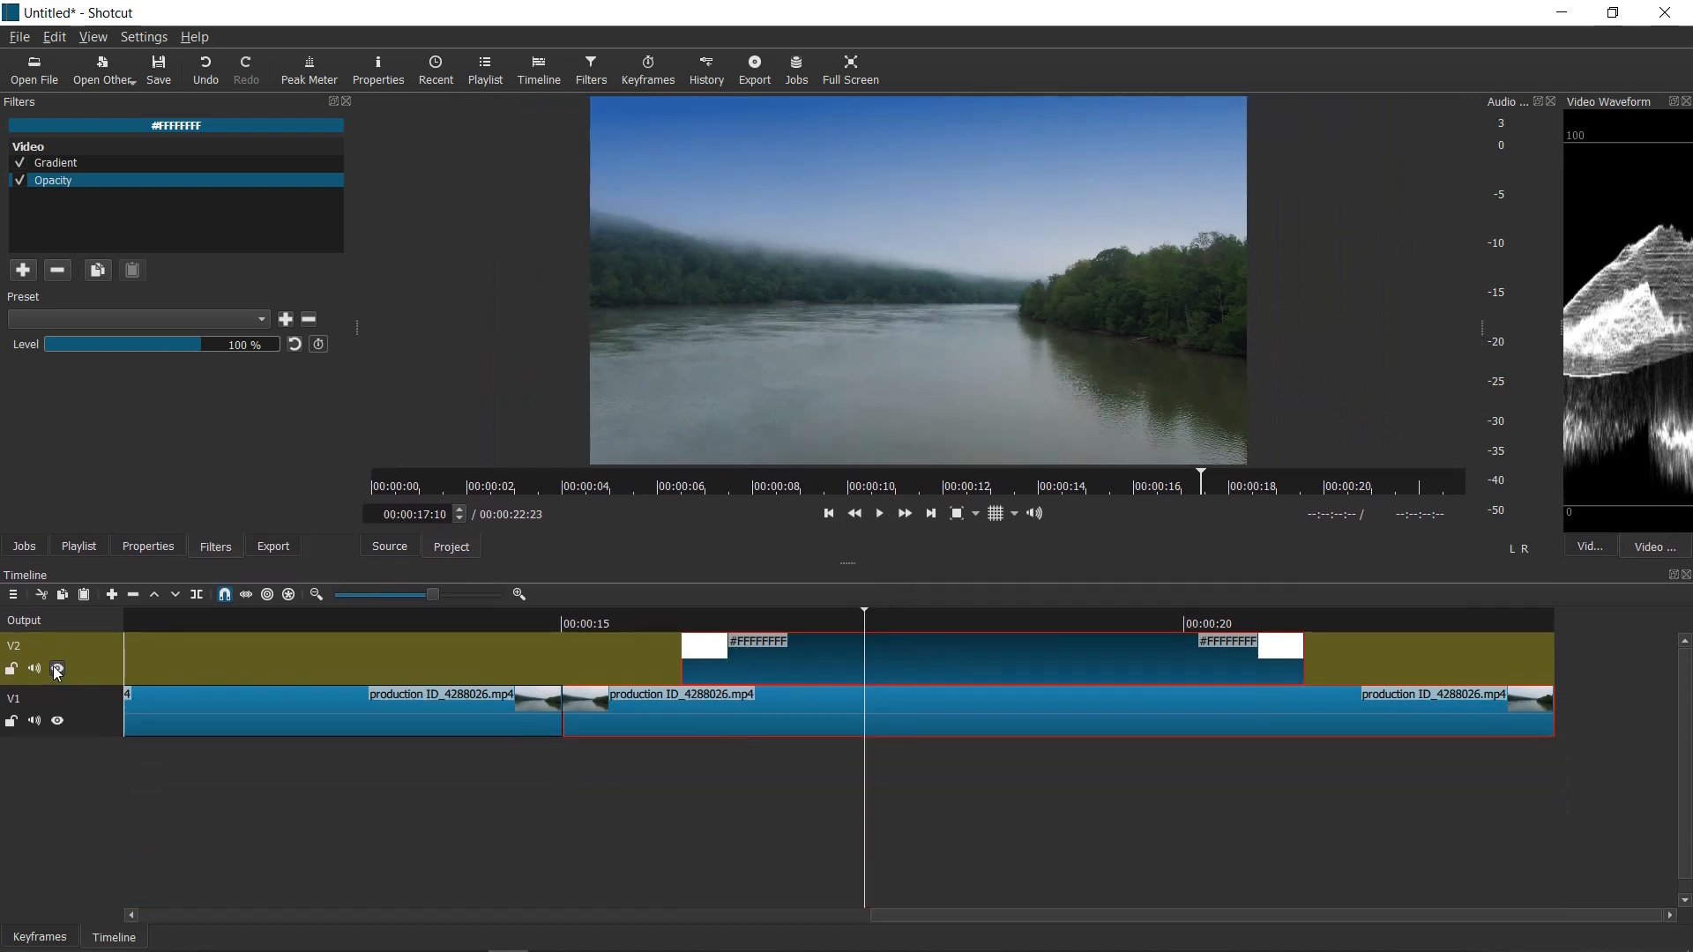
# Hide track V2 and select the river clip on V1 to compare the original grey sky
pyautogui.click(56, 670)
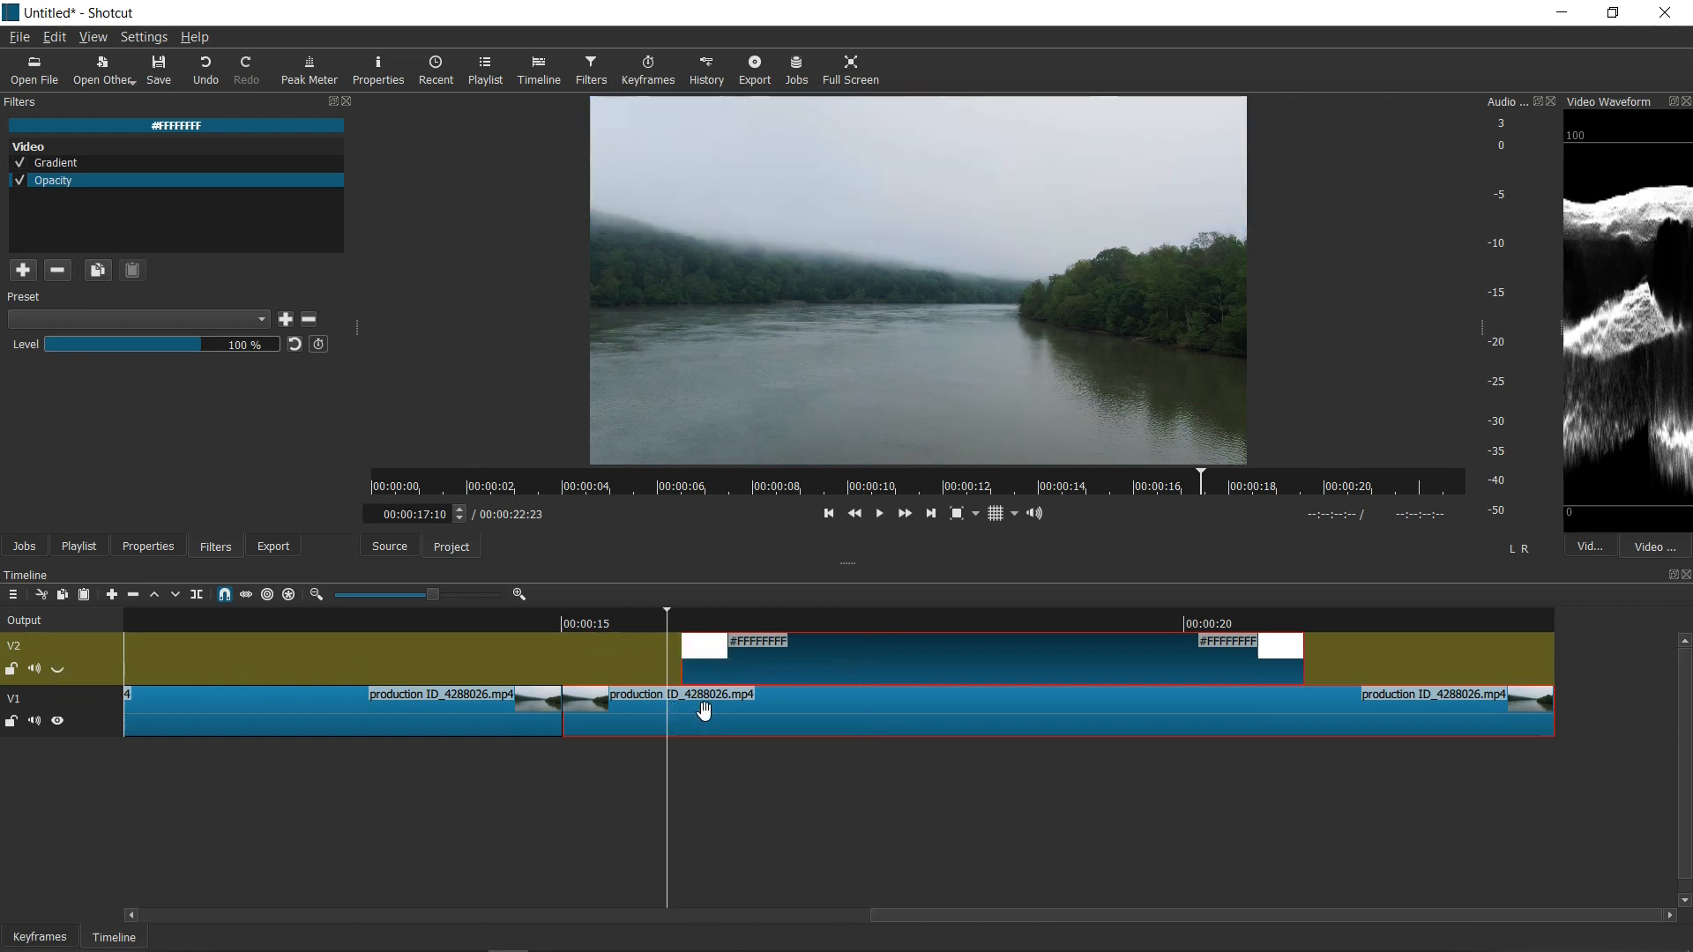
pyautogui.click(701, 711)
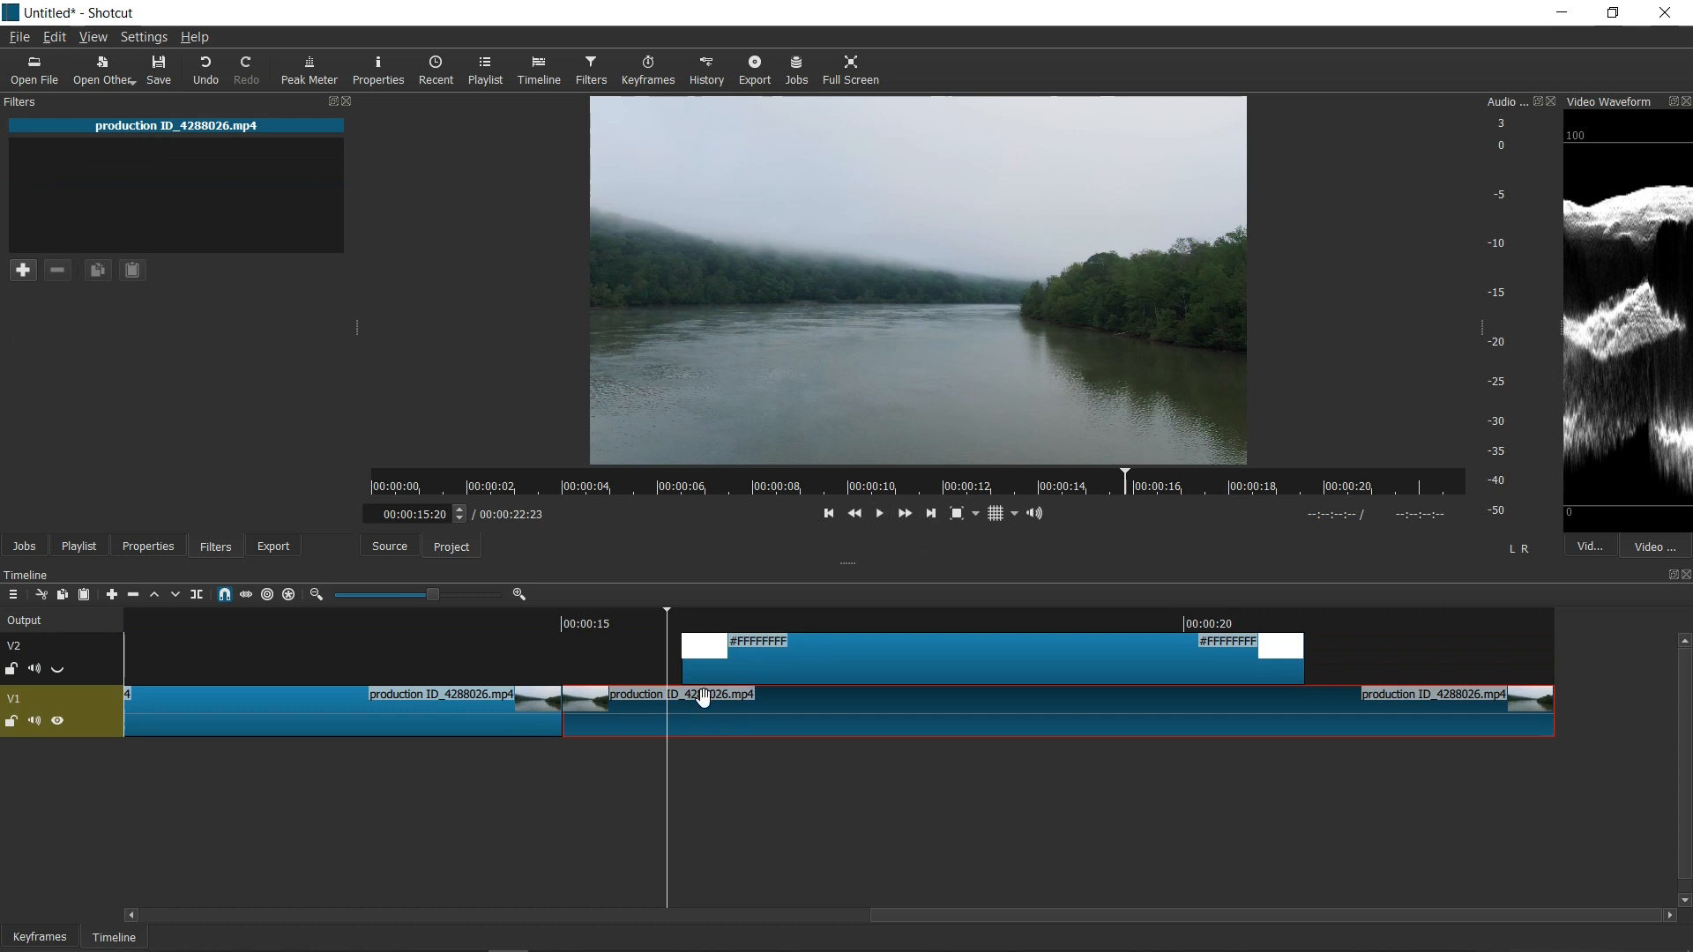
pyautogui.moveTo(166, 153)
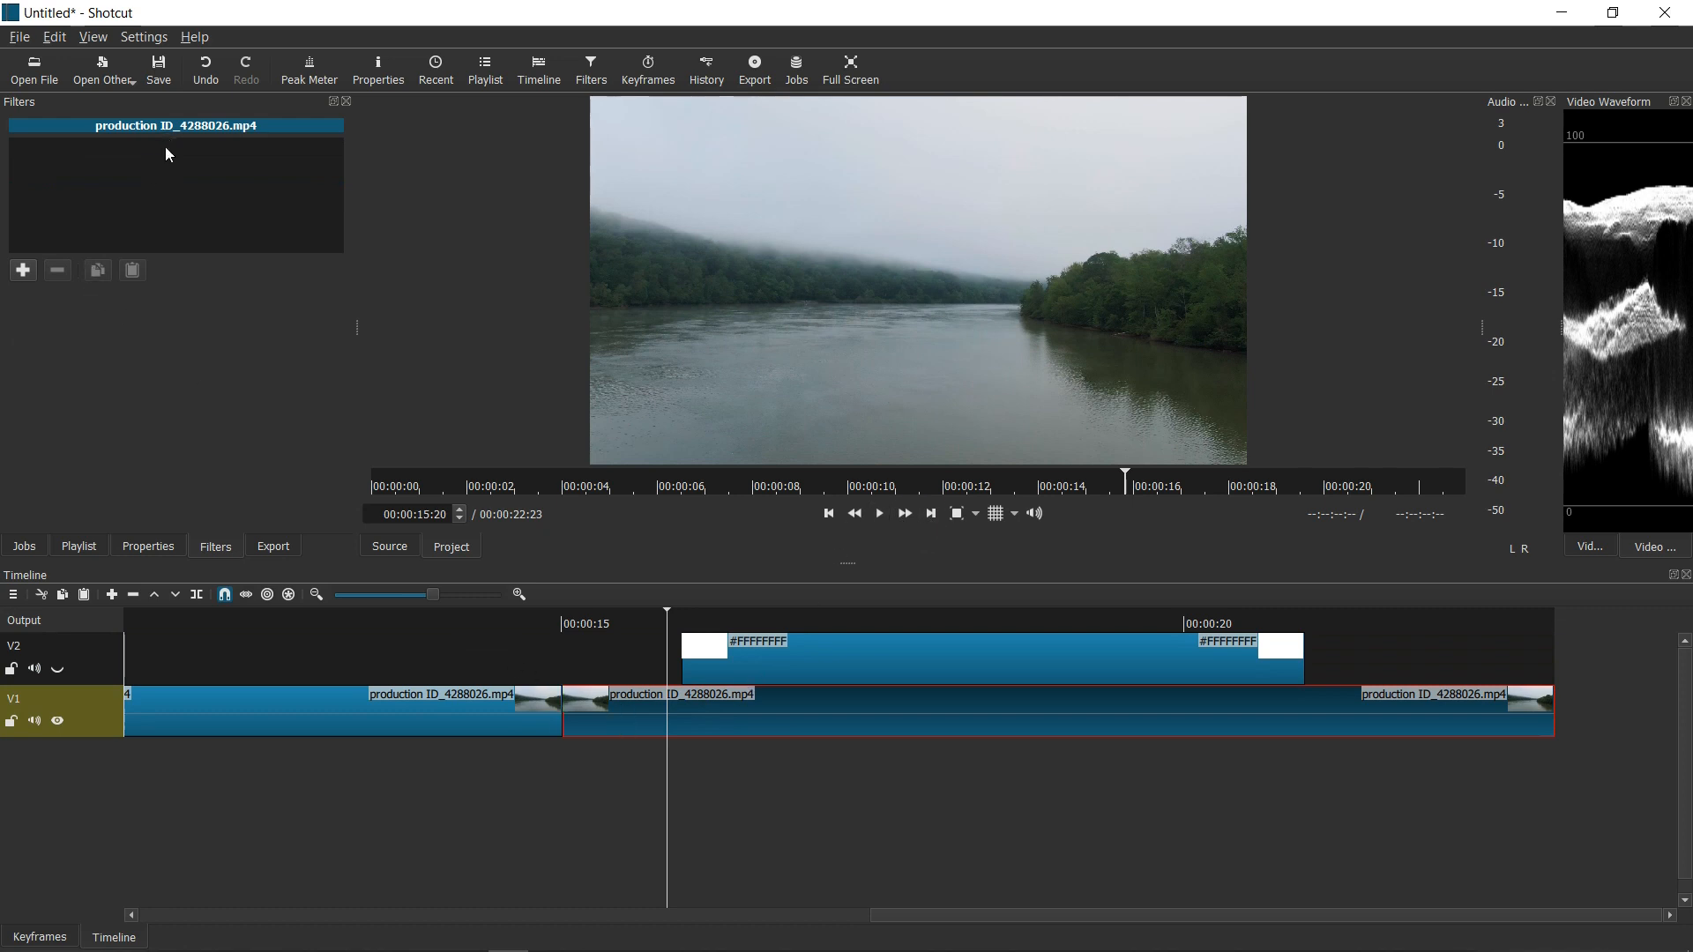
pyautogui.moveTo(593, 695)
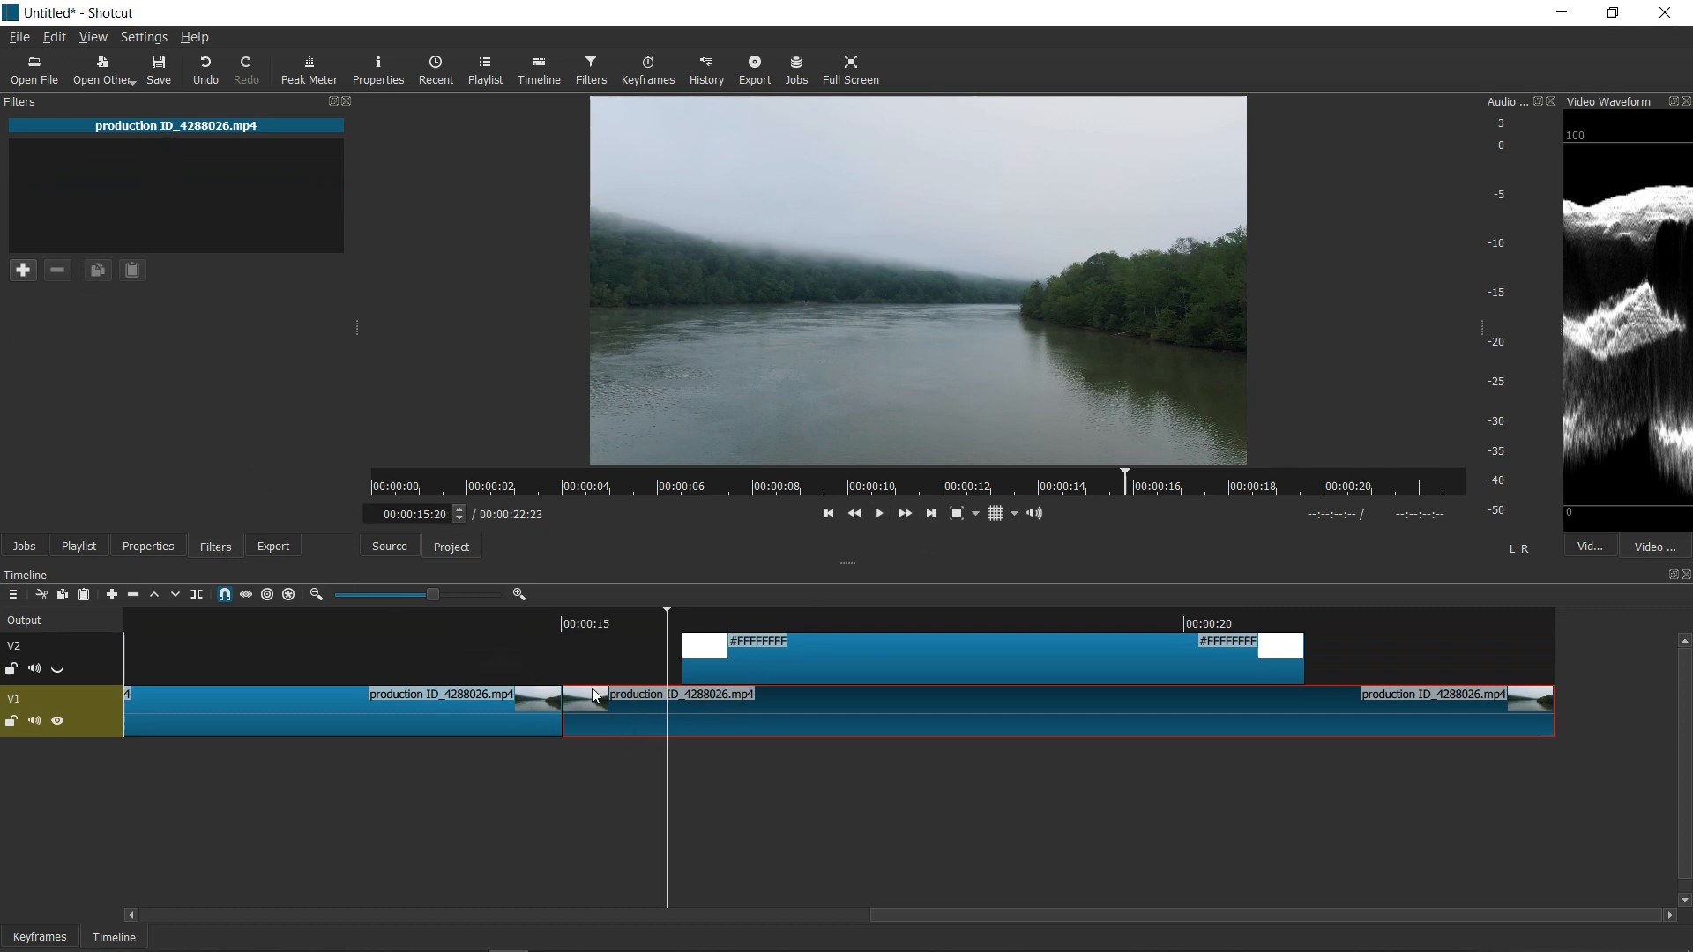
pyautogui.moveTo(757, 677)
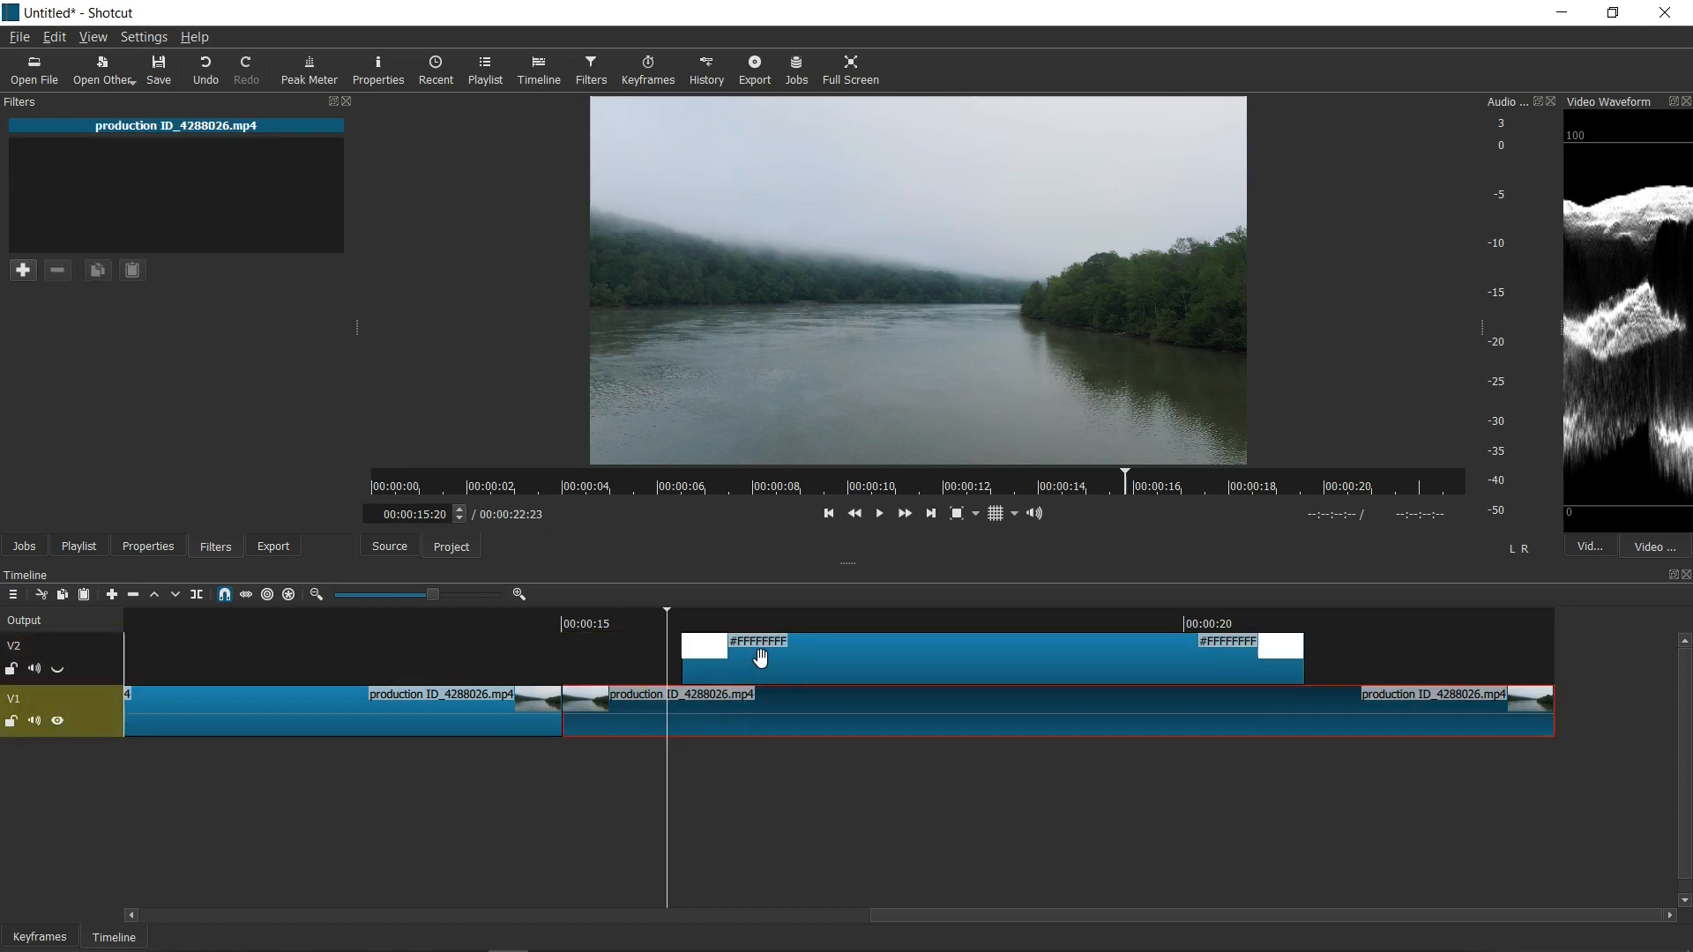
pyautogui.moveTo(914, 617)
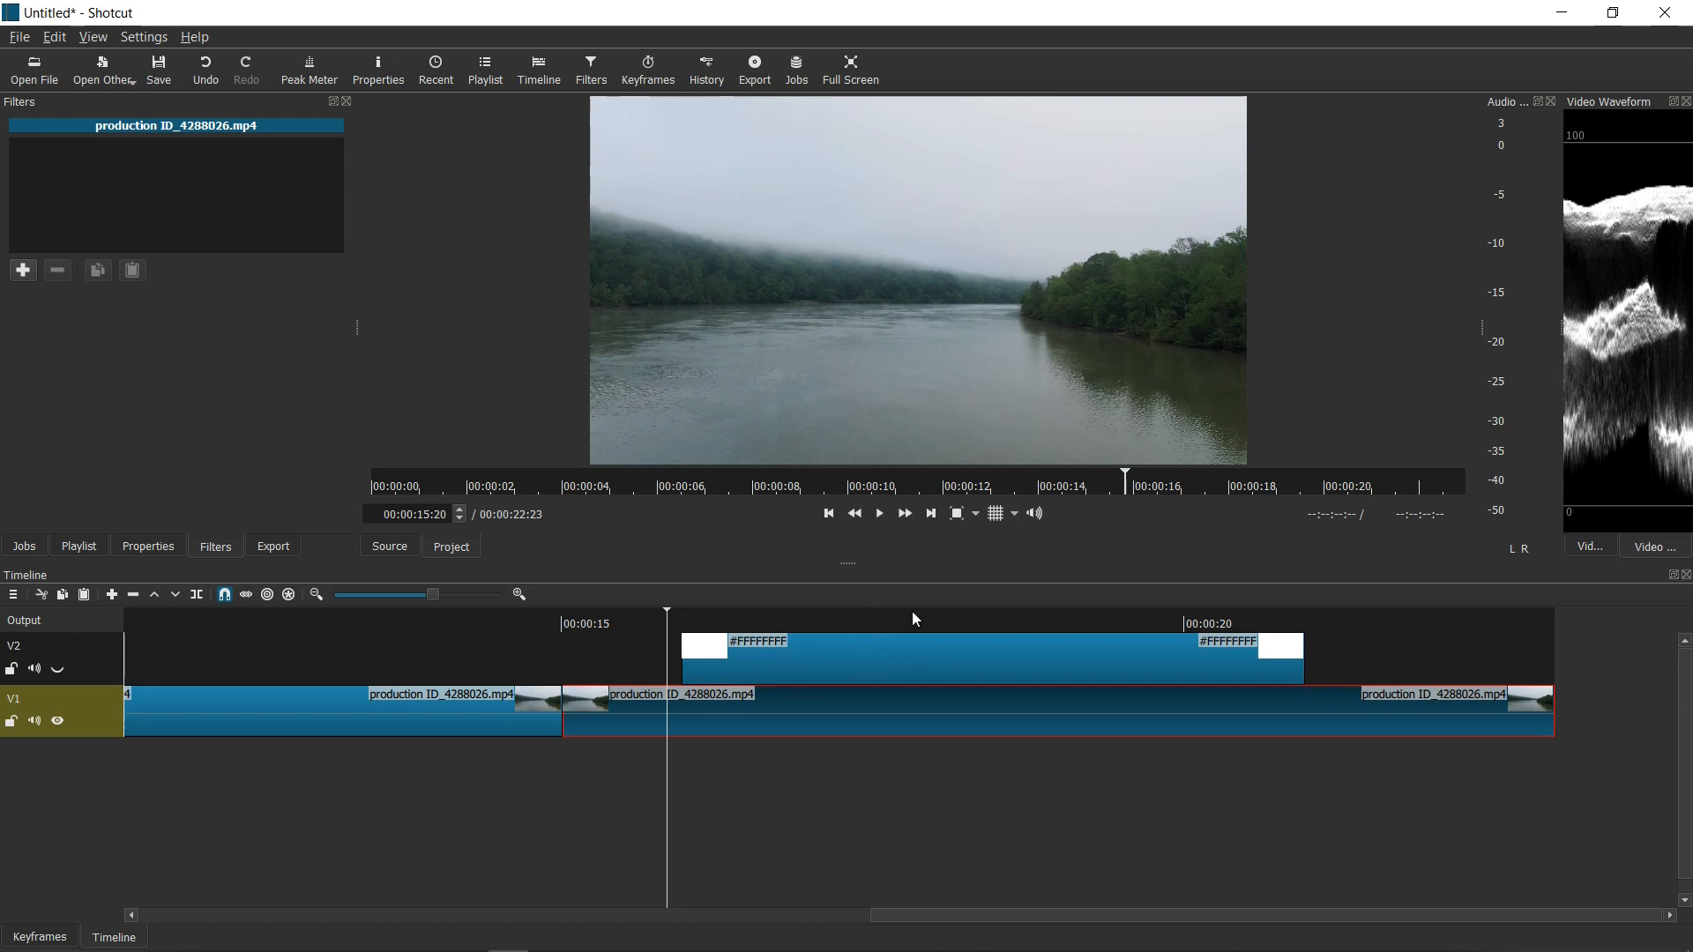
pyautogui.moveTo(879, 513)
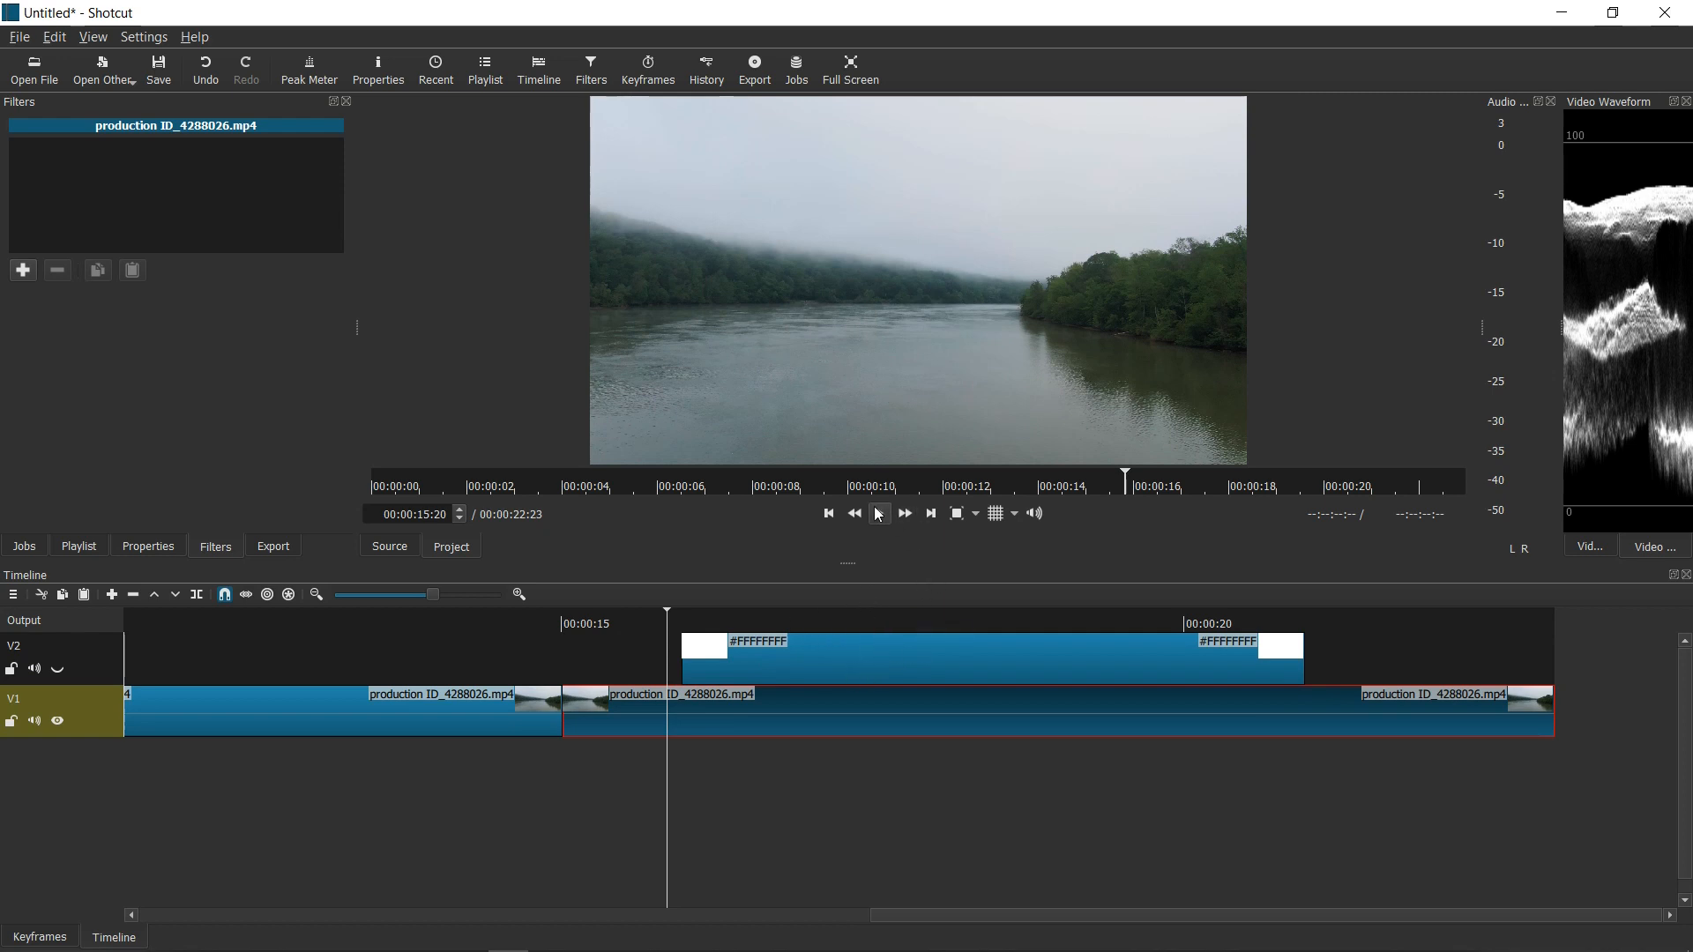
pyautogui.moveTo(848, 562)
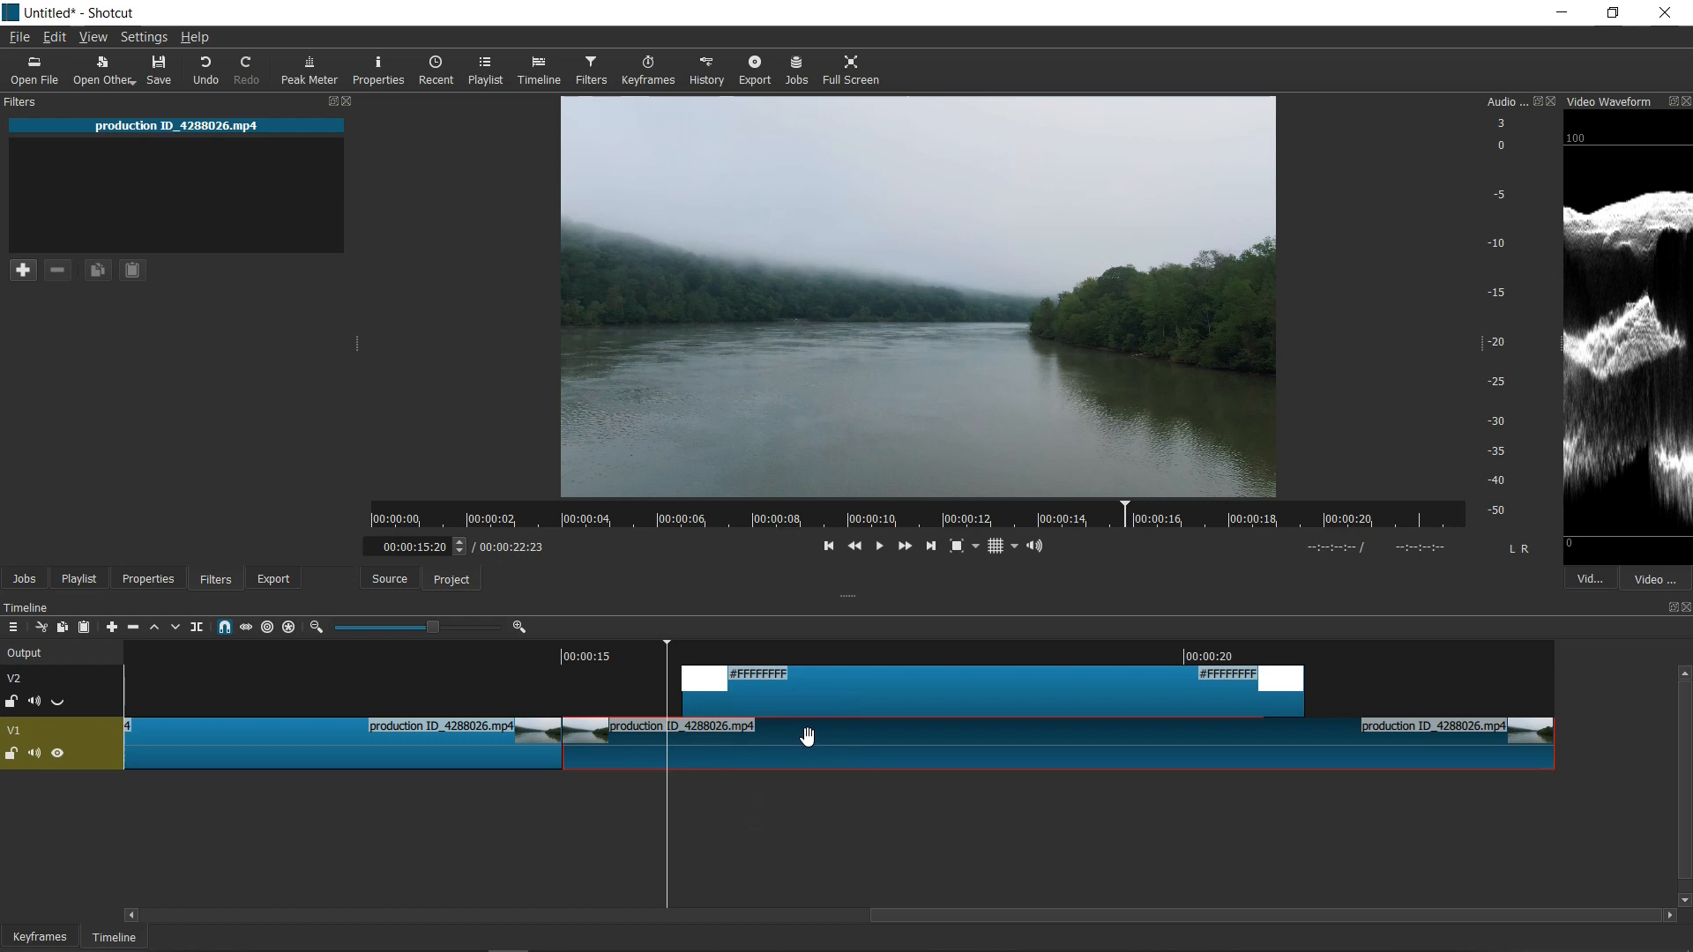
pyautogui.click(972, 691)
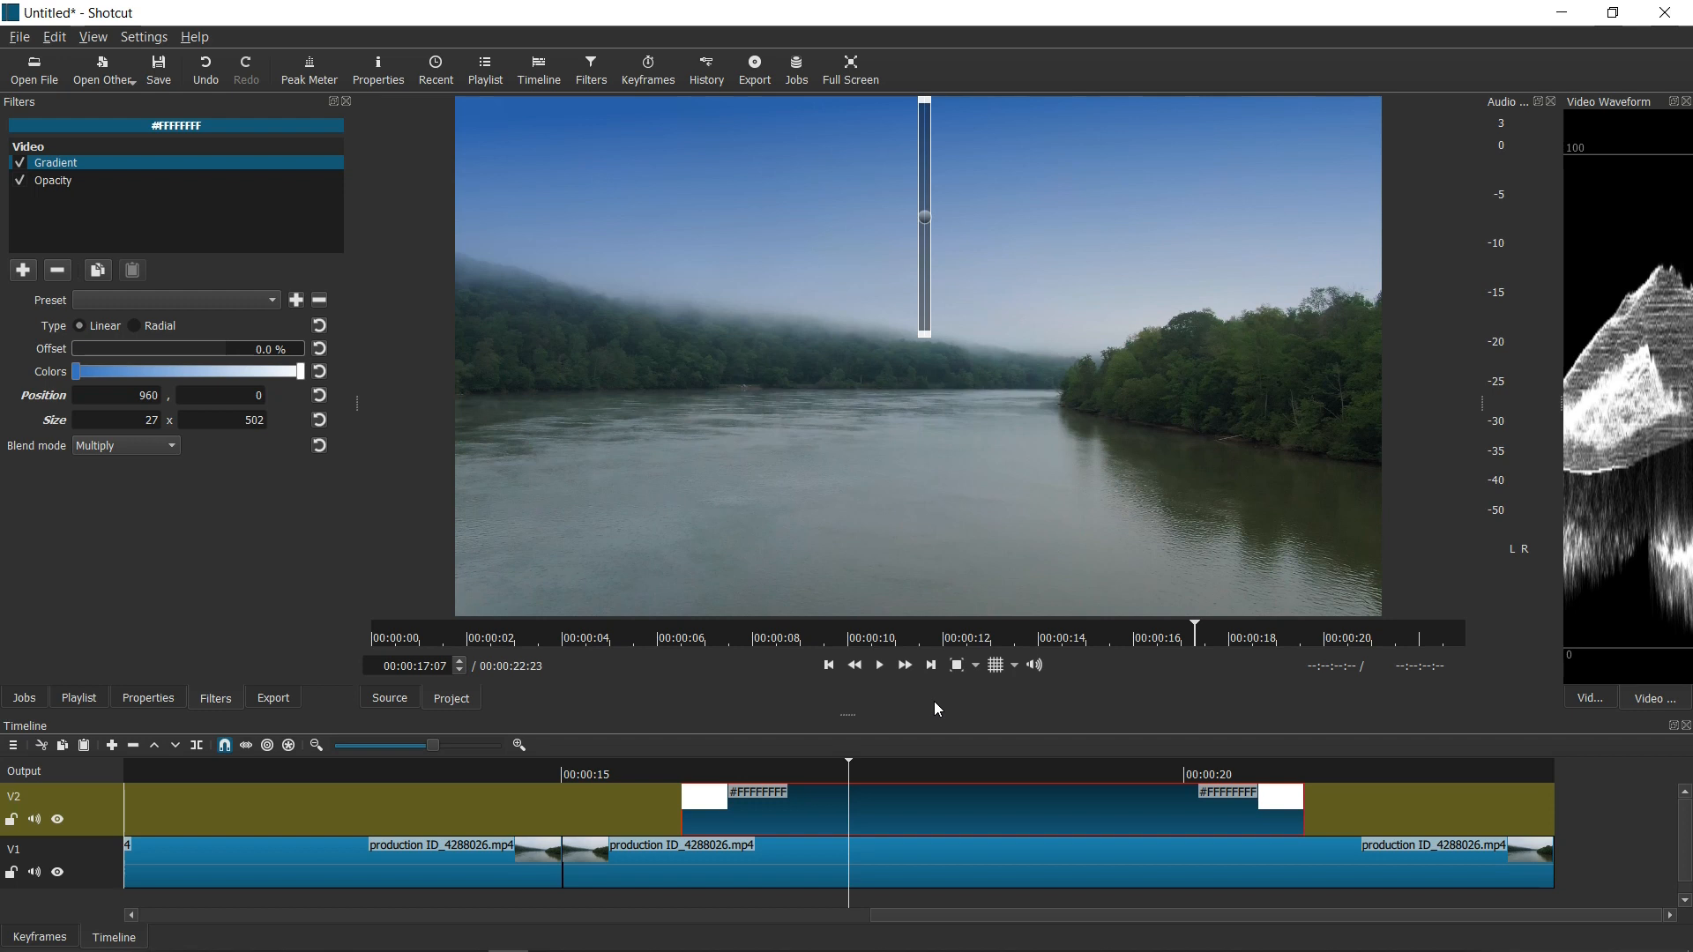
# Scrub the timeline to about 18 s to preview the blue-tinted river shot
pyautogui.click(942, 774)
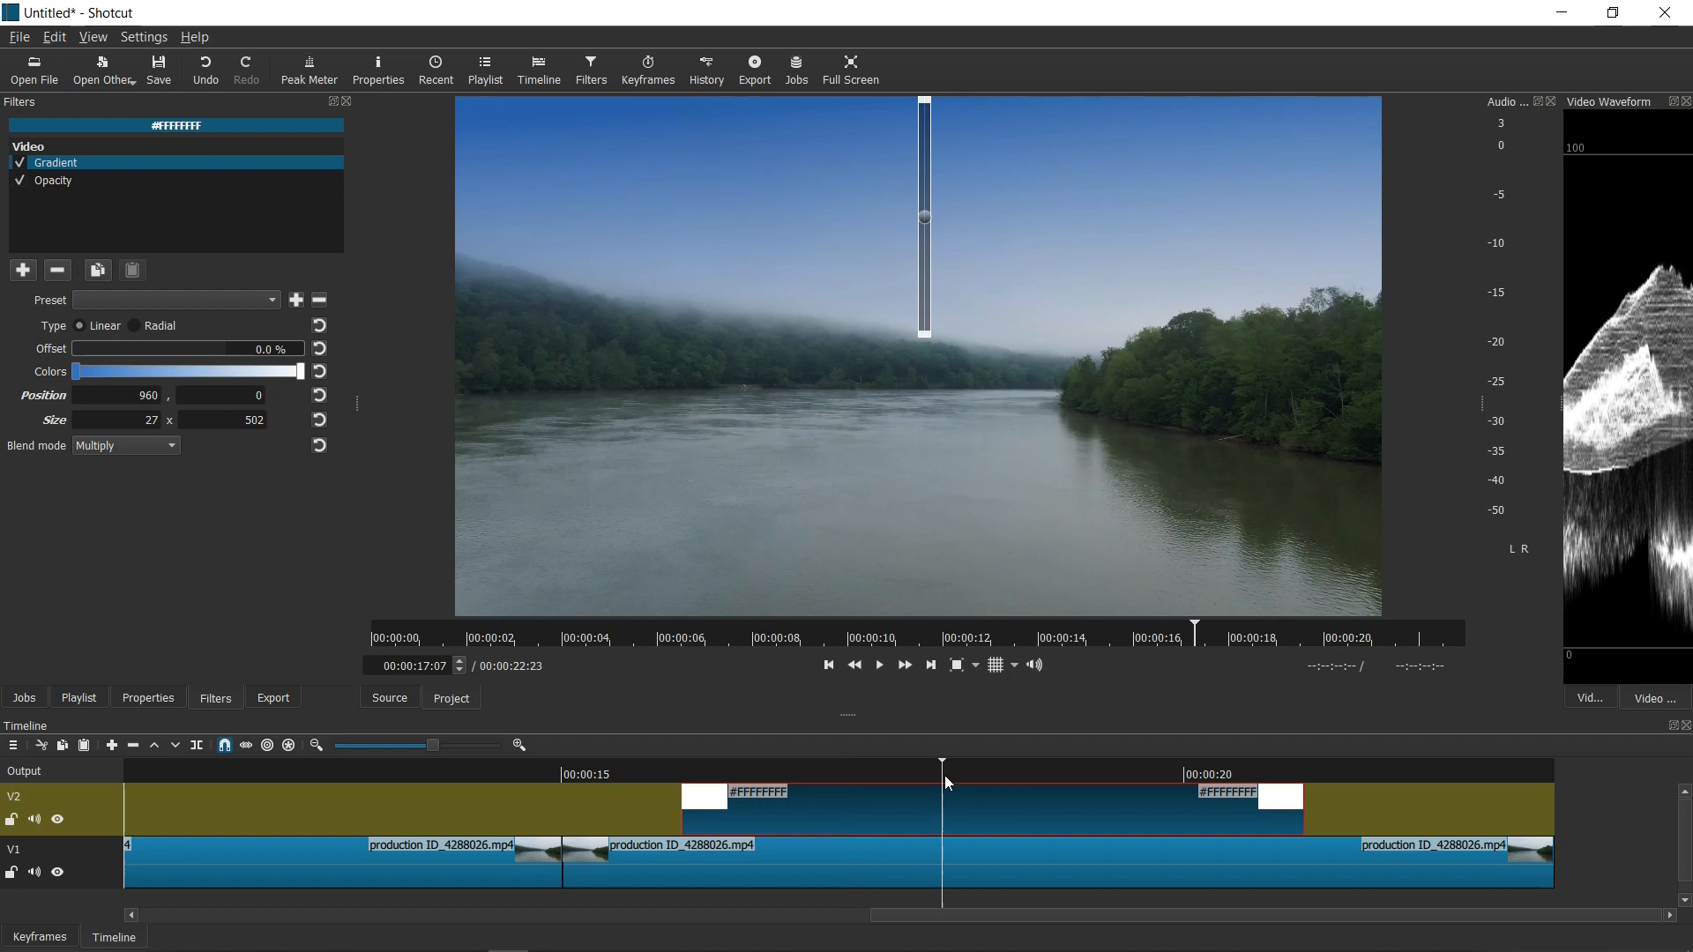
pyautogui.click(982, 762)
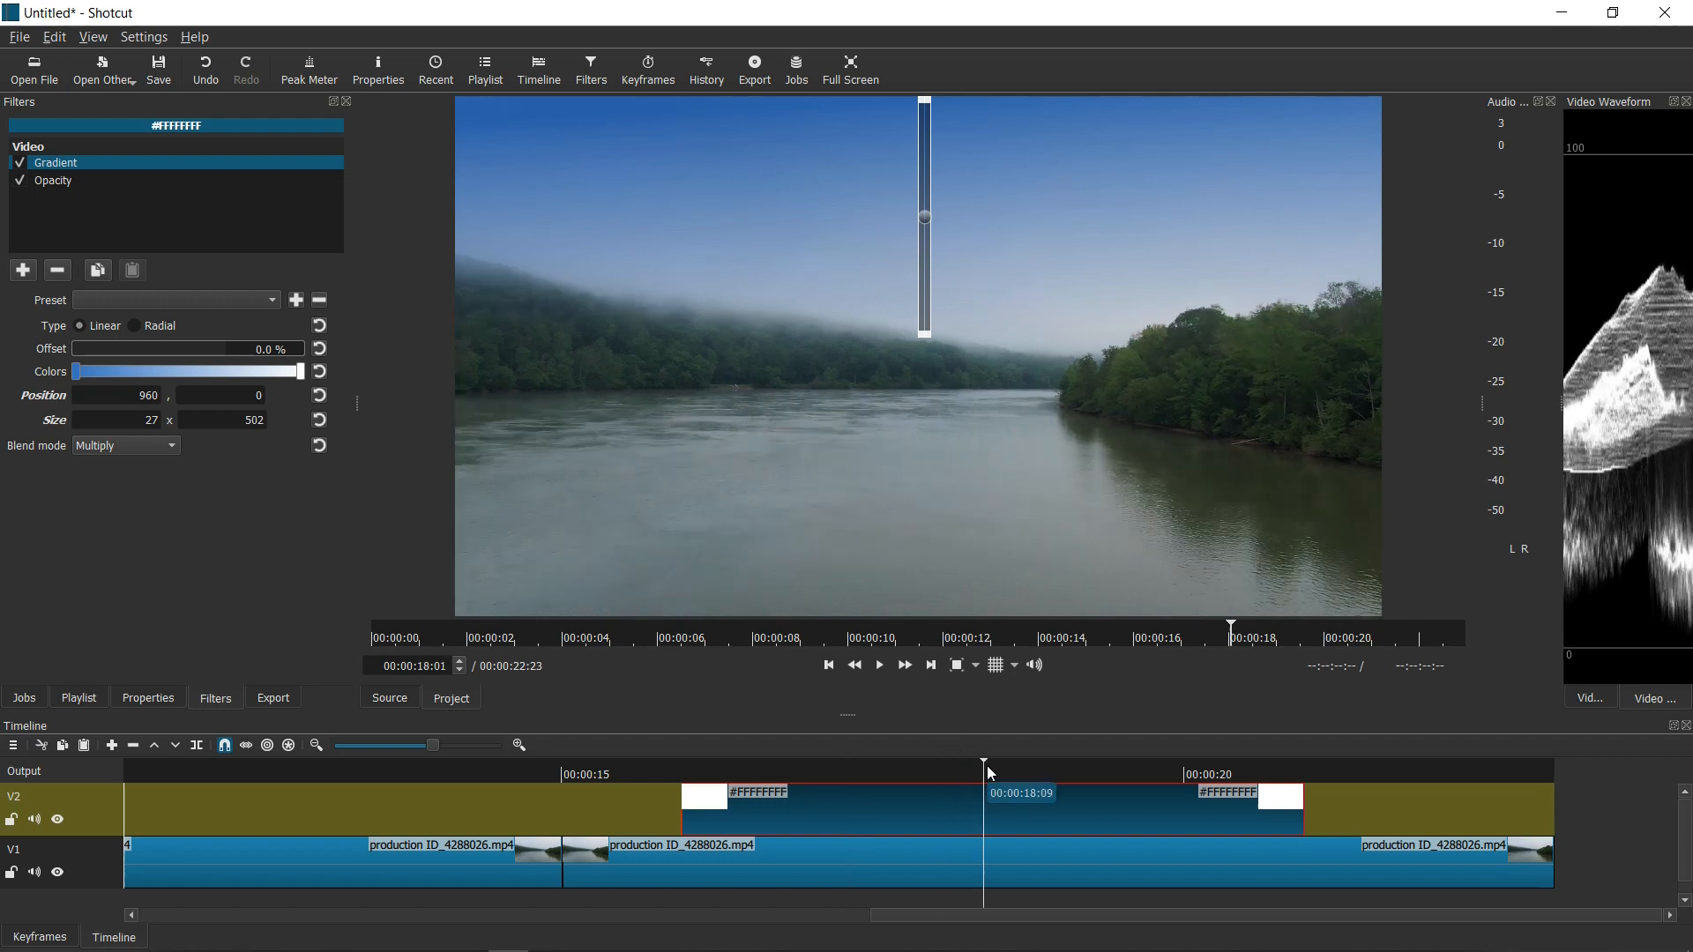